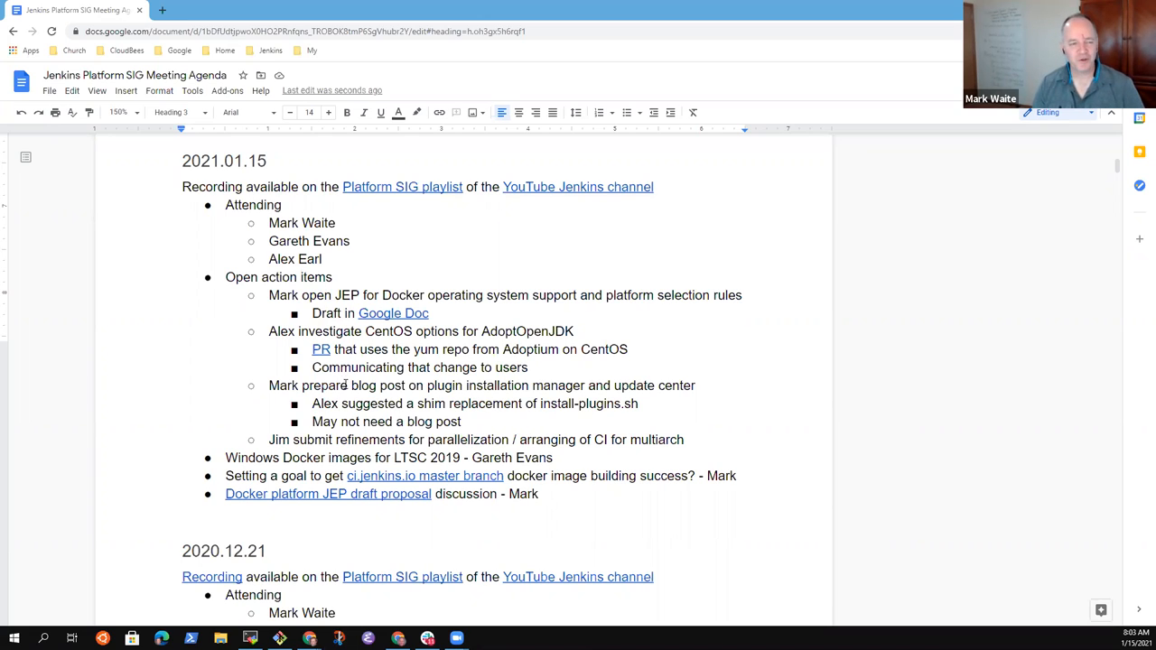
left_click(323, 259)
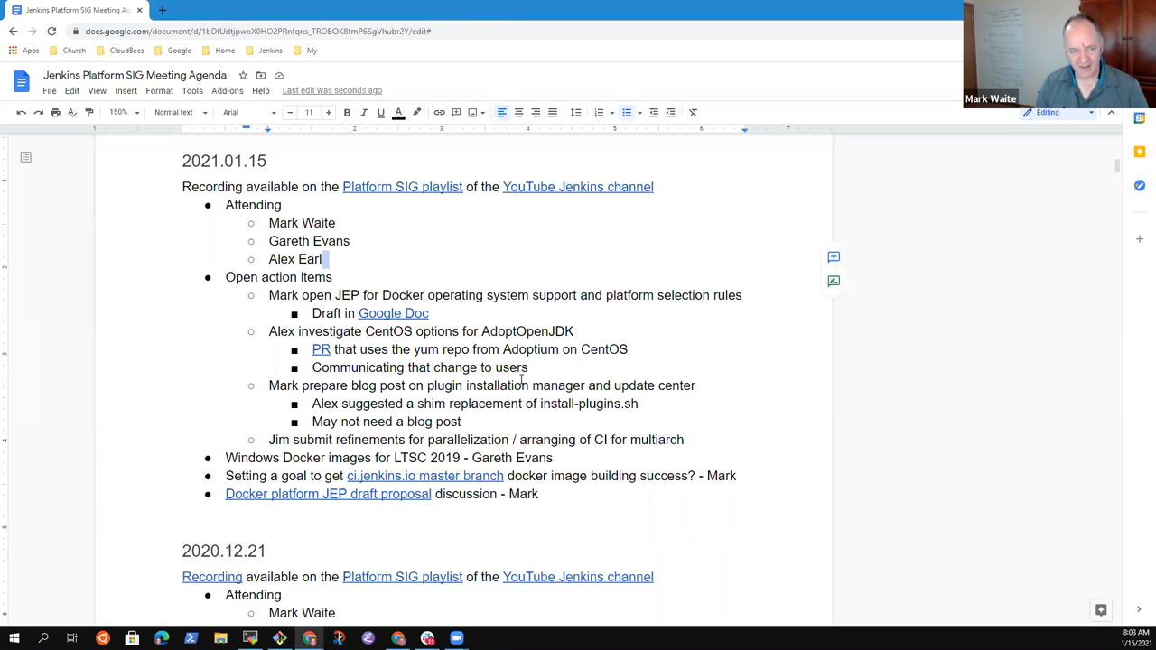
type("K")
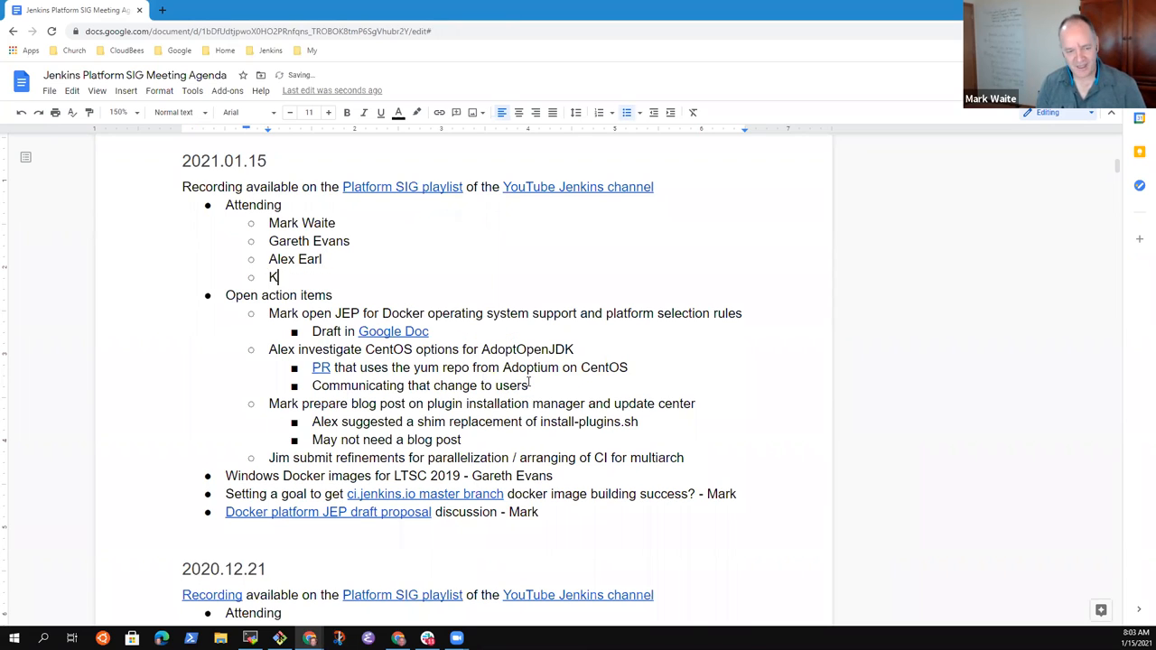
type("ara de al")
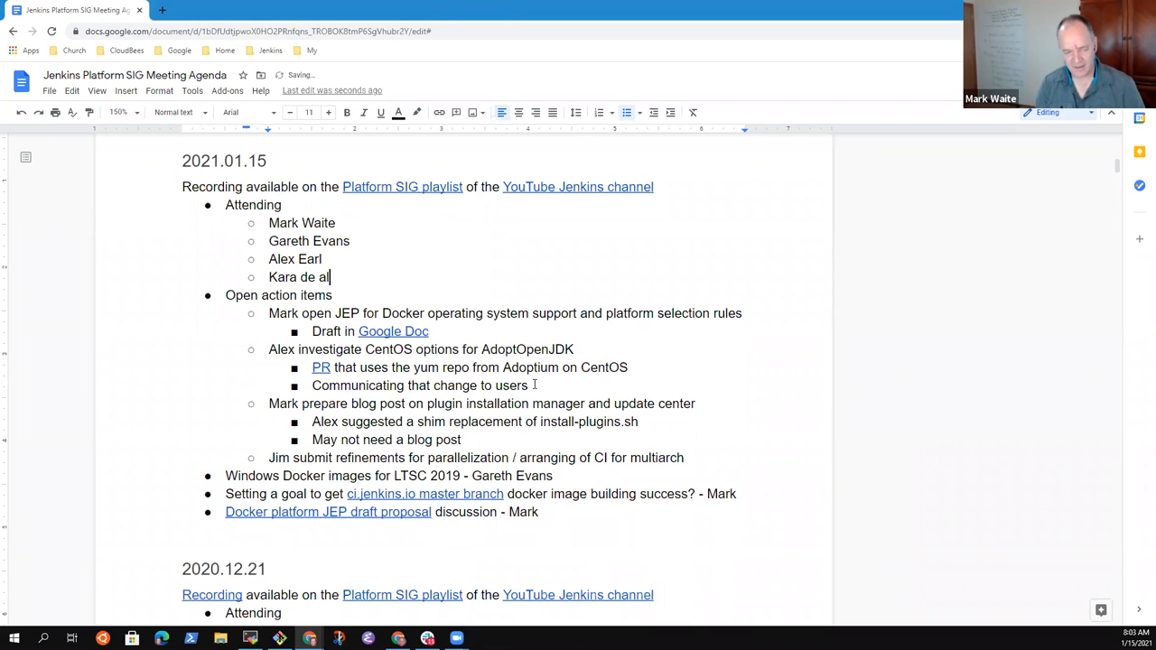
type("Marck")
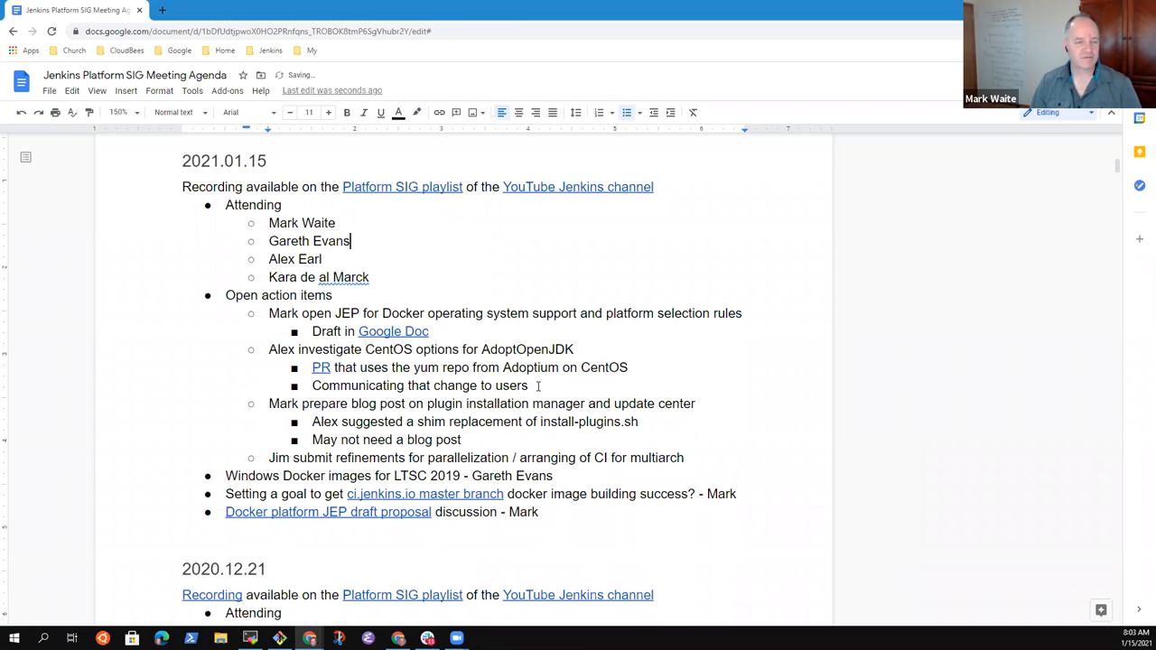
scroll("up", 3)
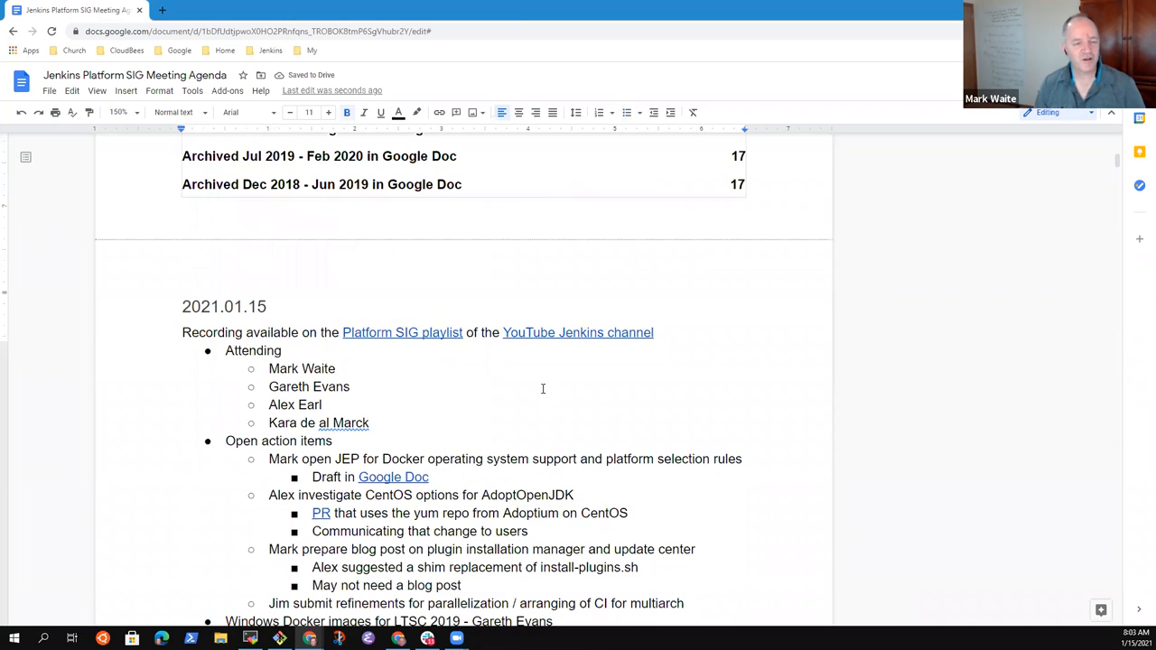
scroll("down", 3)
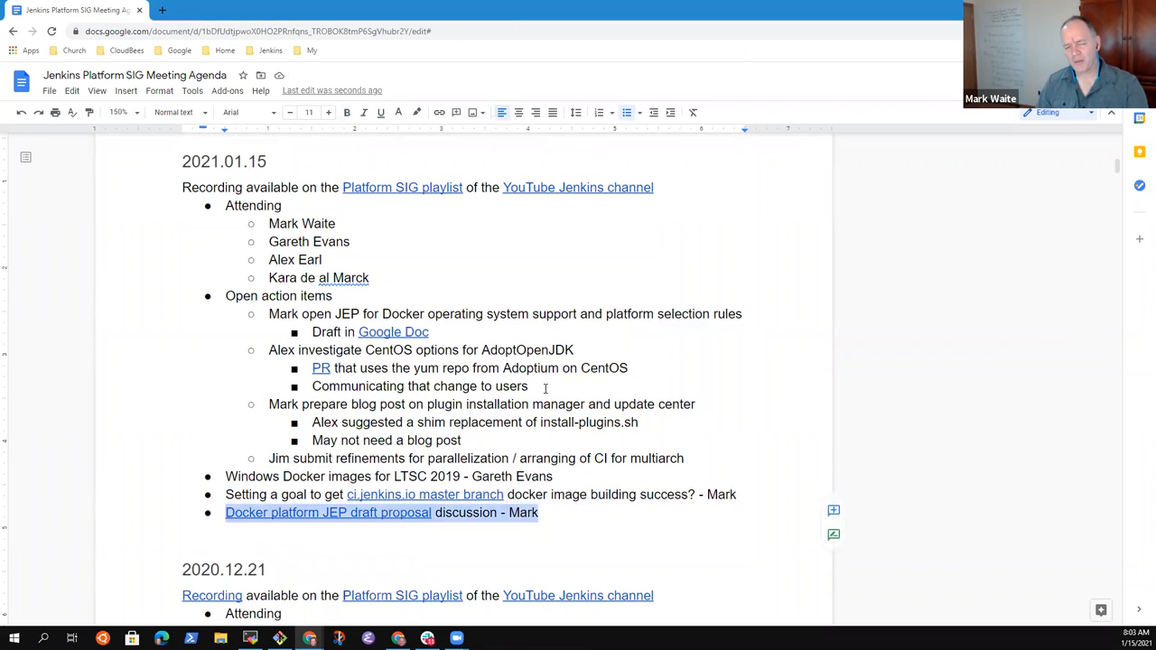
Step: Add the agenda bullet 'Docker image build rework - Alex Earl'
left_click(538, 512)
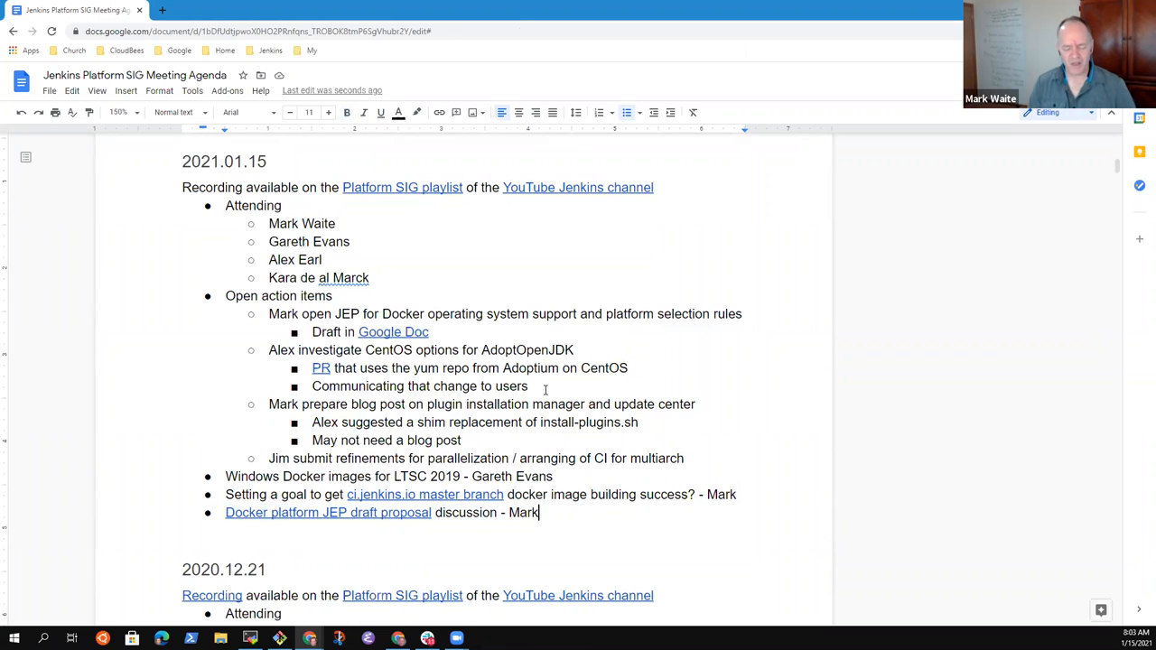
type("D")
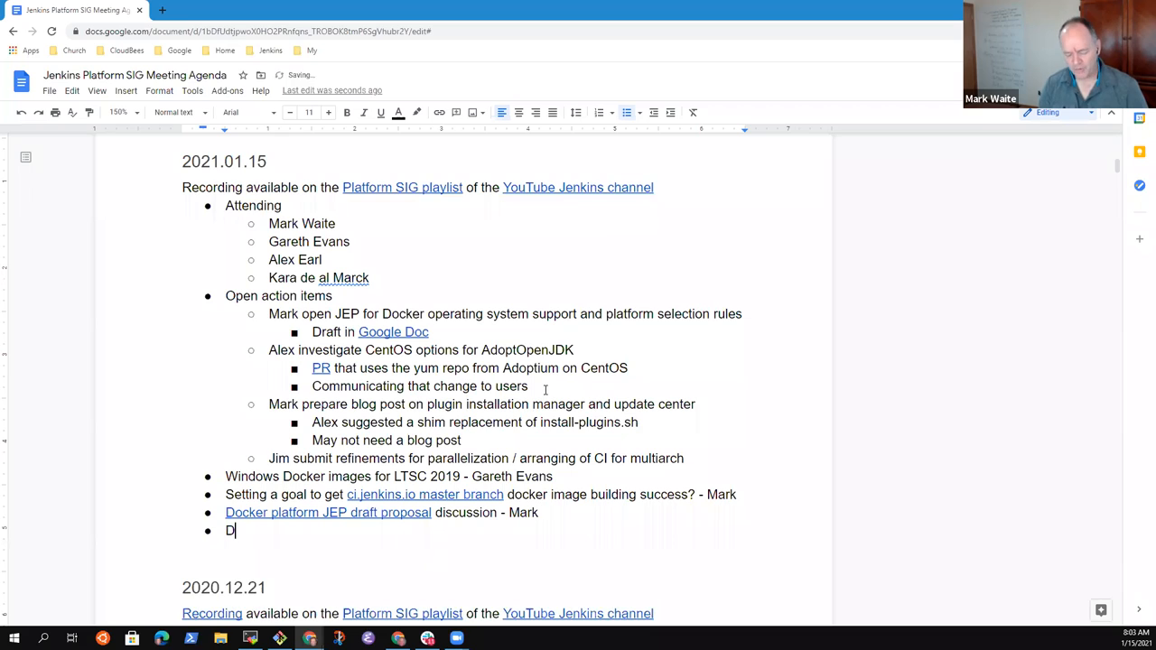
type("ocker")
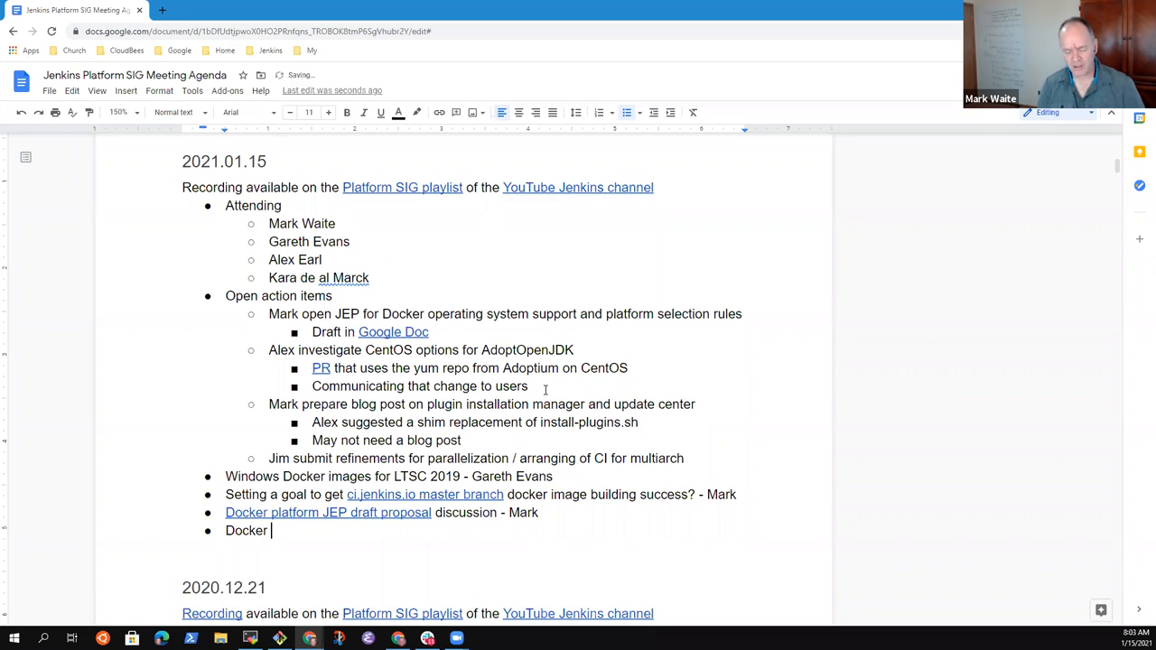
type("image build")
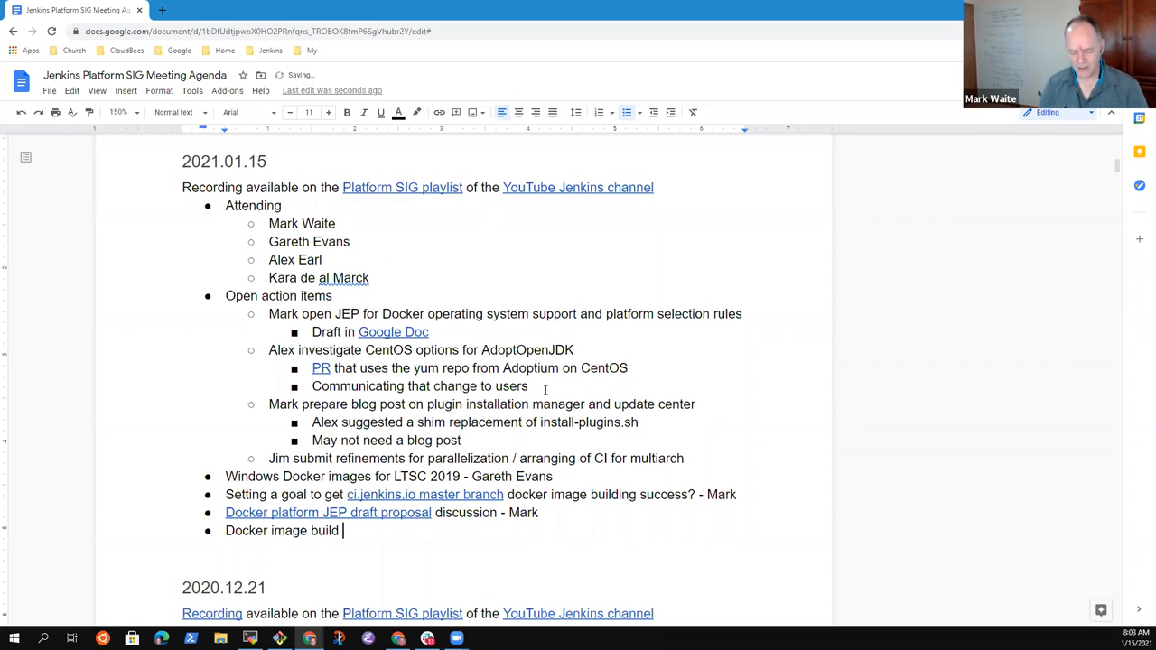
type("rew")
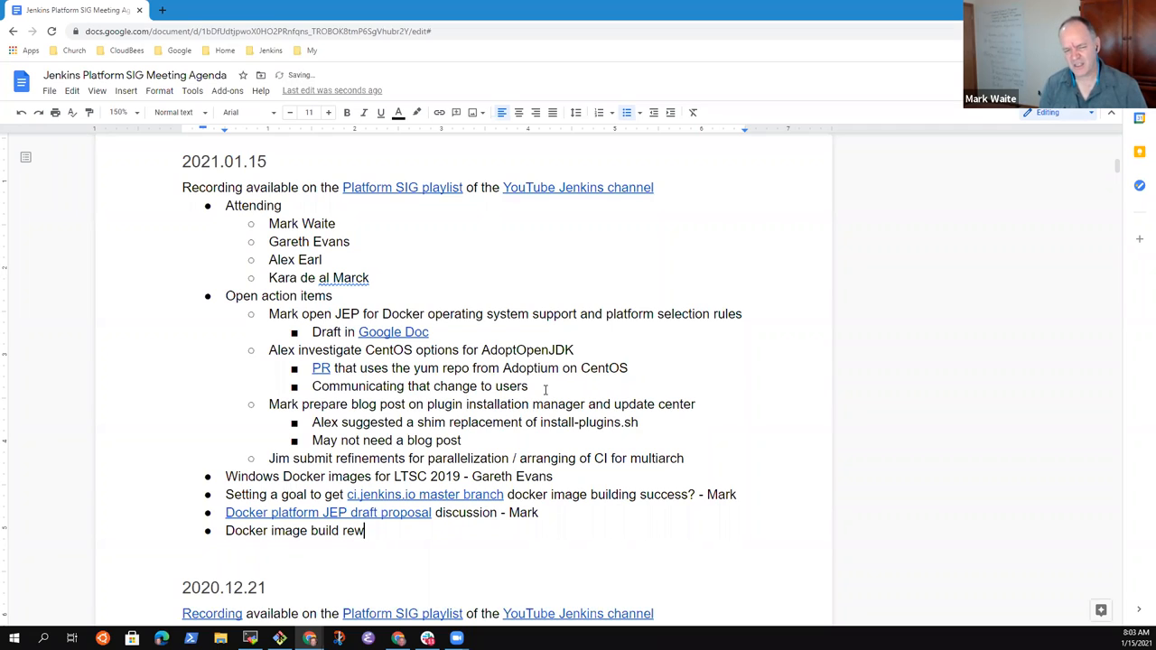
type("ork - Al")
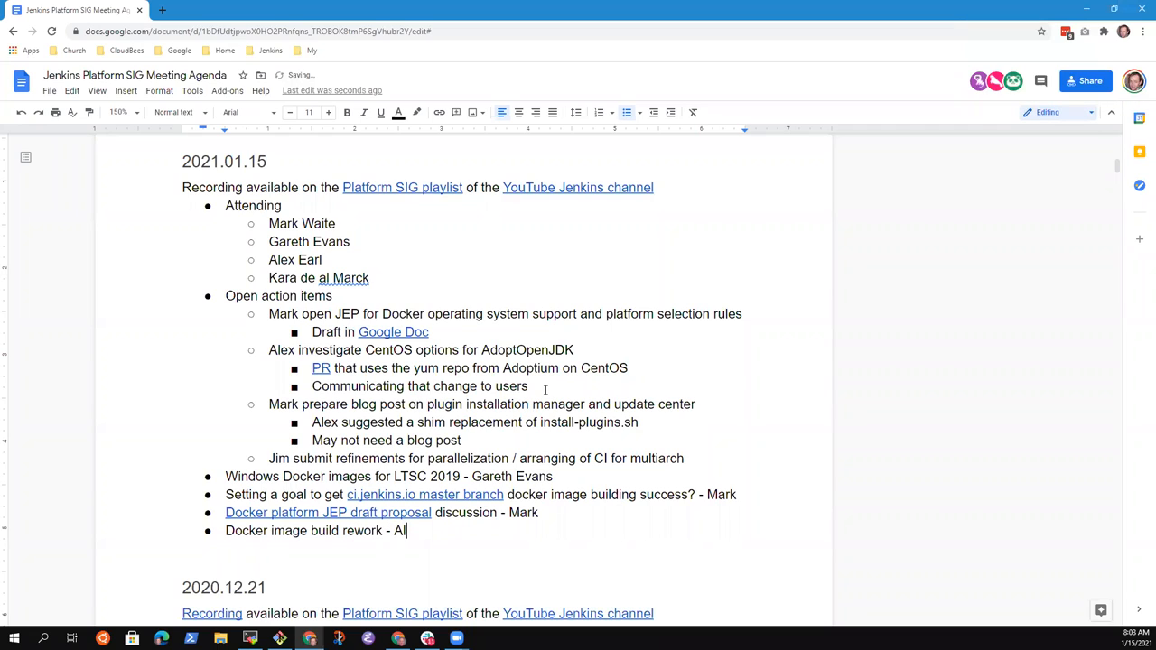
type("ex Earl")
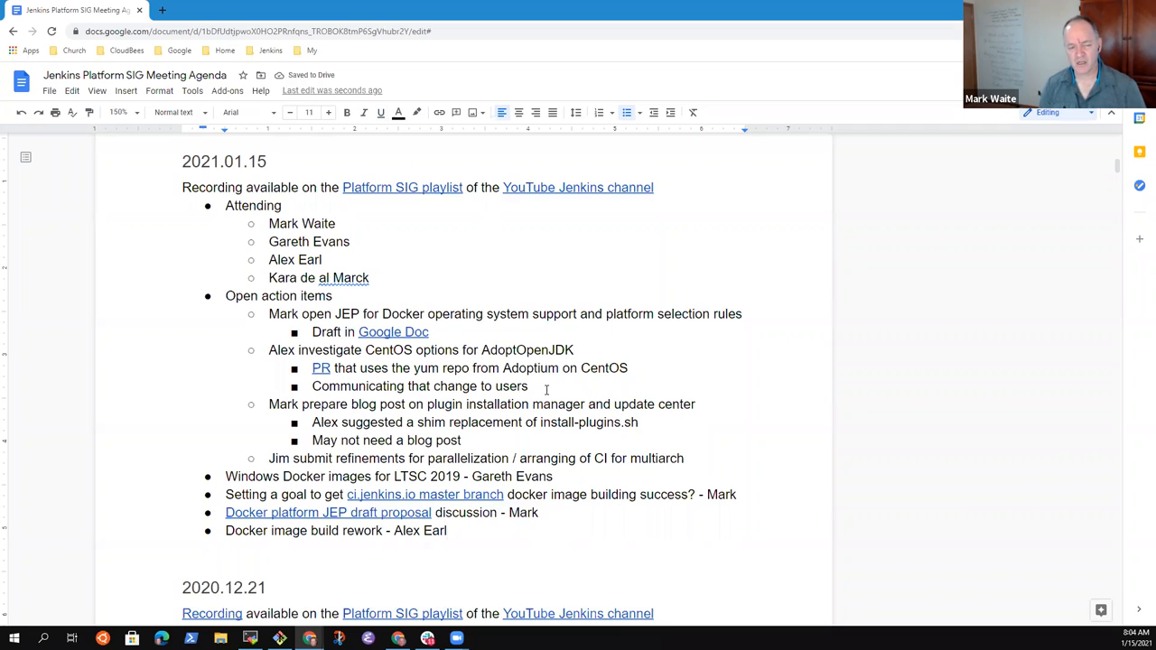
Step: Add the next agenda bullet 'Improving ARM support - Mark'
type("AR")
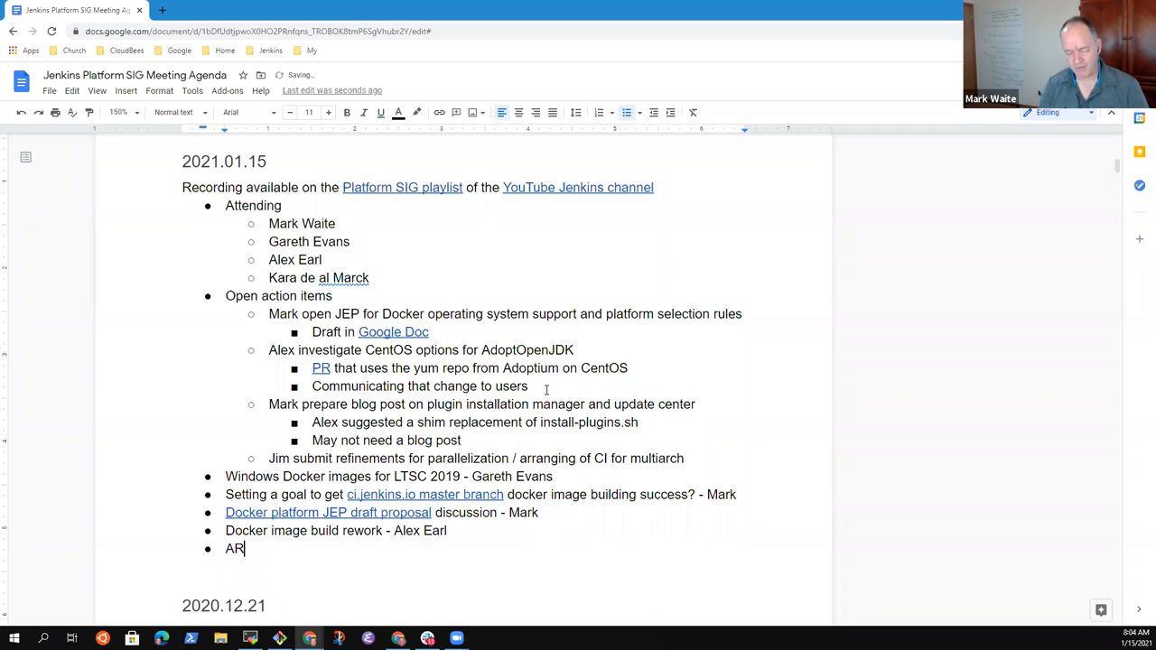
key("Backspace")
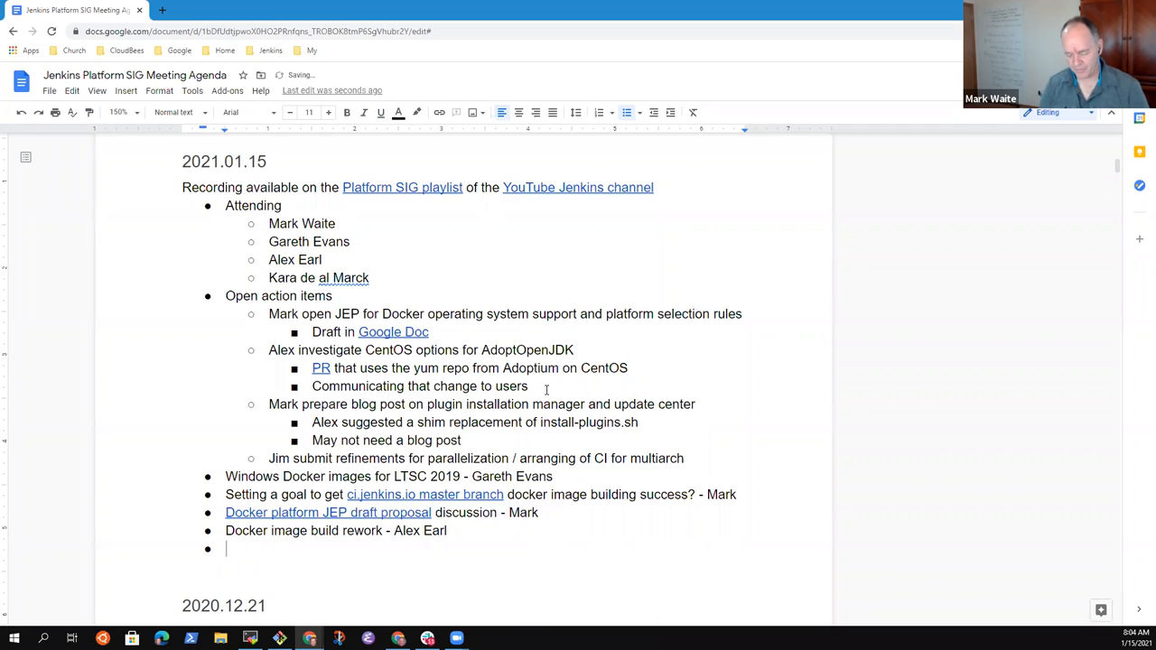
type("Improving oru")
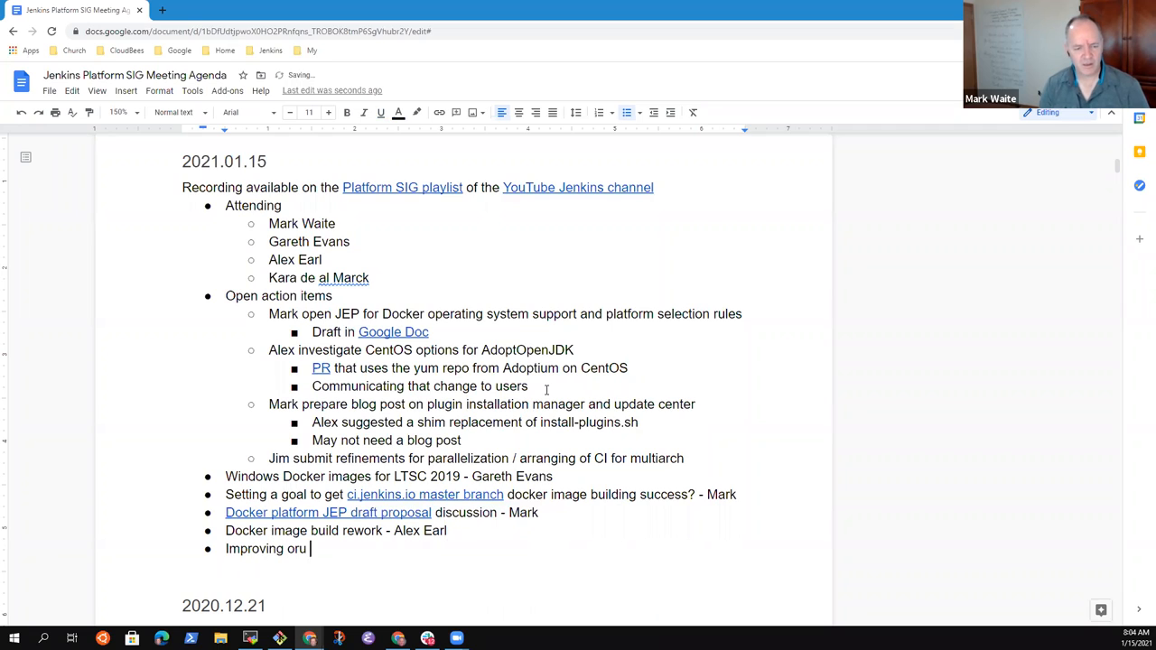
type("ARM")
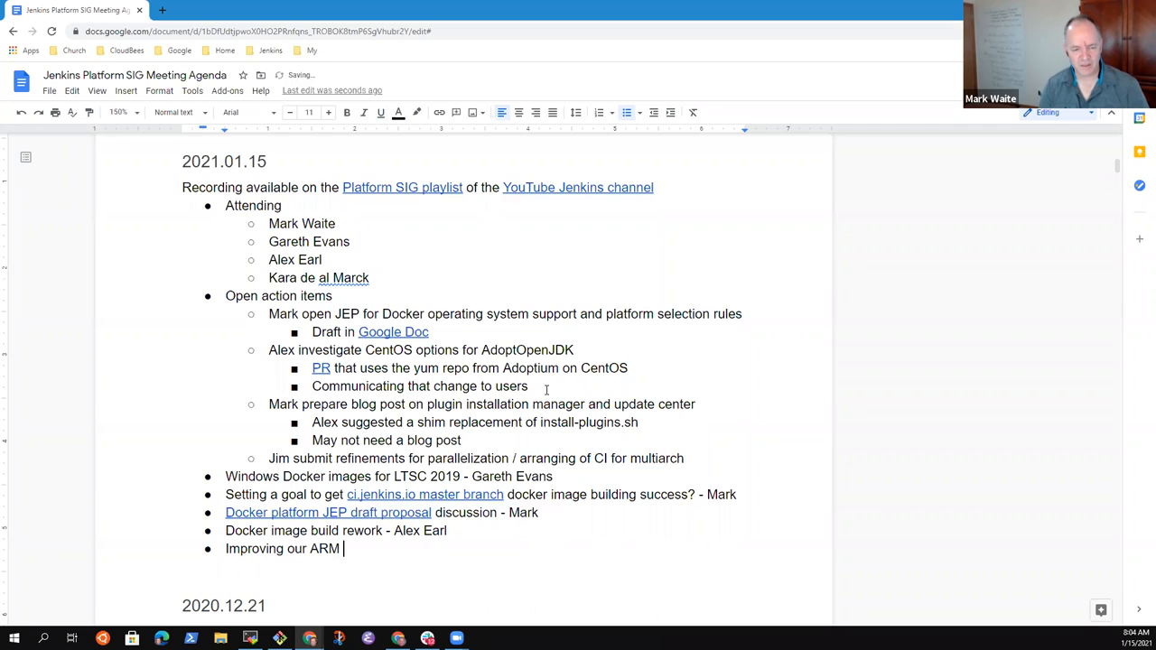
type("support - Mark")
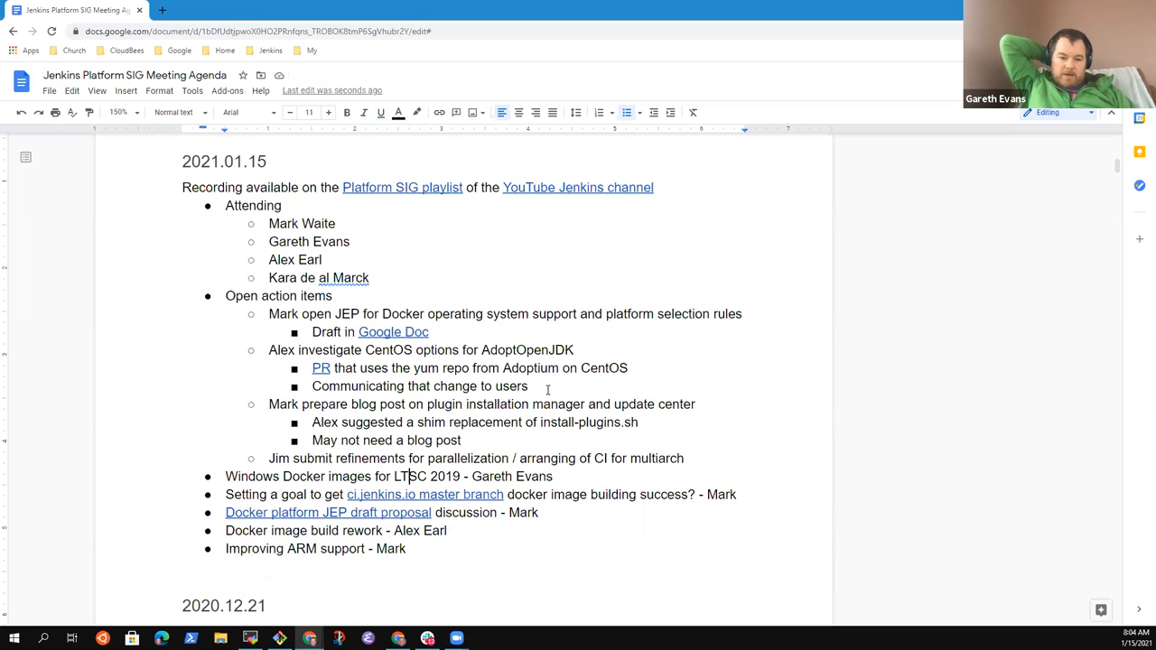
type("Don")
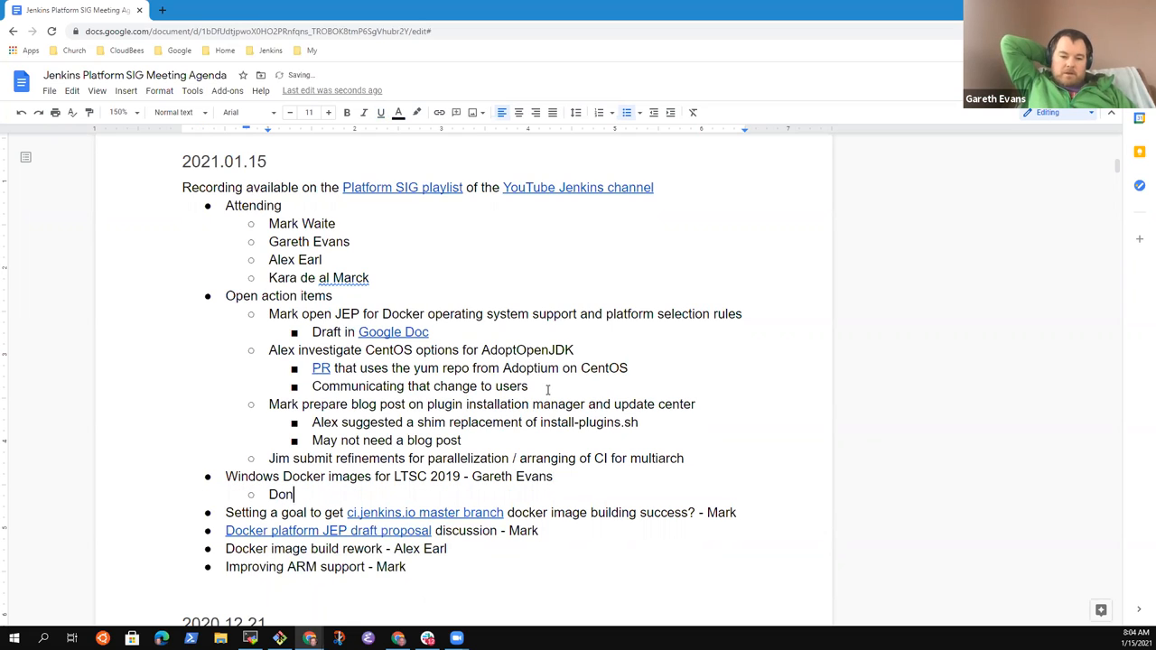
type("e.")
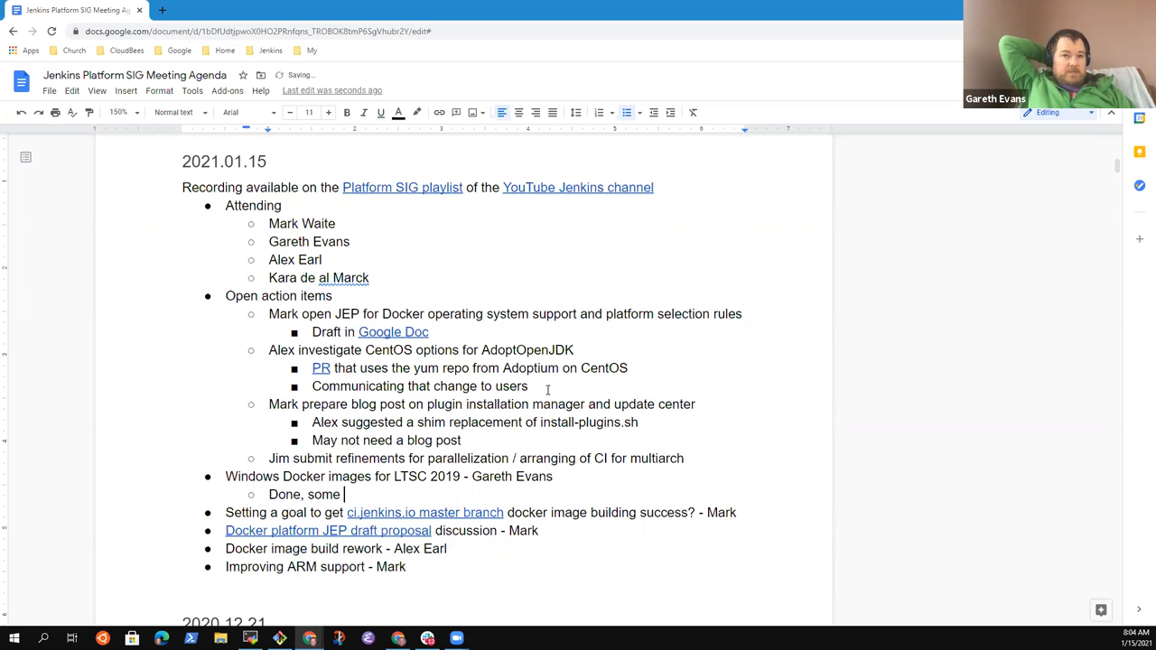
type("questions from Dan")
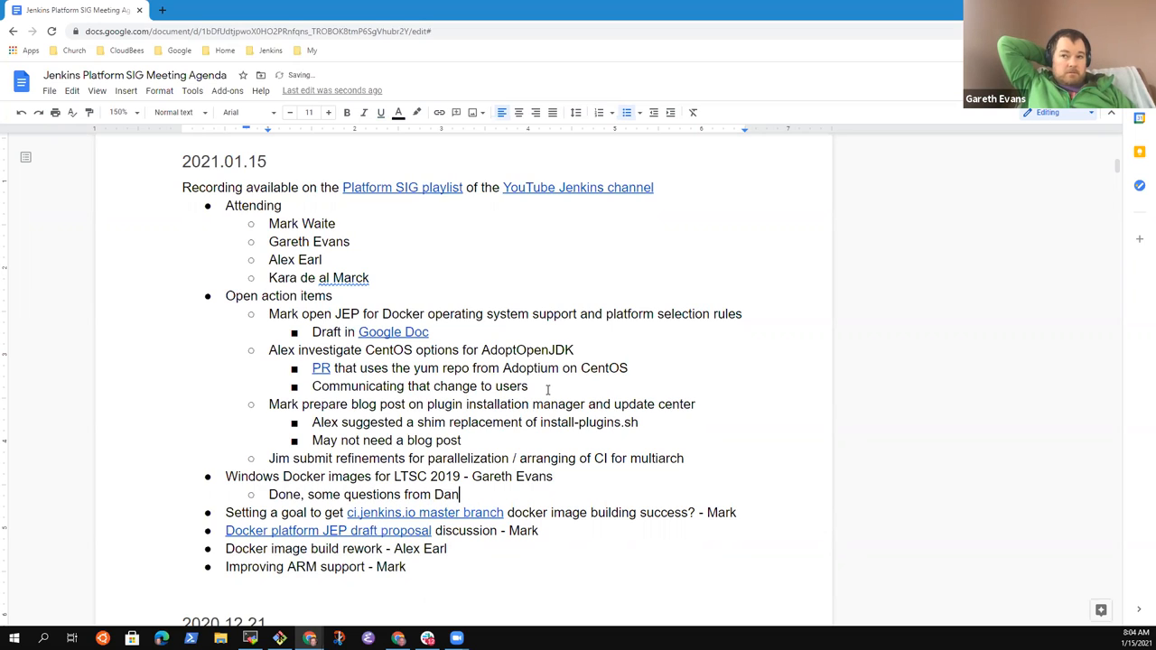
type("iel Beck")
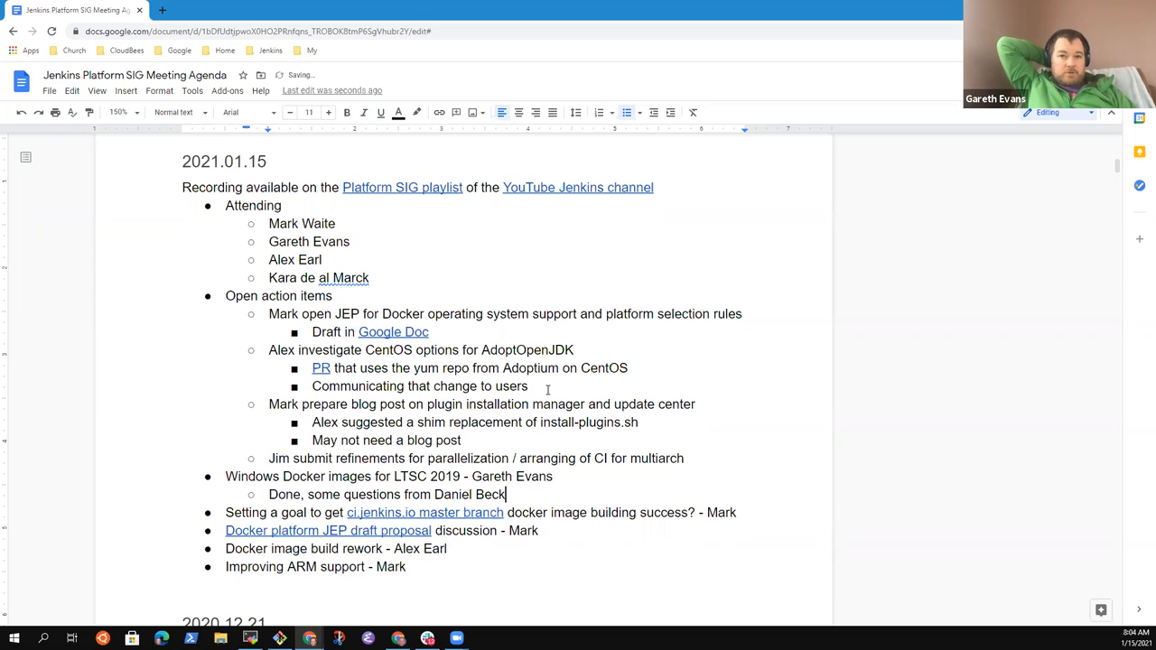
type("about")
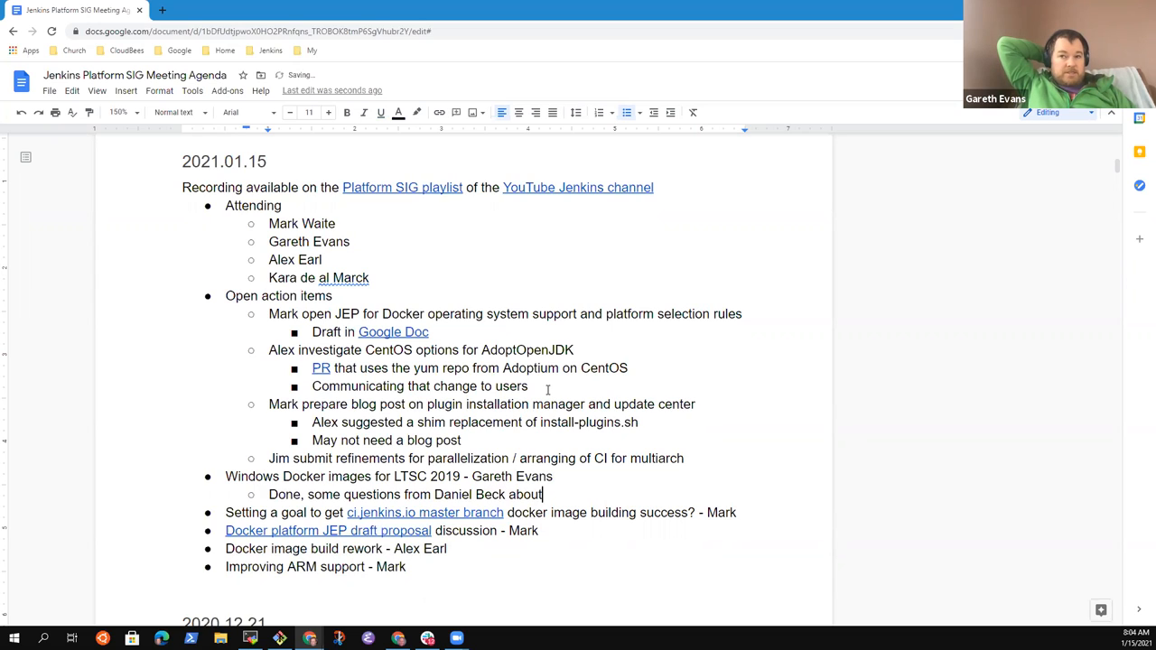
type("our use of")
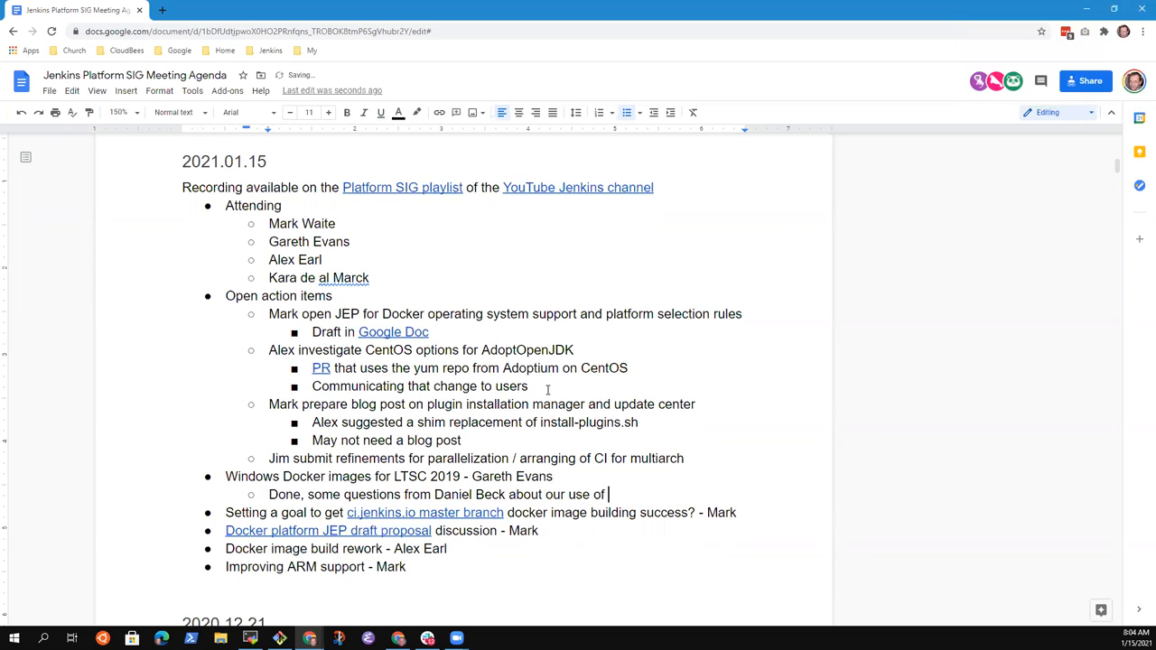
type("jenkins4eval")
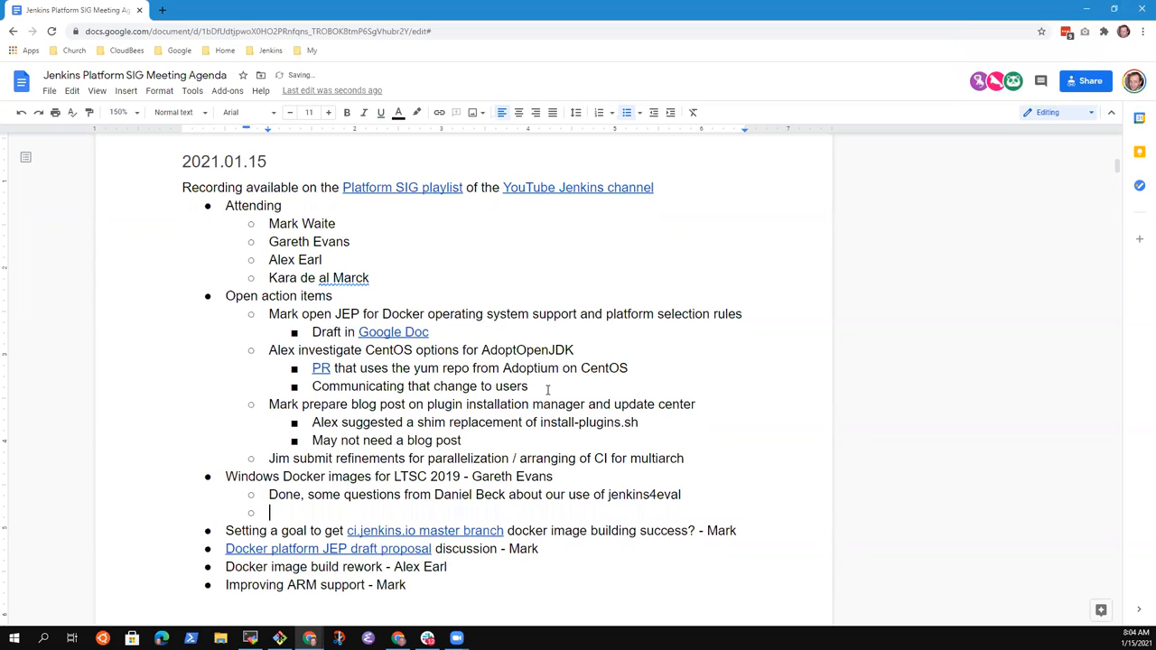
Step: Add 'If jenkins4eval is experimental, pulling from it' and accept the margin name correction
type("If")
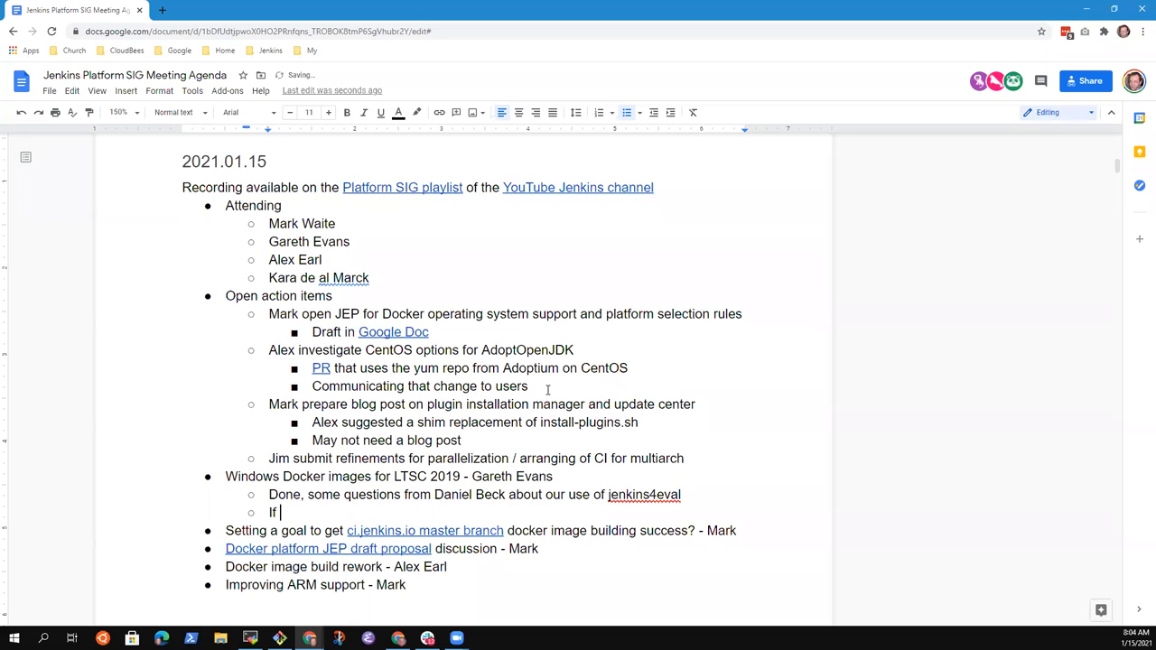
type("jenk")
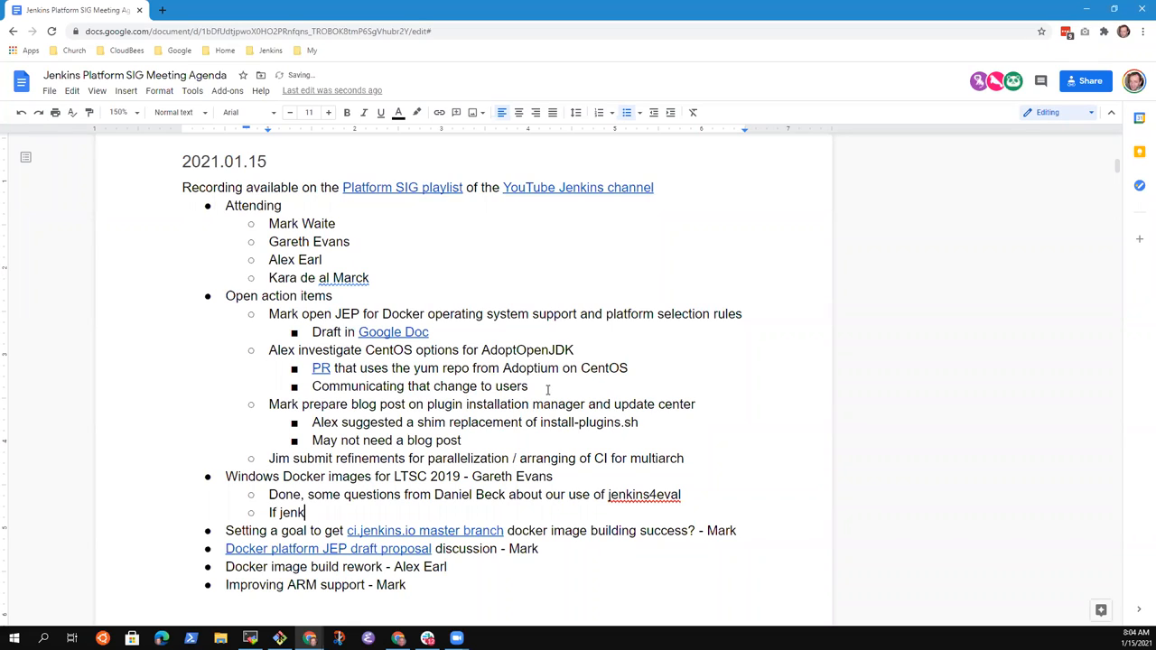
type("ins4eva")
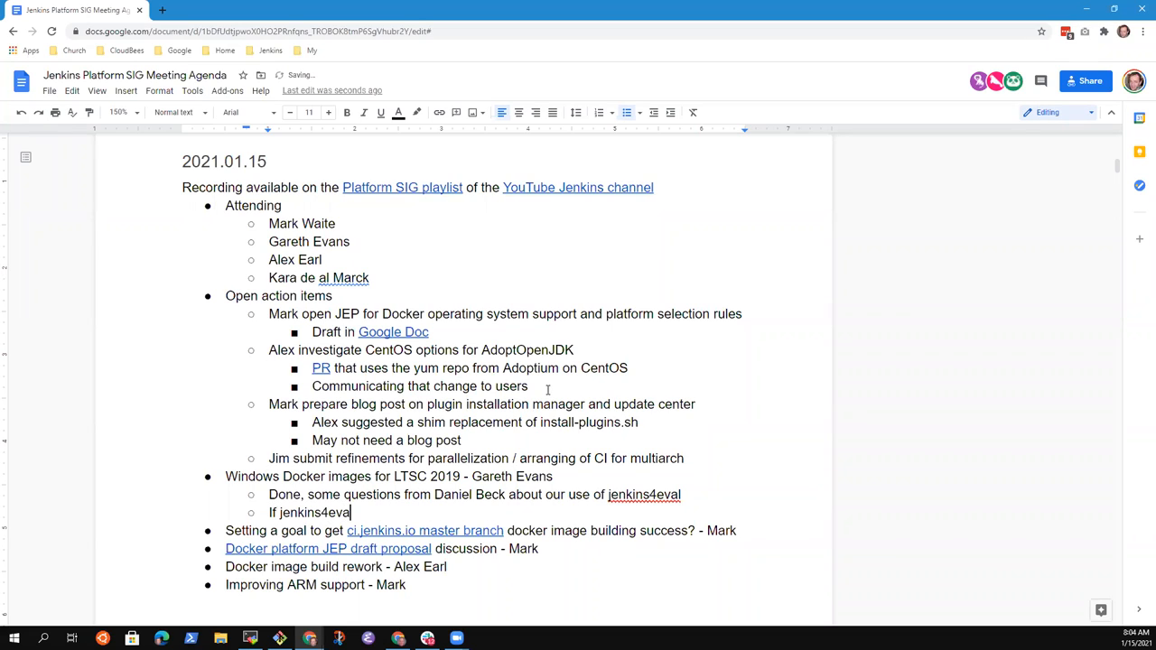
type("is a proto")
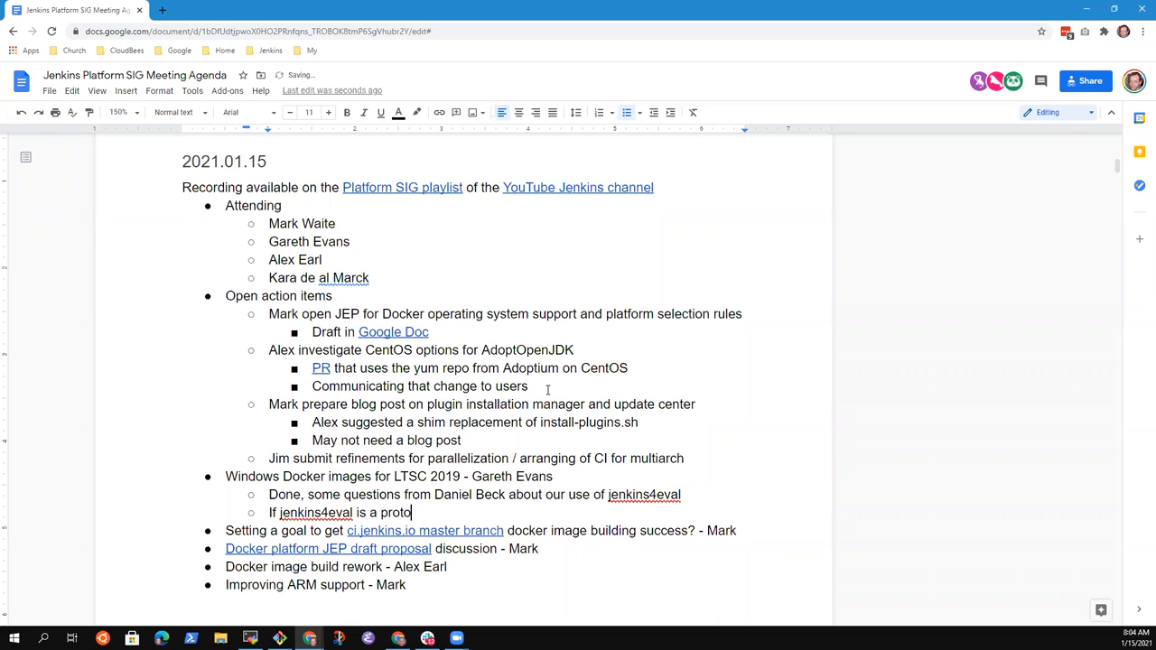
type("experi")
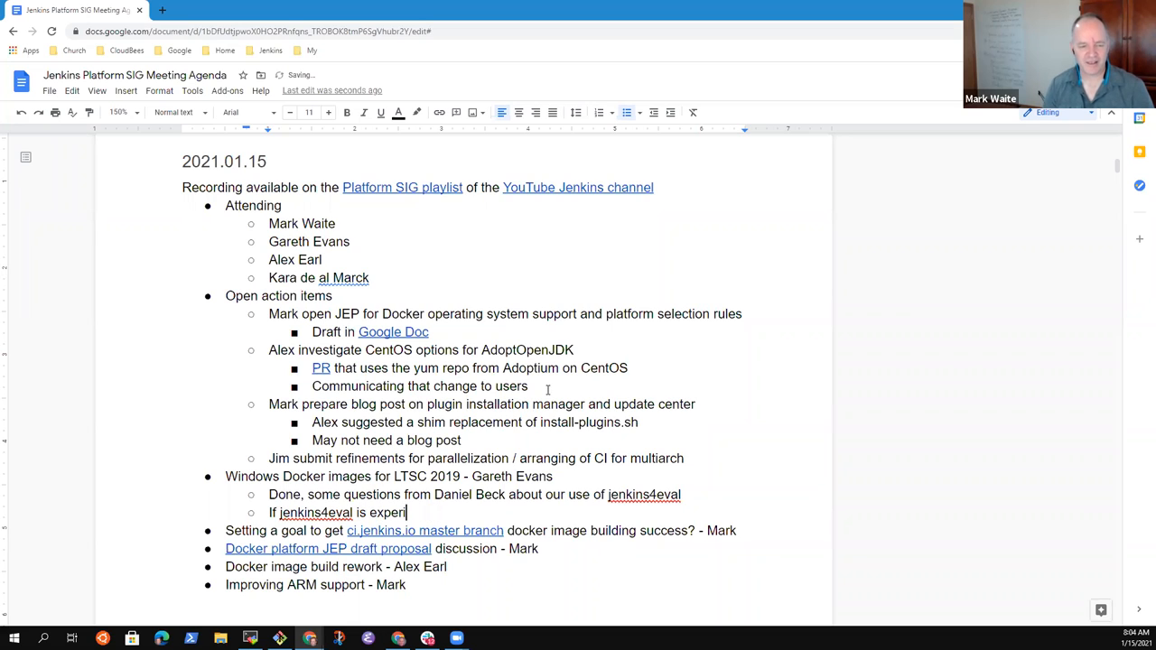
type("mental, pulling fro")
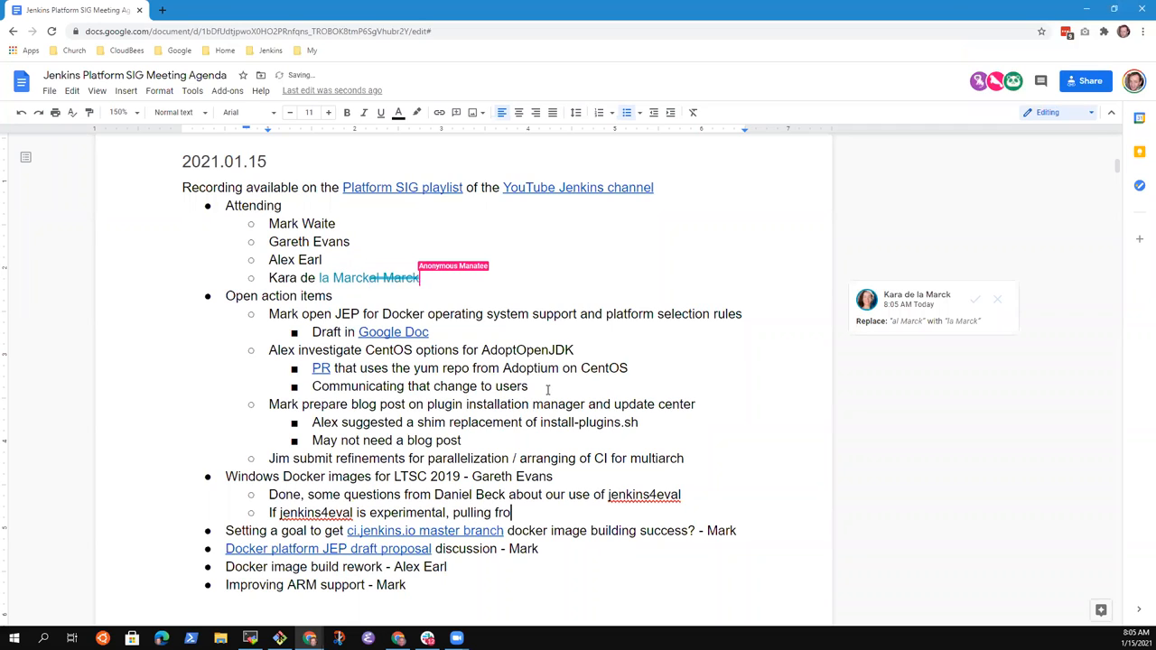
type("m it")
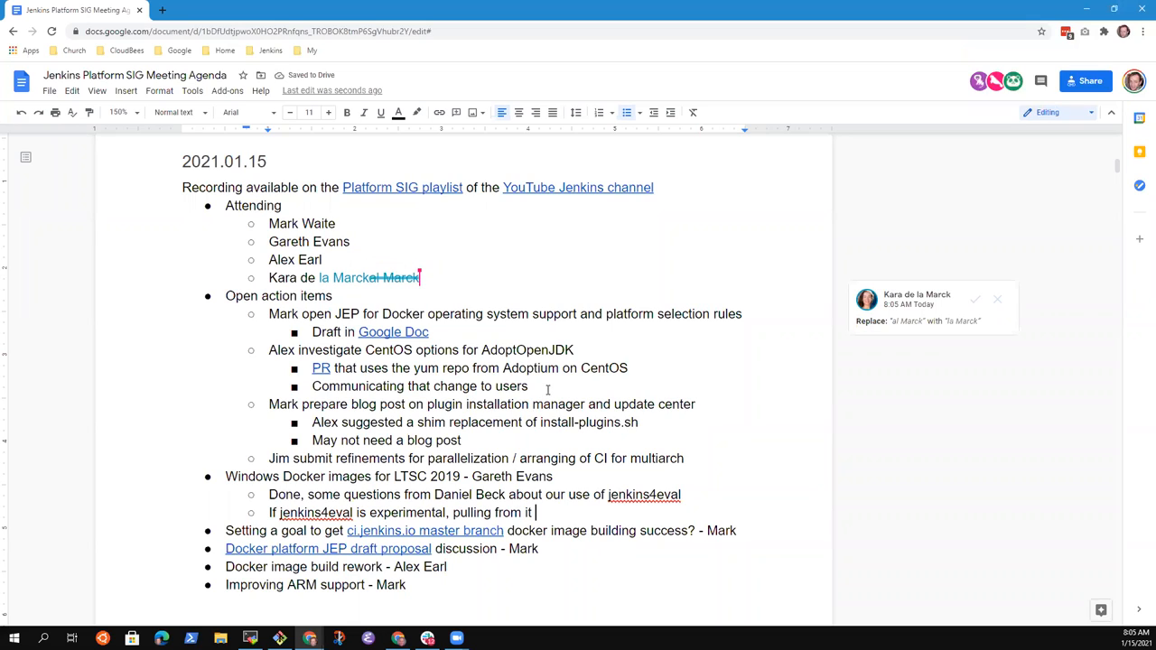
left_click(974, 299)
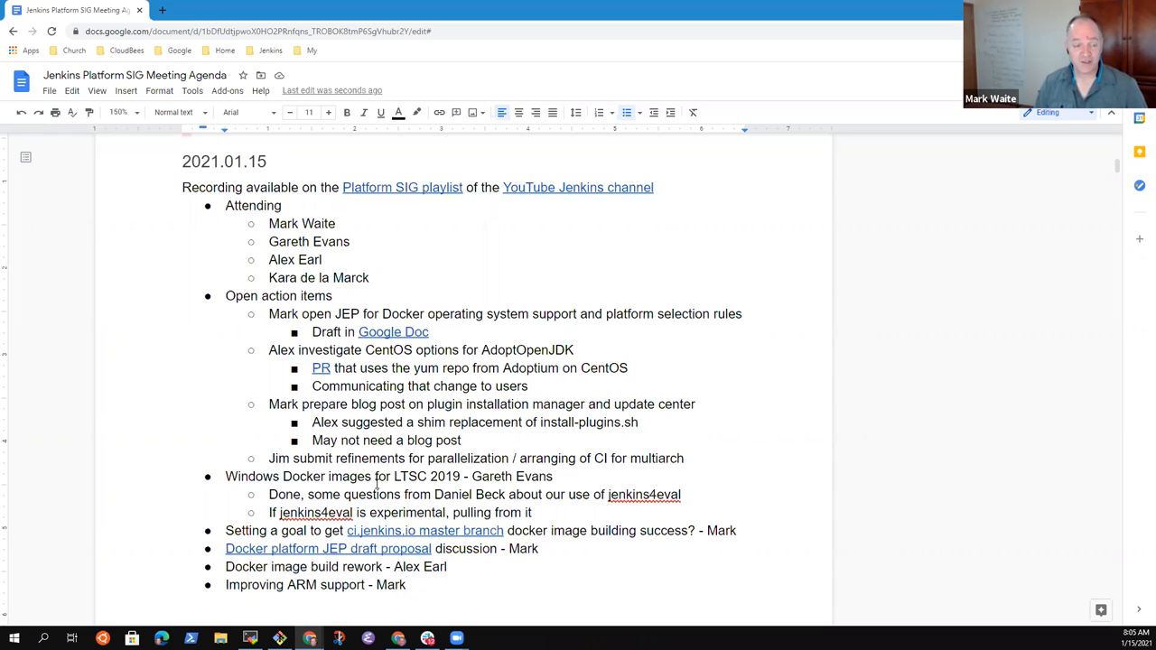
Step: Open the Docker Images Process JEP draft link in a new tab, skim it, and return to the agenda
left_click(332, 295)
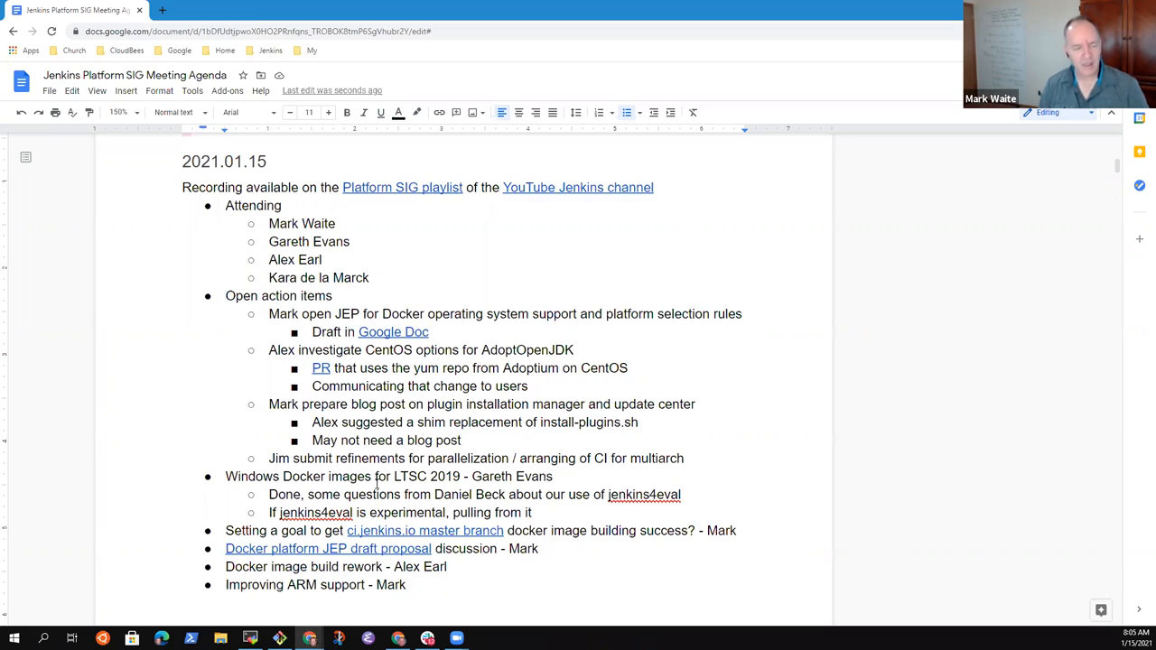
triple_click(505, 314)
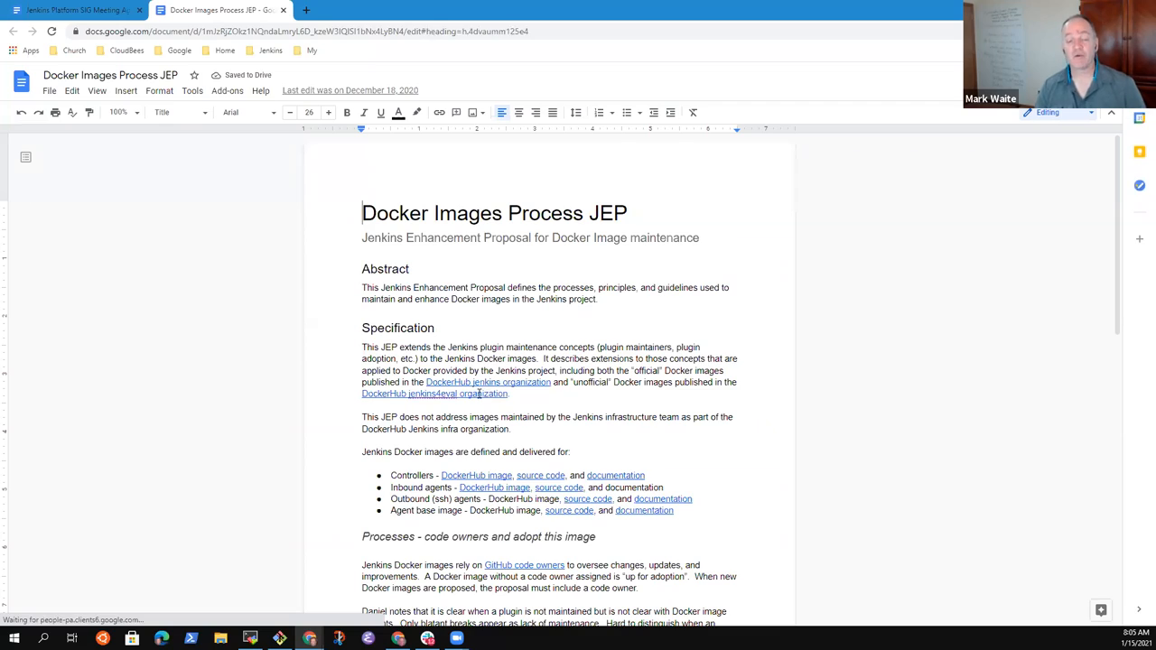
scroll("down", 3)
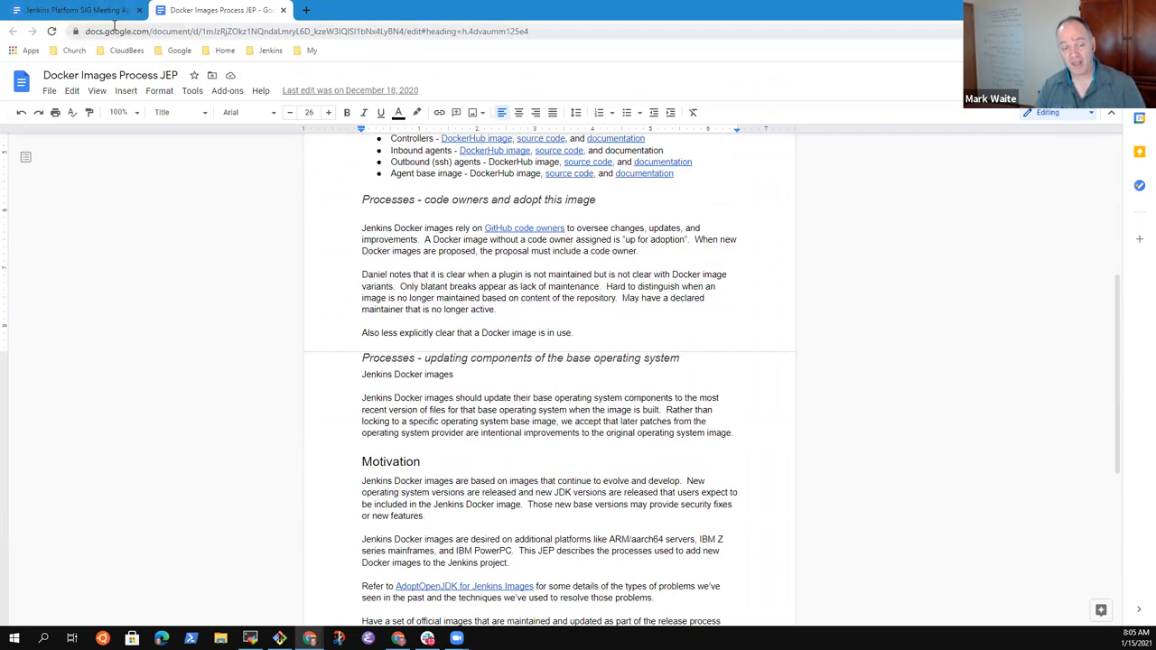
left_click(72, 10)
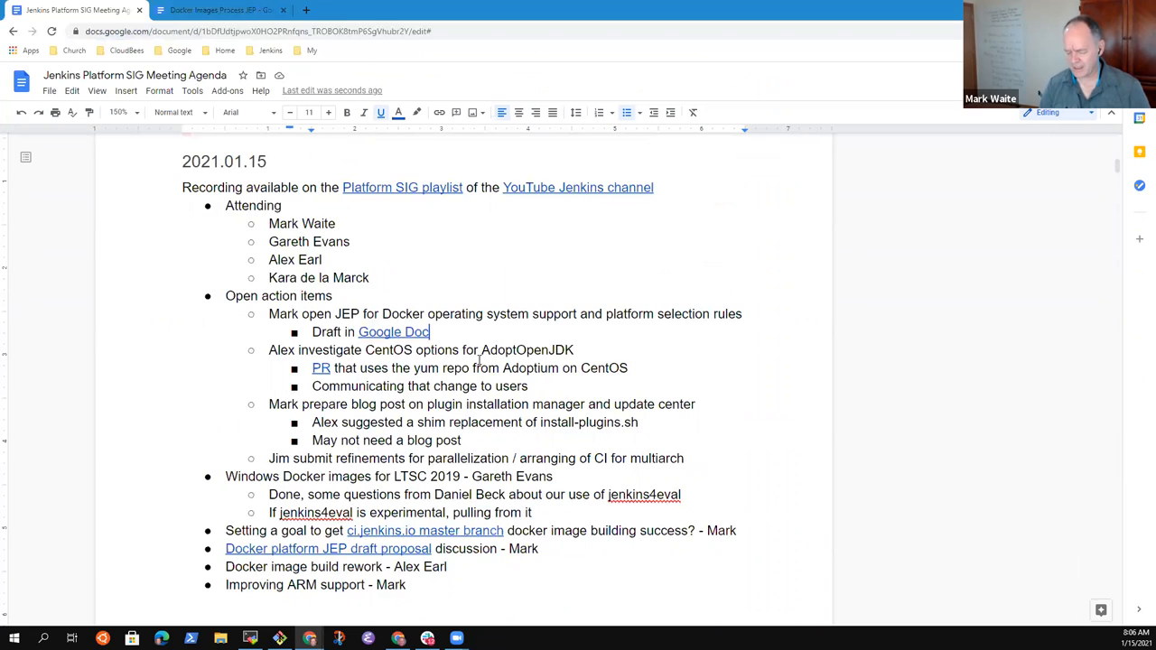
Step: Note 'Debian 9 is reaching end of life, already off support, our images are based on it'
type("Debian")
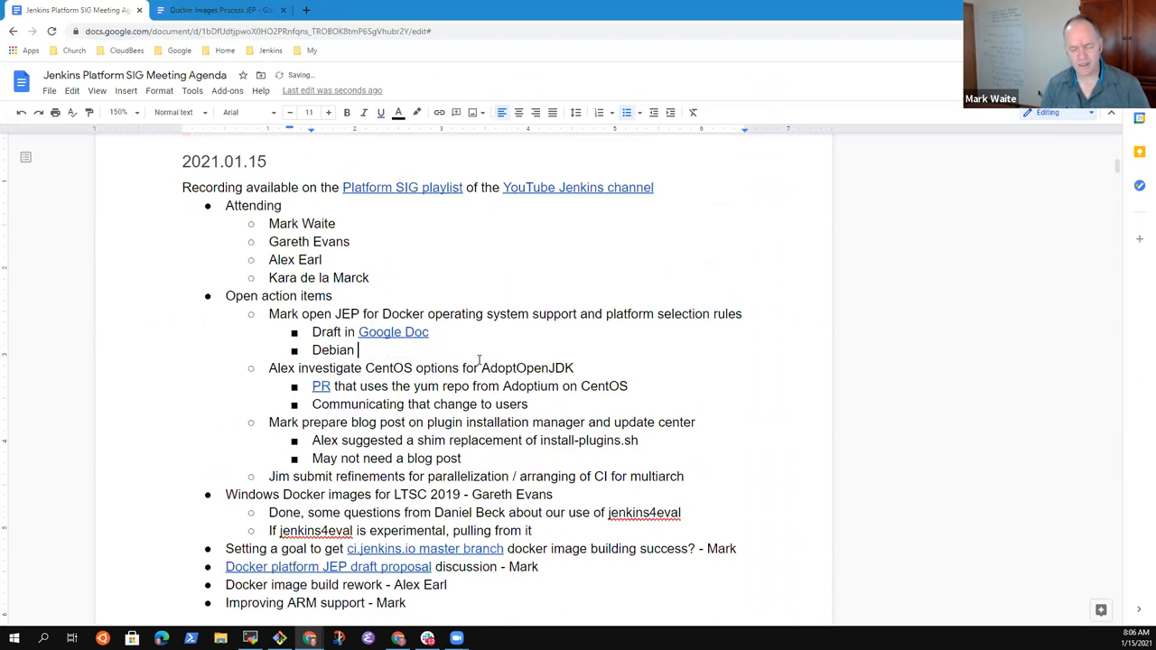
type("9 is read")
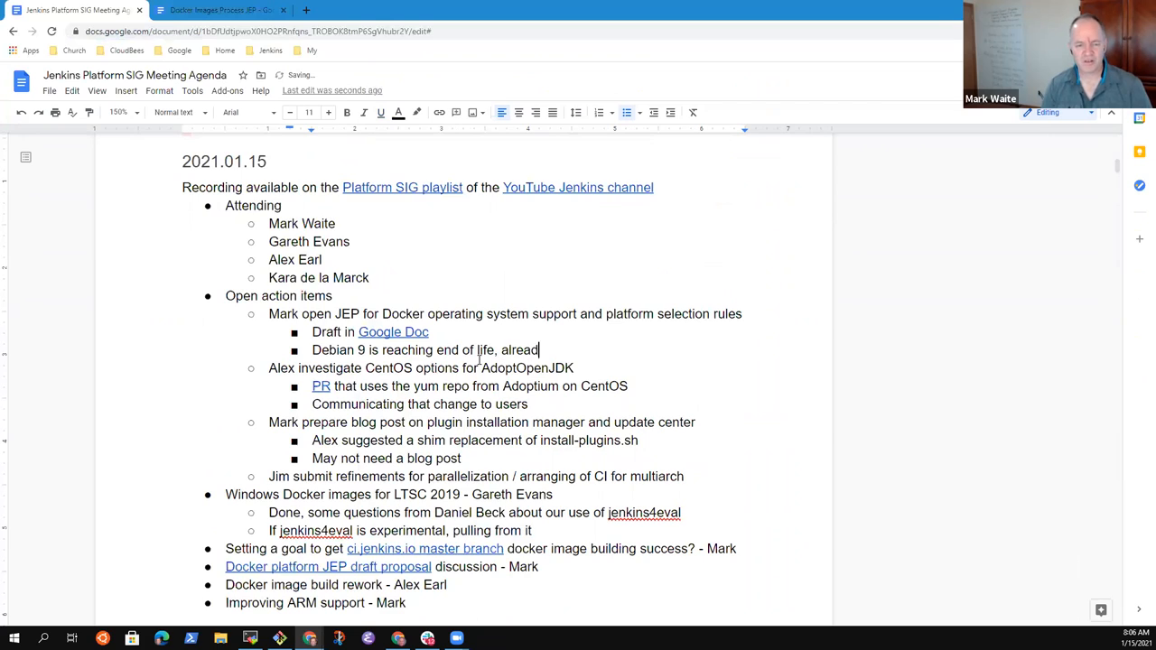
type("off")
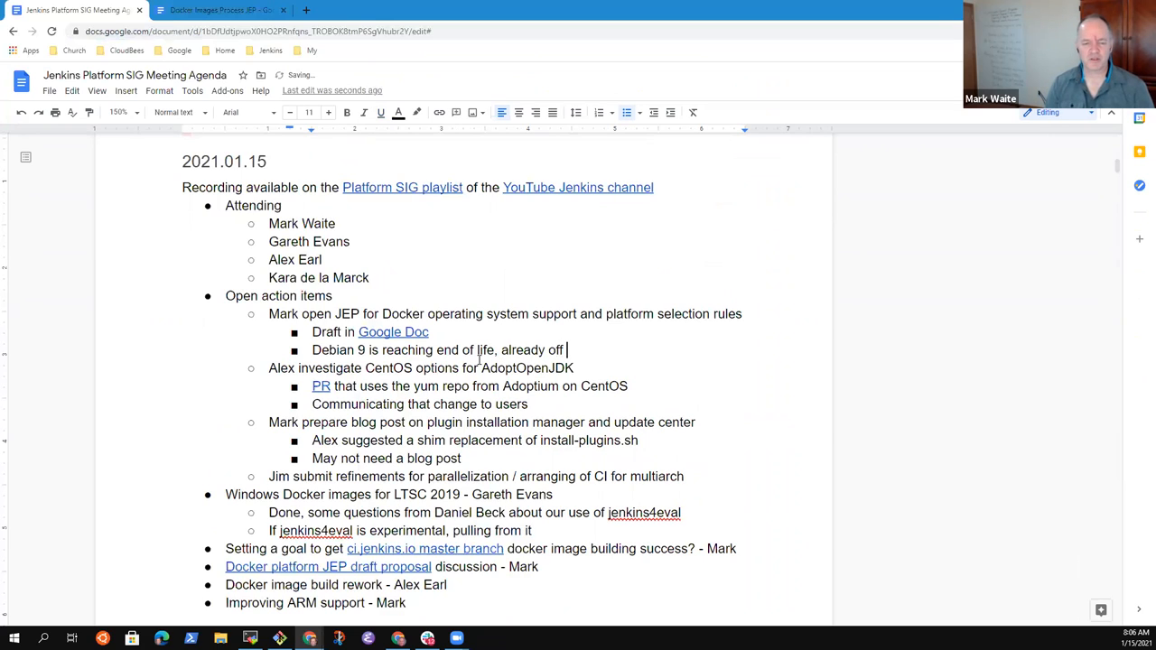
type("support")
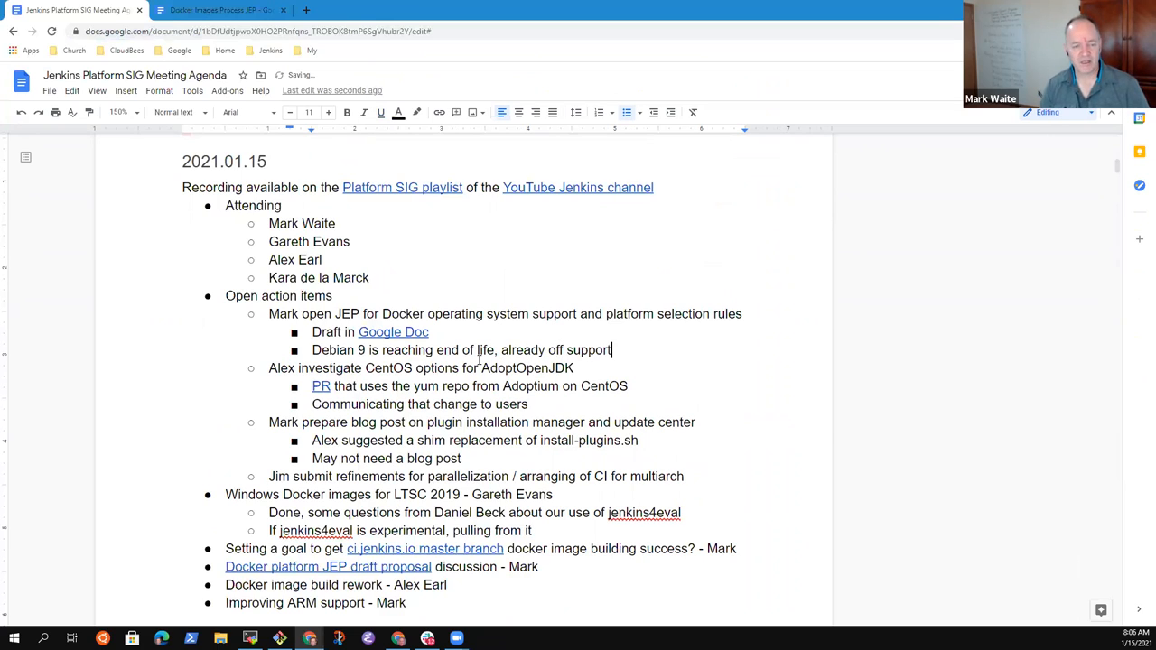
type(", ou")
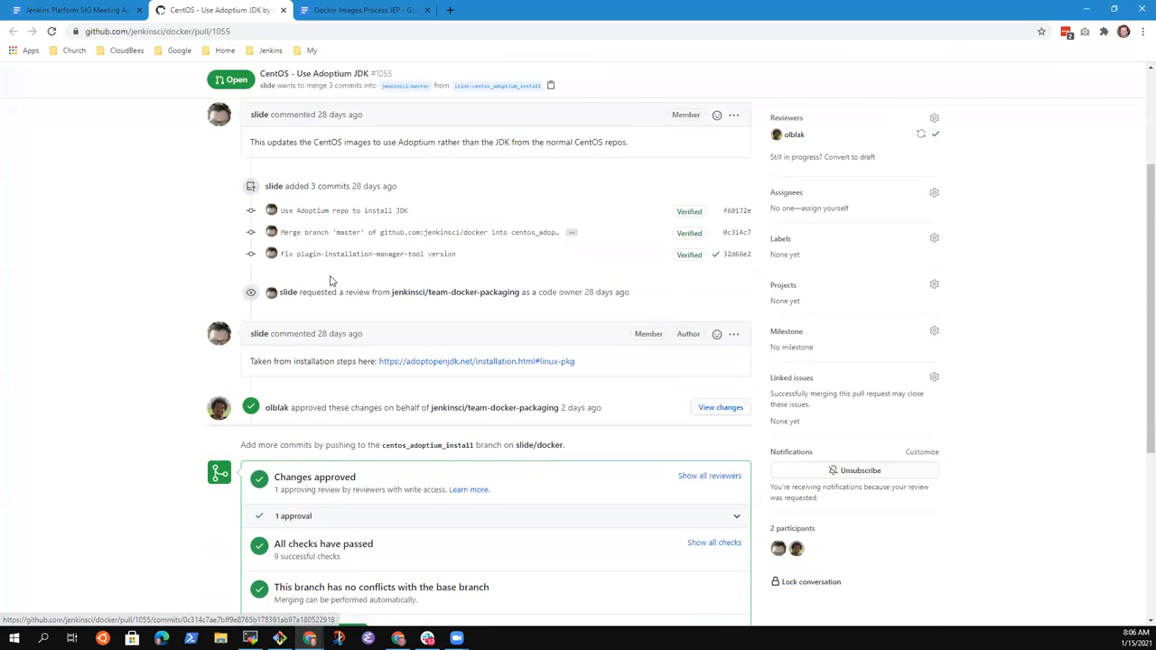
mouse_move(366, 407)
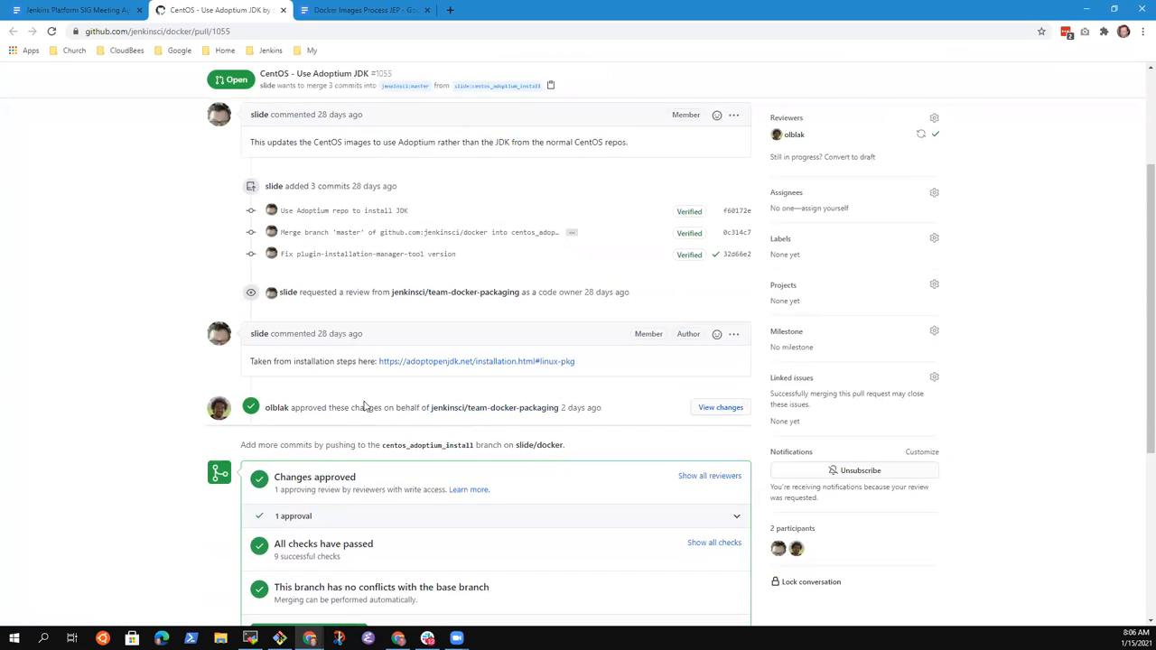
Step: Review approval and checks on GitHub PR #1055 'CentOS - Use Adoptium JDK'
scroll("up", 3)
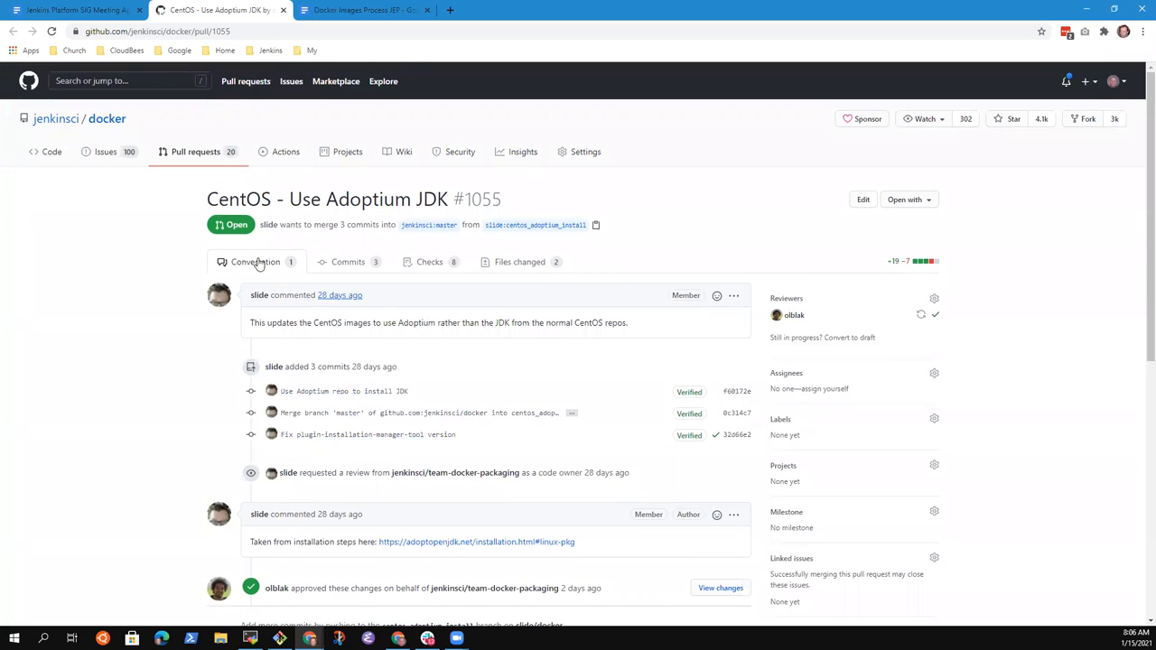
mouse_move(519, 271)
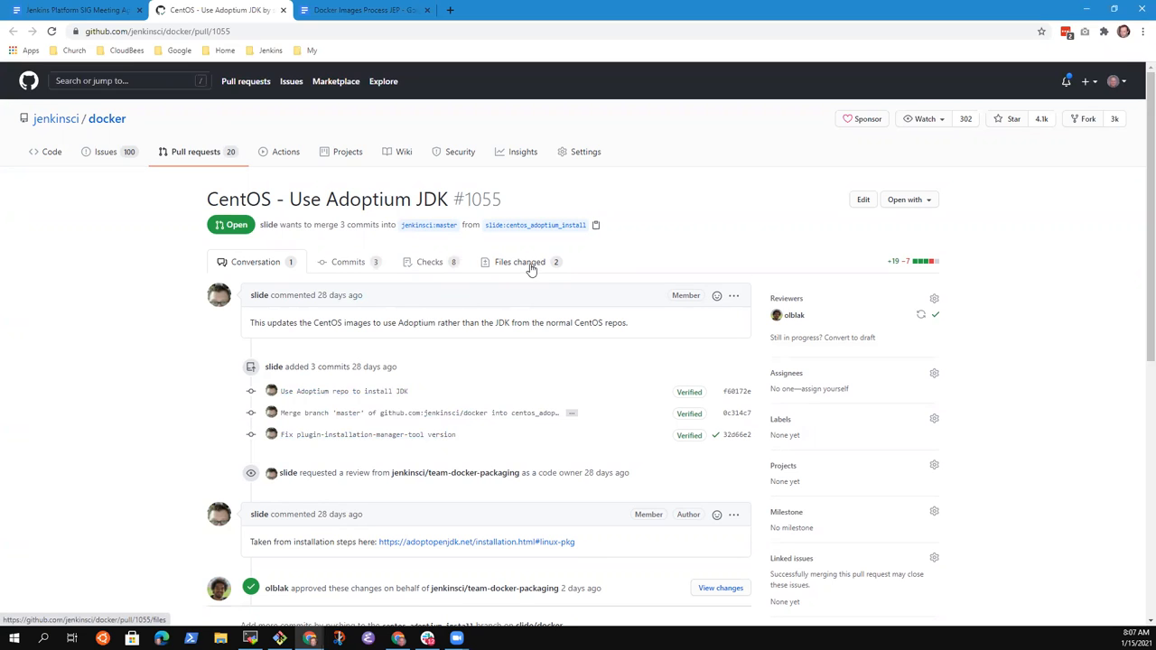
left_click(77, 10)
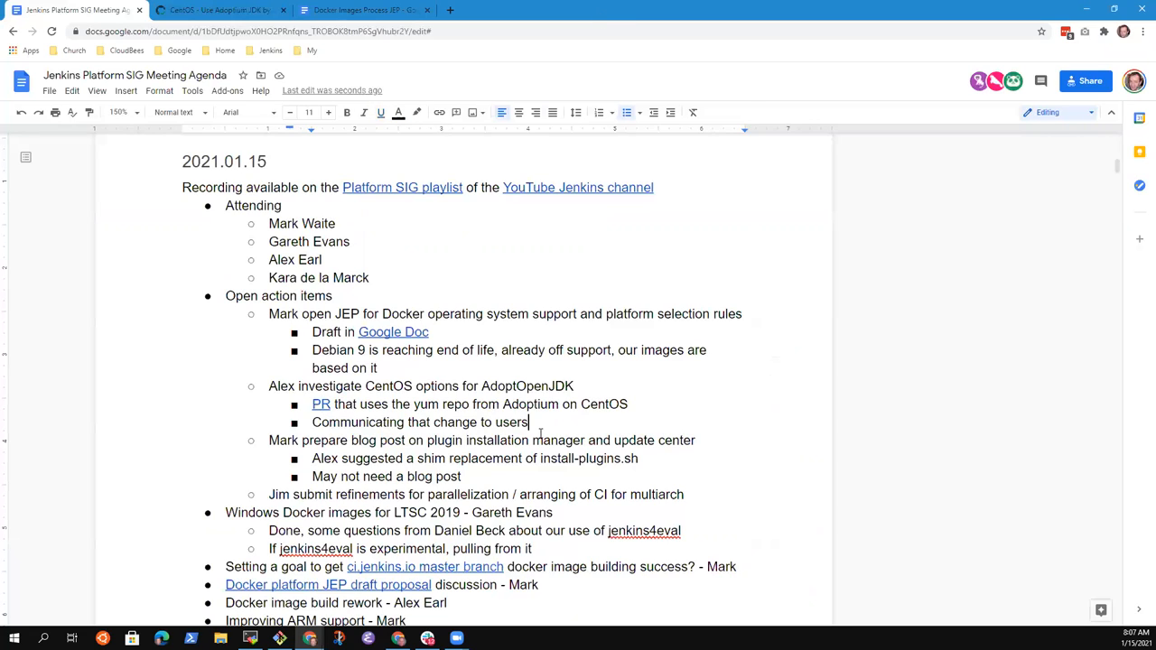
Step: Select the 'Communicating that change to users' line under the CentOS item
triple_click(419, 422)
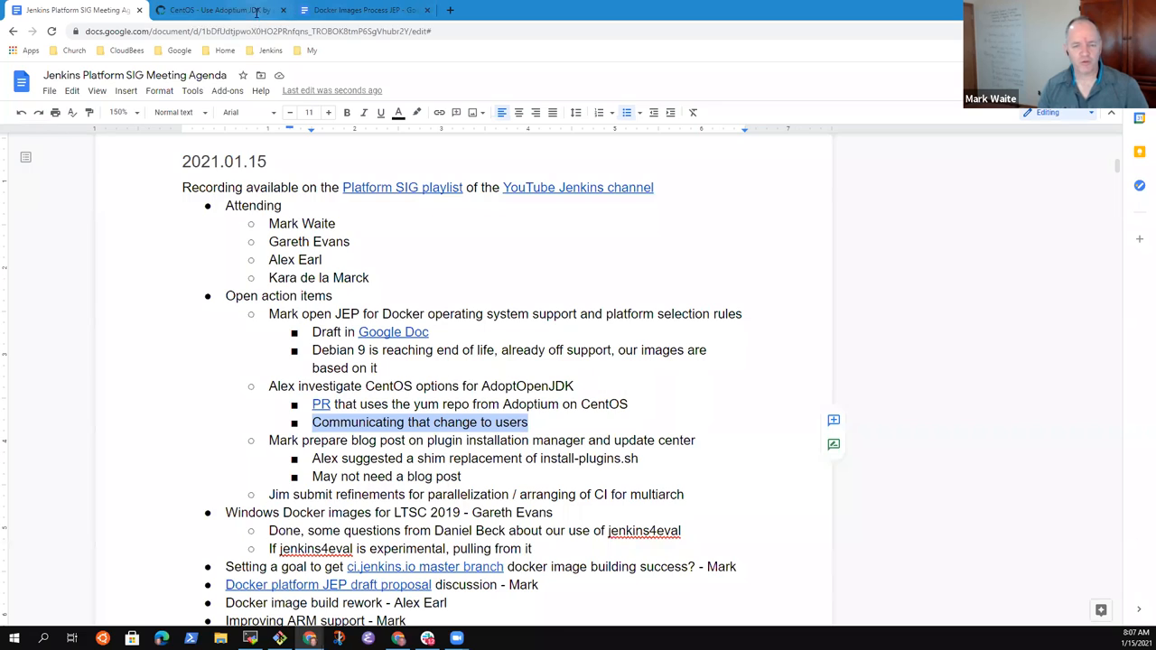
left_click(217, 9)
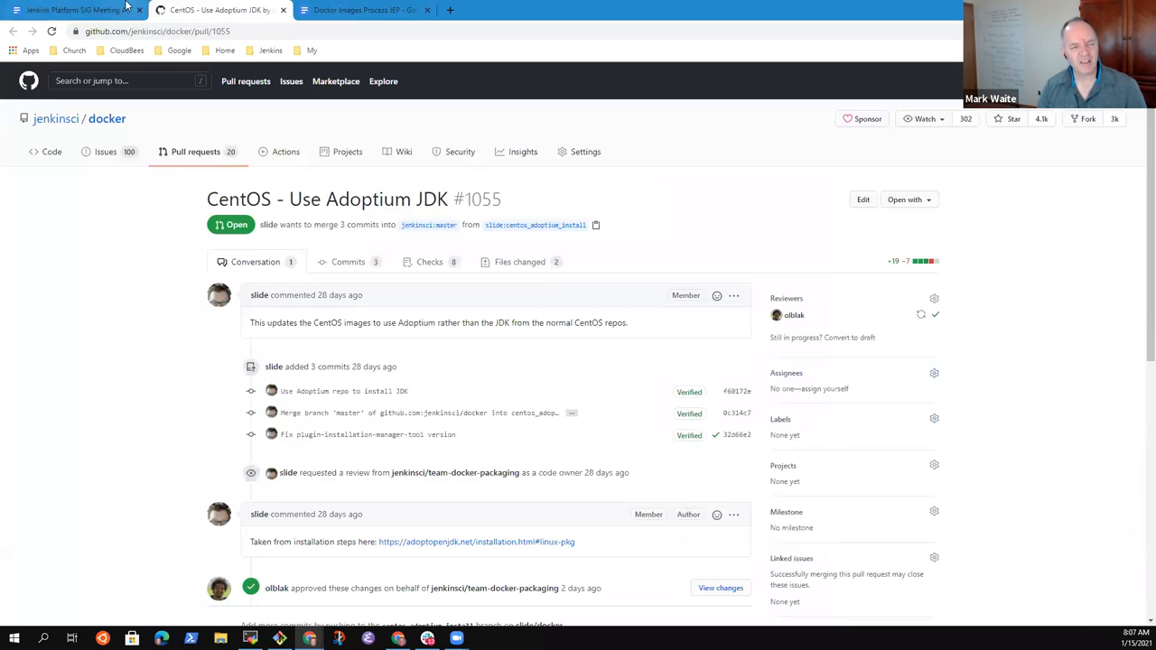
left_click(76, 10)
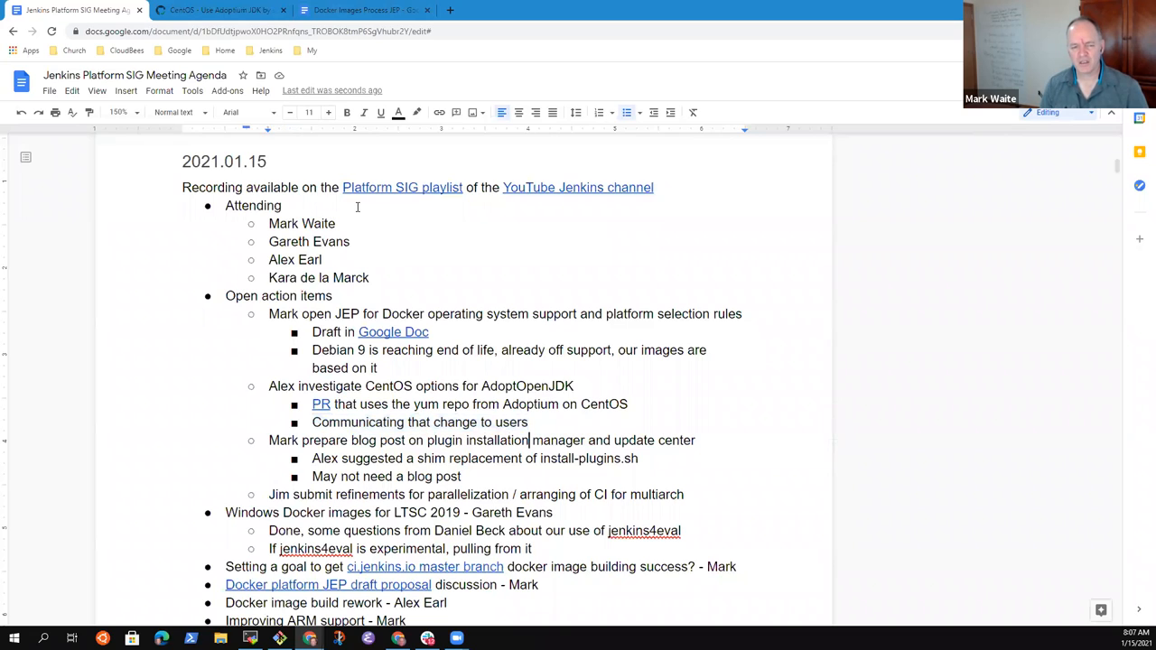
Step: Add sub-bullet 'No place currently to document changes to images'
key("Return")
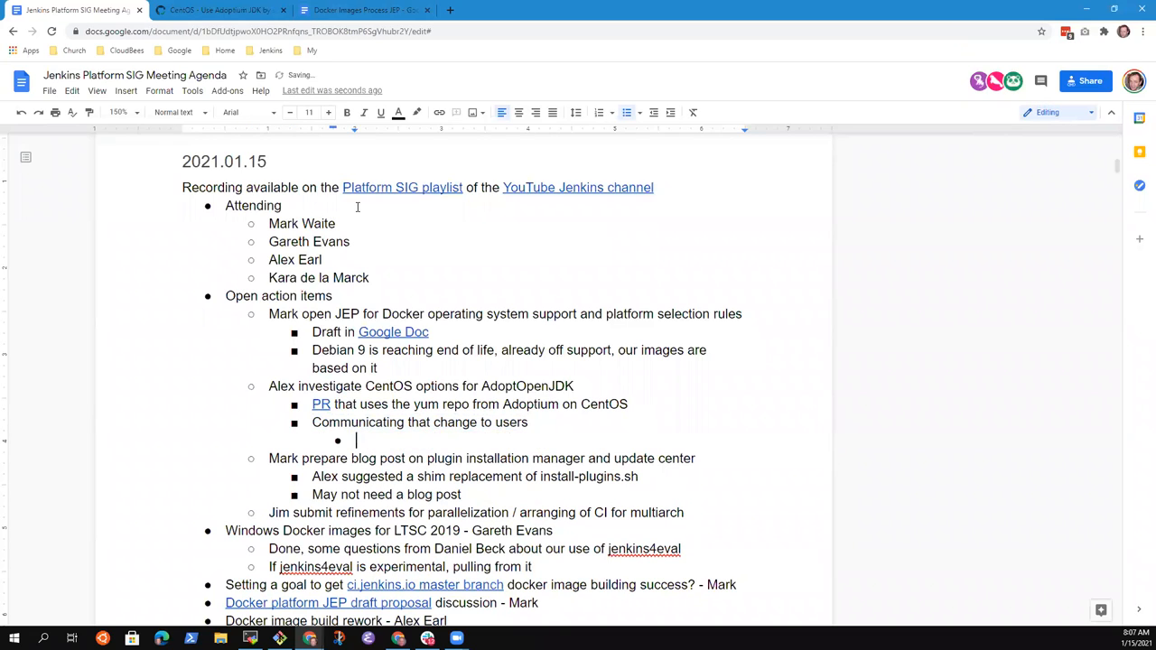
type("No place")
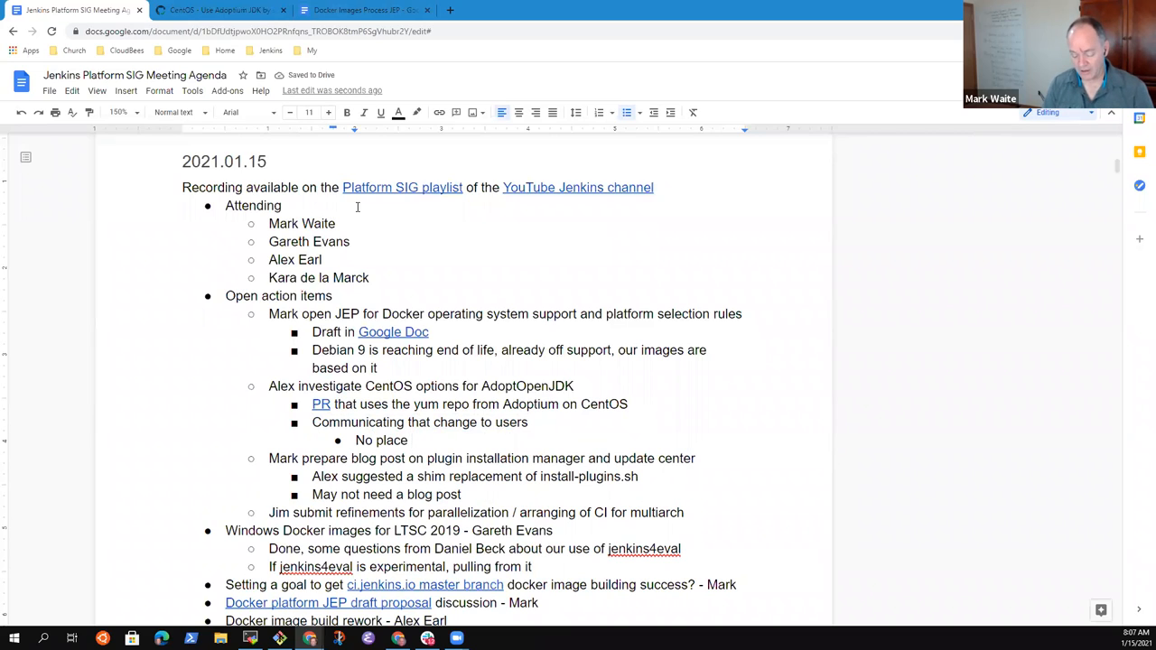
type("currently to")
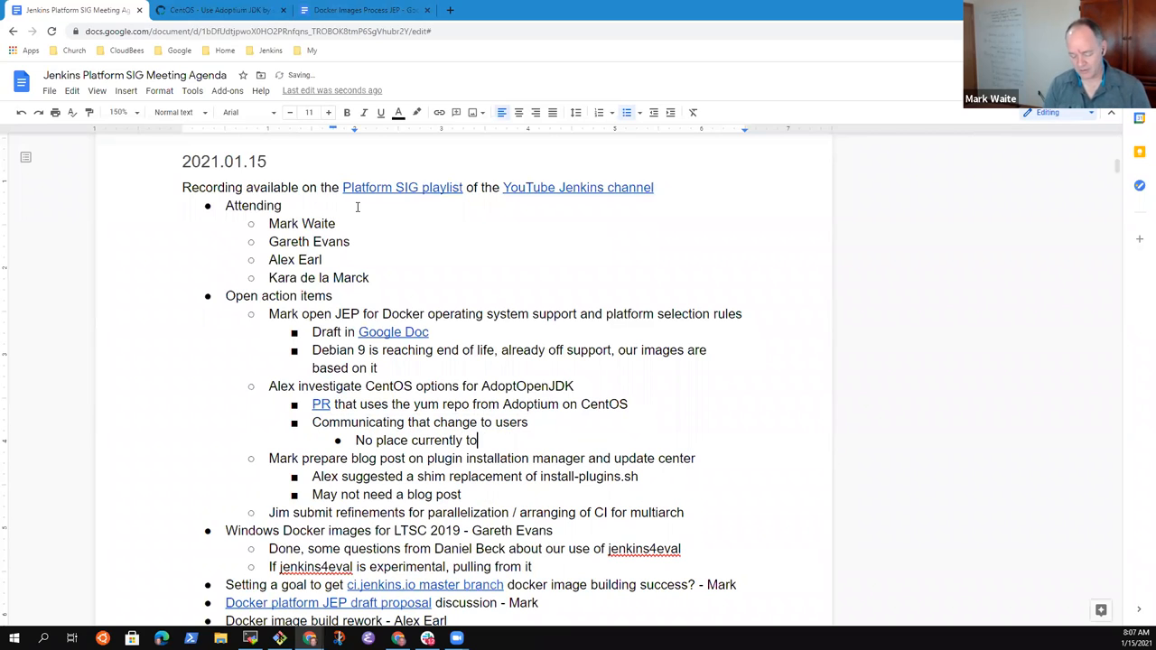
type("document chjan")
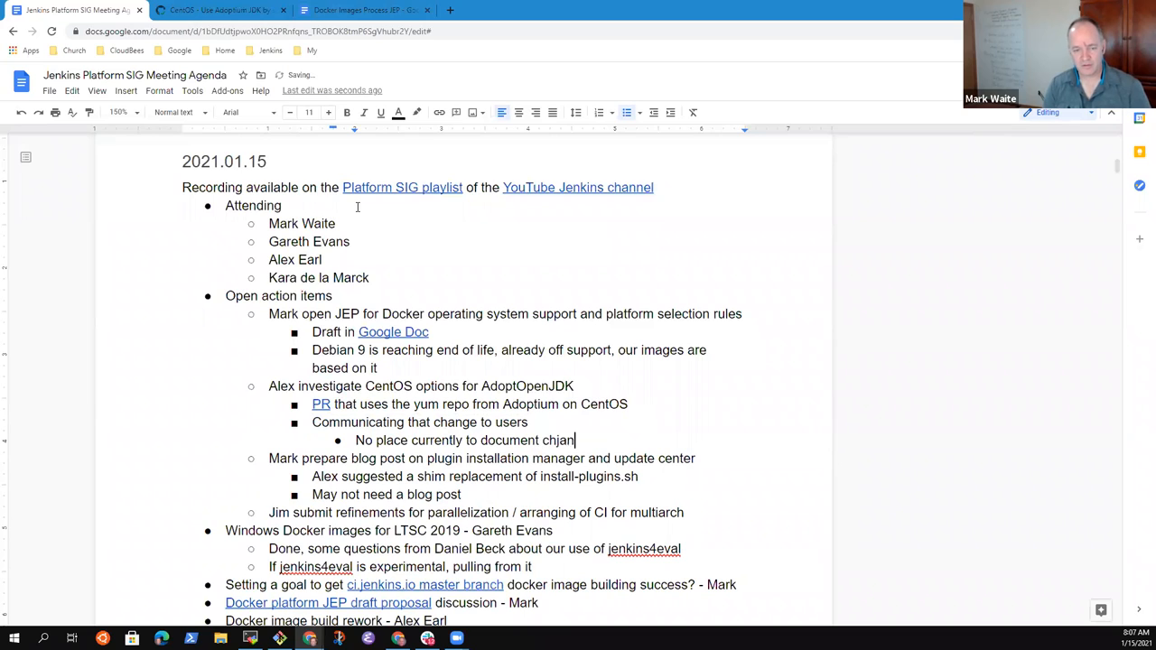
type("changes of")
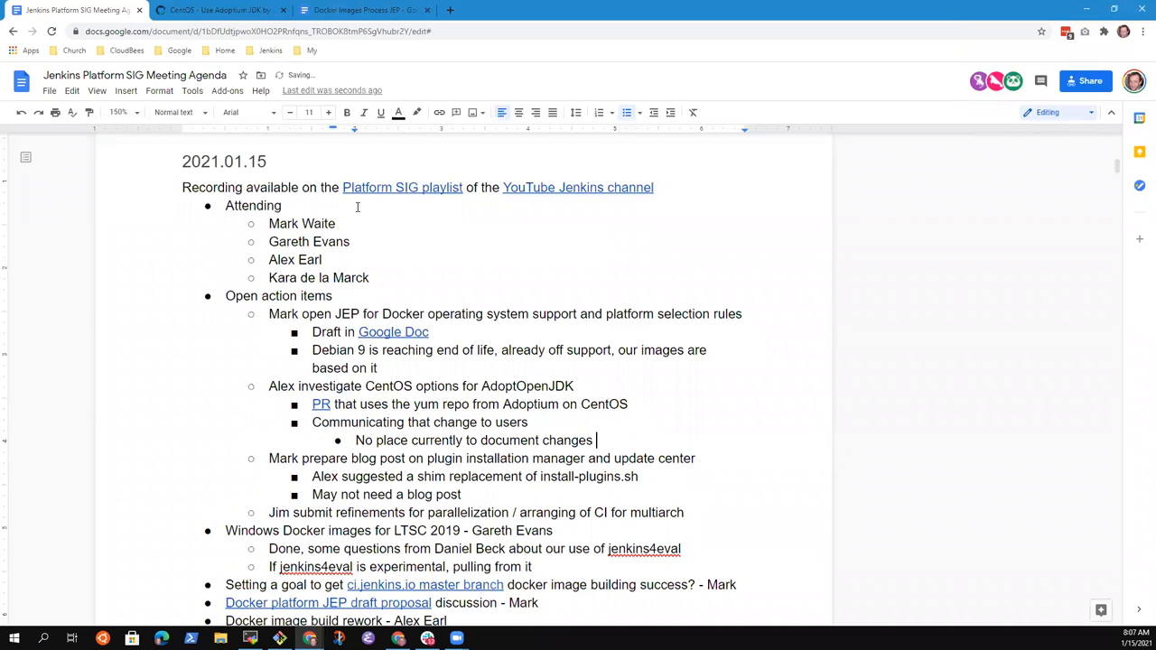
type("to images")
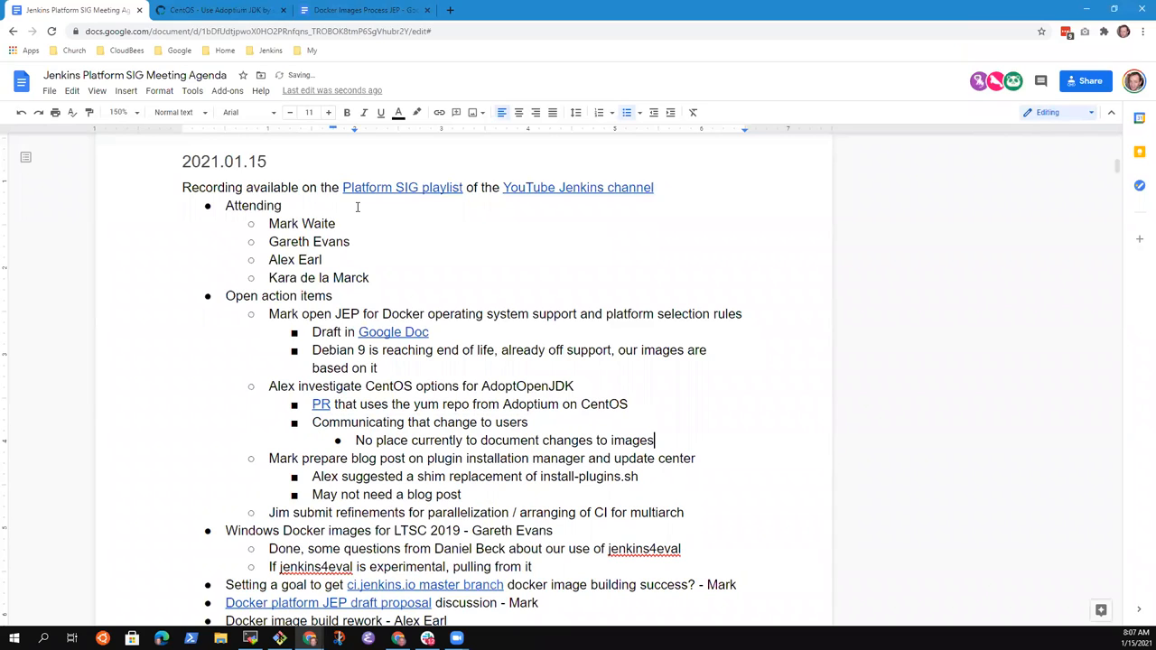
Step: Add sub-bullet 'Docker agent has a pattern using GitHub releases'
key("enter")
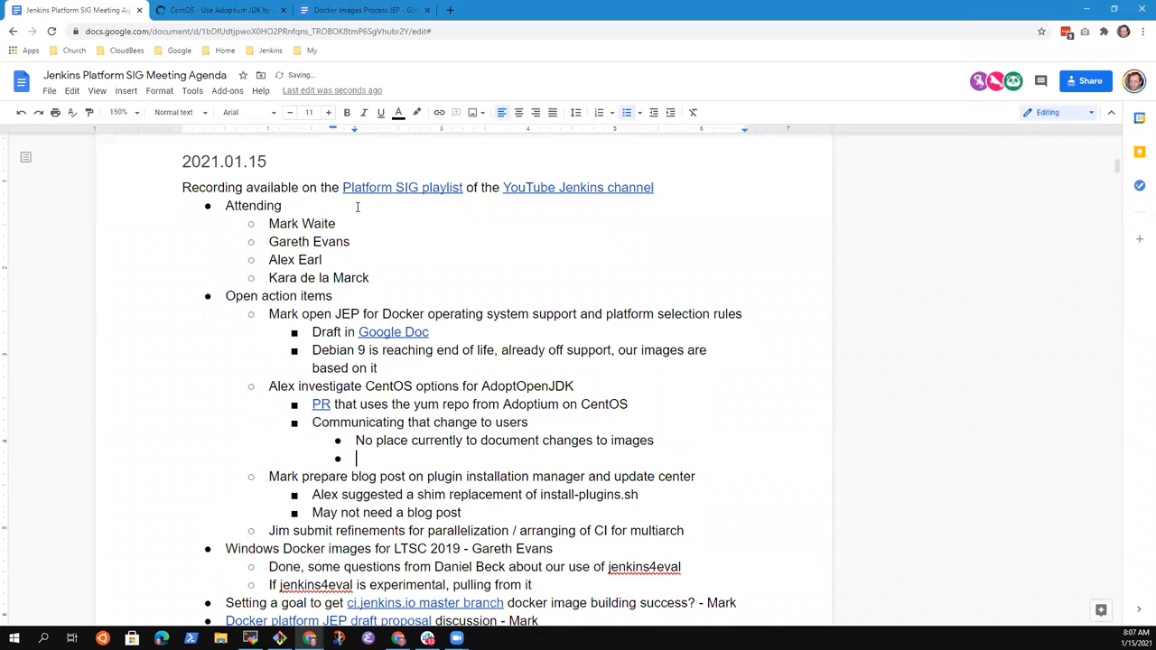
type("Docke r")
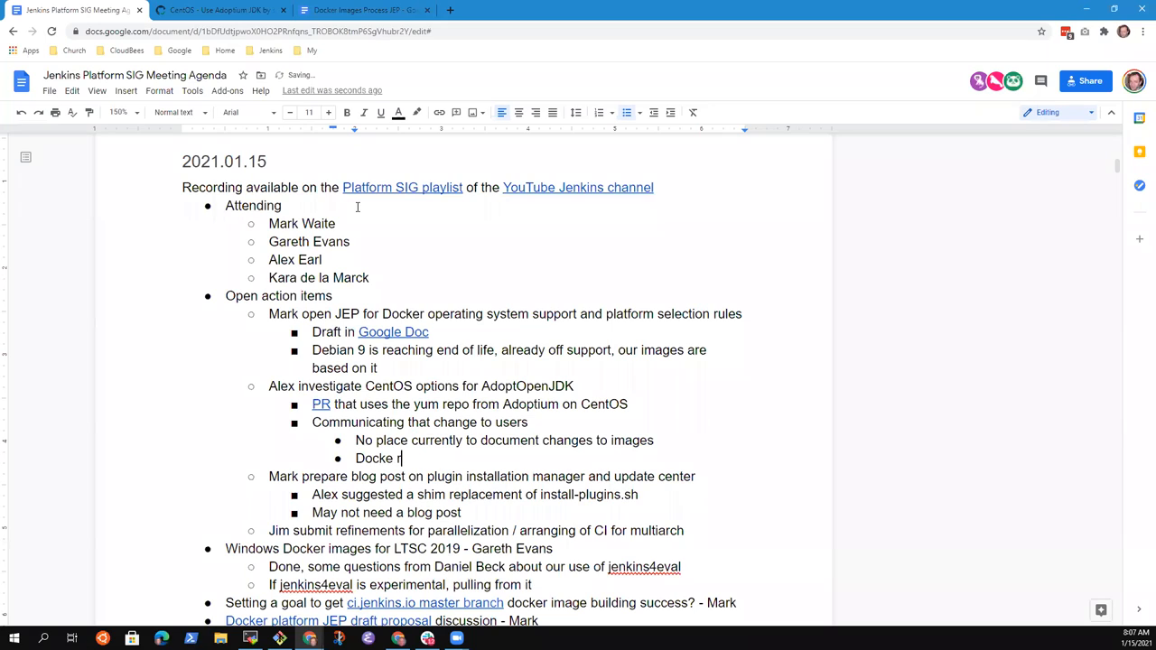
type("agent has a pa")
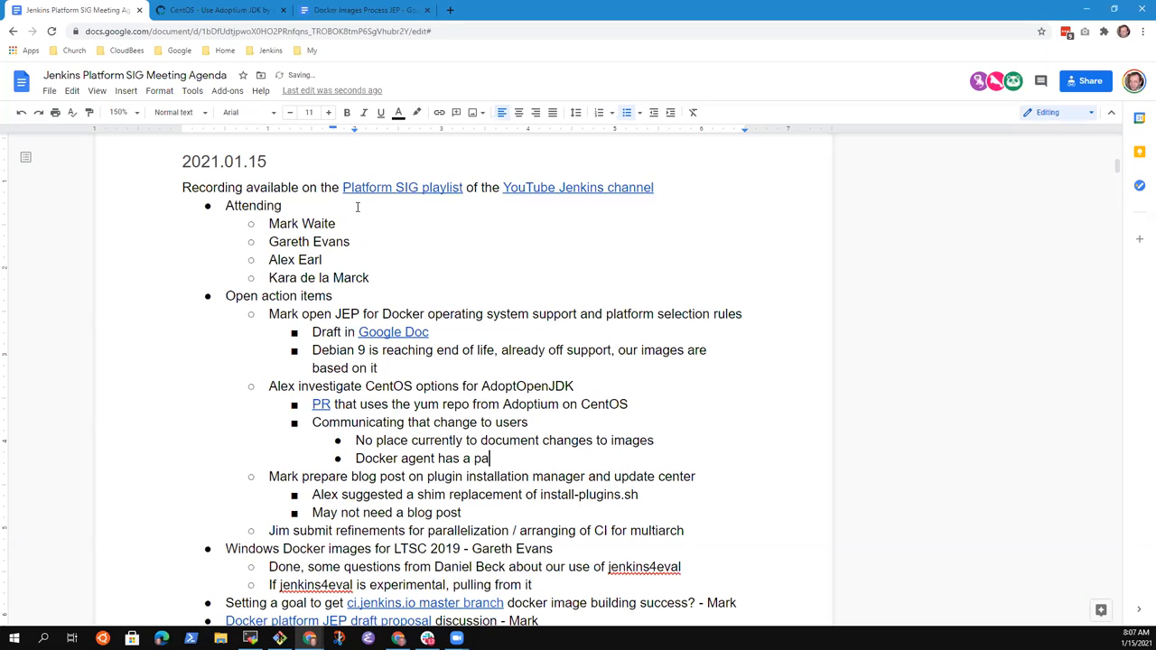
type("ttern using G")
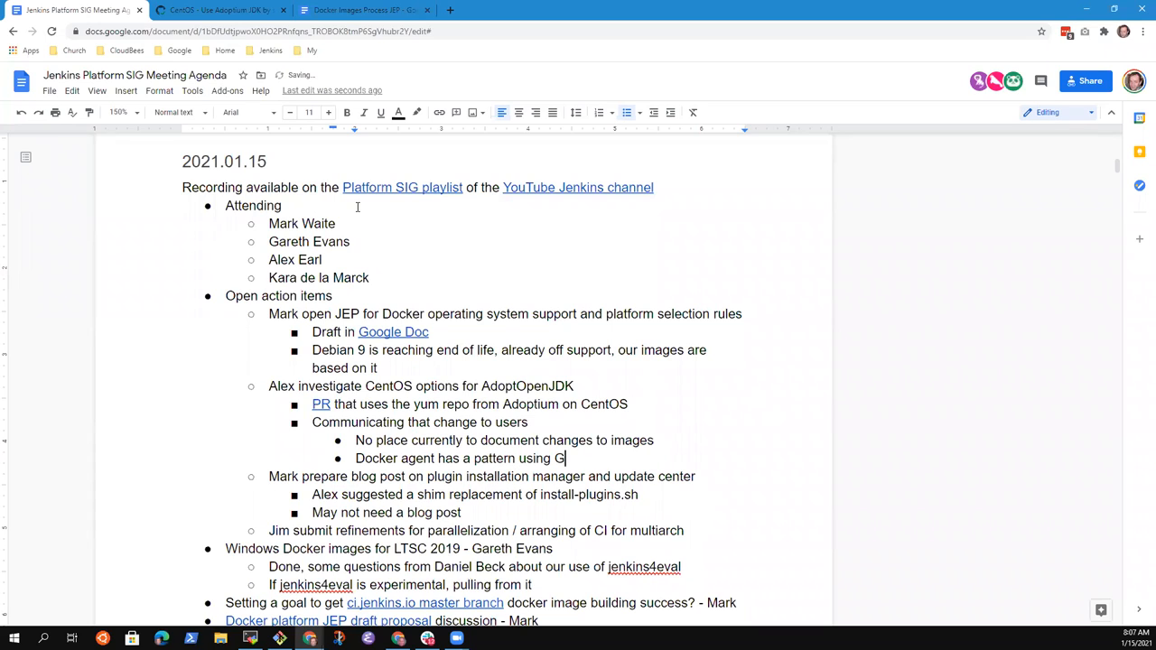
type("itHub releases")
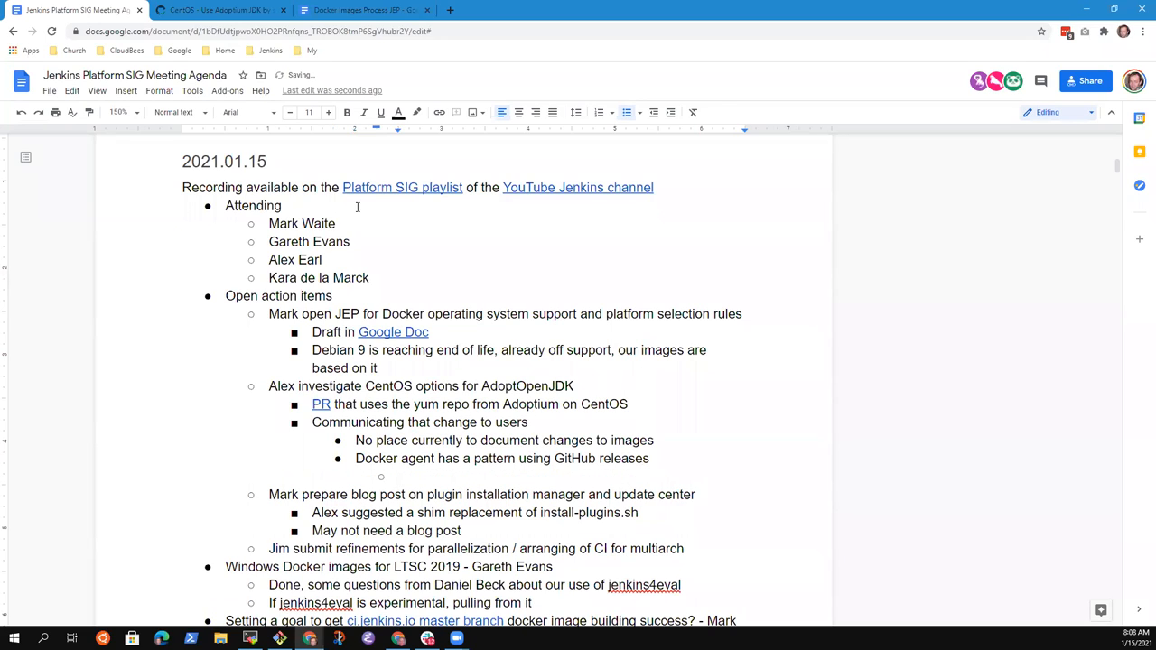
Step: Under it, note 'Needs a plan if we want to do that for Jenkins core'
type("Needs a pl")
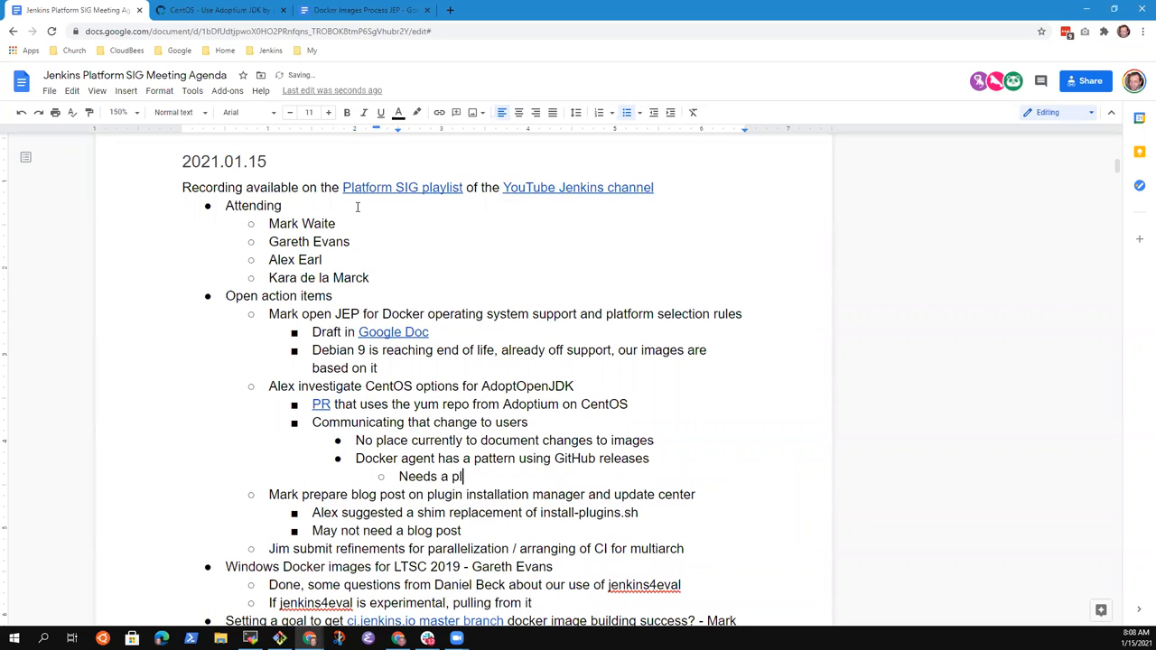
type("an if we want")
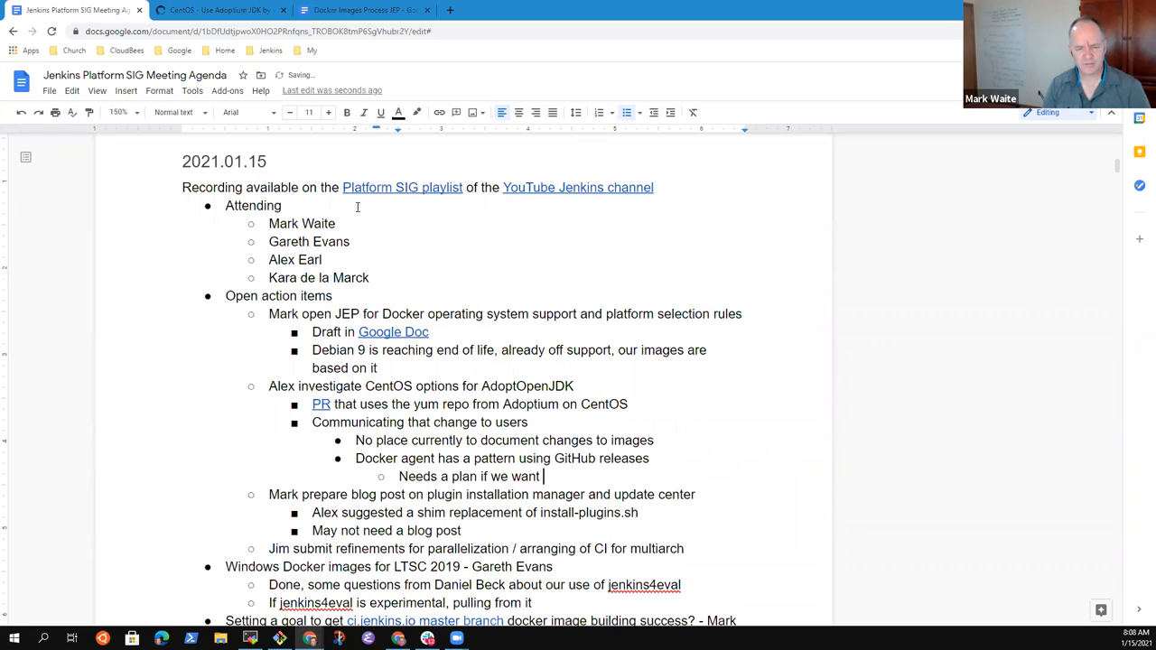
type("to do that for")
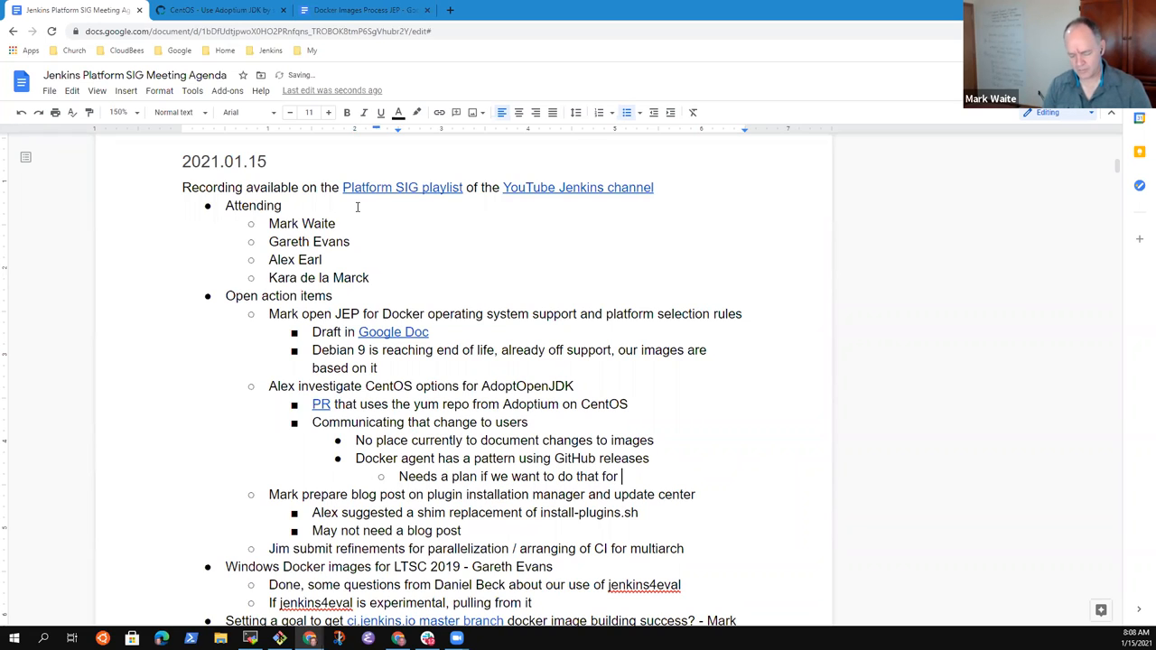
type("Jenkins")
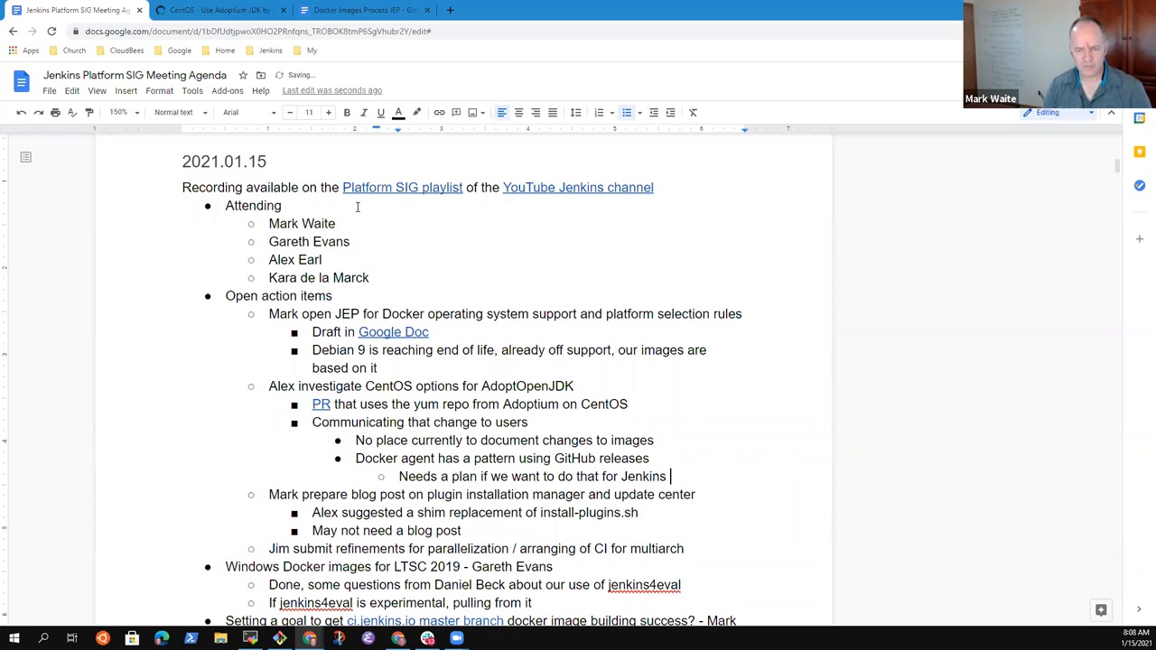
type("core")
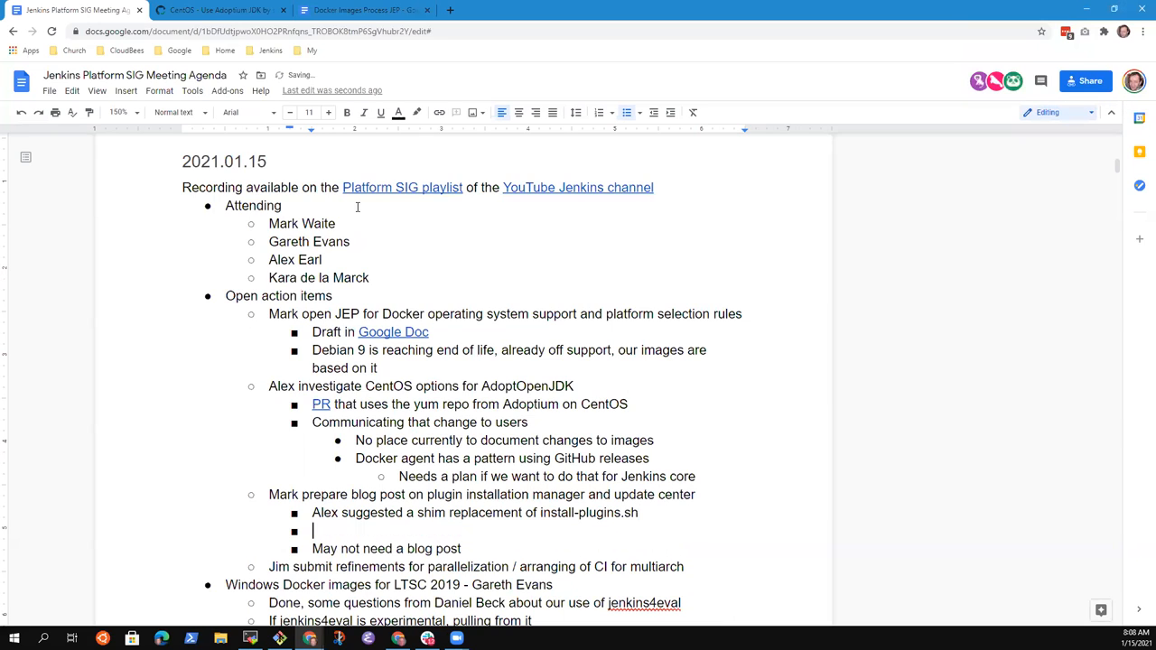
Step: Note 'Alex started the idea, can create a PR to use the shim' with the same tests
type("Started")
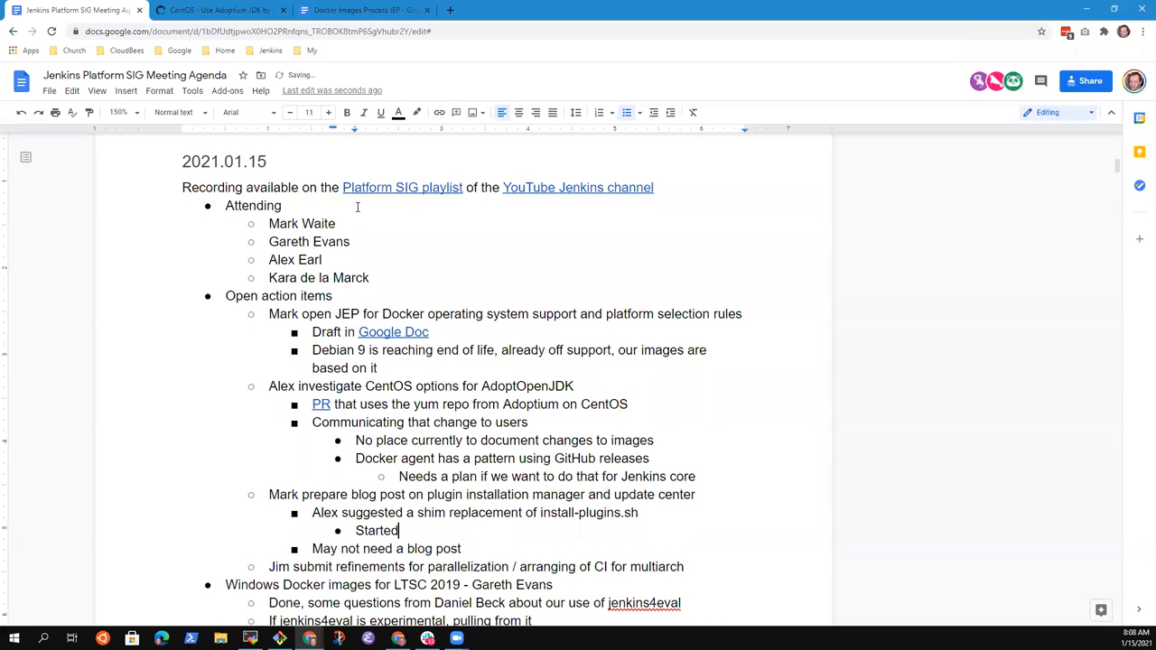
type("Alex start")
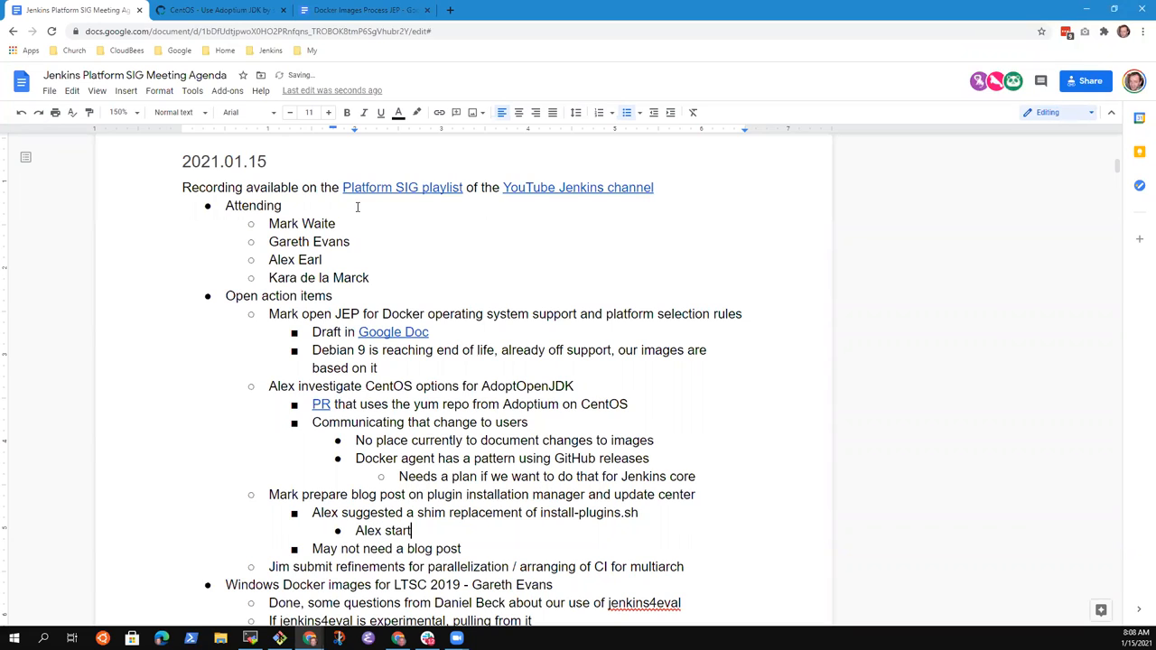
type("ed the idea, can")
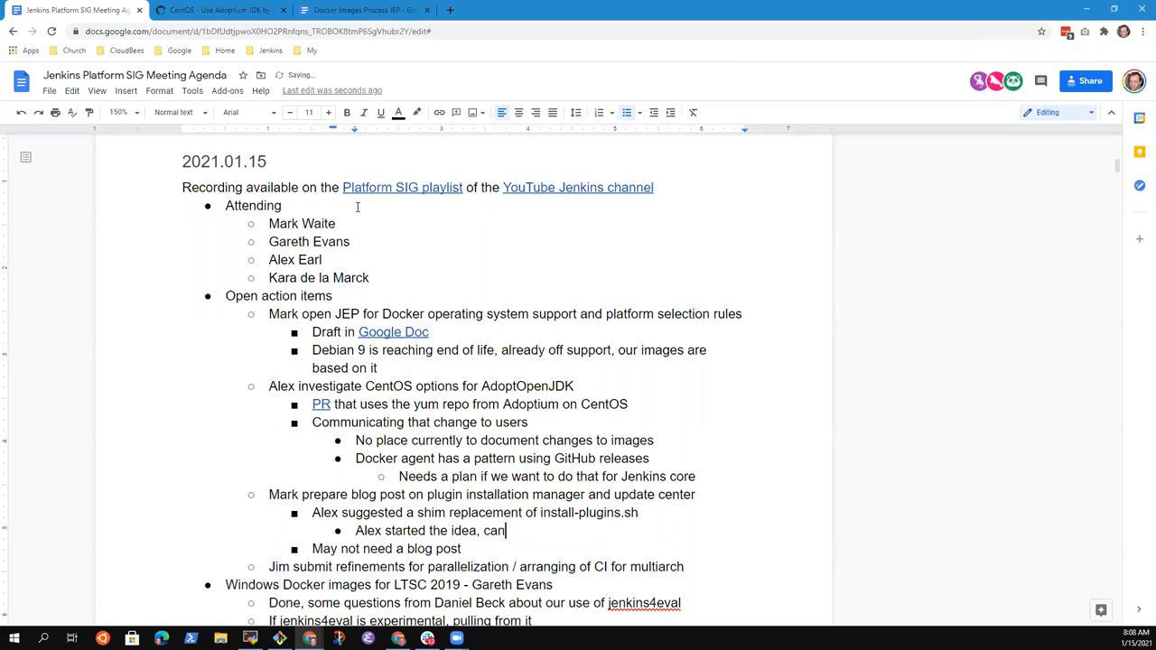
type("create a P")
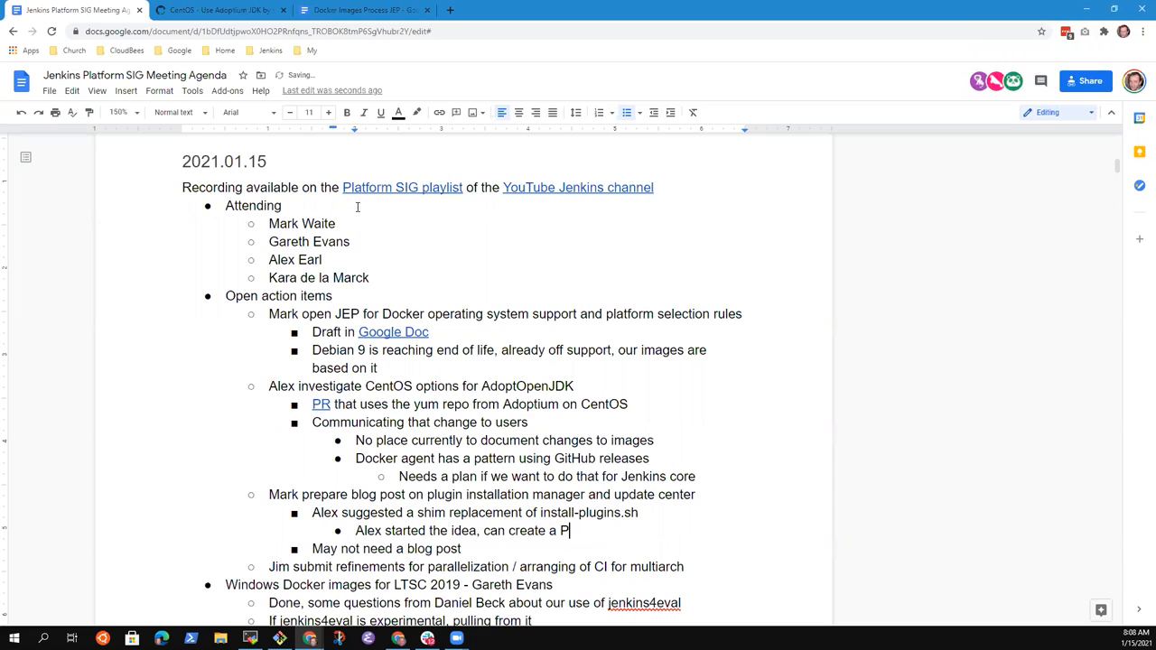
type("R to")
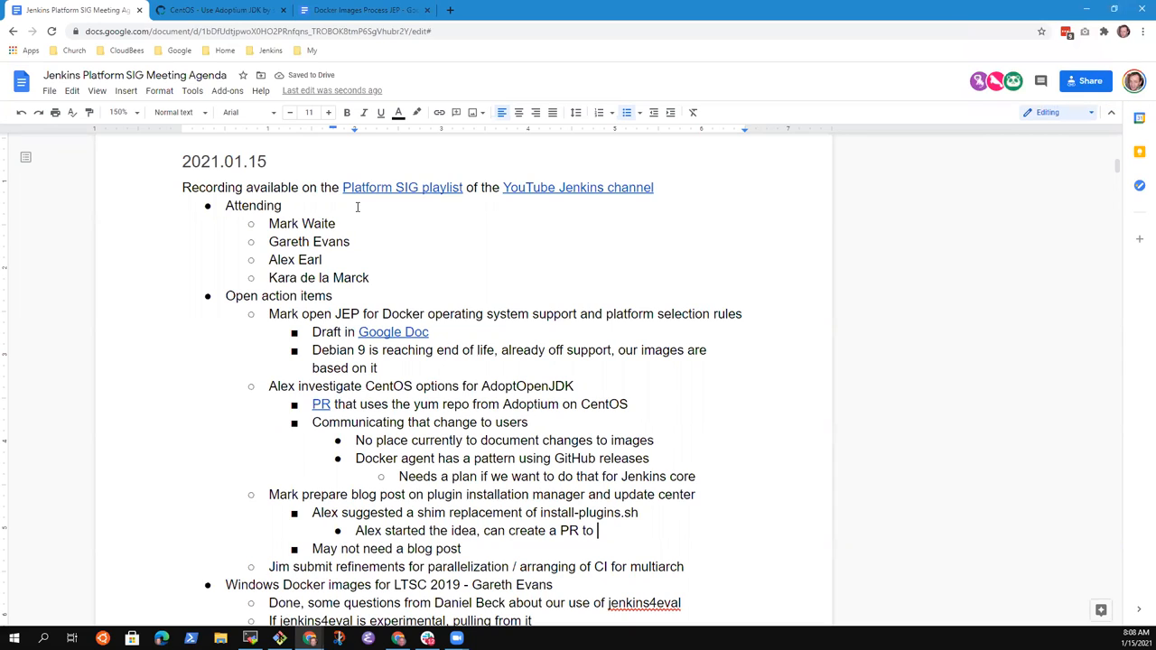
type("use the shim with same tests as before")
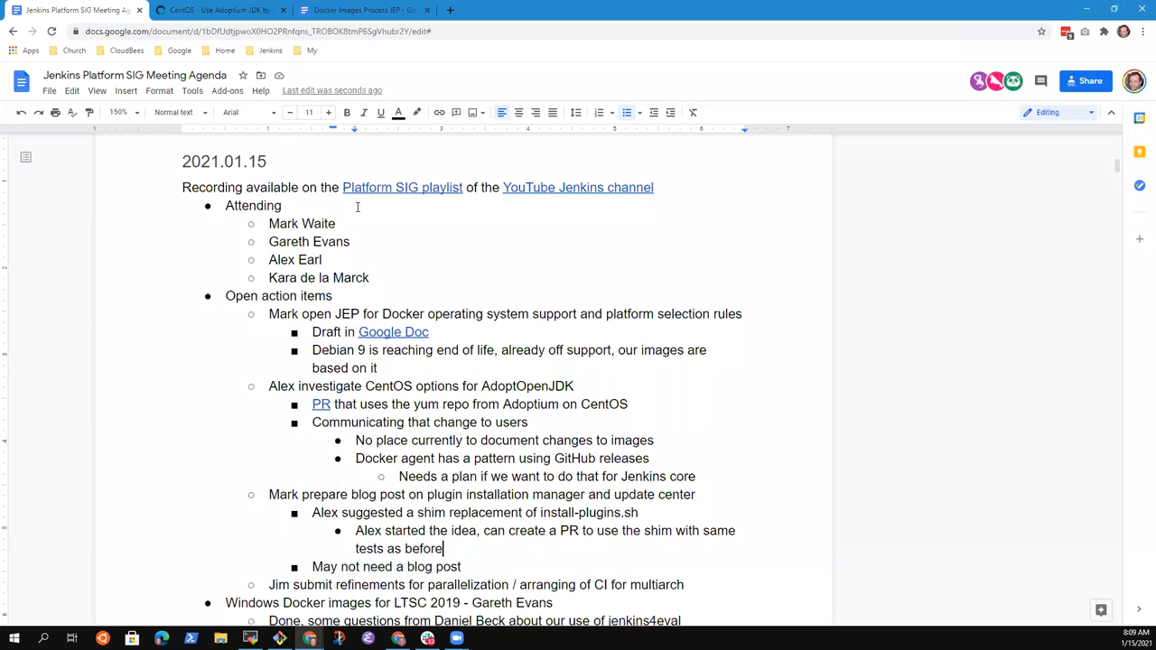
Step: Add the bullet 'Consider pushing images to jenkins2eval to invite feedback'
key("enter")
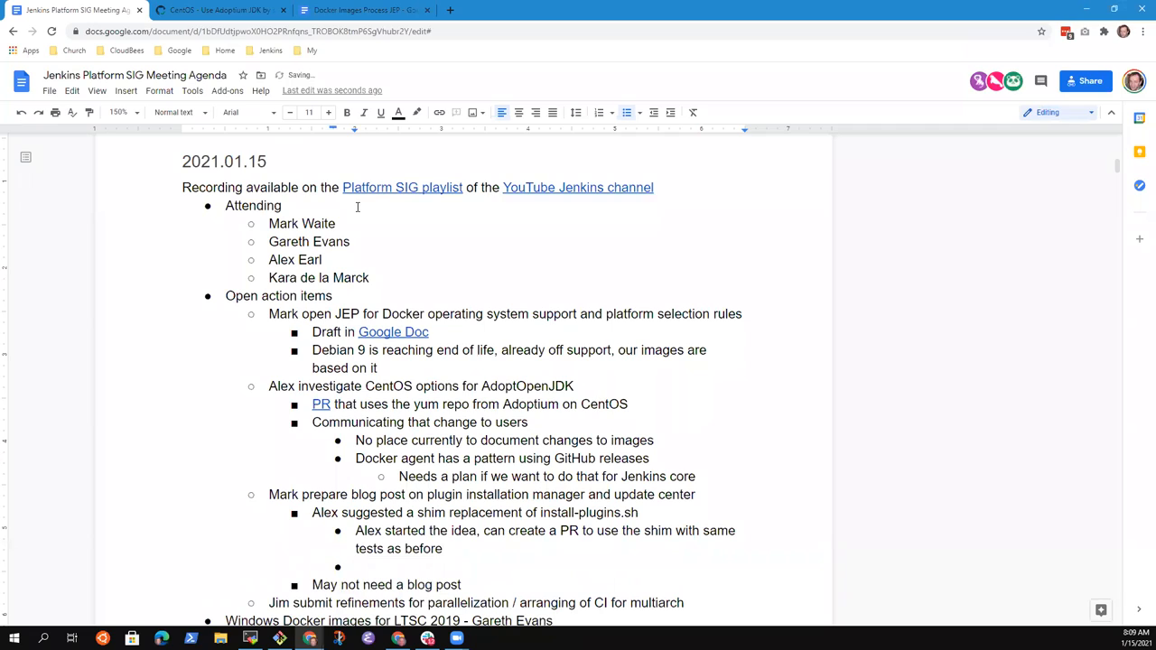
type("Consider p")
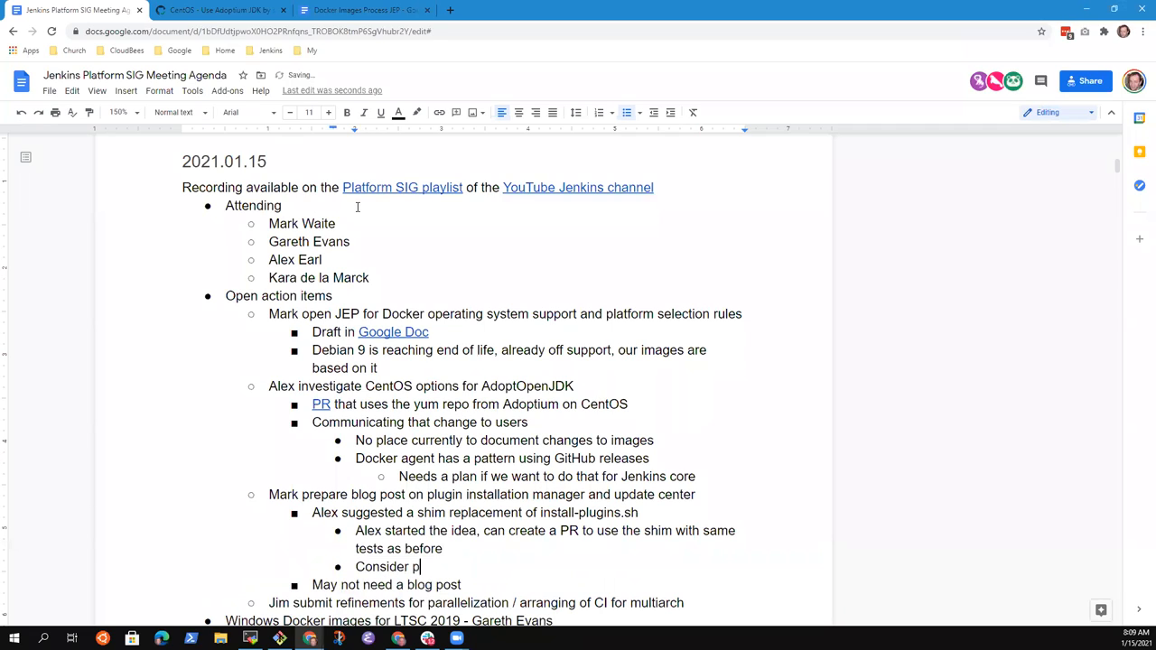
type("ushing images to")
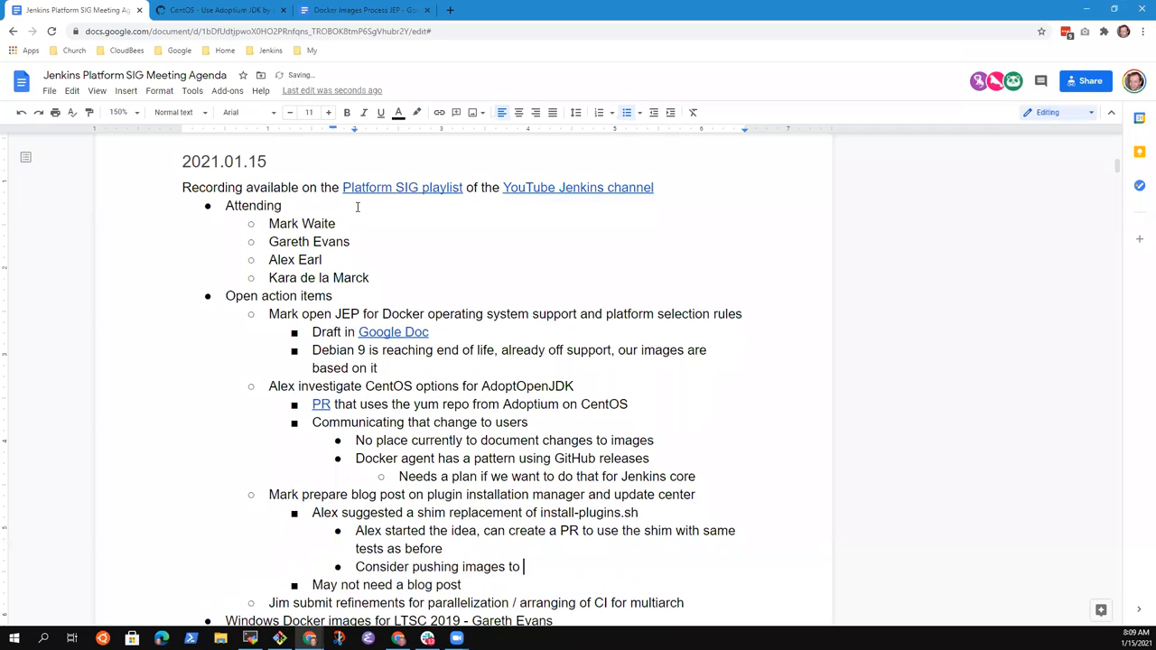
type("jenk")
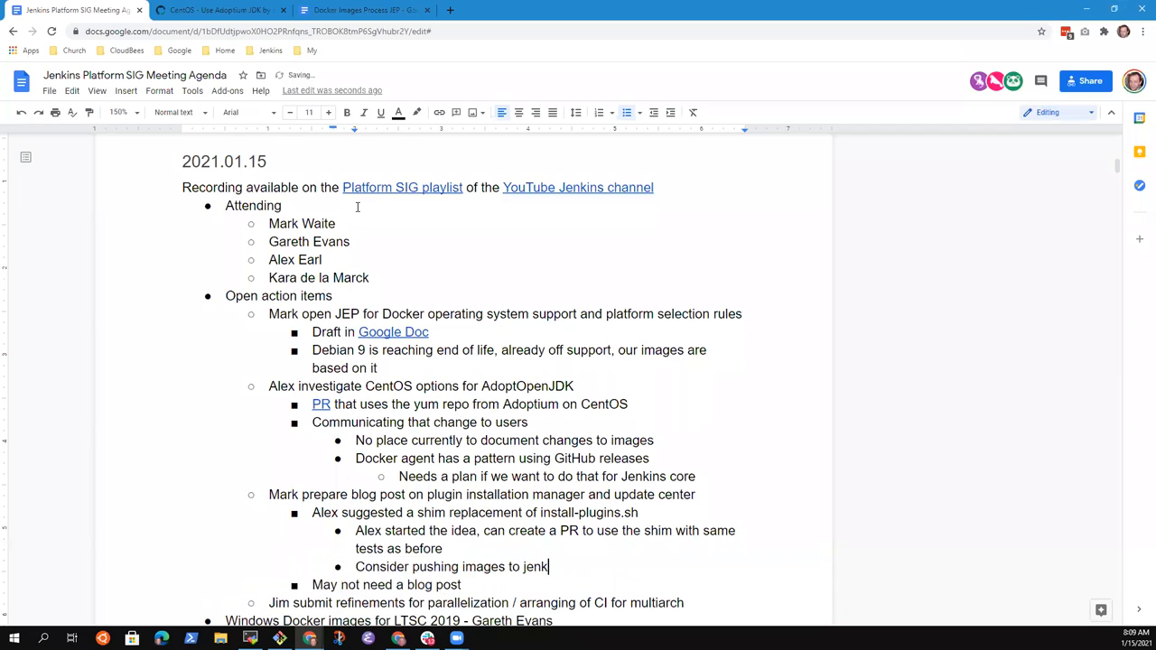
type("ins2e")
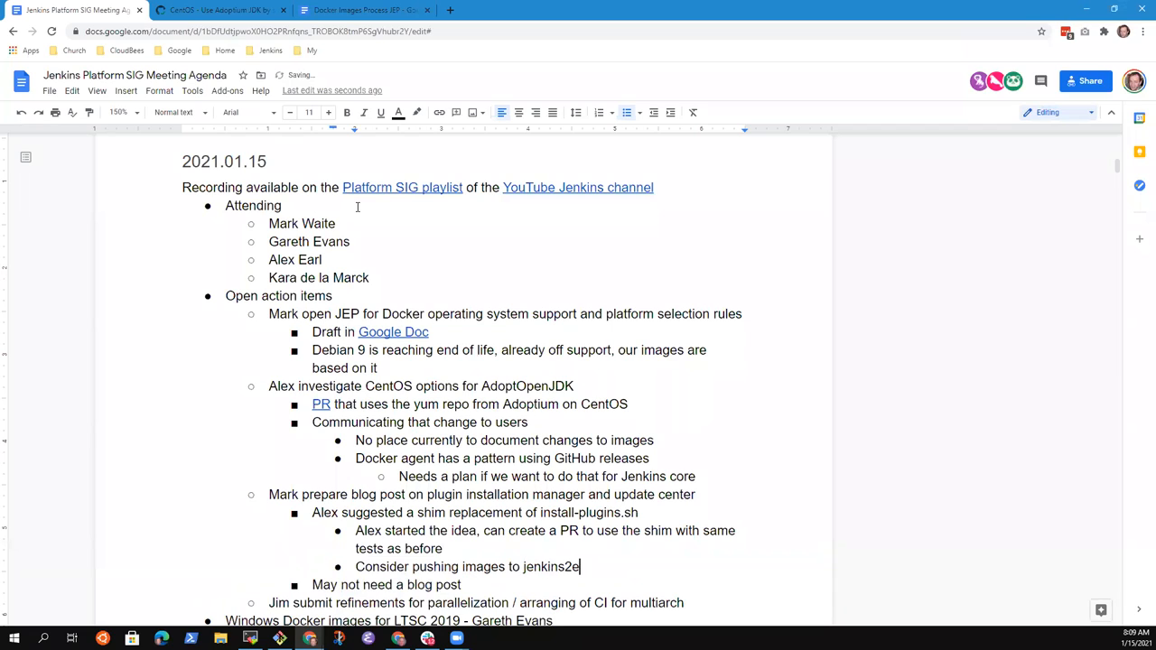
type("val to invite")
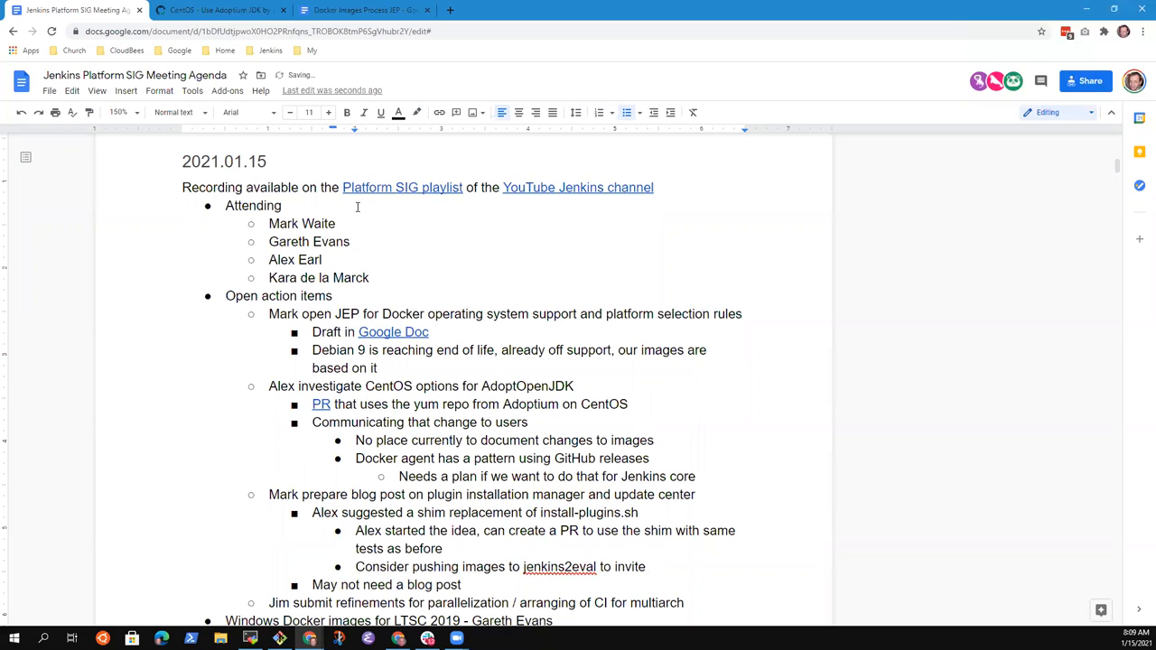
type("feedback")
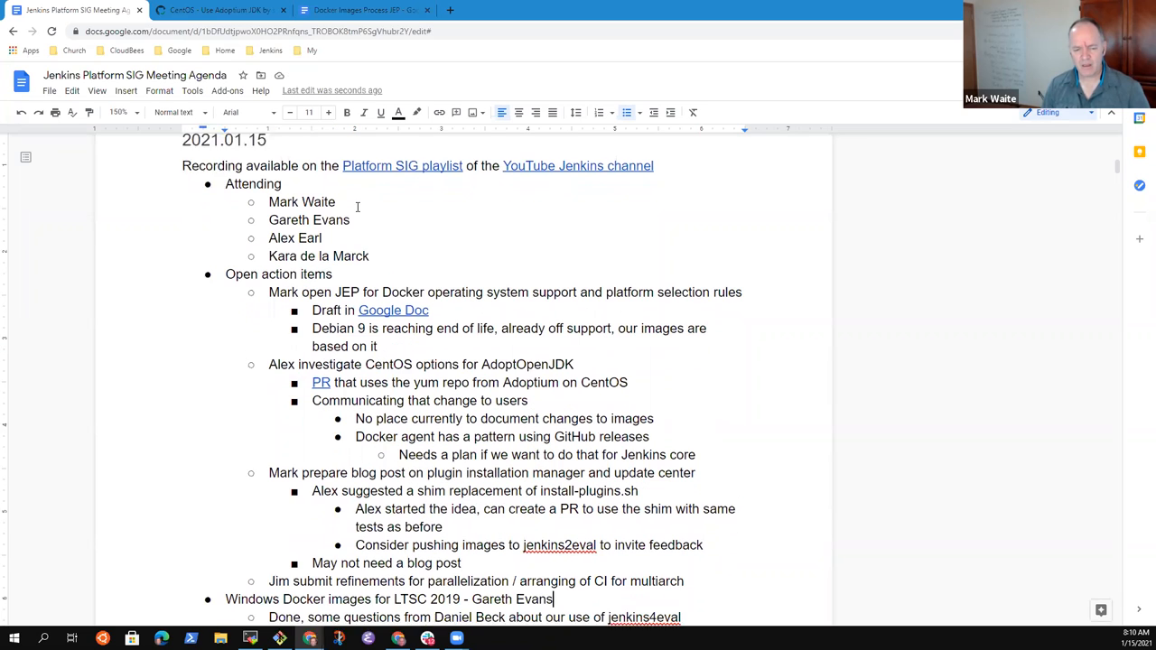
Step: Note that Alex reviewed what was done and it needs to be worked into the Jenkinsfile
scroll("down", 3)
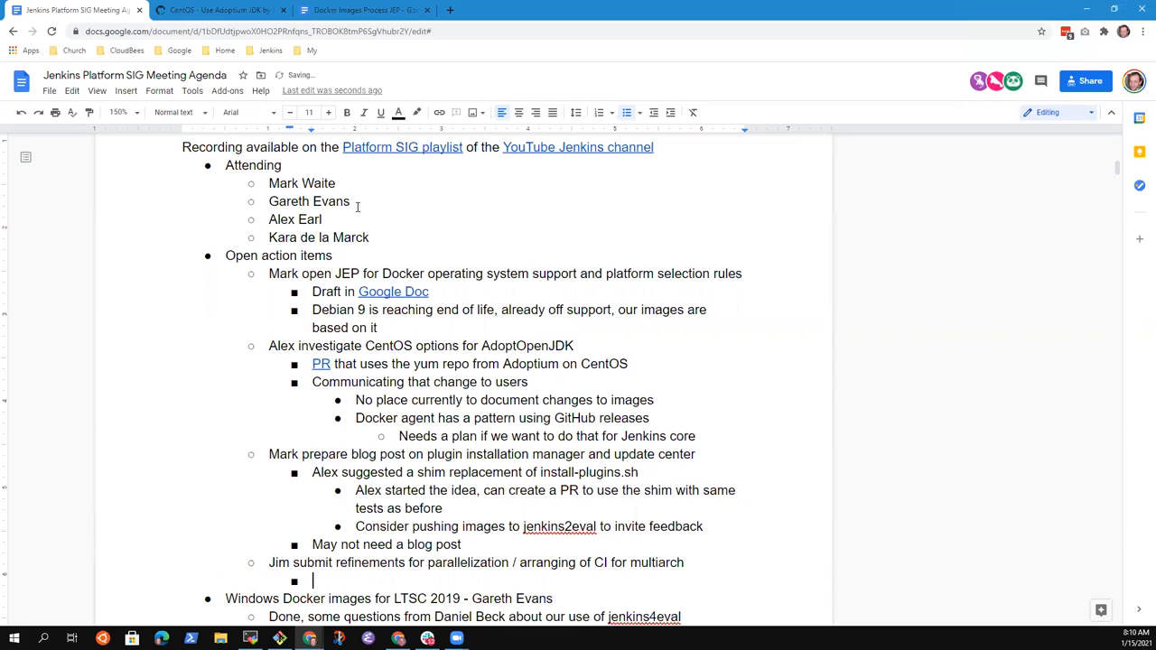
type("Alex")
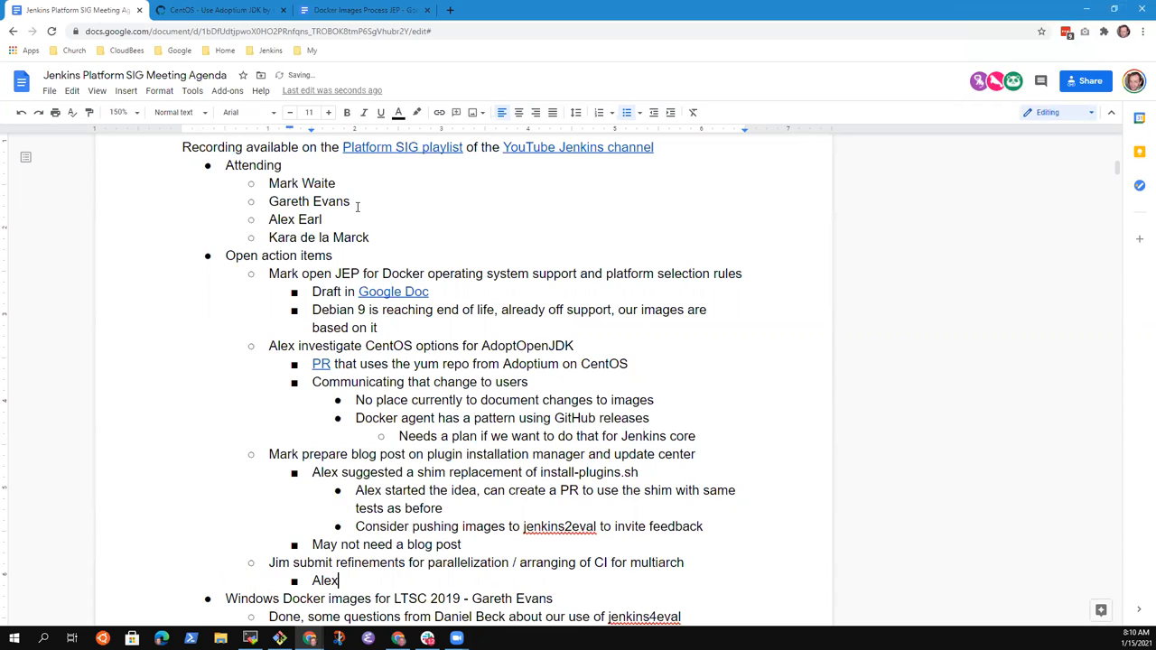
type("reviewed w")
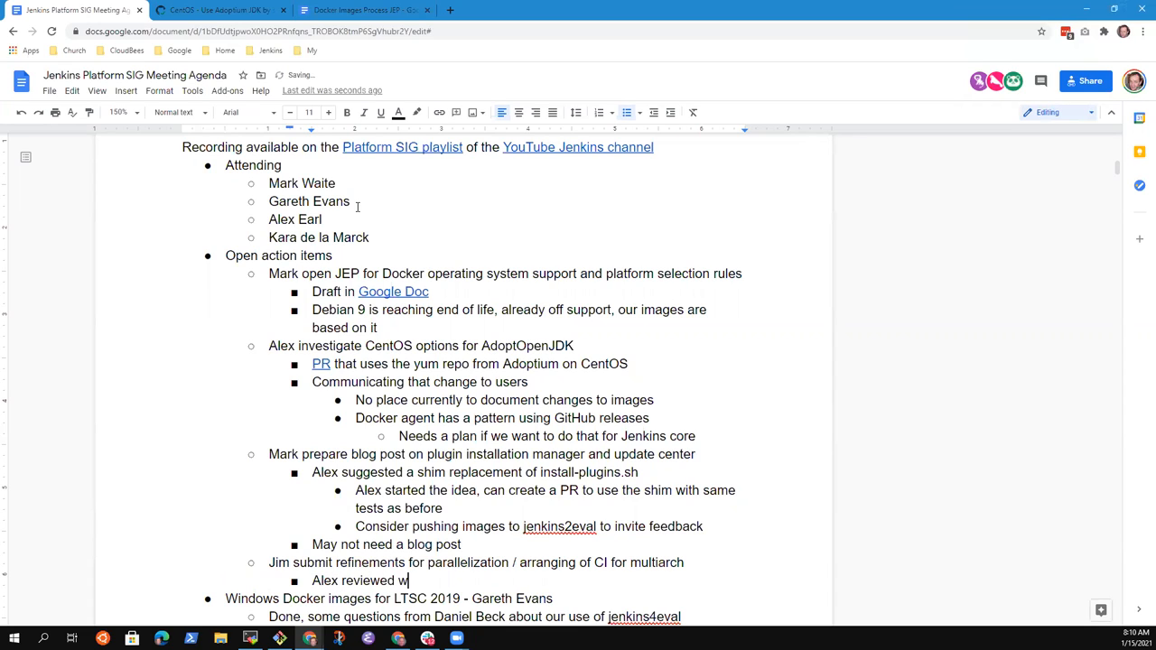
type("hat was done,")
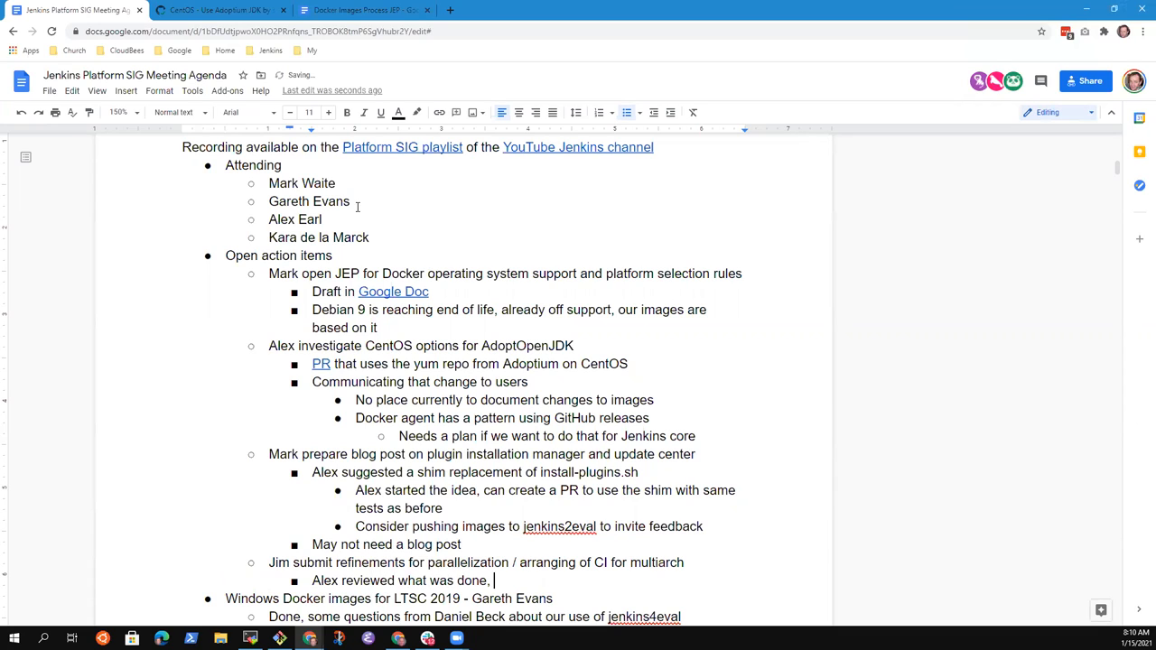
type("needs to")
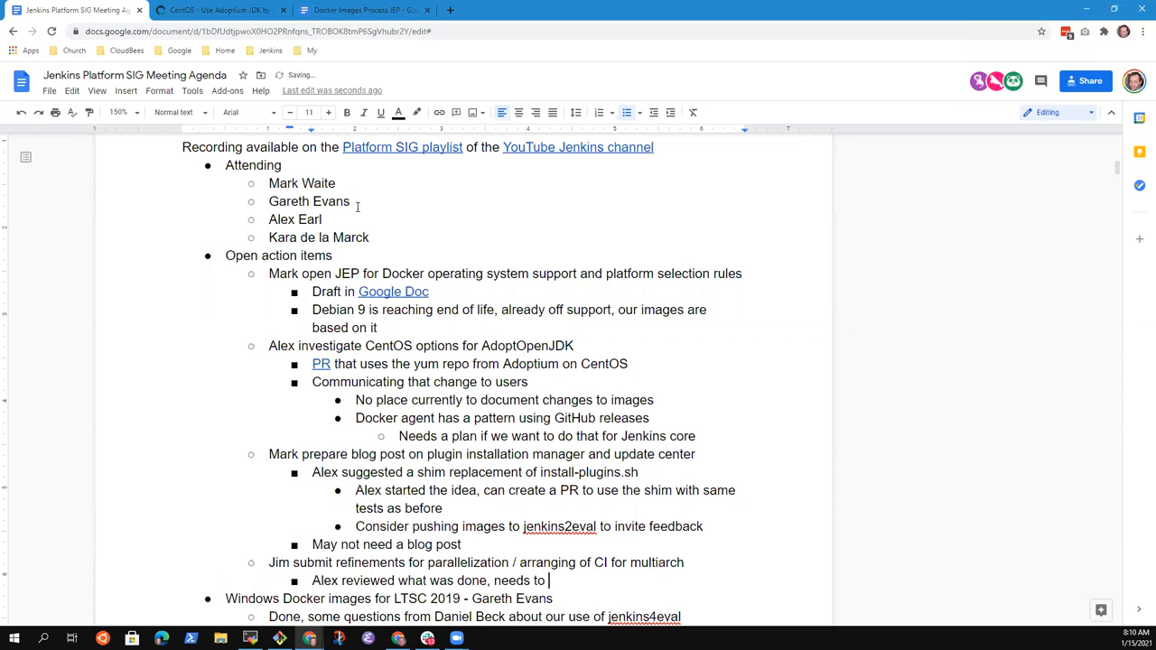
type("be wor")
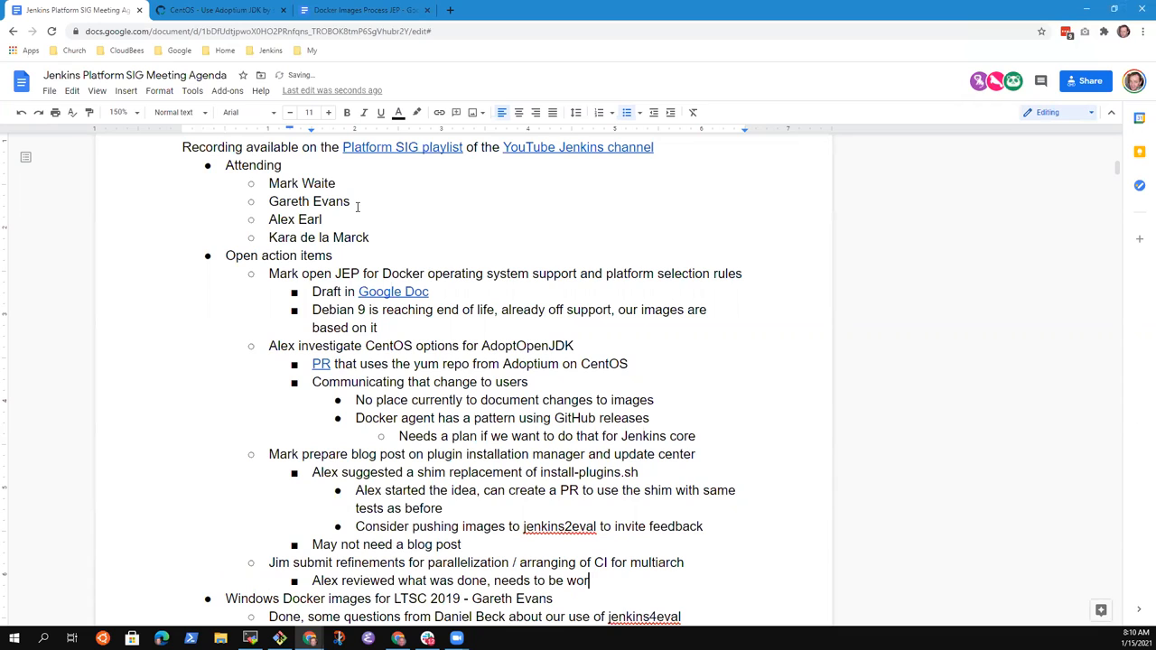
type("ked into Jenkins")
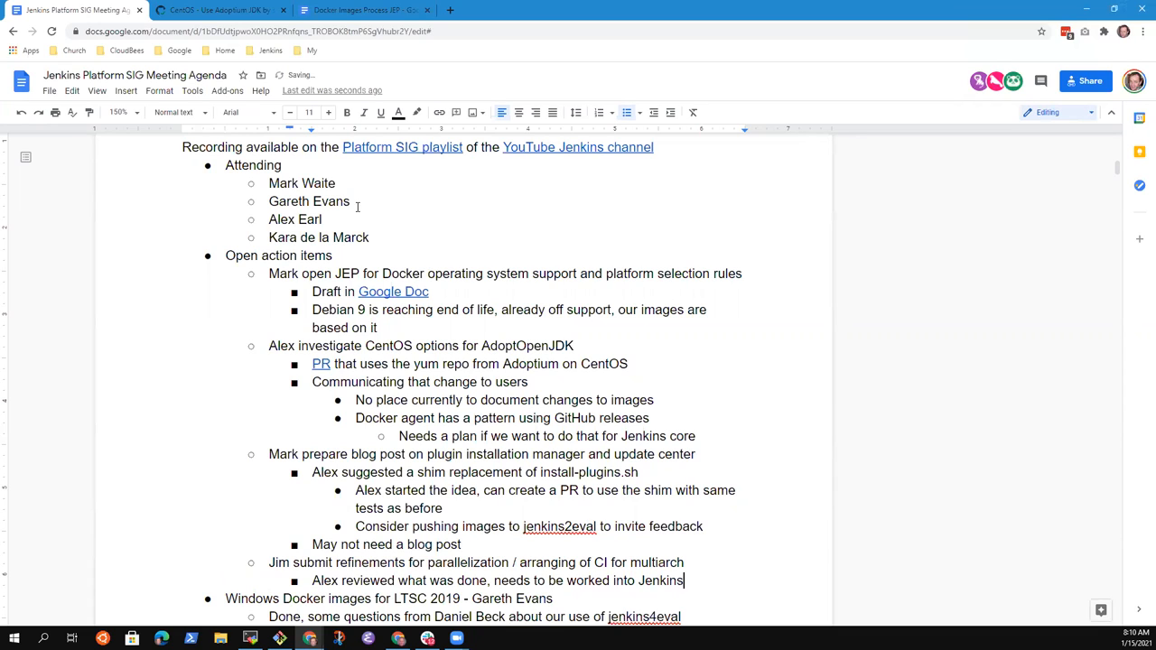
type("file")
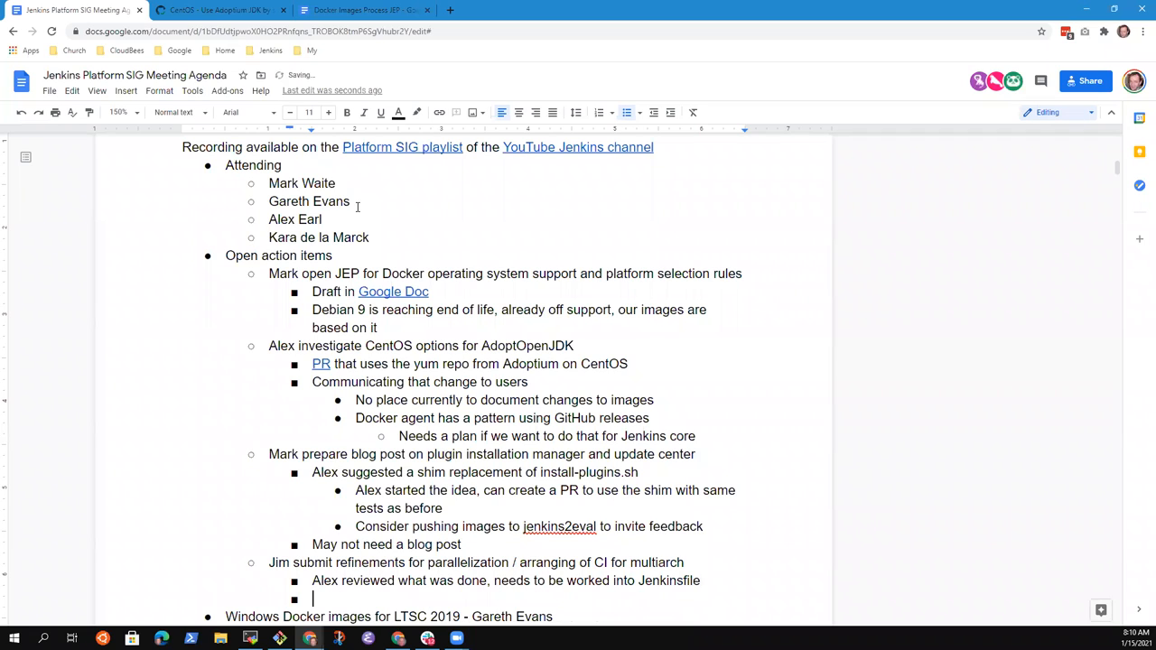
Step: Add that building for multiple architectures and tagging still needs more work
type("Building for")
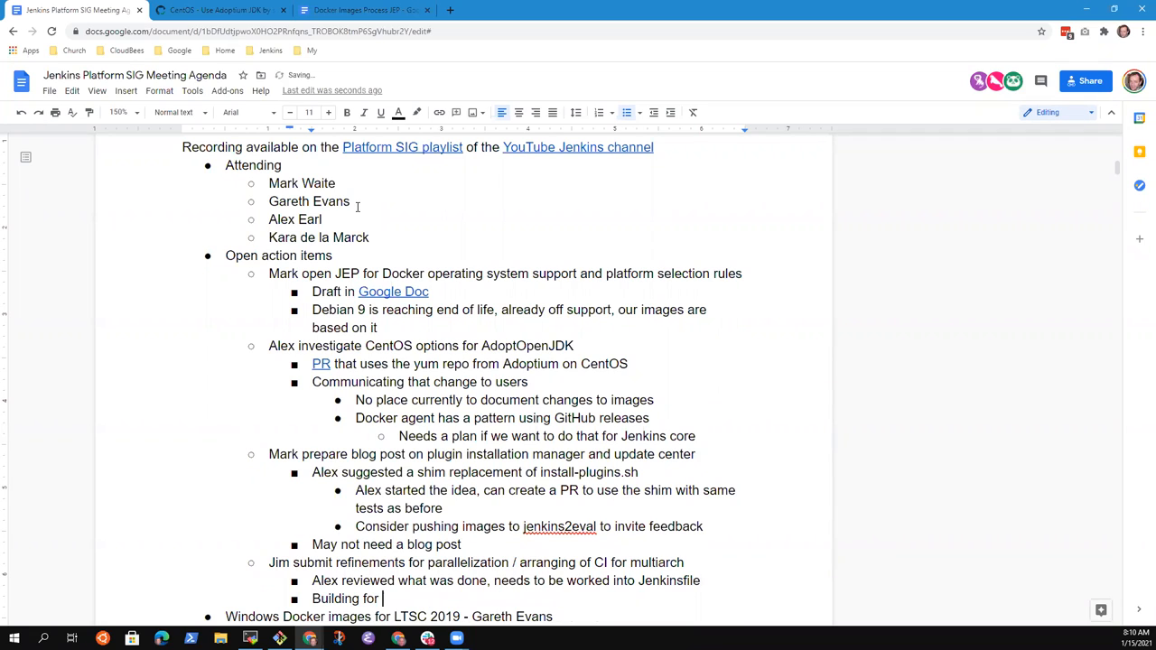
type("multiple architectures")
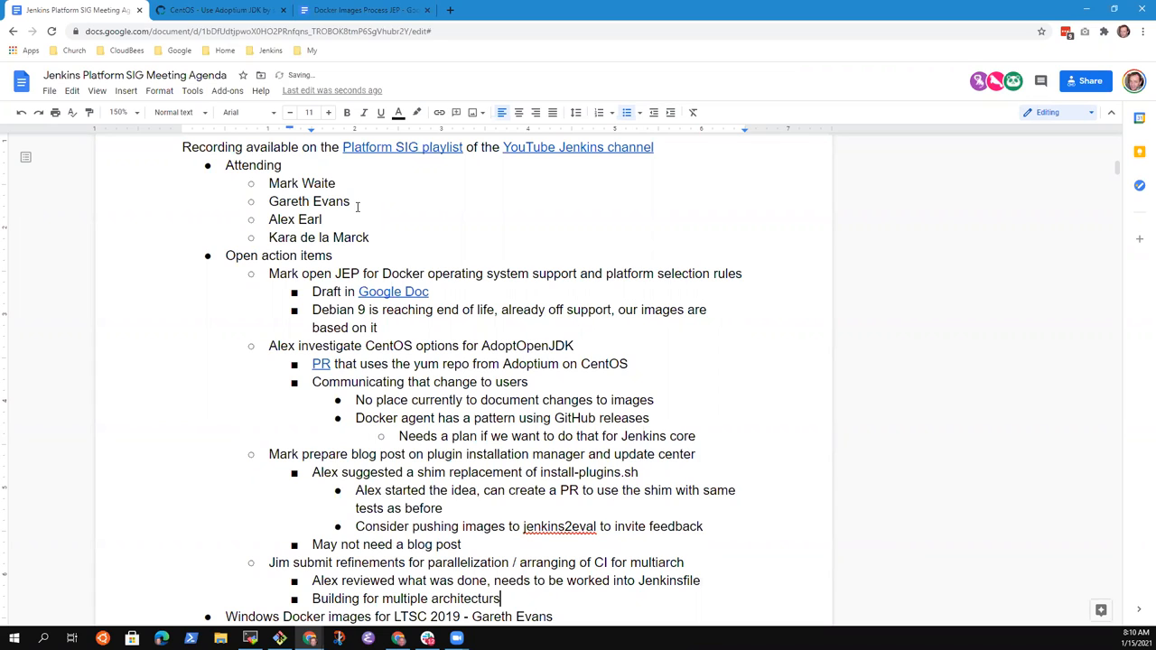
type(", t")
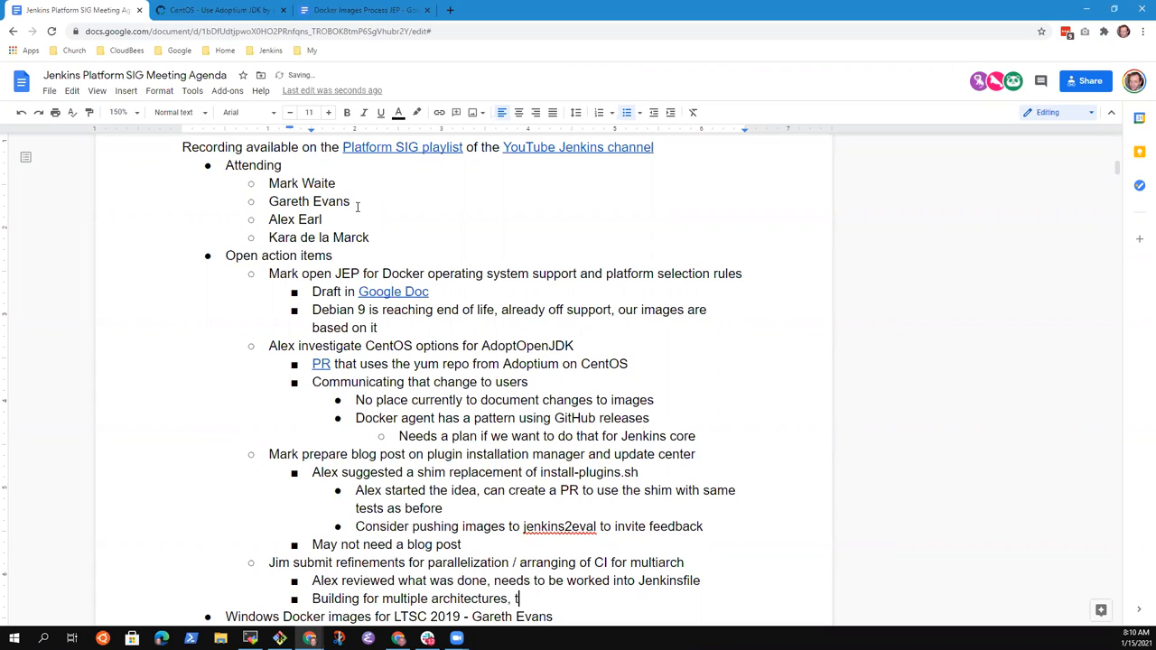
type("agging, needs")
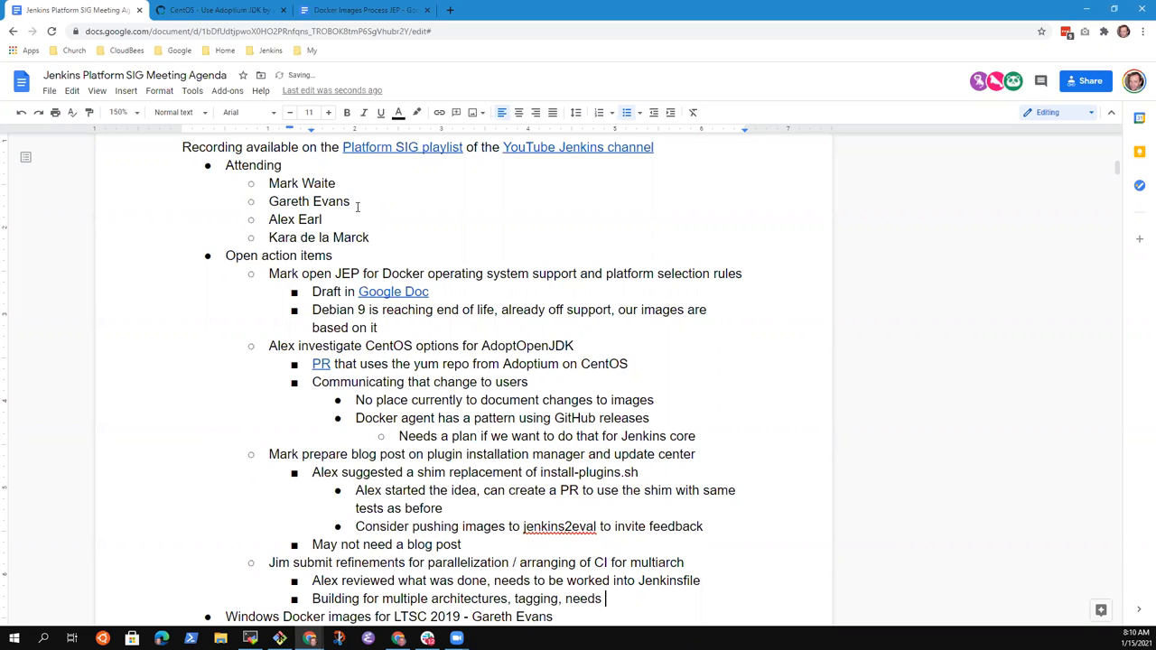
scroll("down", 3)
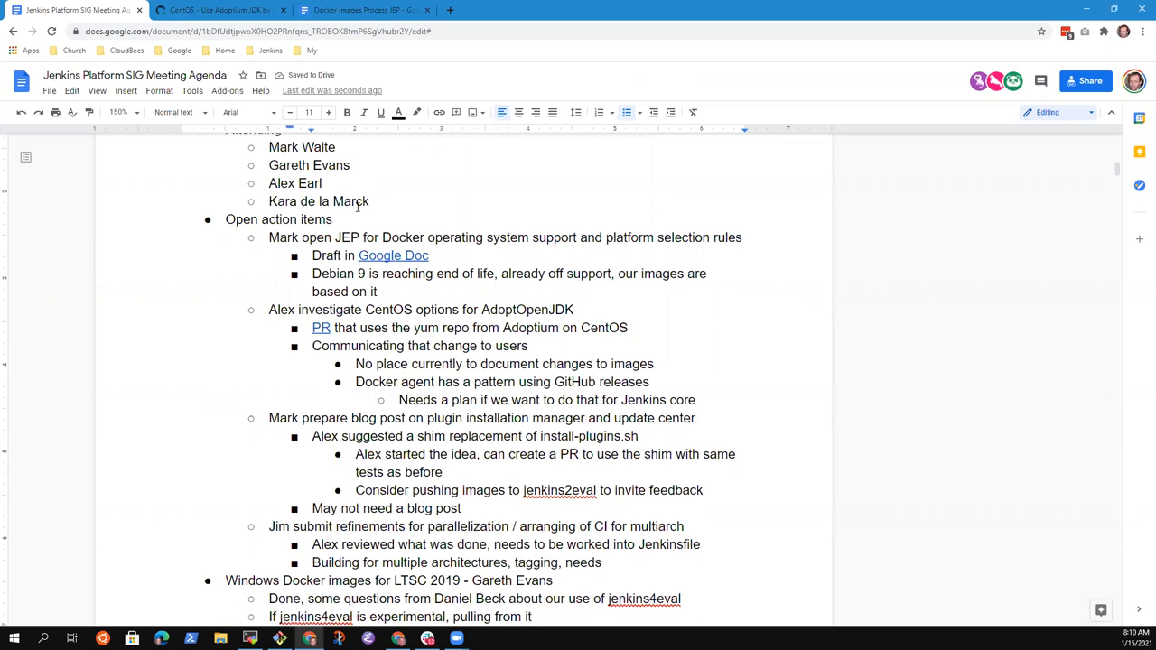
type("more work")
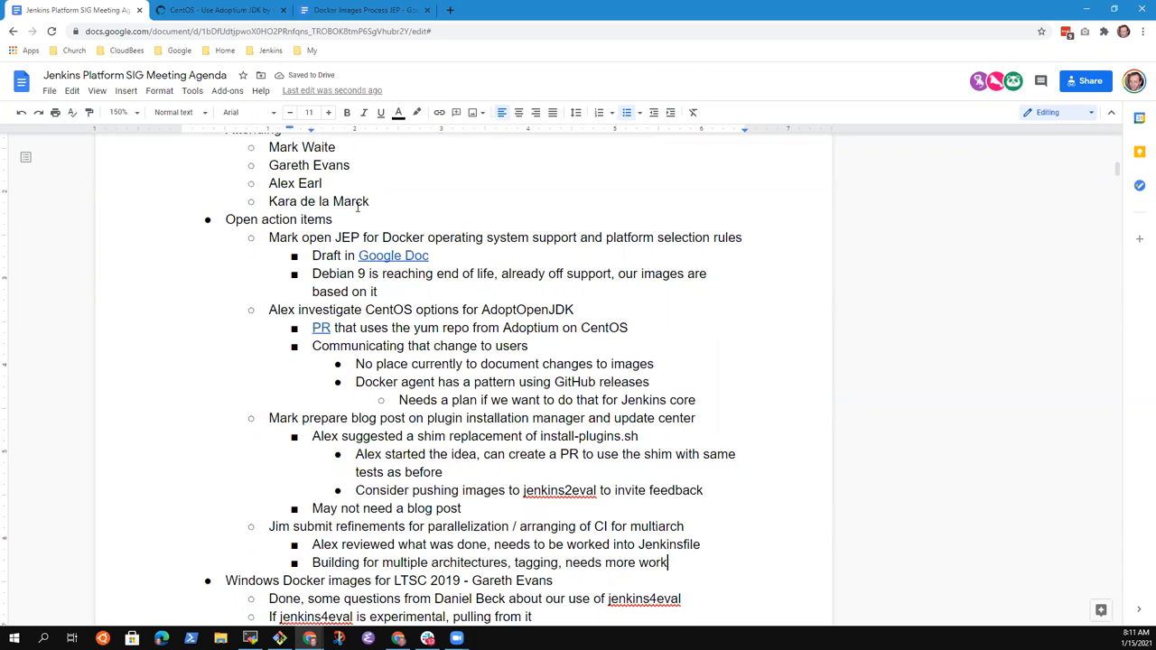
Step: Add the bullet 'May need to prototype a push to a staging area for testing'
type("May")
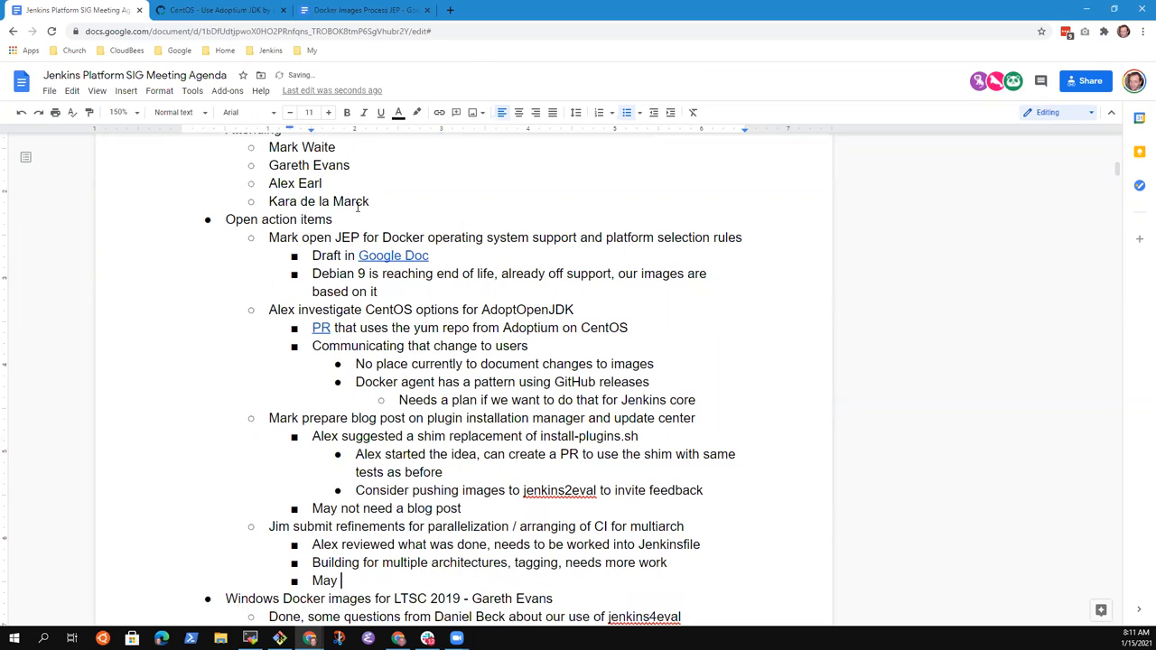
type("need to prototy")
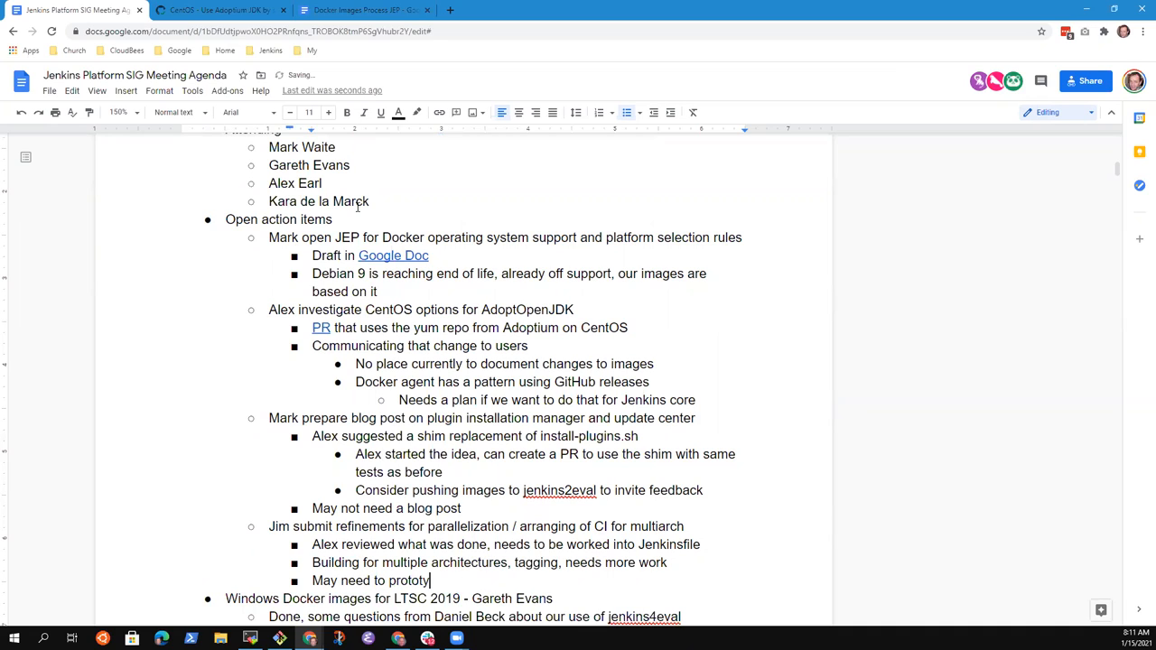
type("pe a p")
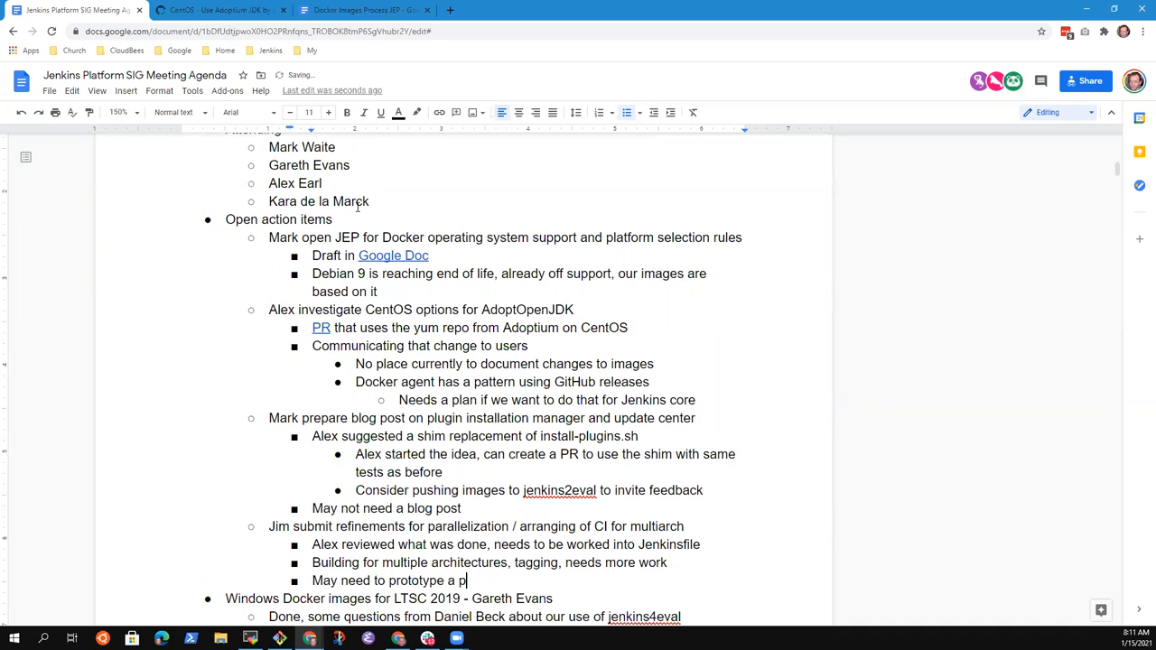
type("ush to a stagi")
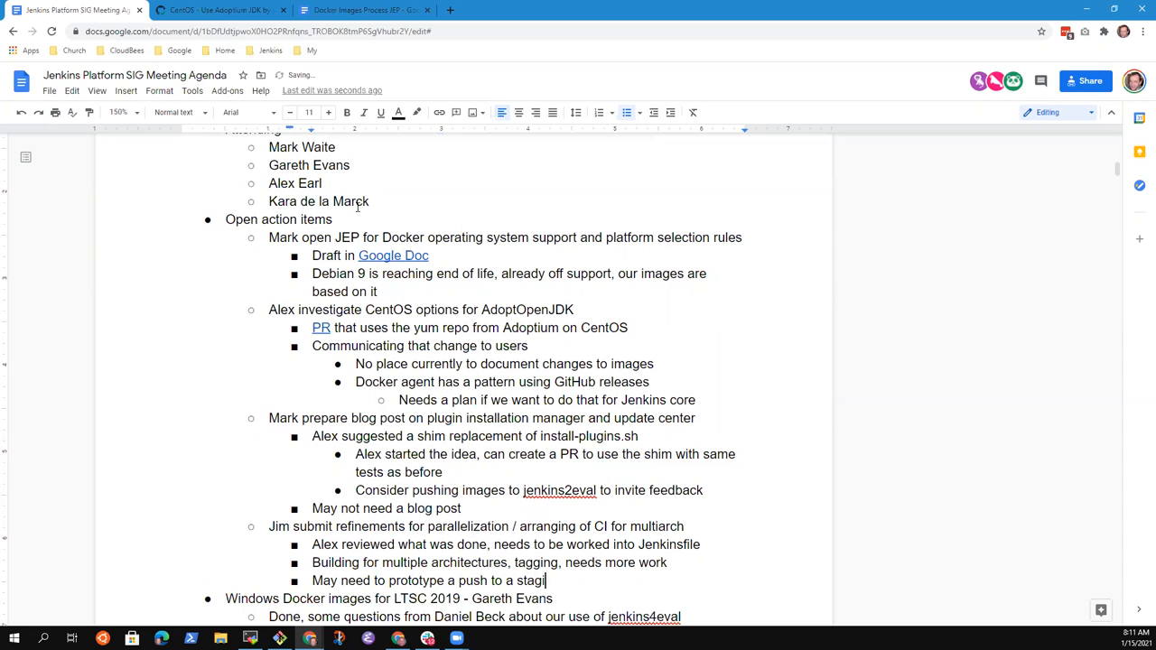
type("ng area")
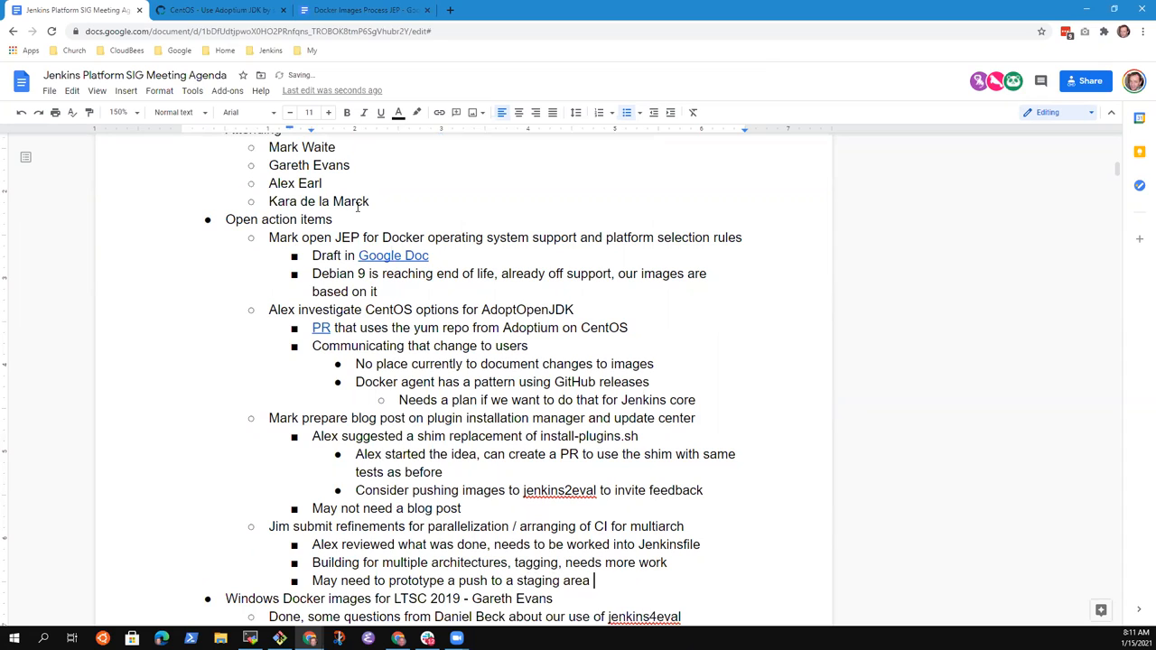
type("for")
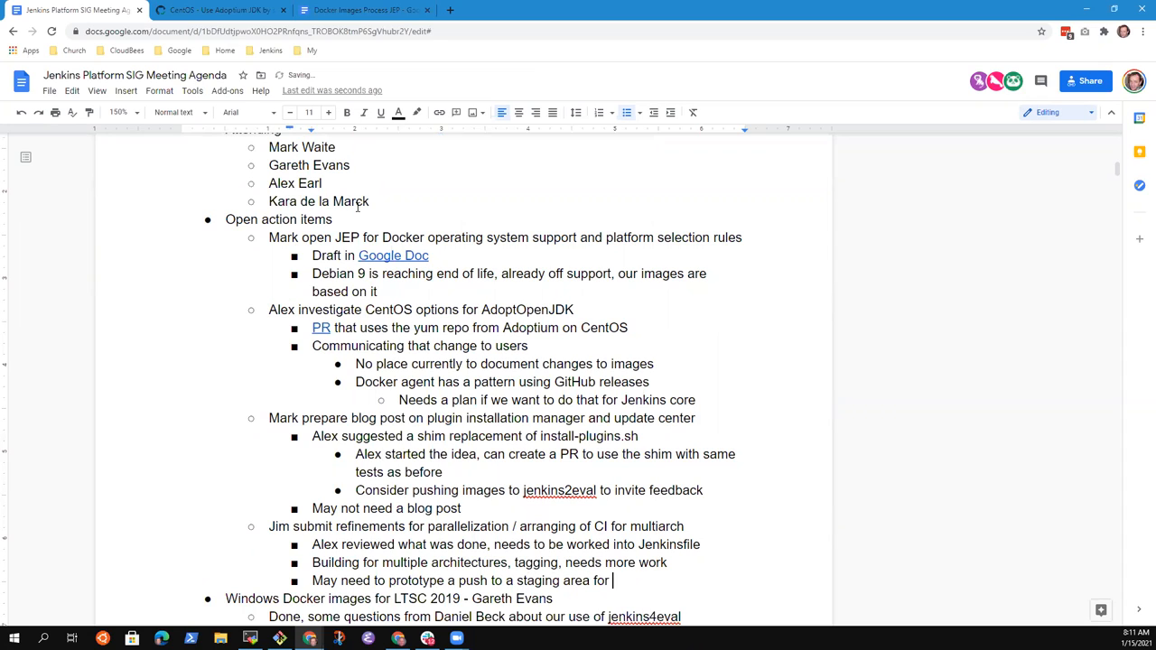
type("testing")
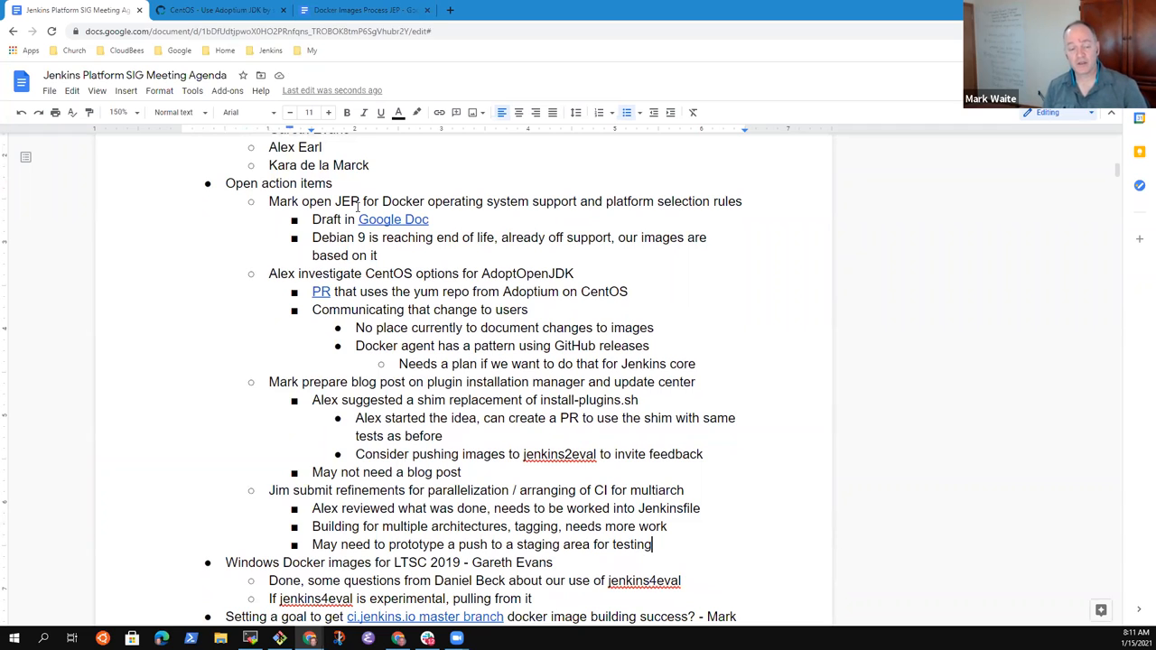
Step: Add a sub-bullet that it might fit Olivier's staging of other builds
triple_click(481, 544)
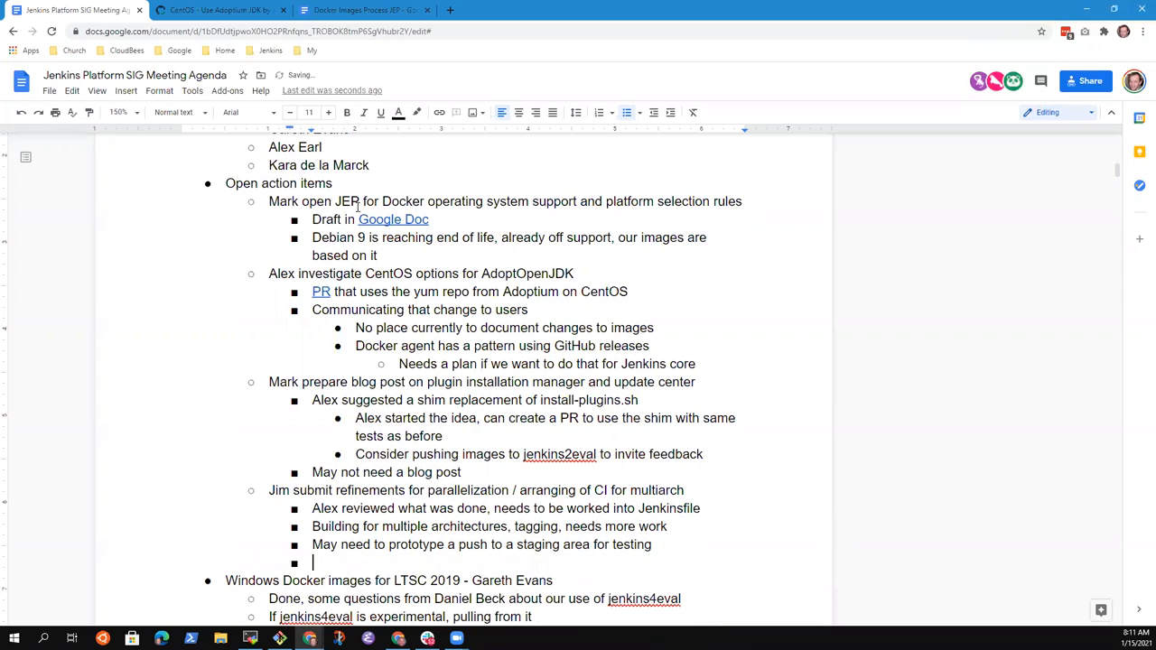
type("Might be a g")
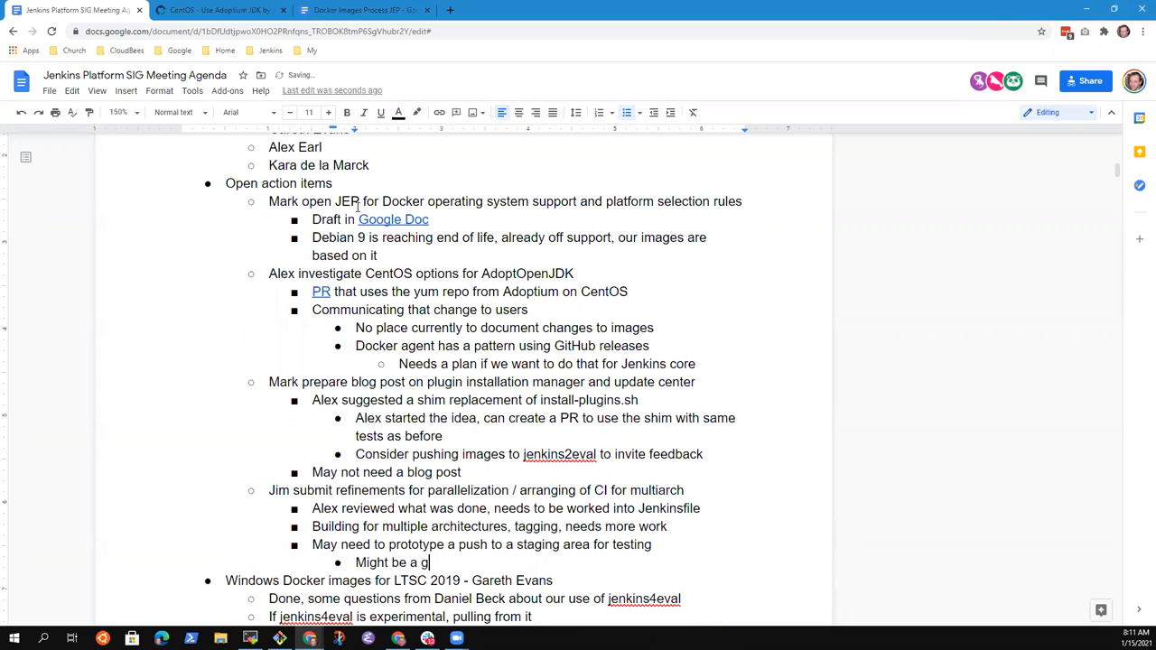
type("ood fir")
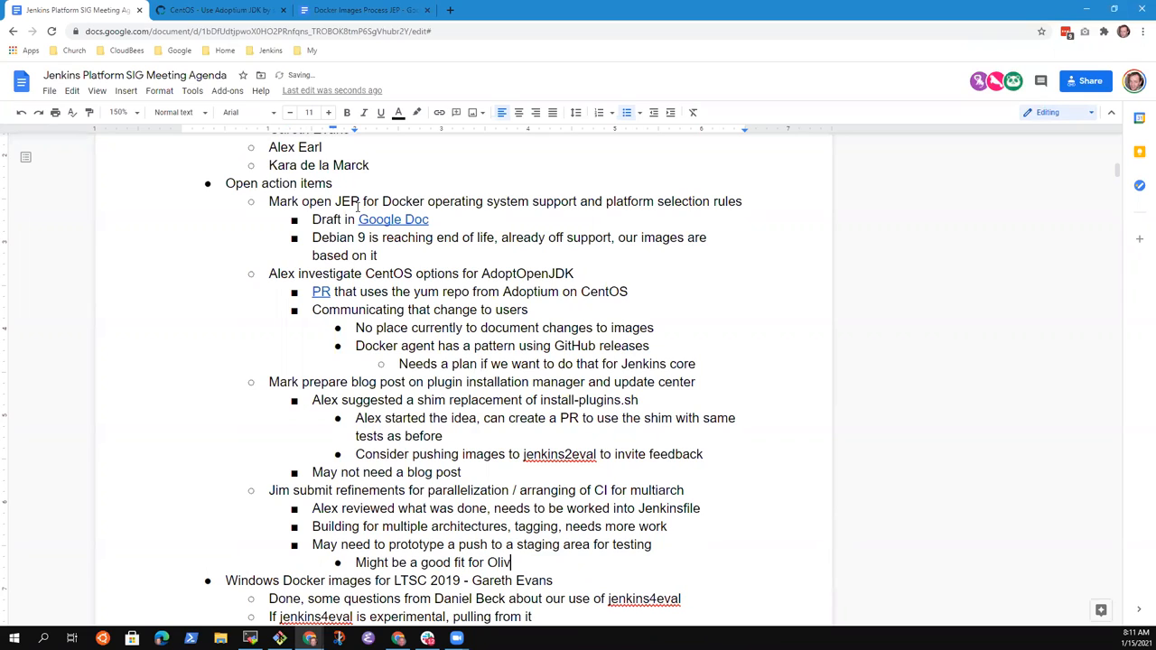
type("ier's staging o")
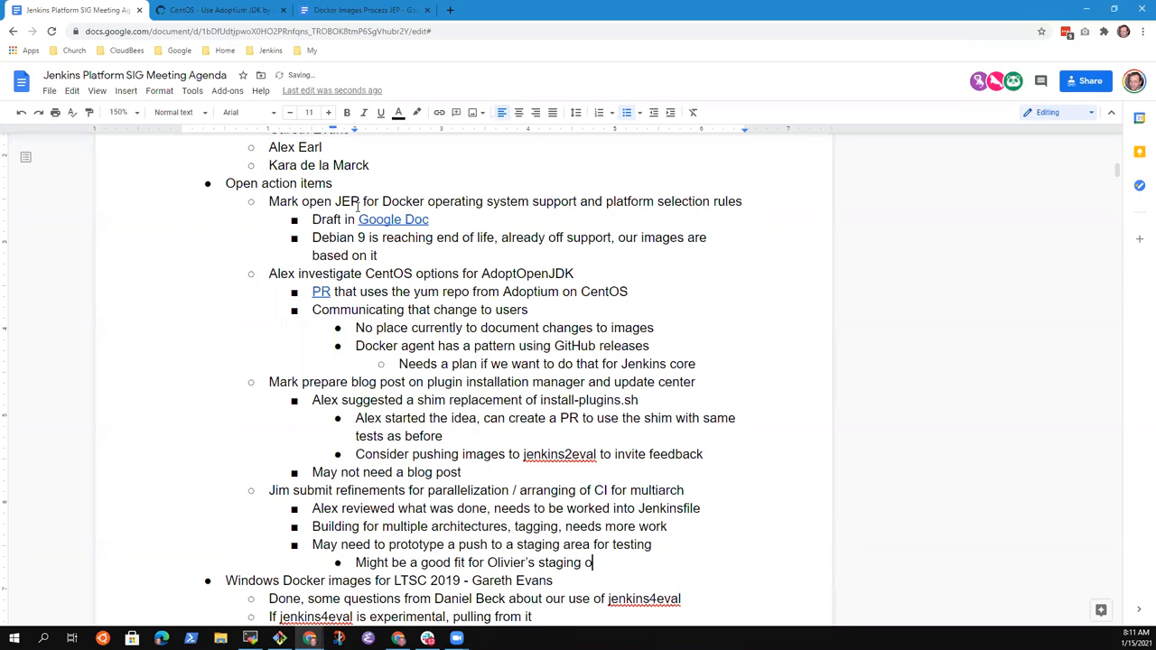
type("other builds")
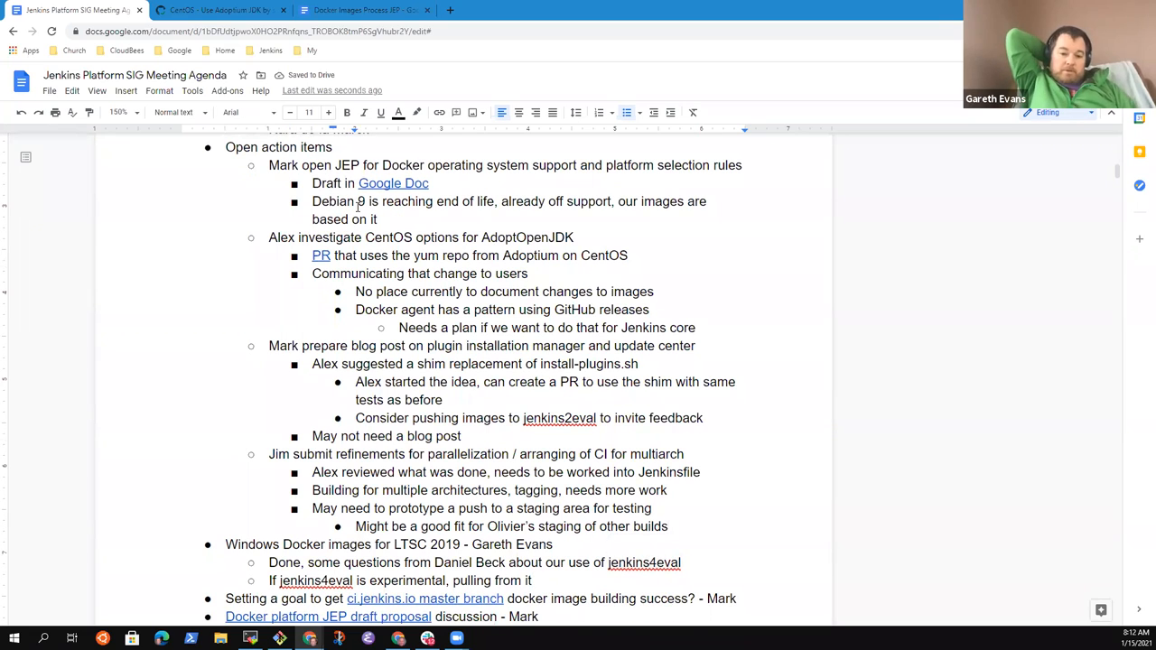
Step: Note that it uses s390x, PowerPC and ARM agents to provide Docker images for agents
type("B")
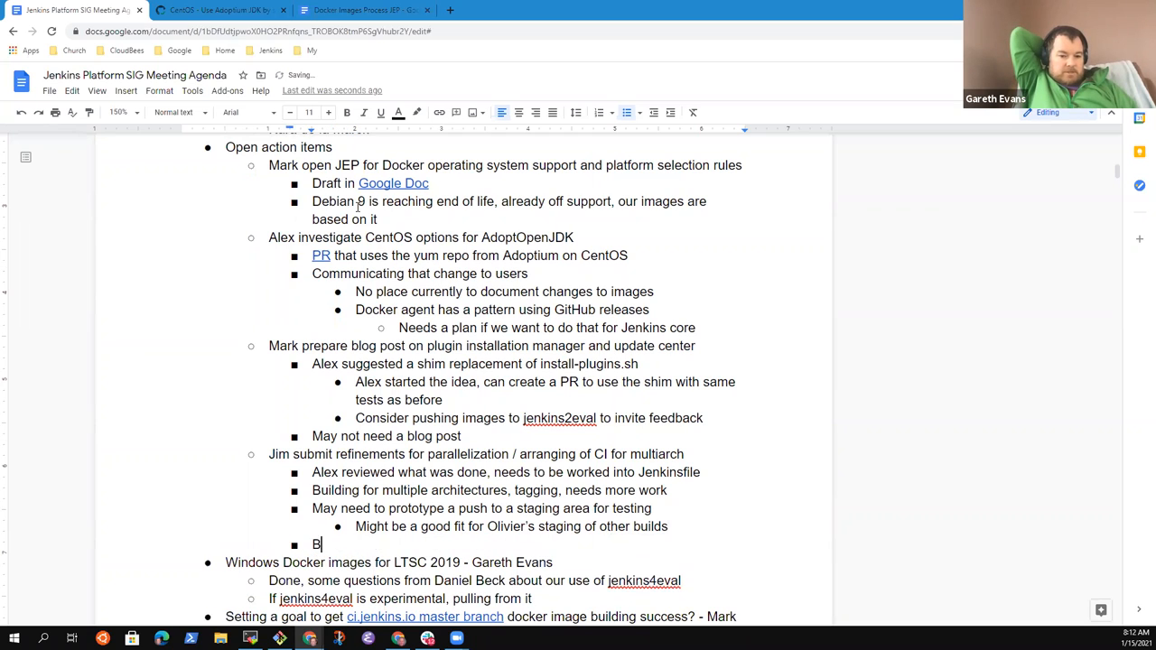
type("uil")
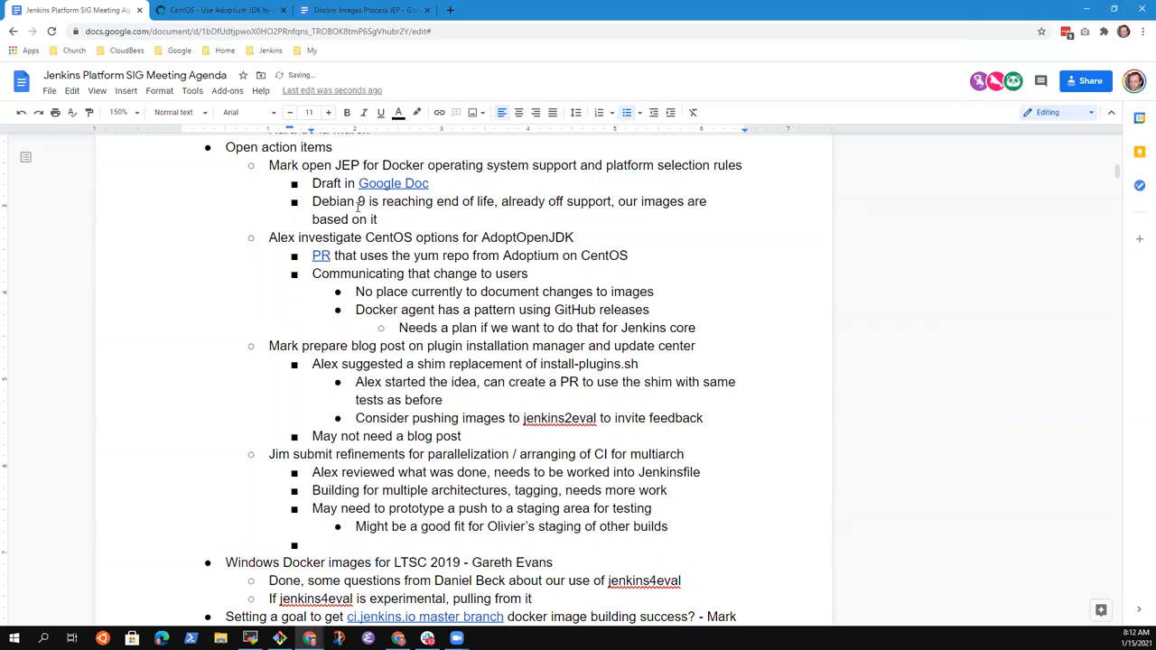
type("U")
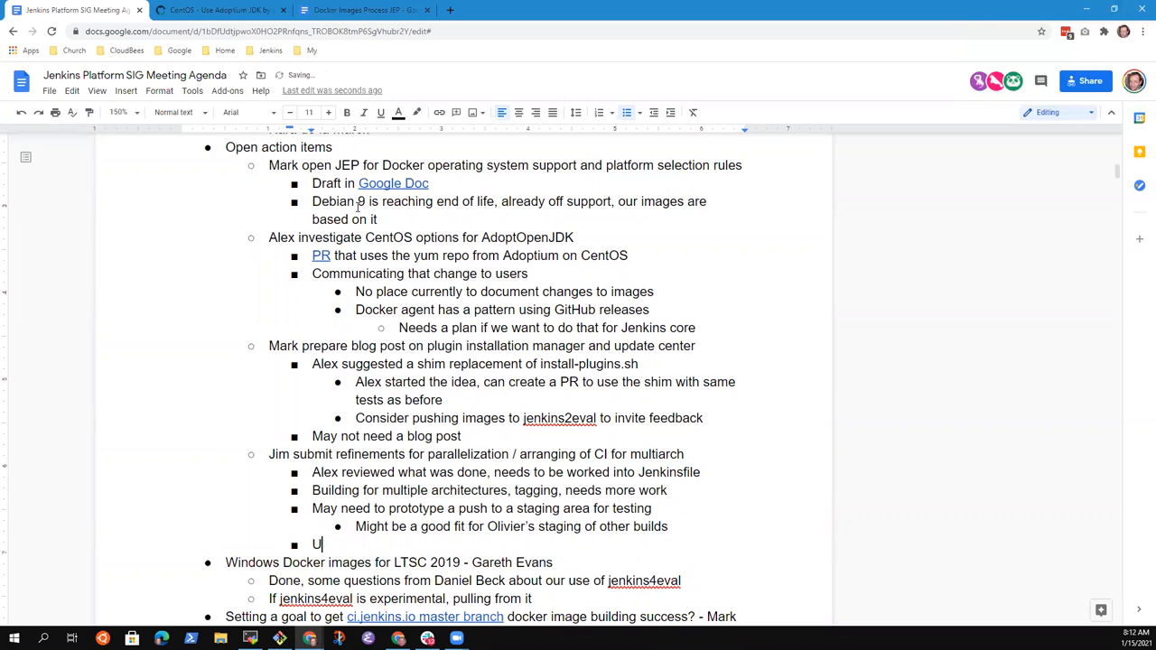
type("ses the s39")
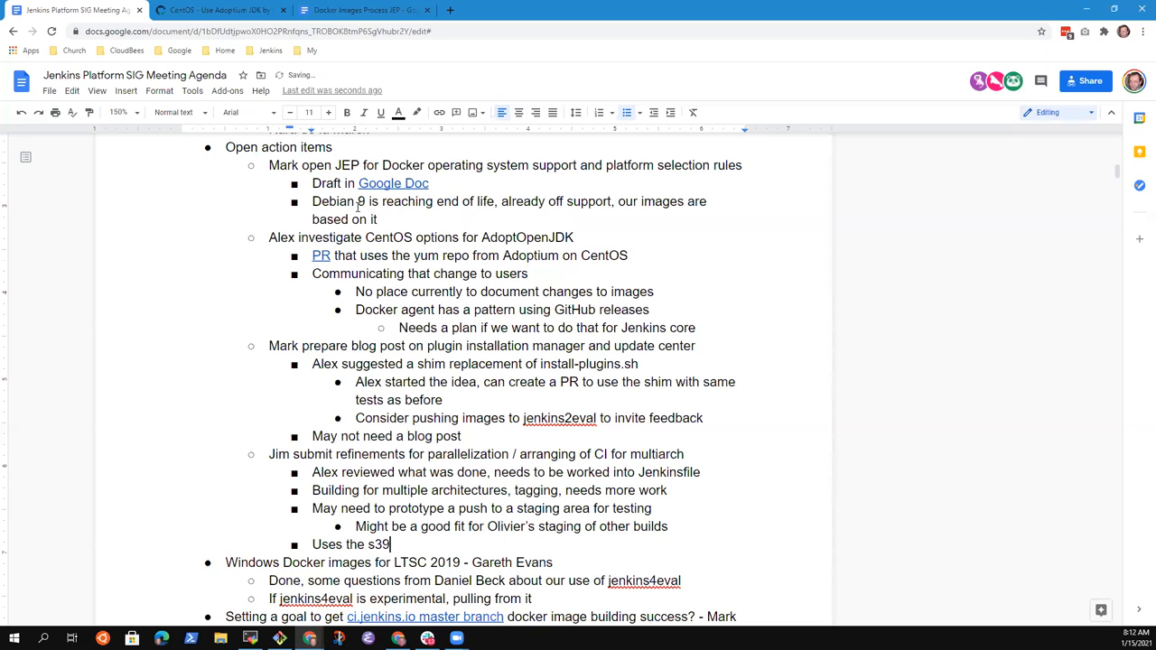
type("0x")
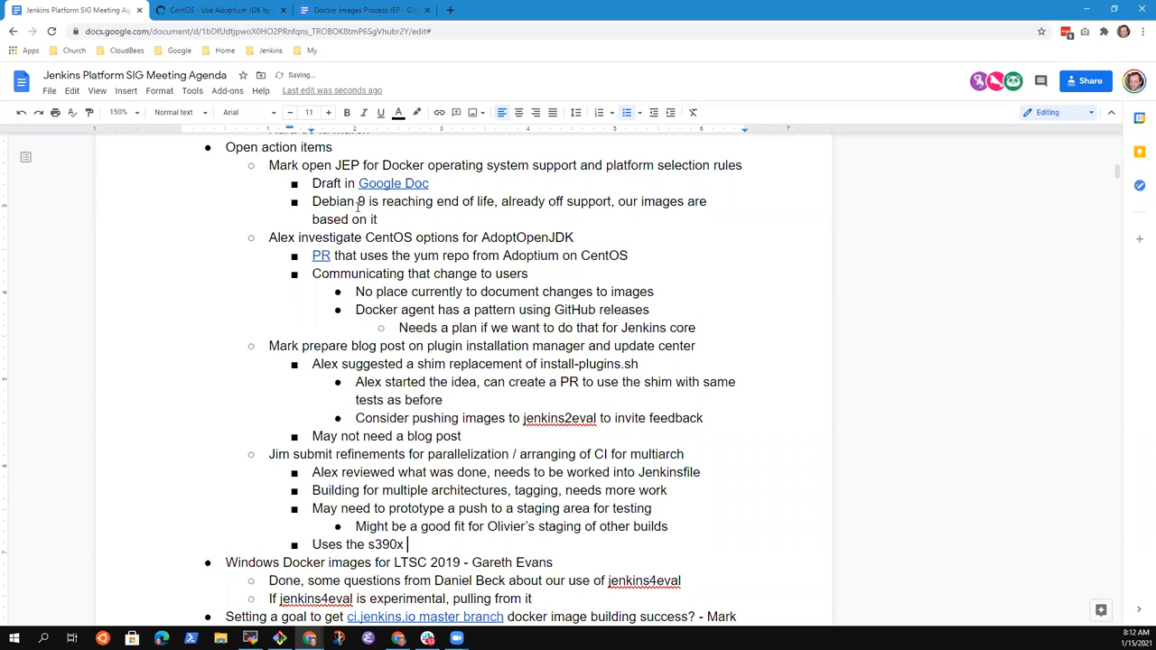
type(",")
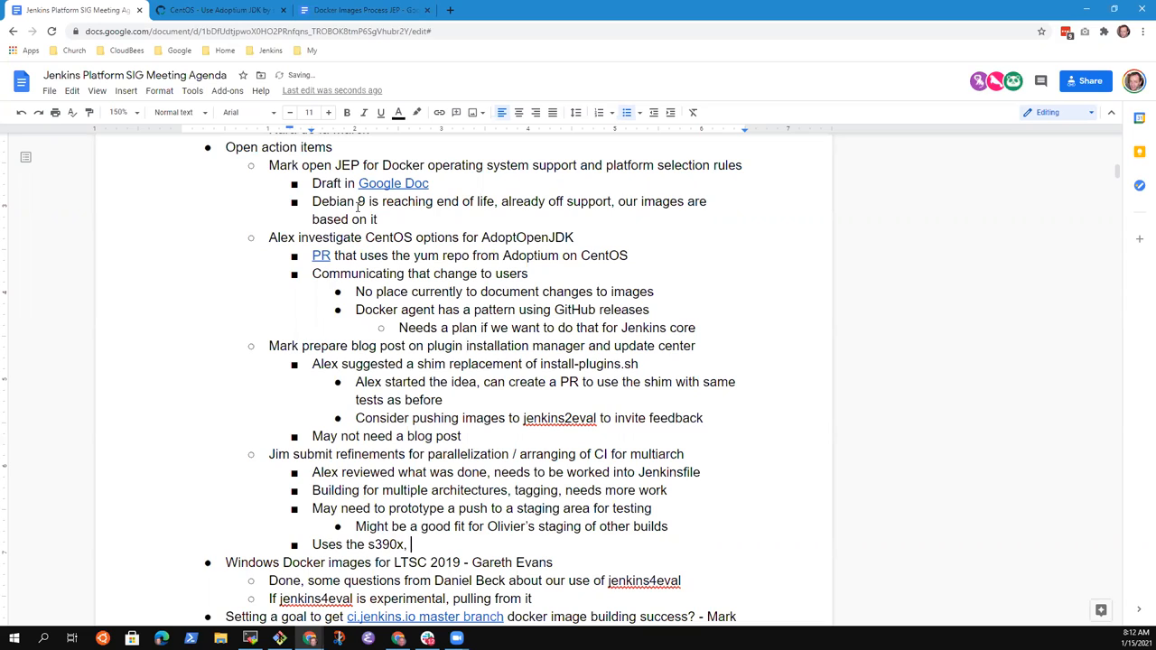
type("PowerPC, and A")
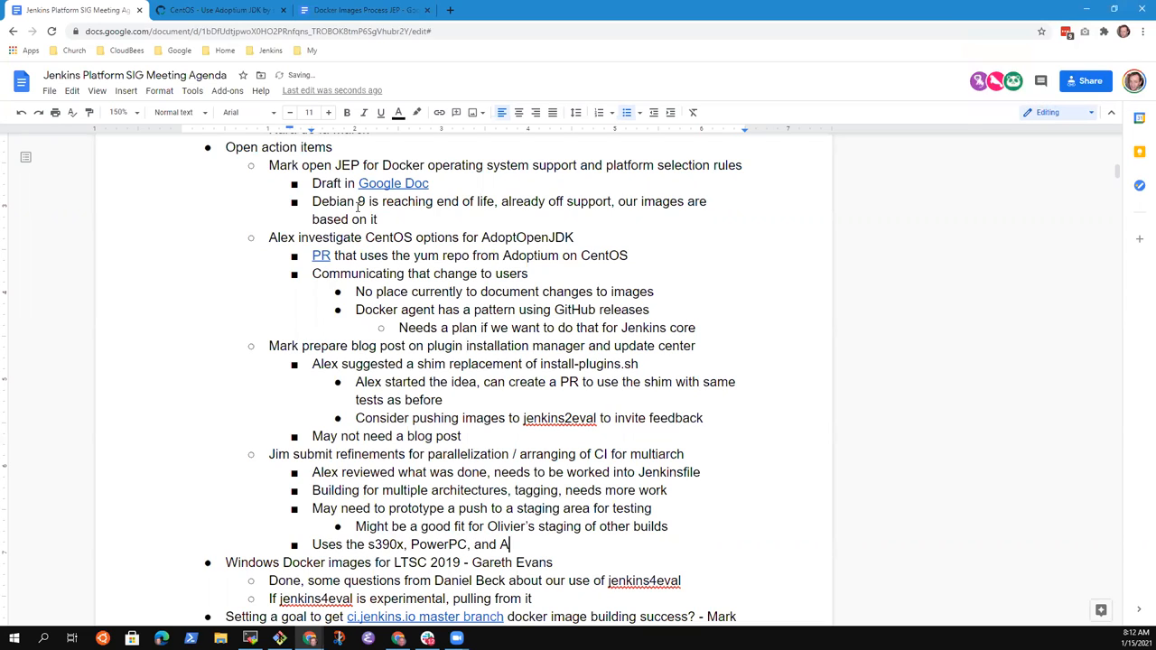
type("RM agenbt")
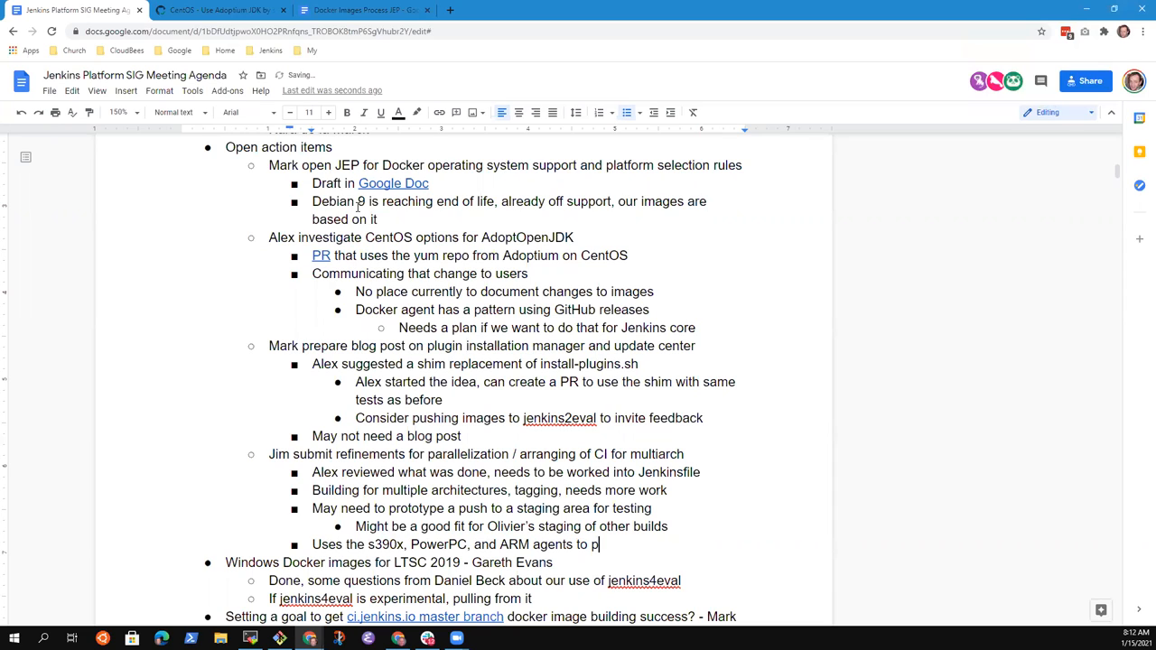
type("rovide")
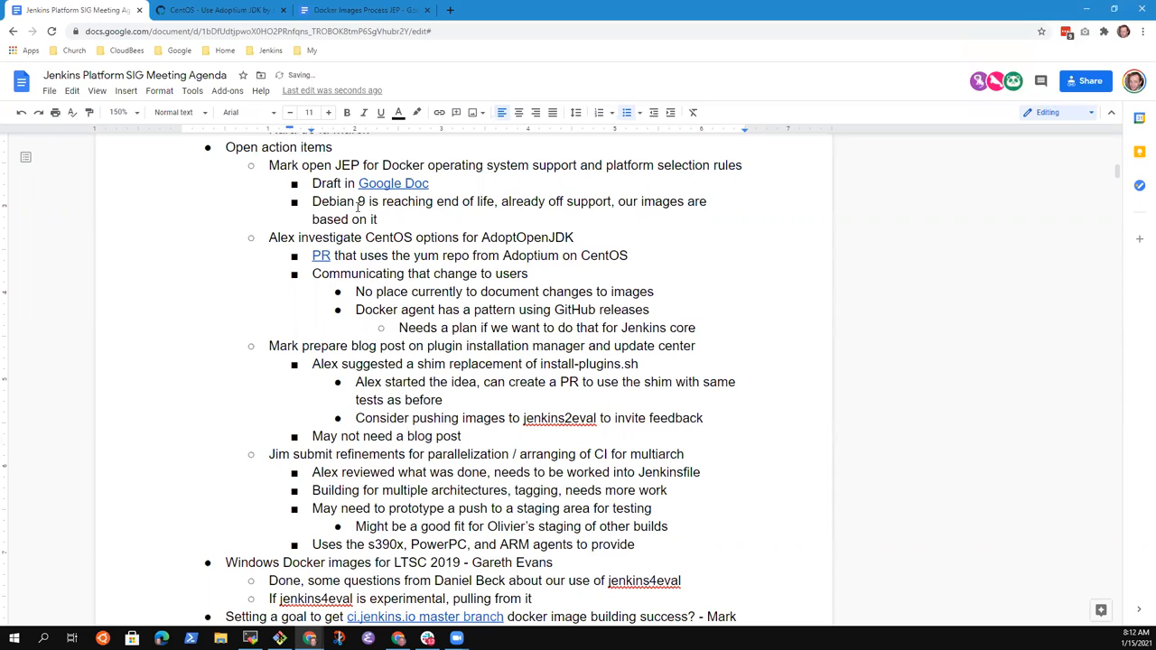
type("Docker")
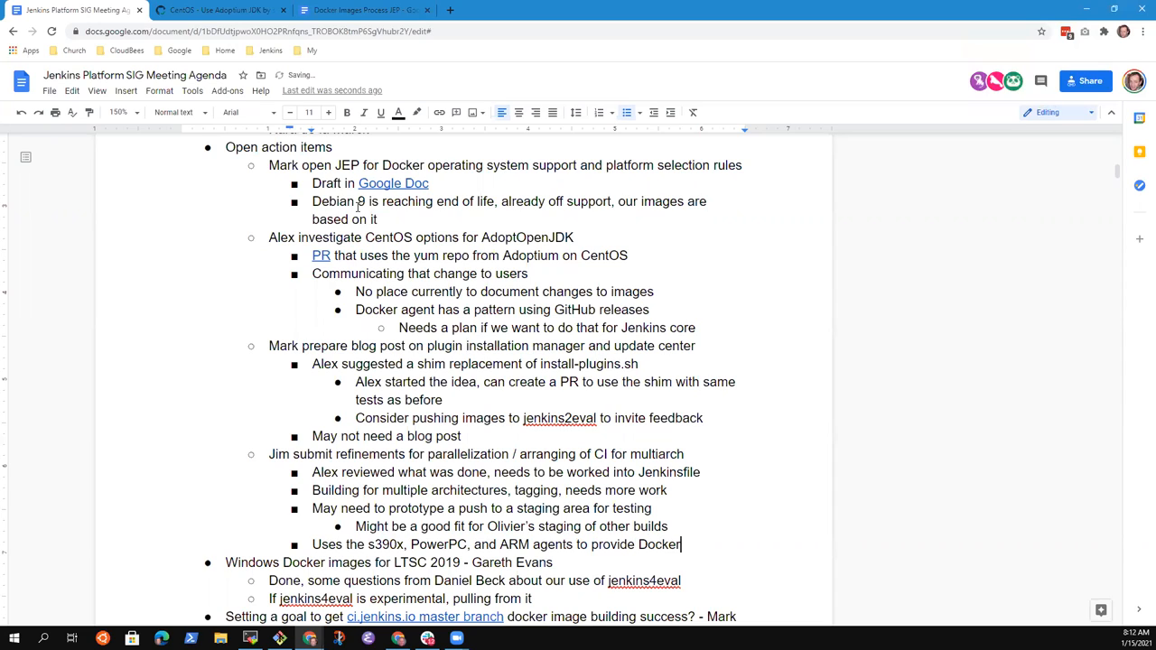
type("images for")
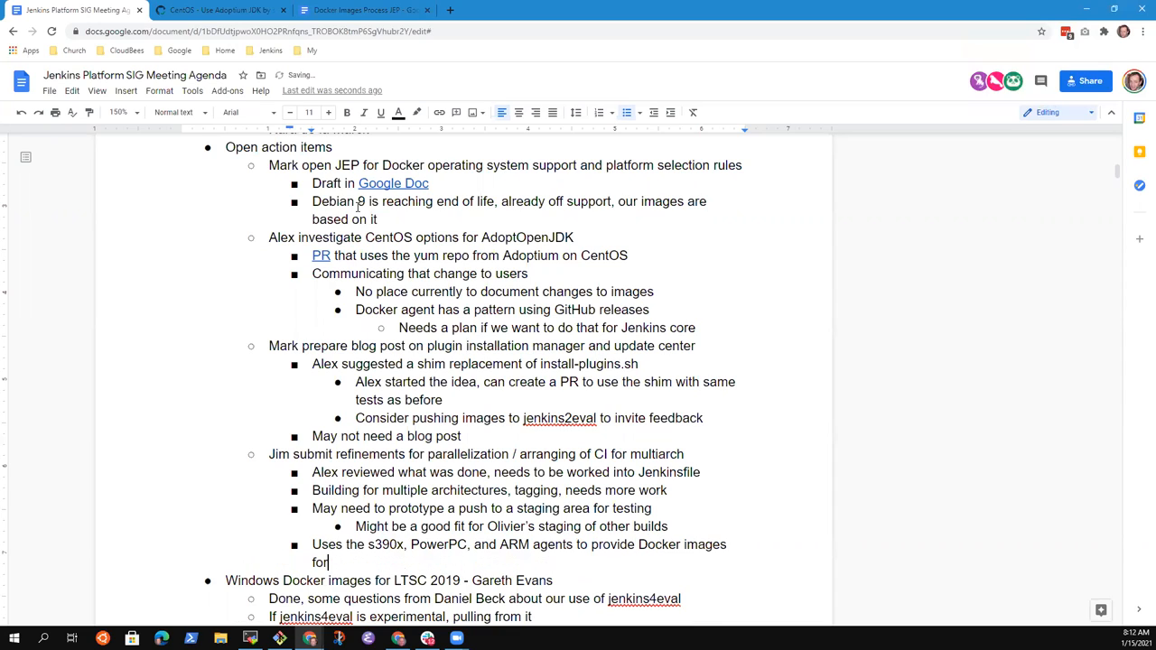
type("agents")
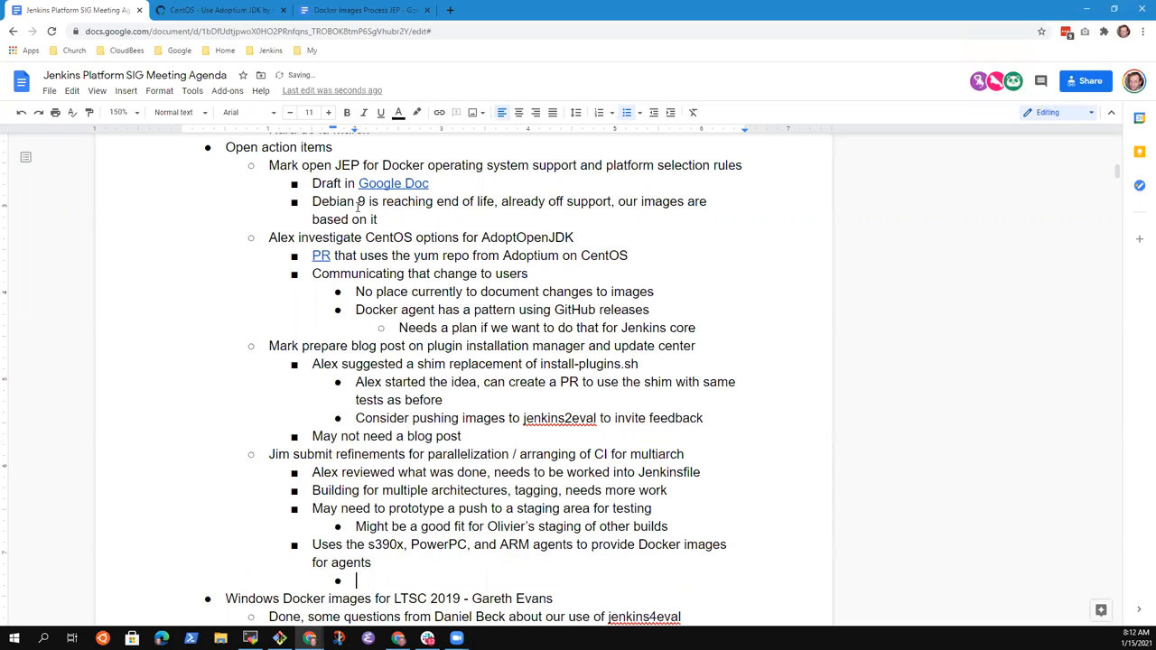
Step: Add that earlier qemu builds were slow with feature issues, and they want physical agents
type("Did it")
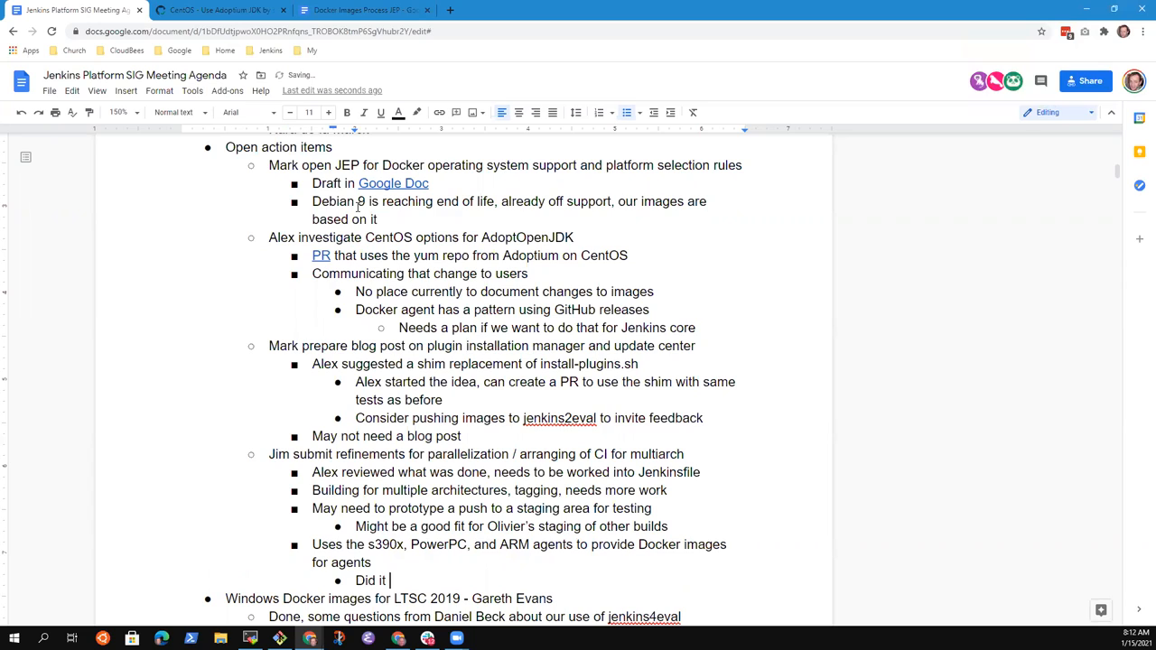
type("previously with")
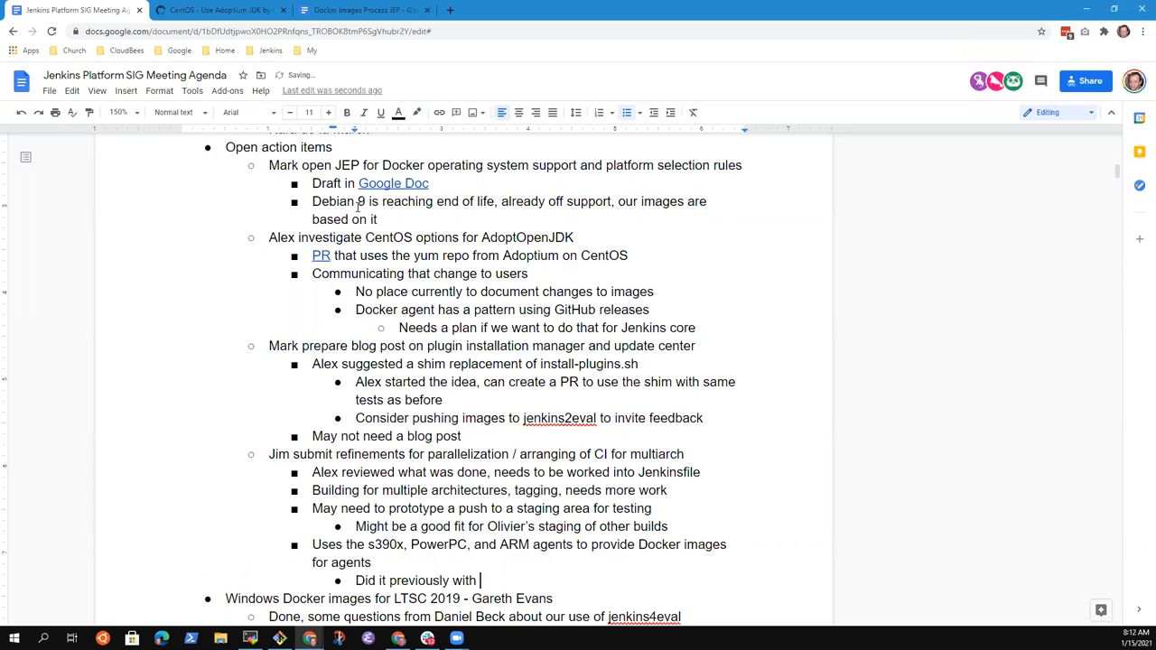
type("qemu, but")
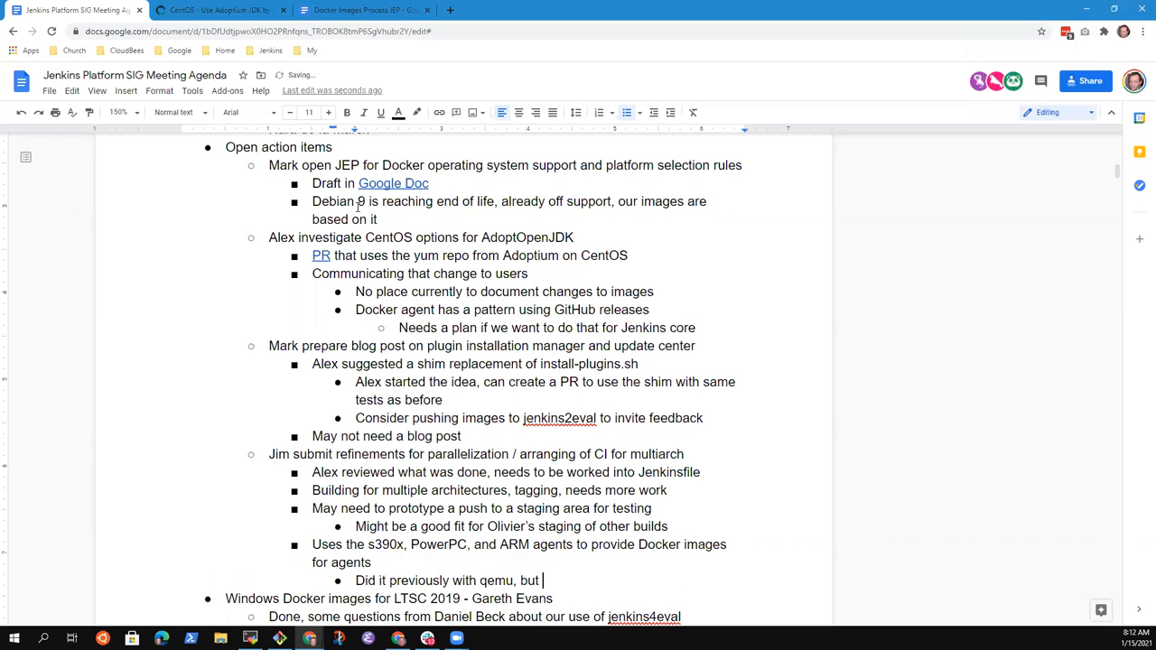
type("was")
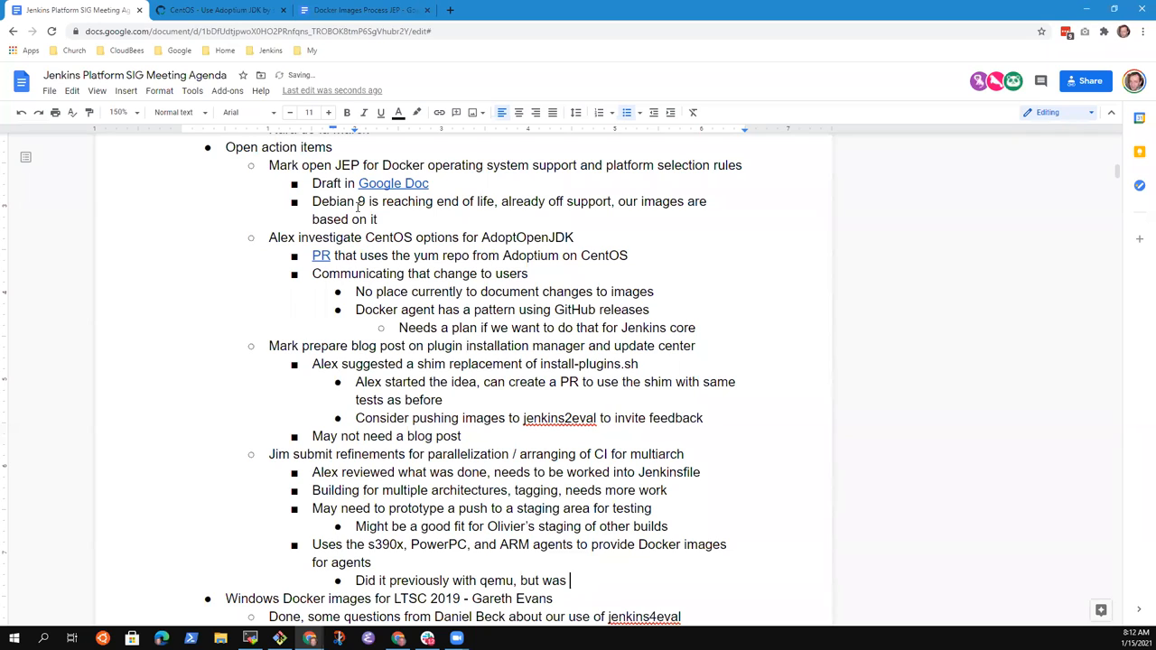
type("slow and")
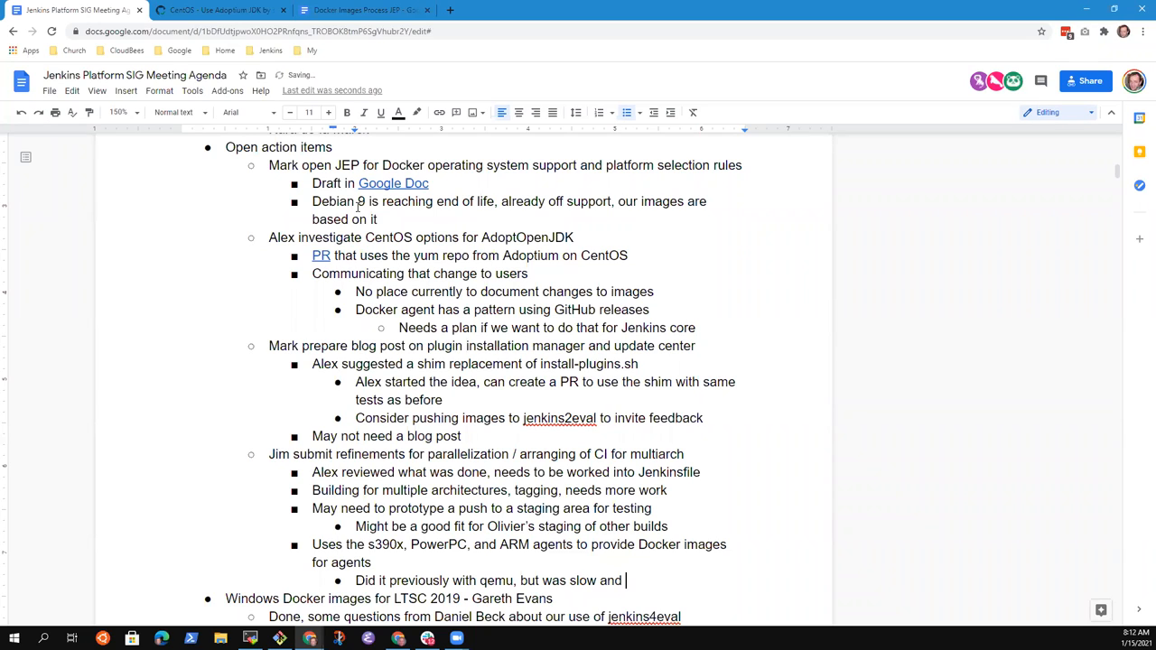
type("had")
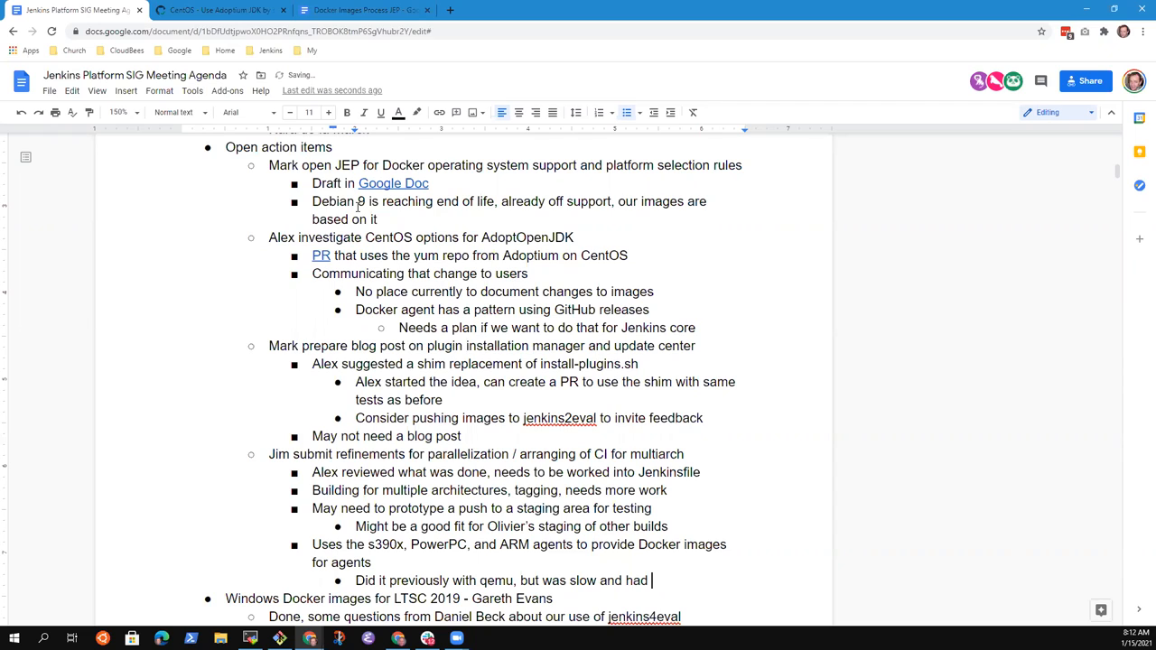
type("feature issues")
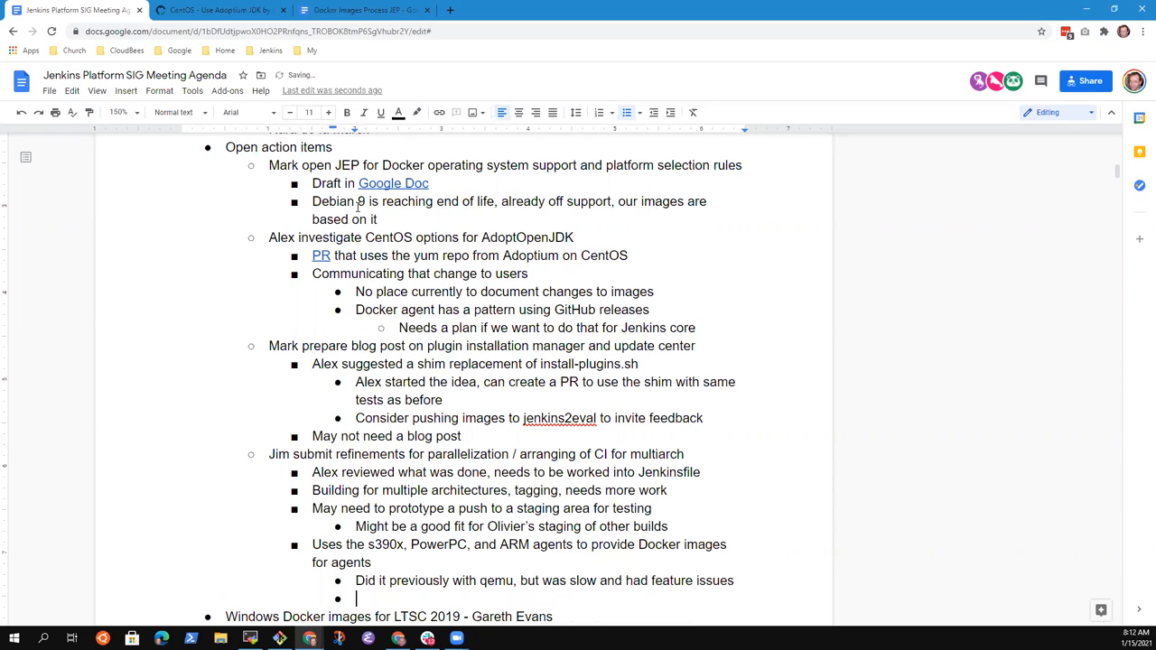
type("Want t")
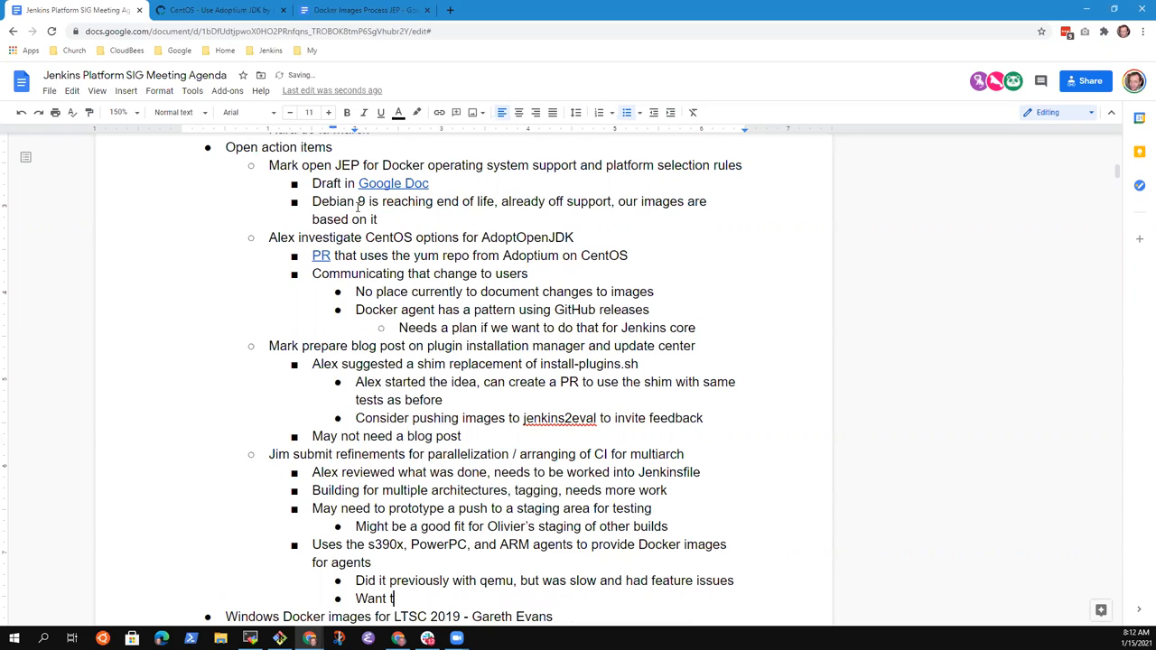
type("o build with ph")
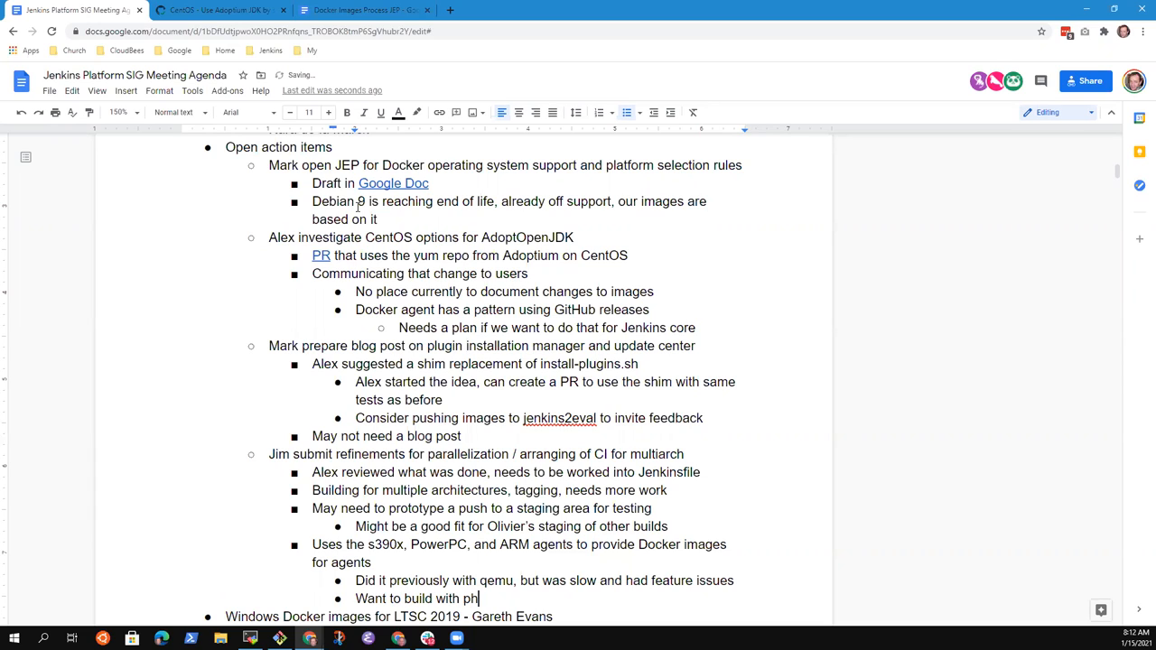
type("ysical agents")
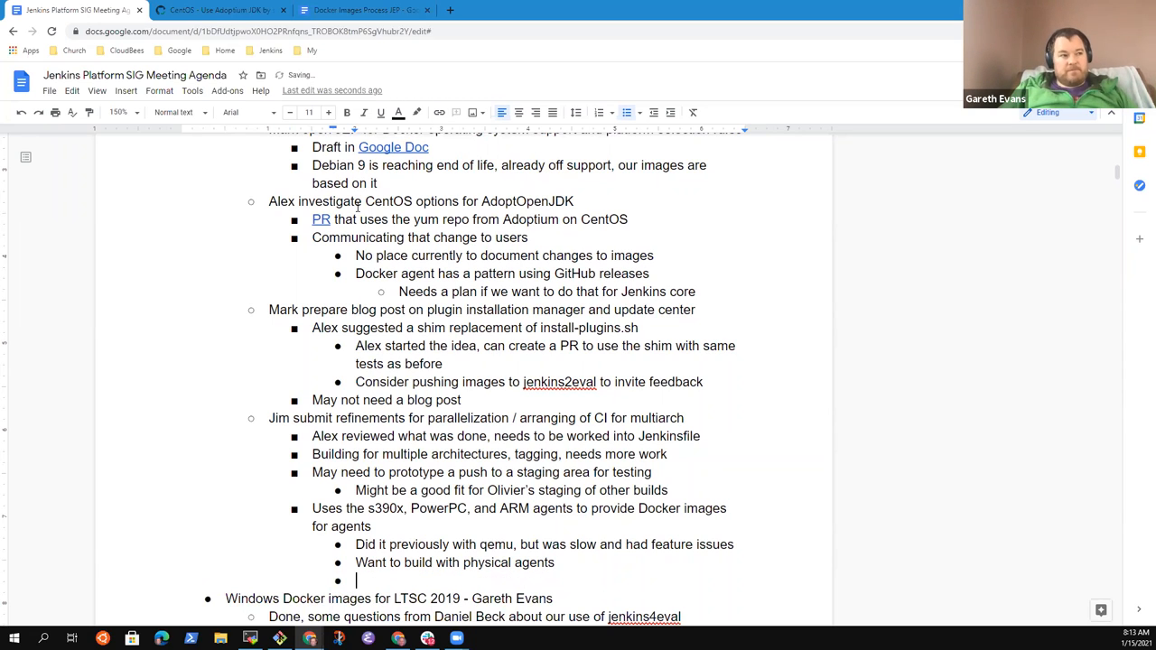
Step: Type 'Pushing an image per architecture (uses a manifest to publish different layers for different architectures)'
type("Pushing")
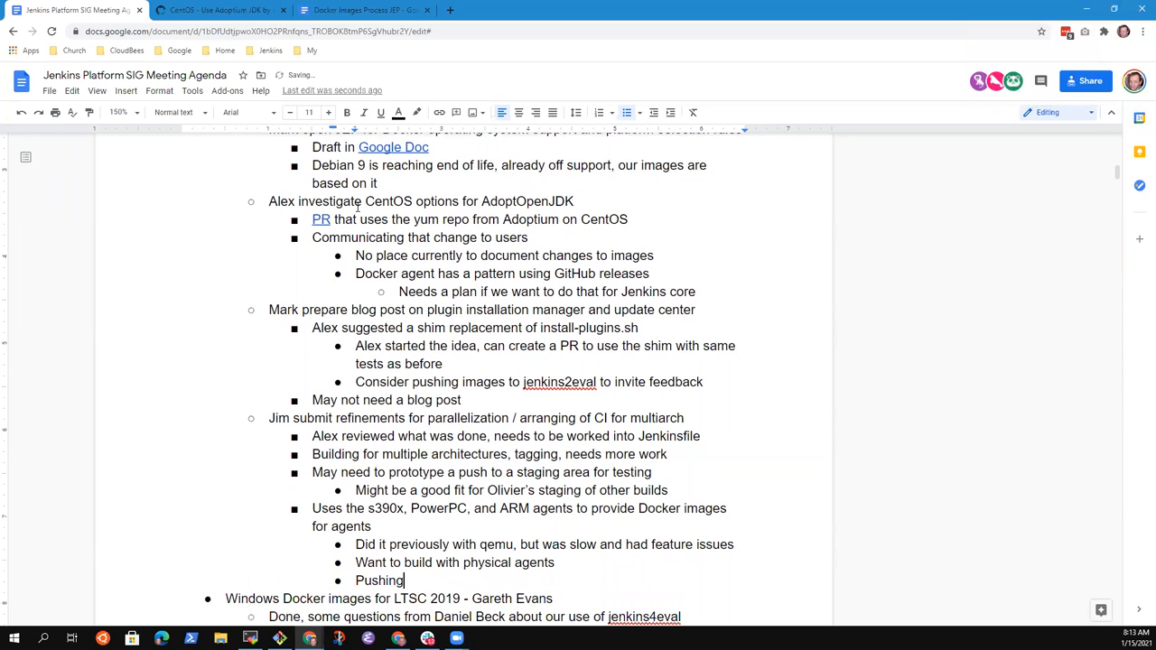
key("BackSpace")
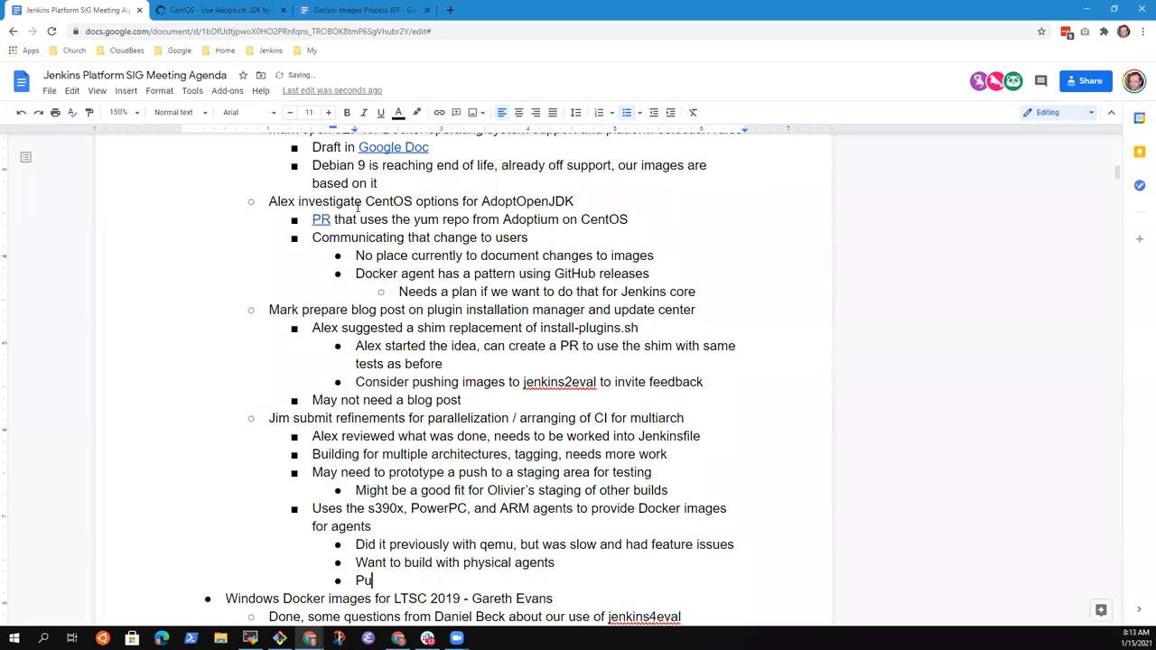
type("shing an image")
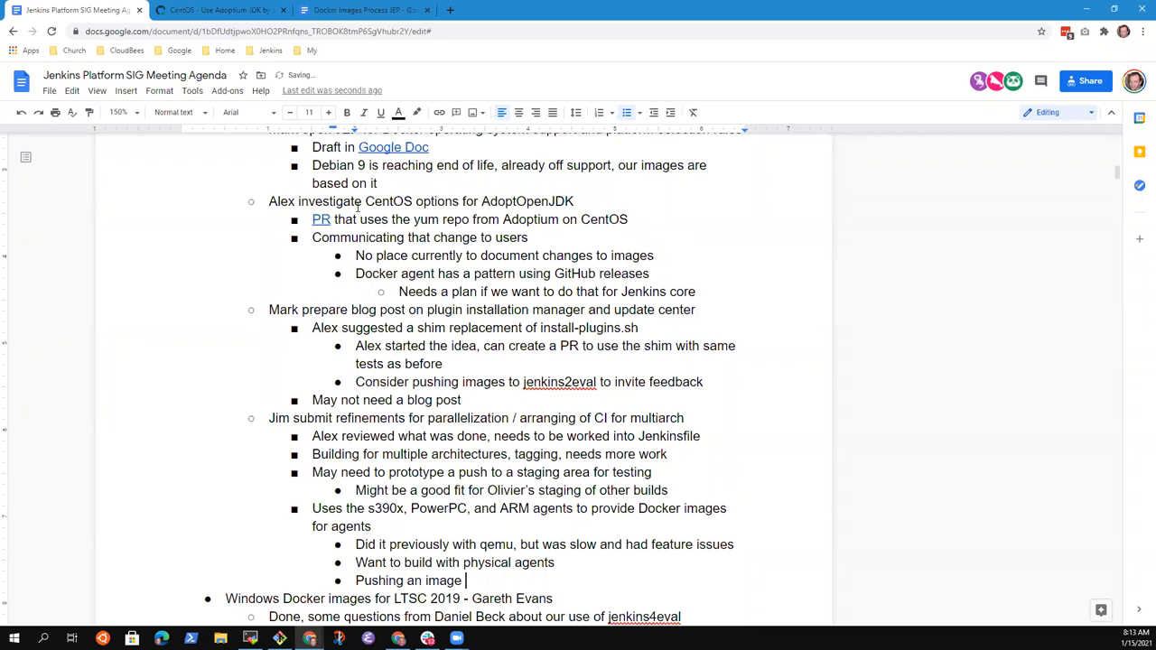
type("per archi")
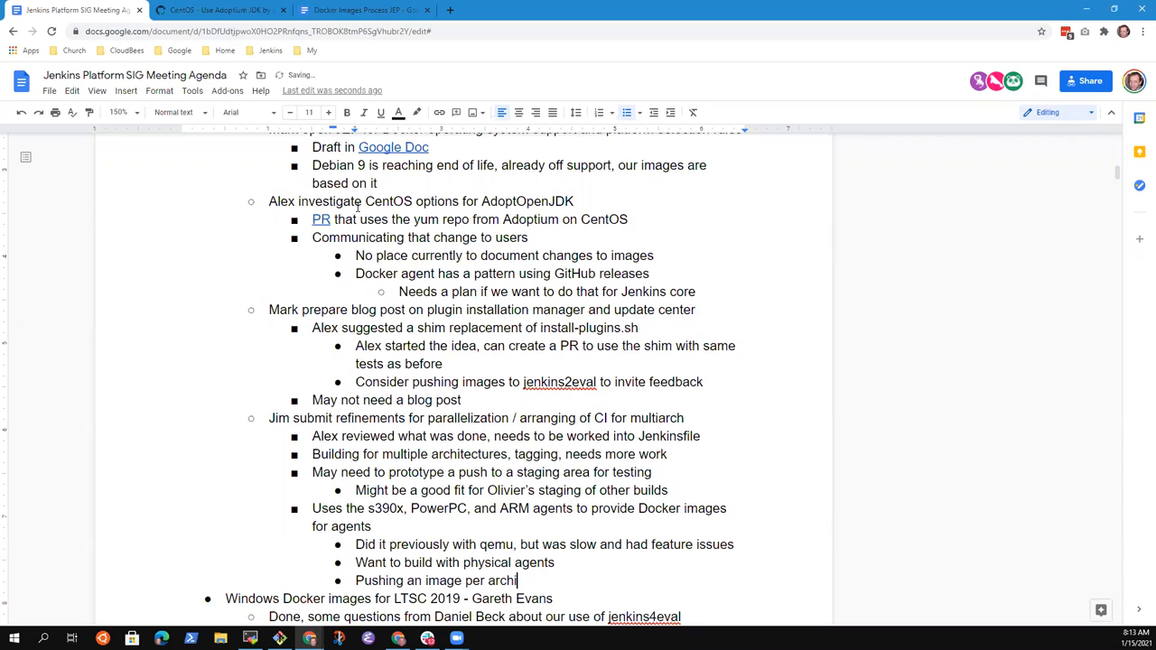
type("tecture")
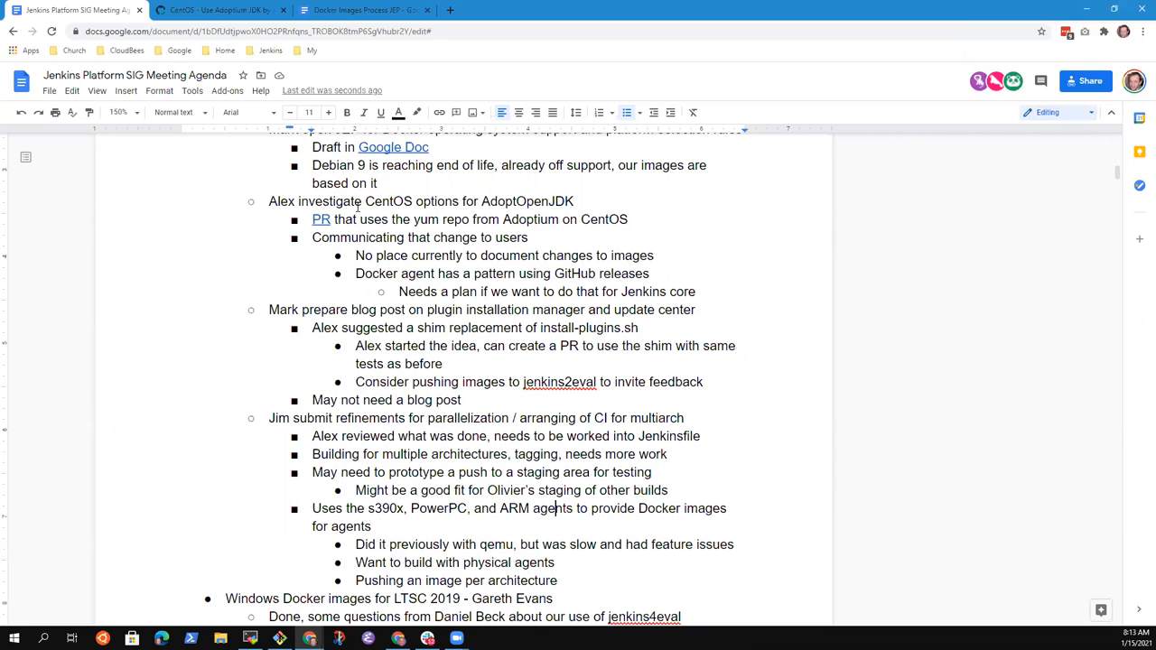
left_click(558, 580)
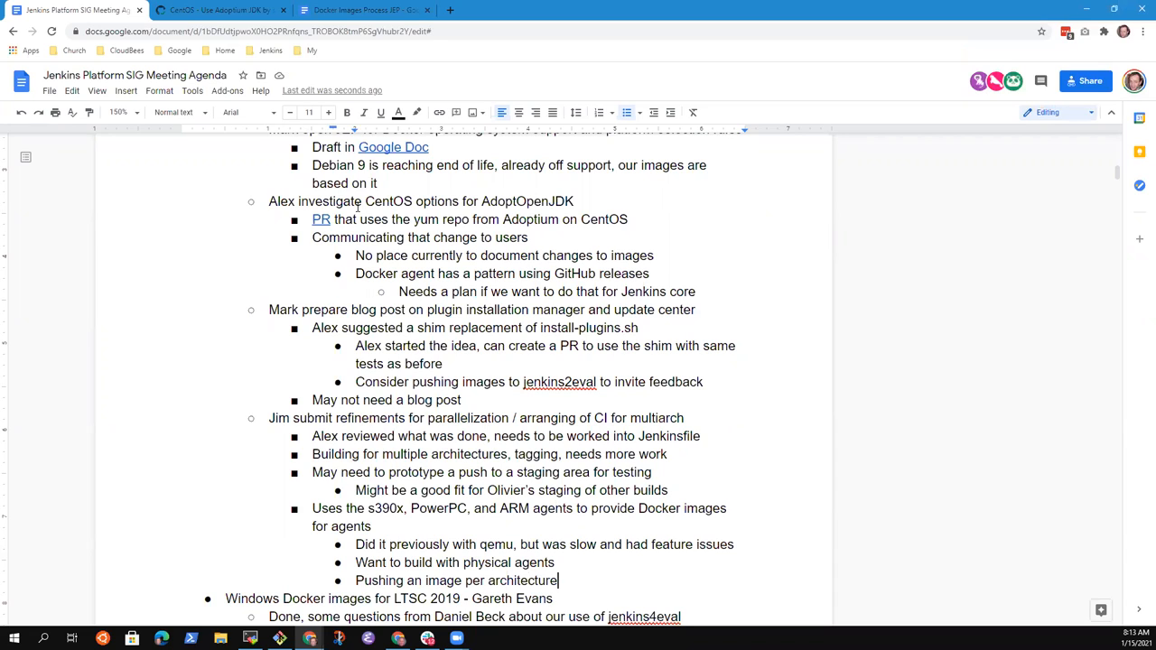
type("(uses a man")
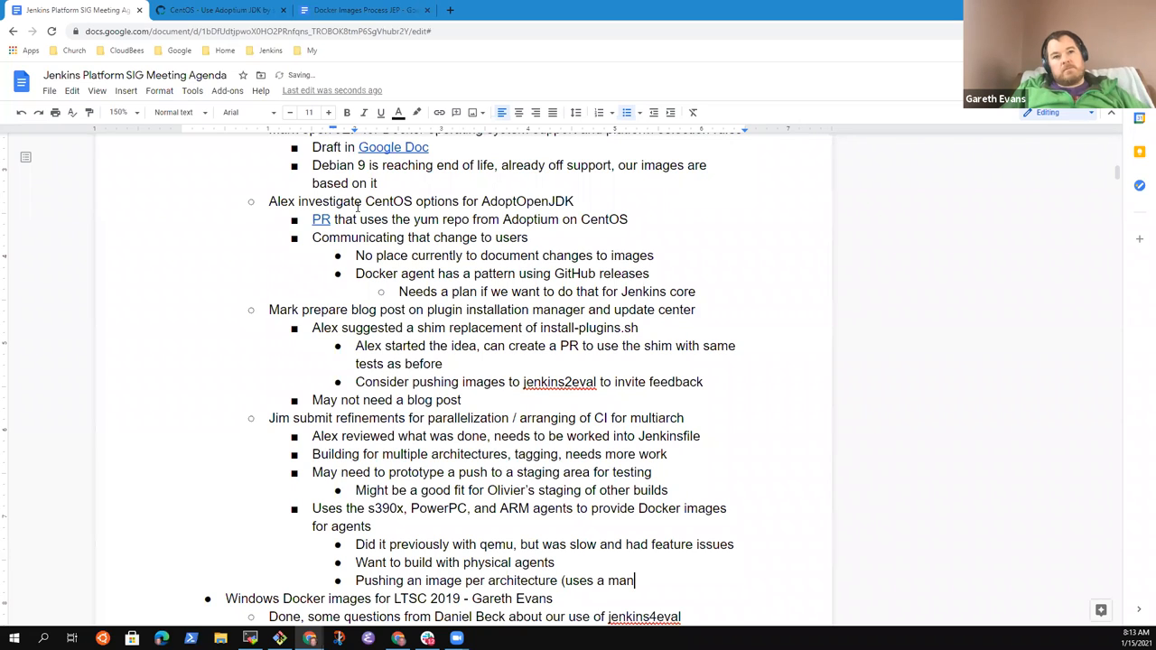
type("ifest to")
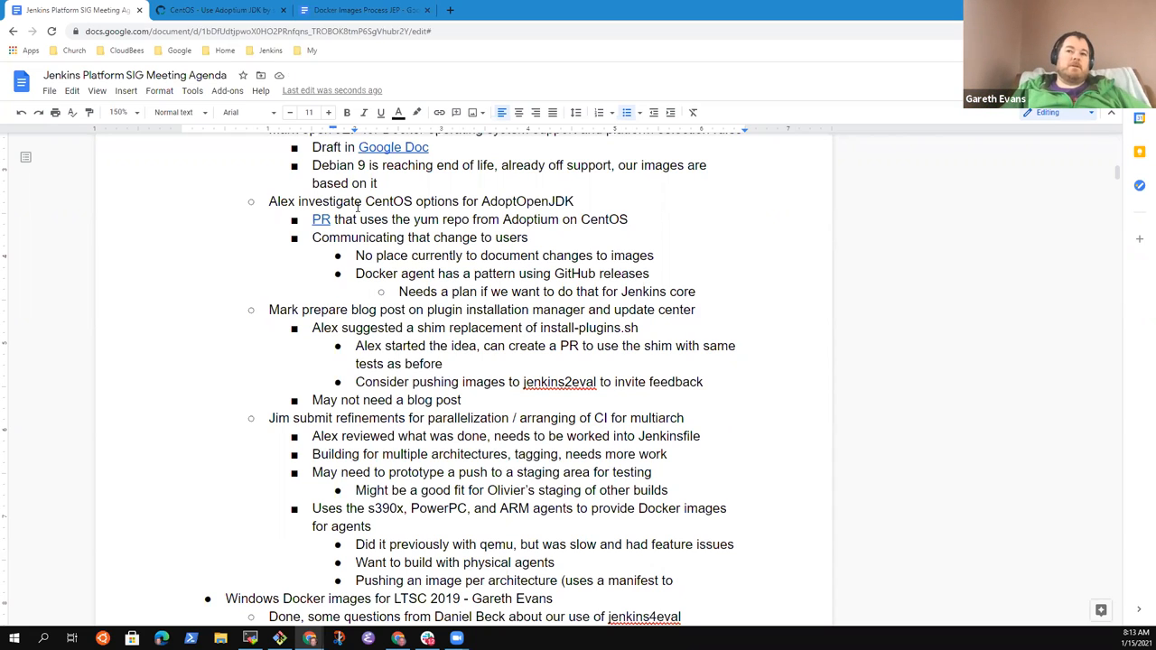
type("publish")
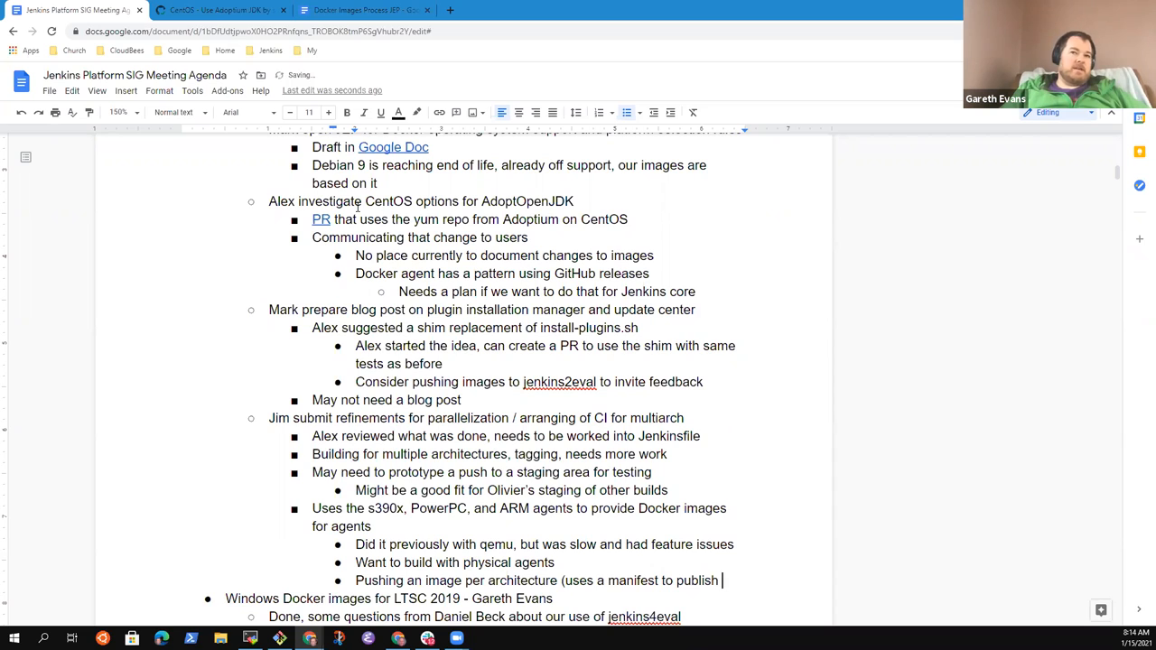
type("different layers")
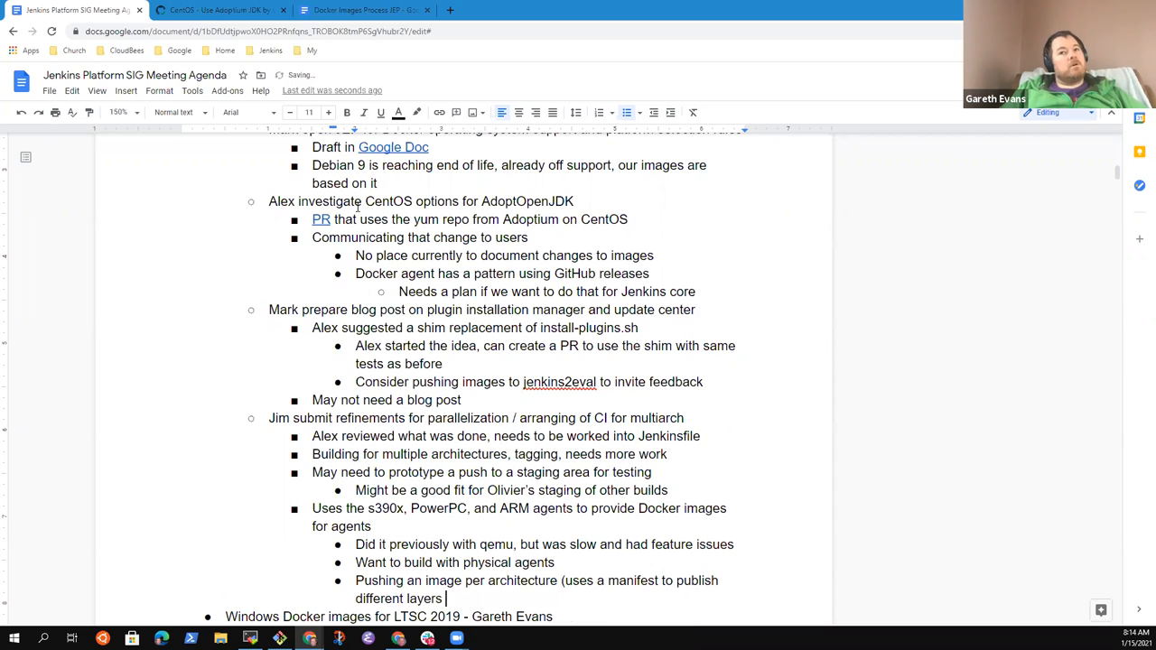
type("for different a")
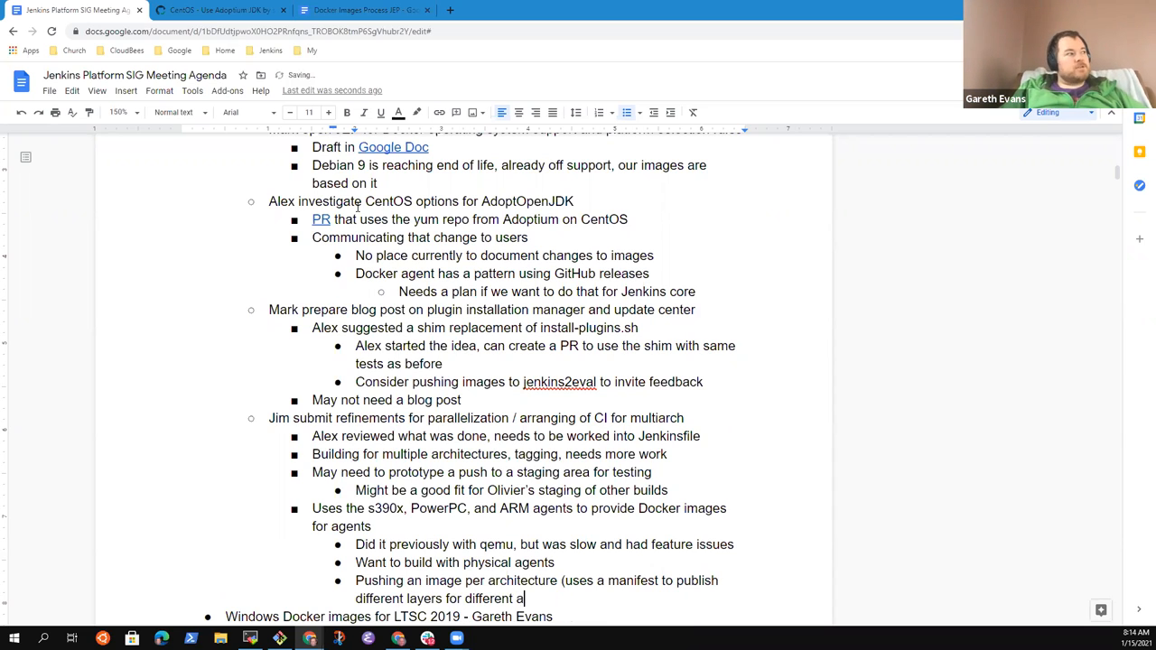
type("rchitectures")
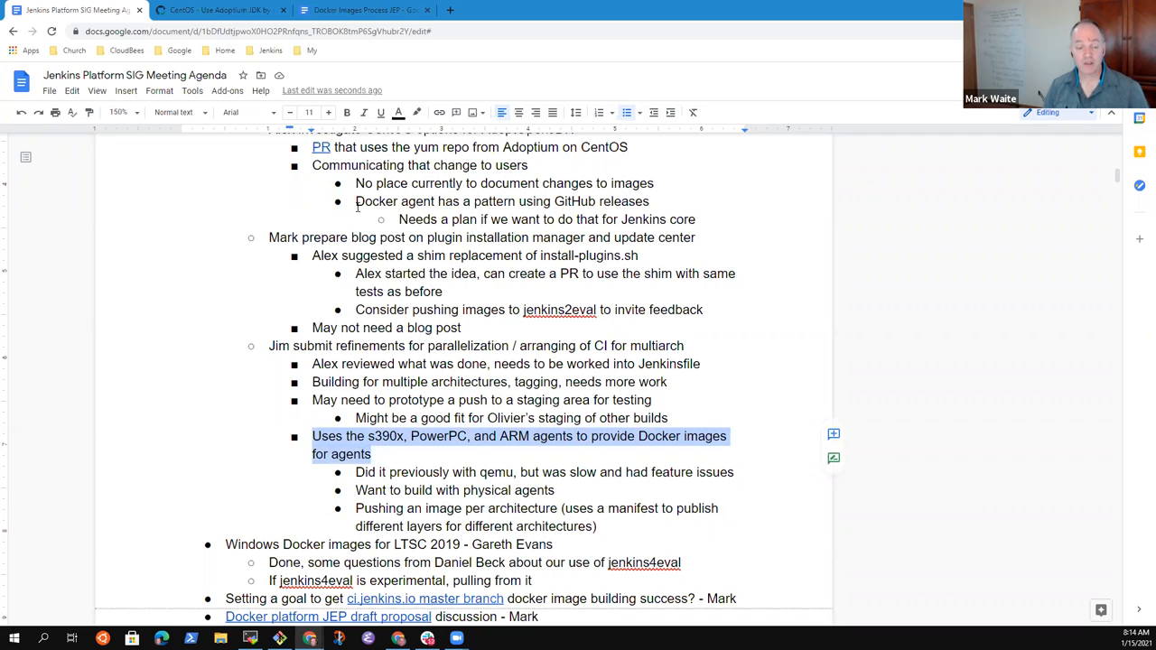
Step: Add the note 'Manifest describes the image'
left_click(367, 490)
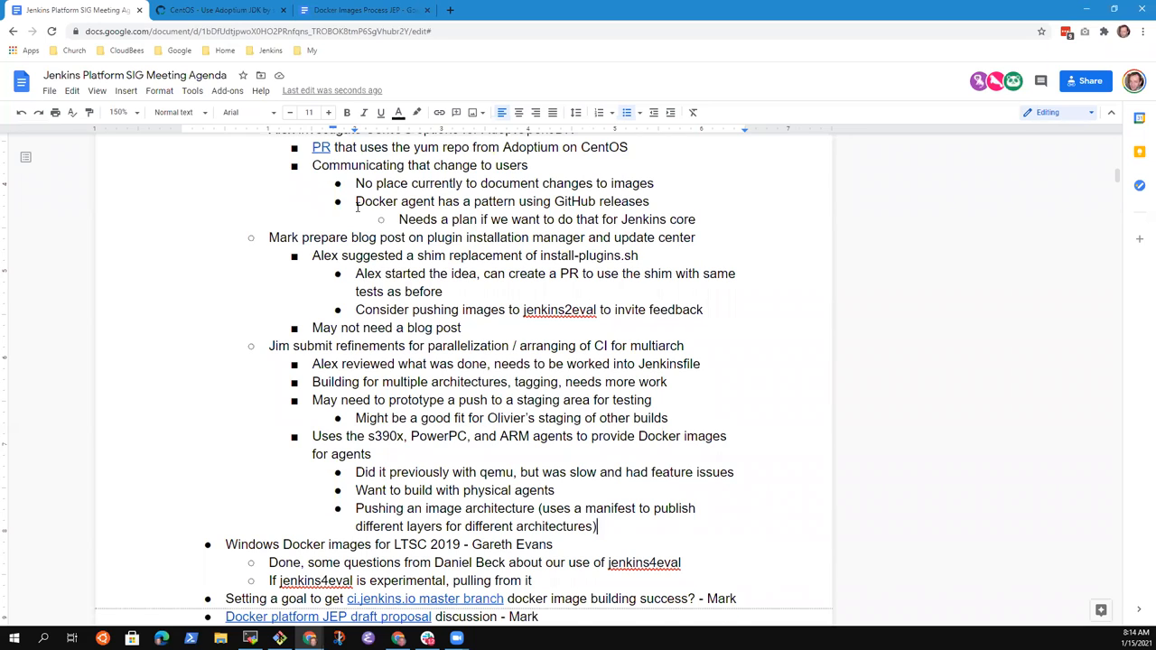
type("Maniff")
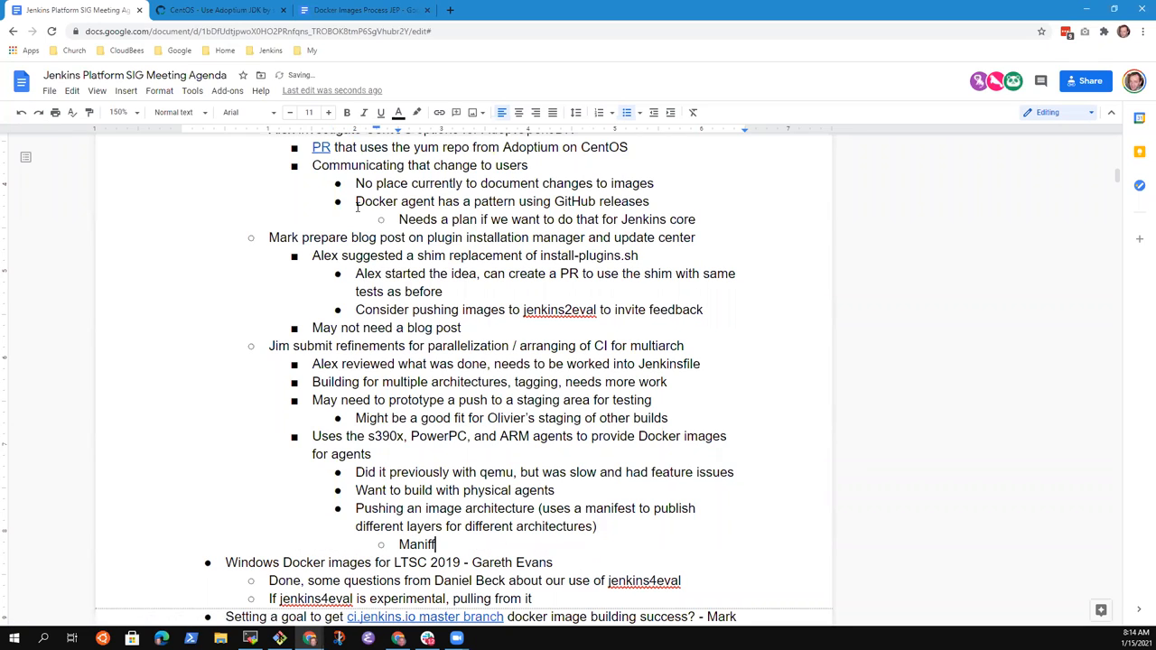
type("de")
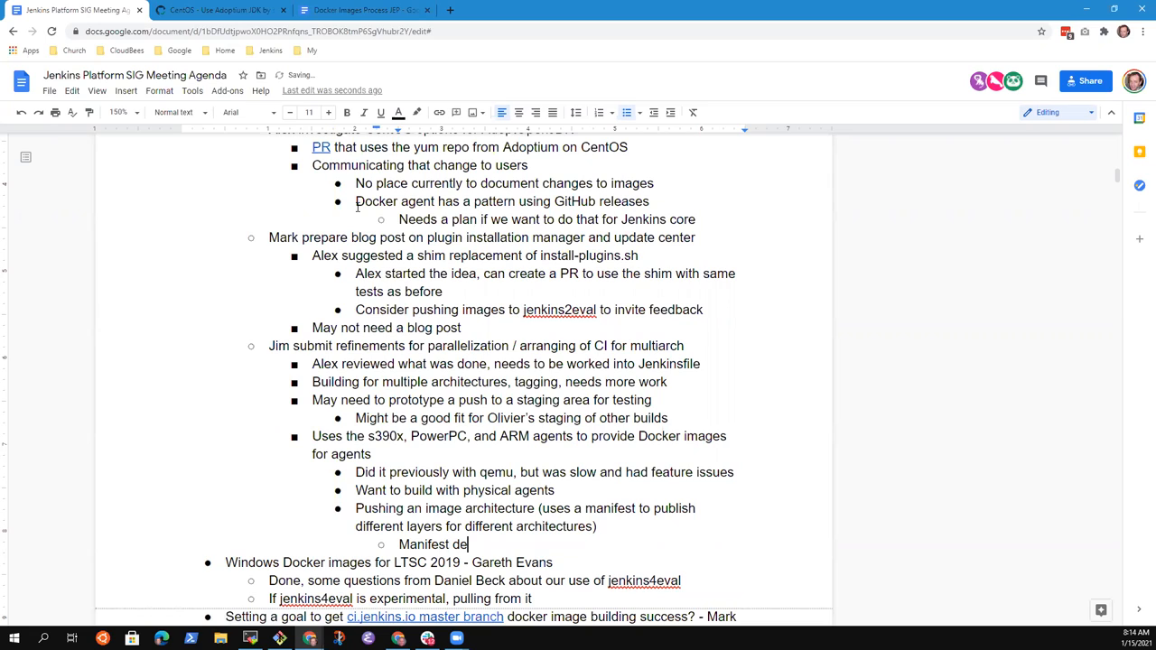
type("scribes")
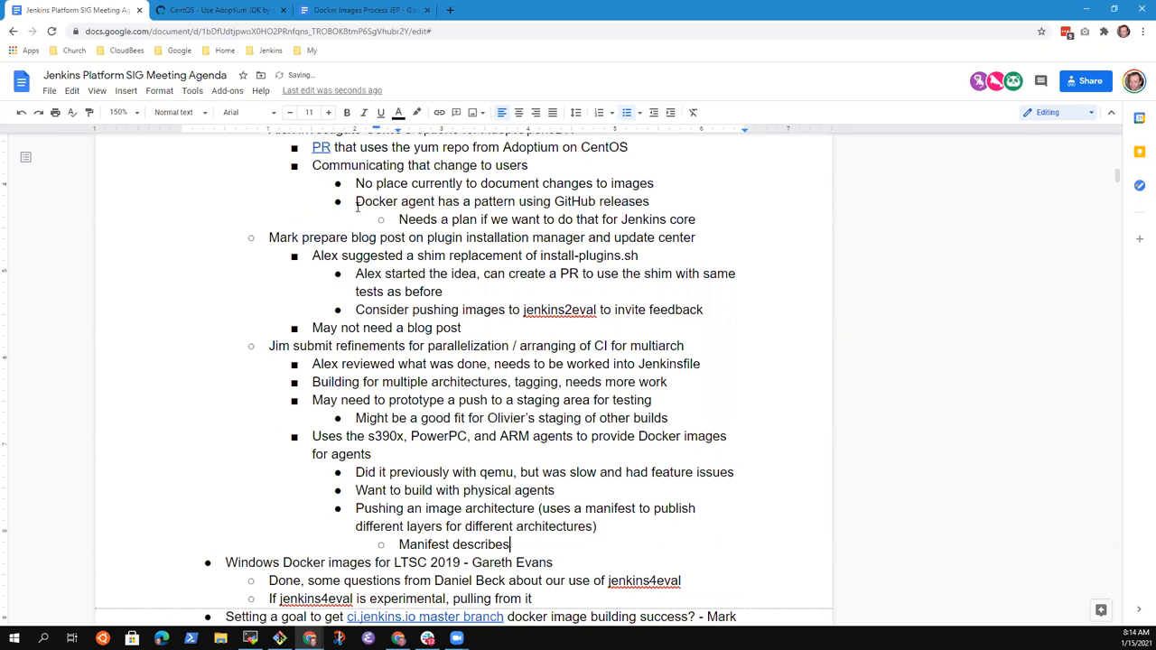
type("the image,")
type("Invi")
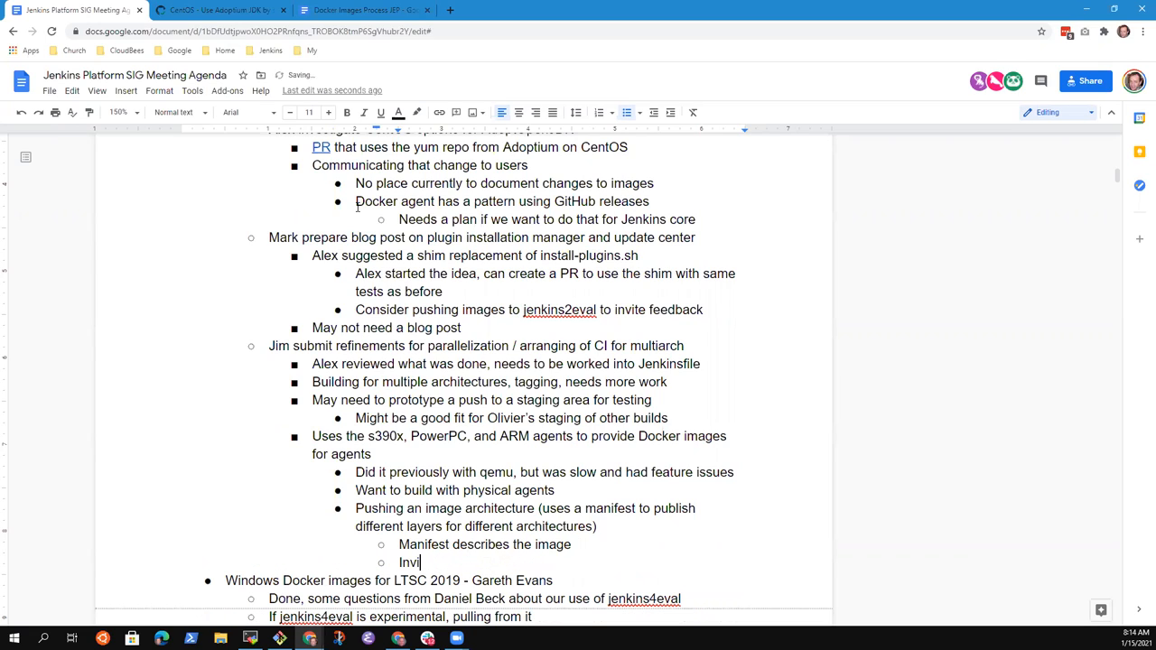
Step: Add the bullet 'Invite Jim to present in the future', correcting the wording along the way
type("te Jim to")
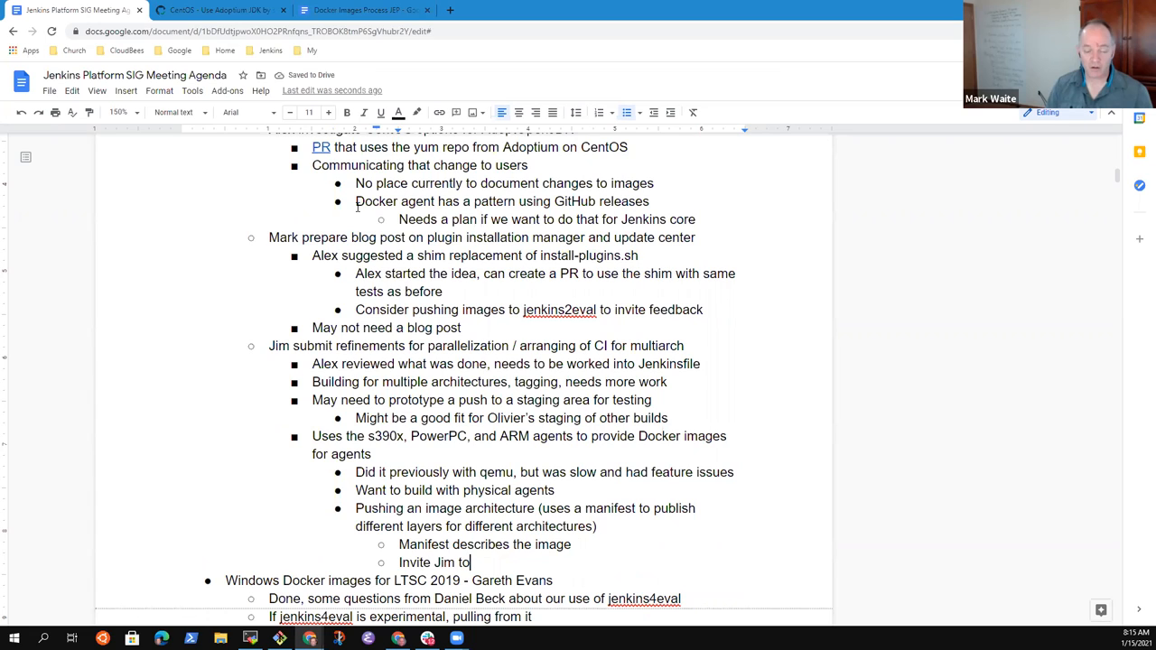
key("Backspace")
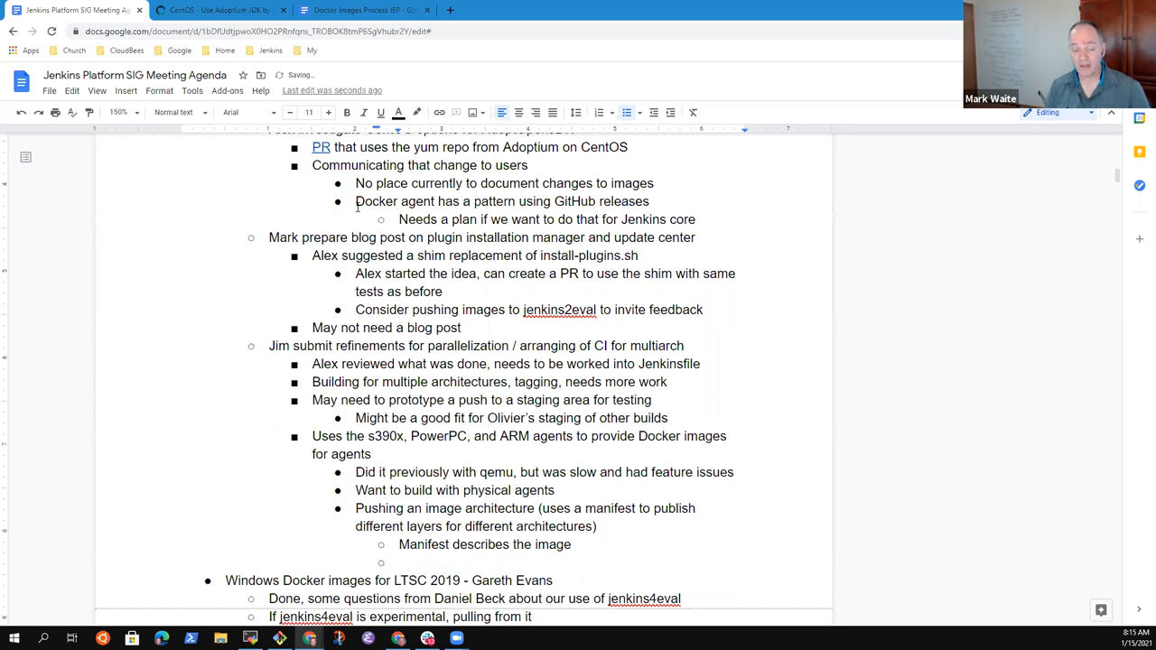
type("Invite")
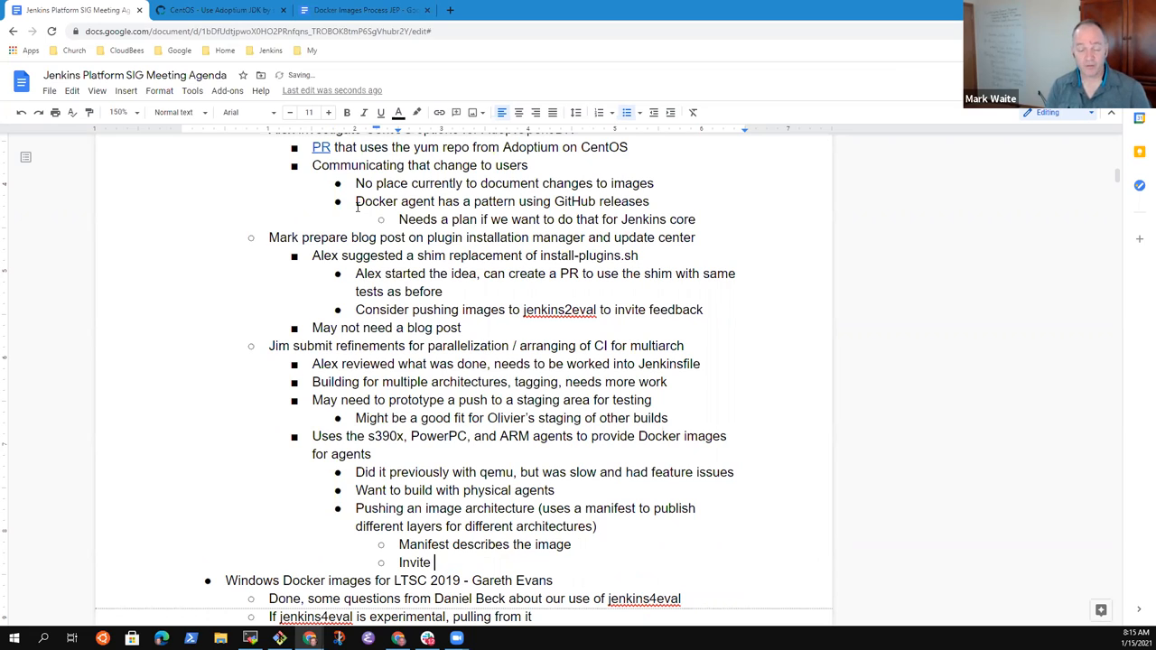
type("Jim")
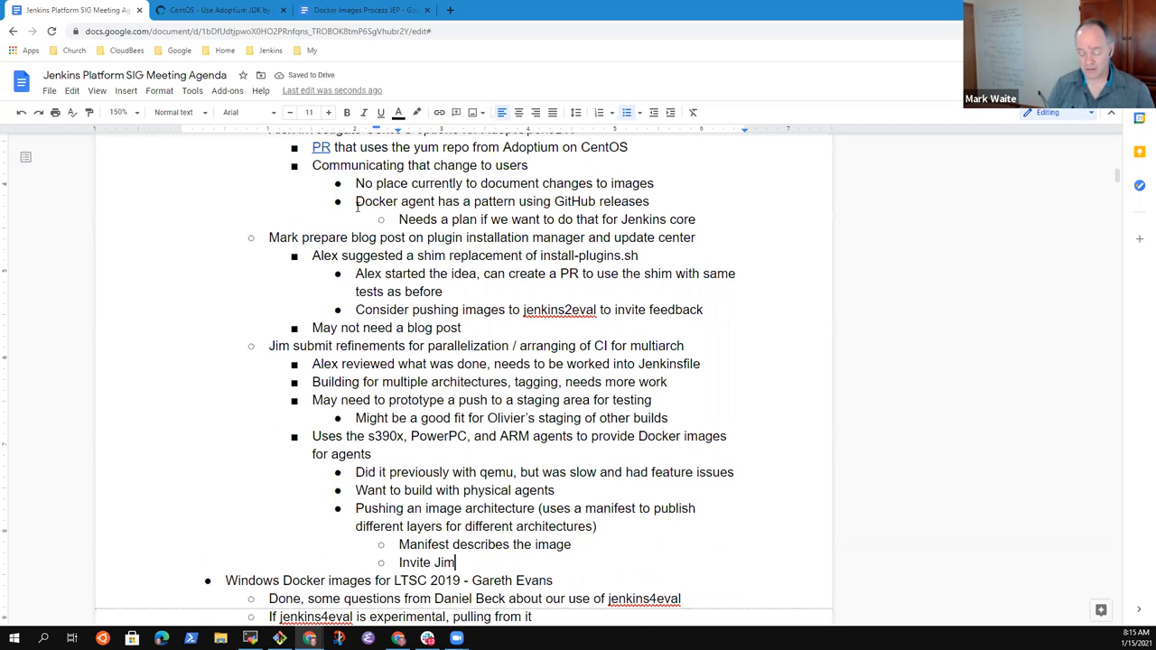
type("to share")
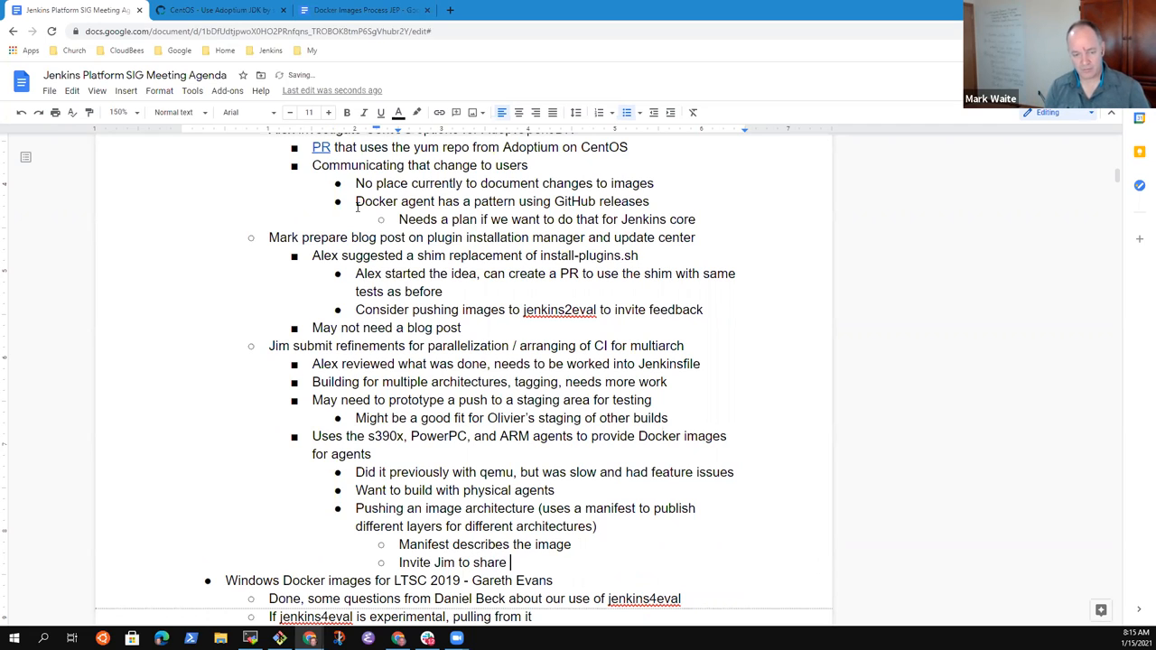
type("more di")
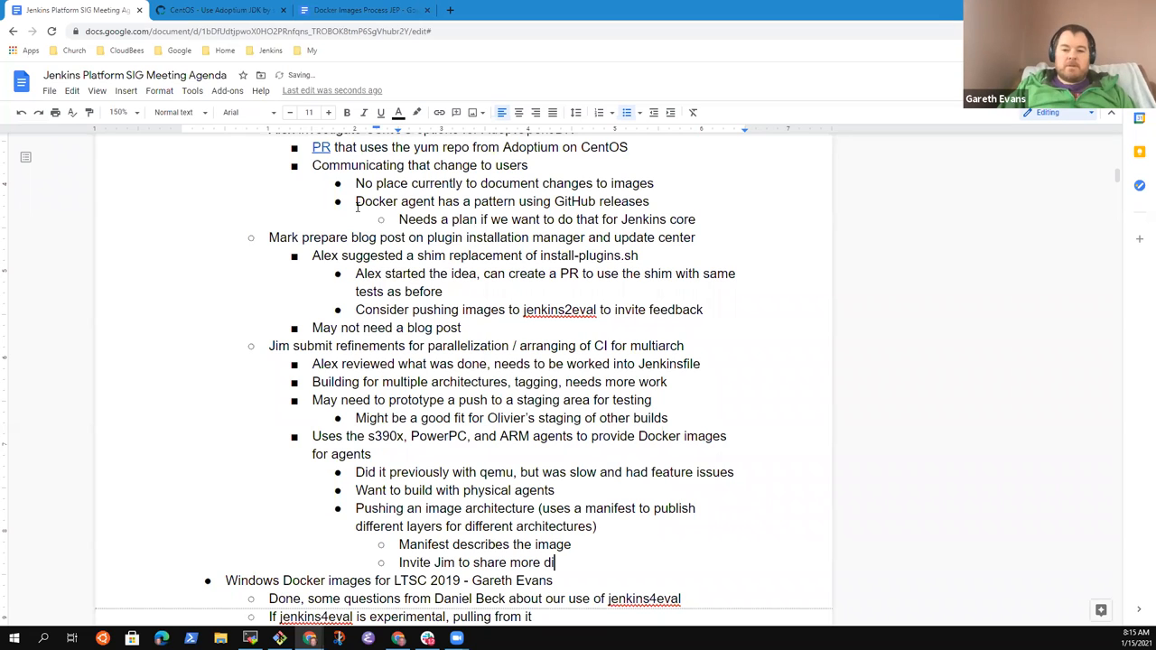
key("Backspace")
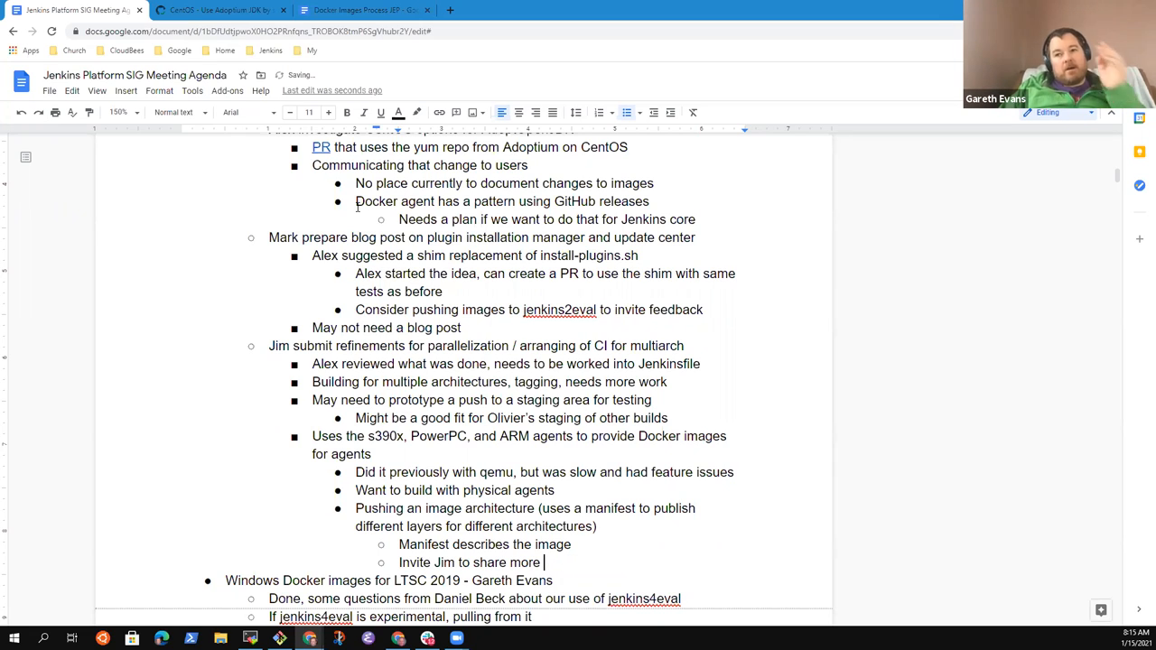
type("present")
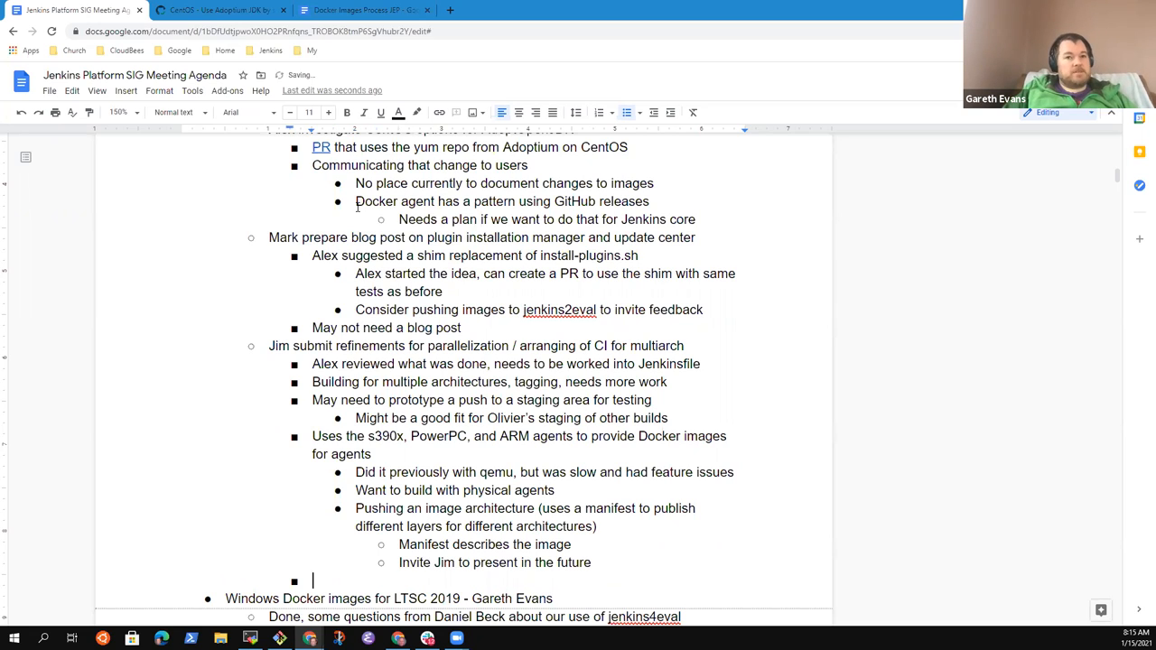
Step: Note that the Jenkins infra pipeline library is considering a multiarch pipeline library
type("Jenkins")
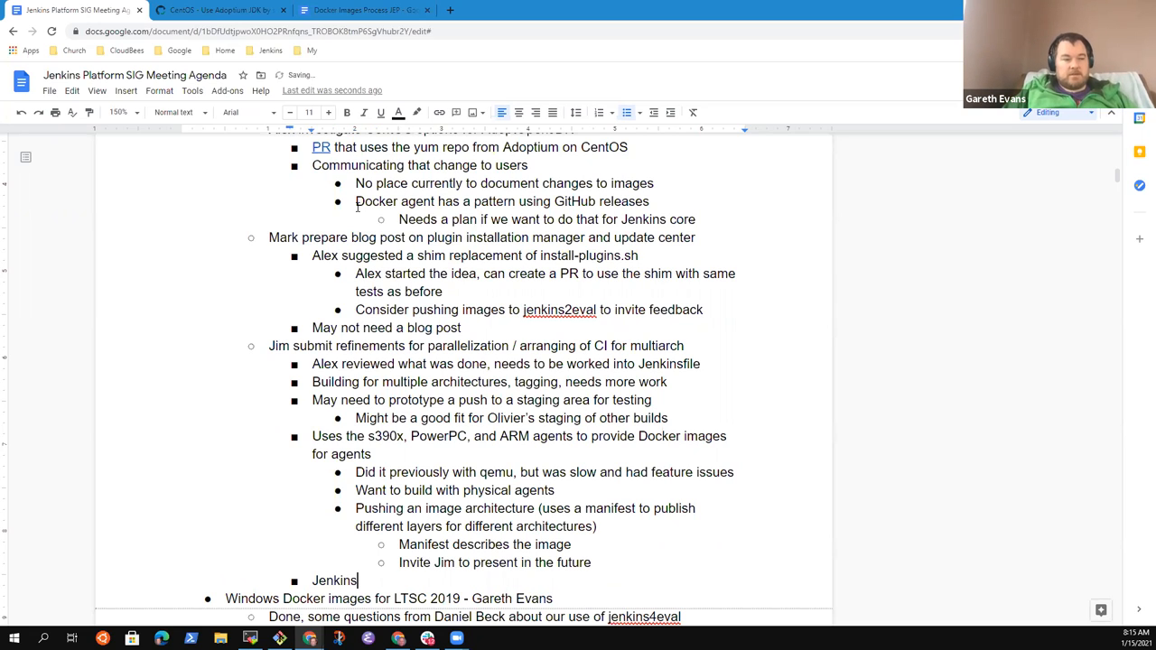
type("infra pipeline")
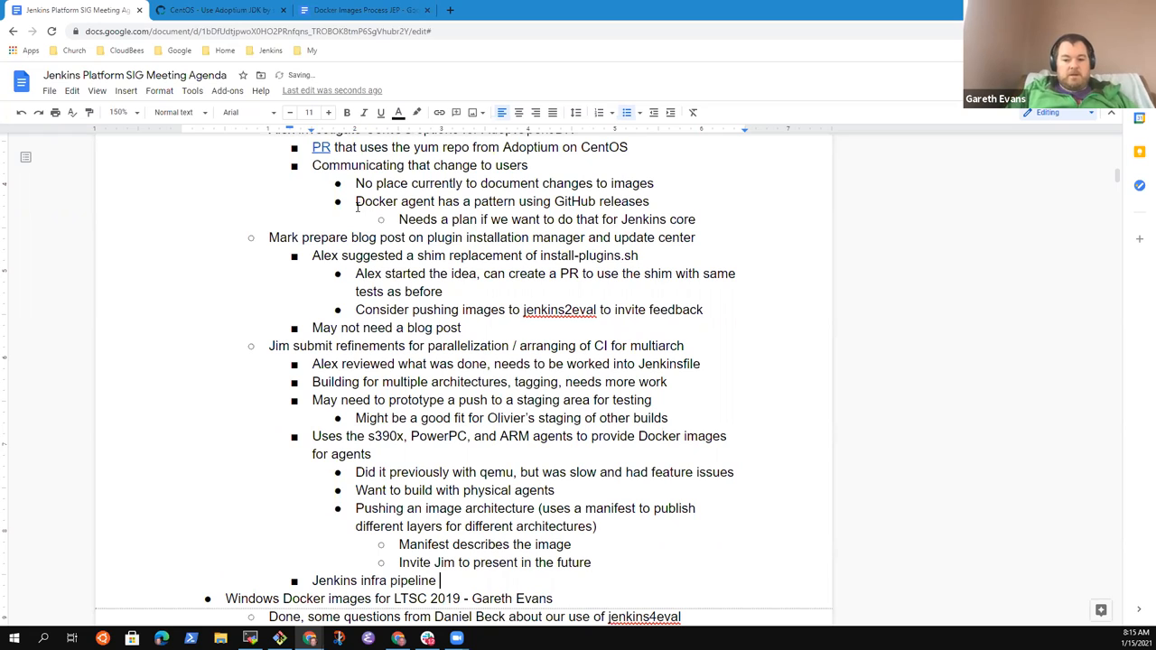
type("library considering multia")
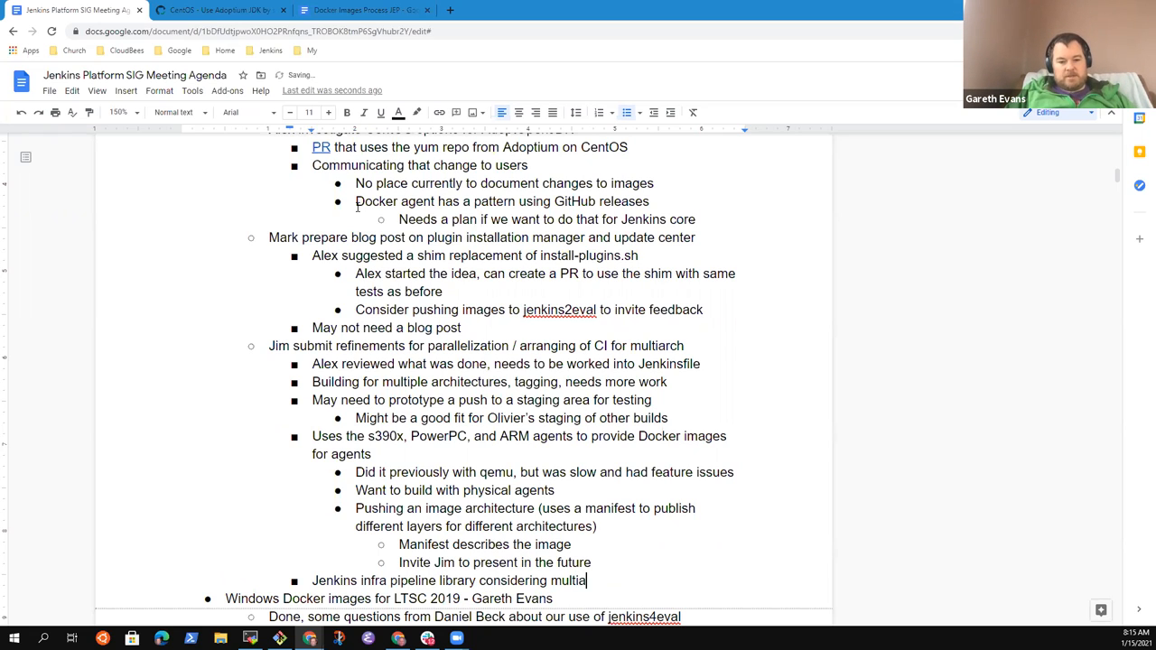
type("rch pipeline")
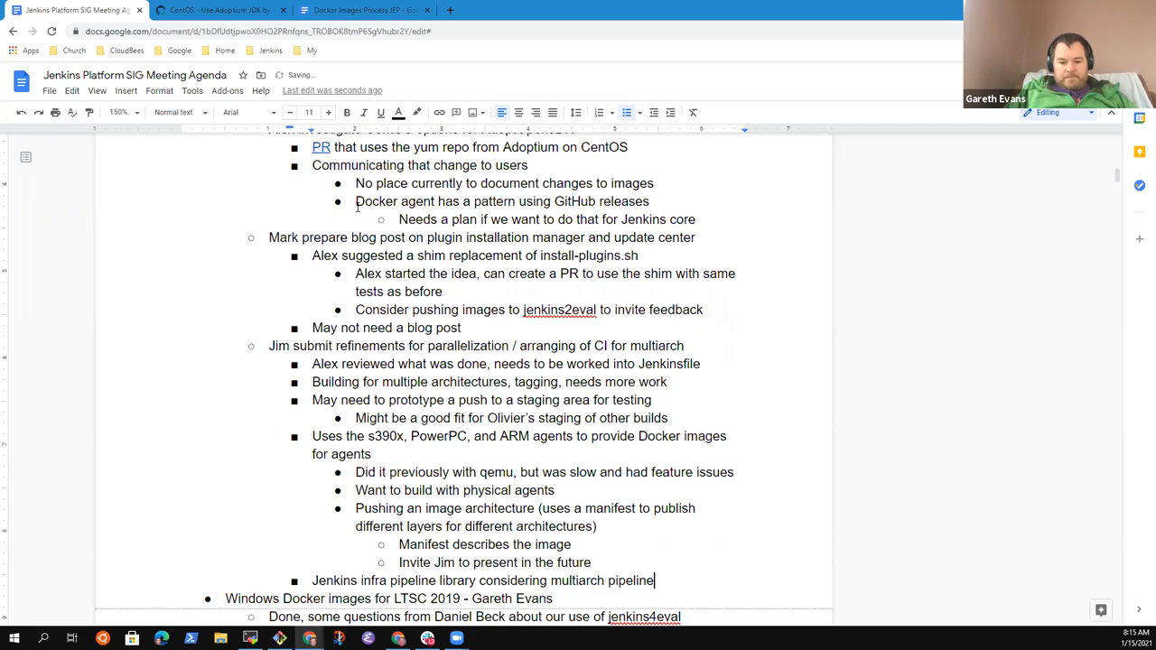
type("library")
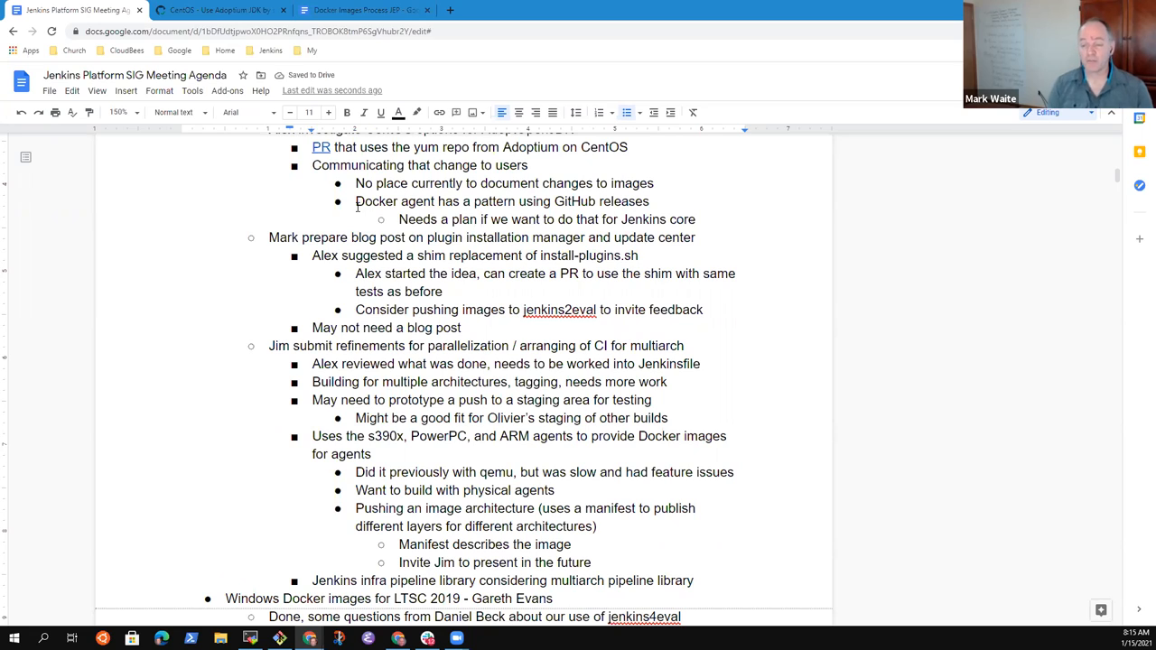
left_click(693, 579)
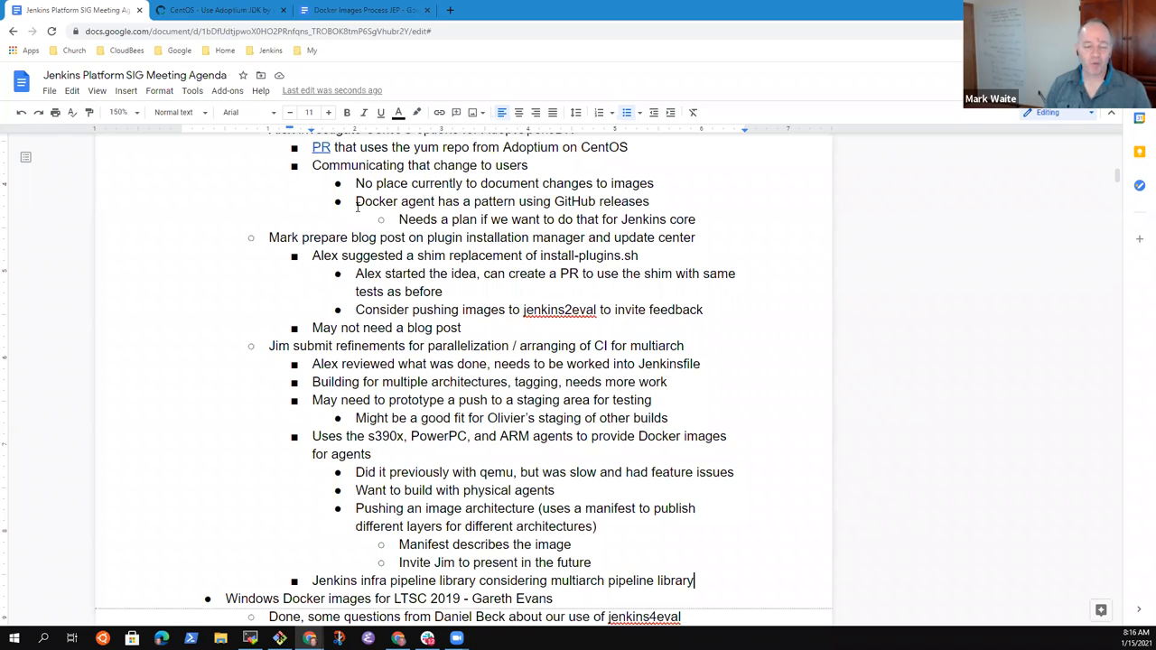
scroll("down", 3)
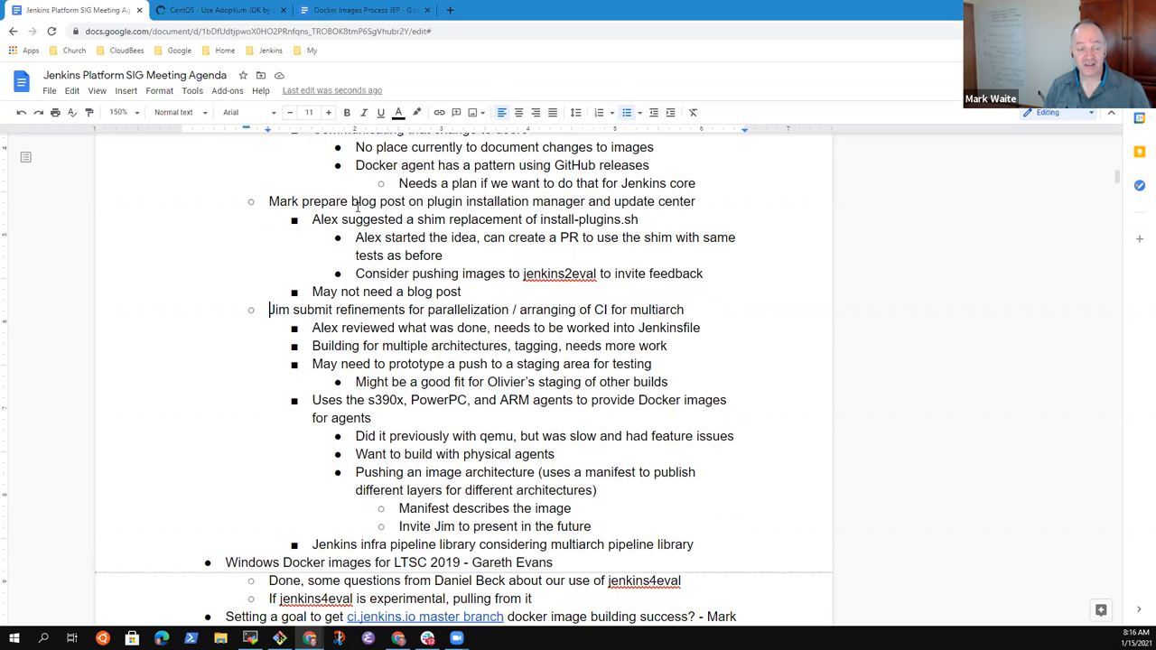
triple_click(452, 309)
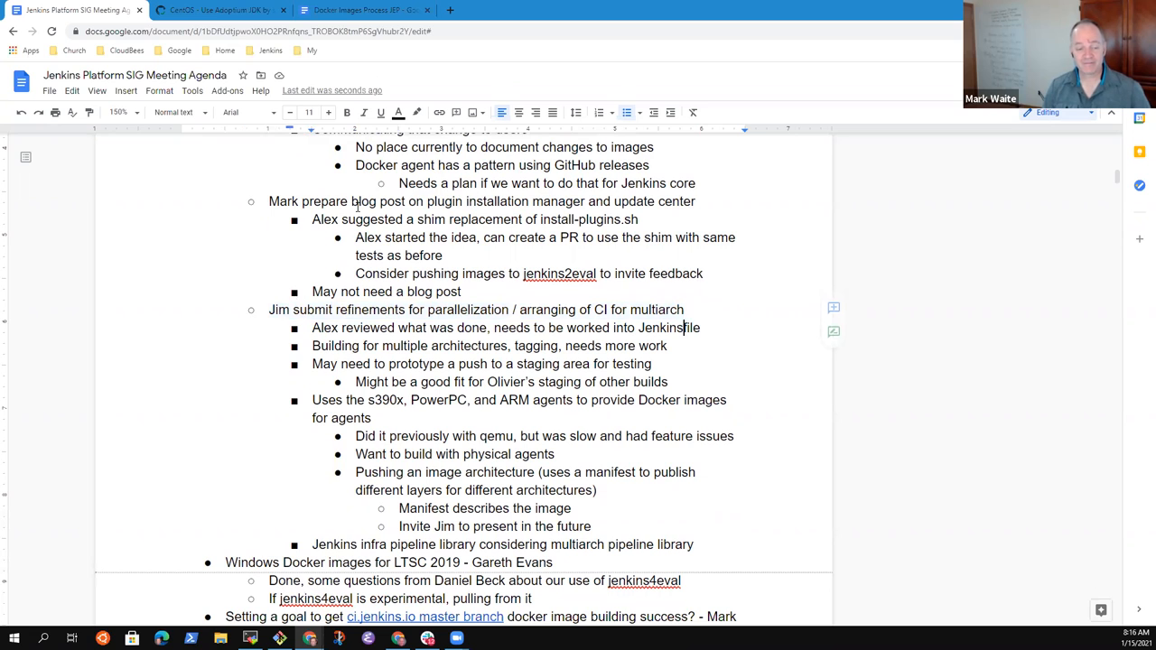
scroll("down", 3)
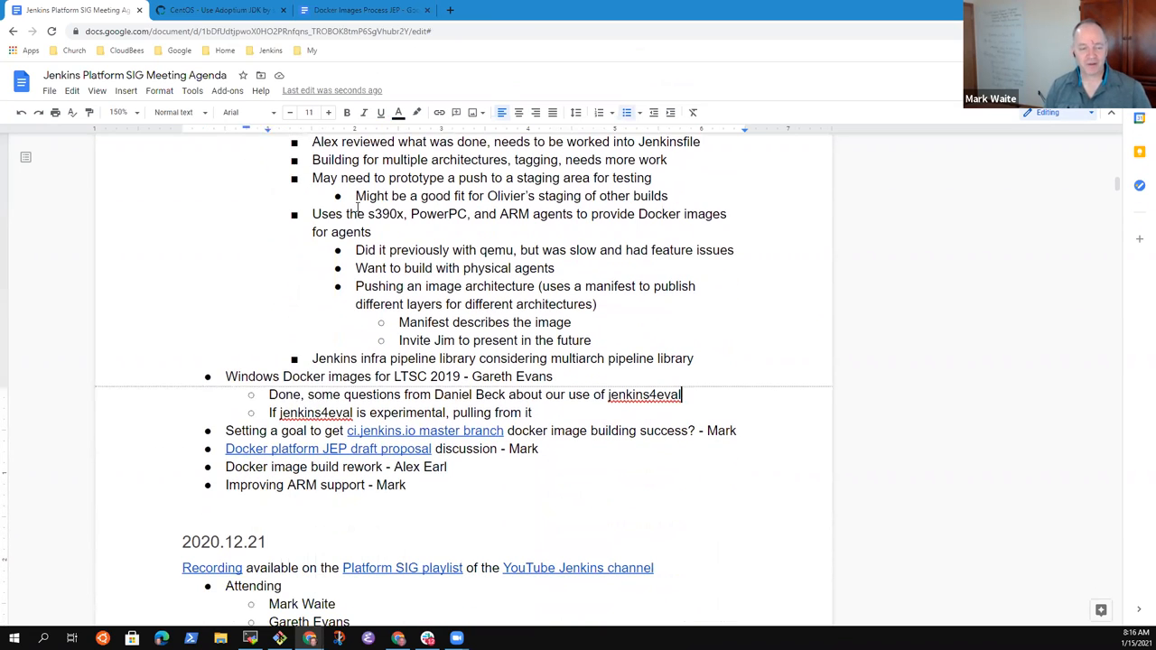
Step: Finish the jenkins4eval bullet: pulling from it for production is surprising
left_click(226, 376)
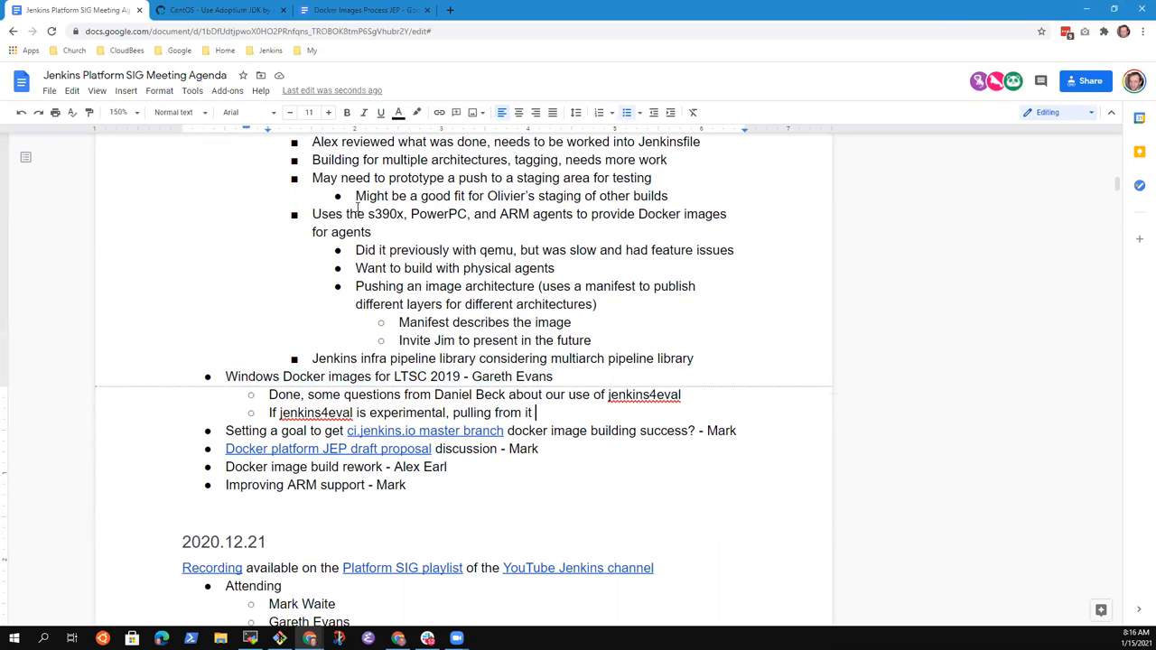
type("see")
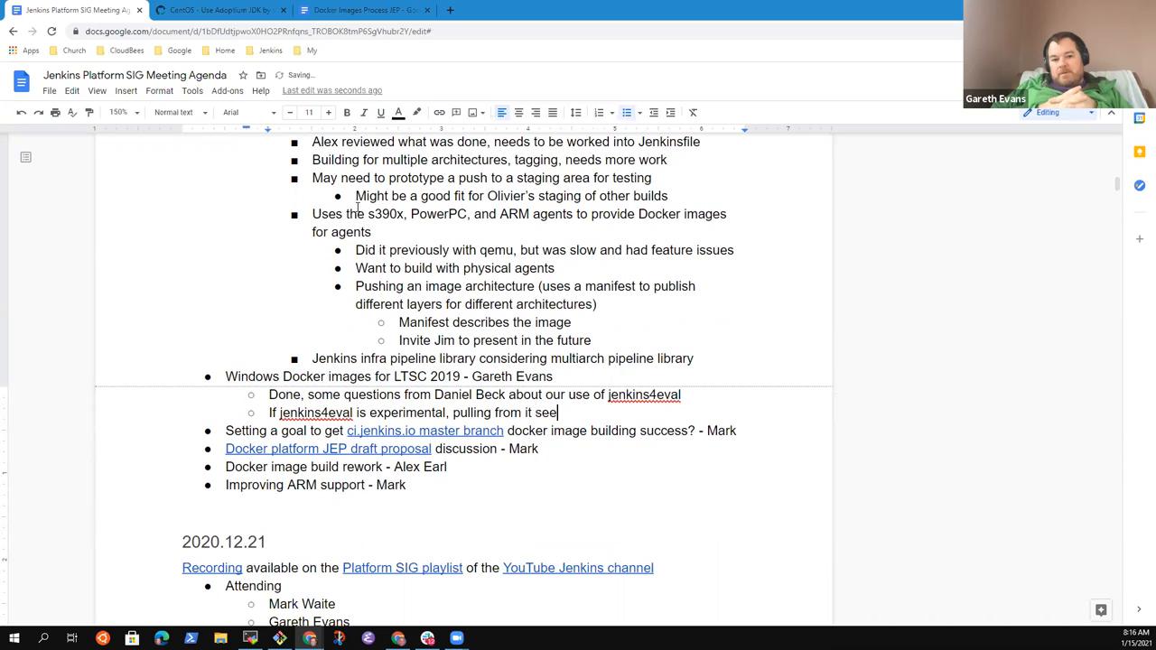
type("for produc")
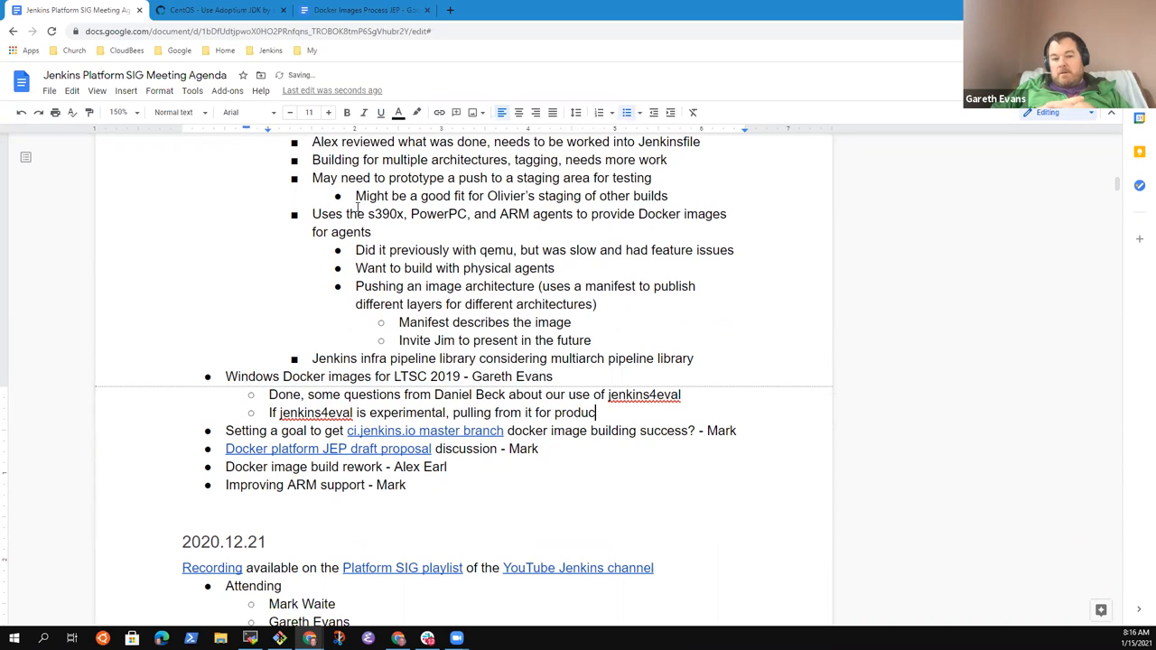
type("tion is surprising")
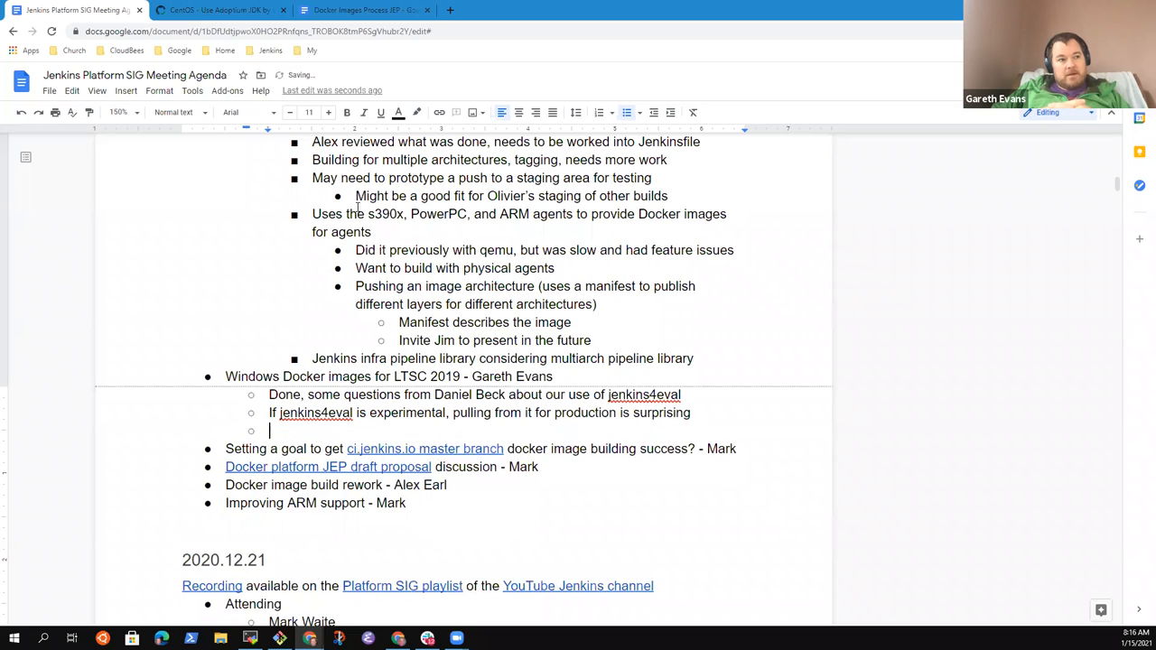
Step: Type a note about images published and built for controller, then remove it to relocate
type("Images are being pu")
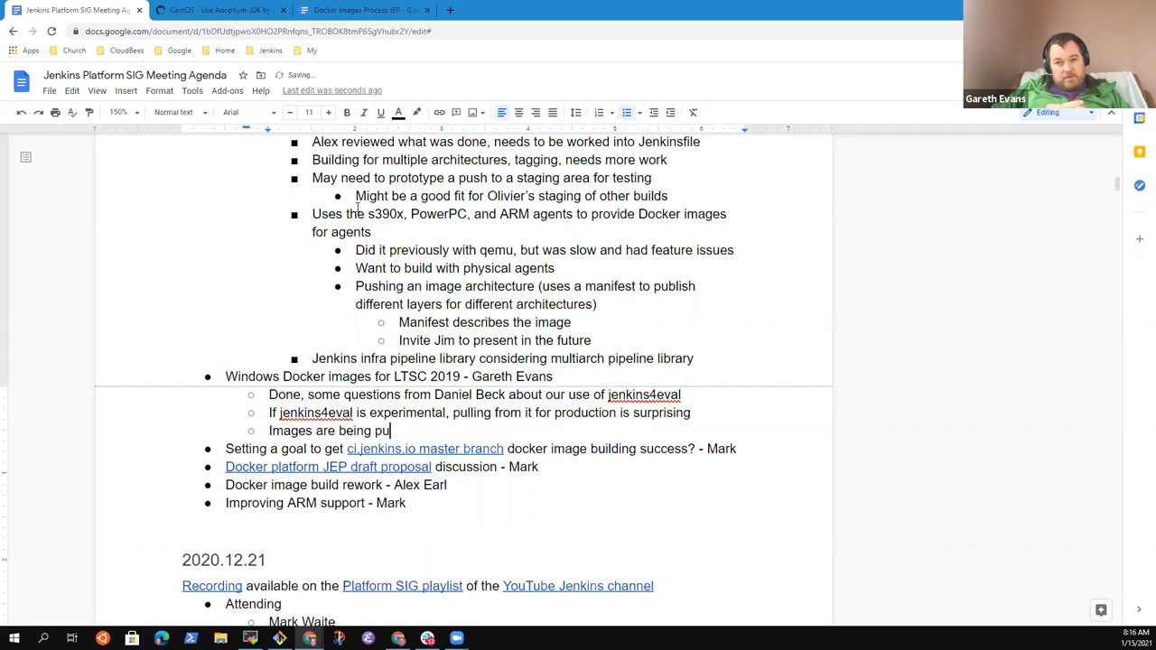
type("lished and b")
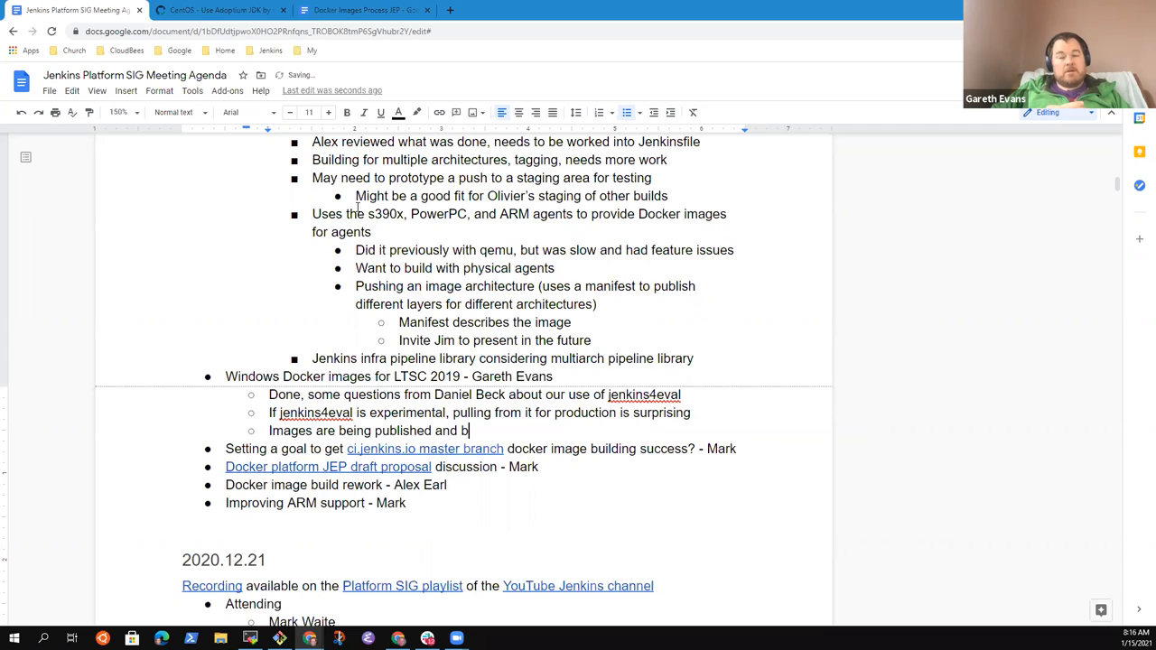
type("uilt for controller and agents")
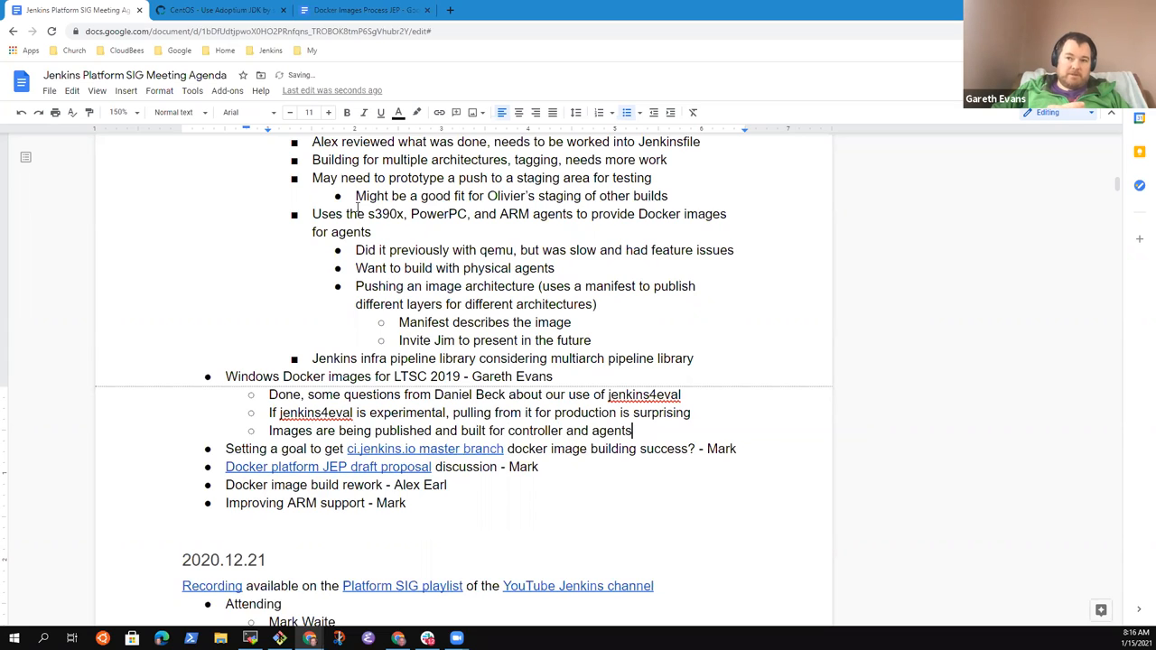
triple_click(449, 431)
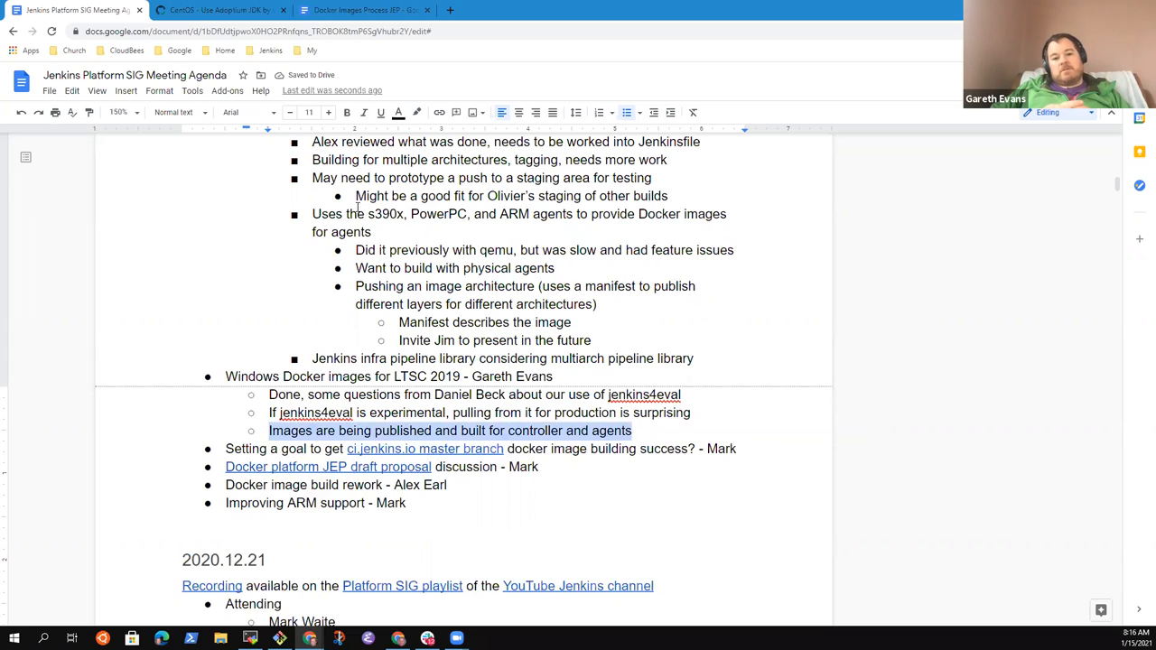
key("delete")
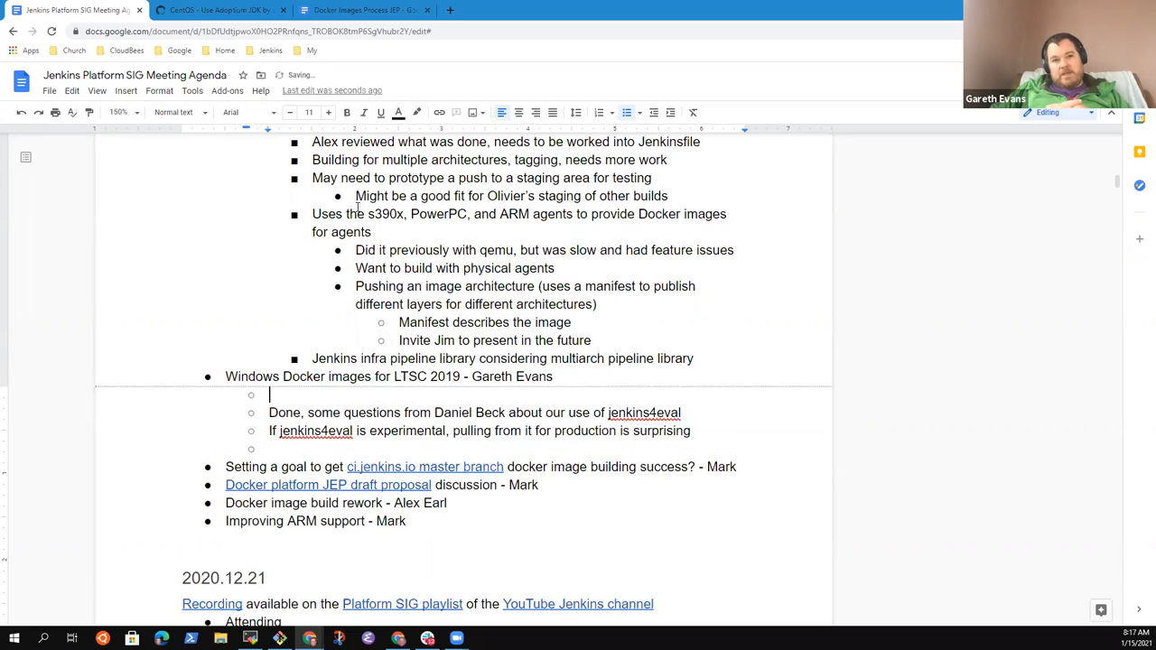
Step: Add 'Images are being published and built for controller and agents' and 'AdoptOpenJDK Windows images not yet official'
type("Images are being published and built for controller and agents")
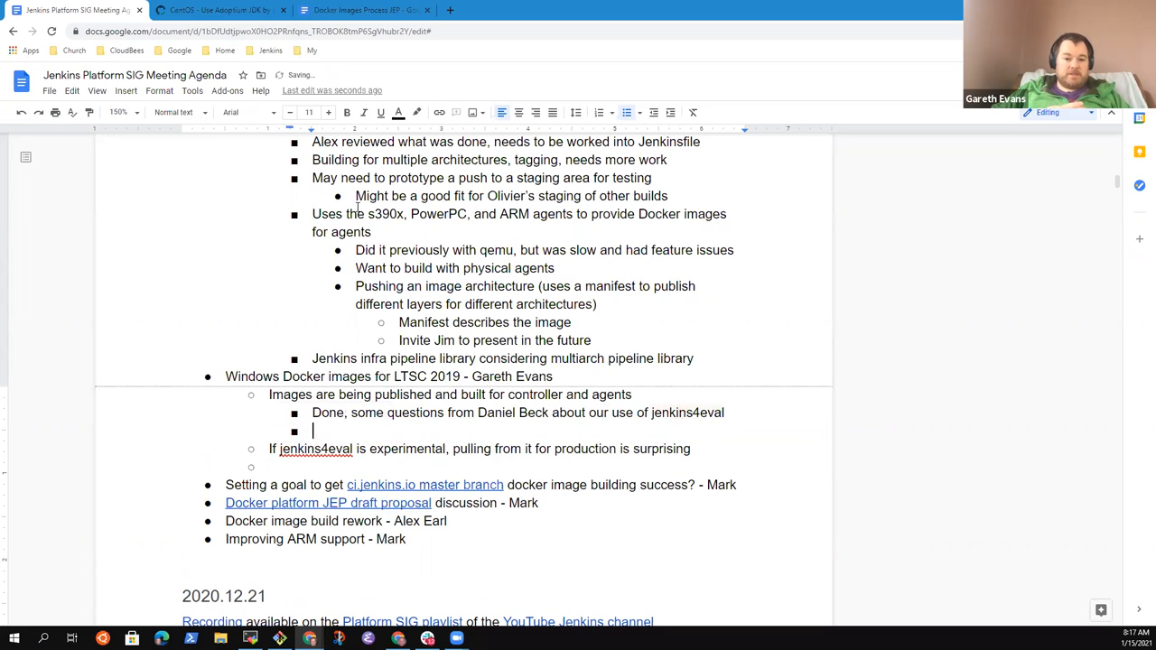
type("AdoptOpne")
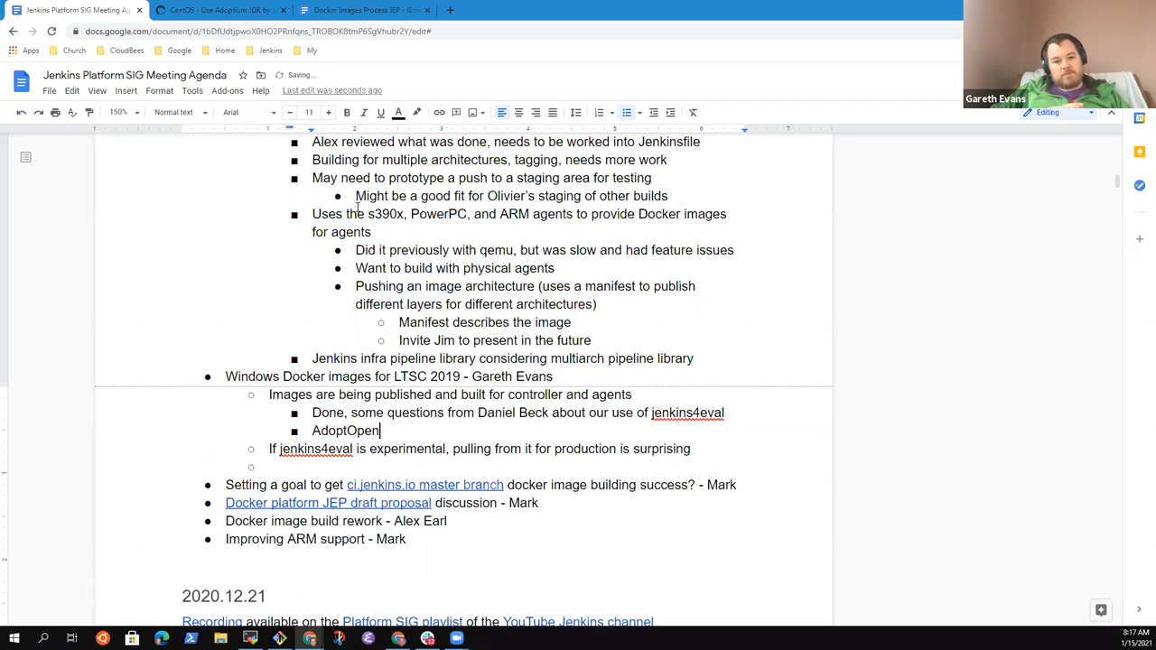
type("JDK Windo")
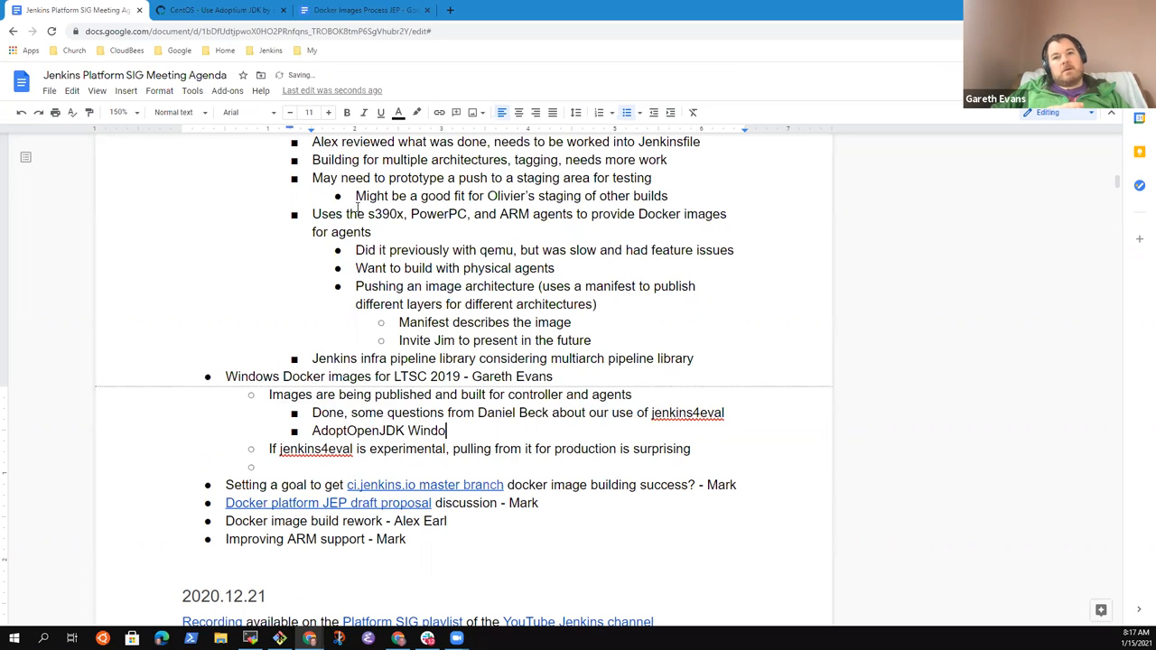
type("ws images")
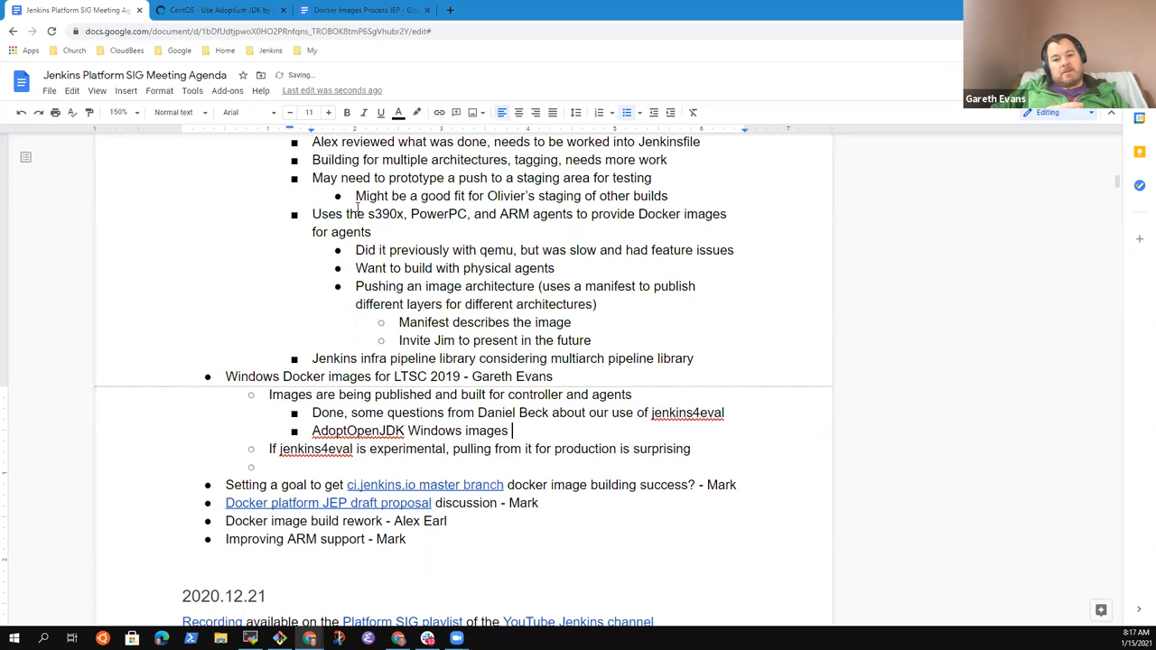
type("not yet offici")
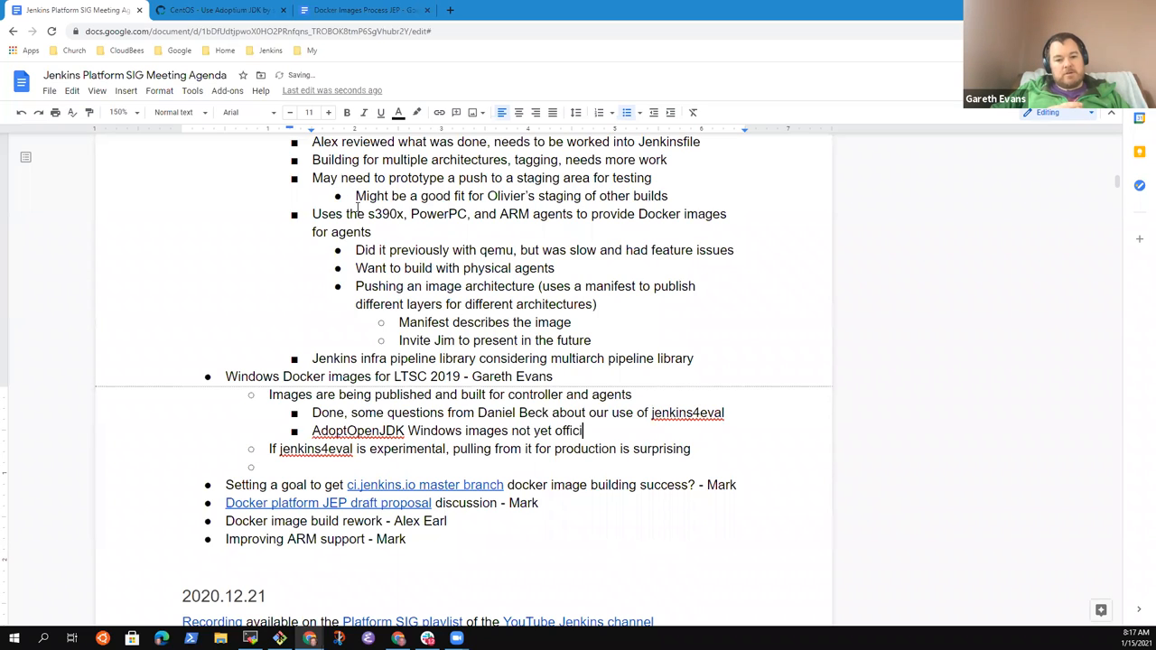
type("al or available")
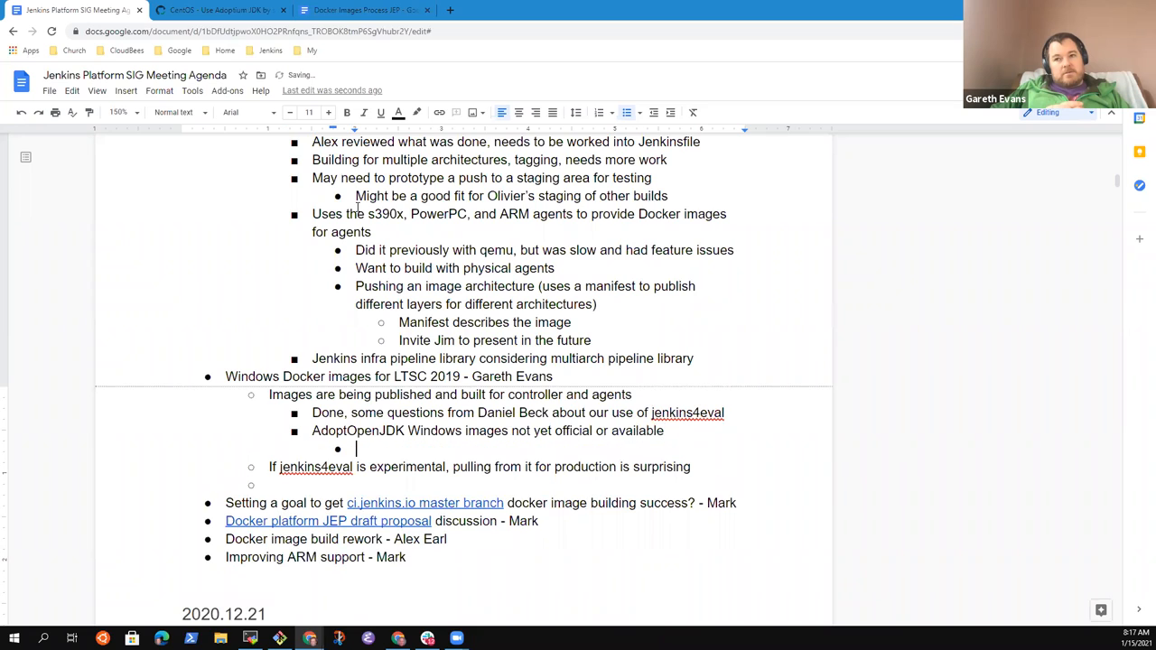
Step: Add a nested note that Alex's PR needs merge at AdoptOpenJDK
type("Alex's PR")
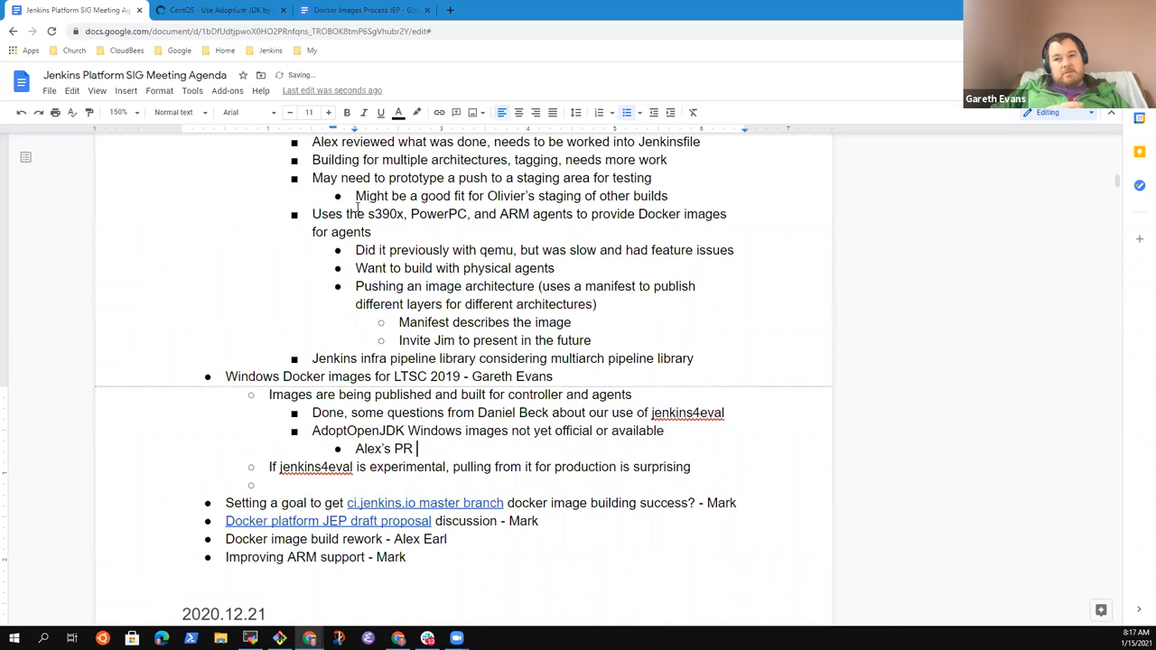
type("needs merge")
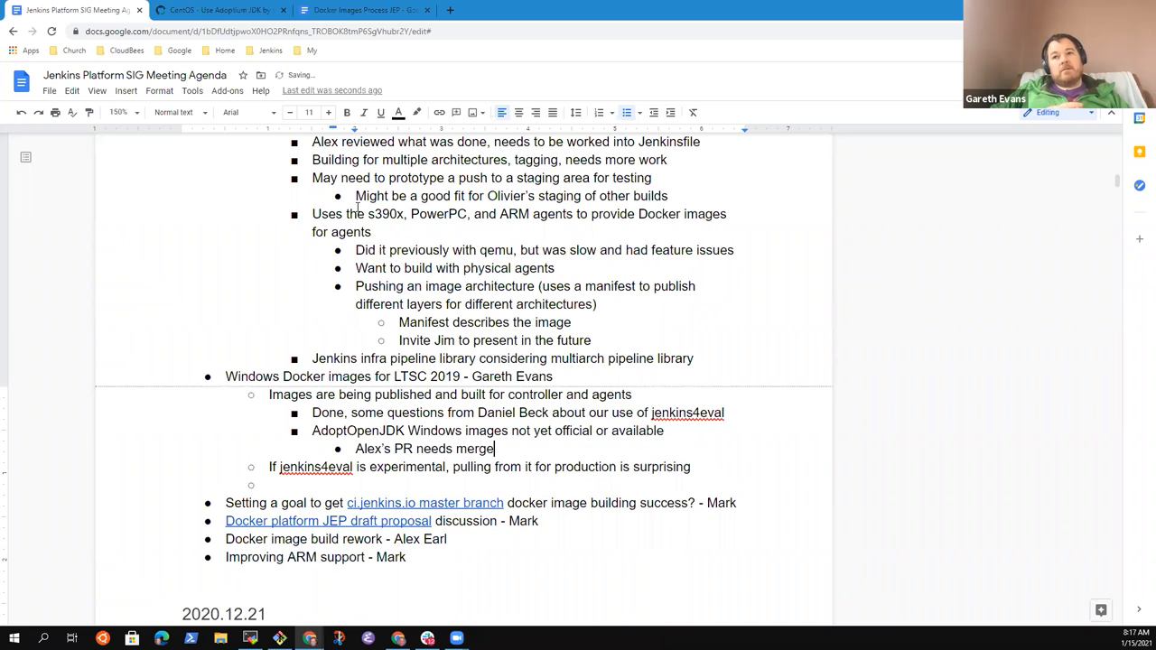
type("at AdoptOpenJDK")
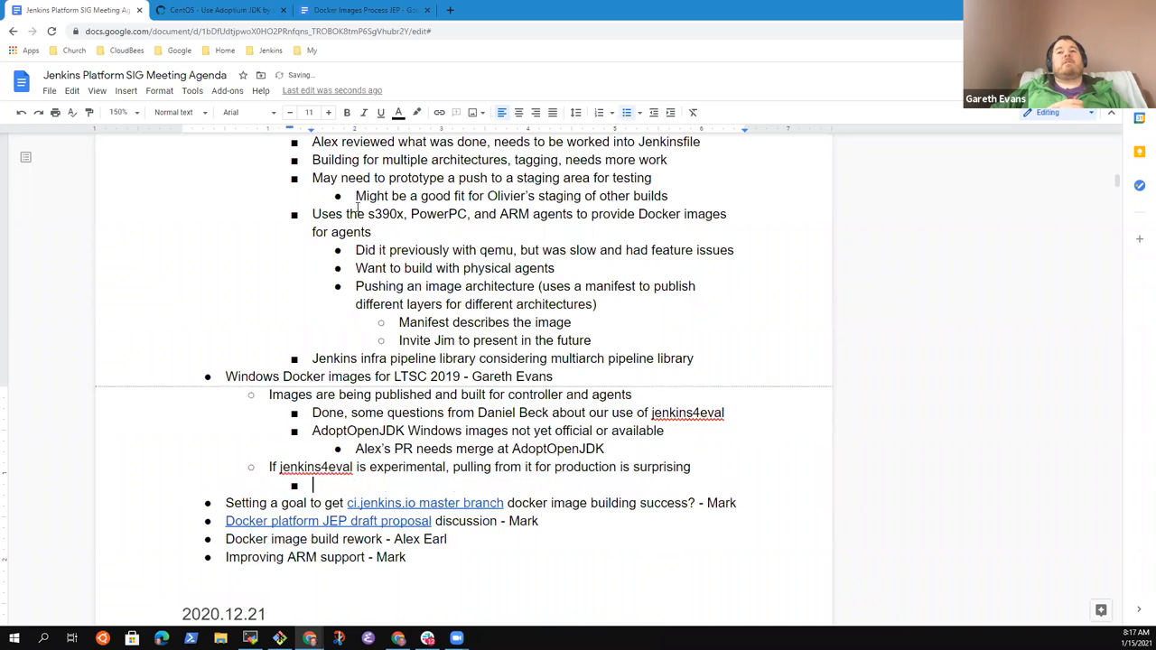
Step: Add the note 'An experiment image that is official'
type("An experiment image that we")
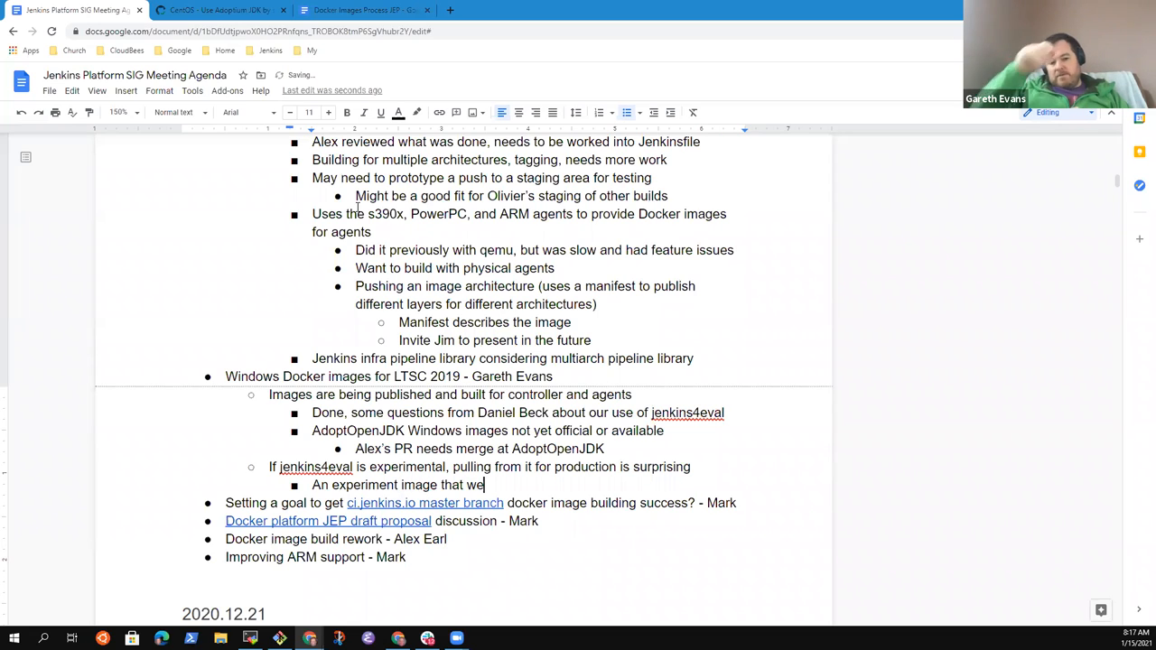
type("is")
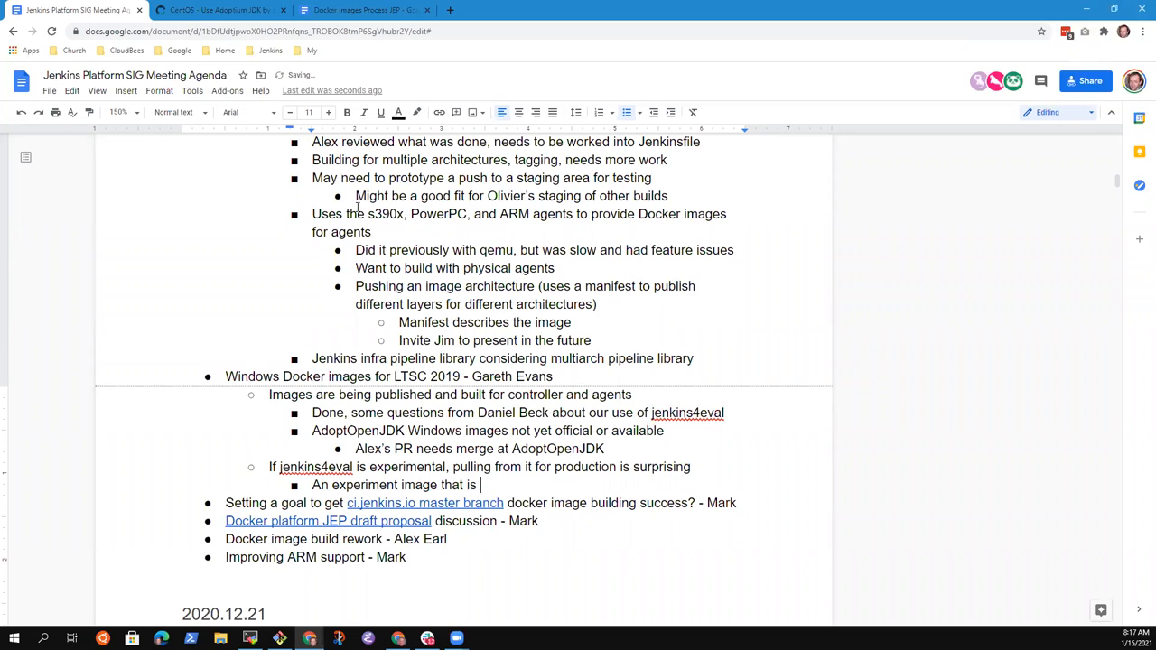
type("official")
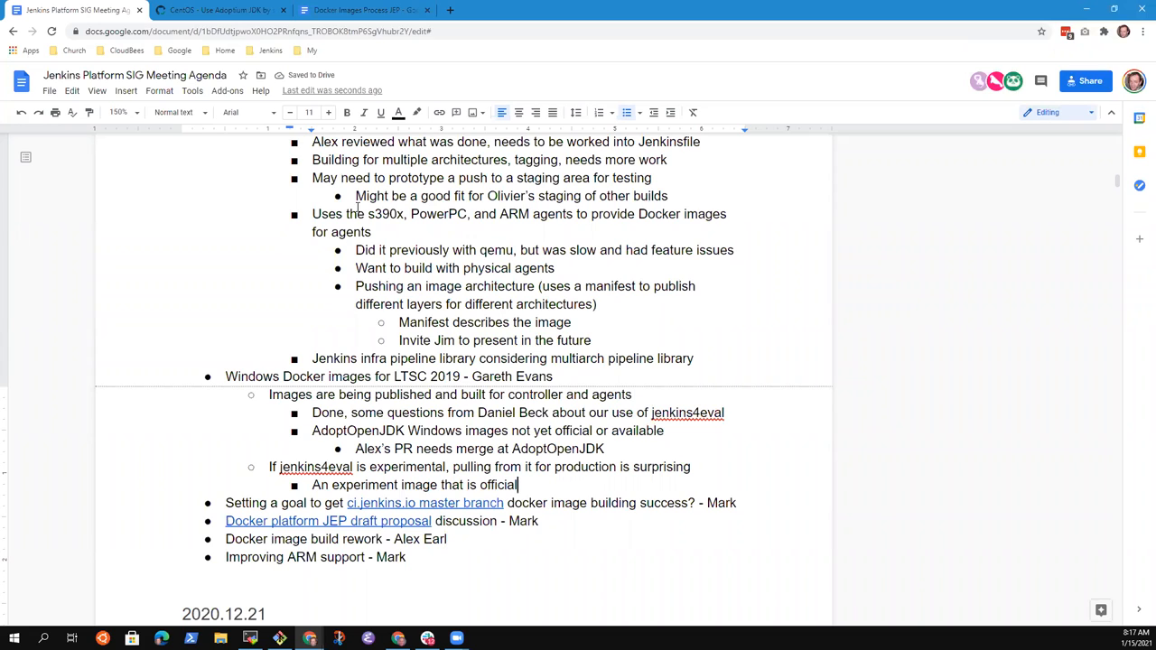
Step: Add 'Could push the base images to the Jenkins org' with a nested note starting 'Once they release'
type("Cou")
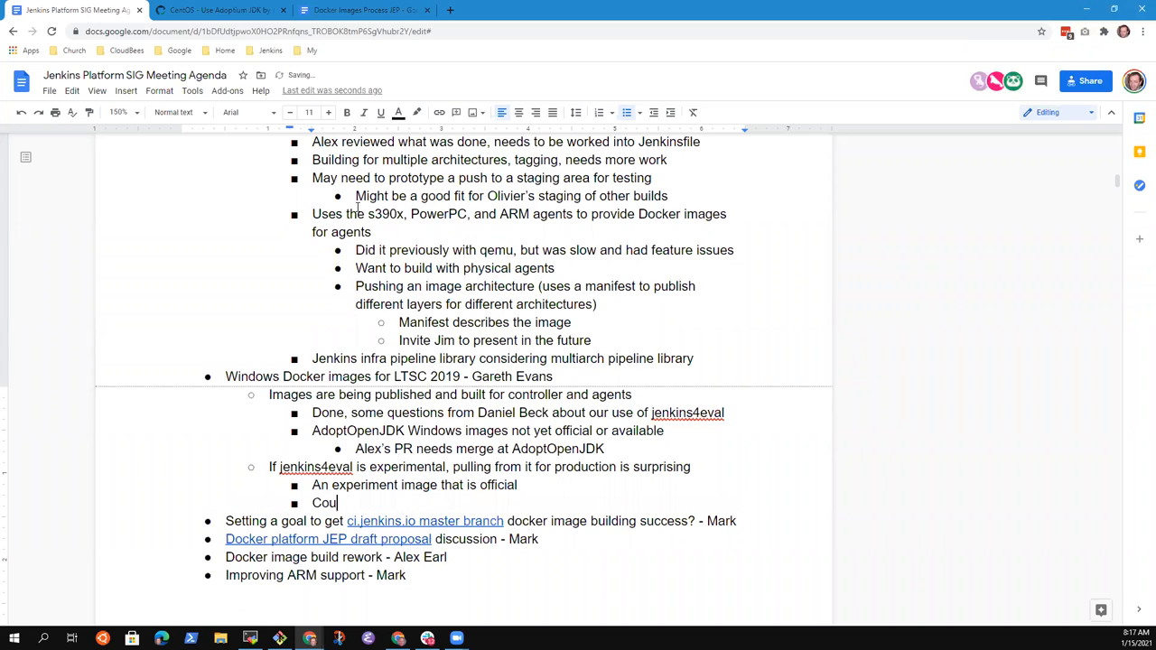
type("ld push the base")
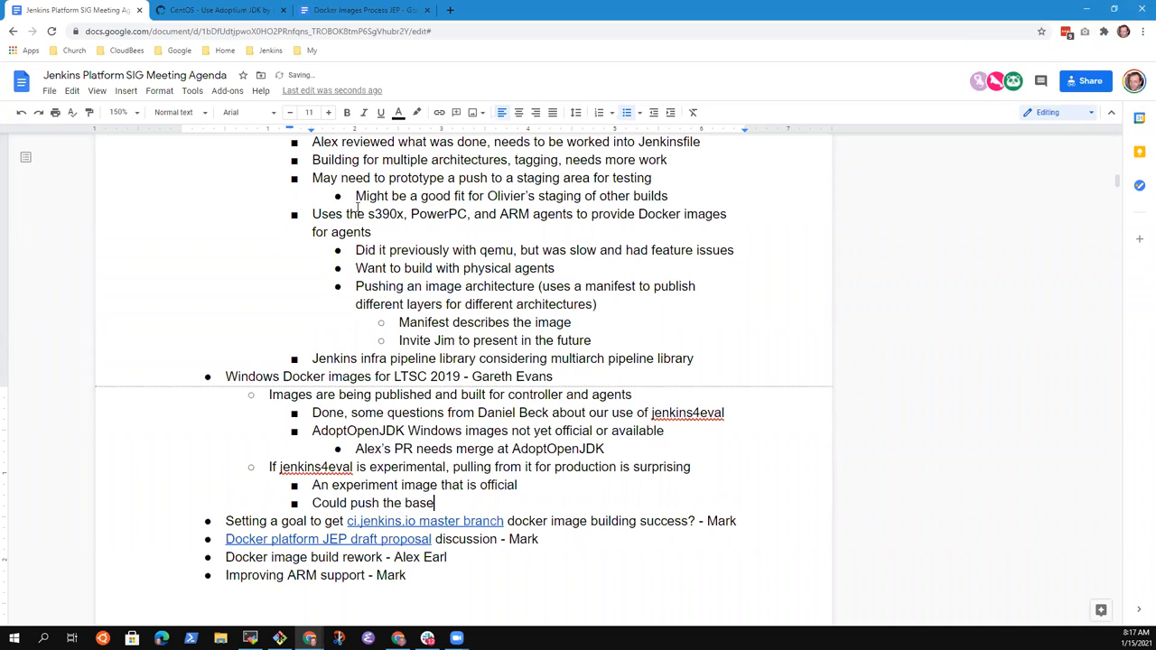
type("i")
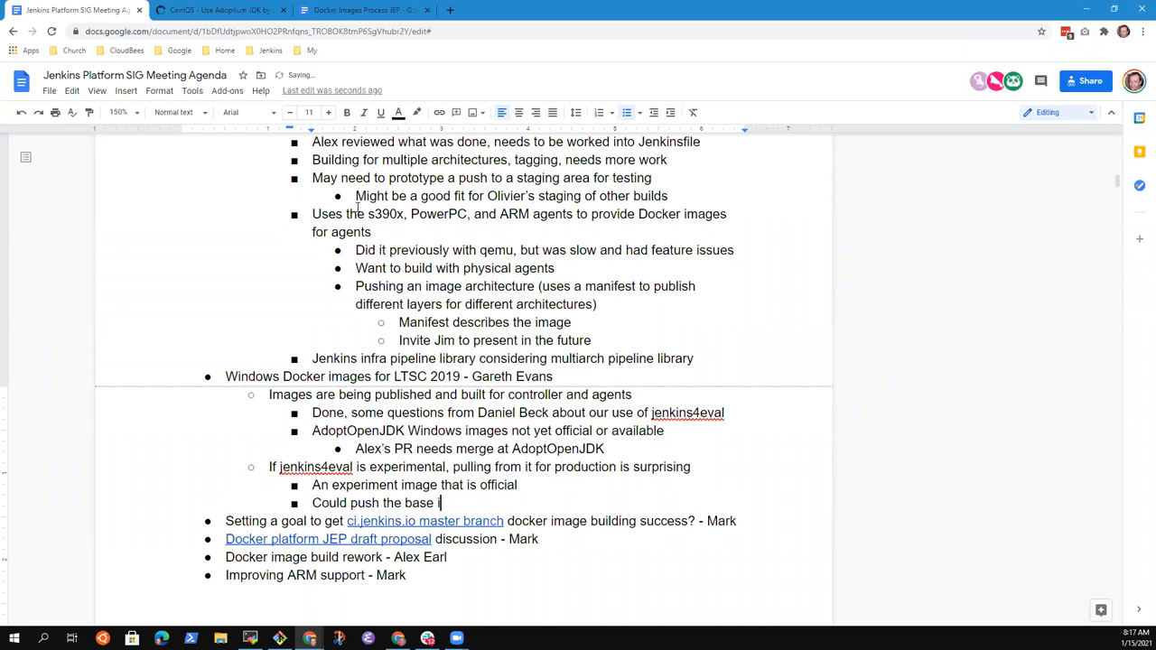
type("mages to the Jenkins org")
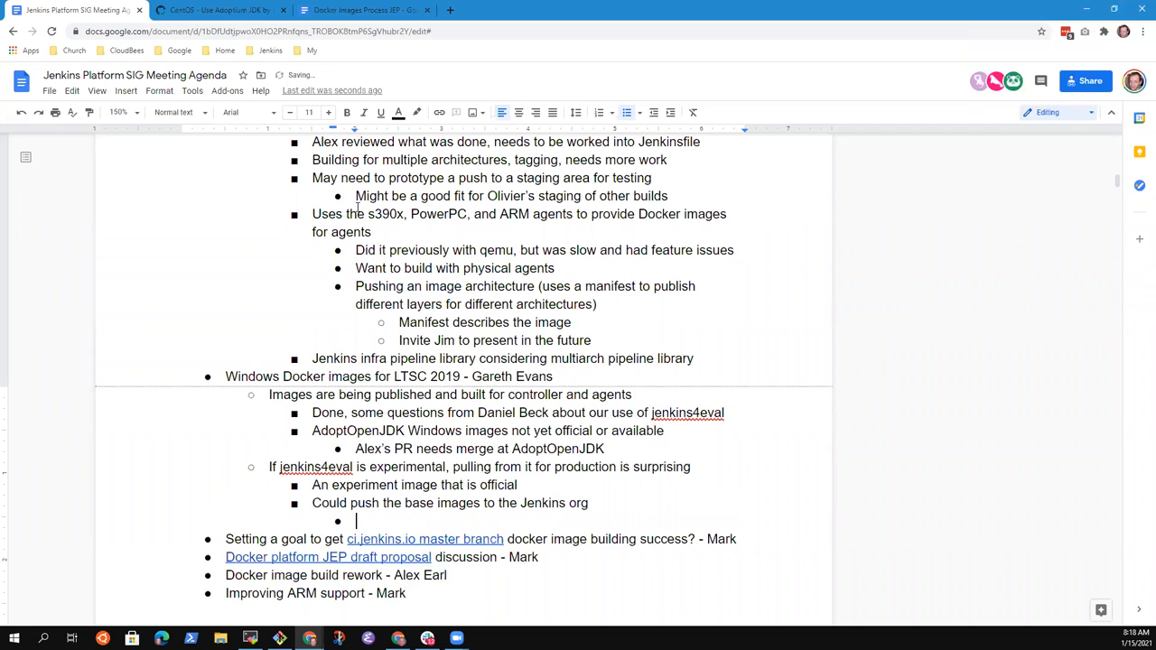
type("Once the")
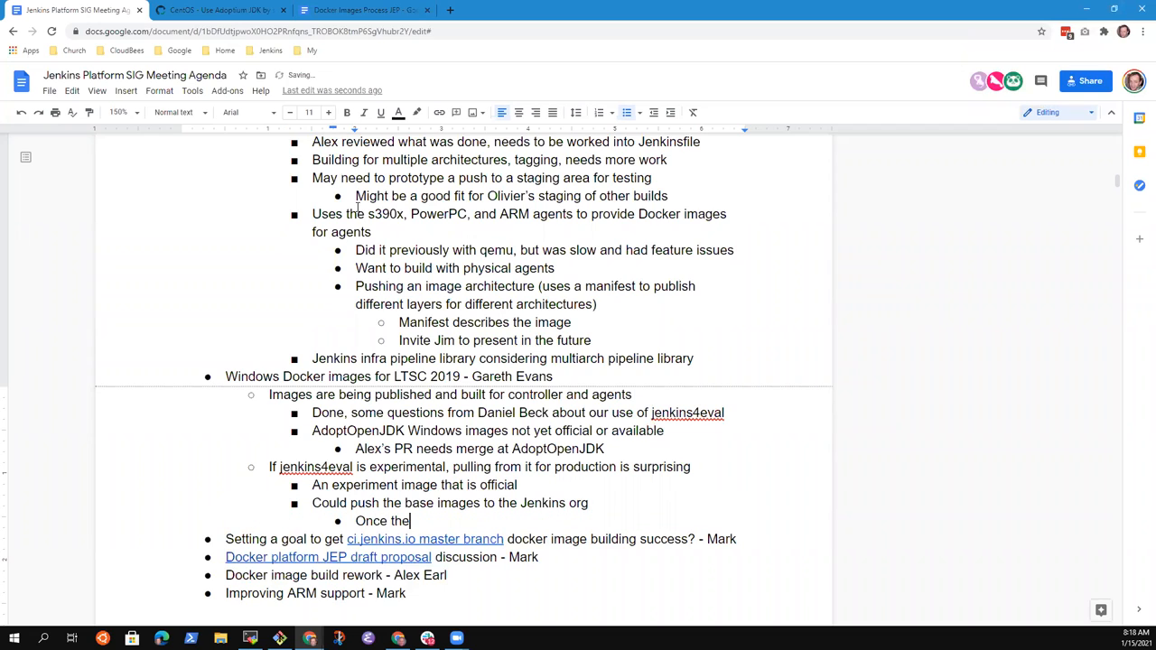
type("y release")
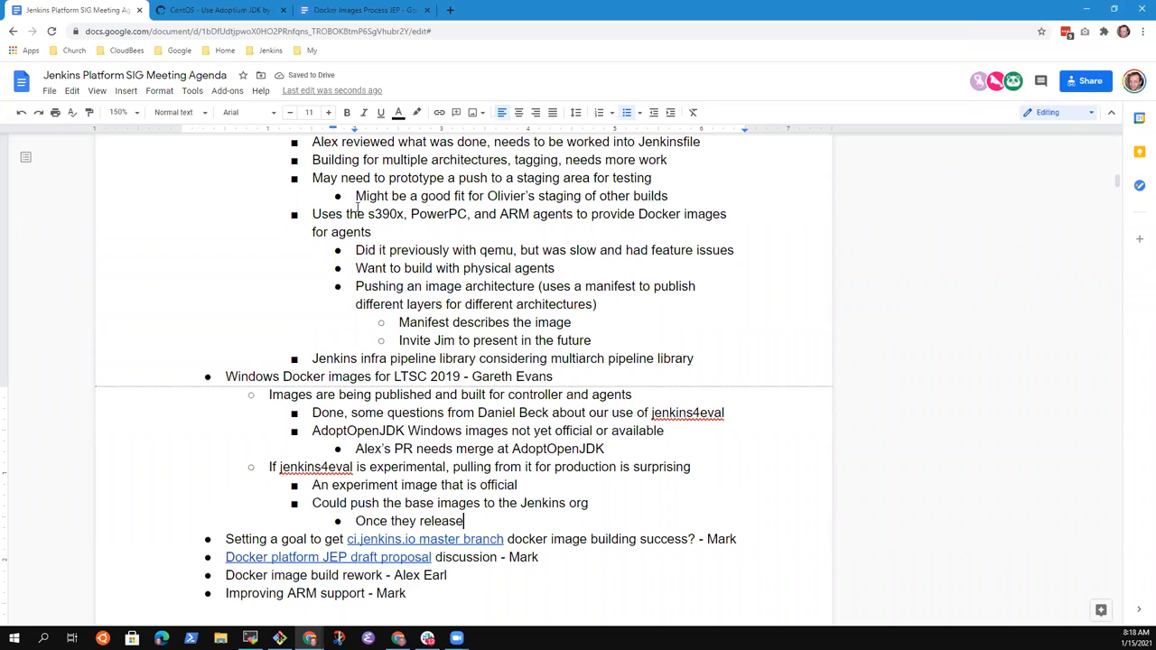
Step: Complete the sub-note 'Once they release their official image, we would switch to theirs' and start a new line
type("their")
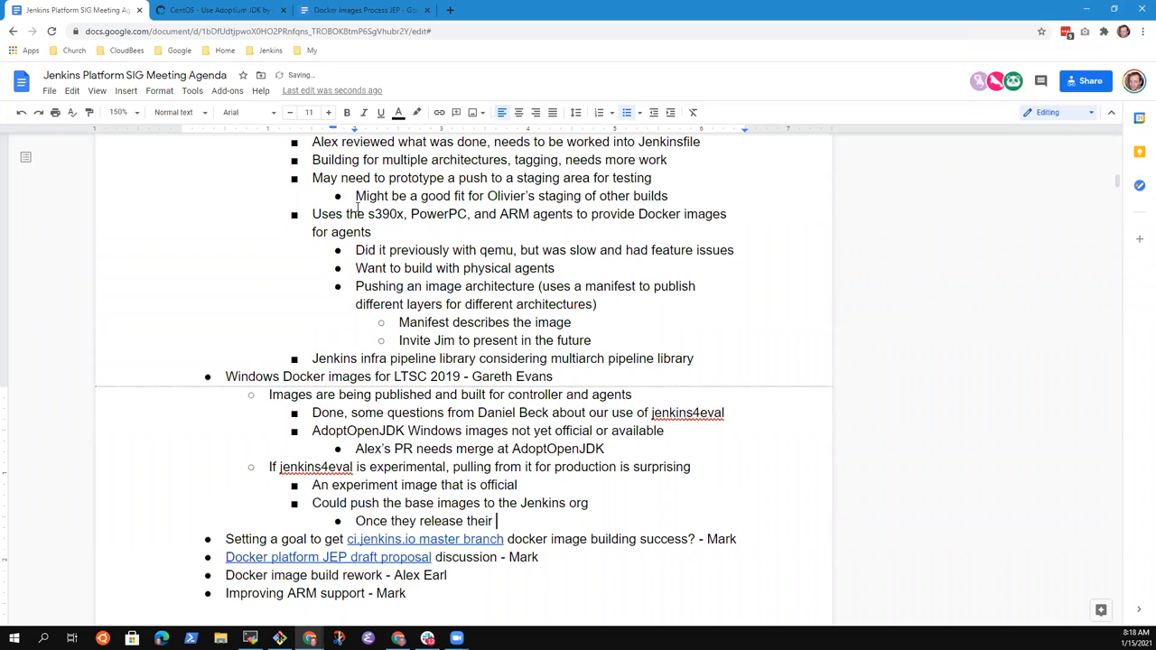
type("offic")
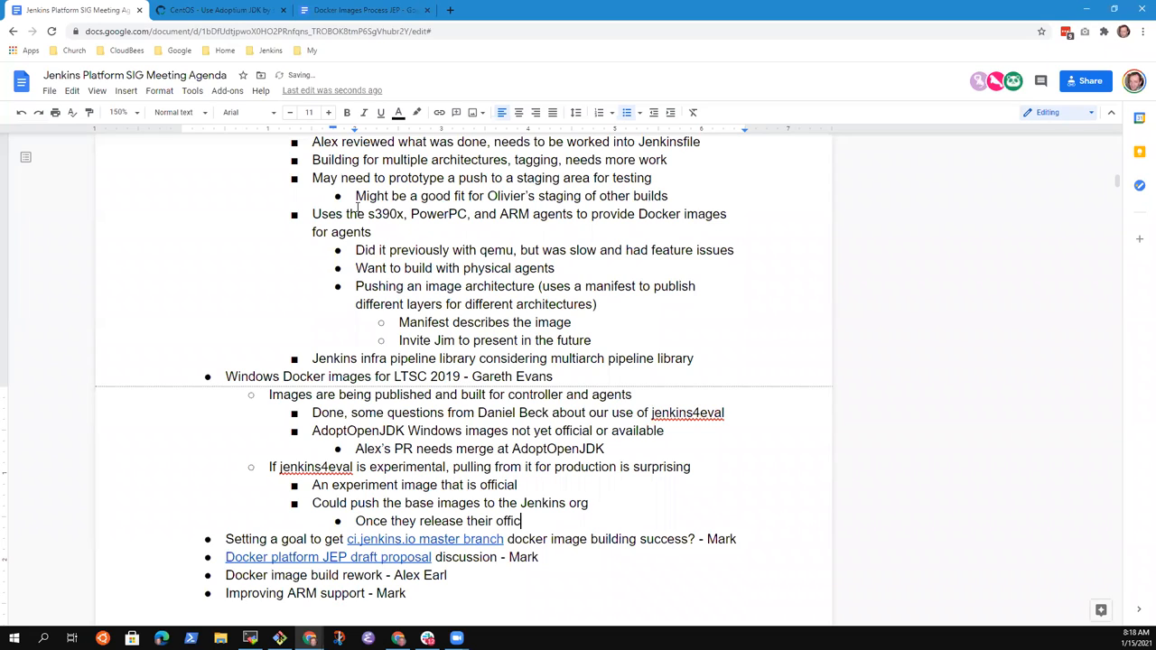
type("ial image")
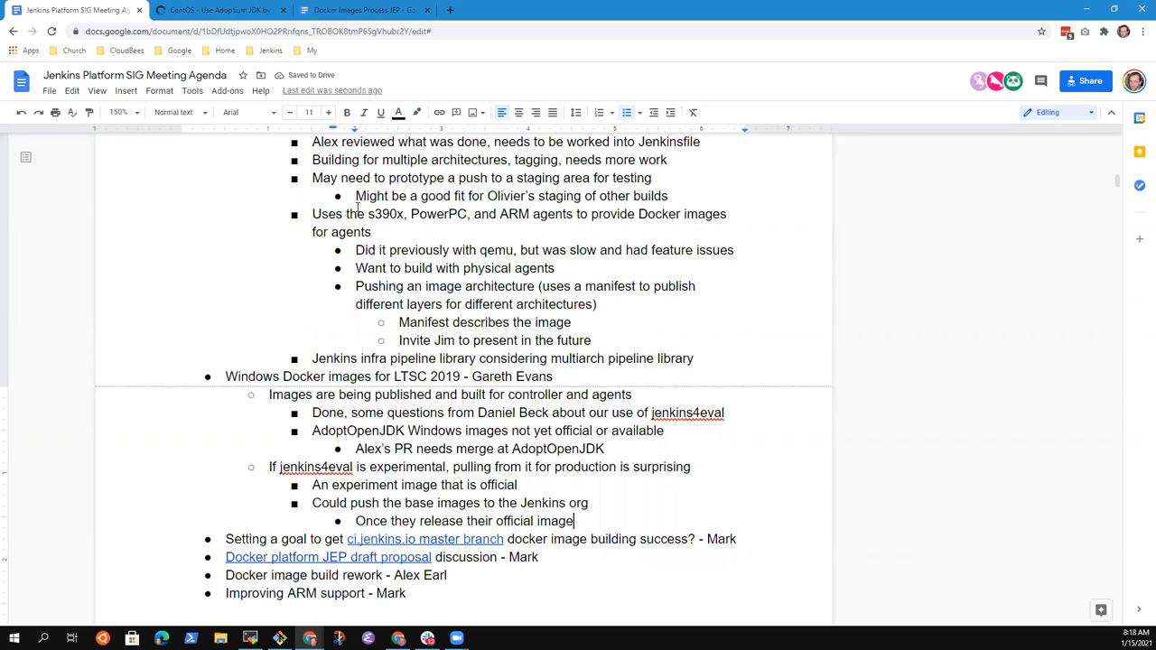
type(", we would s")
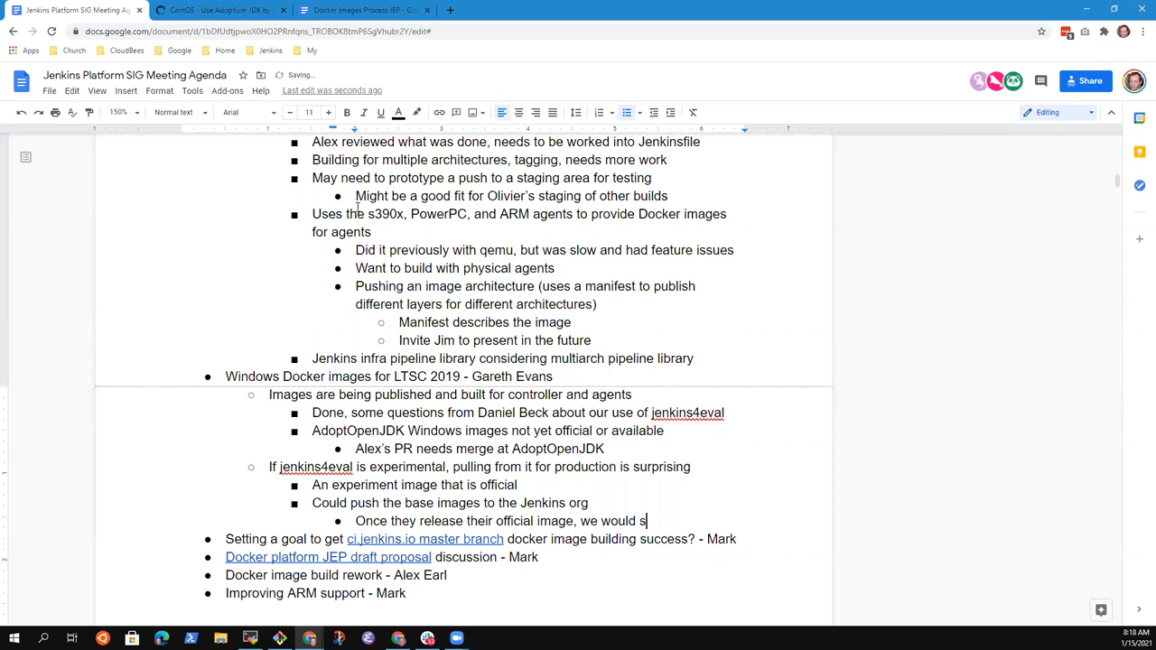
type("witch to")
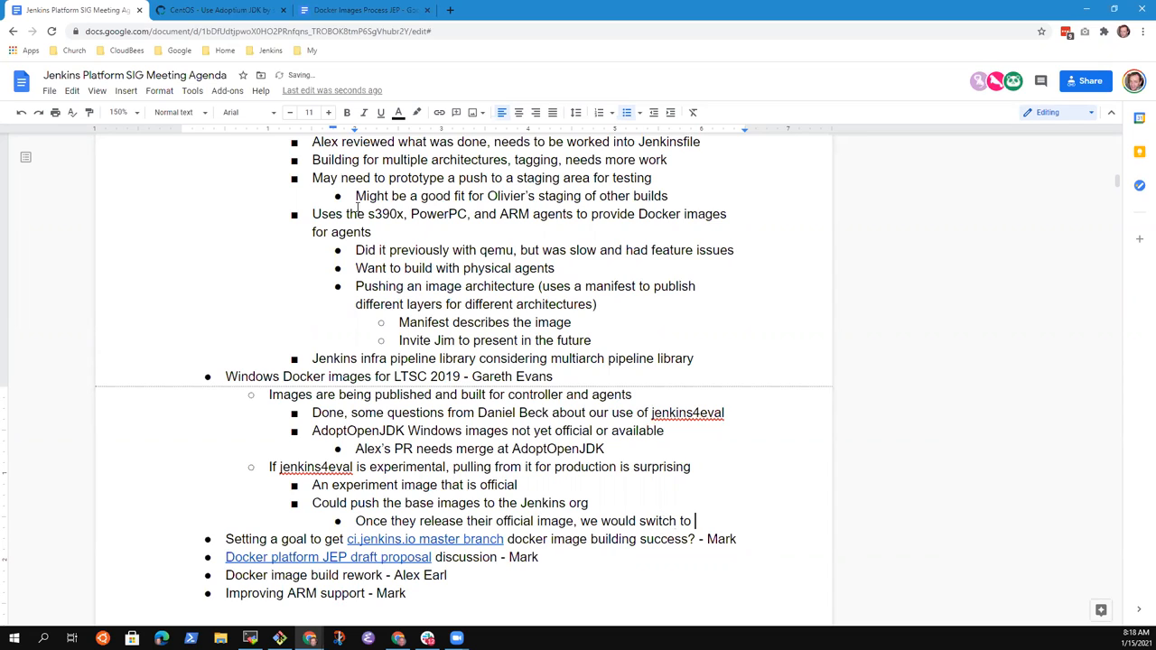
type("theirs")
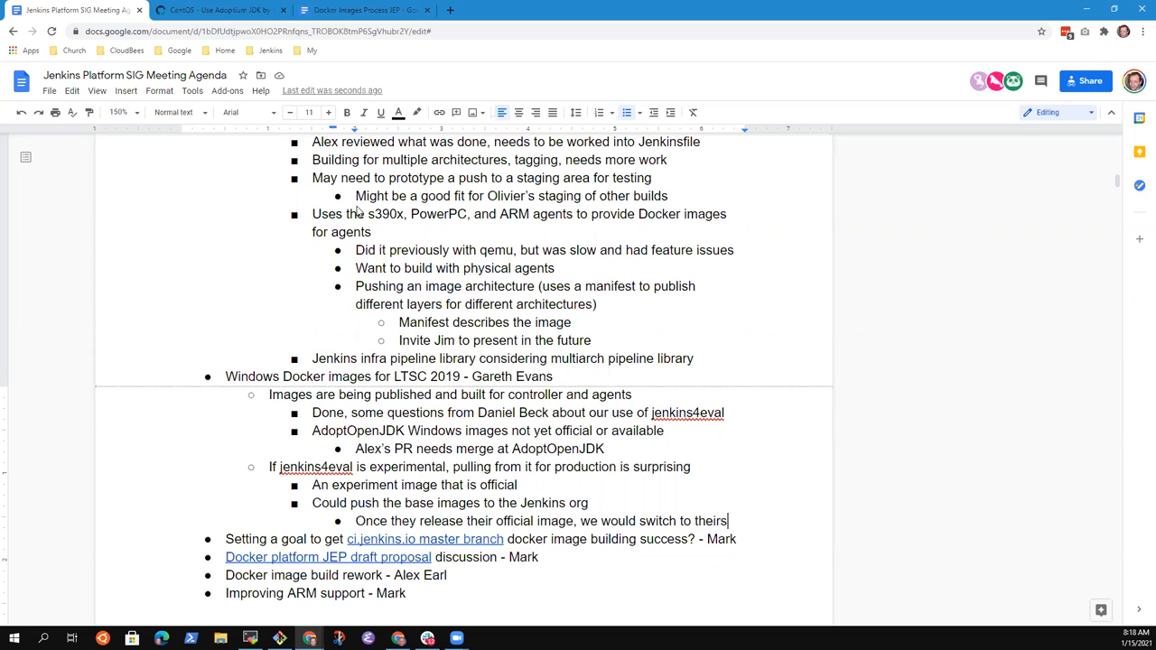
key("enter")
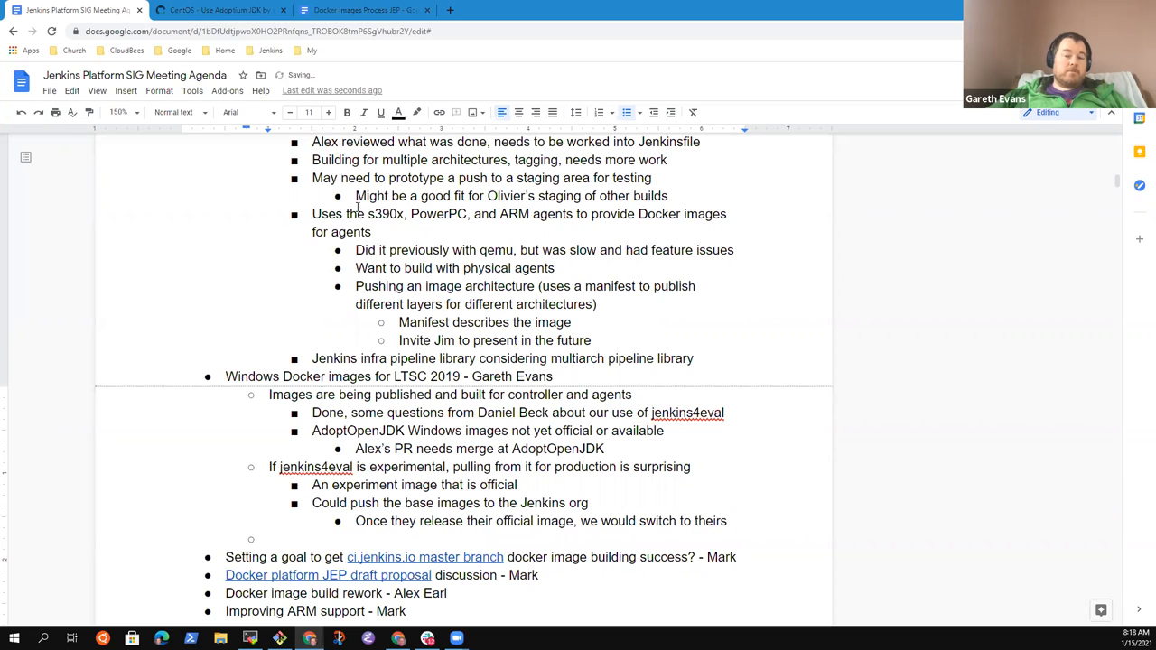
Step: Add the point 'Users run agents on Windows' asking how many use these images
type("Users")
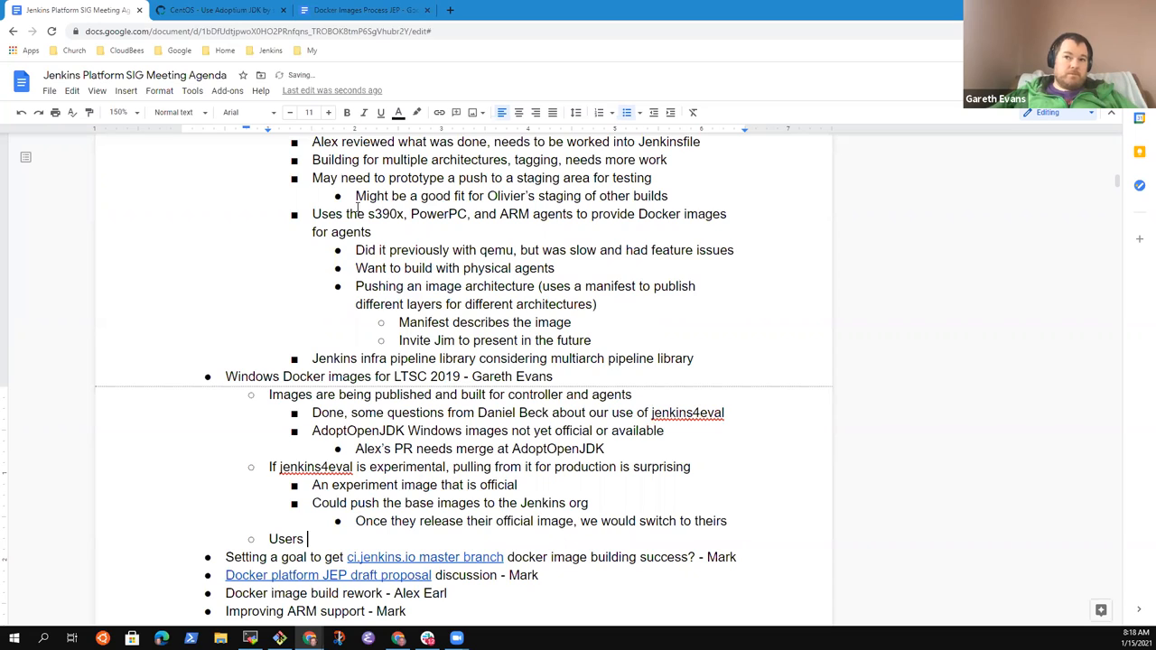
type("run agents")
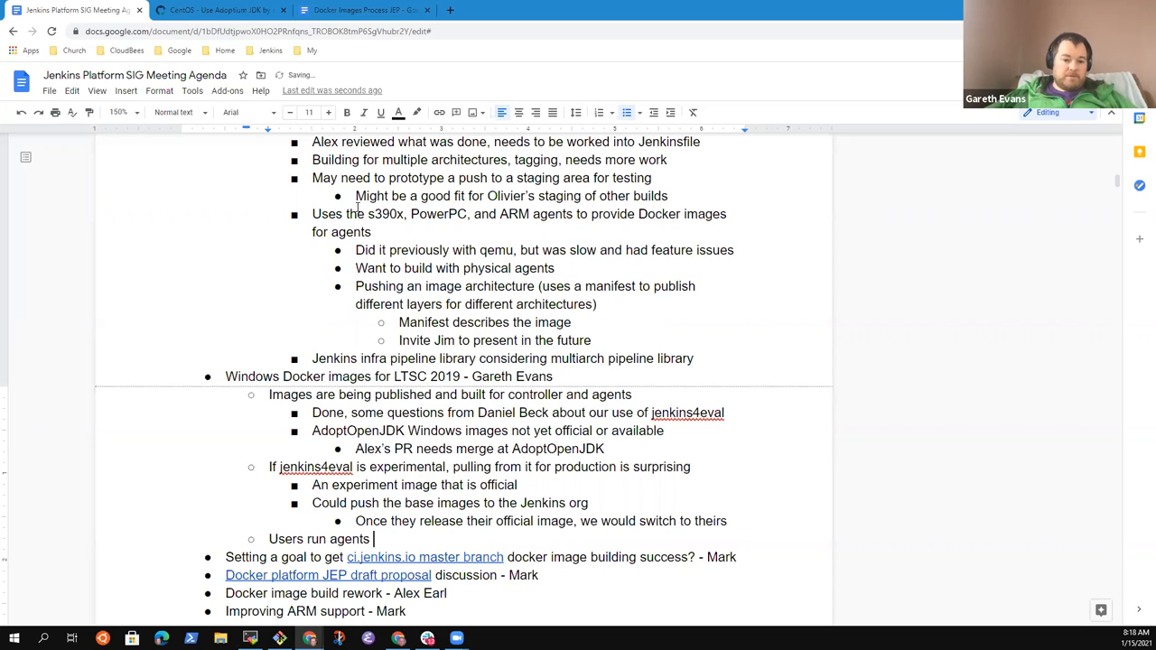
type("on Windows,")
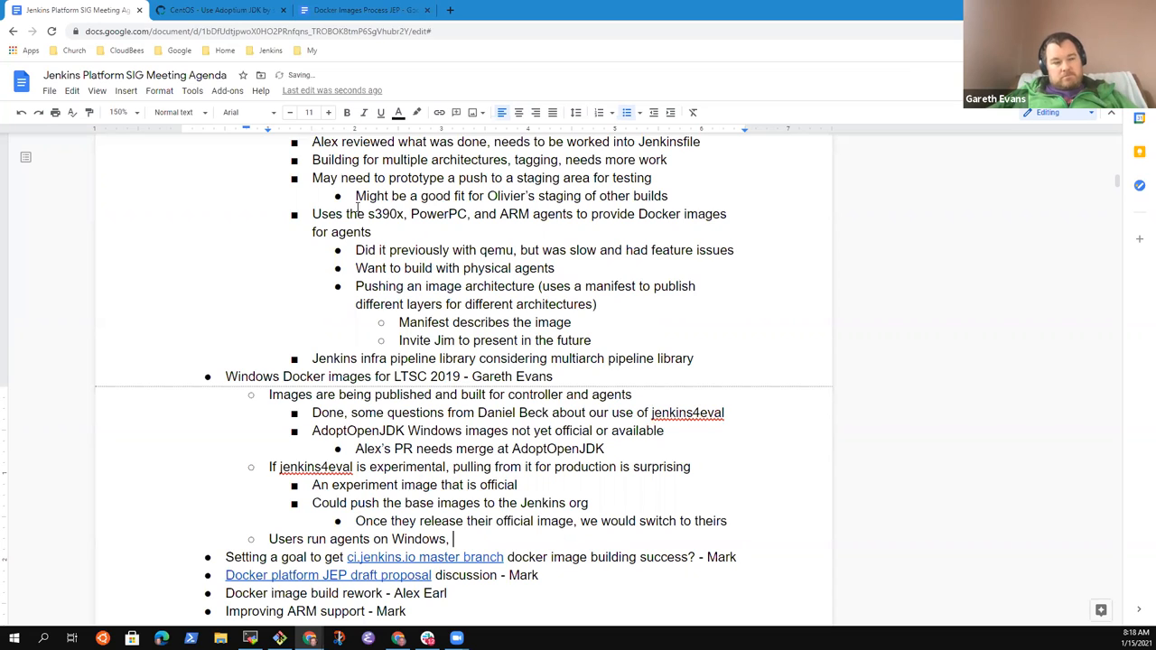
type("how many use")
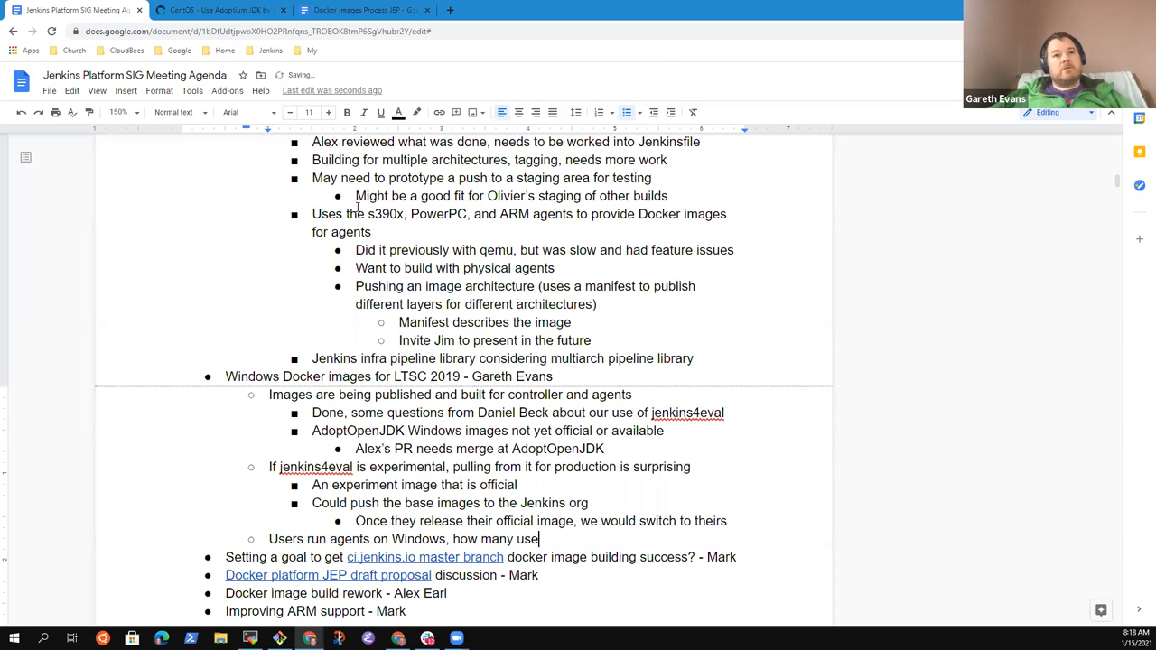
type("s of these")
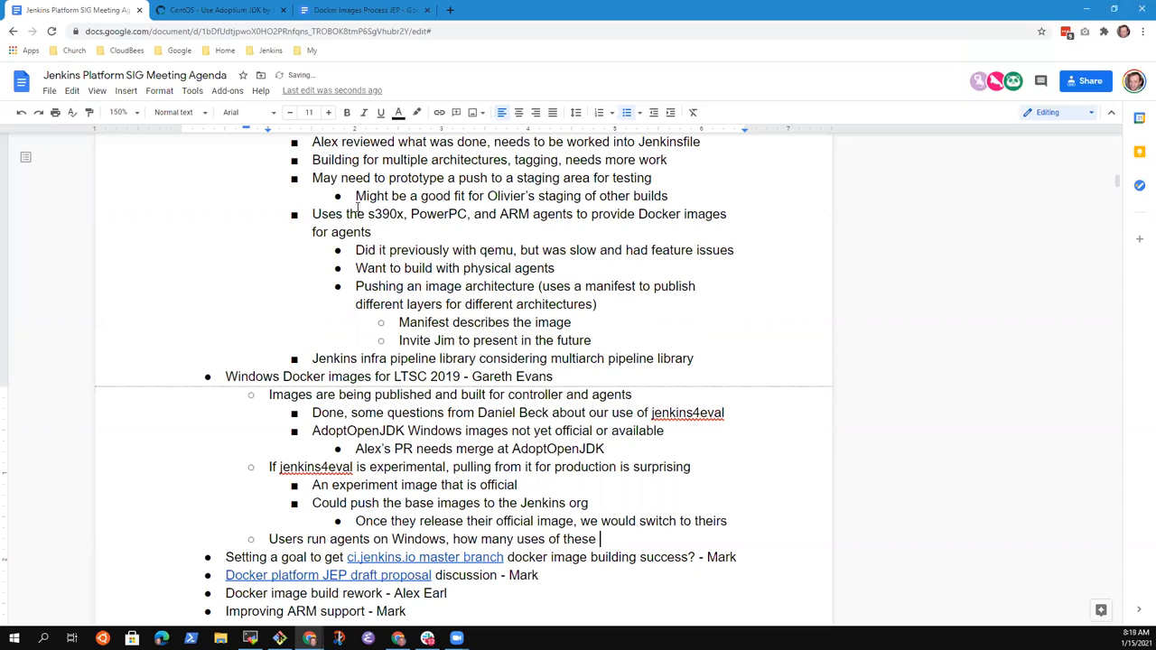
type("mages")
type("Expected more with")
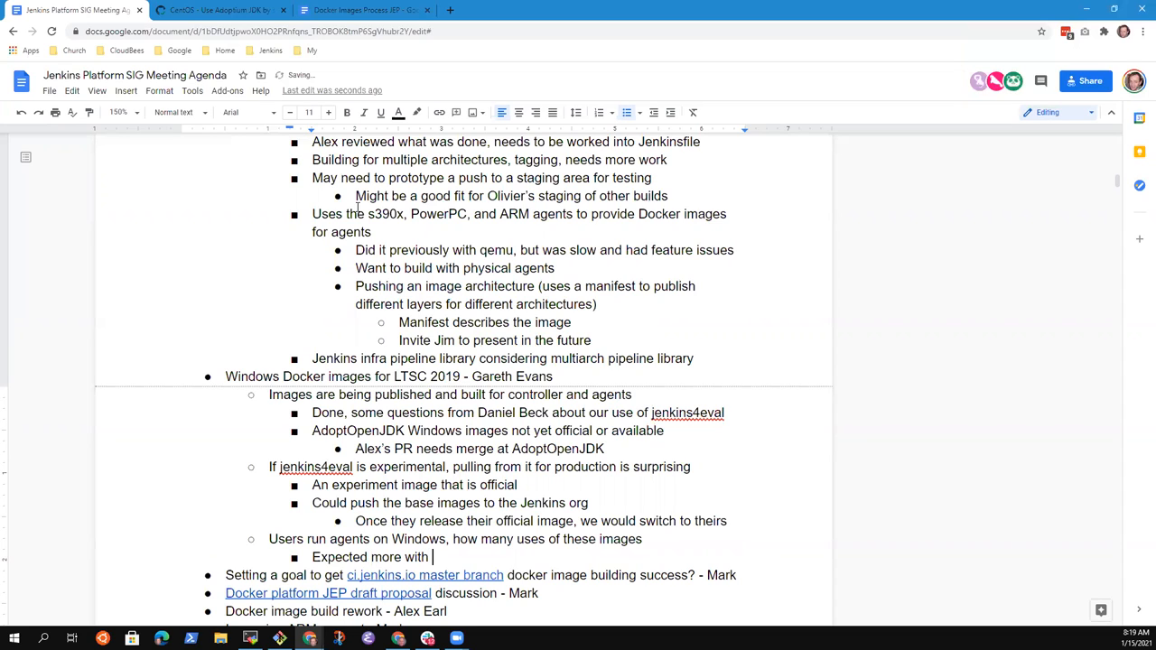
Step: Note that k8s is running Windows and Linux, opening a deeper bullet
type("k8")
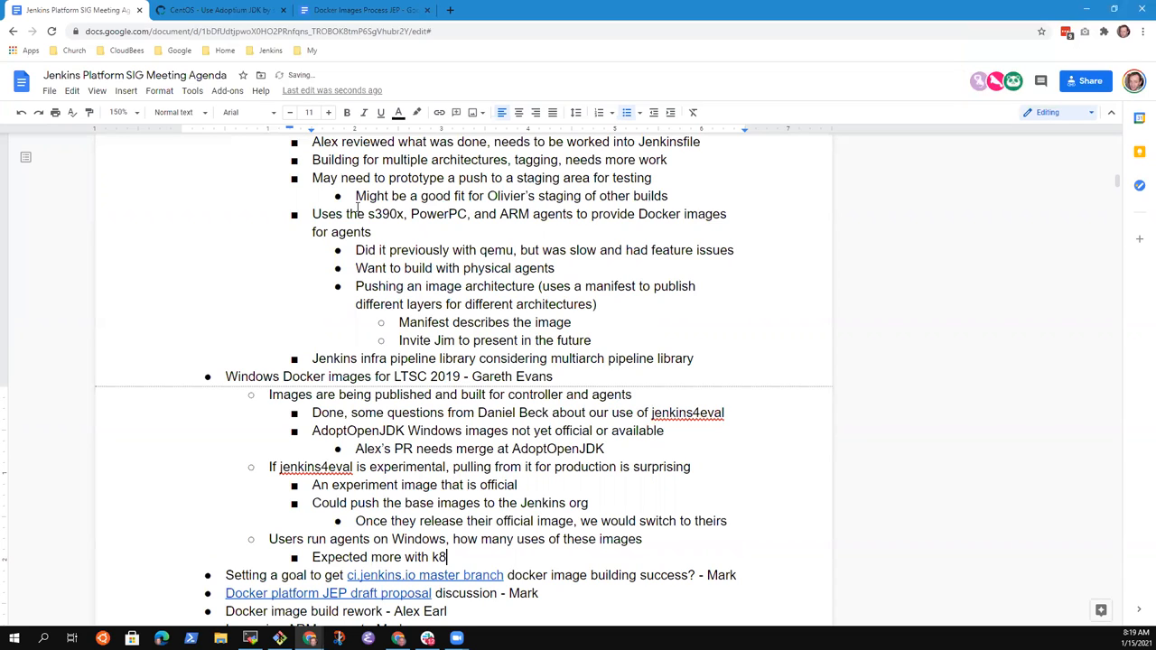
type("s running Window3s")
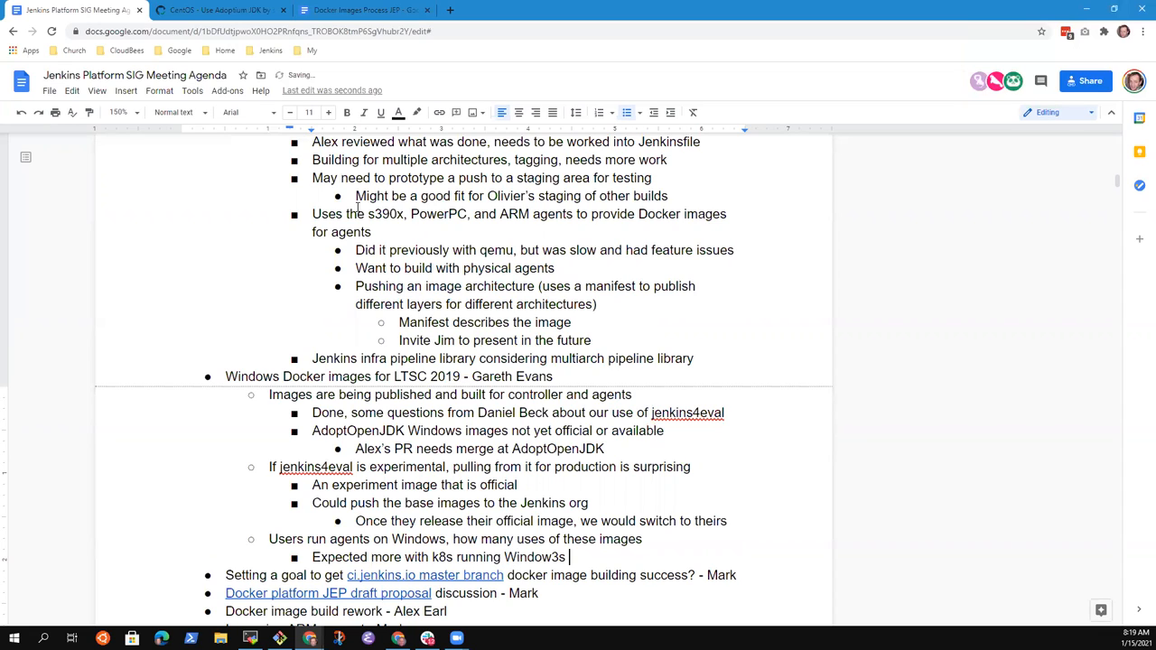
type("and Linux")
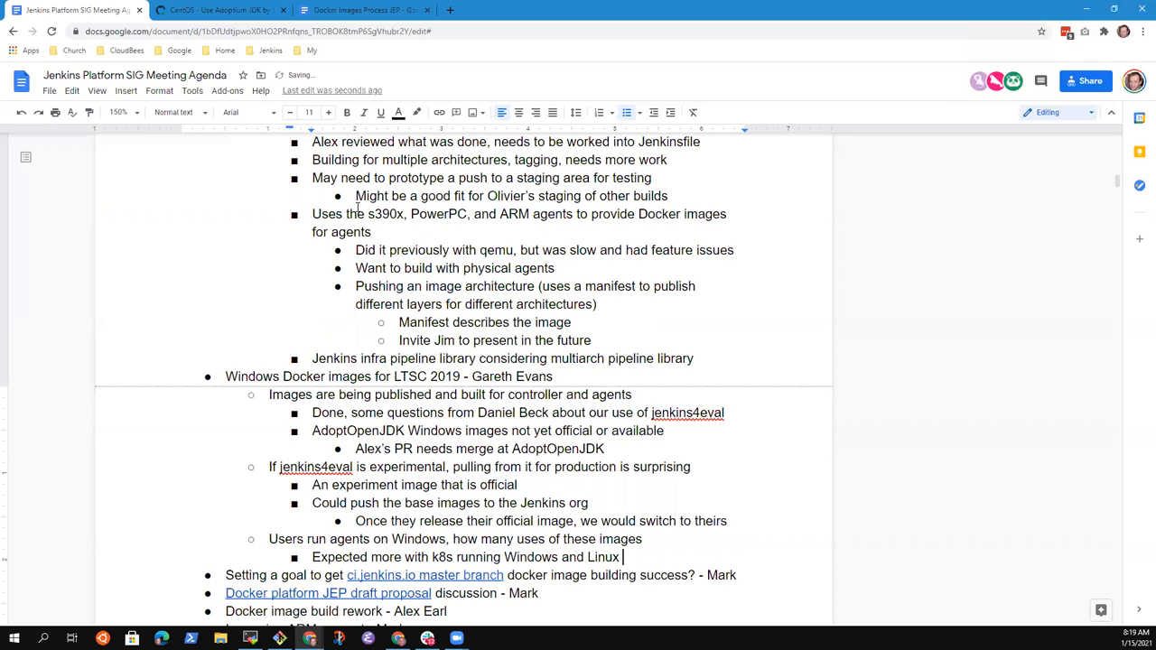
key("enter")
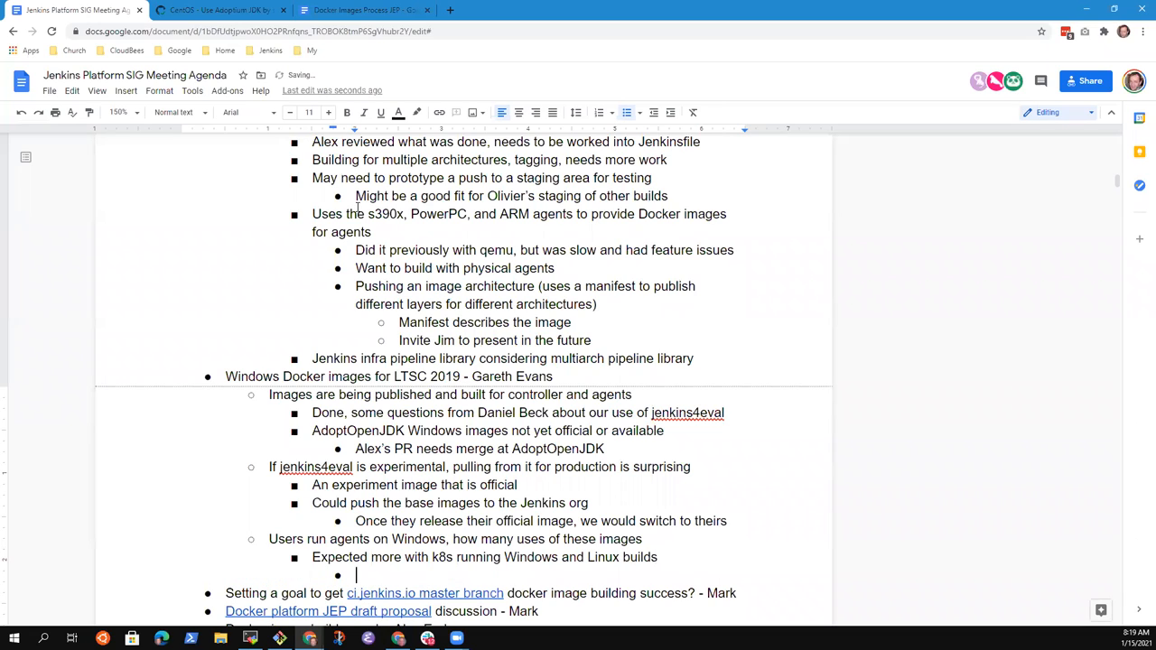
Step: Note few images are used directly and Docker on Windows is less capable than Linux
type("Don't see")
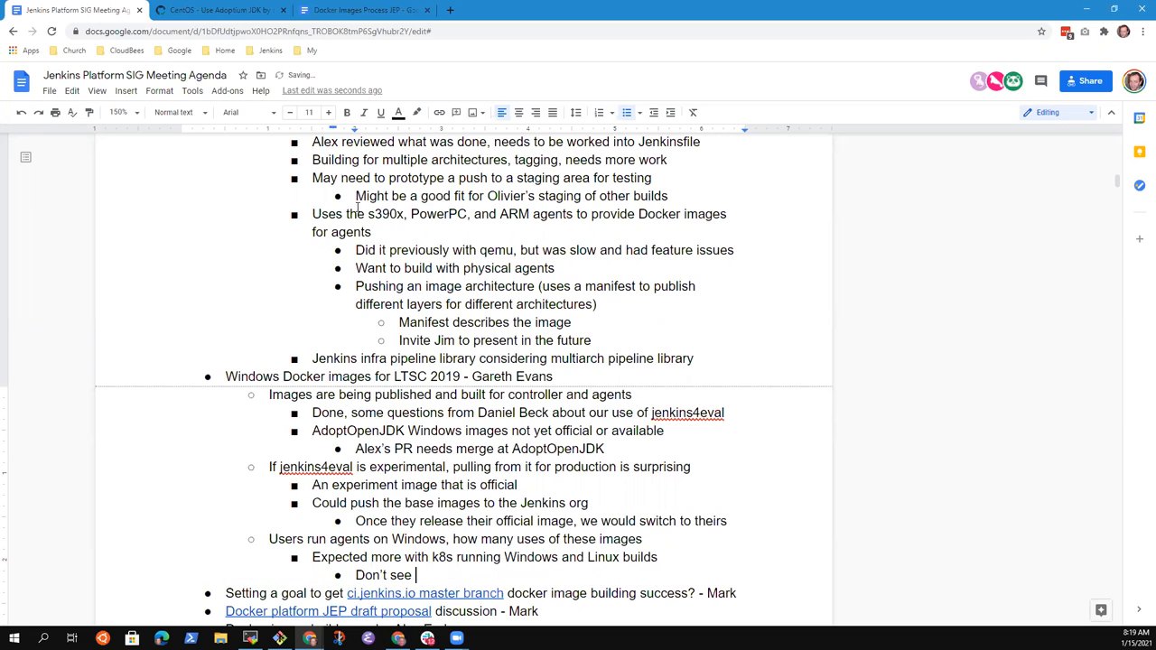
type("many of them")
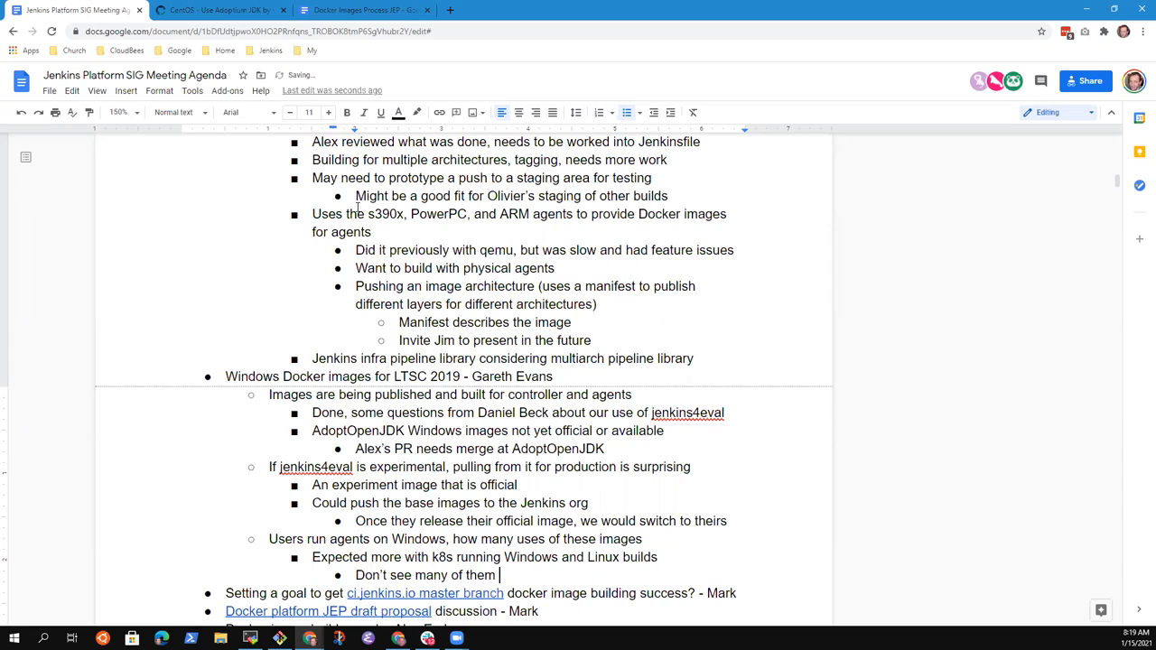
type("being used directly")
type("Docker")
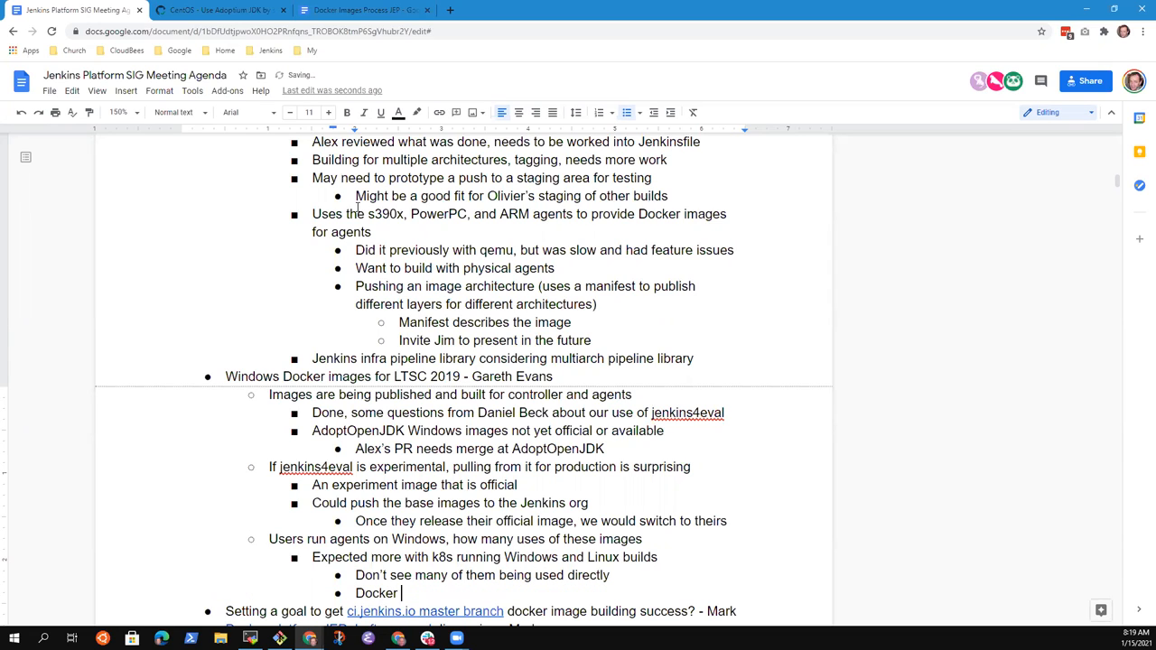
type("on Windows is")
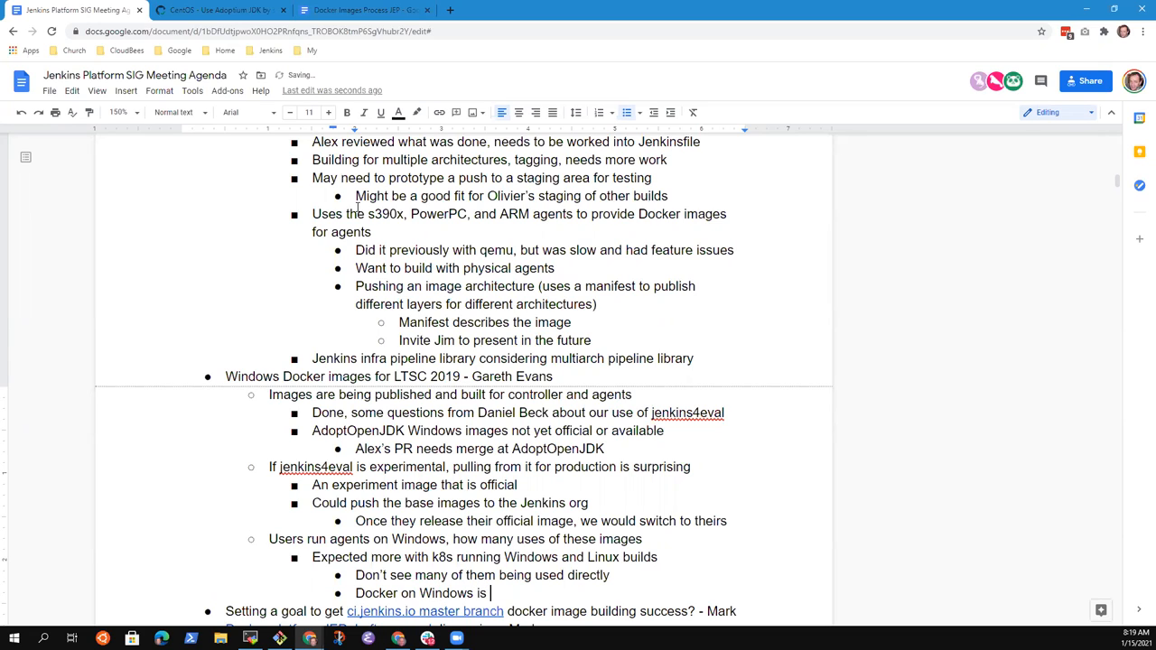
type("not as capable as Docker on")
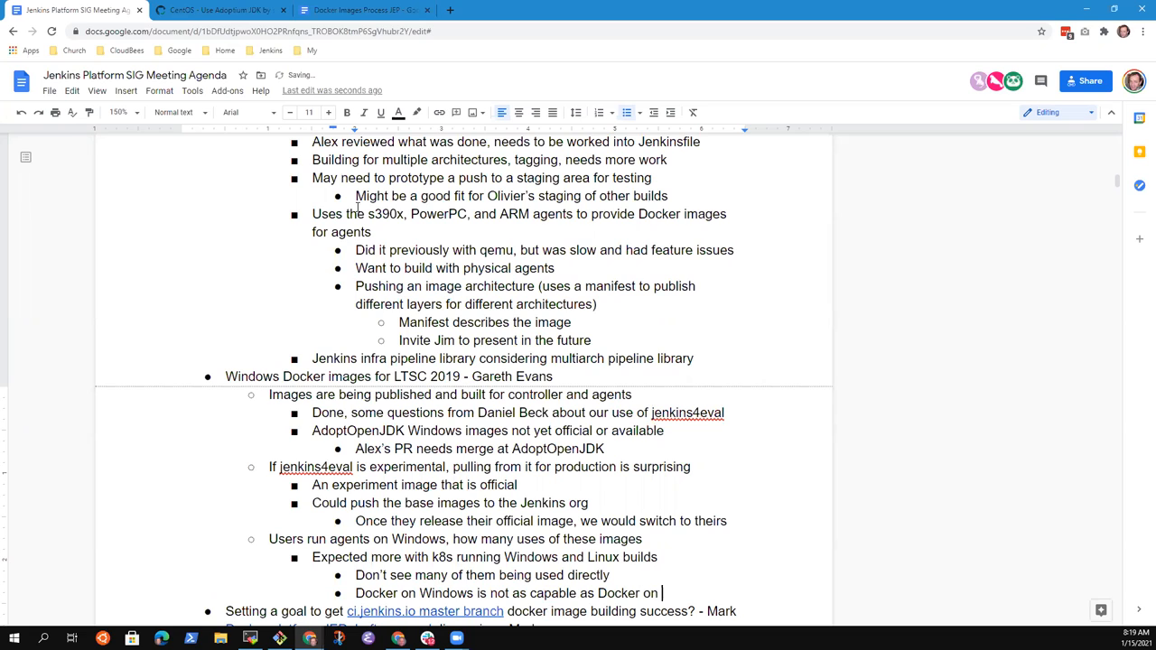
type("Linux")
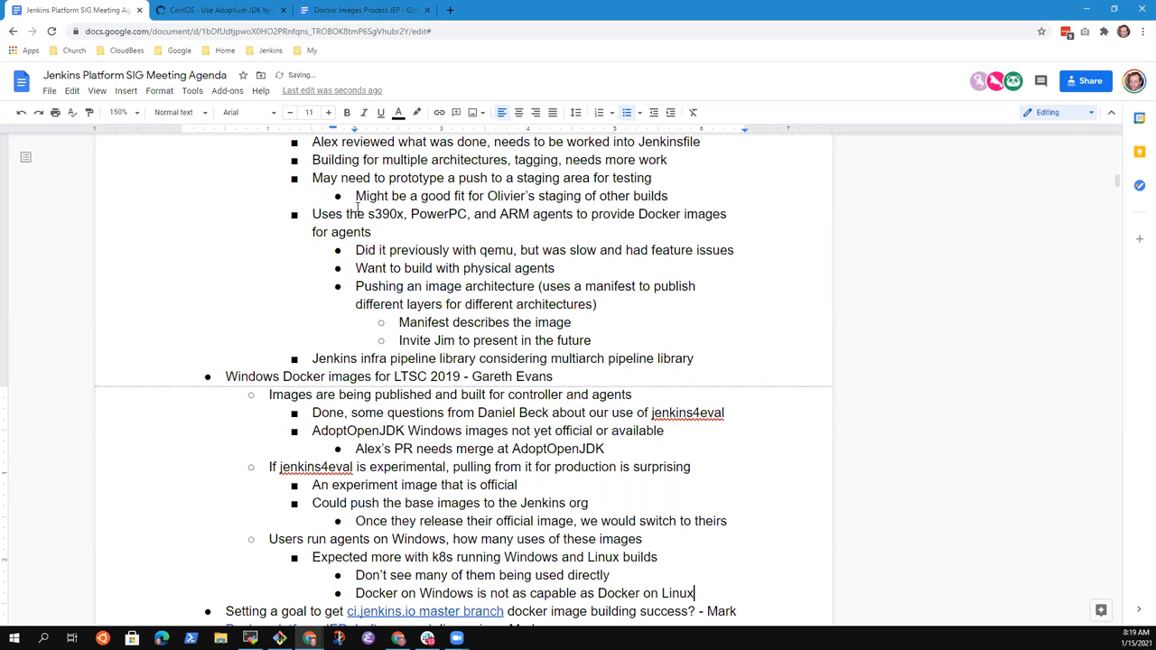
scroll("down", 3)
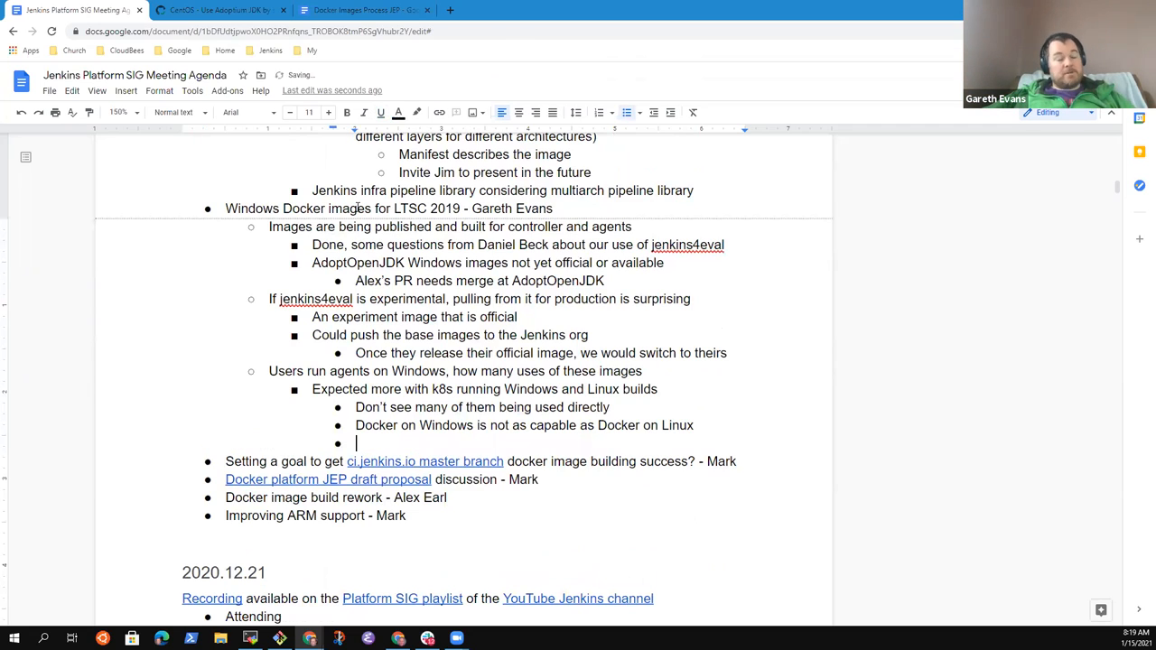
Step: Note that image sizes are large and start a nested sub-point
type("Image siz")
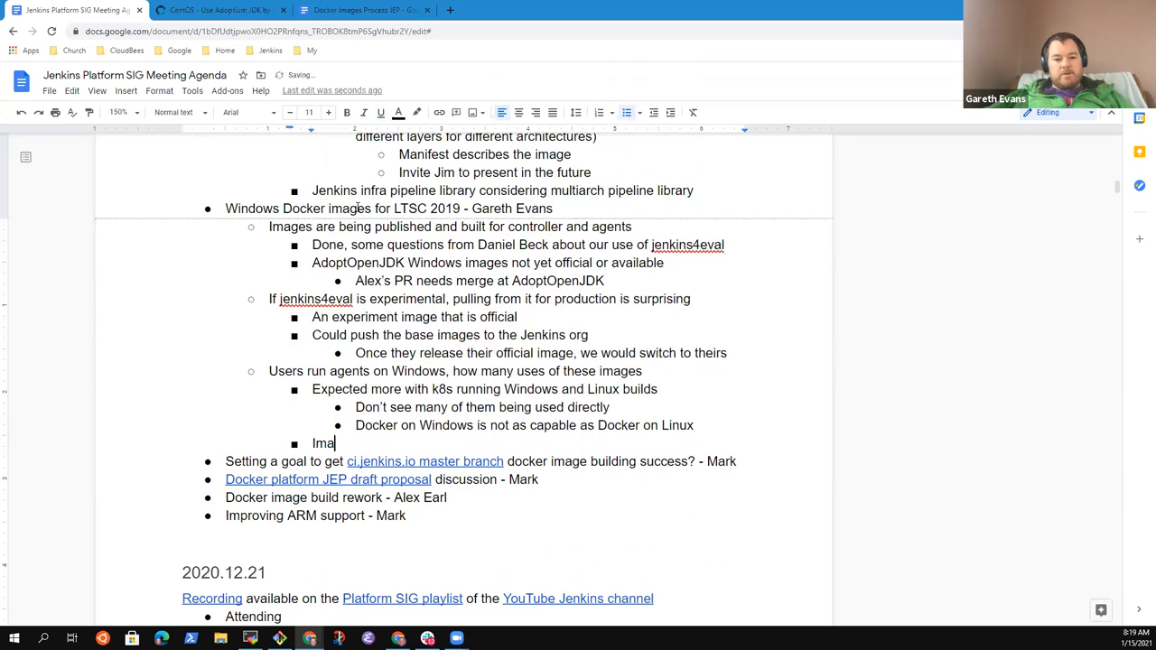
type("ges are large")
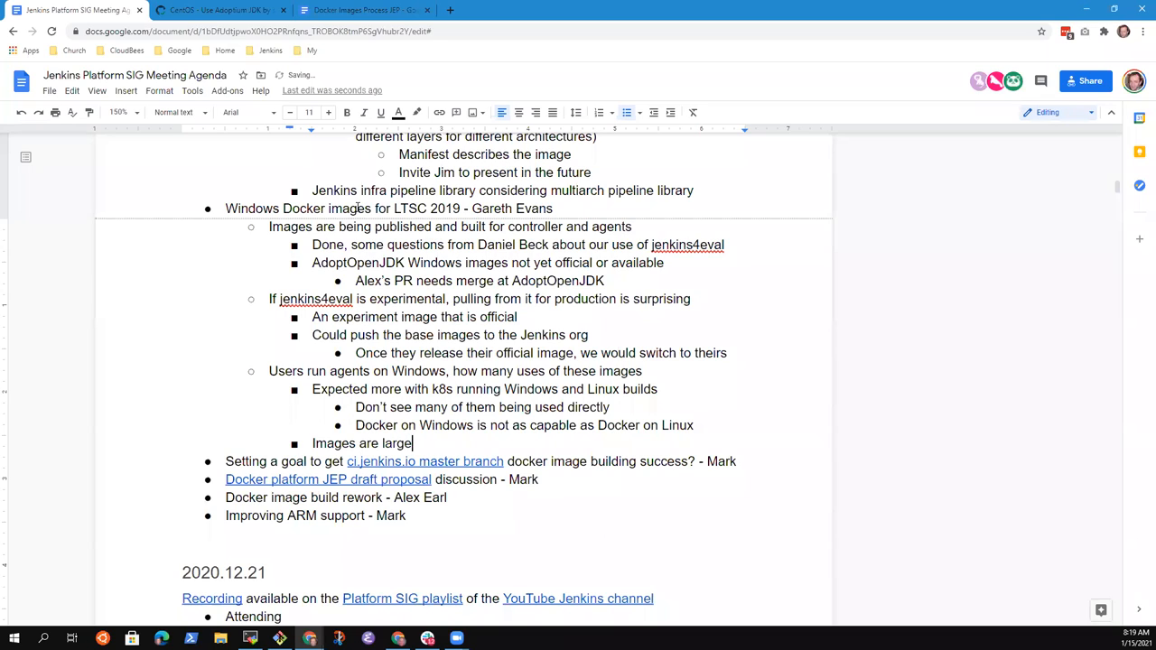
type(", may be a")
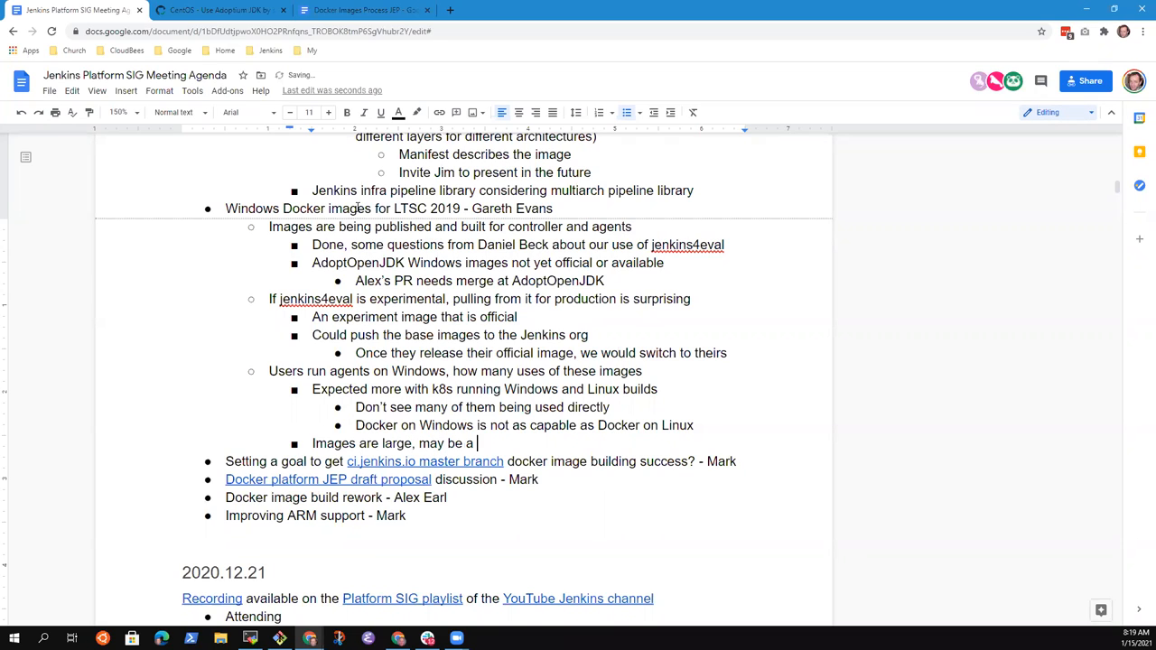
key("enter")
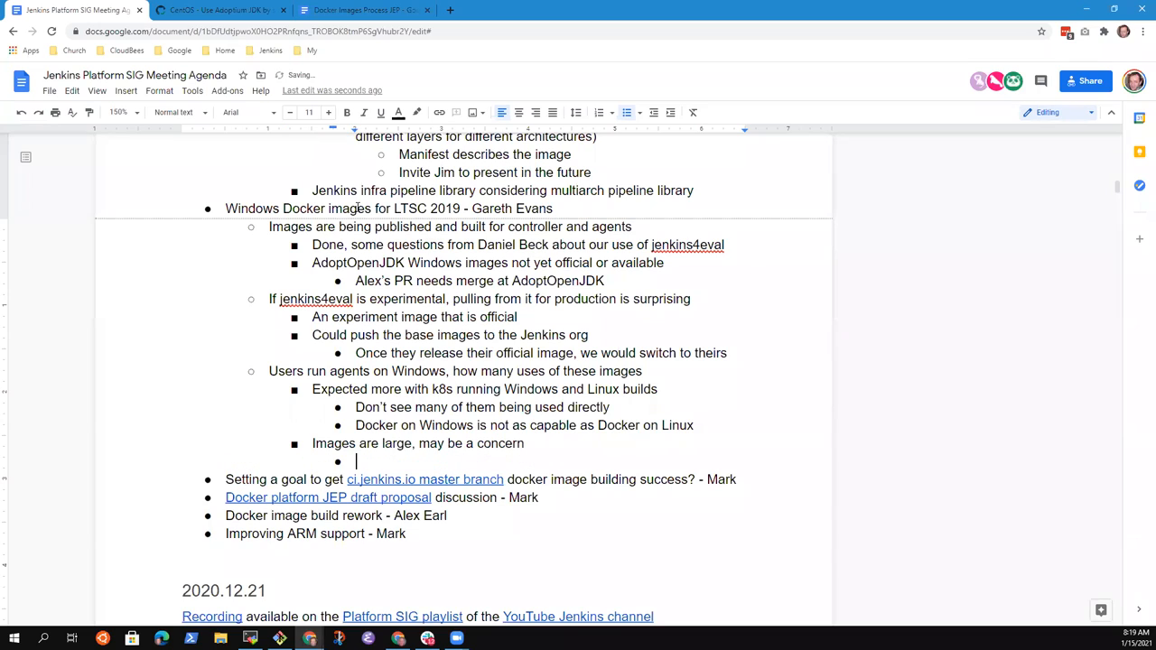
Step: Record that Alex's PR enabling slim images reduced size to 300 MB
type("Alex PR")
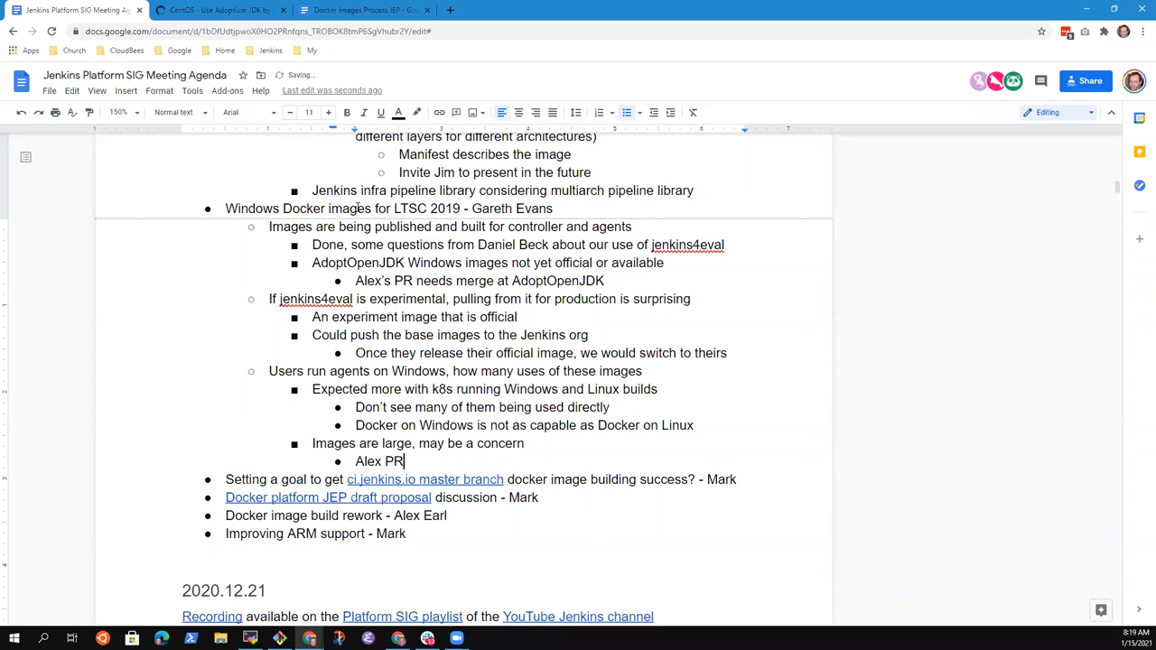
type("to ane")
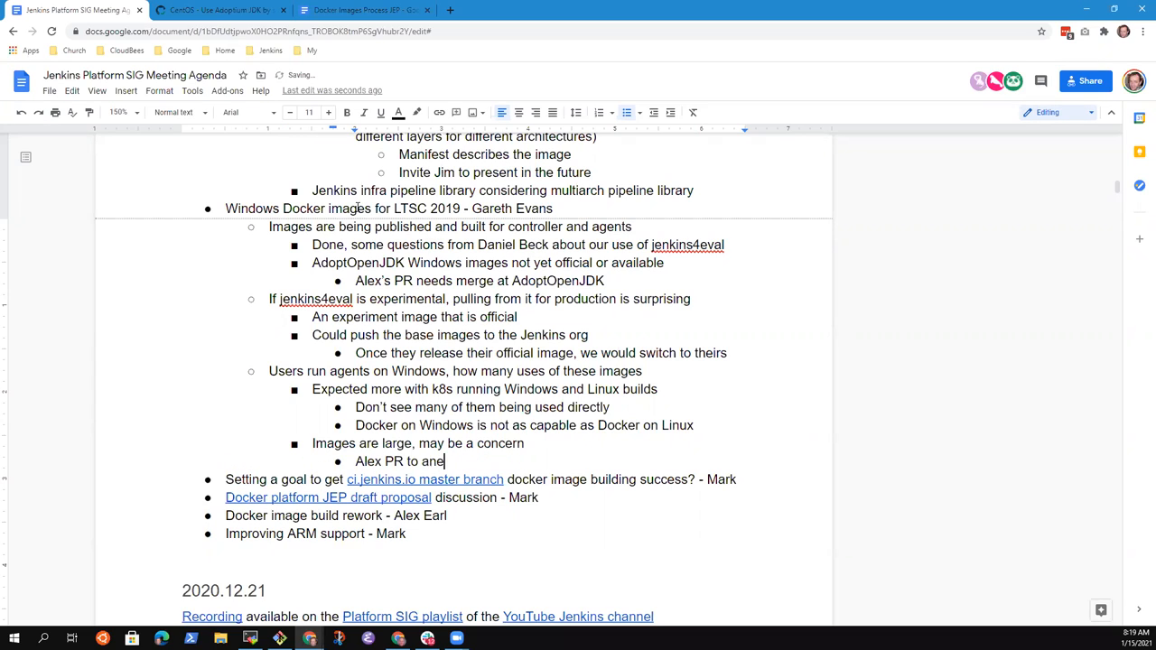
type("nable sl")
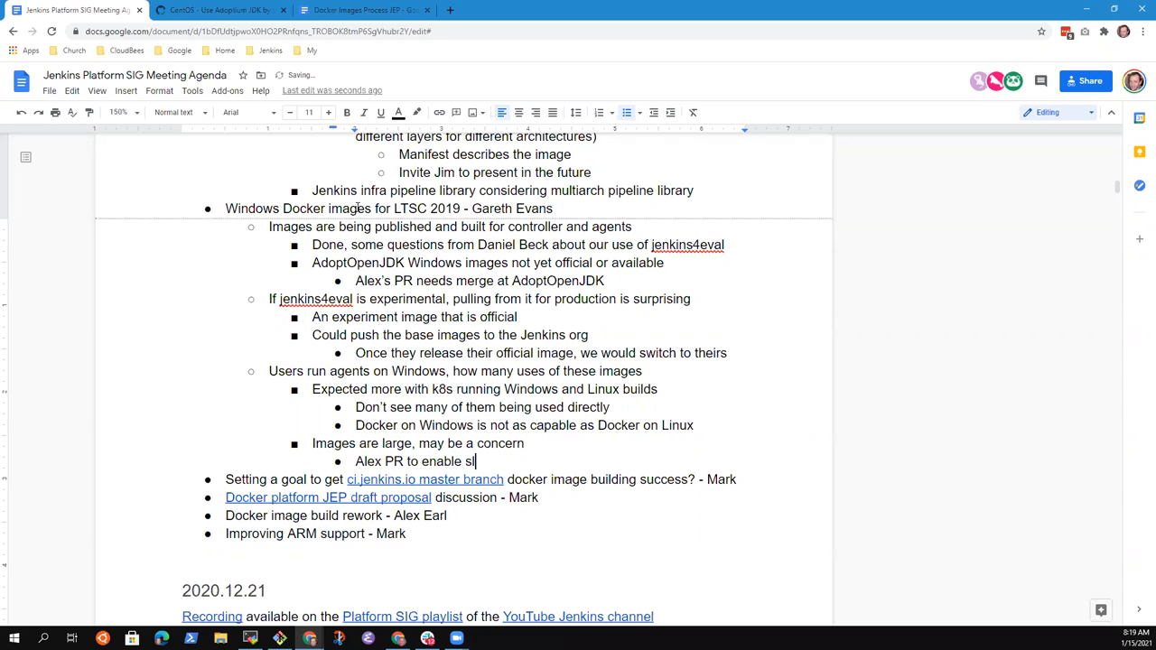
type("im images")
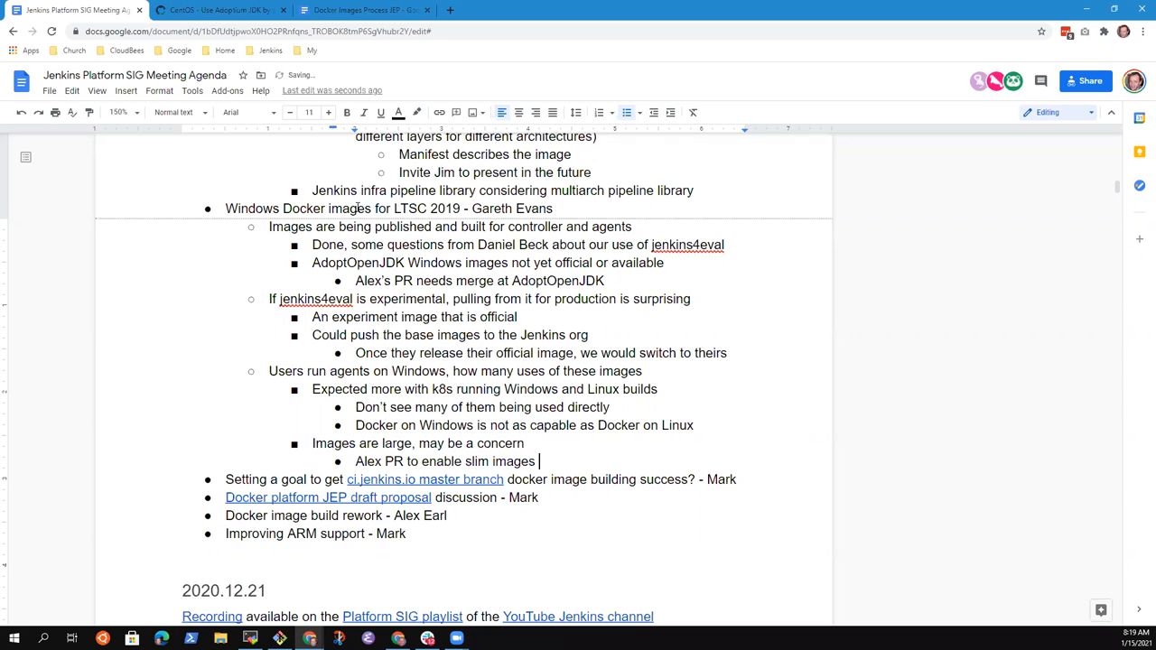
type("was a")
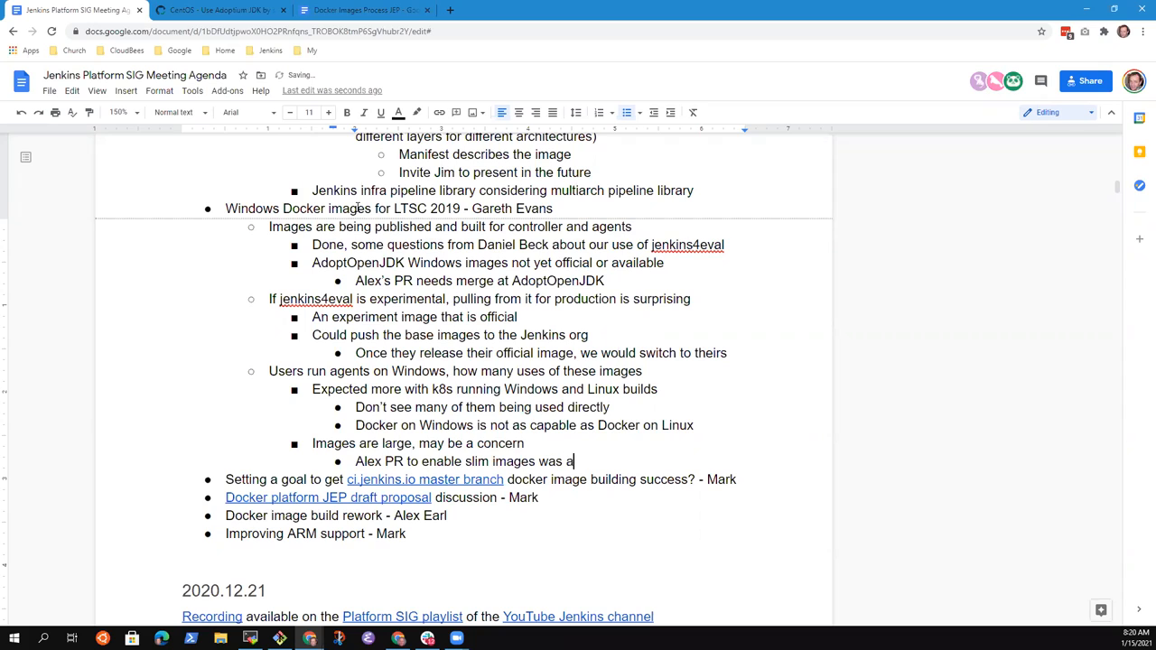
type("ble to reduce to")
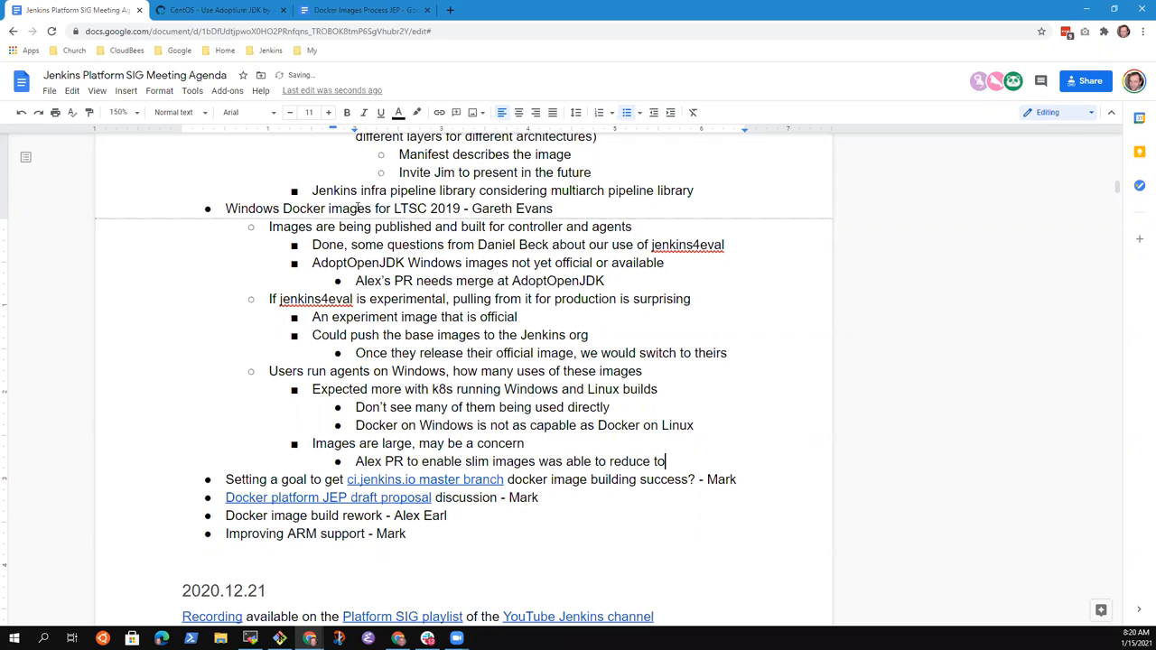
type("30")
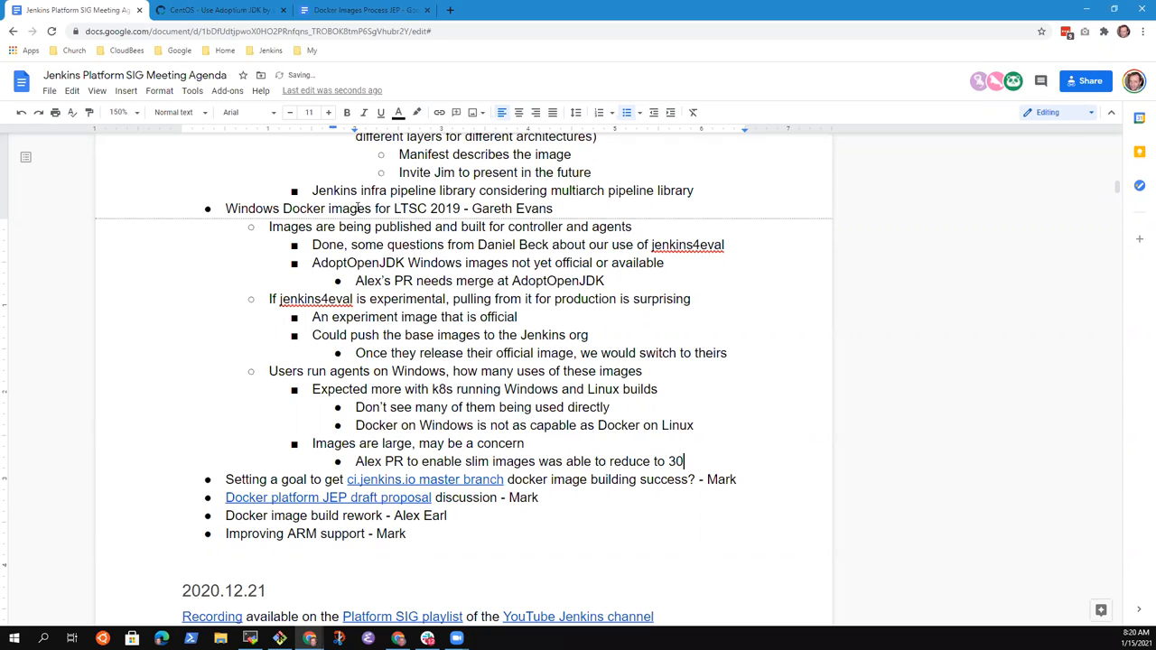
type("0 MB")
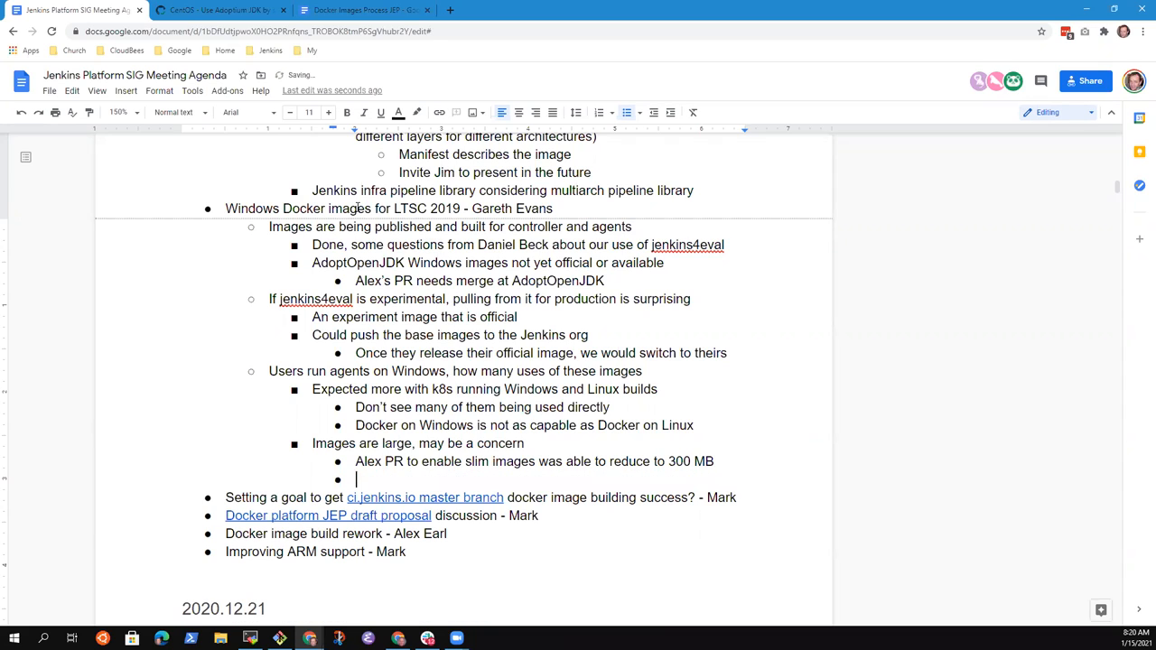
Step: Add that image size at 2.8GB is daunting, returning to the large-images point
type("Image")
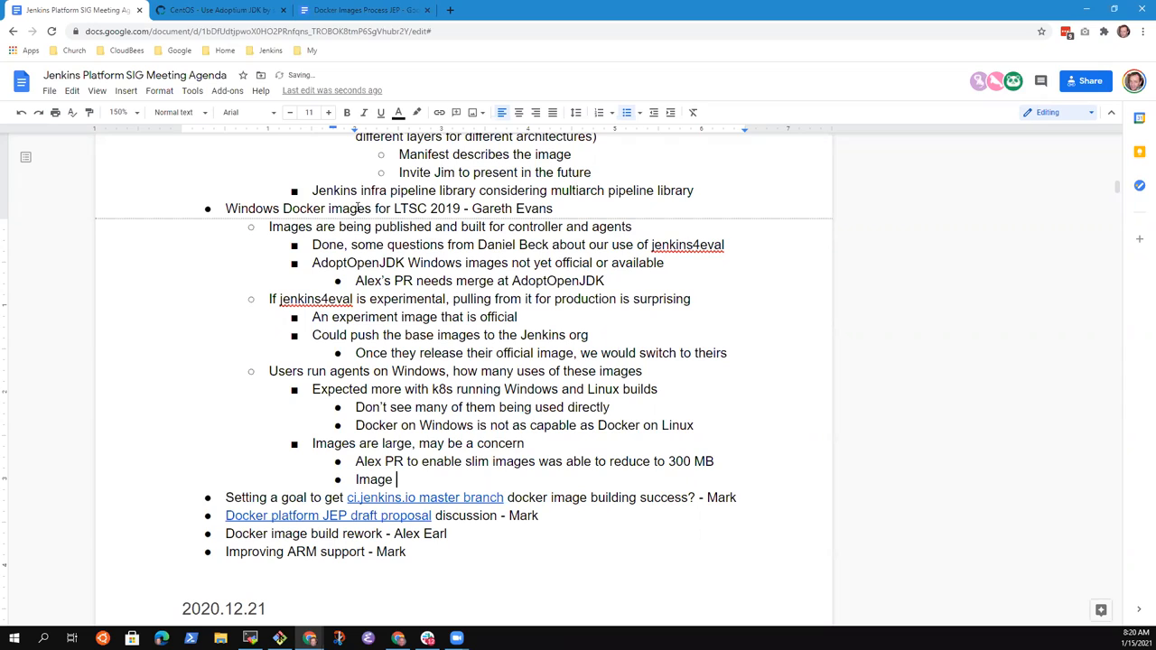
type("size")
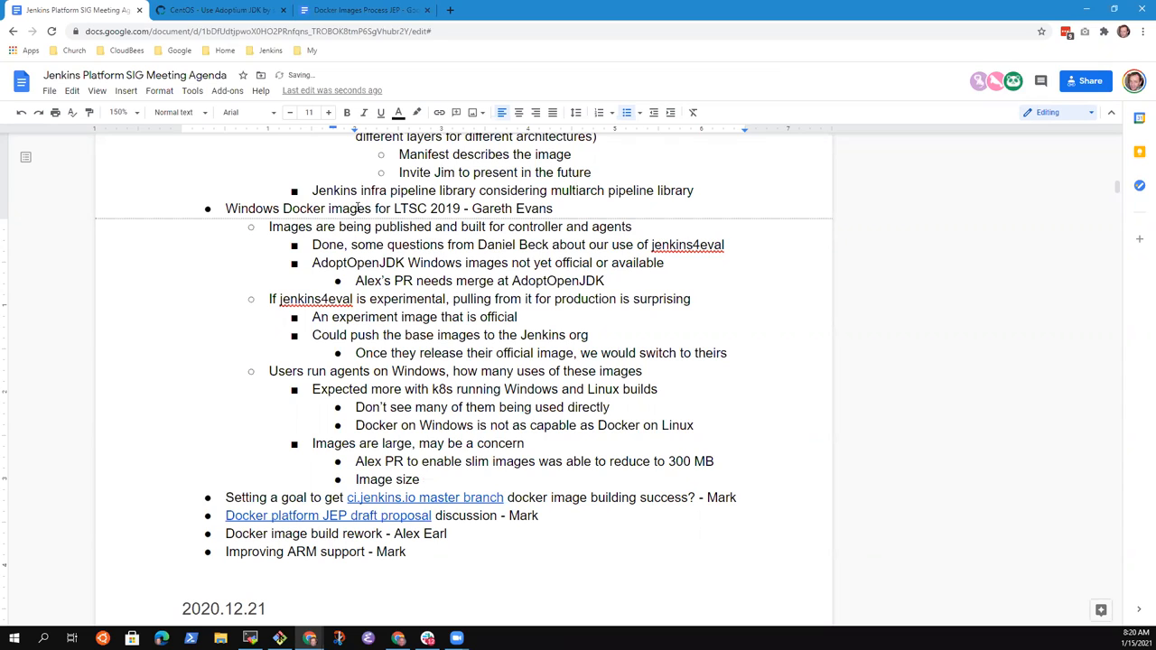
type("at 2.8GB")
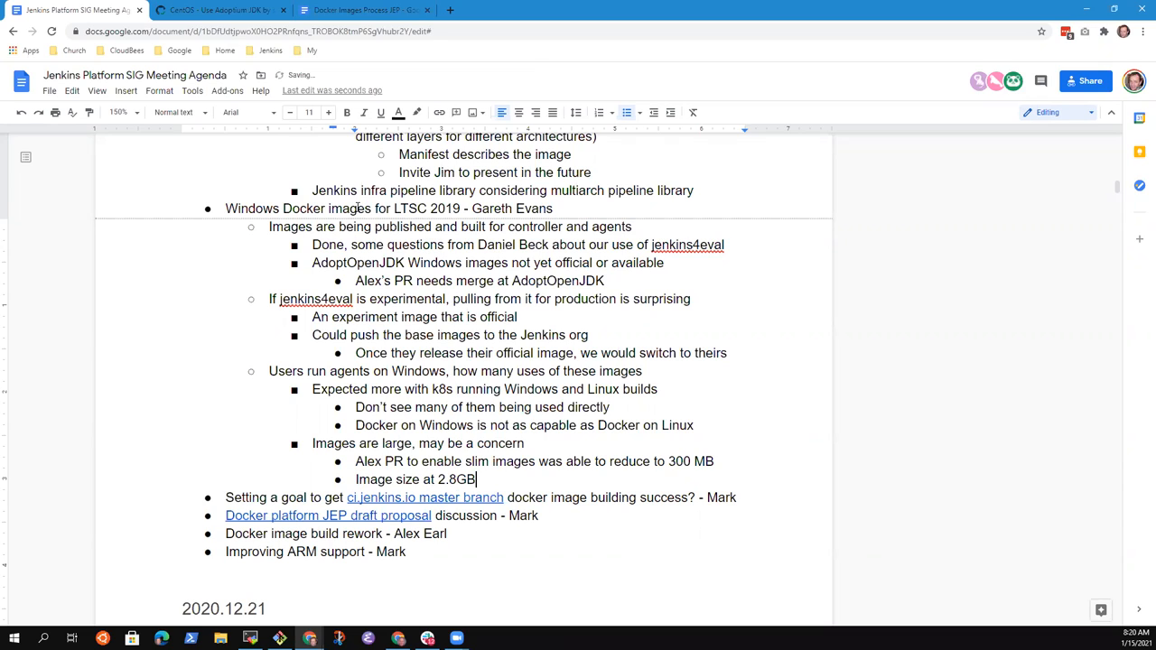
type("is daunting")
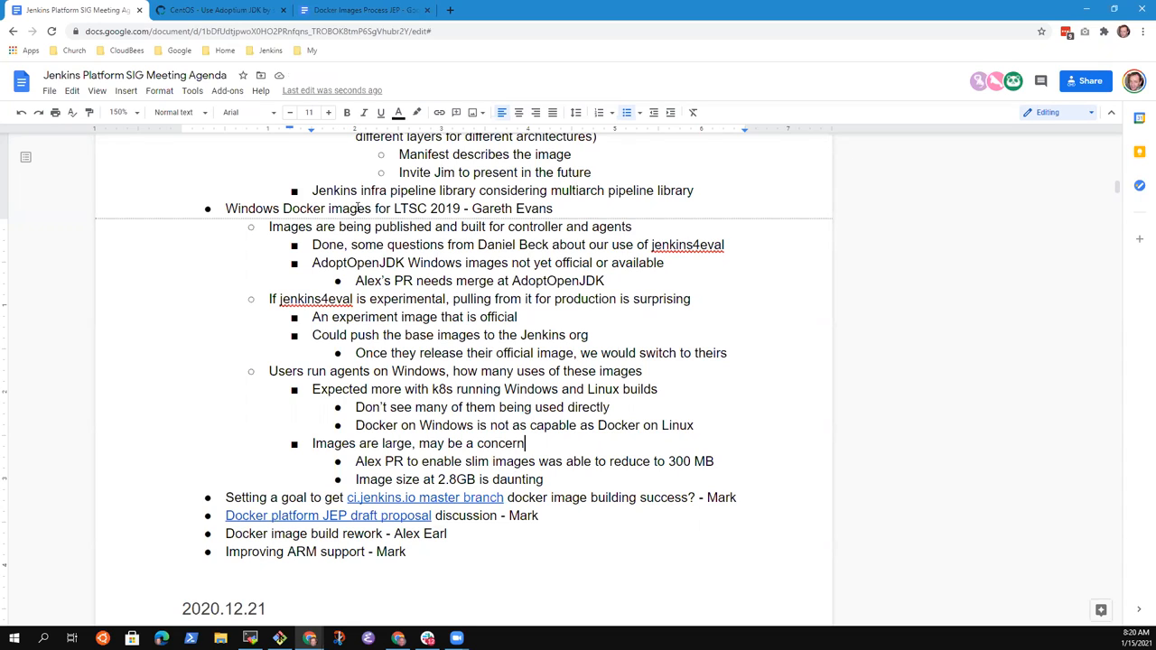
left_click(312, 444)
type("We")
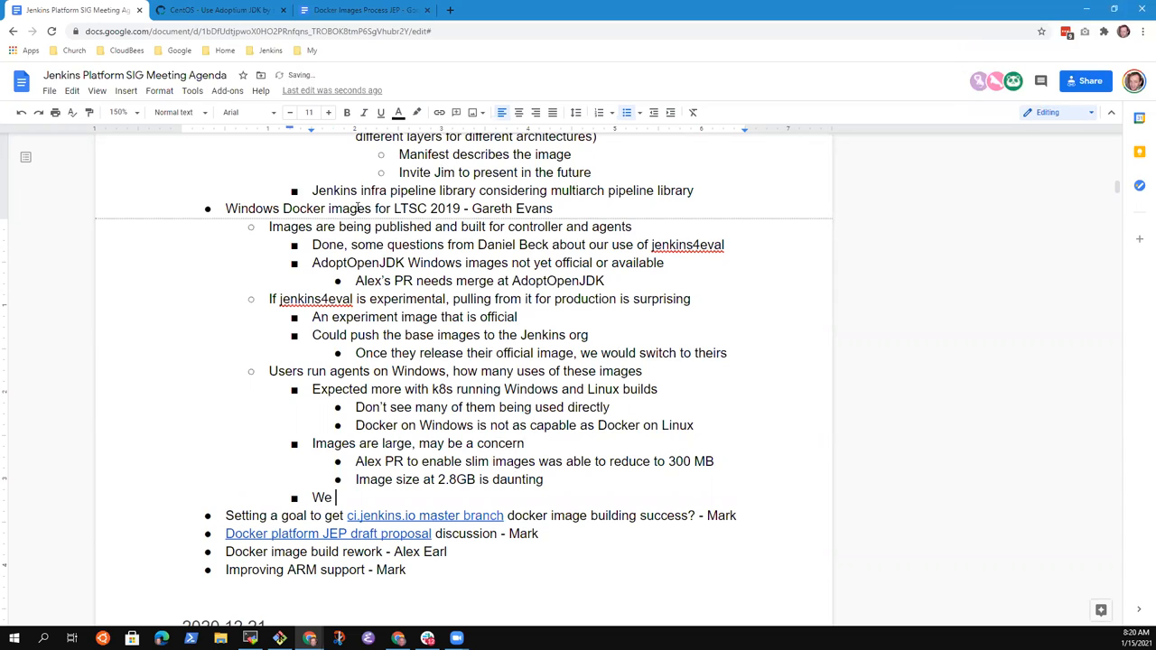
Step: Add 'We have nanoserver images for agents' with sub-point 'Runs git, unknown how many people use them'
type("have no")
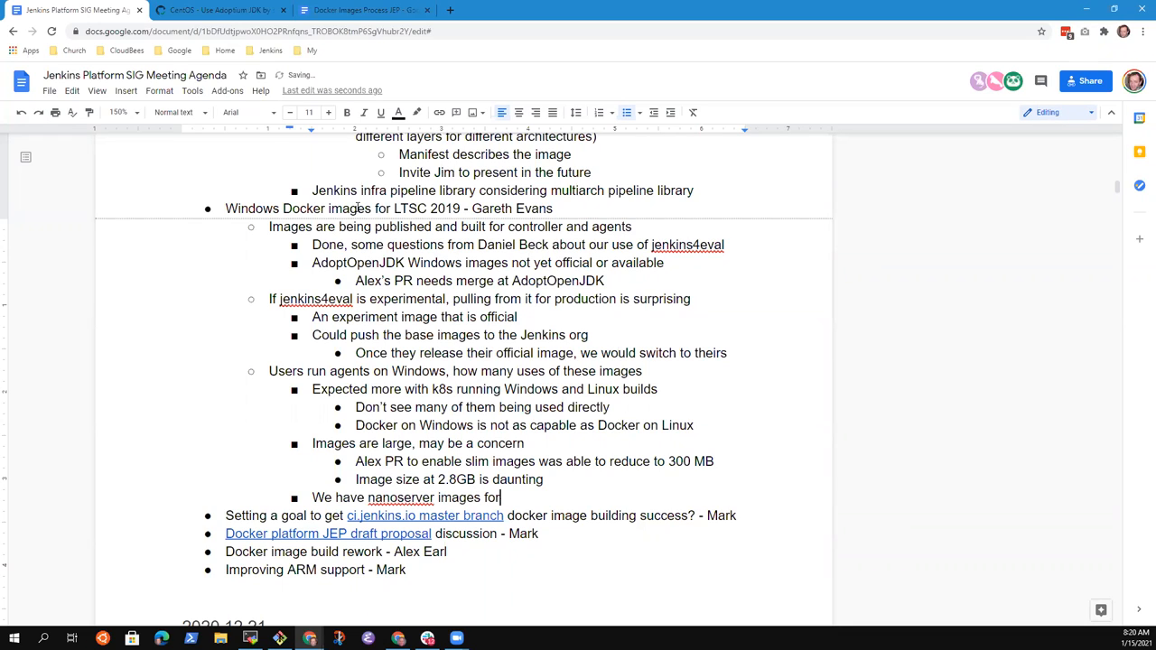
type("agent")
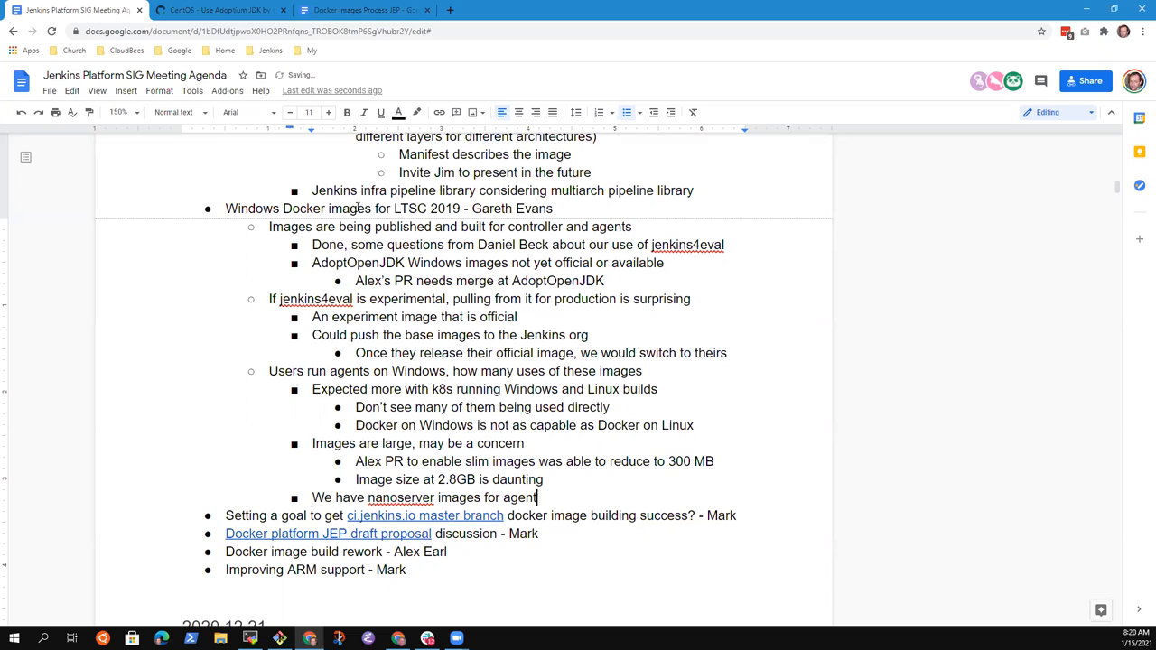
type("s")
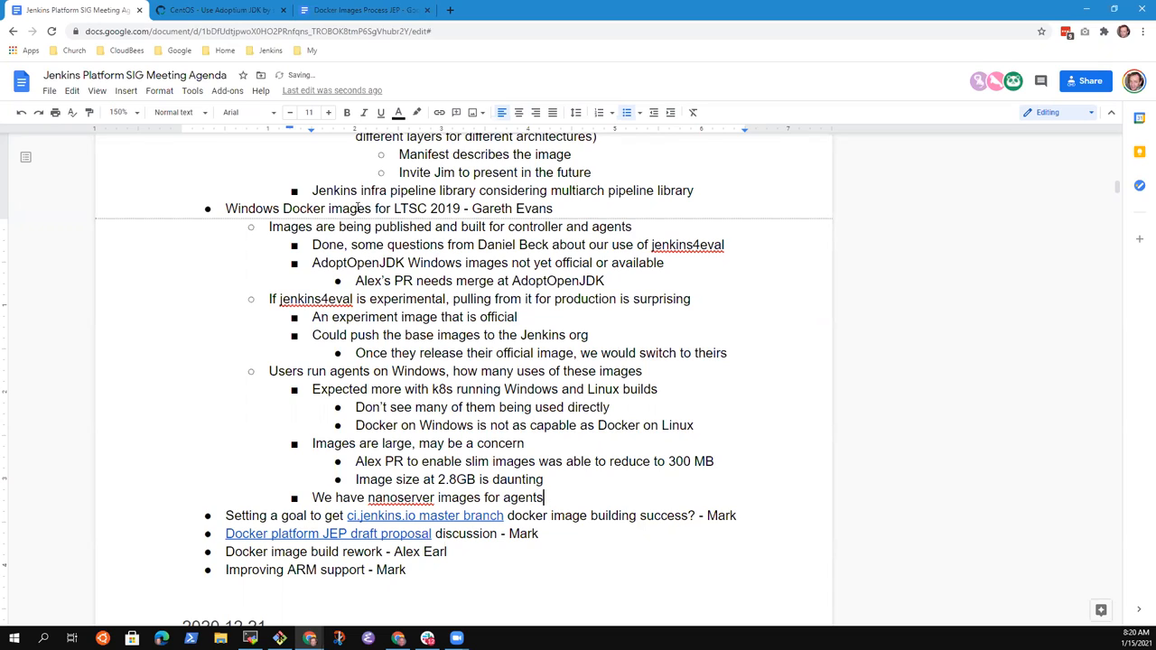
type("R")
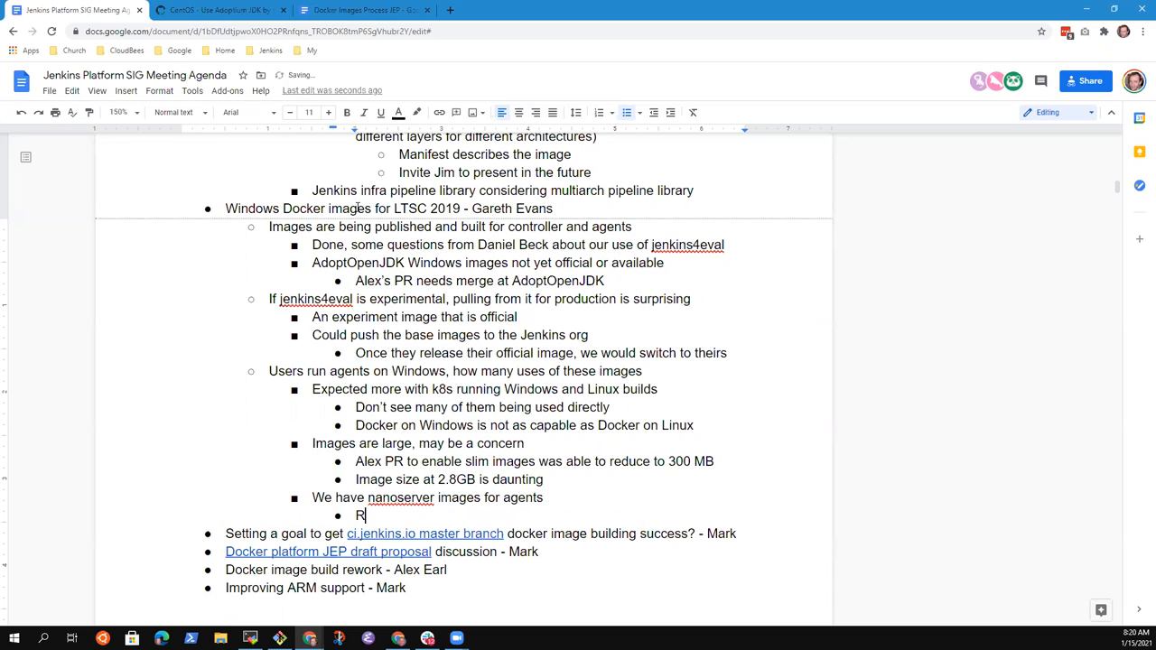
type("uns git and")
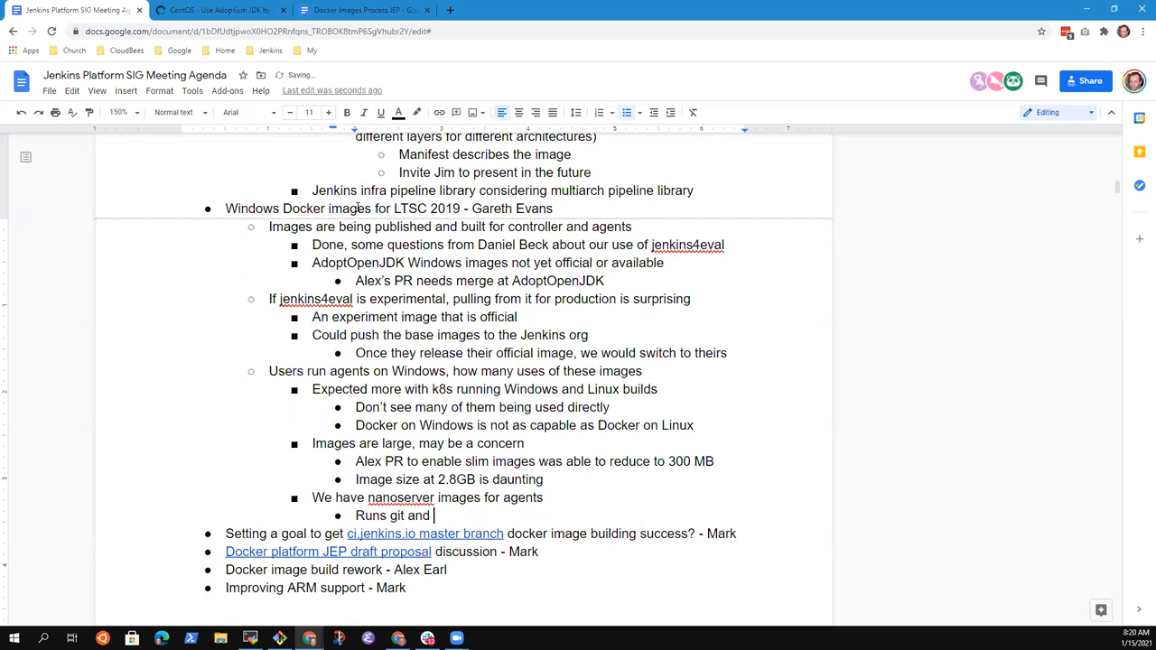
key("Backspace")
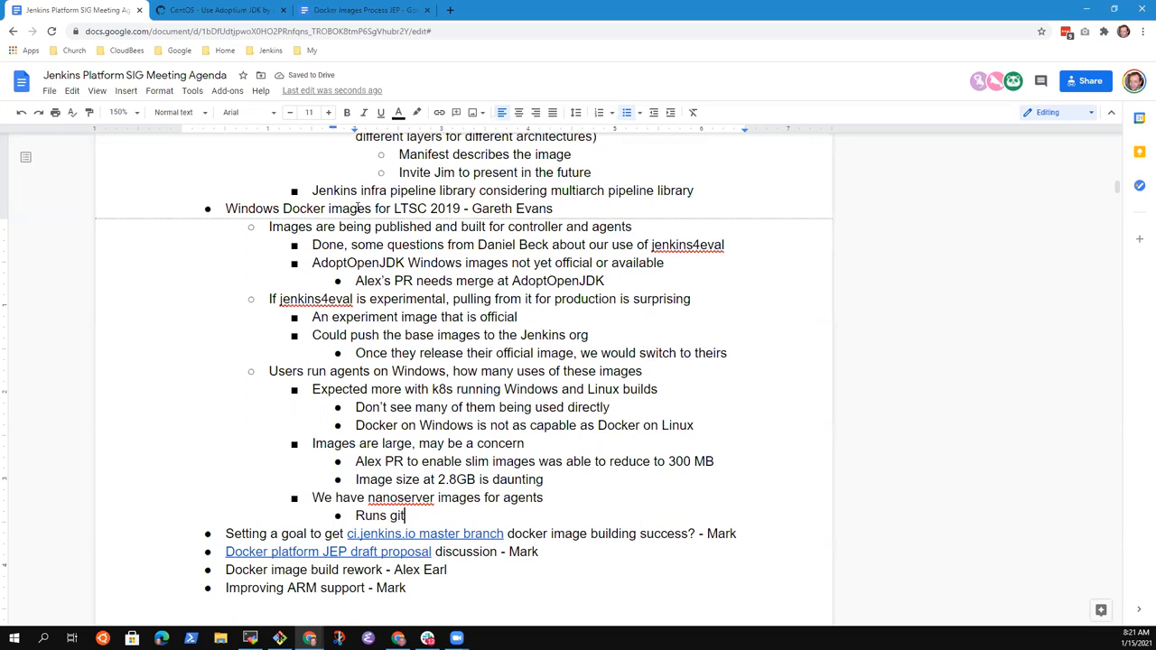
mouse_move(404, 514)
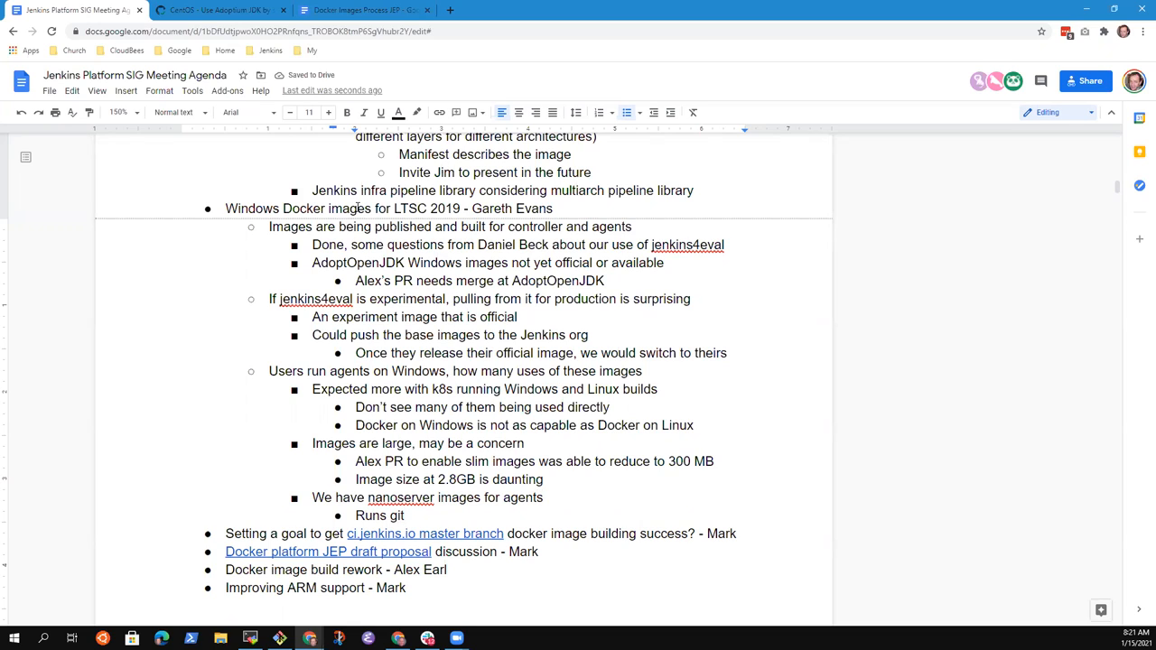
type(", known")
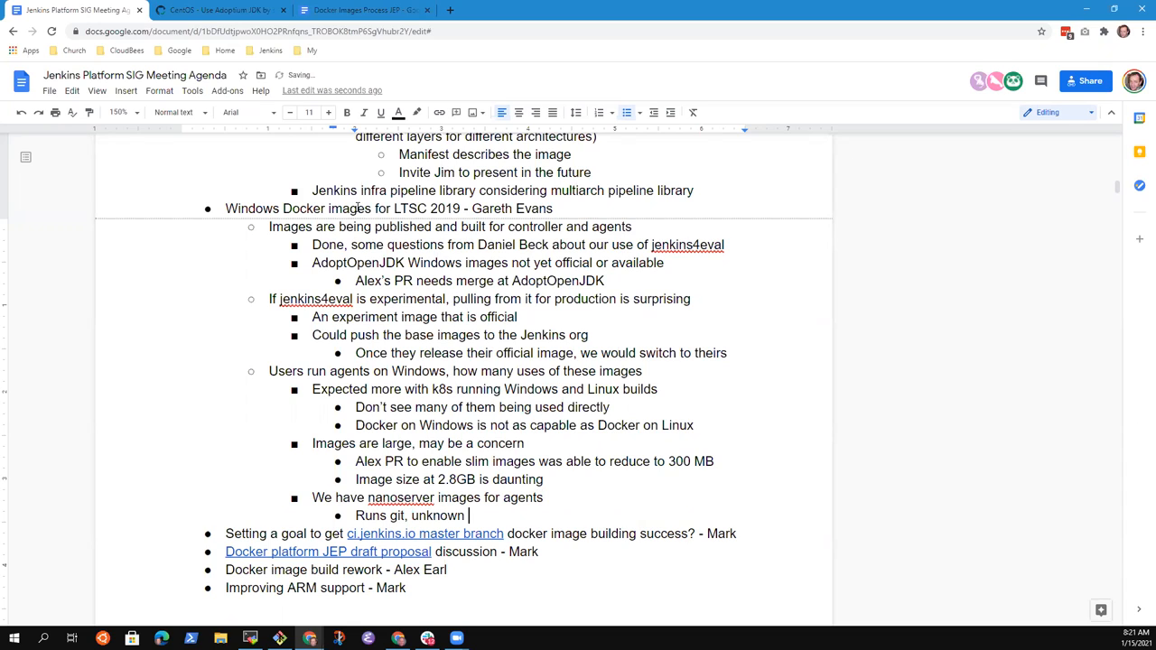
type("how many")
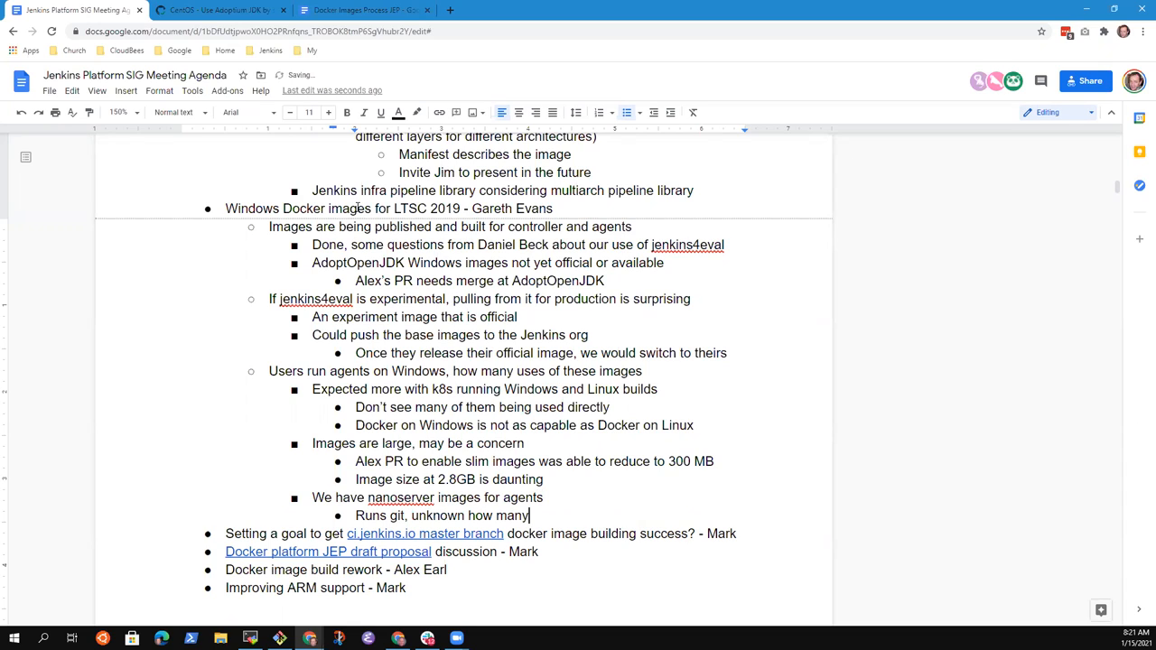
type("people are us")
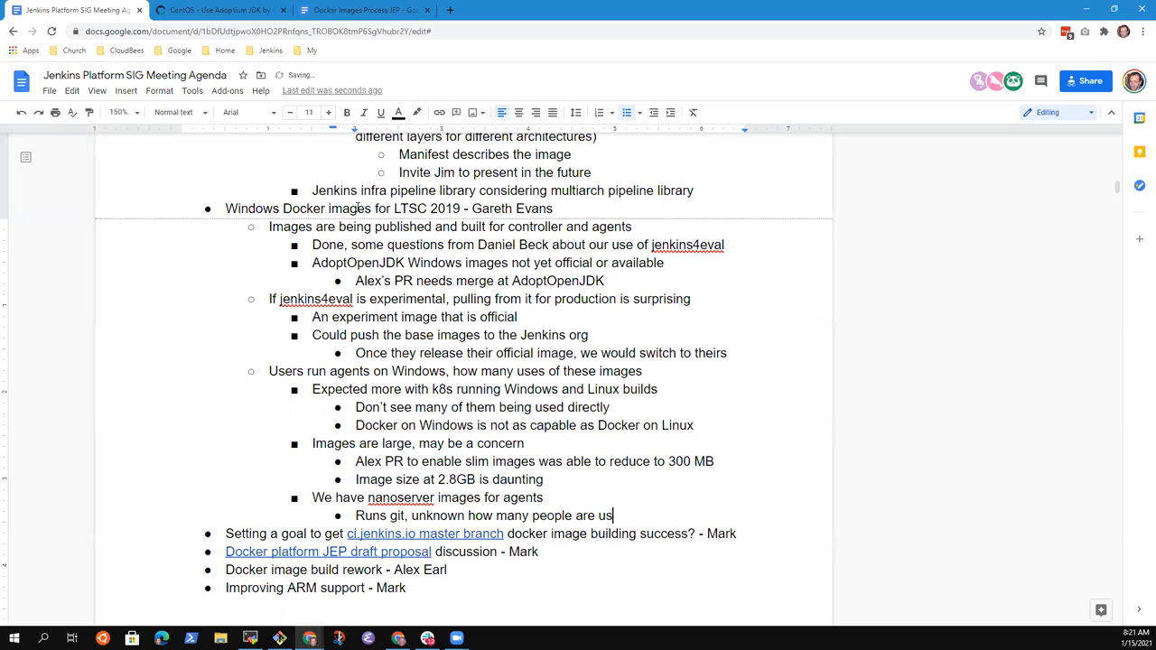
type("ing them")
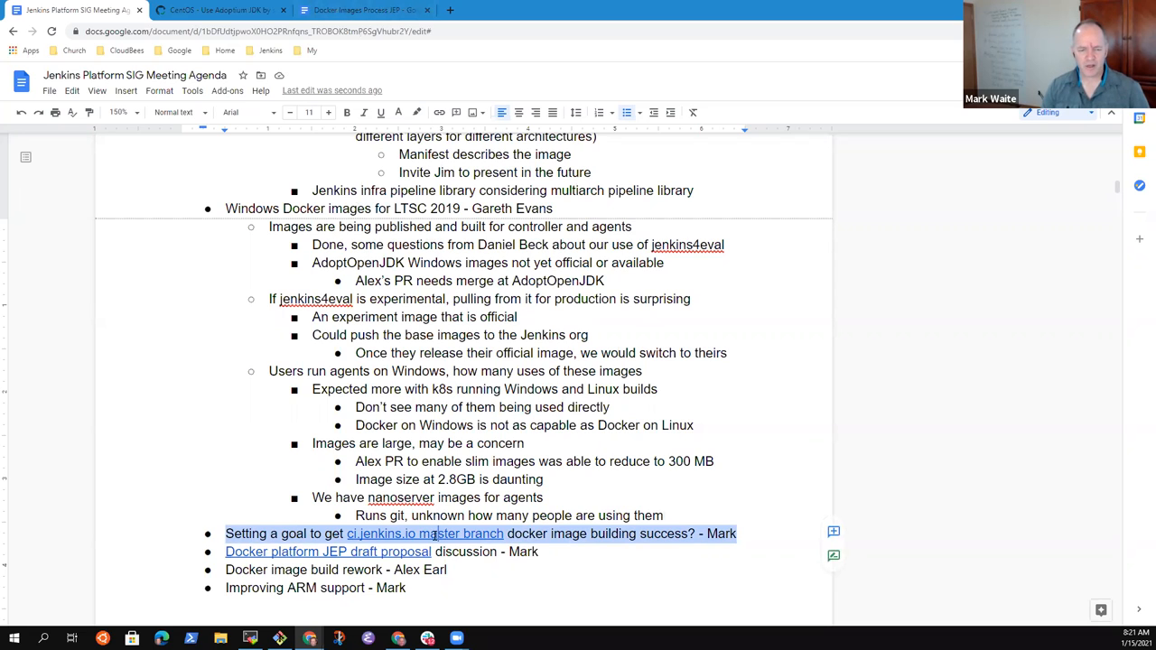
Step: Check the docker master branch job's failing build history, then return to the agenda
left_click(425, 533)
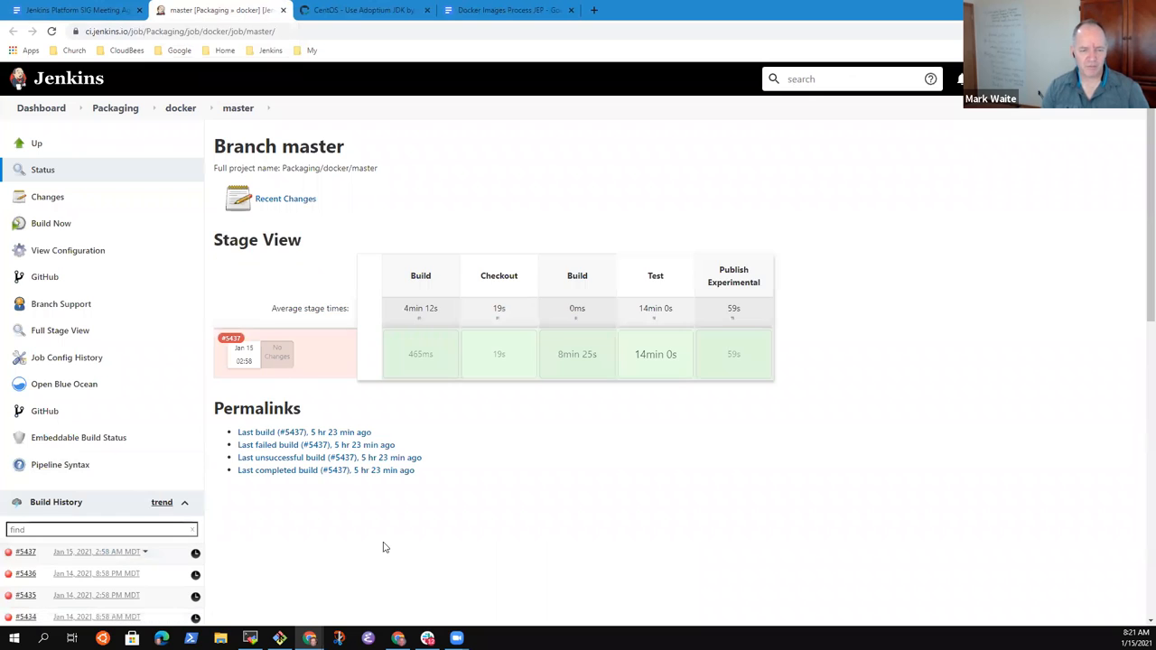
scroll("down", 3)
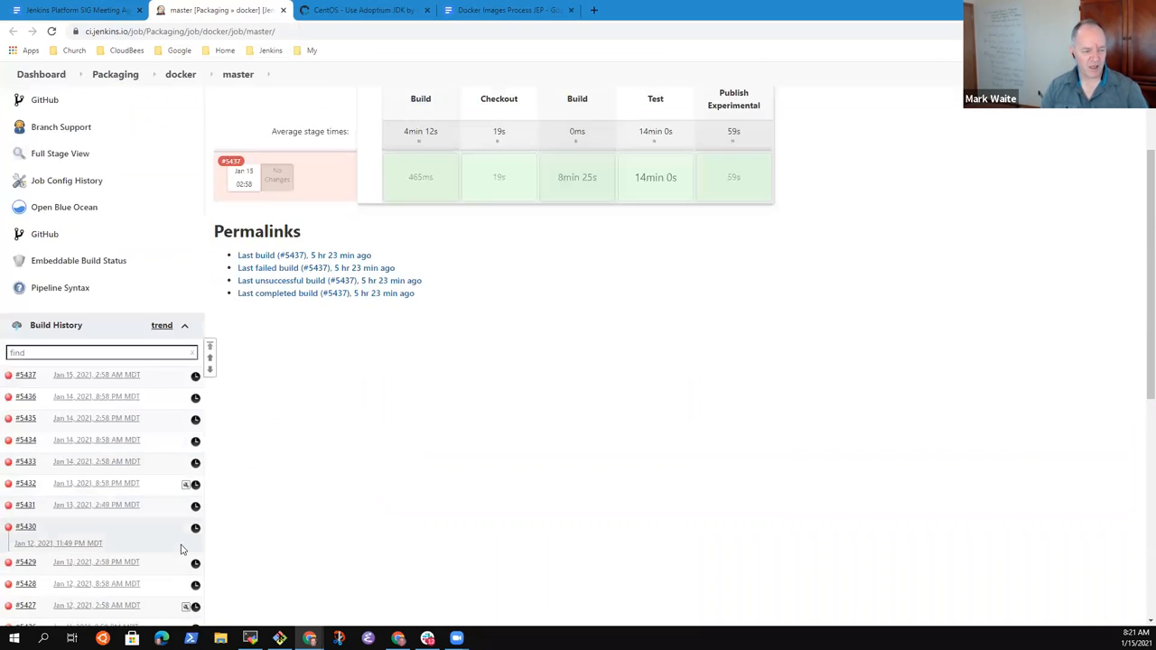
left_click(77, 9)
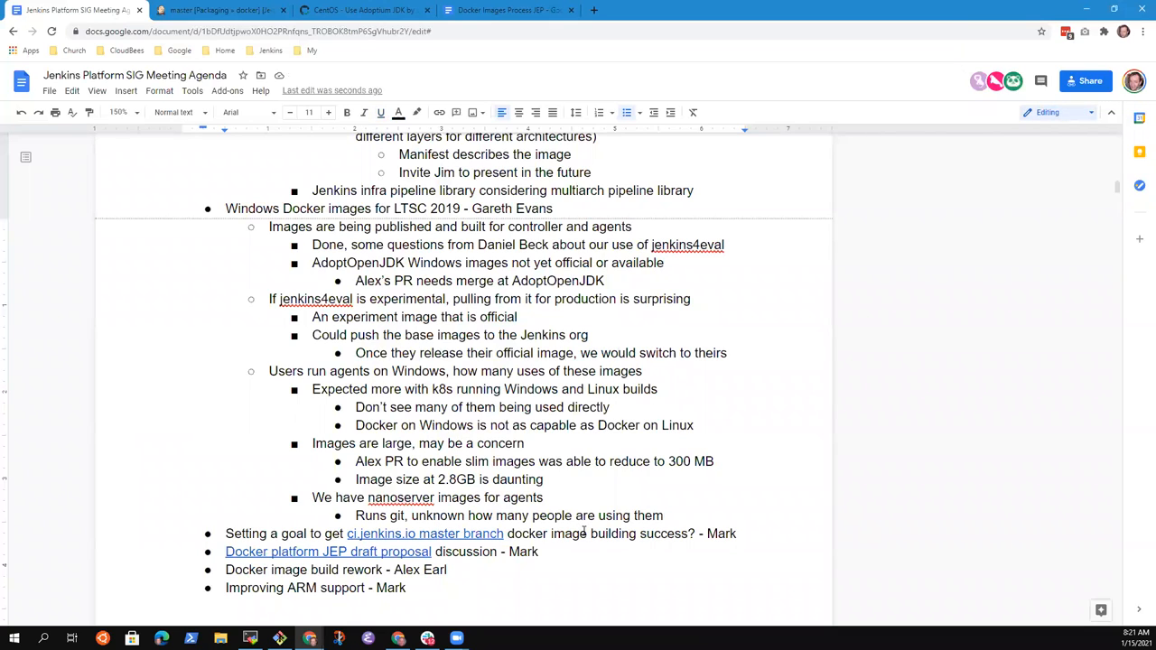
Step: Note that publish experimental (to jenkins4eval) is the failing step
type("Publish experiment")
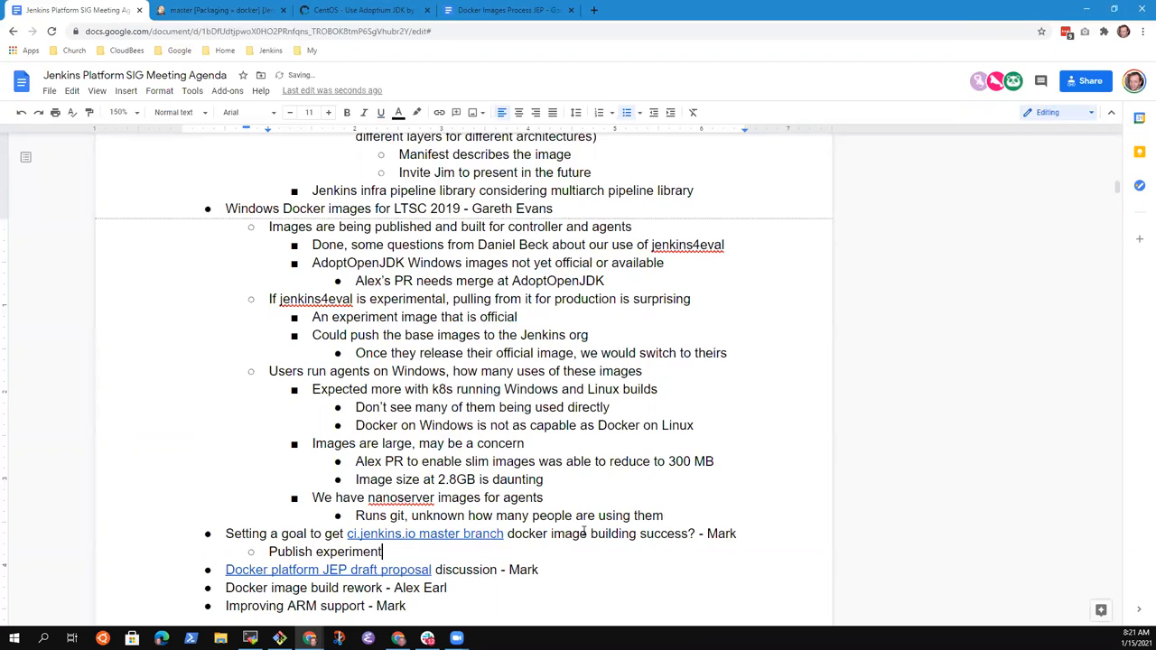
type("al is the fail")
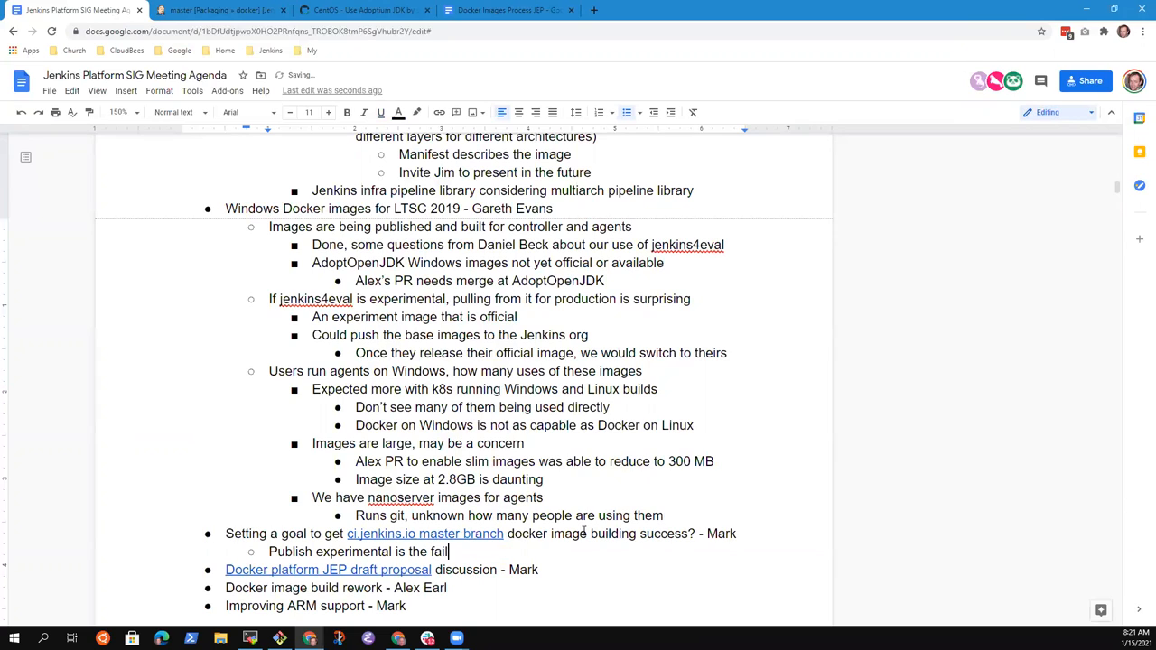
type("ing step")
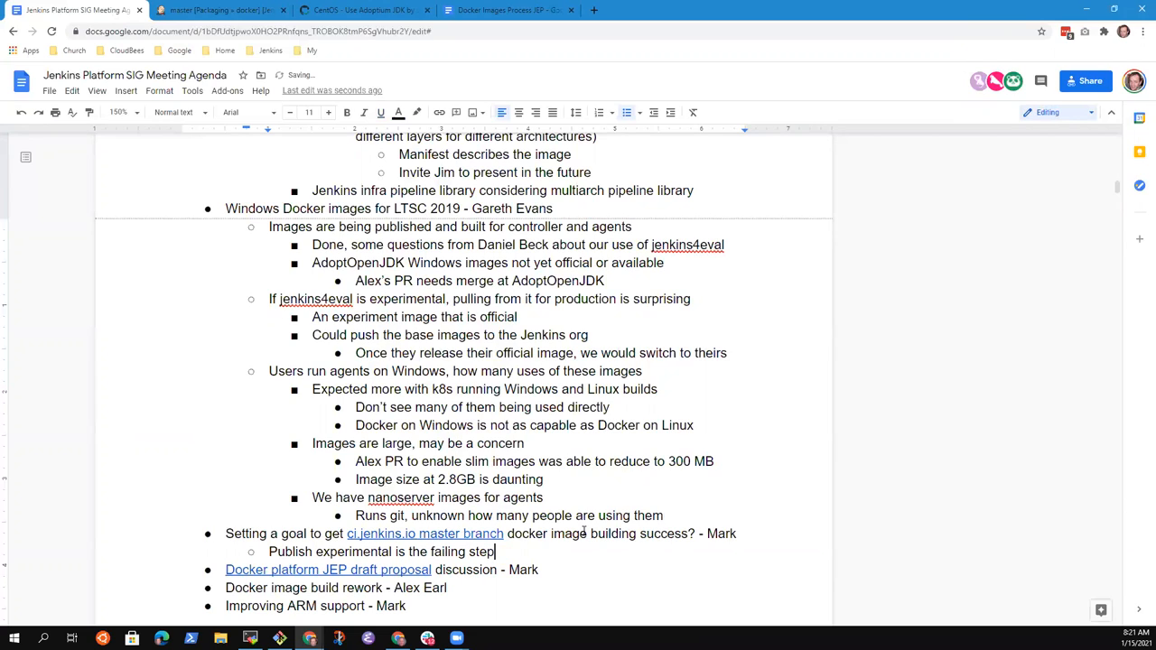
type("(to je")
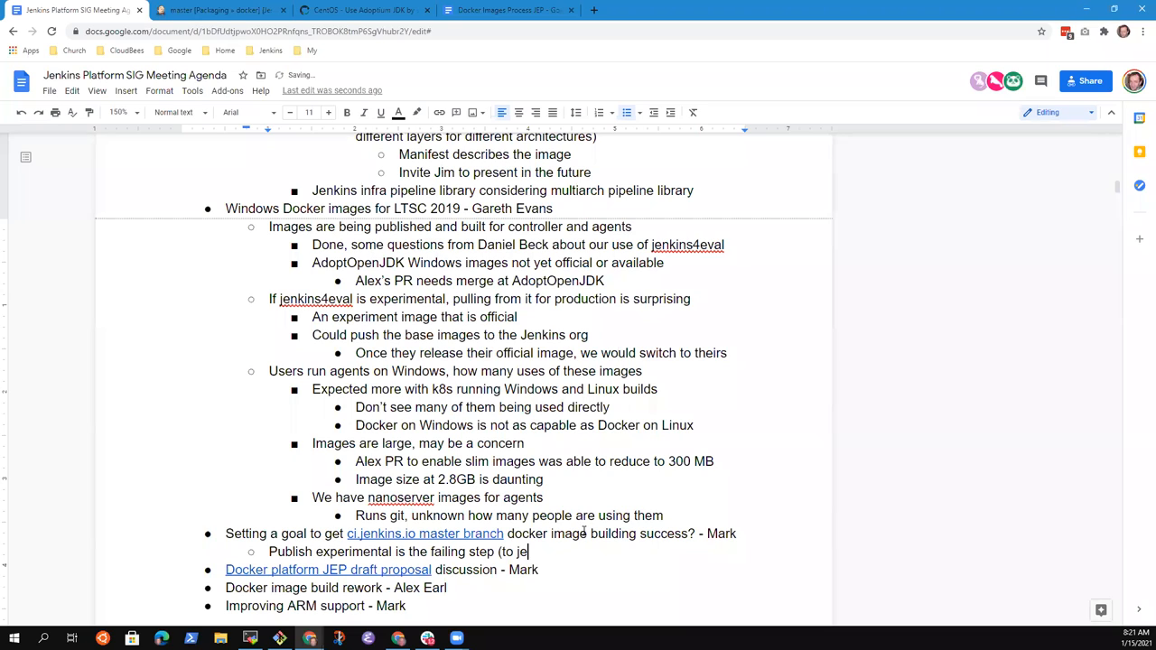
type("nkins4eval)")
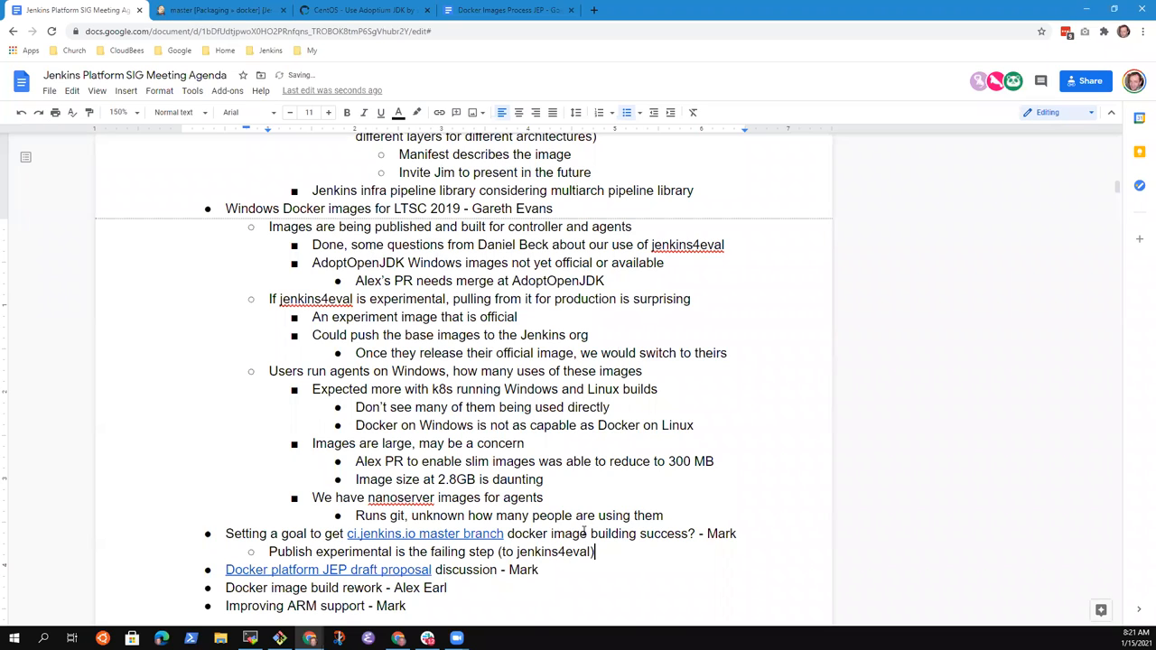
Step: Add sub-bullets on updating the Jenkinsfile and the fix PR needing review and merge
type("Need")
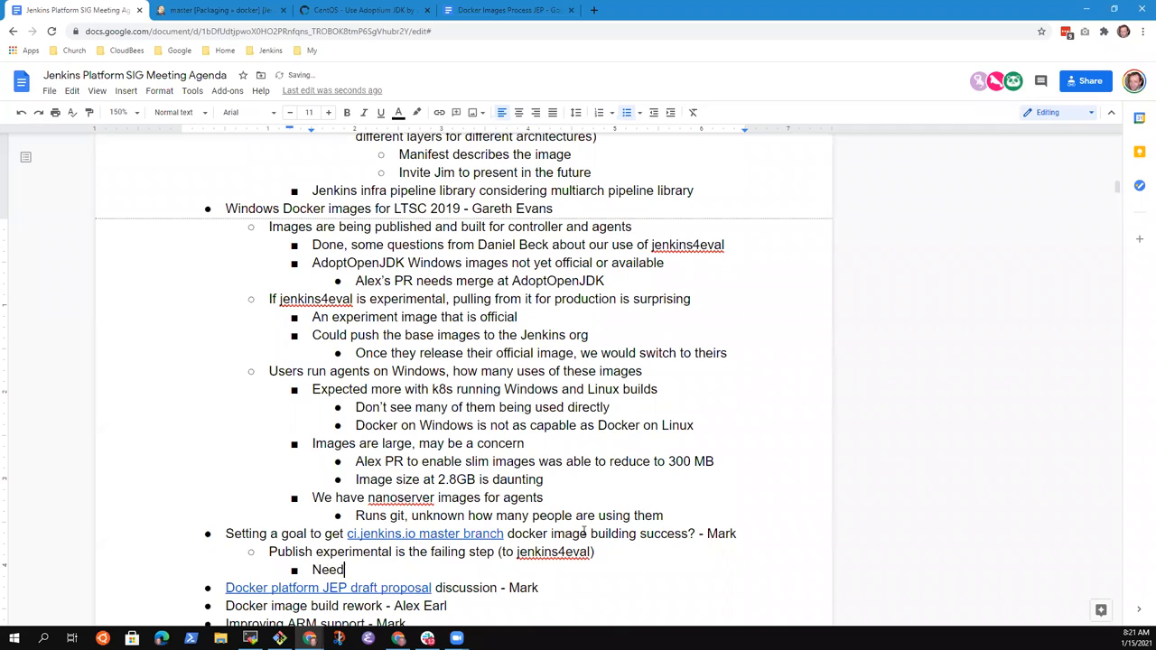
type("to update t")
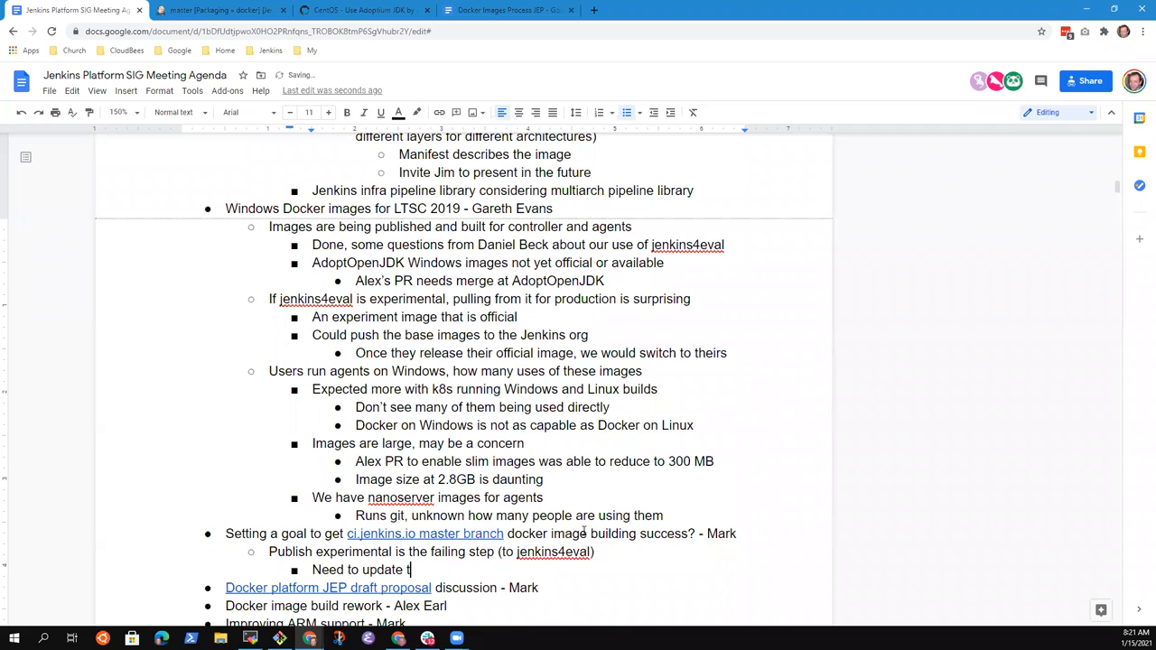
type("he Jenkinsfile")
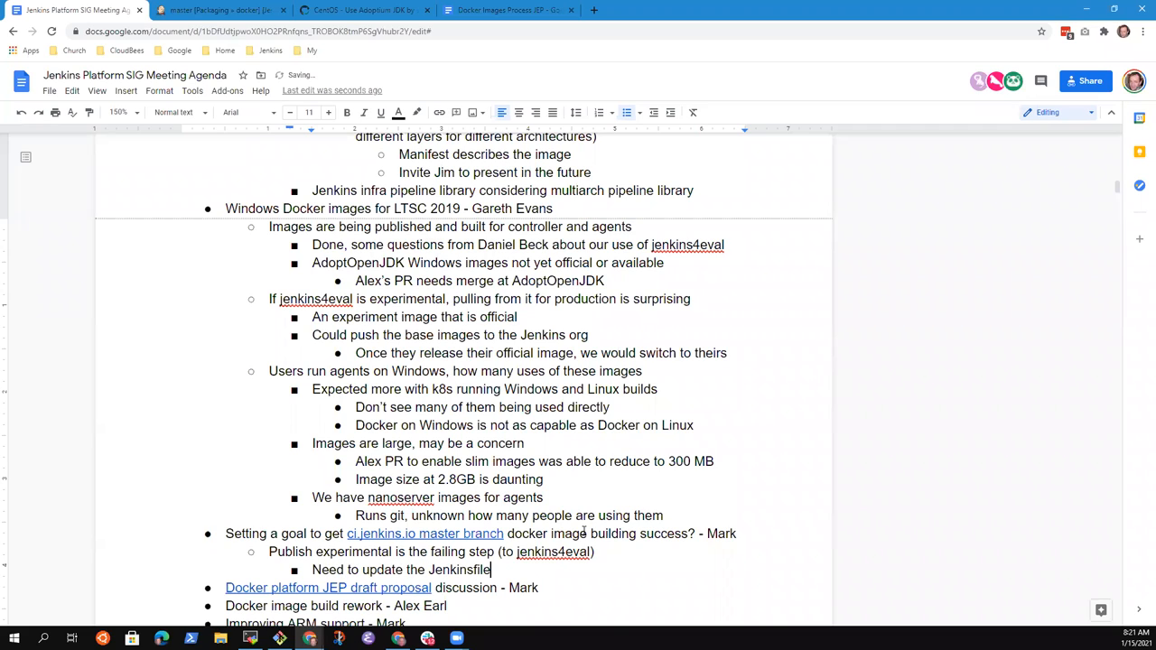
type("to match Jim's PR")
type("Alex has a PR to")
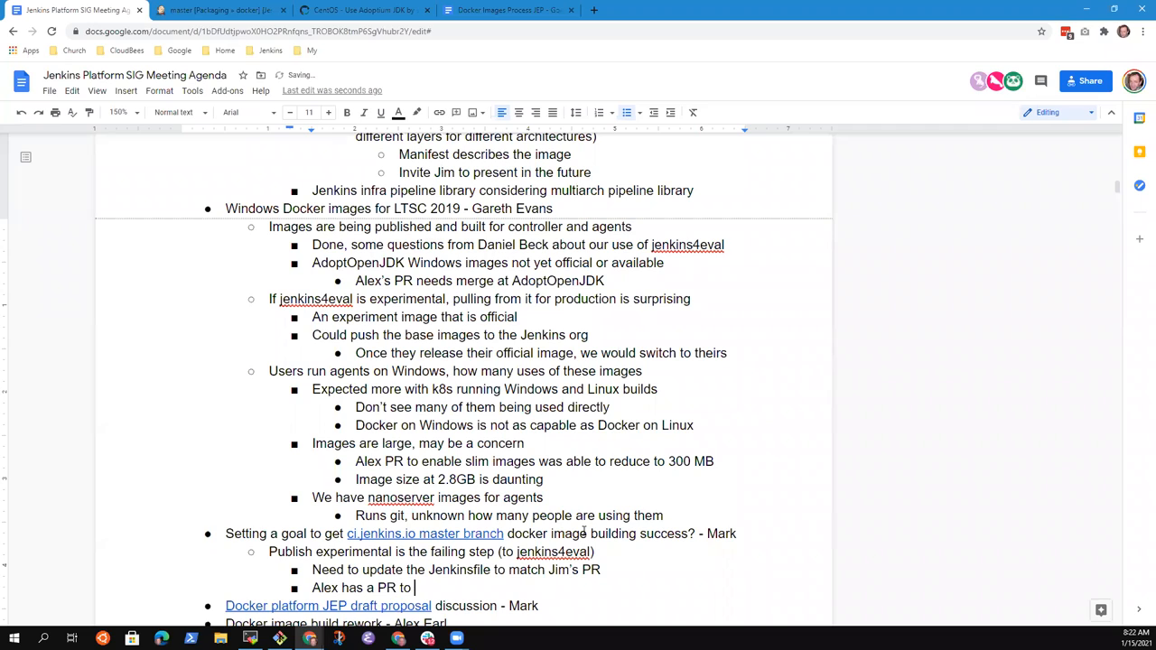
type("fix it, needs")
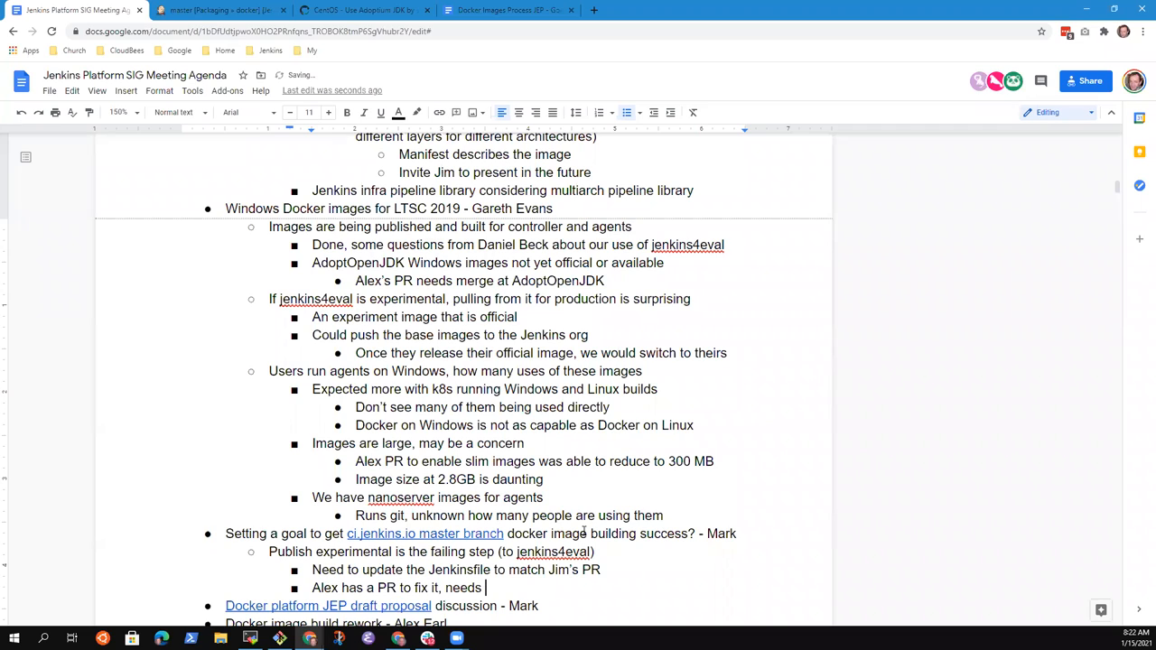
type("review and merge")
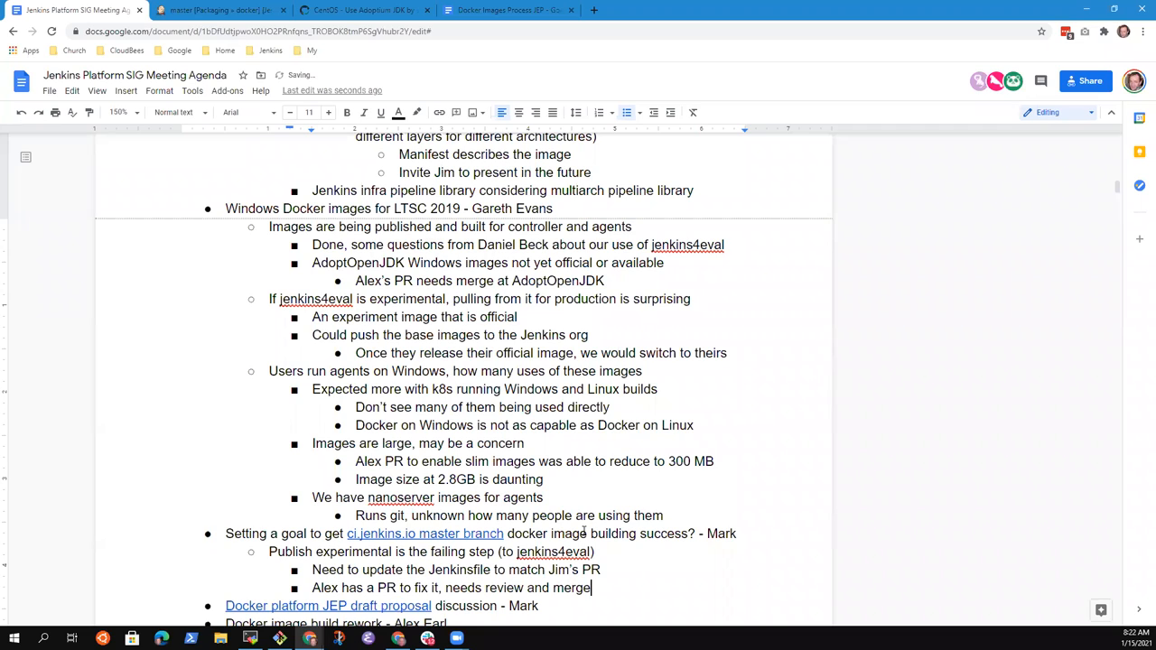
scroll("down", 3)
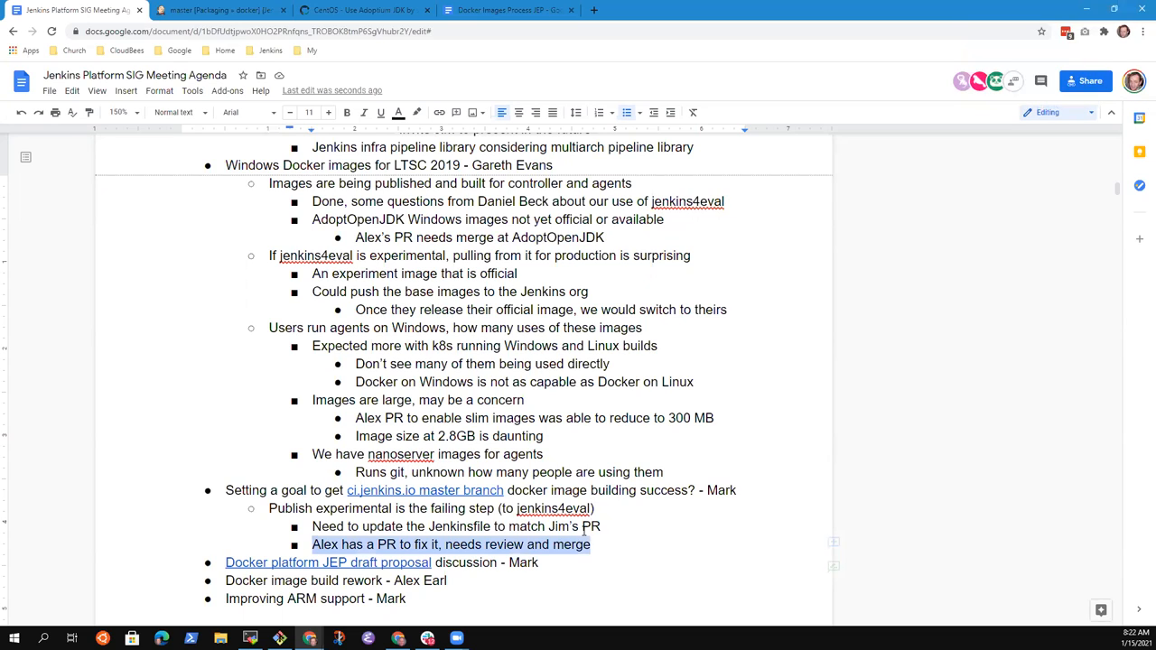
Step: Add the point 'Could also disable publishing experimental' after the review-and-merge note
left_click(592, 544)
type("Could")
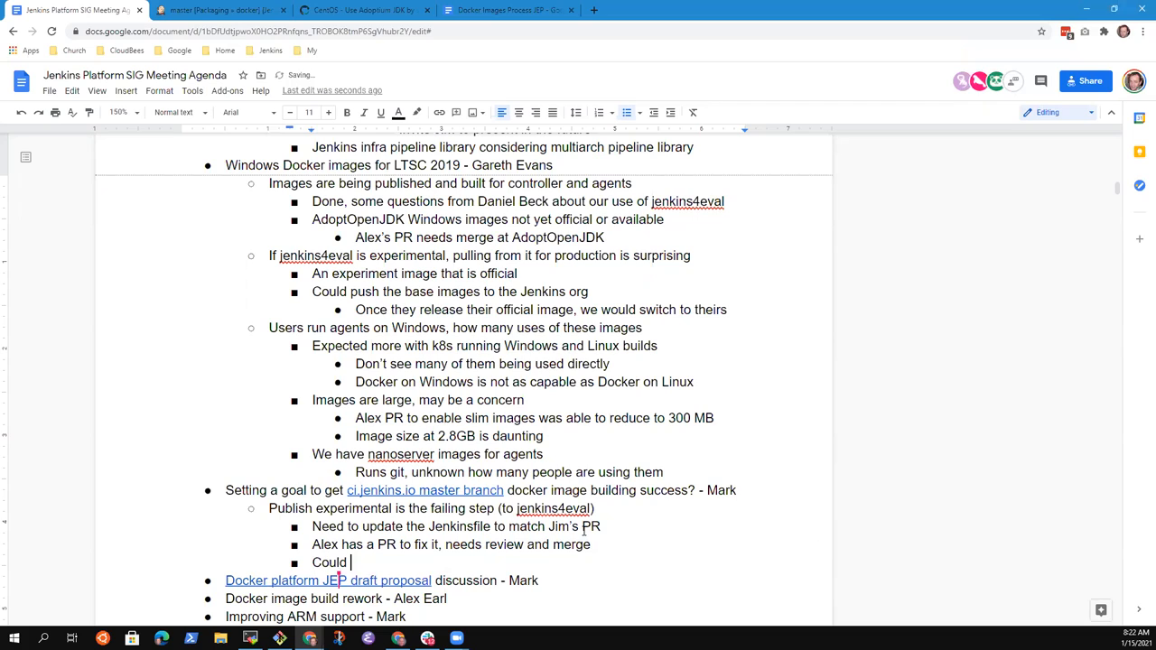
type("also")
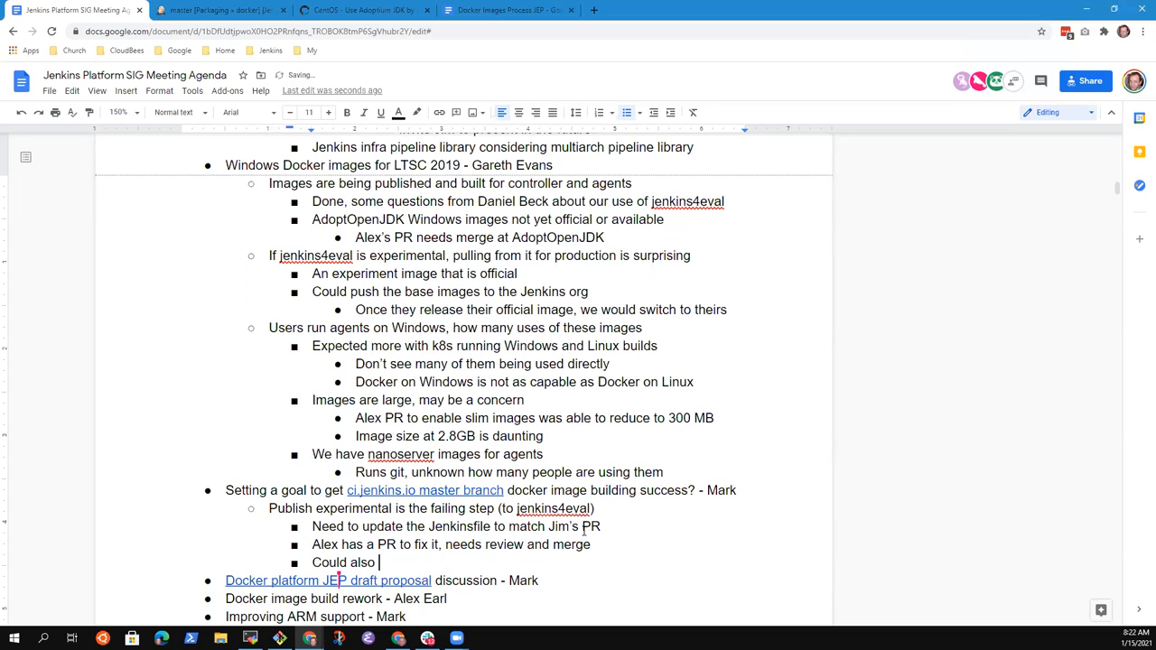
type("disable")
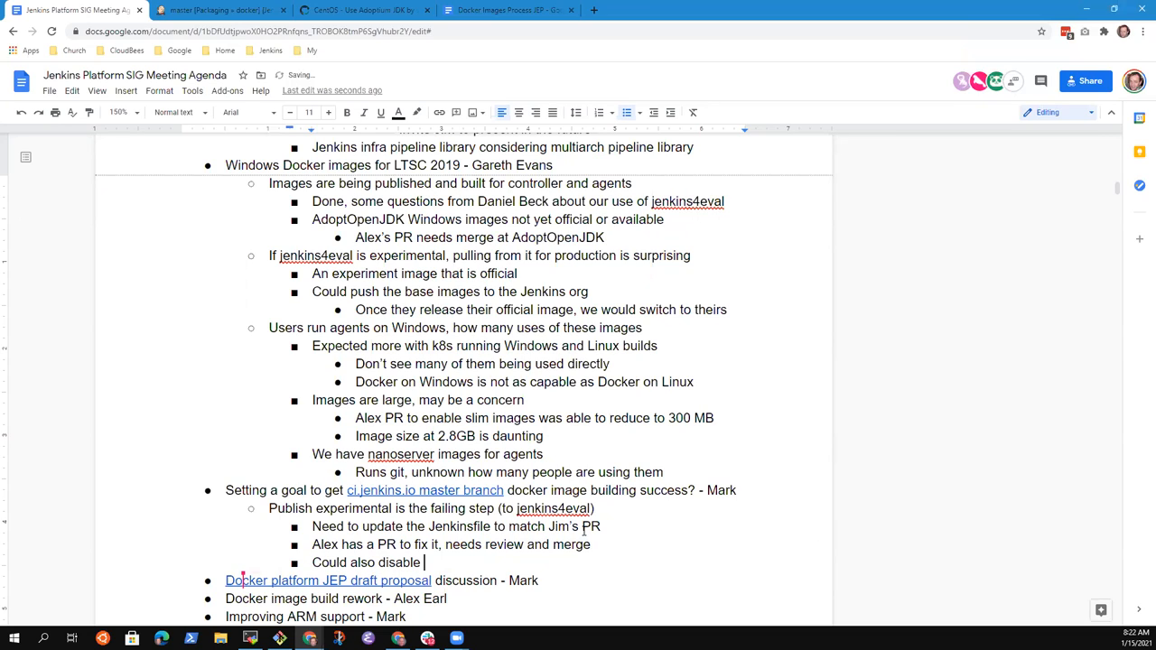
type("publishing experimental")
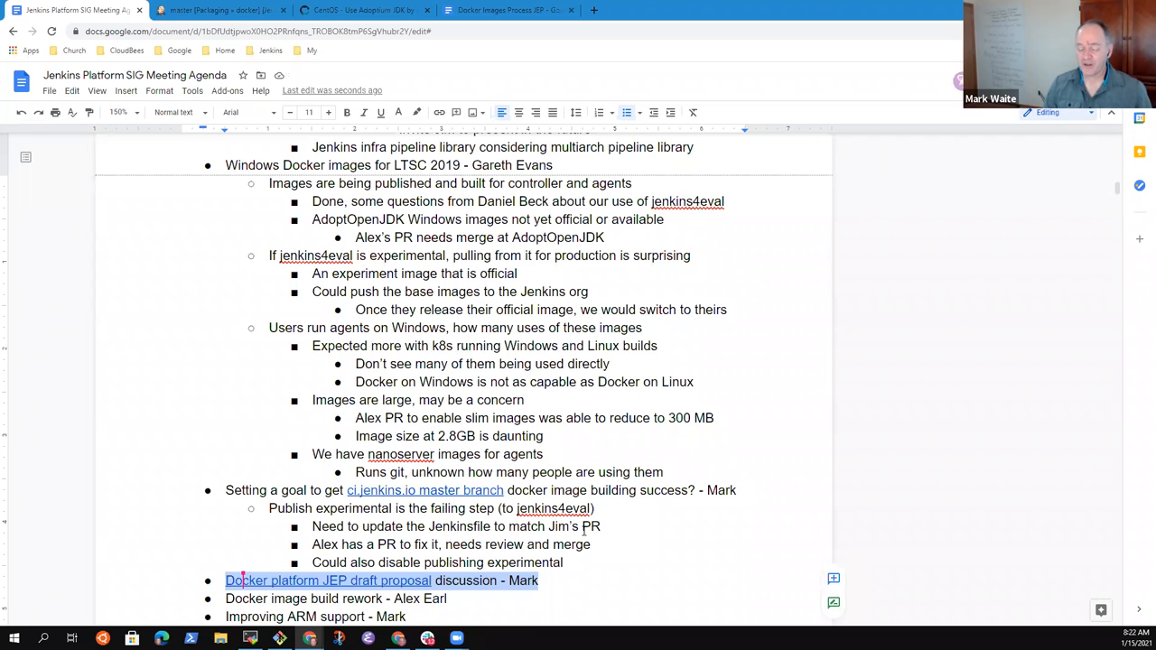
scroll("down", 3)
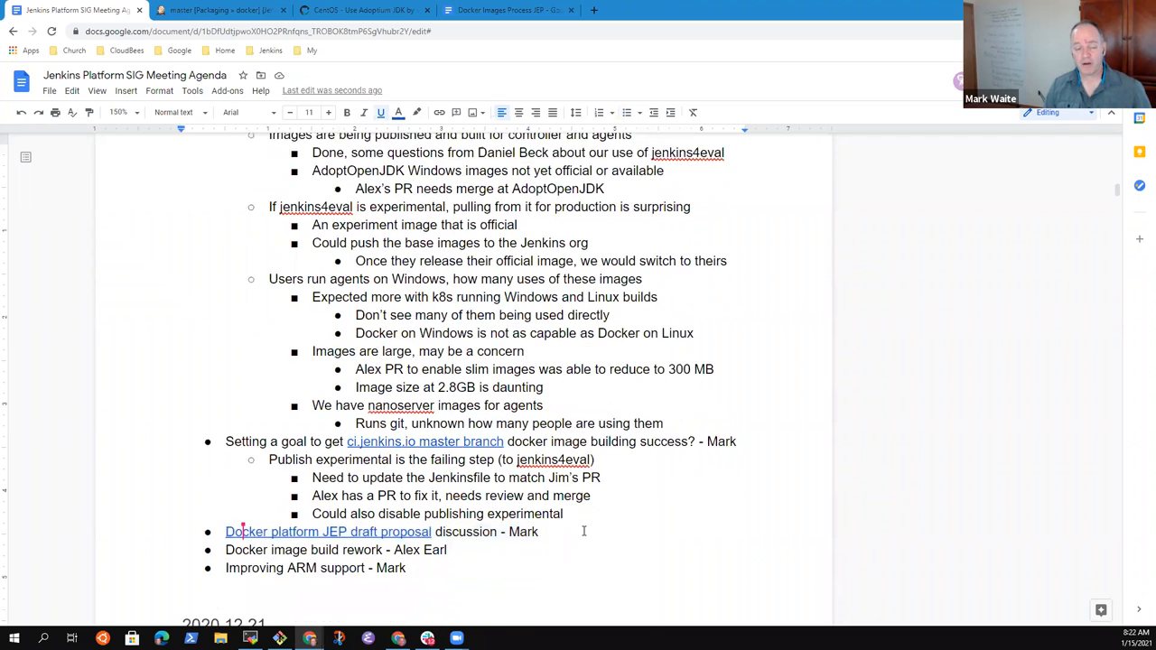
scroll("down", 3)
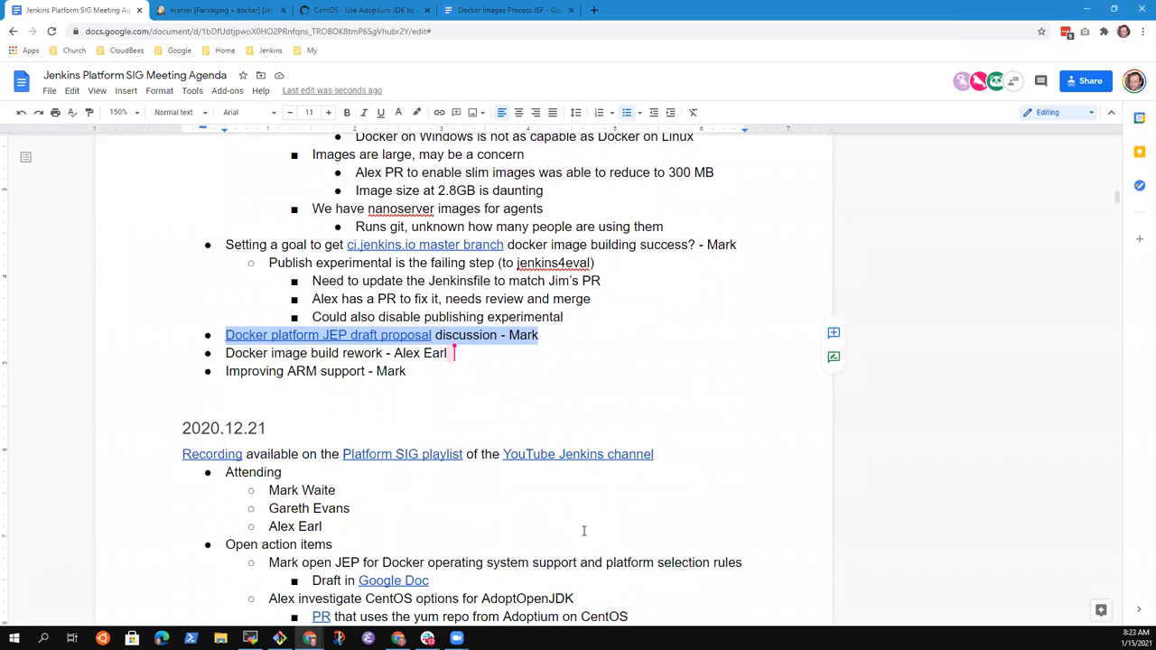
Step: Add 'Skip for now, will revisit, rework, revise, and reopen discussion' under the JEP draft item
left_click(540, 335)
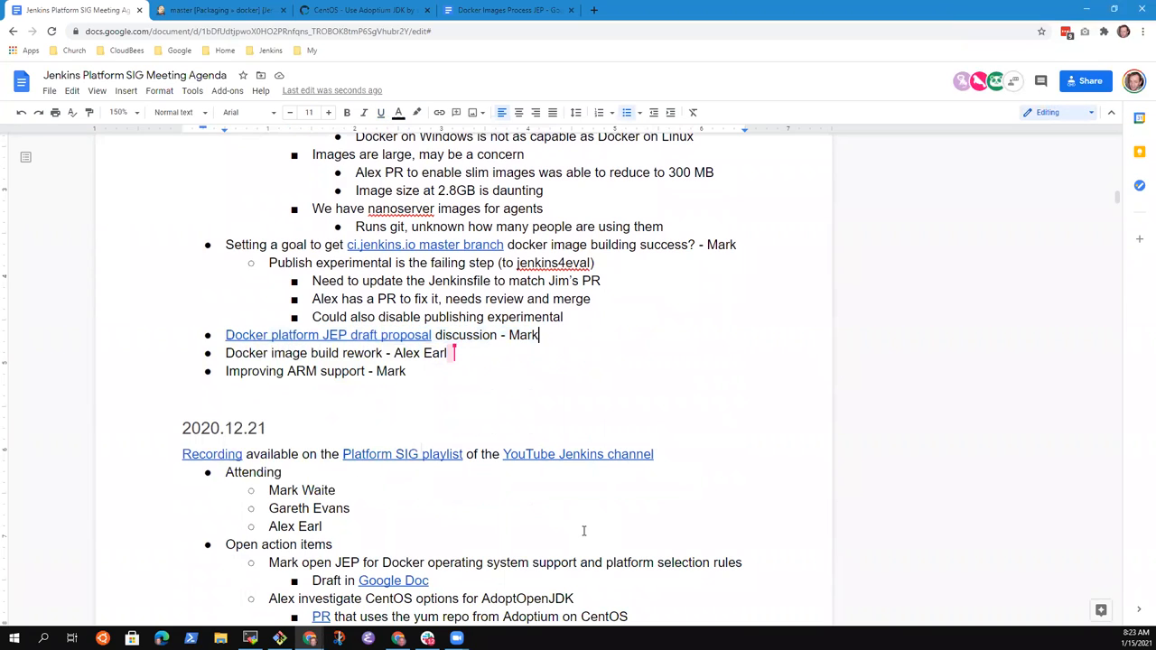
type("Skip for now, will revisit")
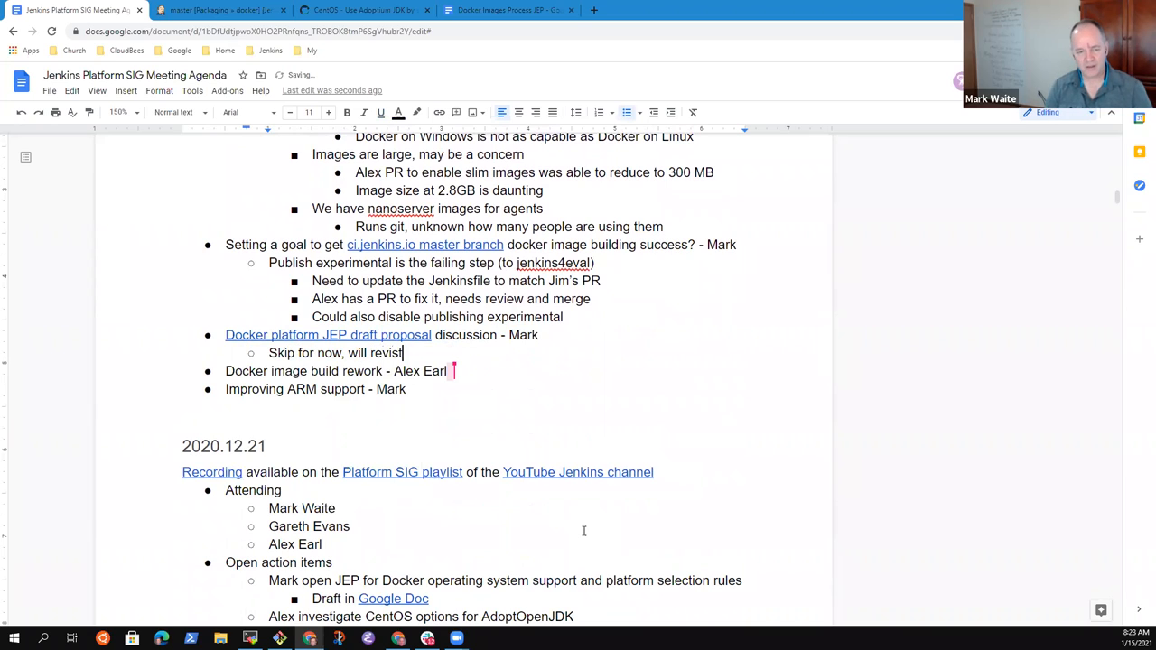
type(", rework, revise, and")
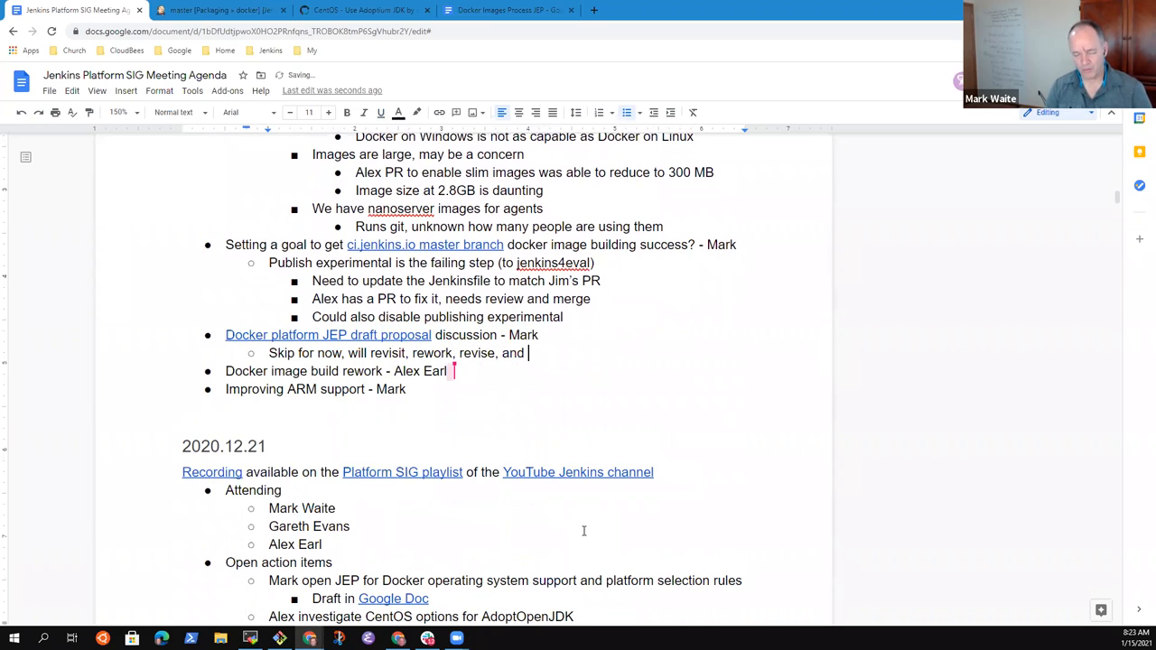
type("reope")
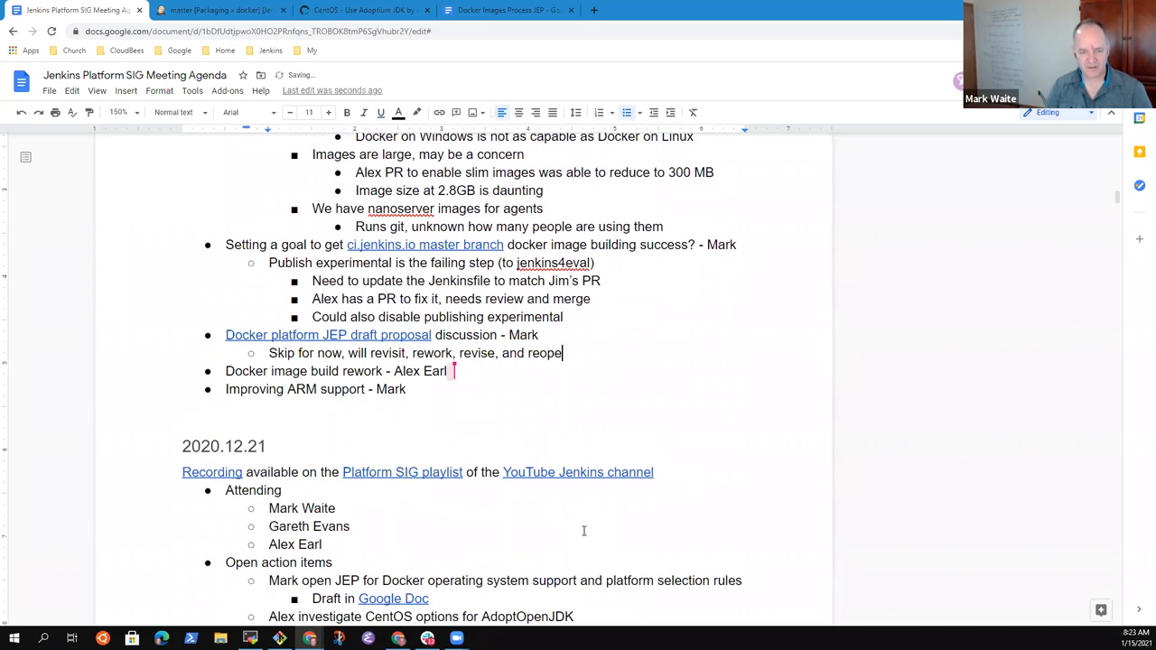
type("discussion")
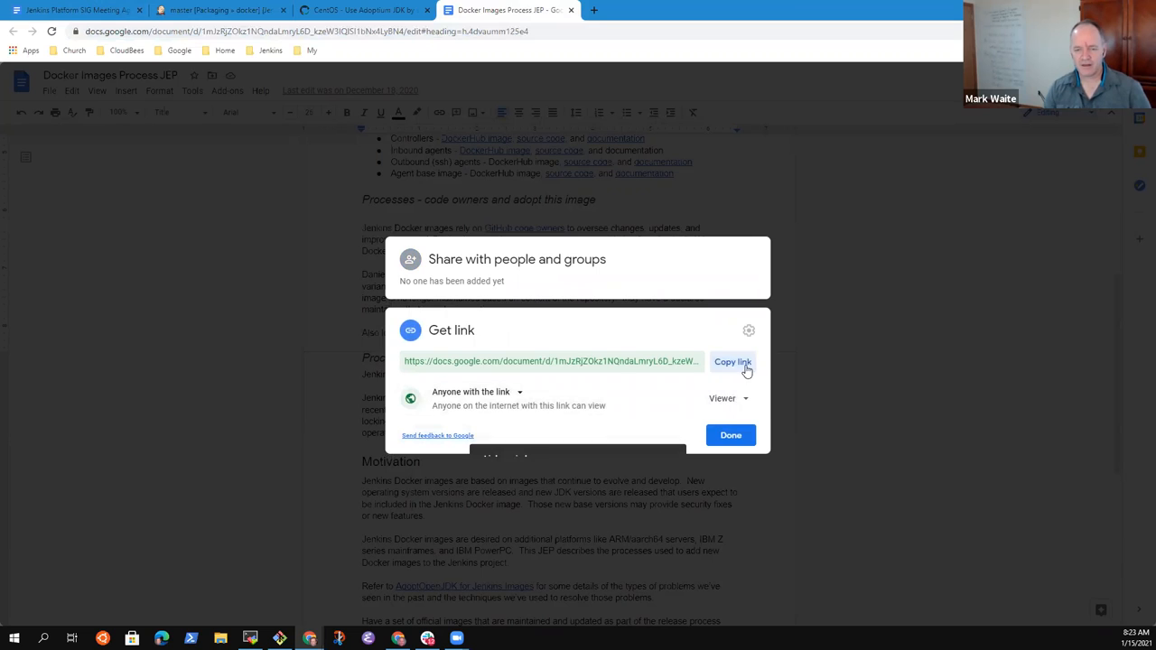
Step: Copy the JEP's commenter-access link, close sharing, and return to the agenda tab
left_click(732, 361)
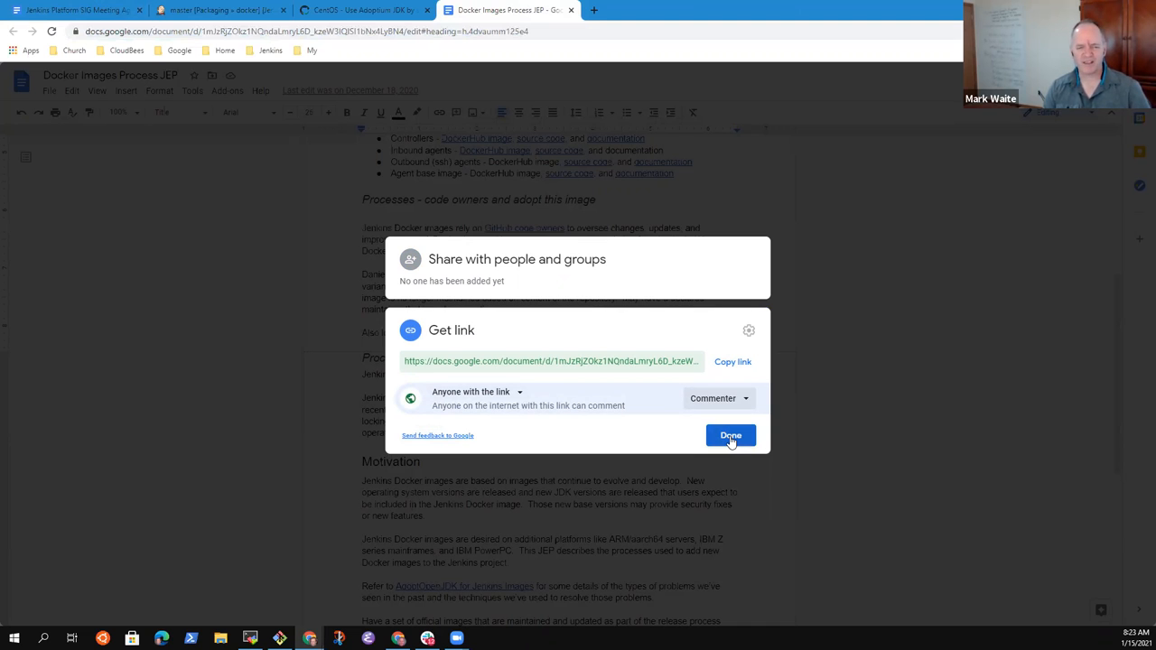
left_click(729, 435)
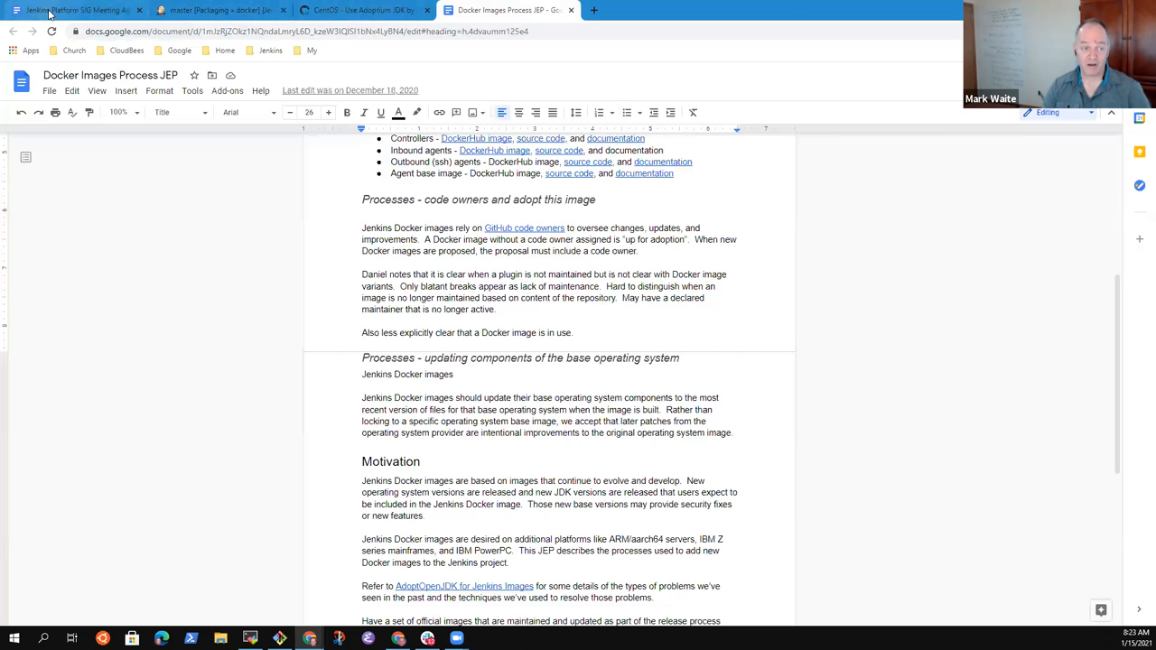
left_click(76, 10)
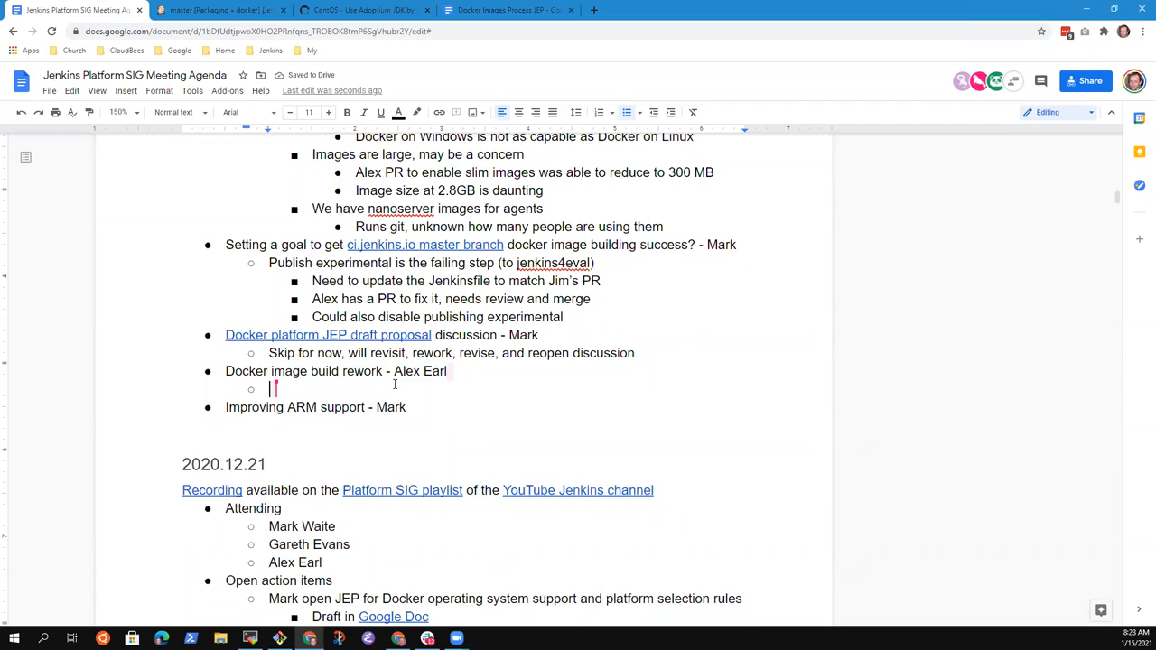
Step: Note the PR open on Docker agent builds in our CI infra
type("PR open")
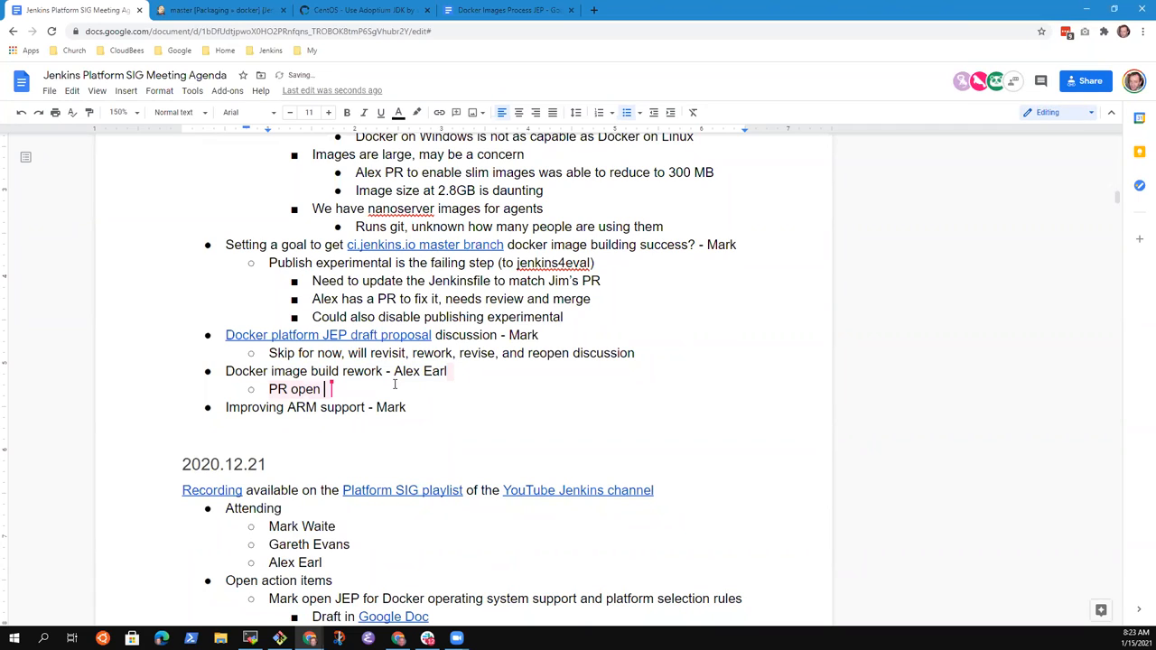
type("on the")
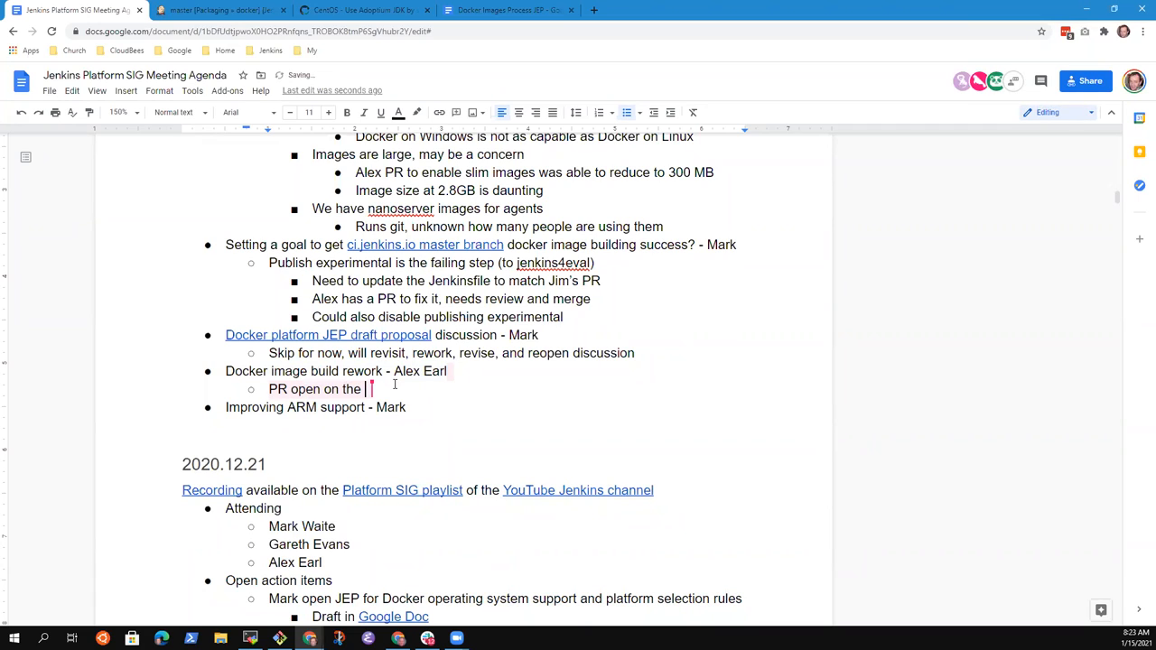
type("Docker agent to rework")
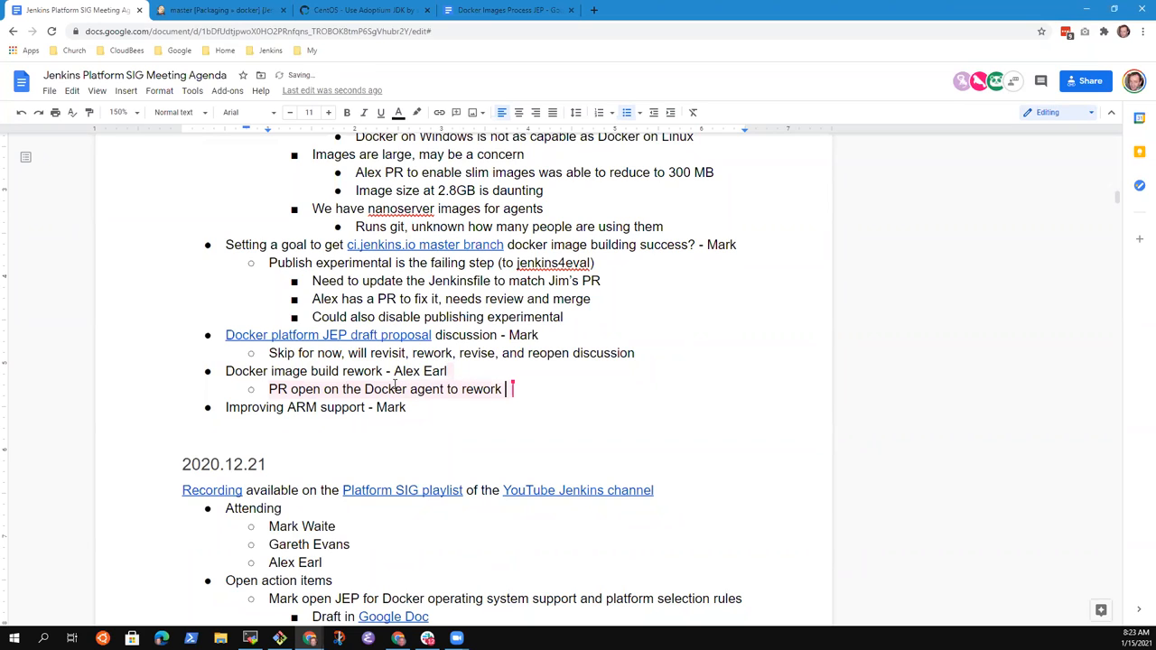
type("agent")
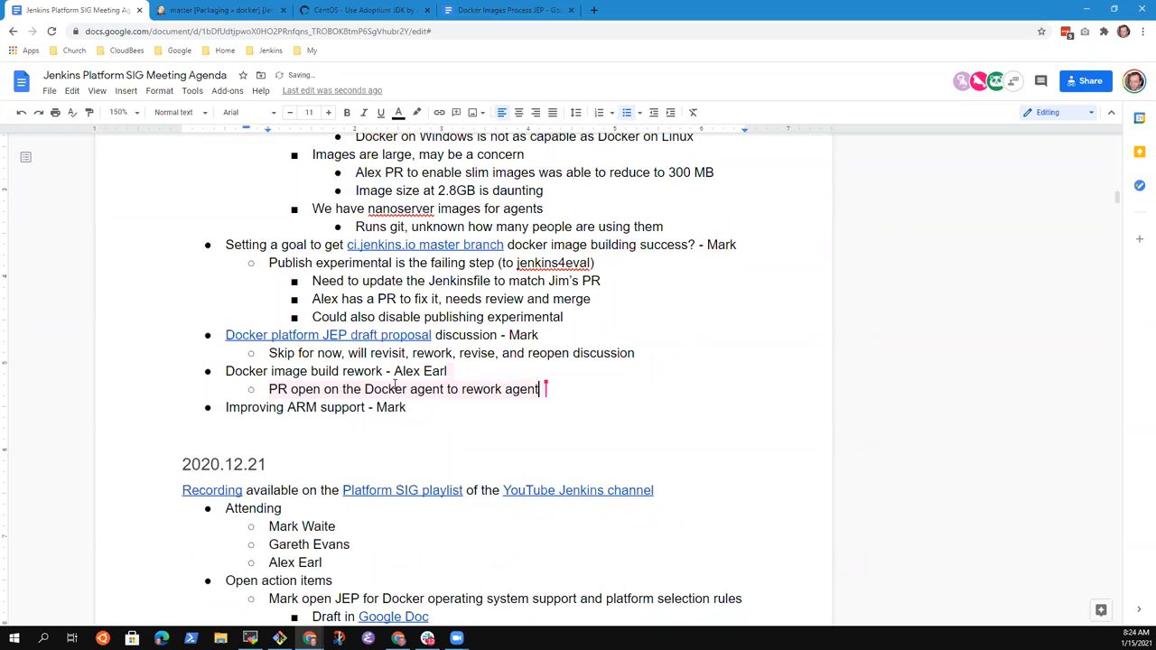
type("builds in inf")
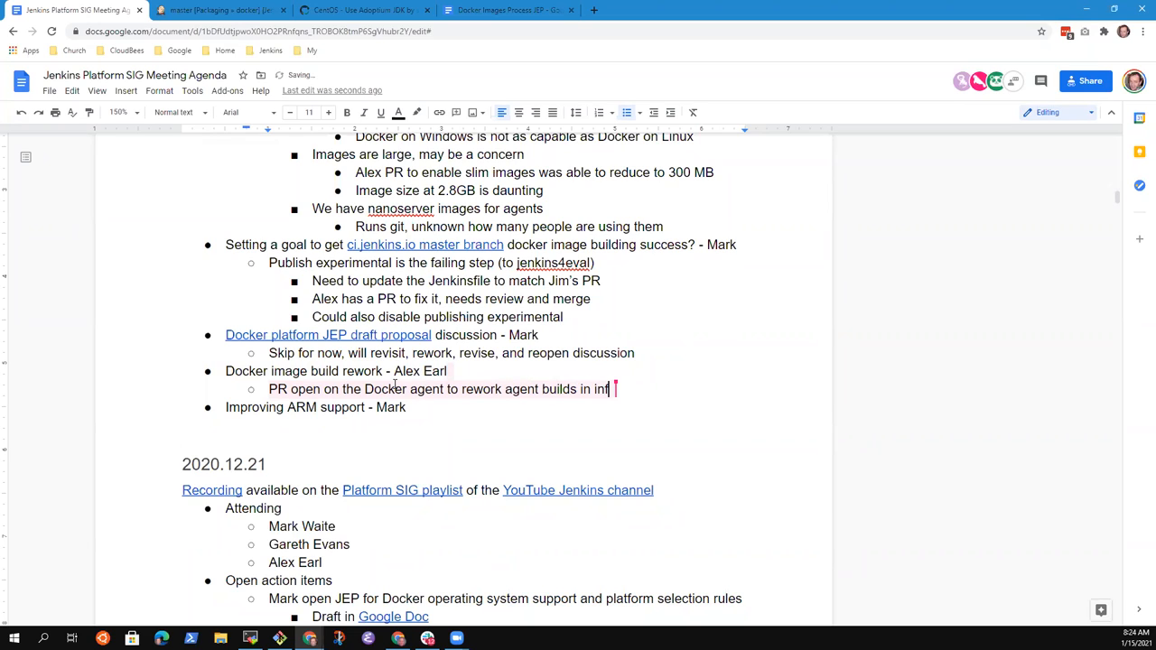
type("our CI infrastructure")
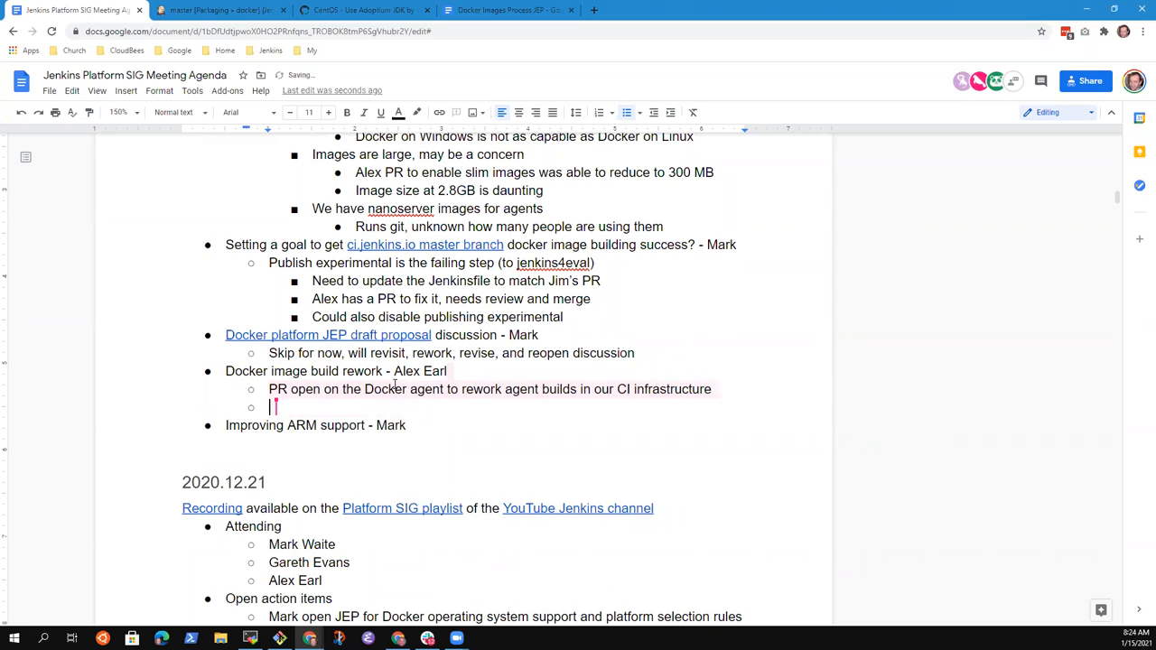
Step: Add that PRs wanting build date metadata aren't allowed with Dockerhub autobuild
type("PR's that")
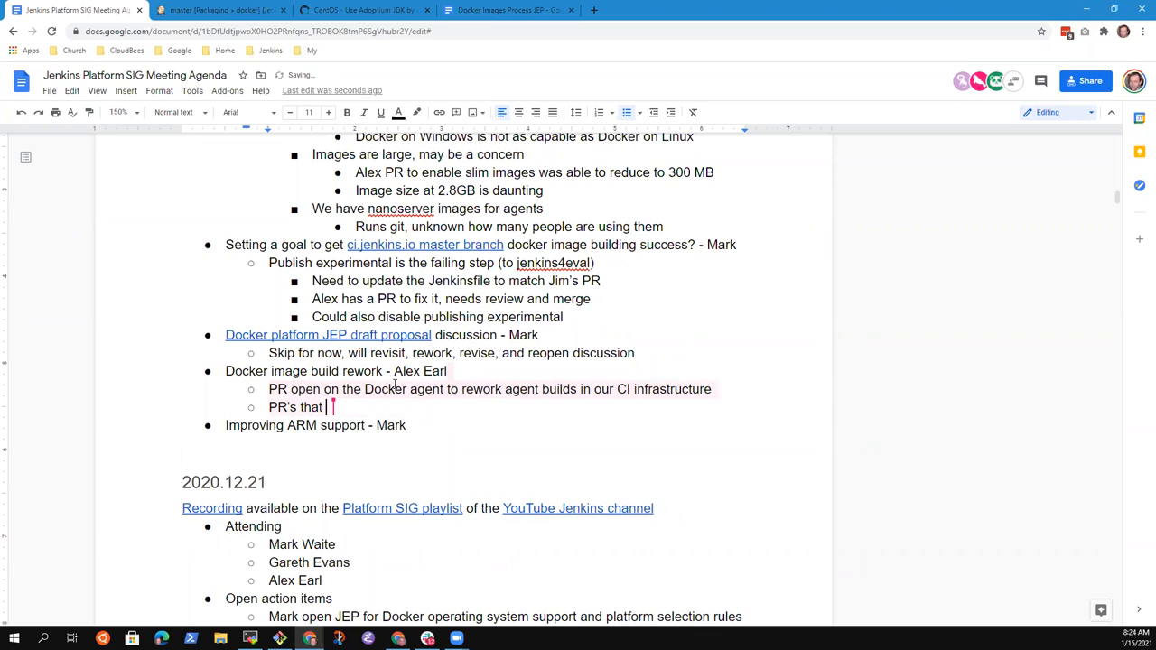
type("want to ad")
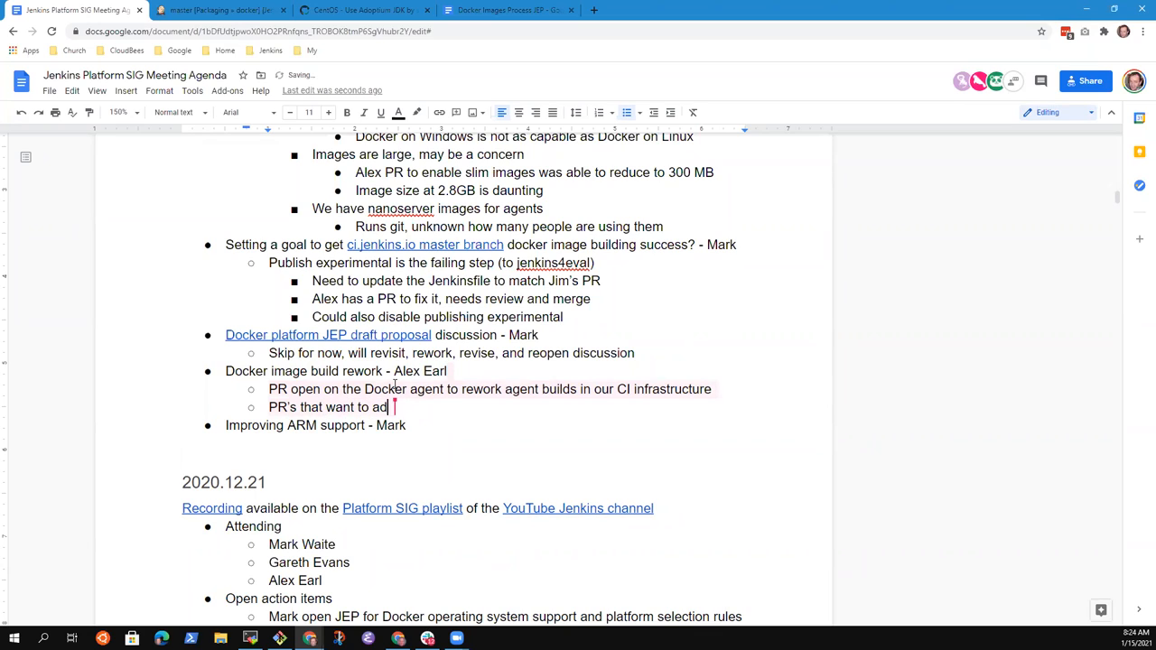
type("d build date")
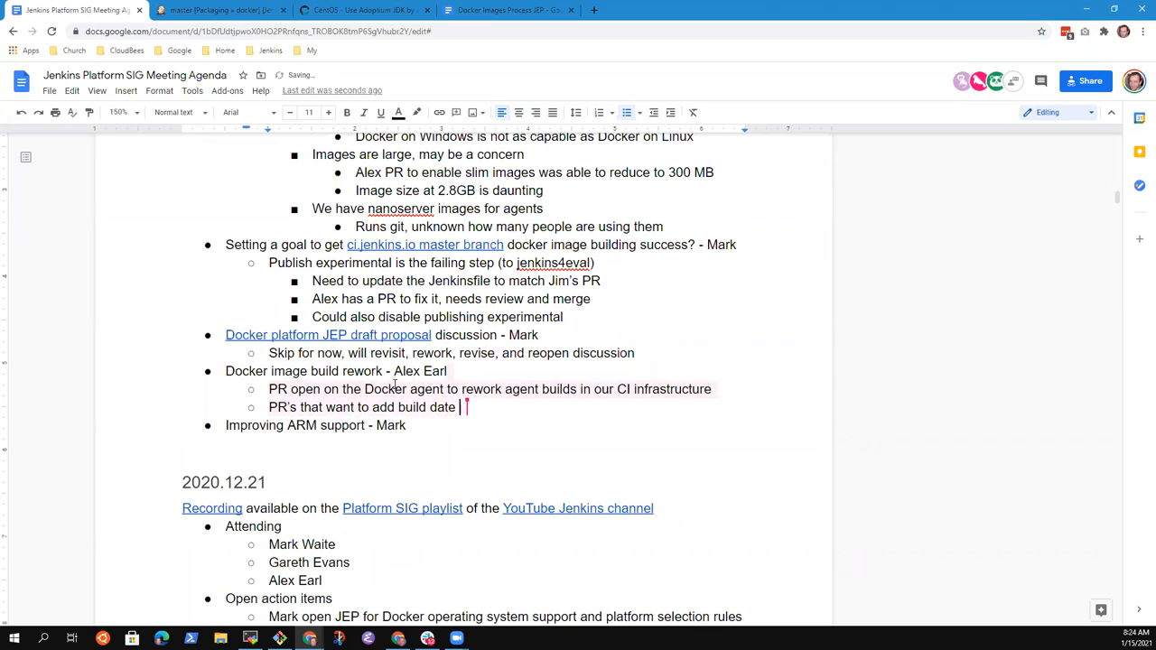
type("metadata")
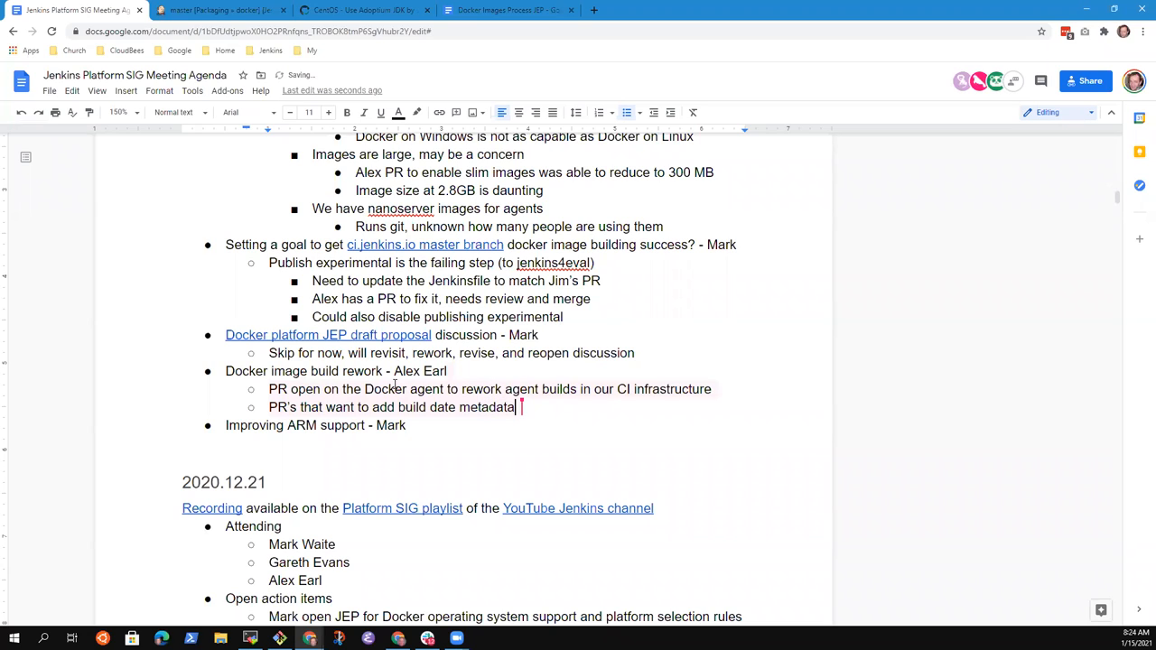
type(", not allow")
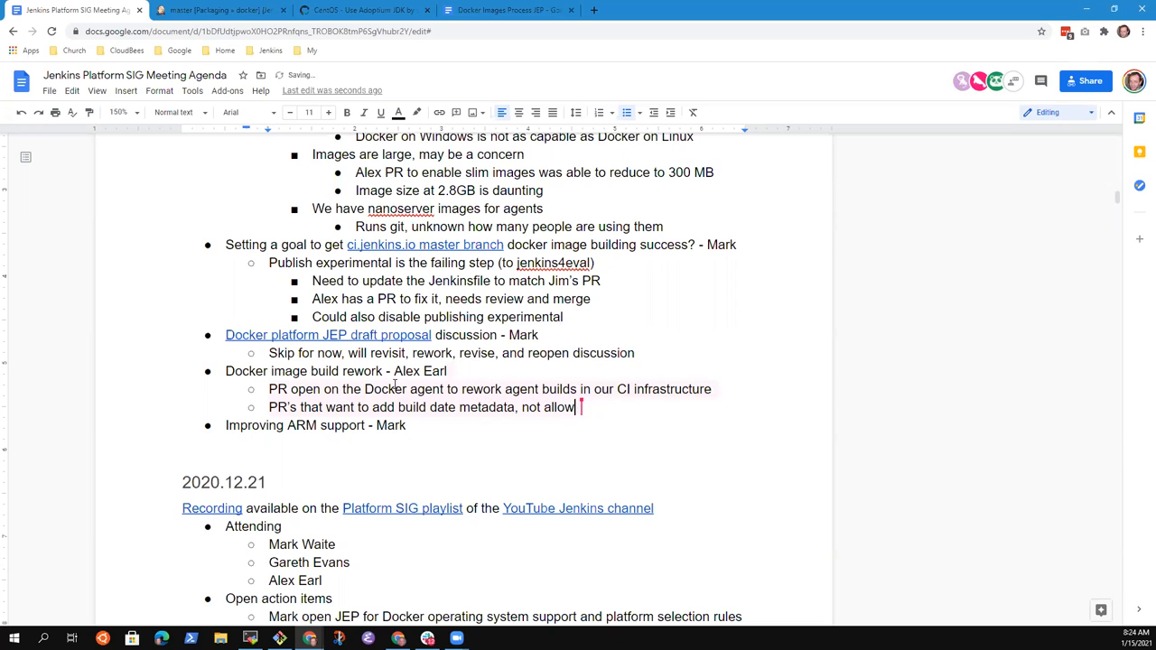
type("ed with Docker")
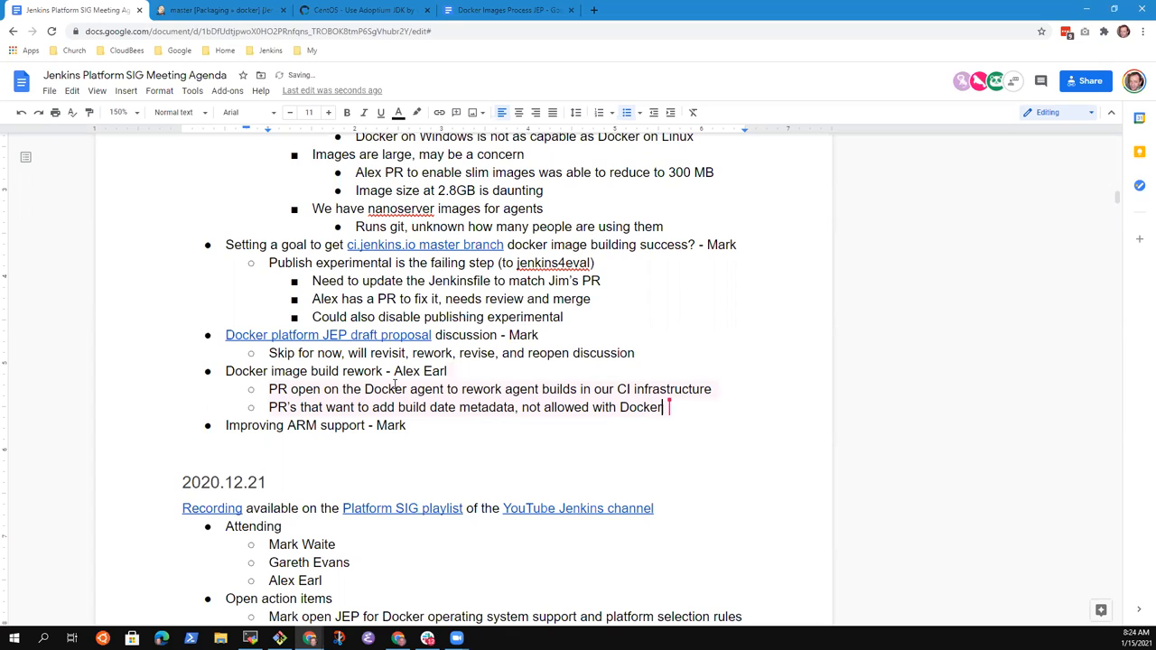
type("hub auth")
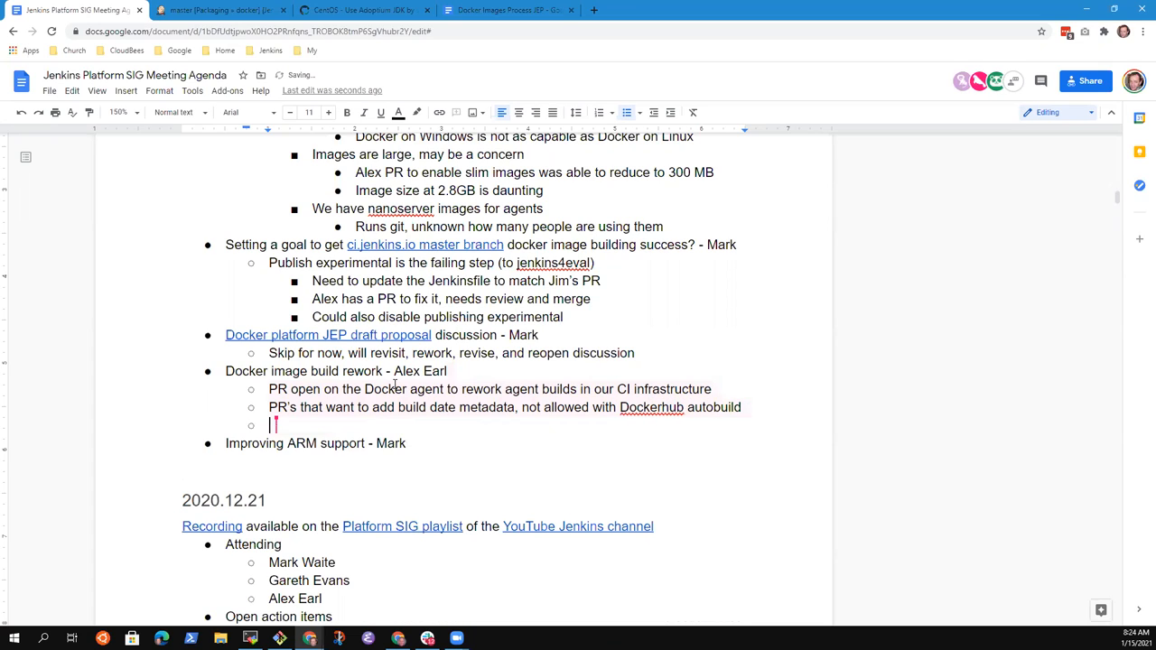
Step: Add indented notes on Windows and Linux PR builds, trusted.ci.jenkins.io publishing, and 'Needs review'
key("Tab")
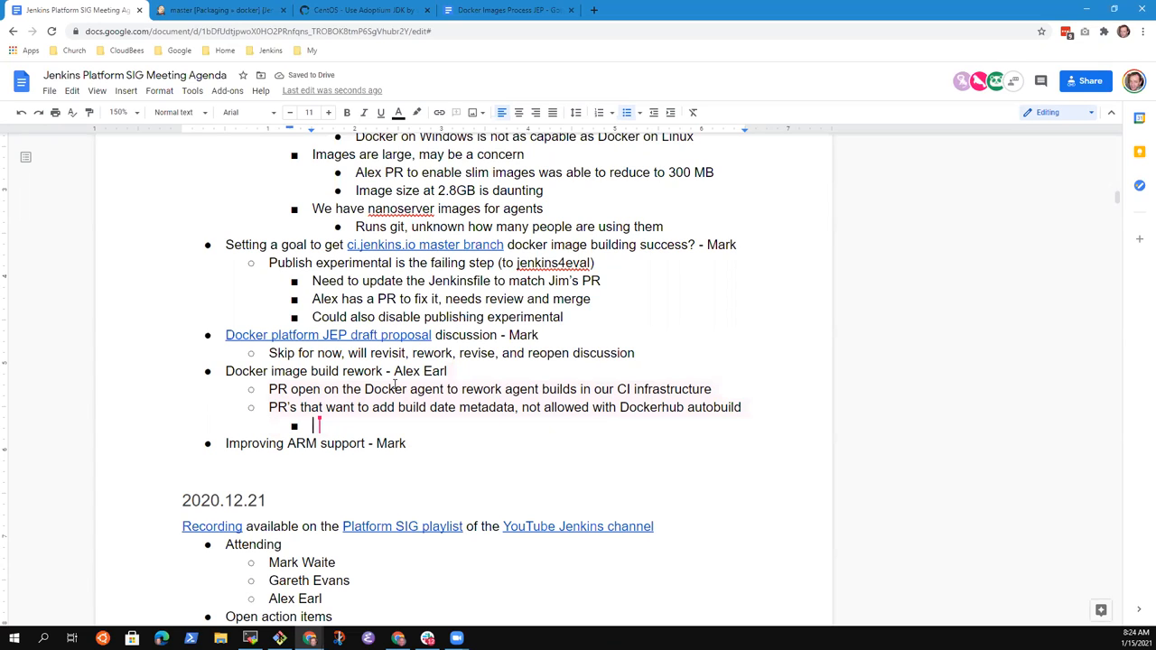
type("PR builds and publishes")
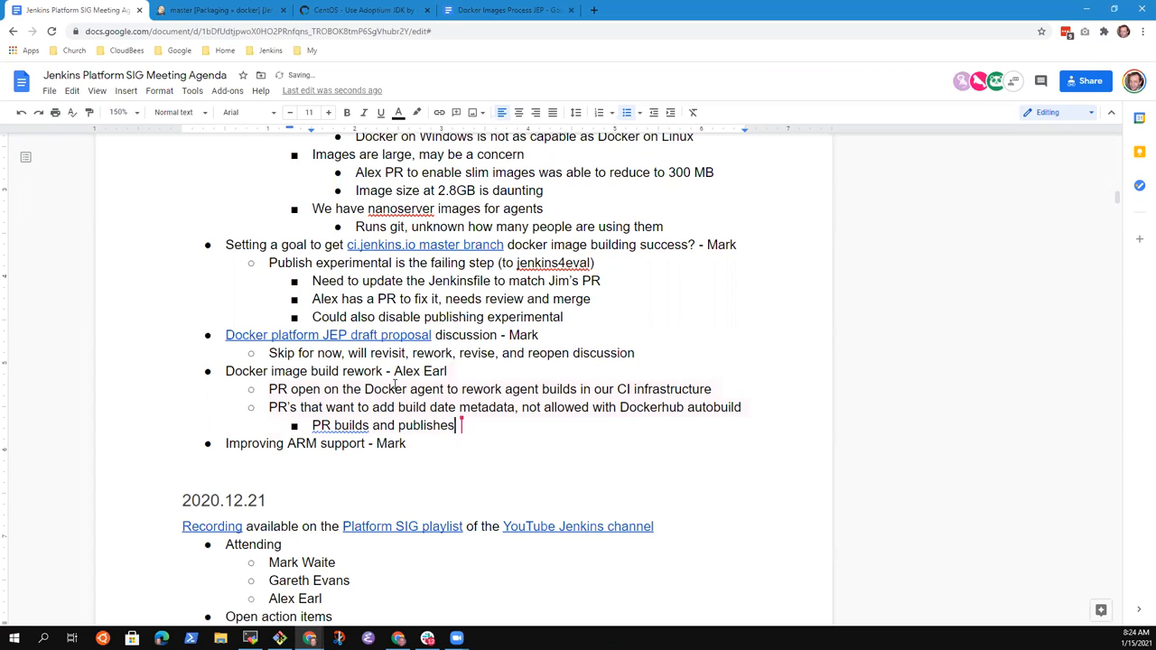
type("Windows")
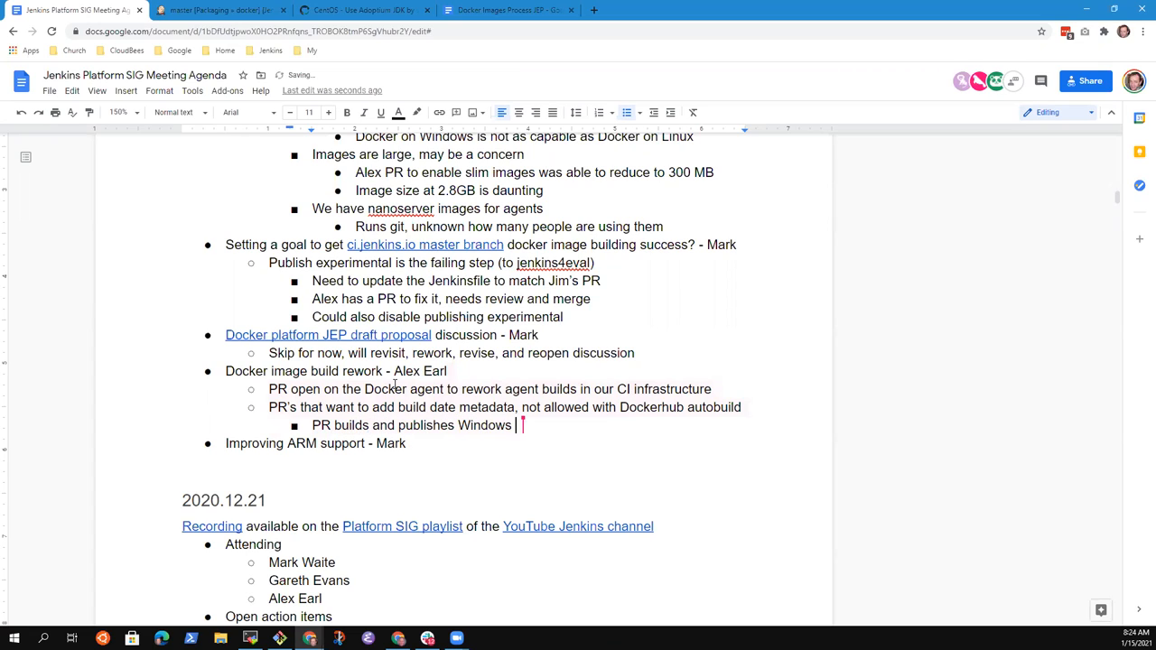
type("and Linux")
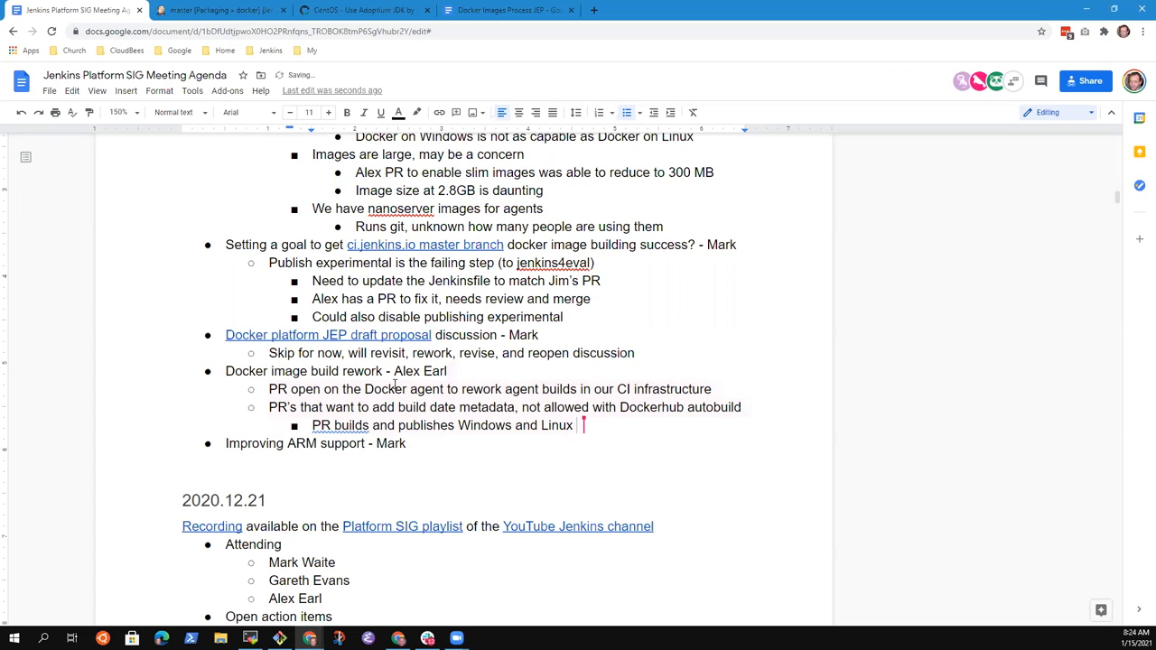
type("within Jenkins infra")
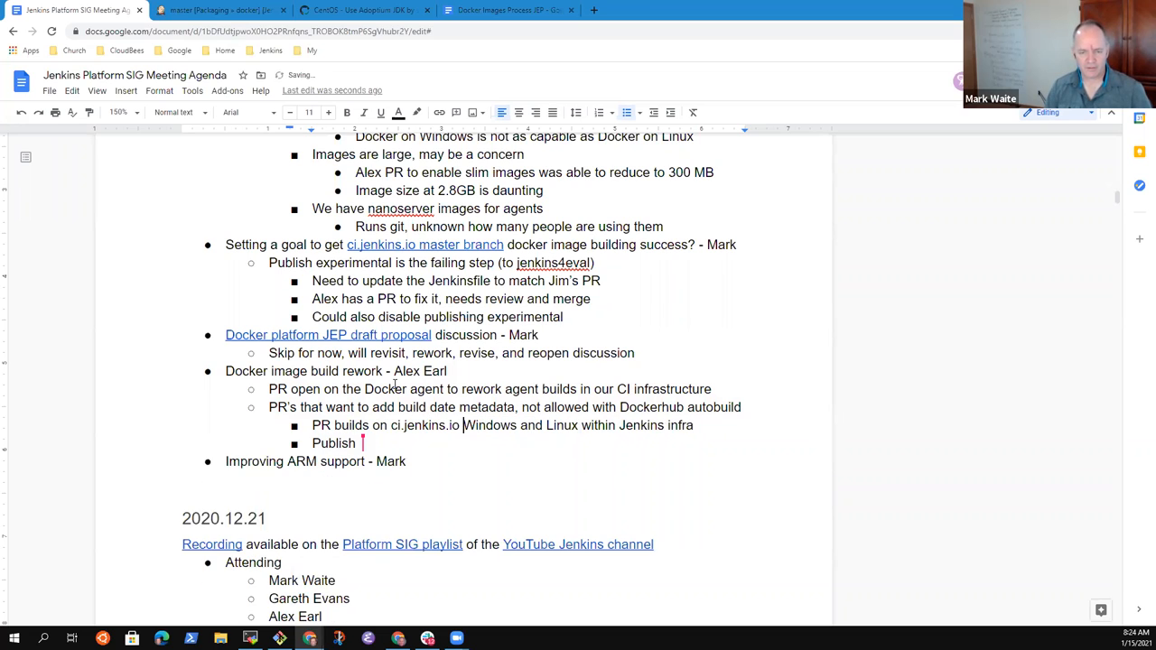
type("es")
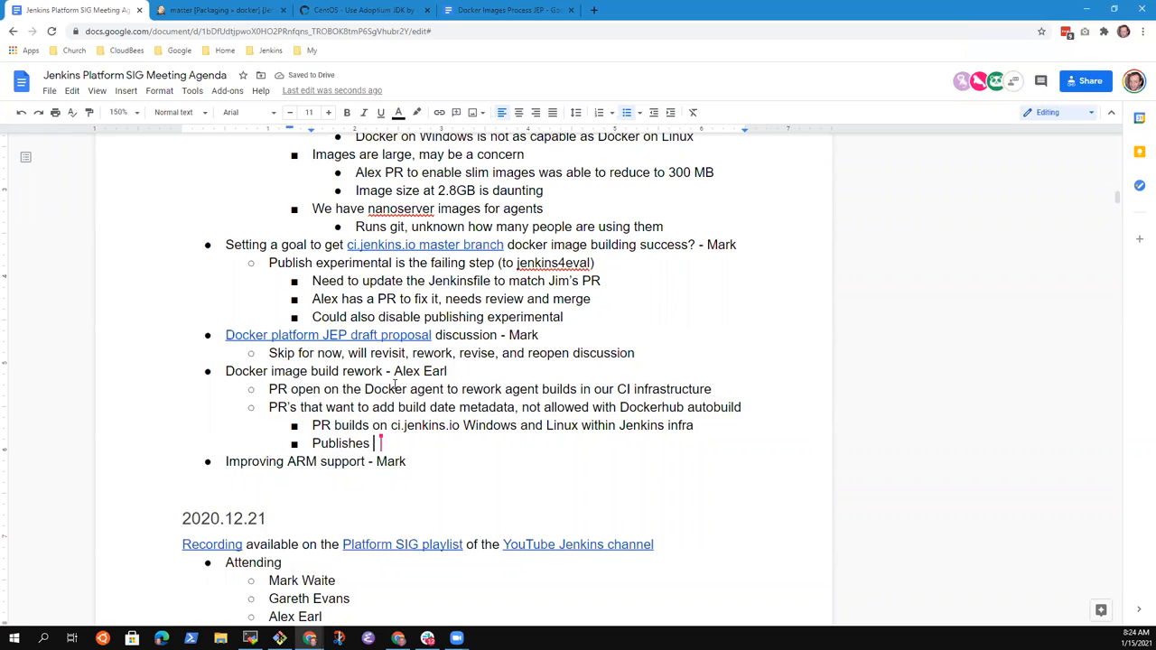
type("from trust")
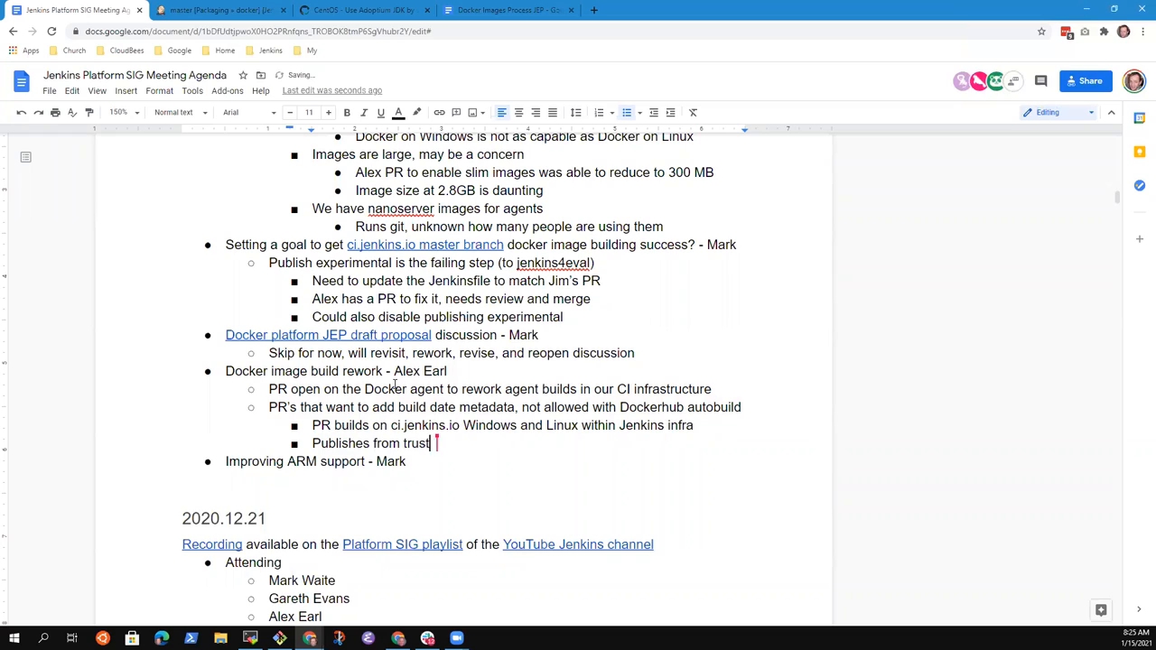
type("ed.ci.jenkins")
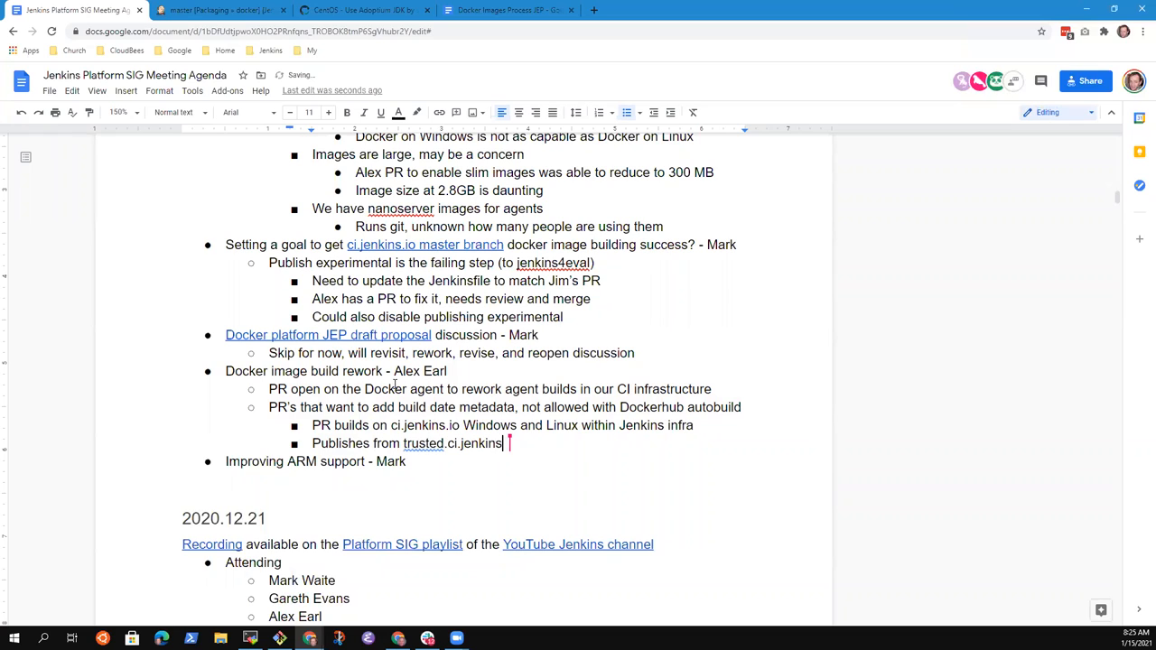
type(".io")
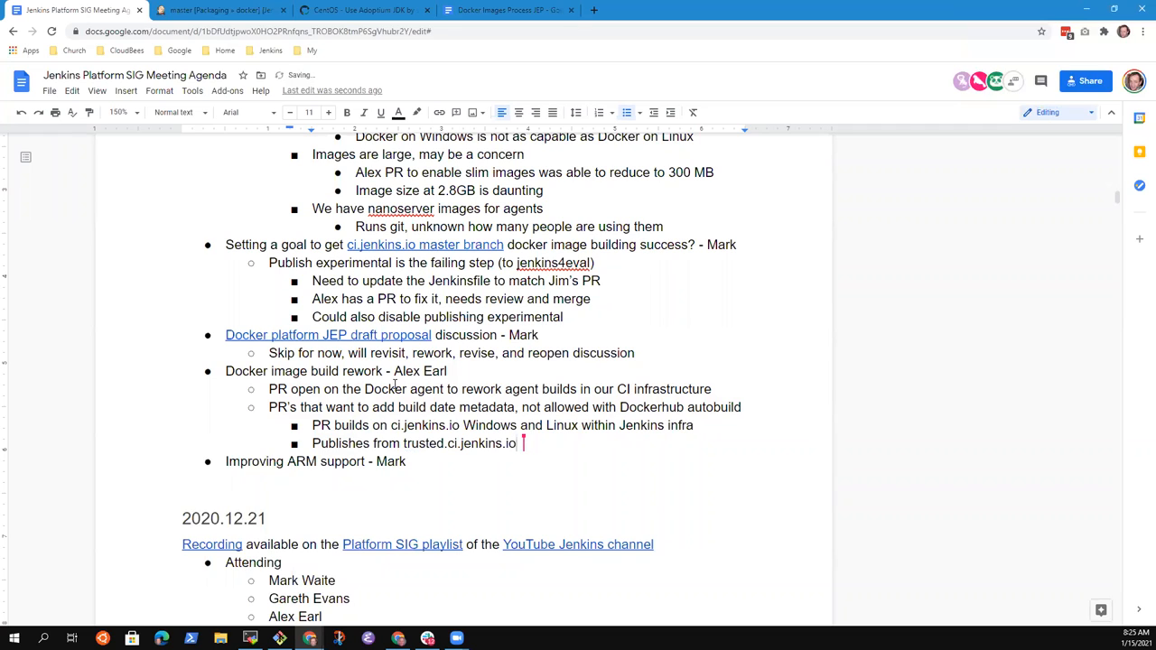
type("Needs review")
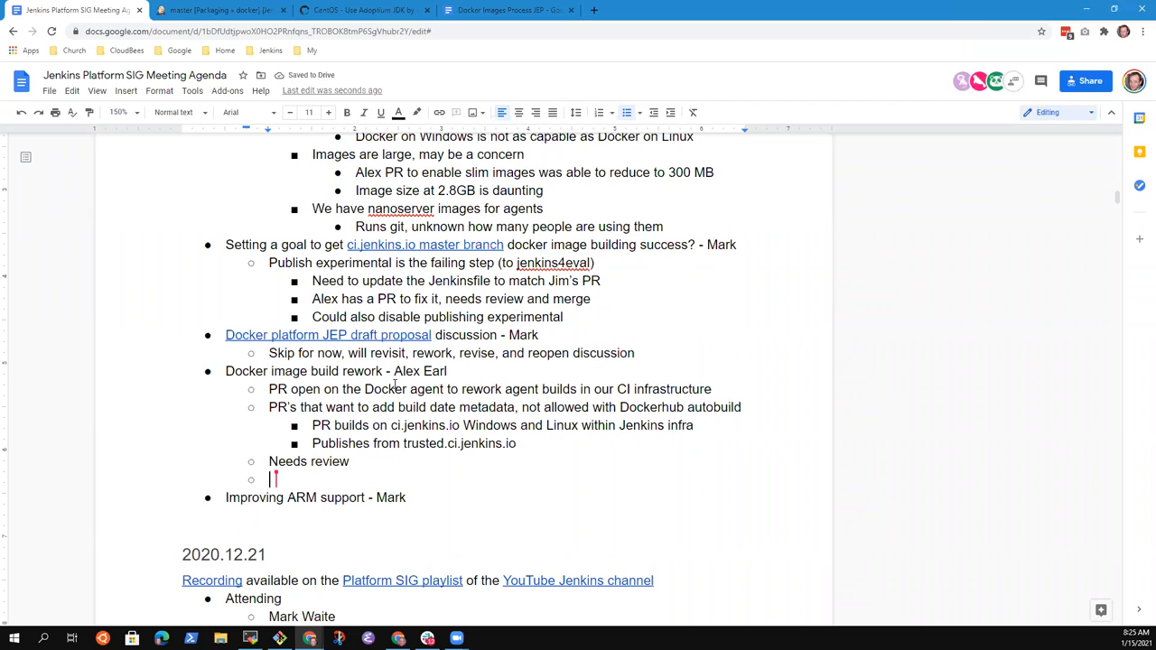
Step: Type 'Reworks the build so that a single file would provide the remoting version'
type("Remotingh")
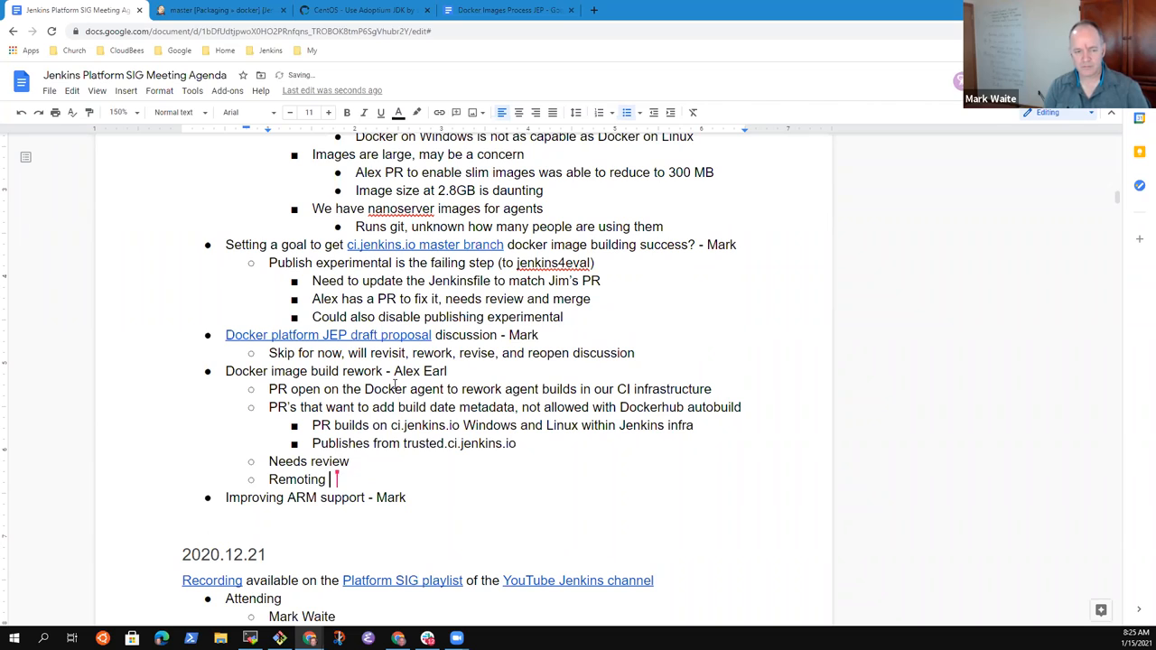
type("Reworks")
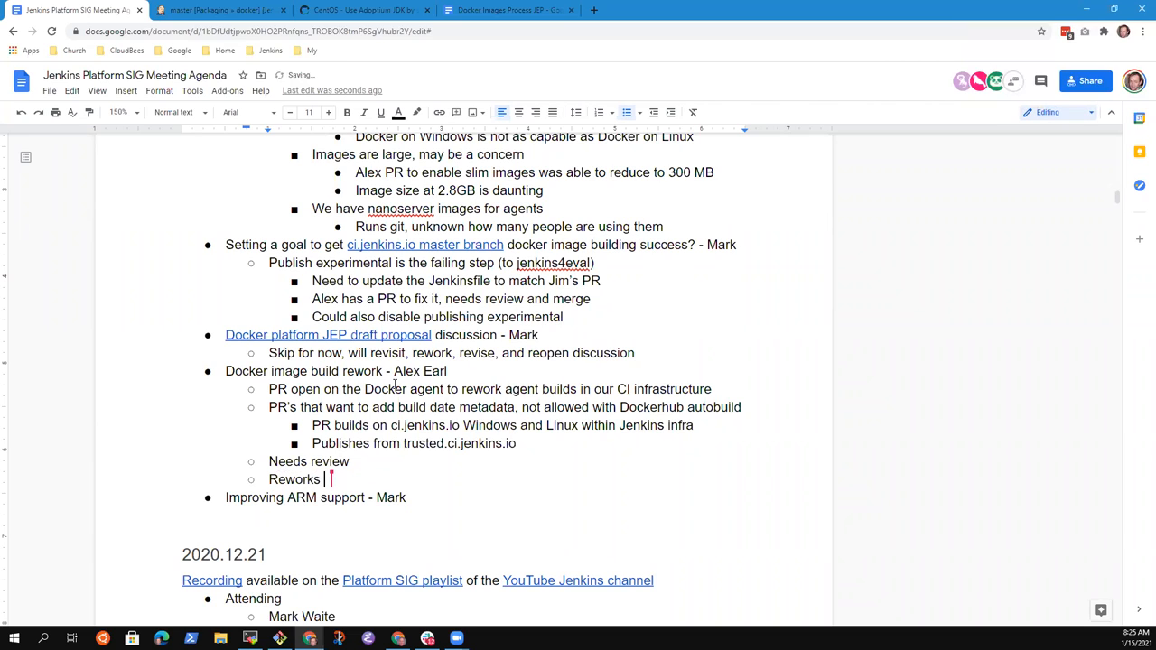
type("the build so")
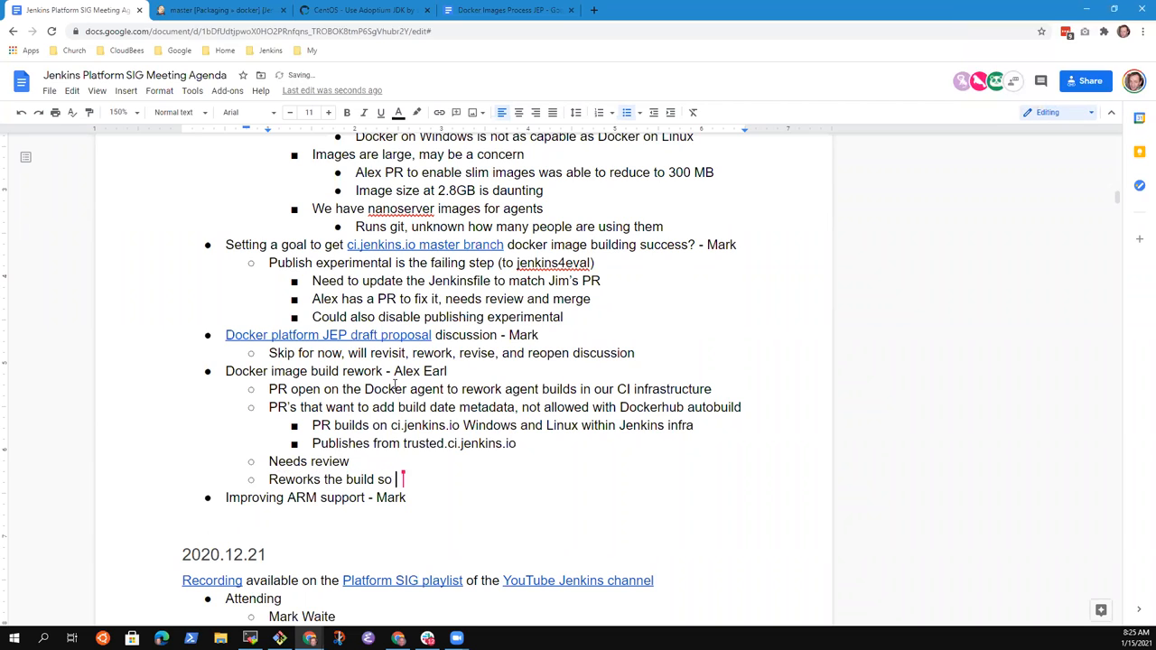
type("that a single file would provide")
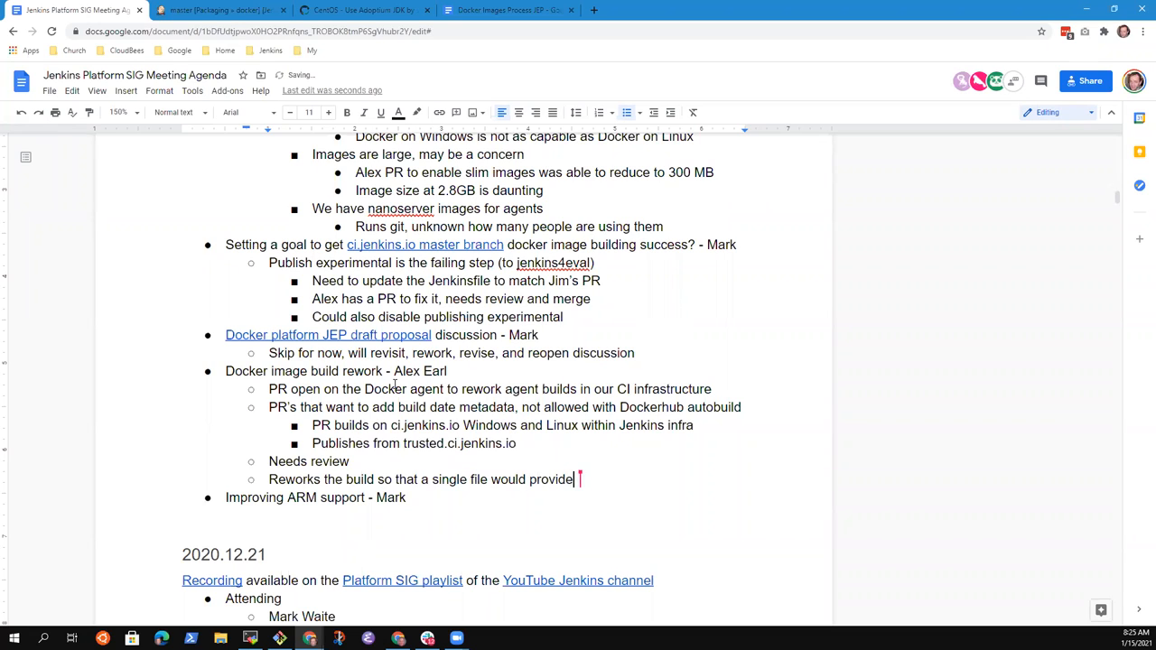
type("the")
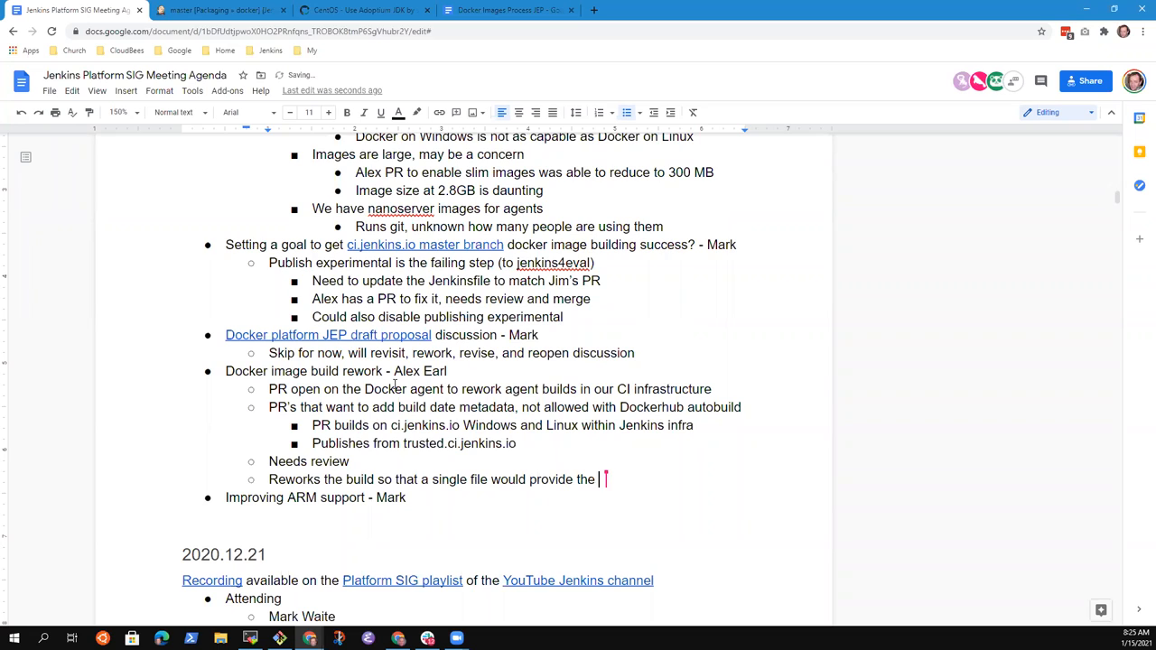
type("remoting version")
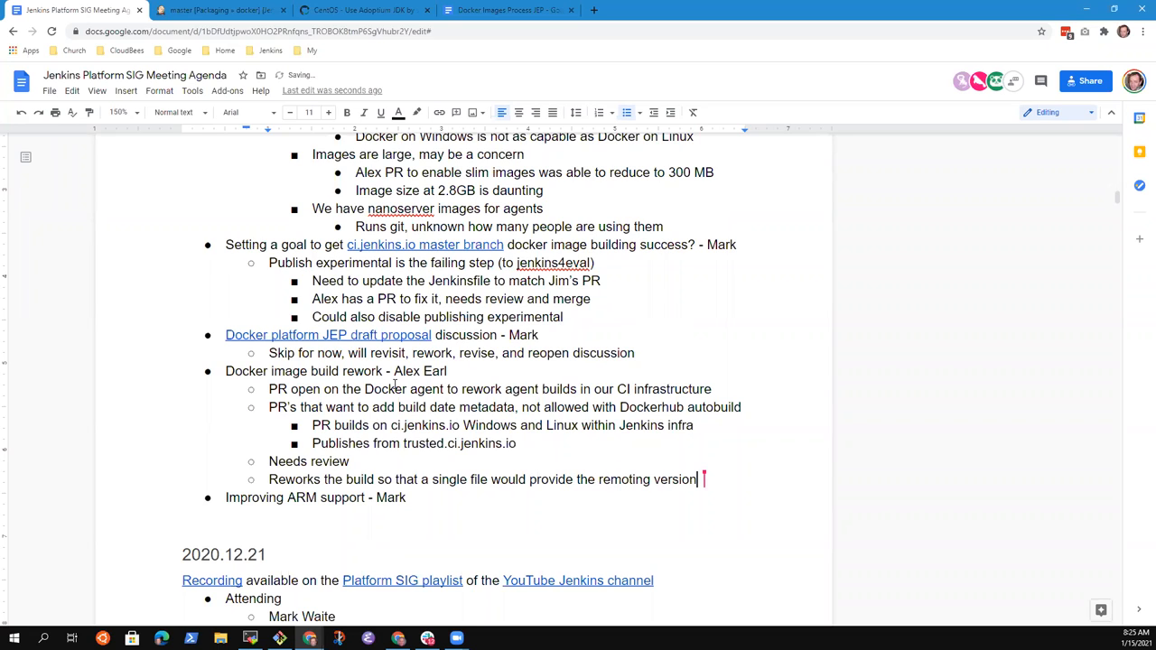
type("in a single file")
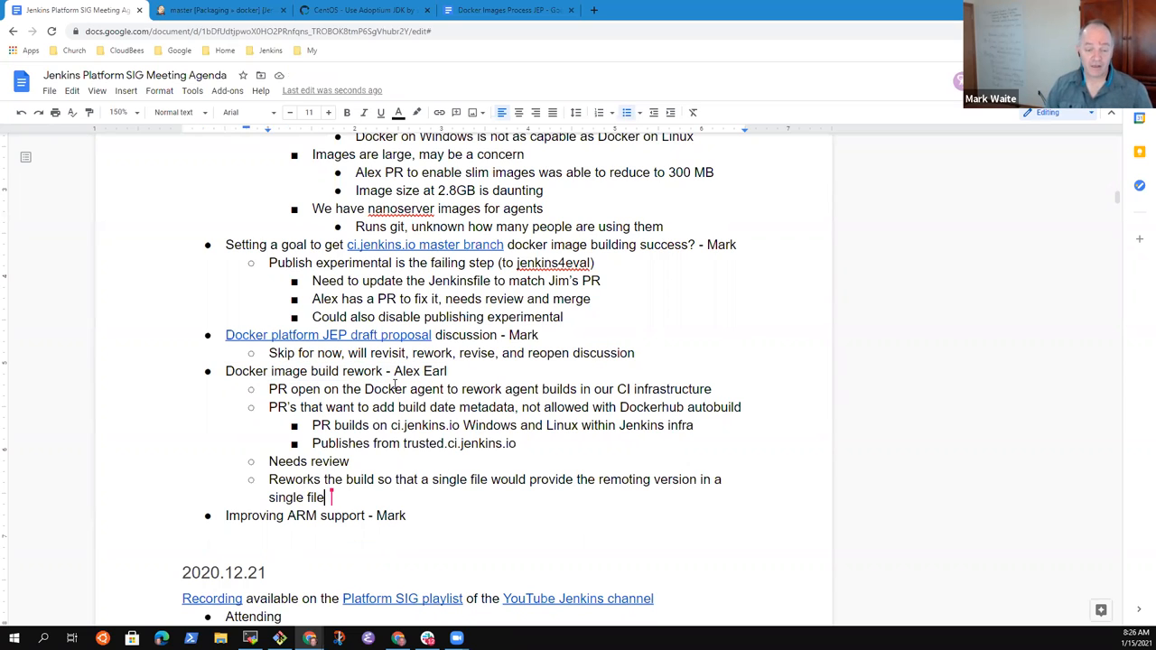
double_click(459, 479)
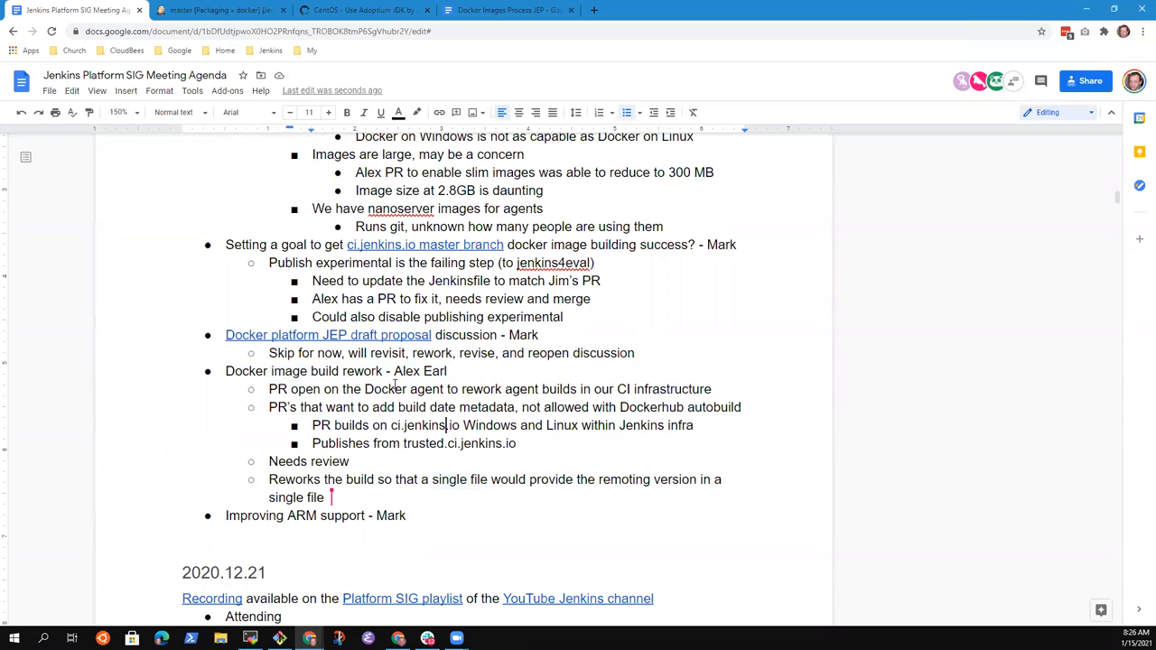
Step: Note that once implemented for the base image, the same techniques apply to other images
type("O")
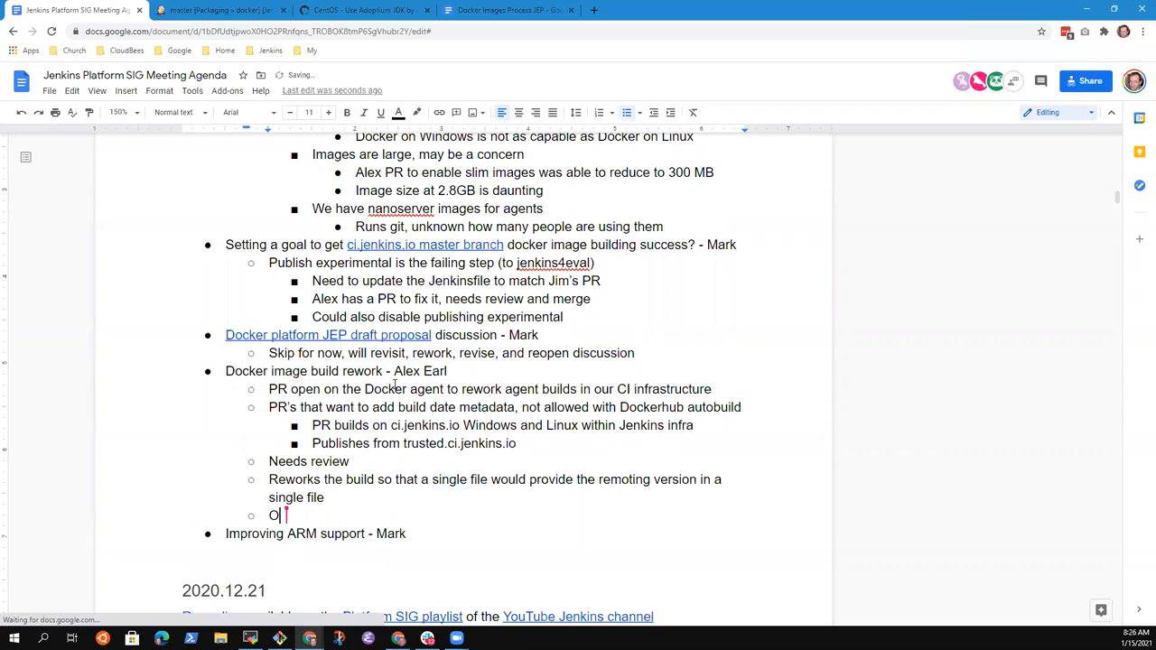
type("nce this")
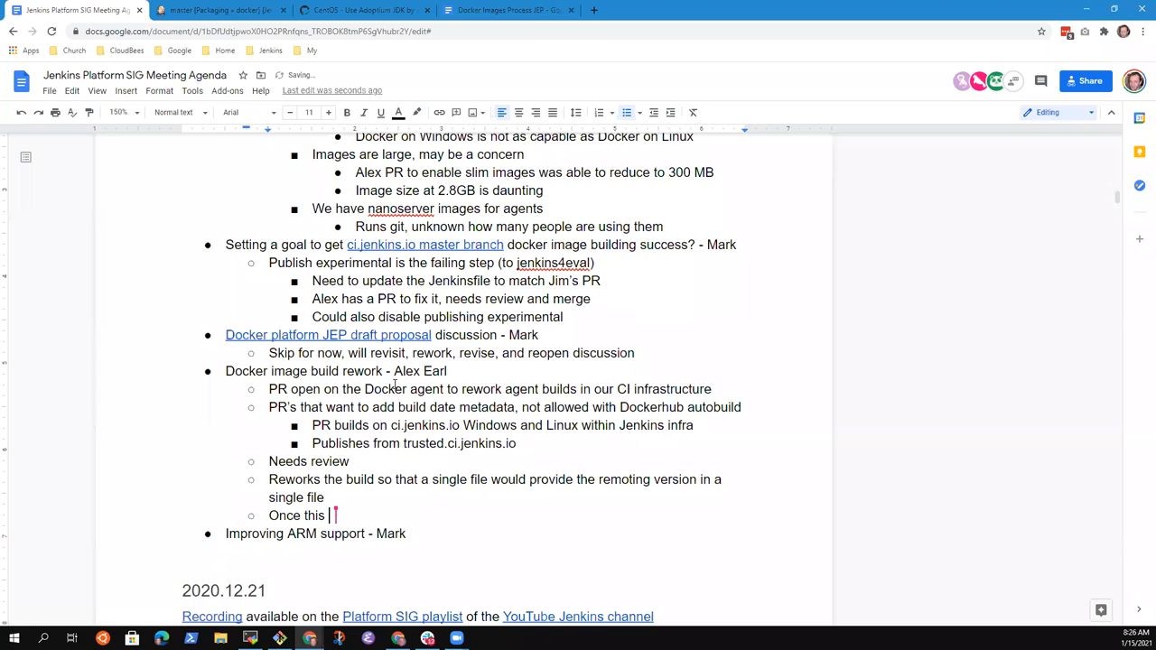
type("is implemented for")
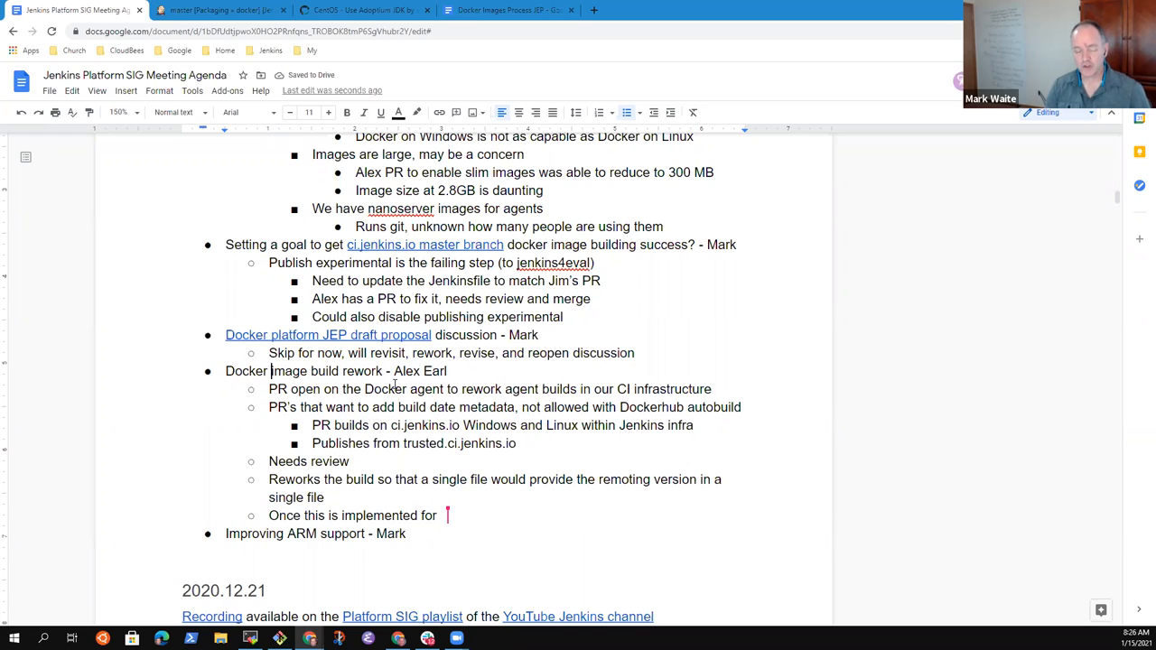
type("controller")
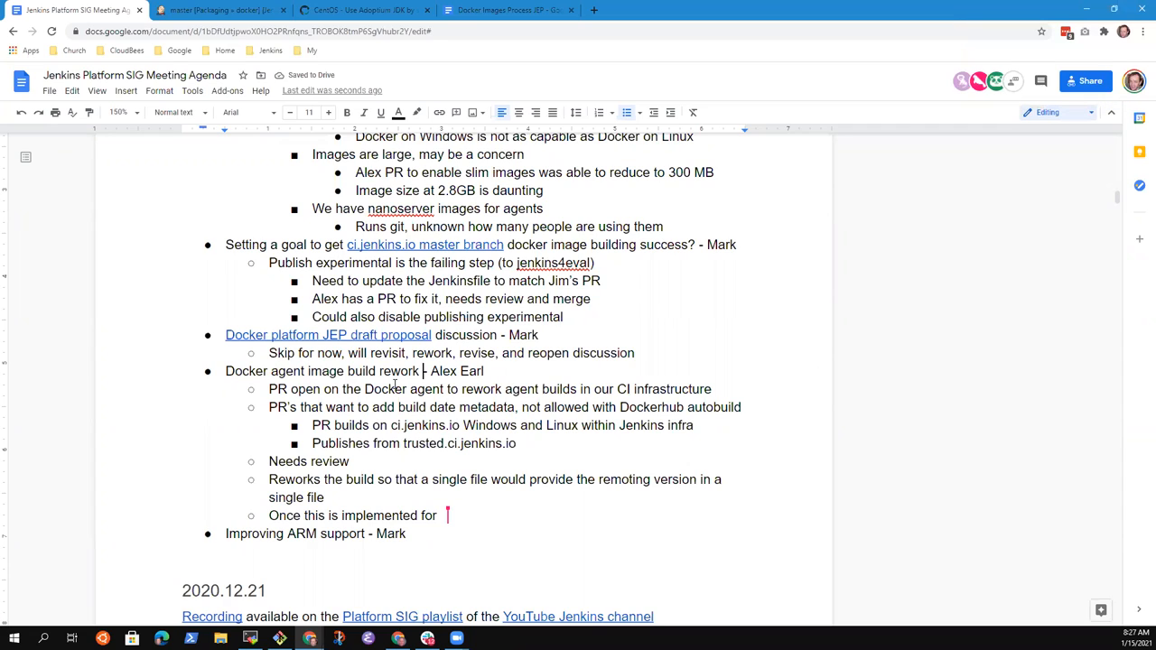
type("(base of")
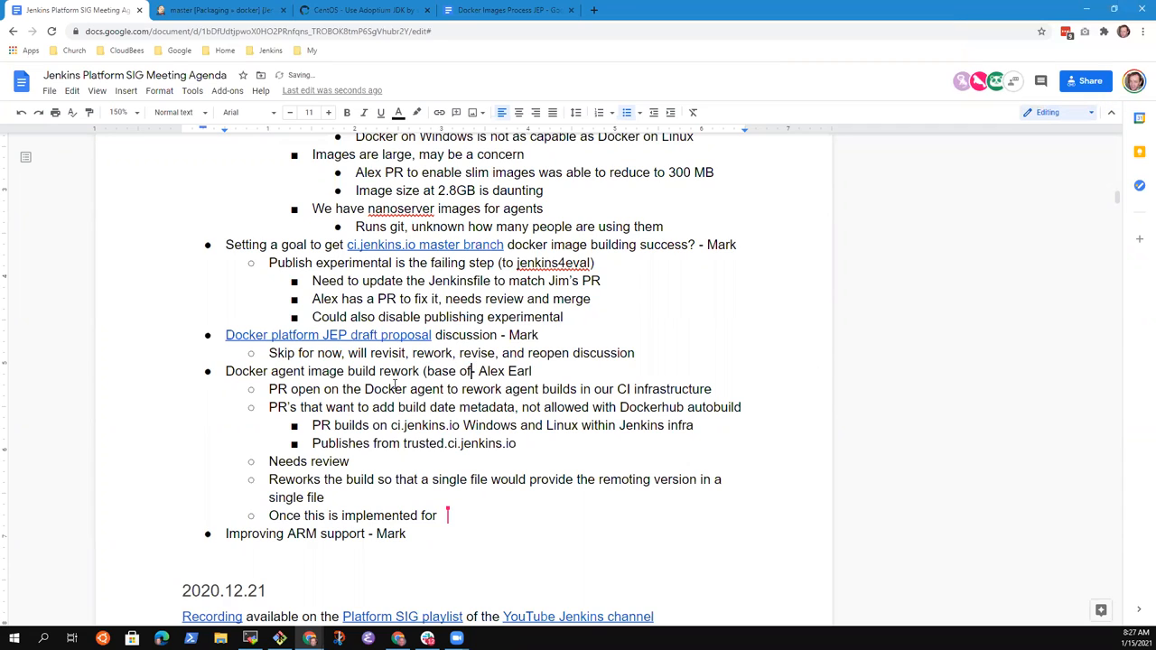
type("inbound agent) -")
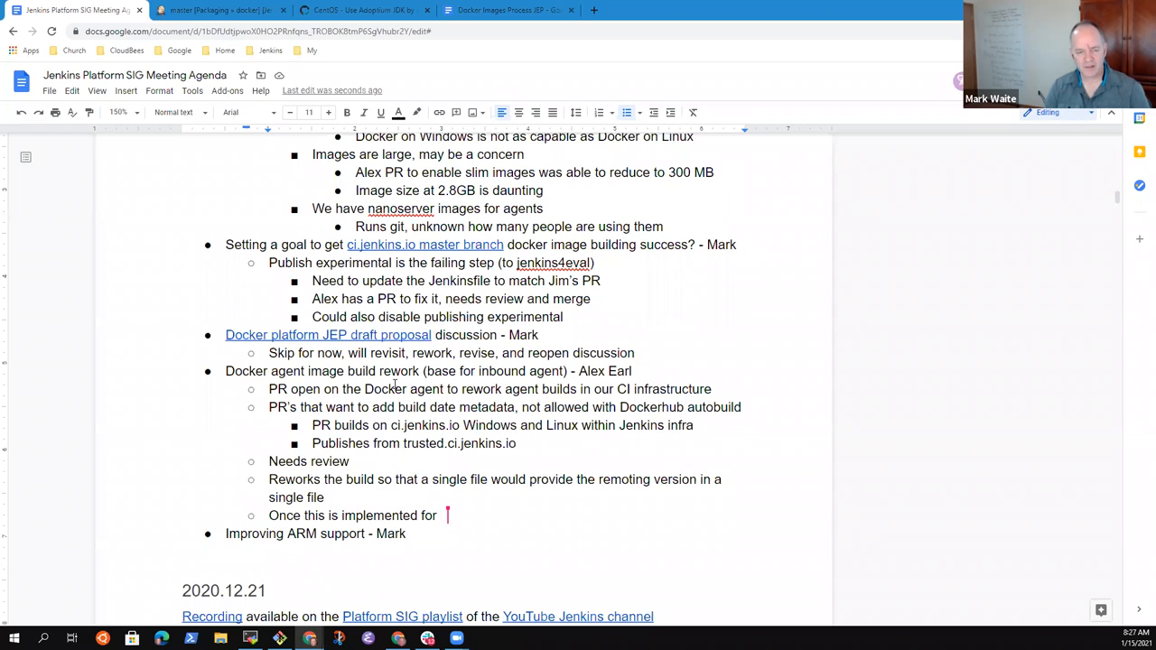
type("base")
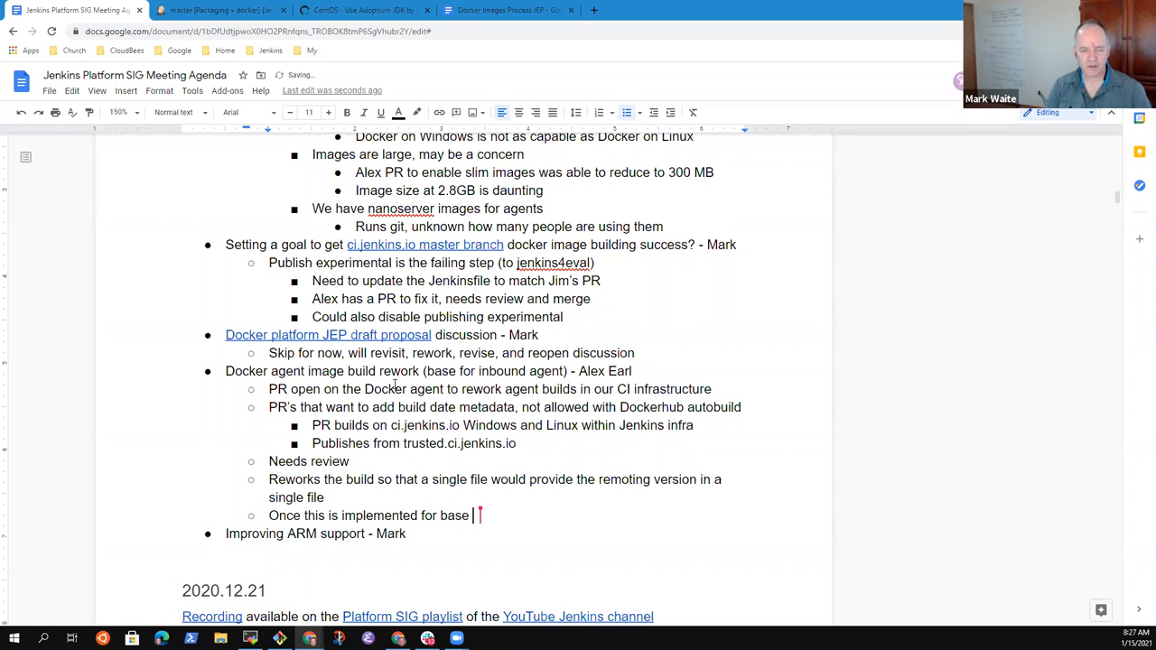
type("image, lookk")
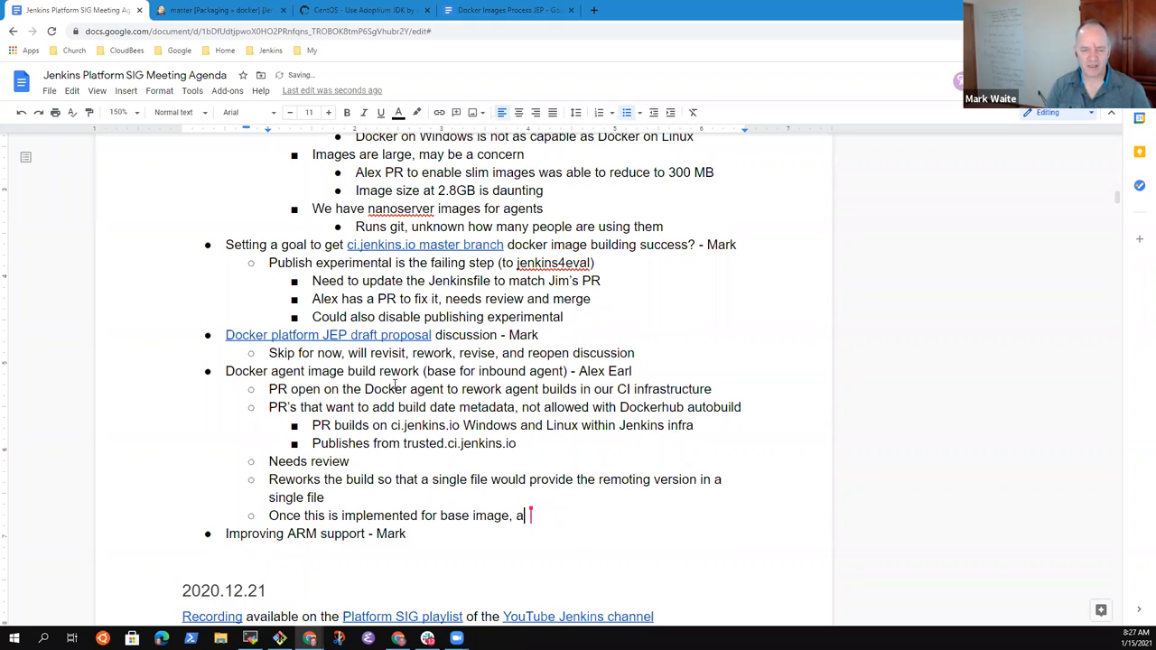
type("pply sames")
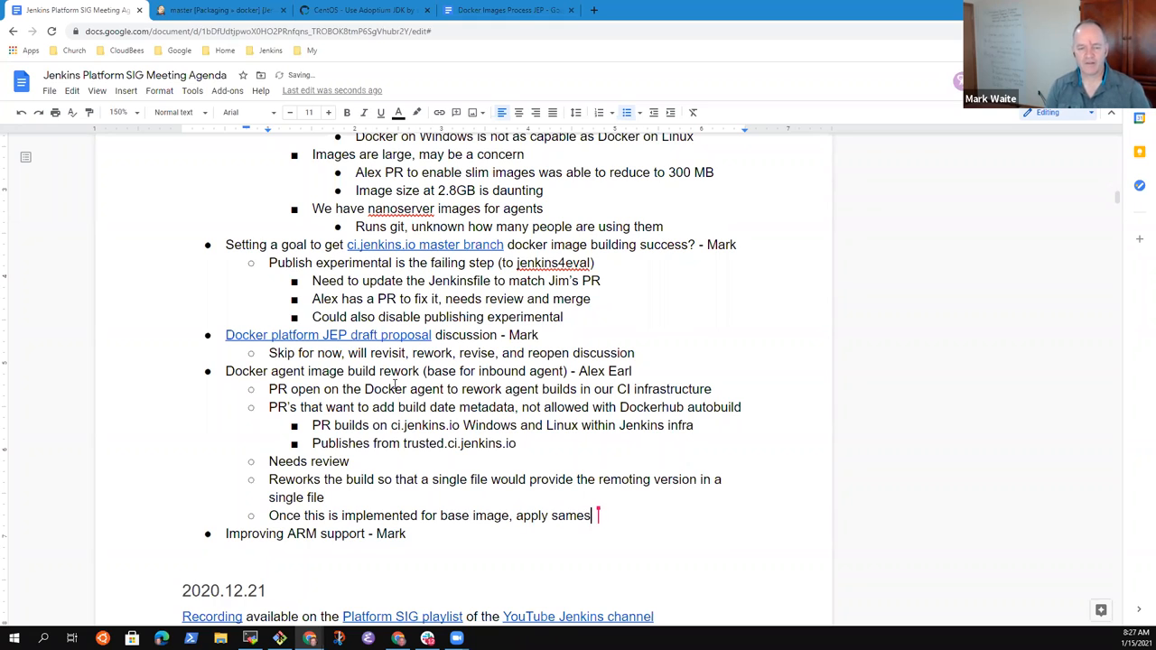
type("techniques in others")
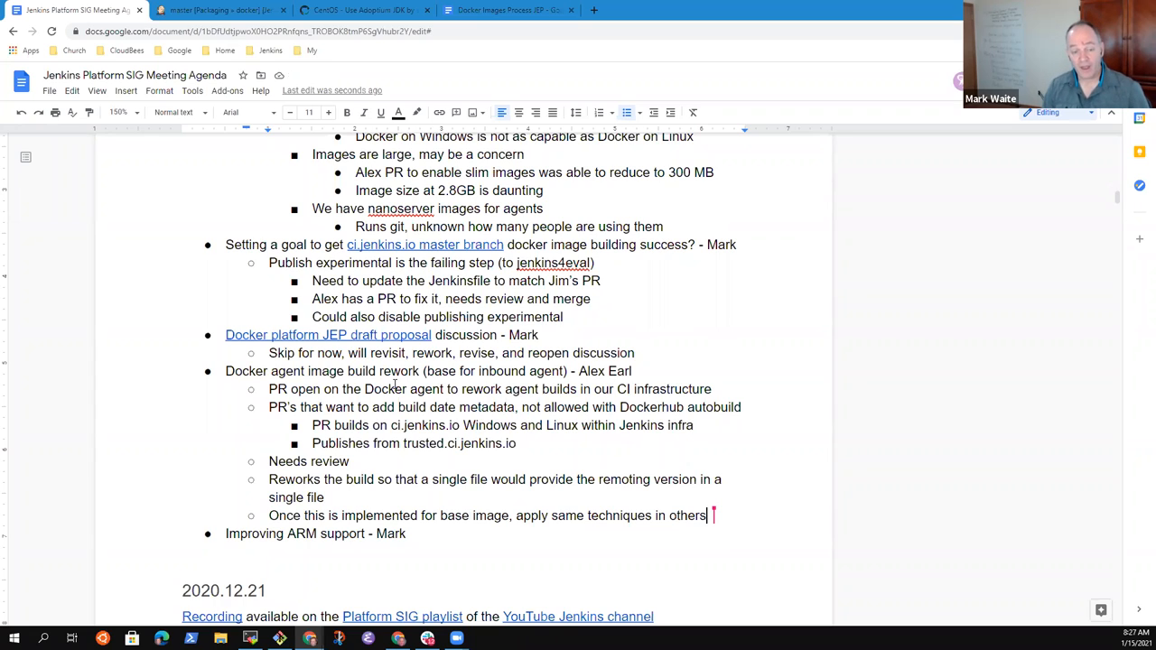
left_click(633, 371)
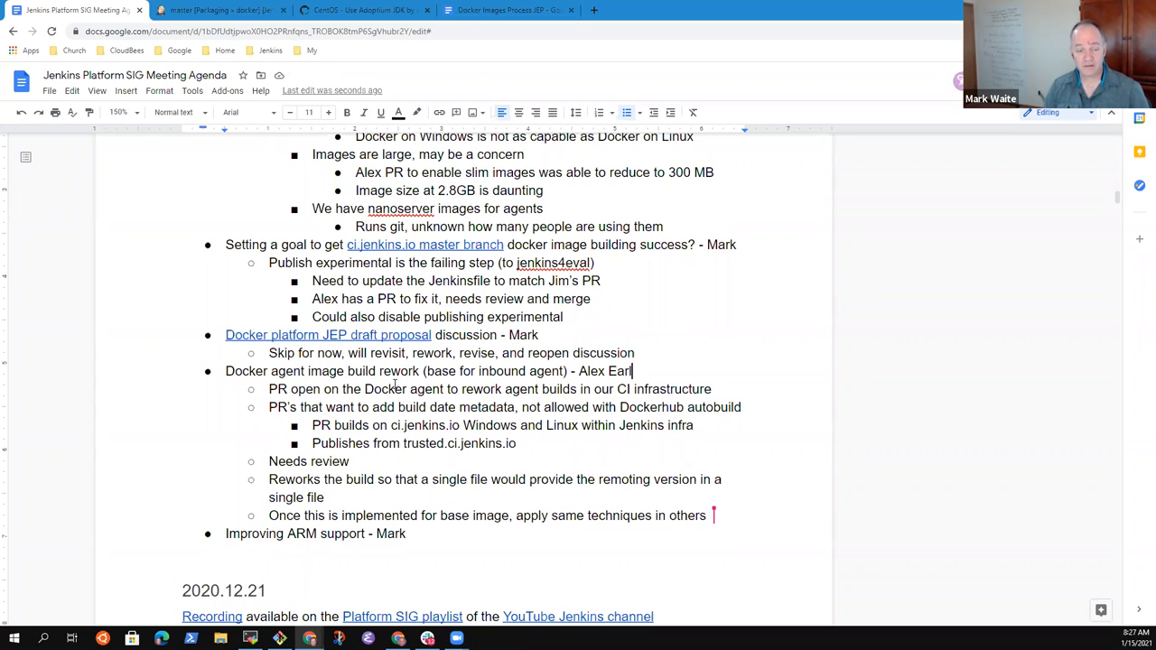
triple_click(429, 371)
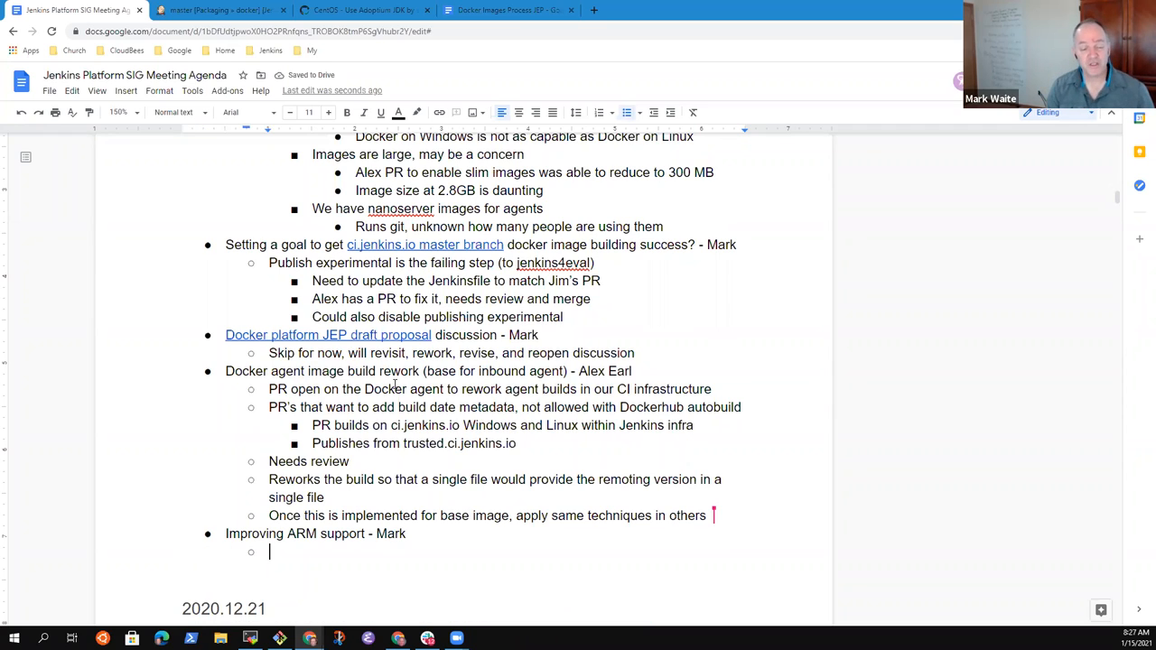
Step: Add the question 'What steps do we need to take to publish images for our components'
type("WHa")
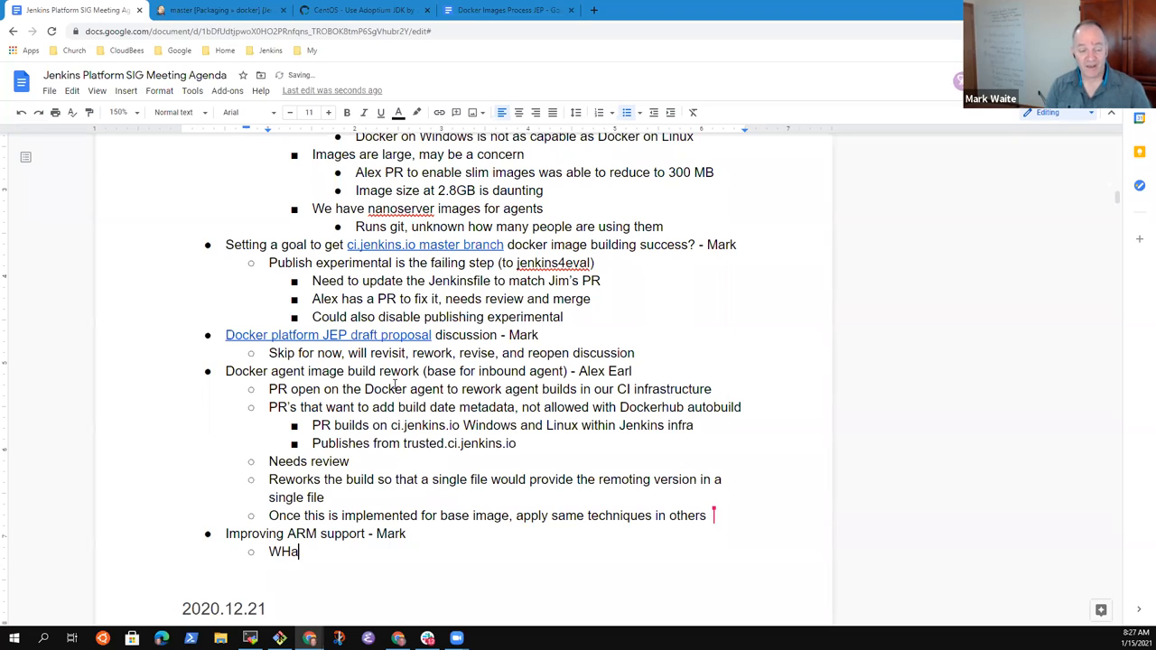
type("What")
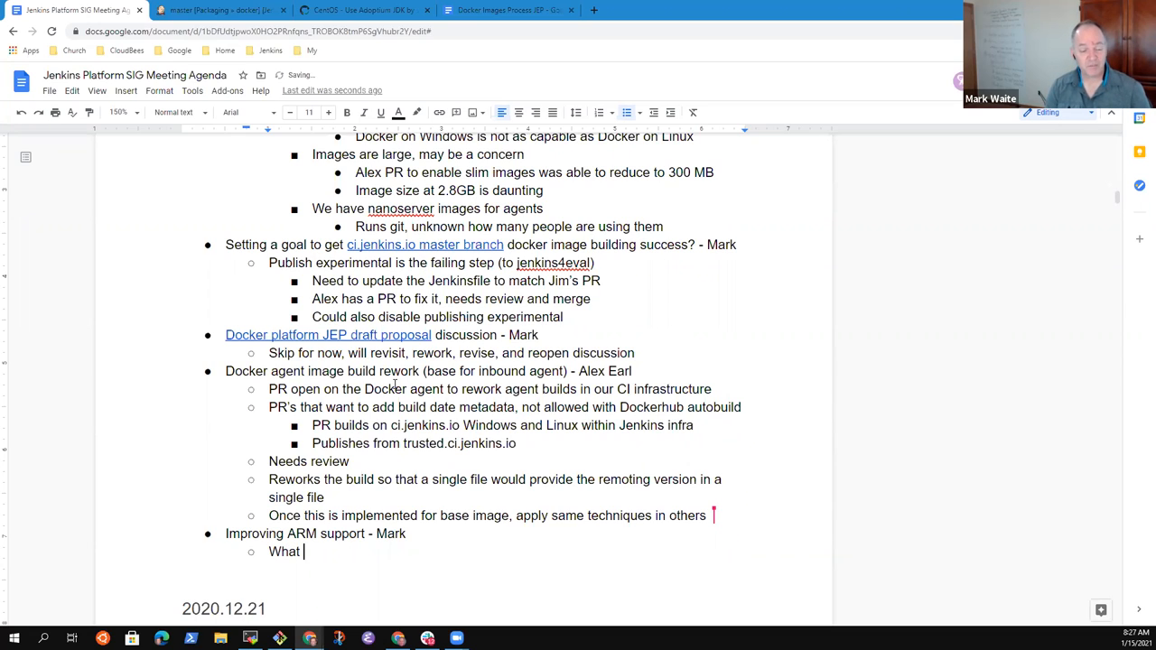
type("steps do we")
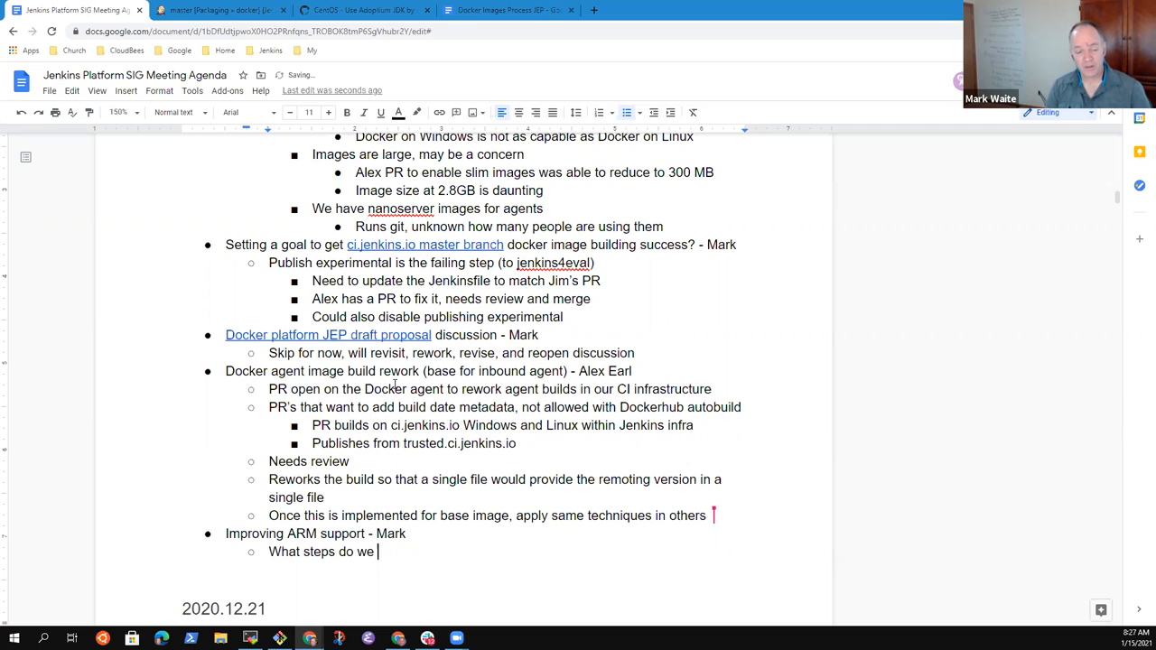
type("need to take to publish ARM")
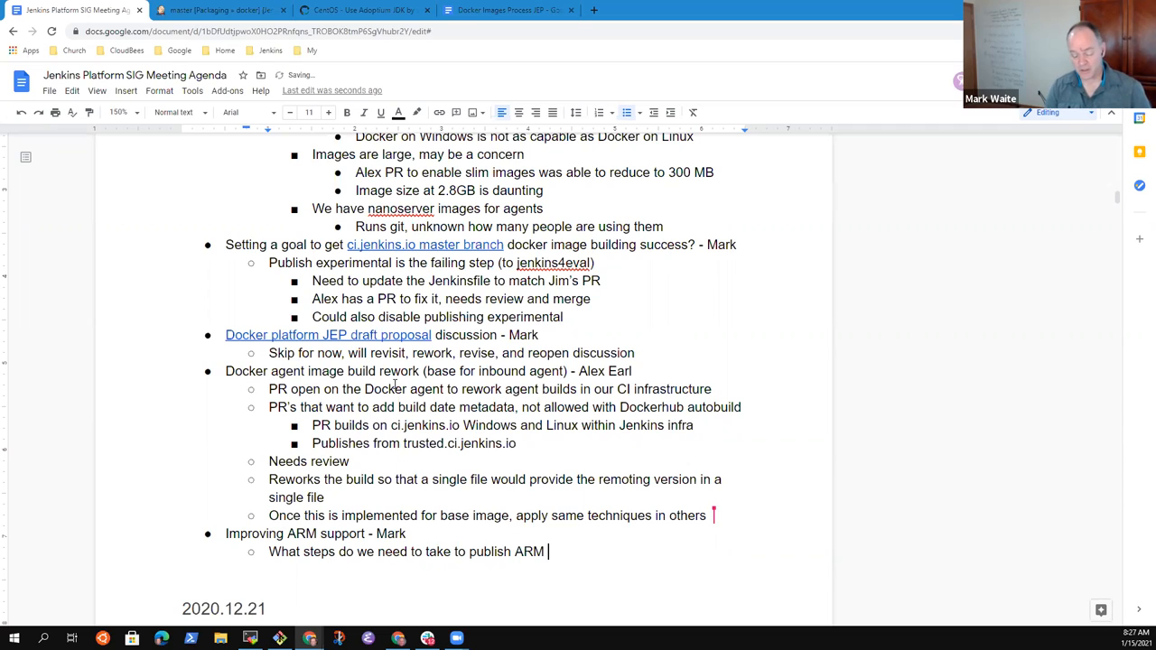
type("images")
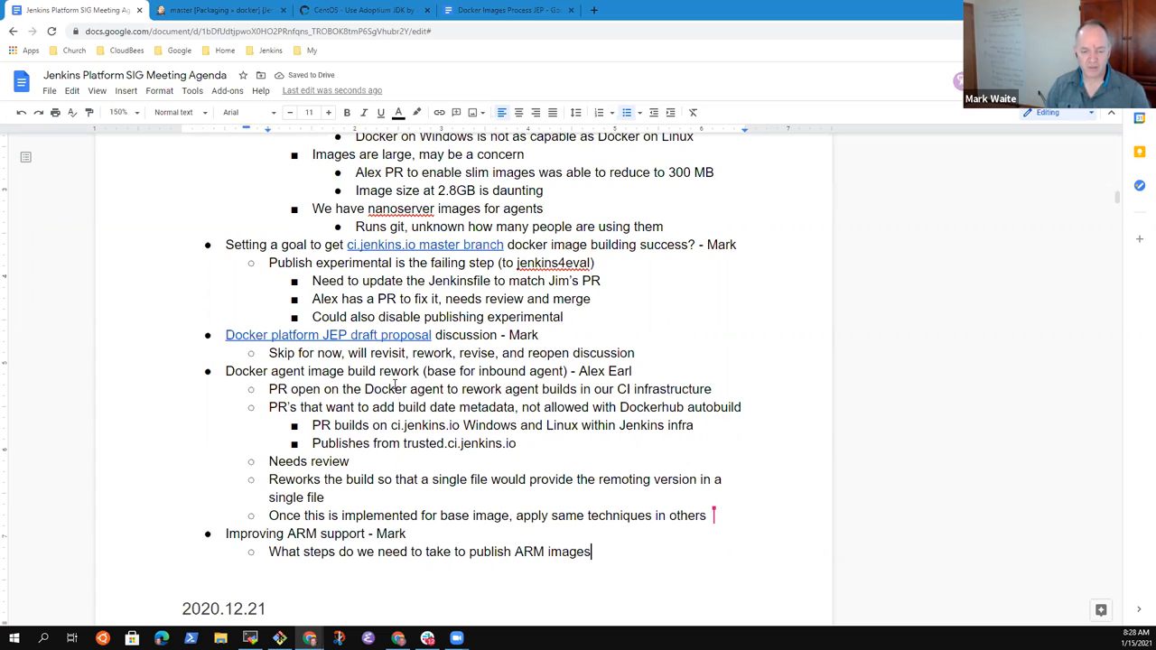
type("for")
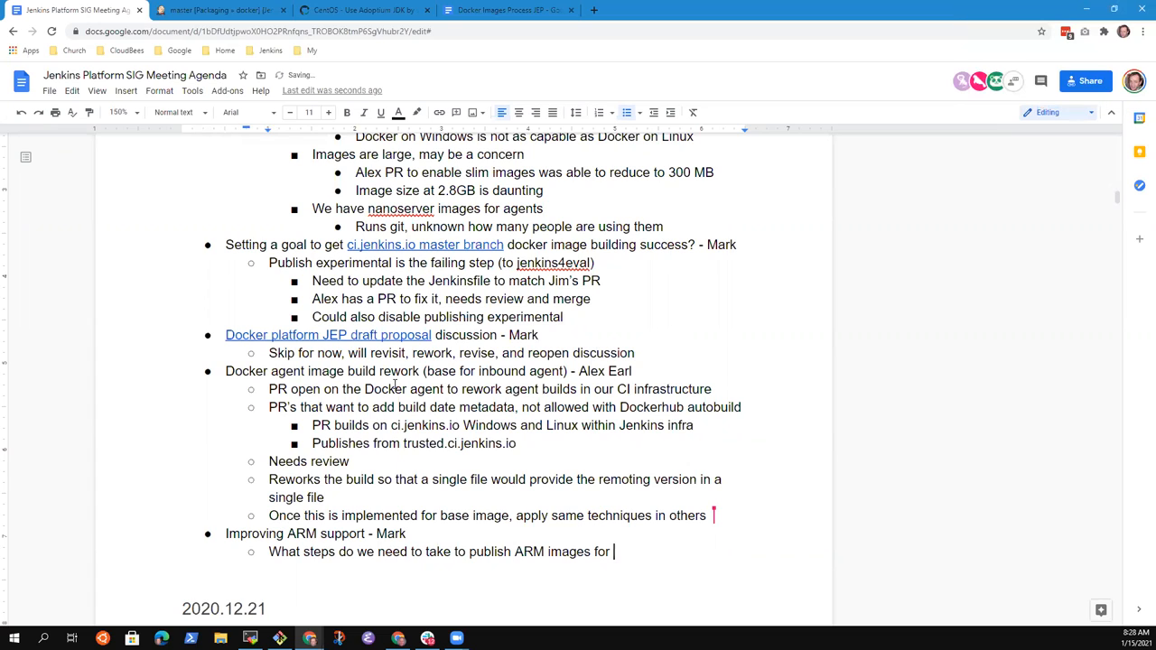
type("our components")
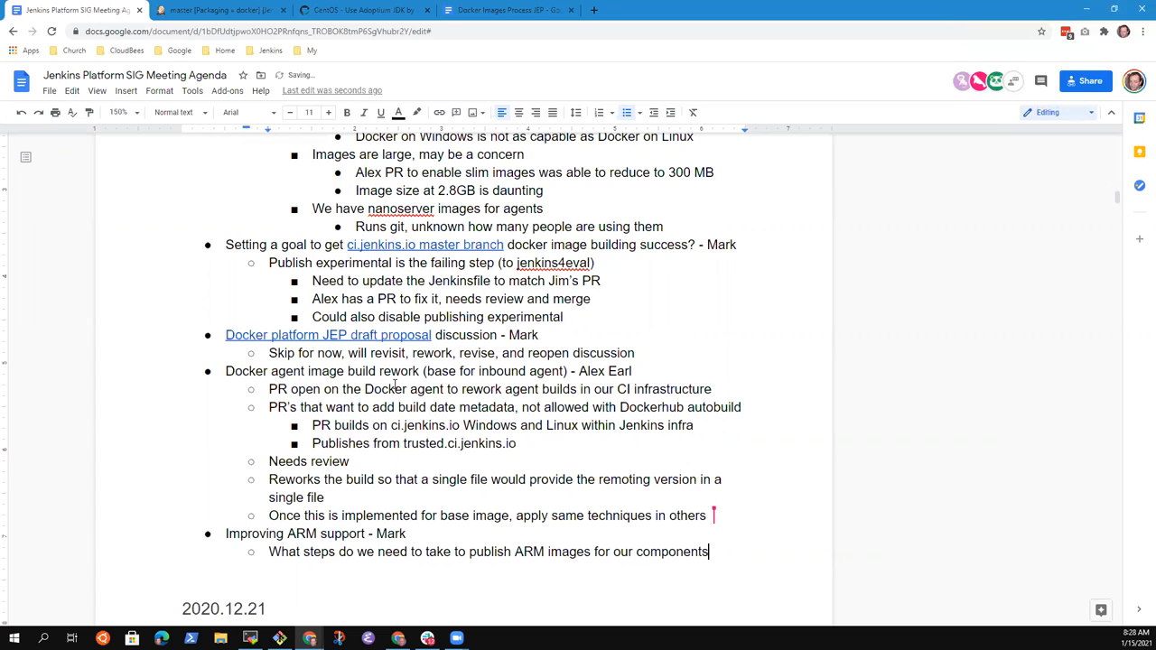
Step: Add indented bullets for Agents and 'Controller - lower priority'
type("Con")
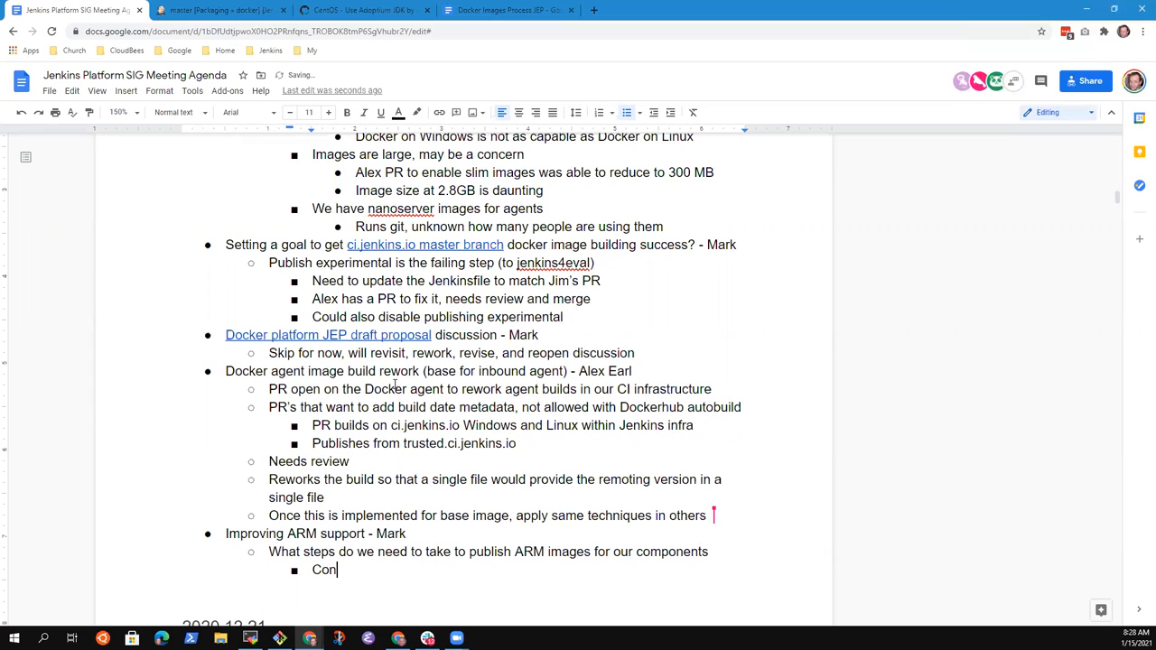
type("Agfe")
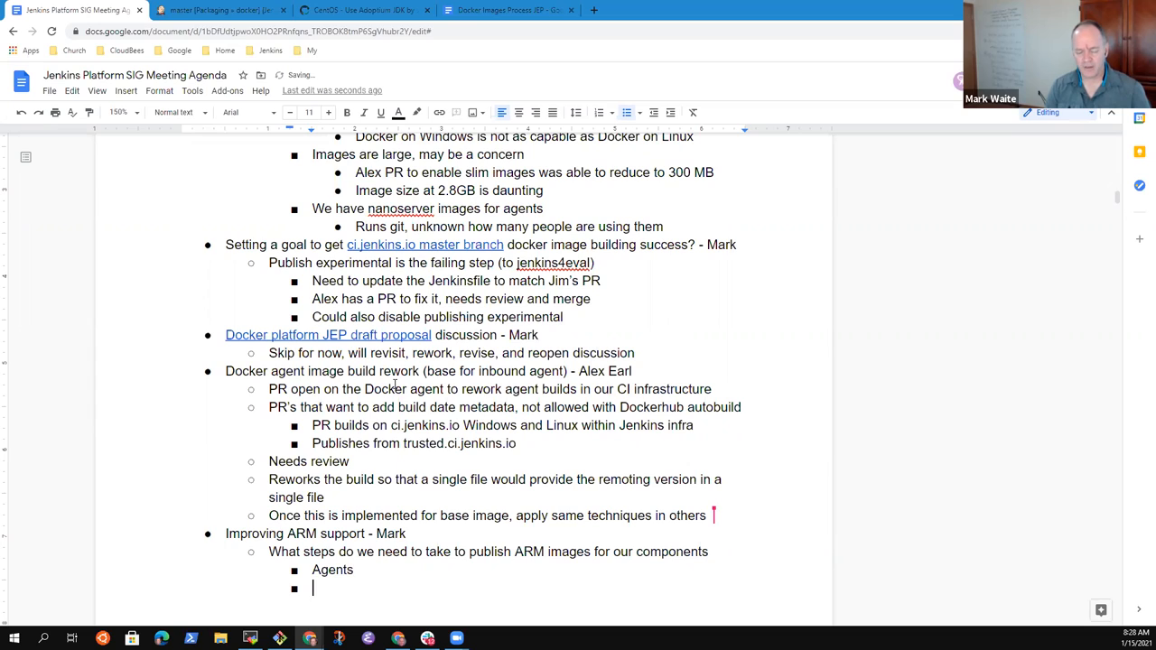
type("Controller")
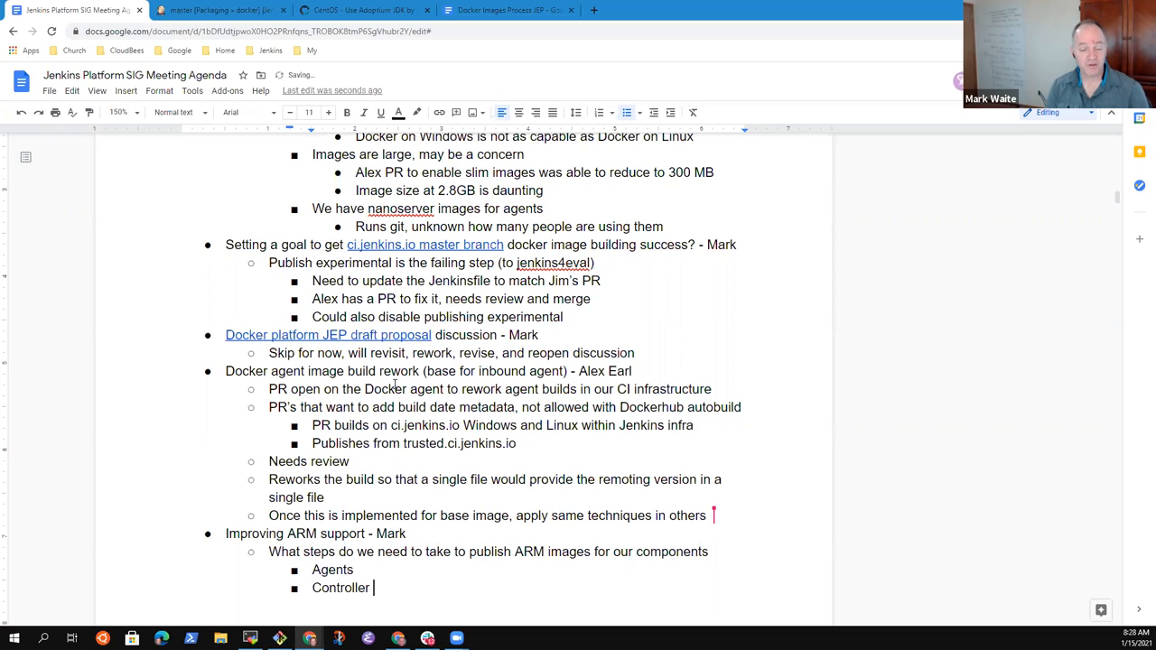
type("-")
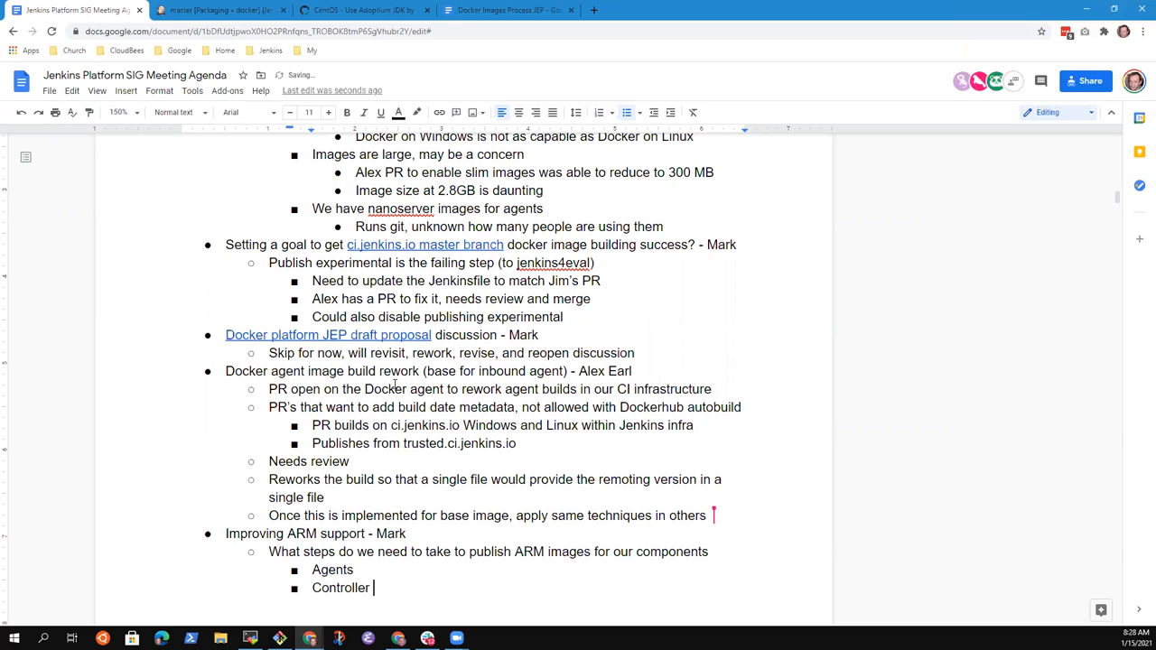
type("- lower")
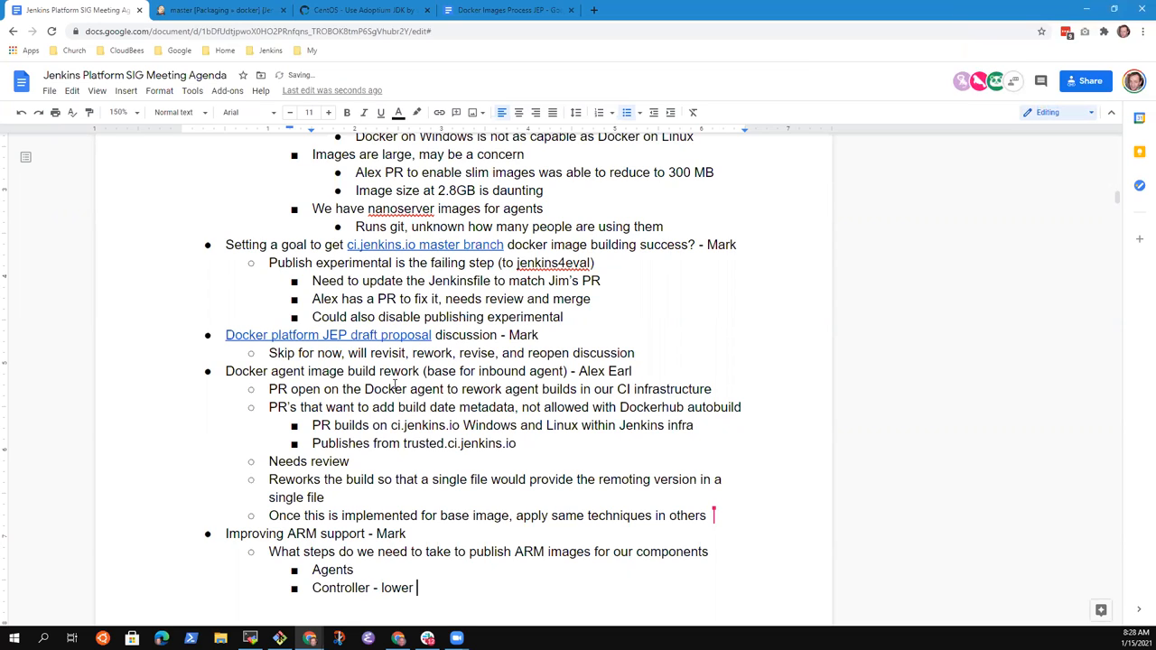
type("priority")
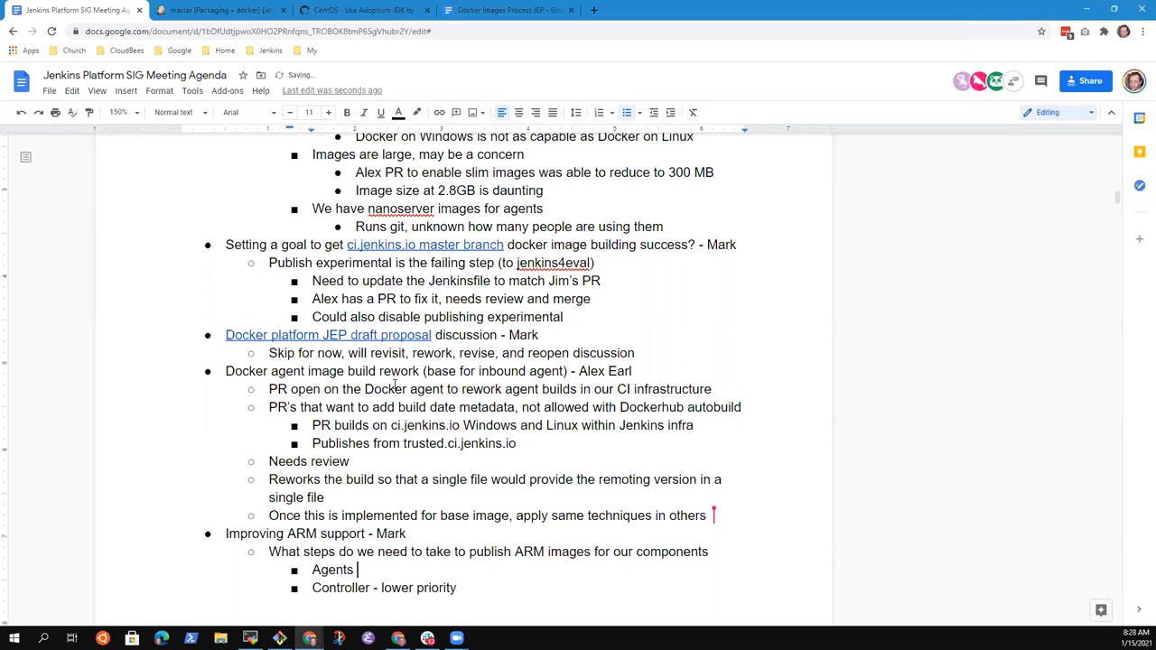
type("-")
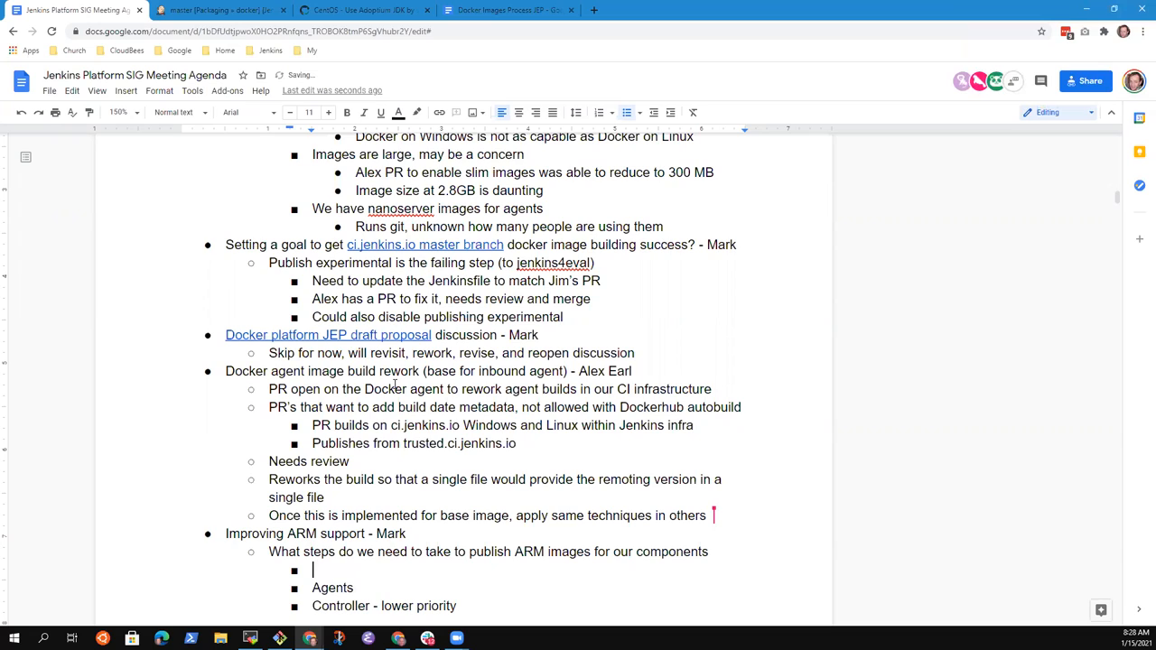
Step: Note having ARM64 AMIs for agents, built with packer like the Ubuntu Intel agents
type("Have ARM")
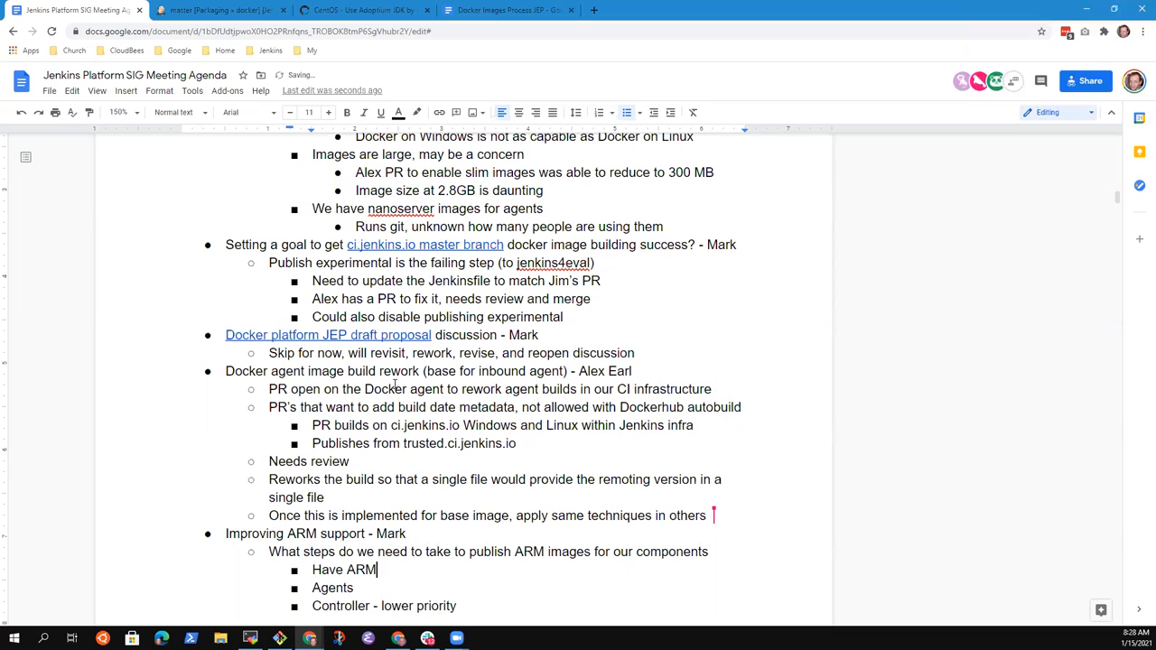
type("64 AMI's that we're using for")
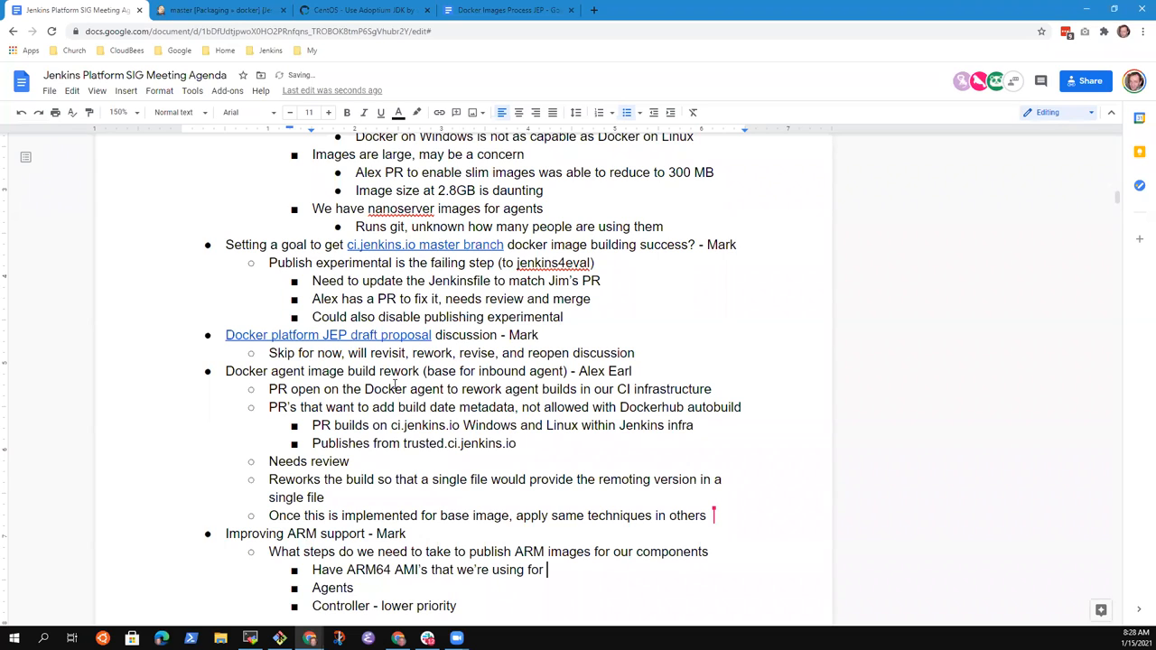
type("agents")
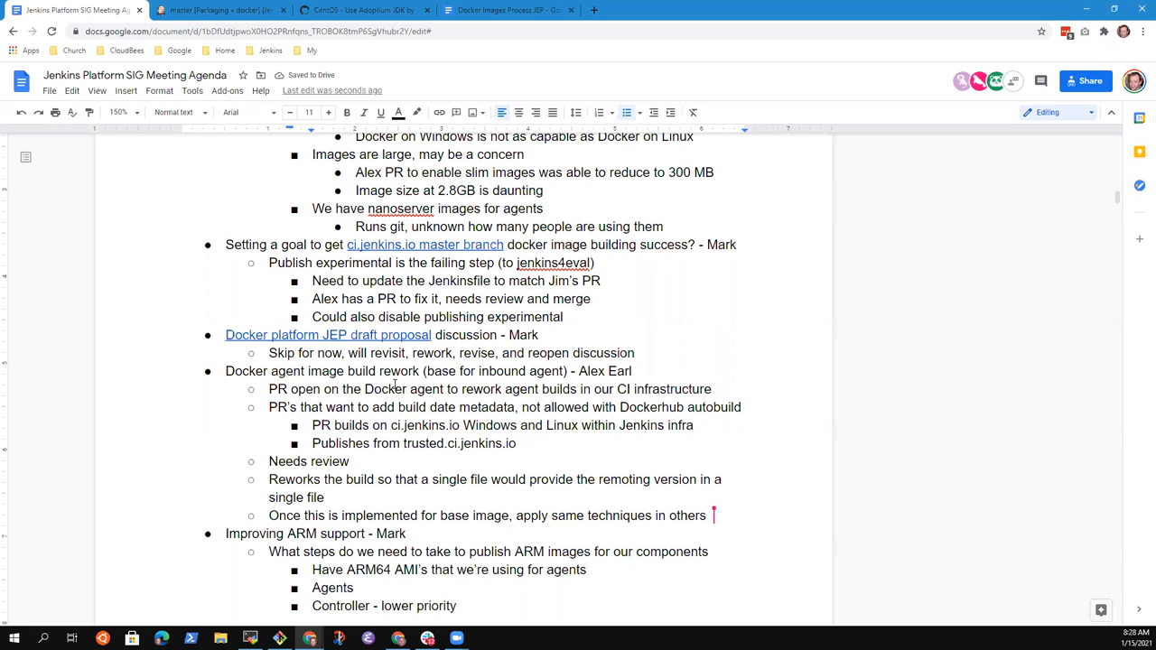
type("Built")
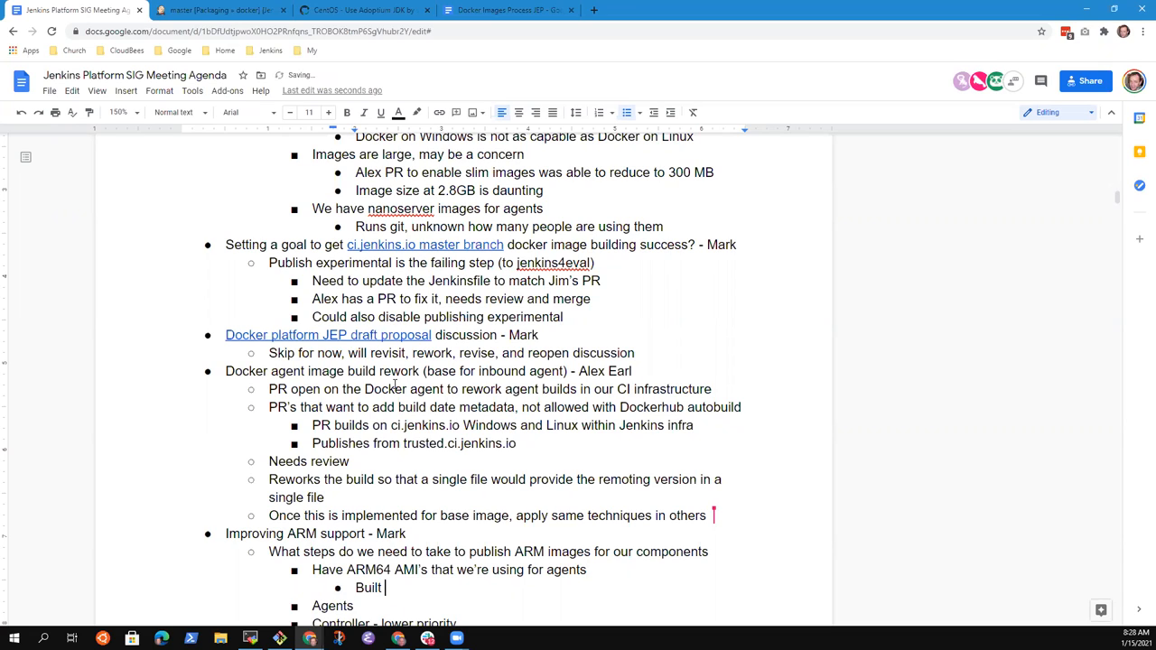
type("with packer")
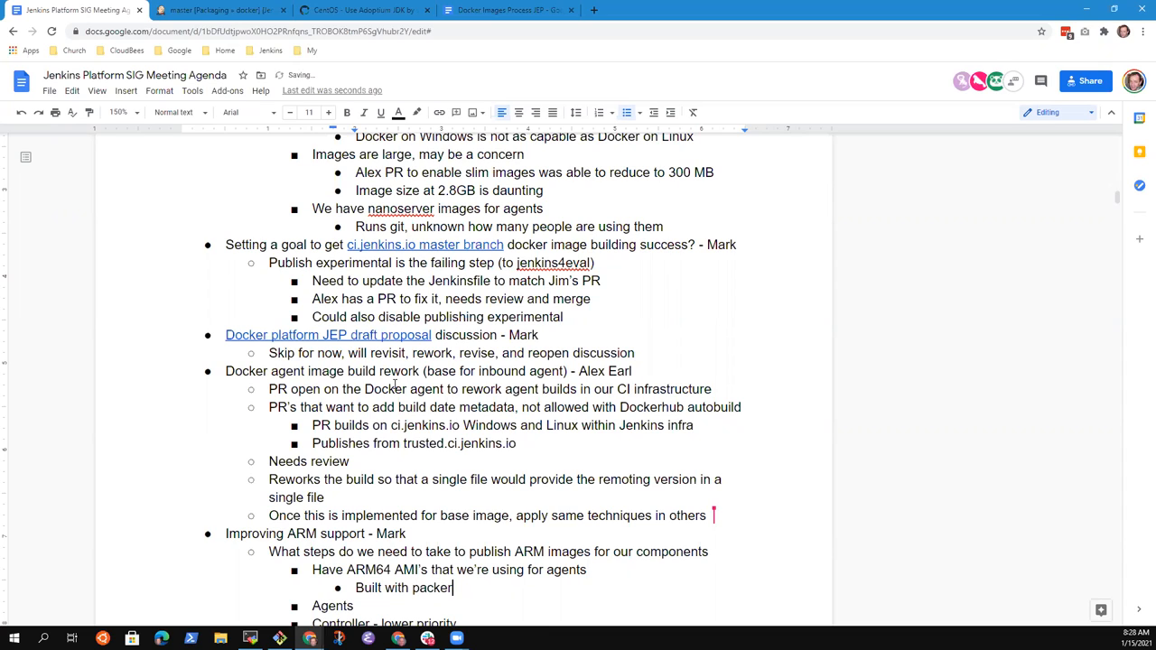
type(", like we")
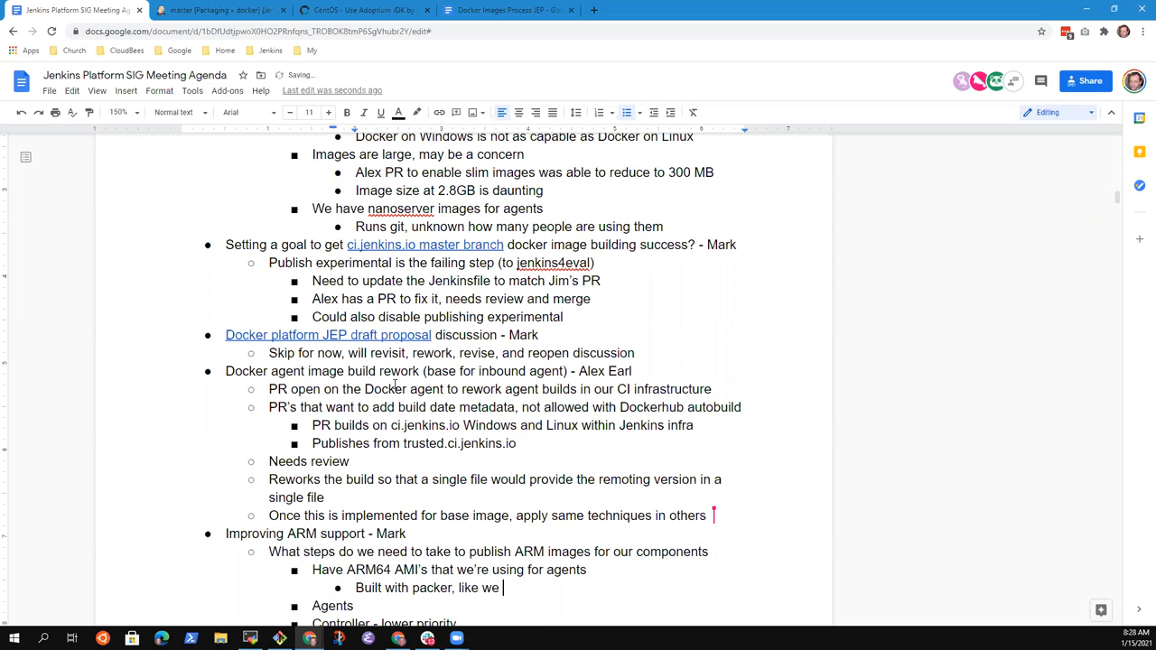
type("do with")
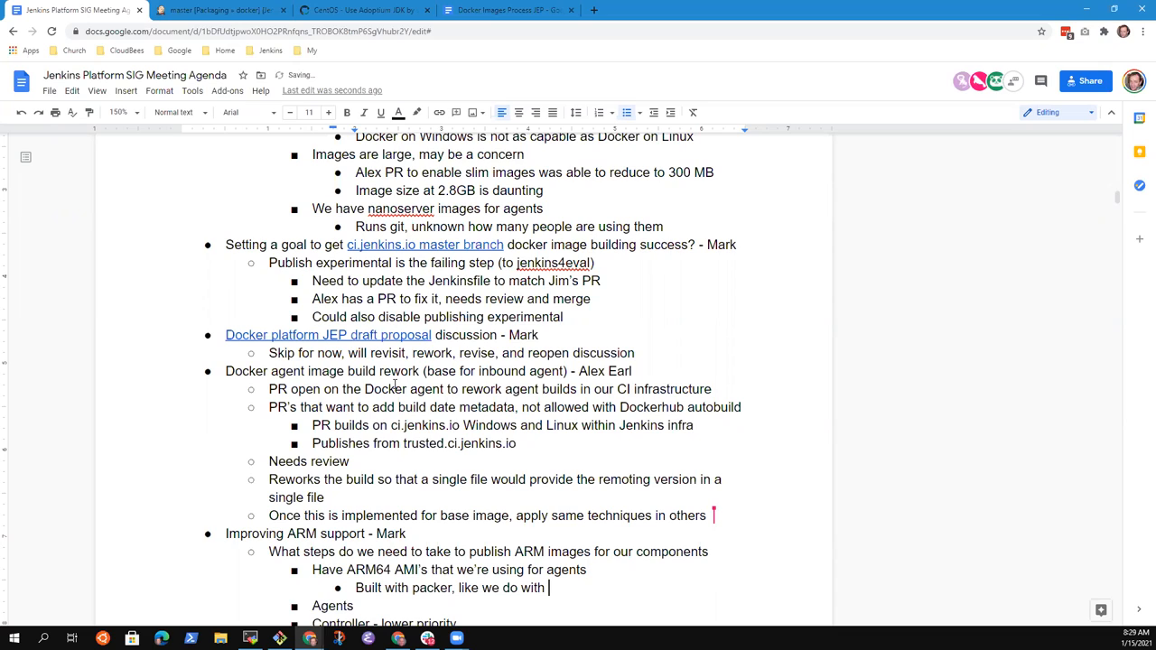
type("Ubu")
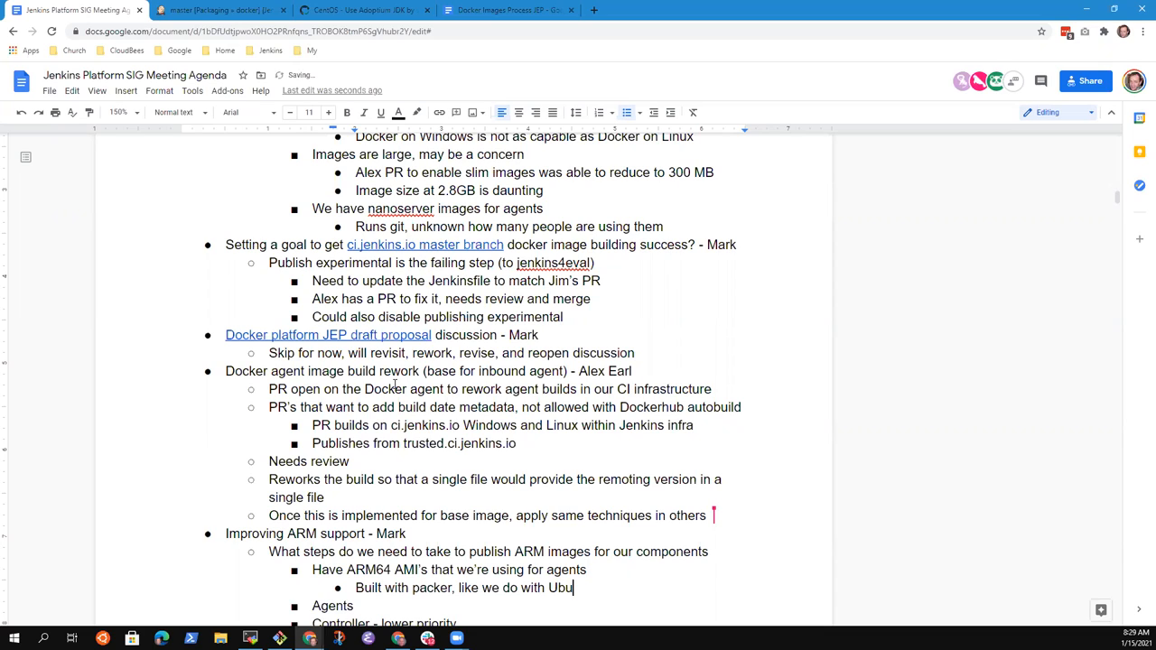
type("ntu Intel")
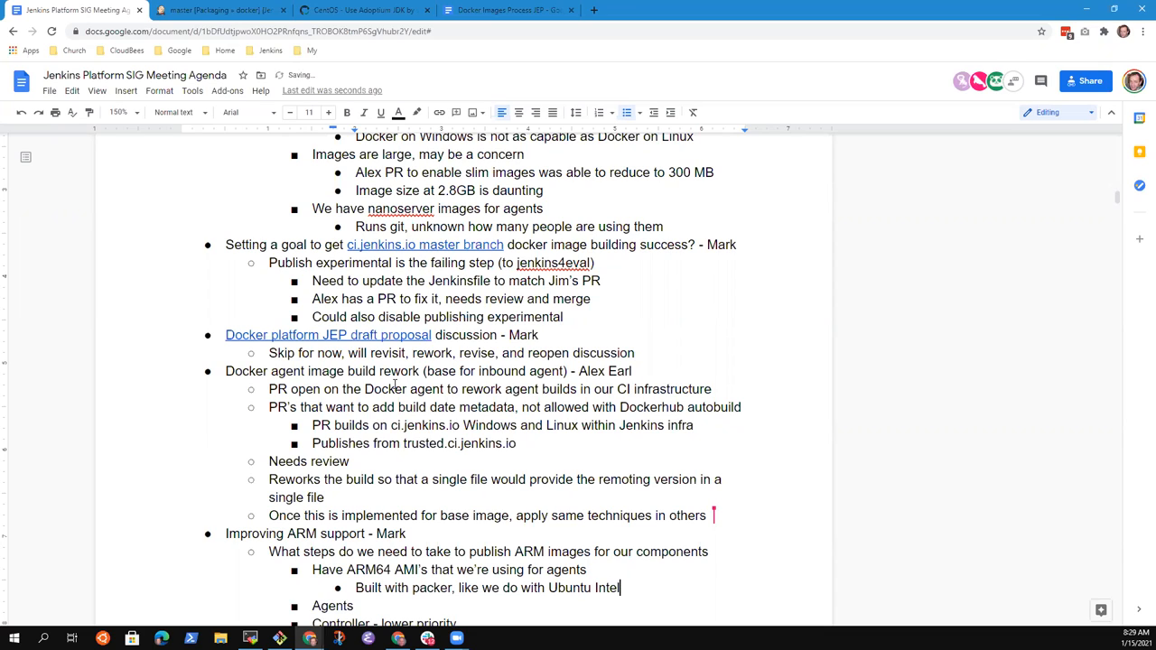
type("agents")
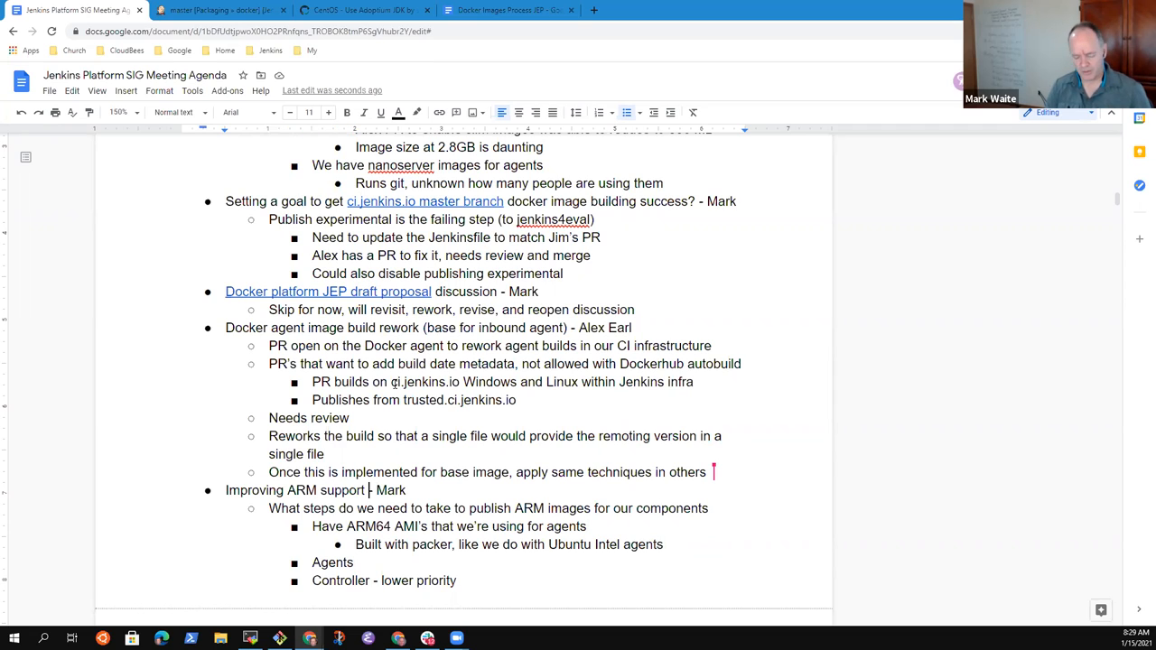
Step: Finish the AMI note with 'on our Docker images' and note agents' Docker image published for ARM
type("on our DOoc")
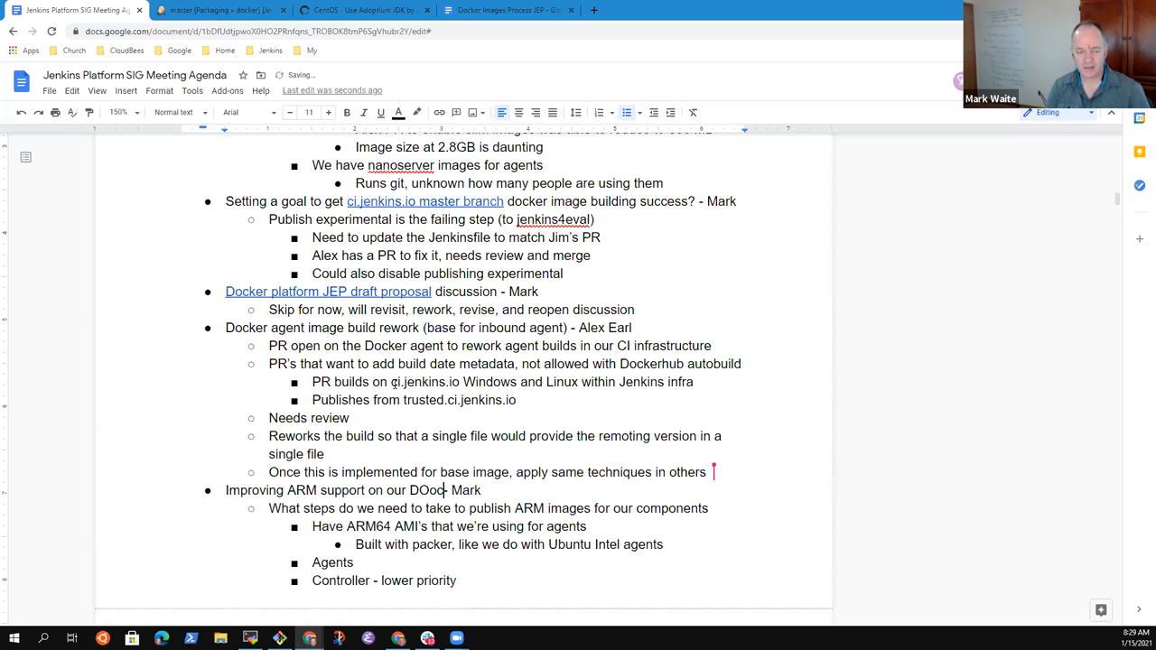
type("Docker images -")
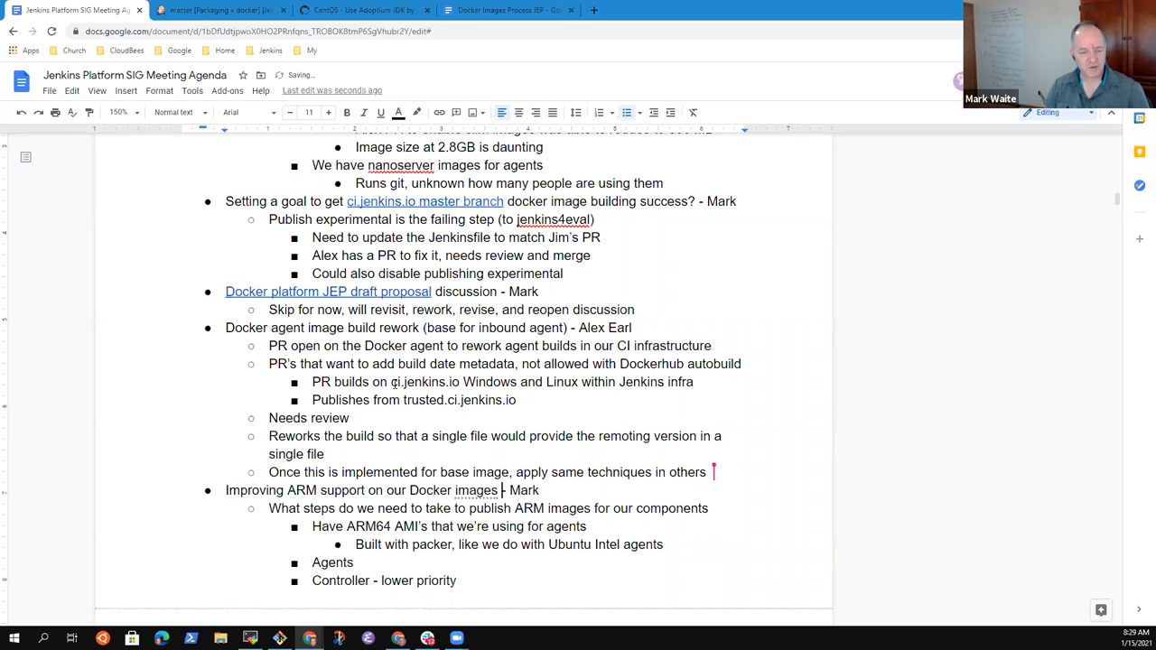
left_click(354, 562)
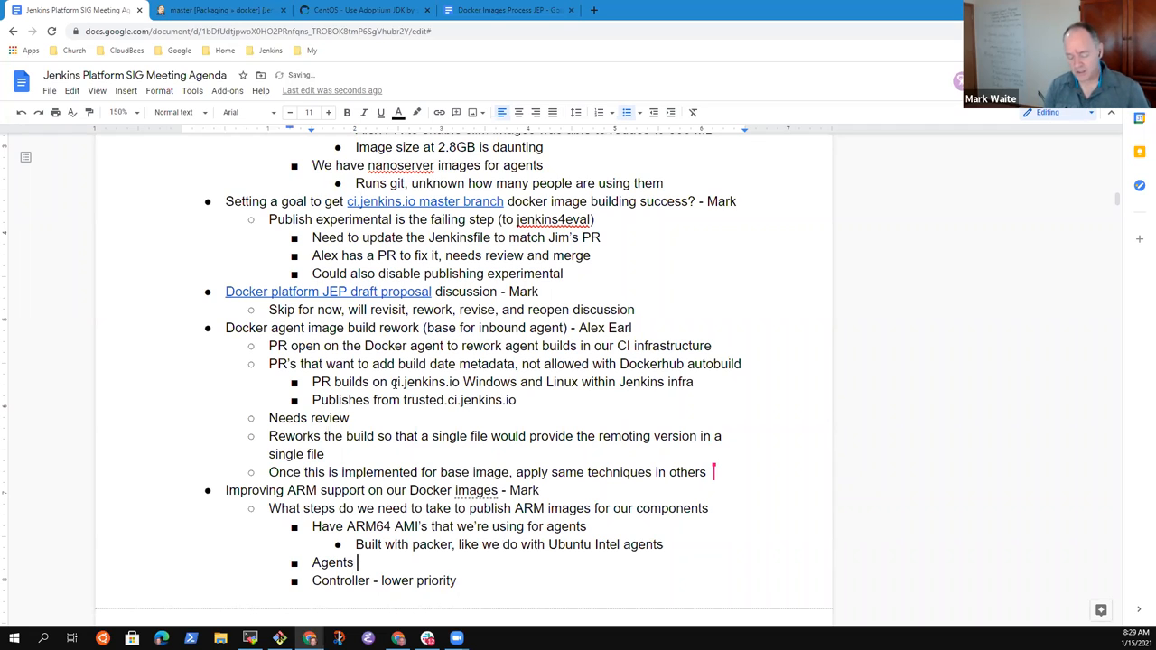
type("- need a D")
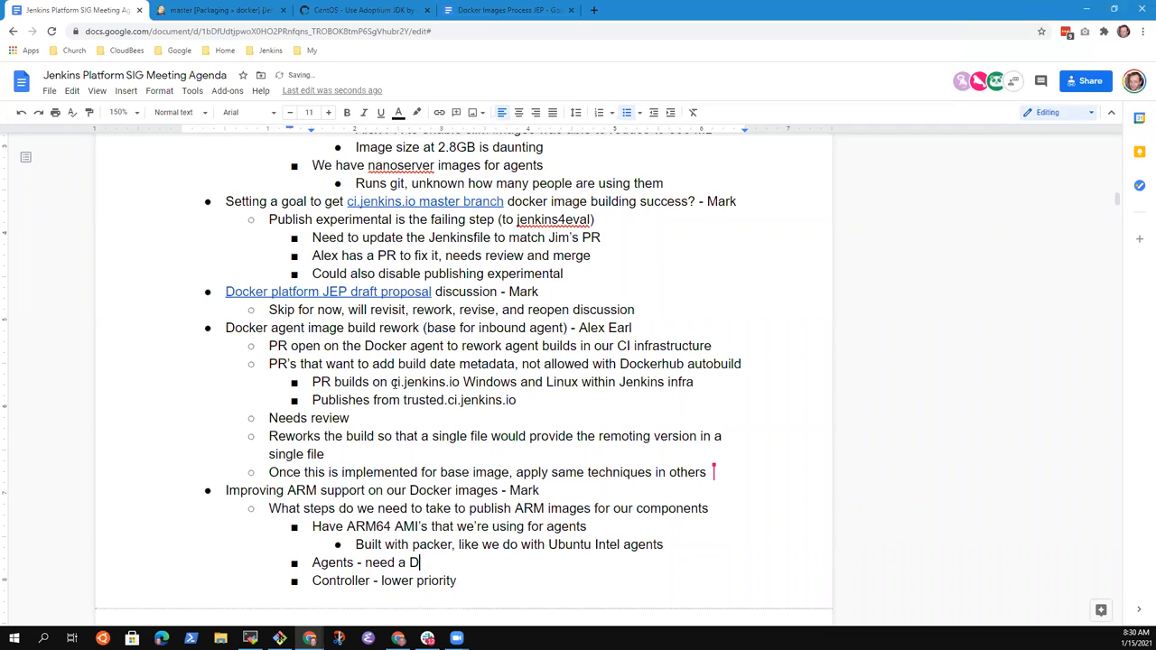
type("ocker image")
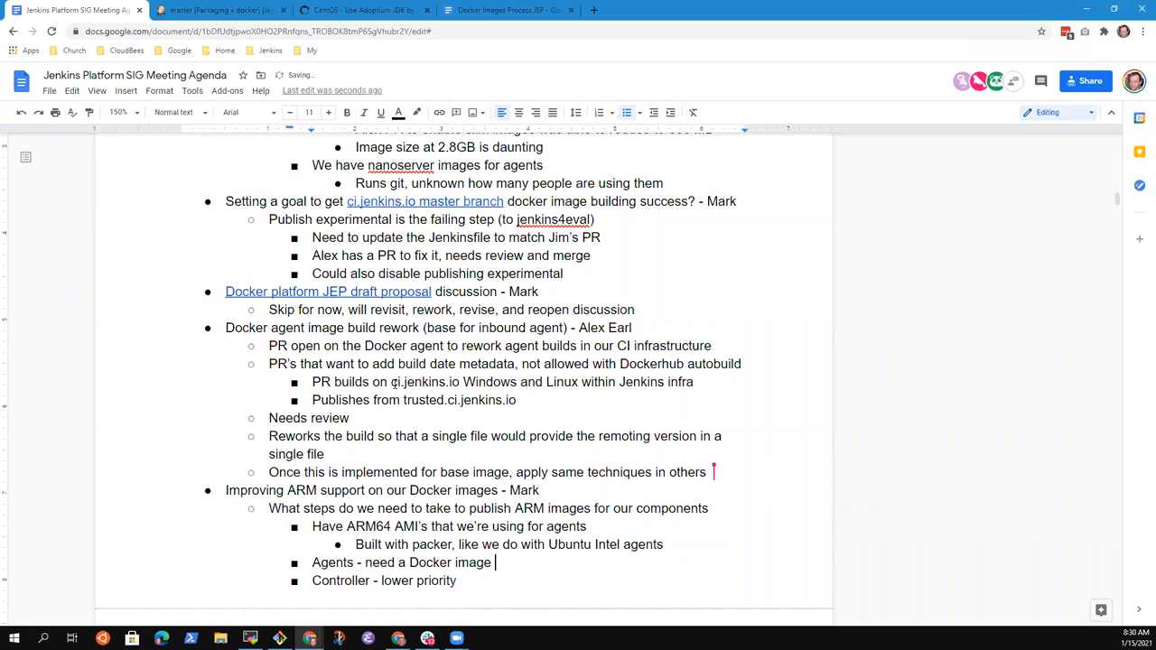
type("published for ARM")
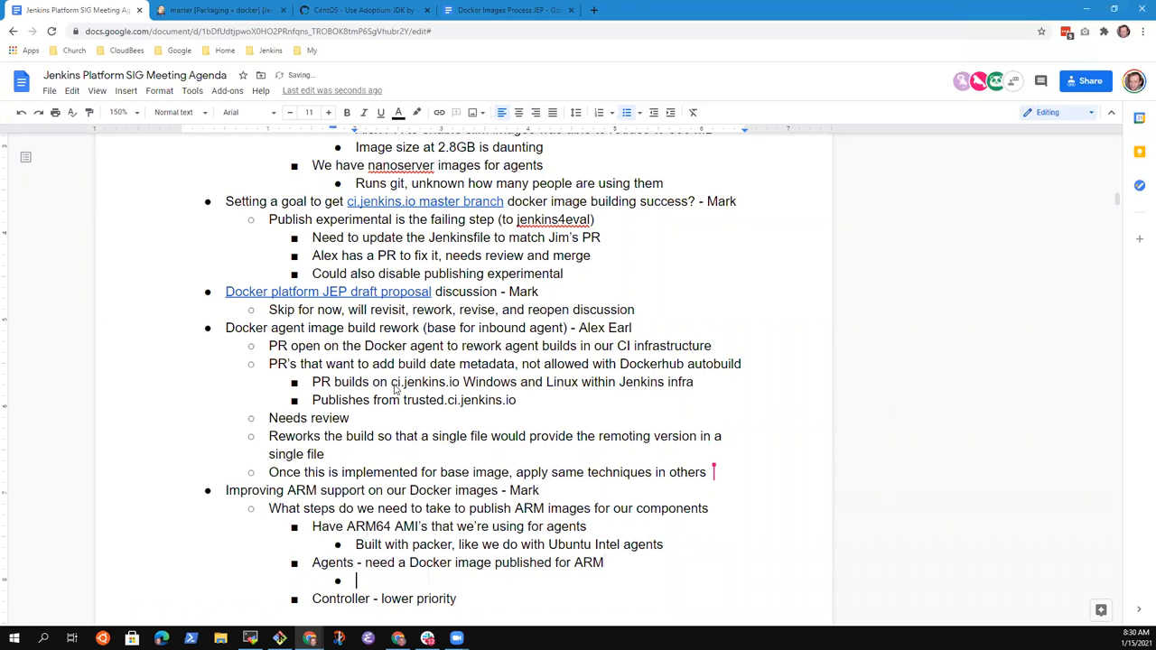
Step: Add 'Could build own image on ARM' sub-bullets under Agents and Controller
type("Could build my own image on ARM")
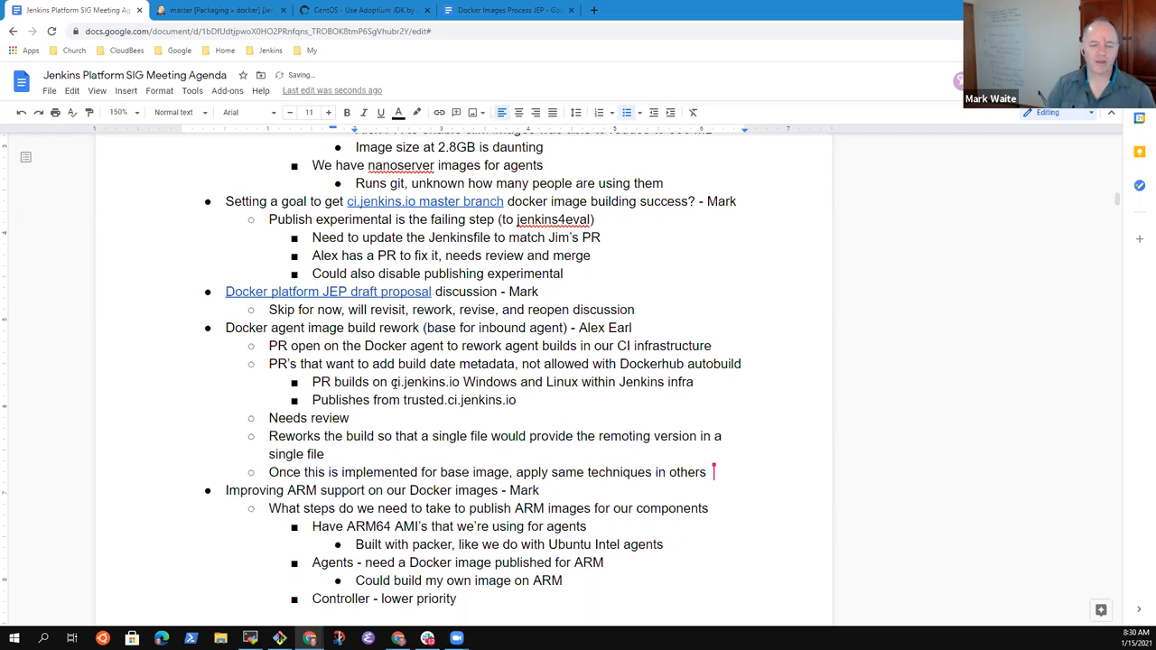
scroll("down", 3)
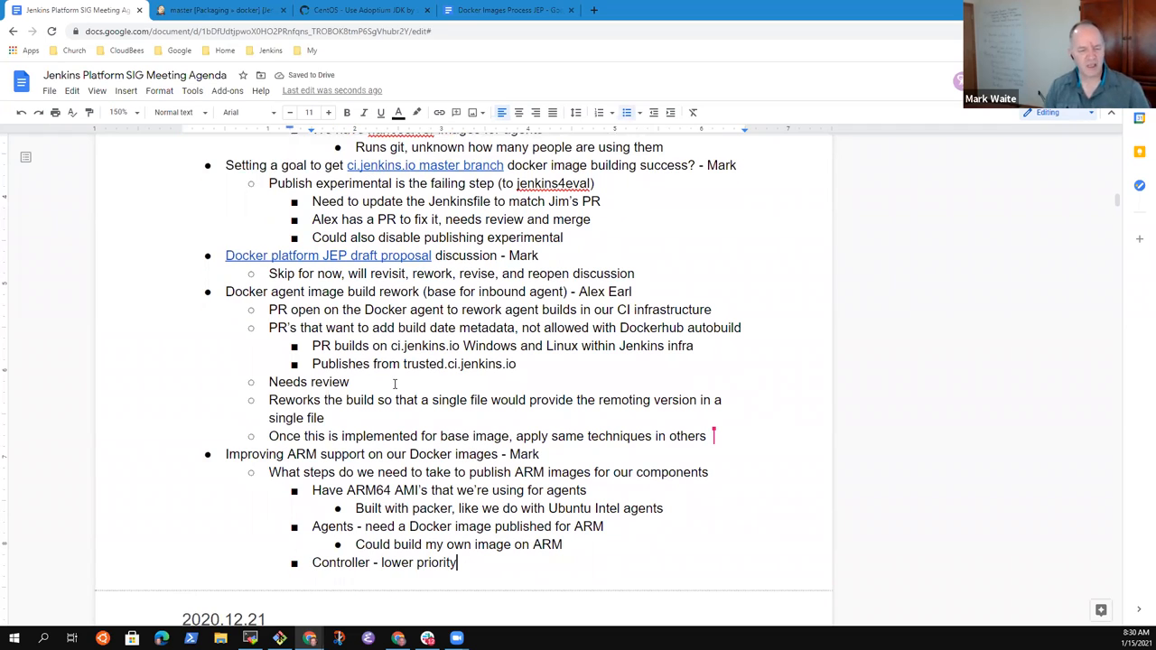
type("CC")
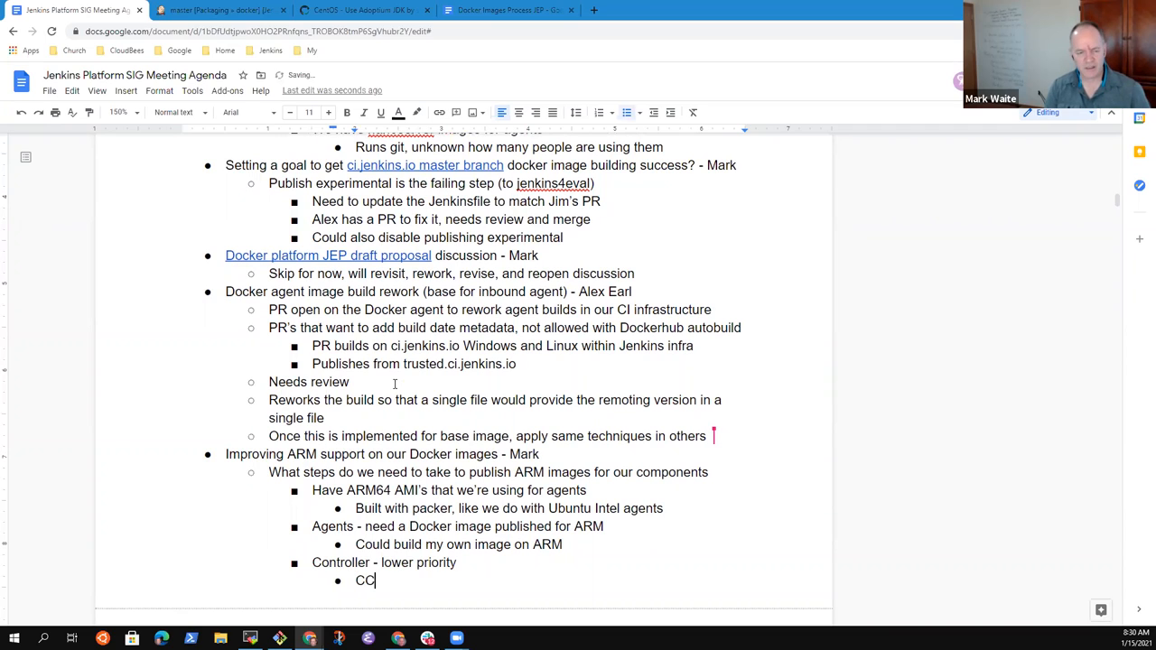
type("Could")
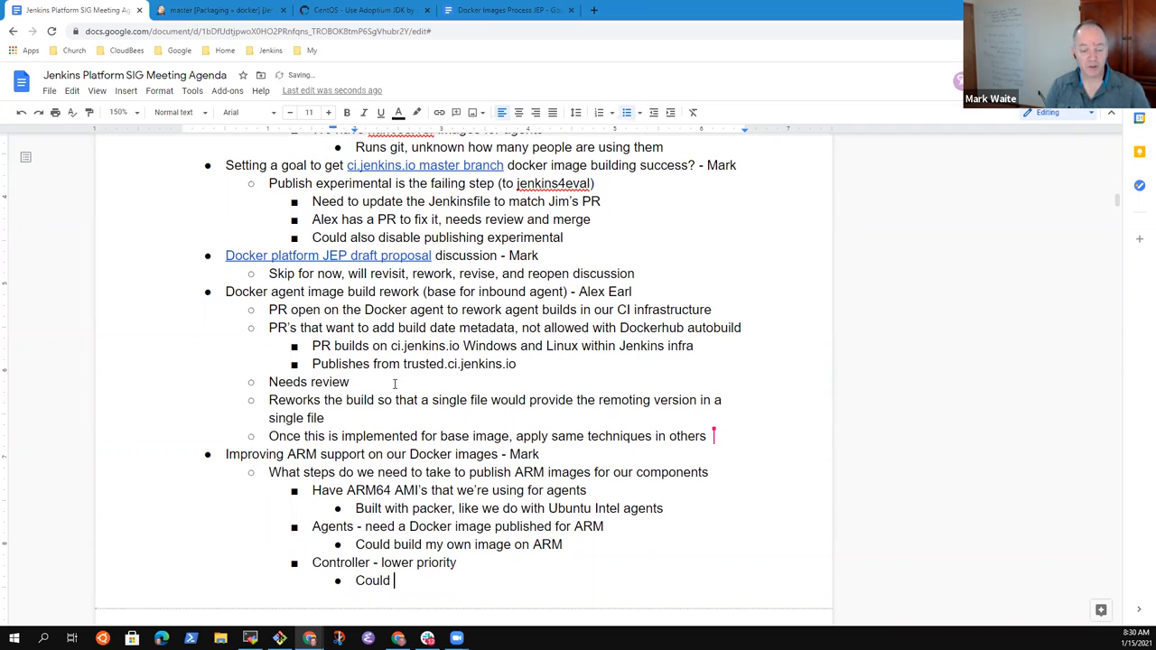
type("build image on")
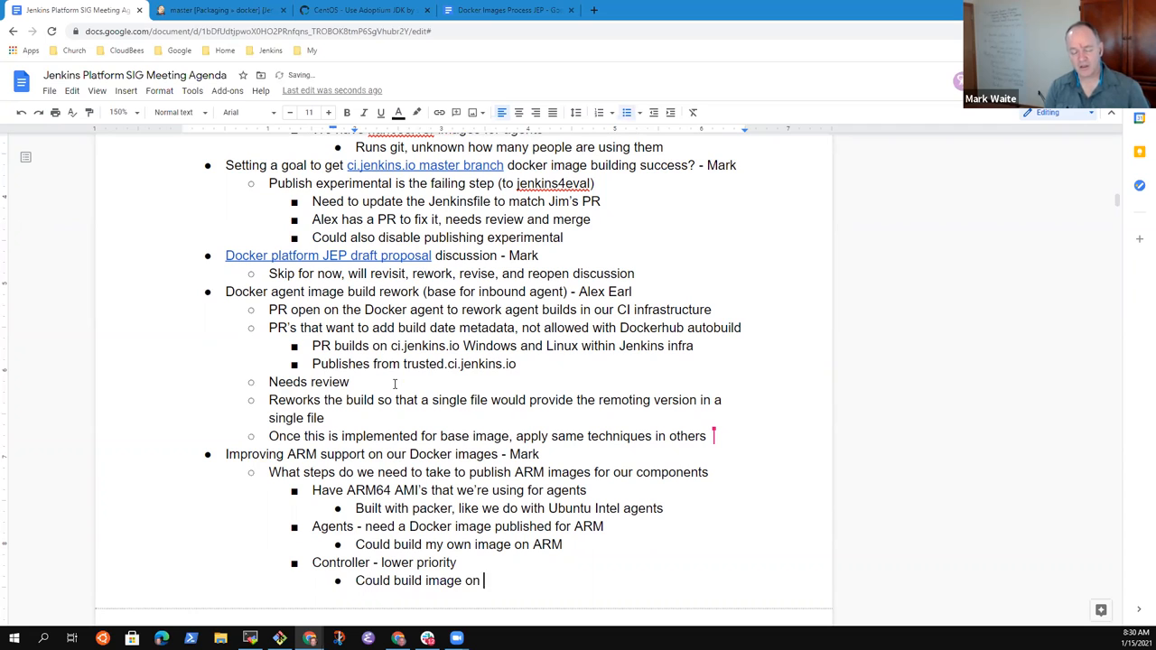
type("ARM")
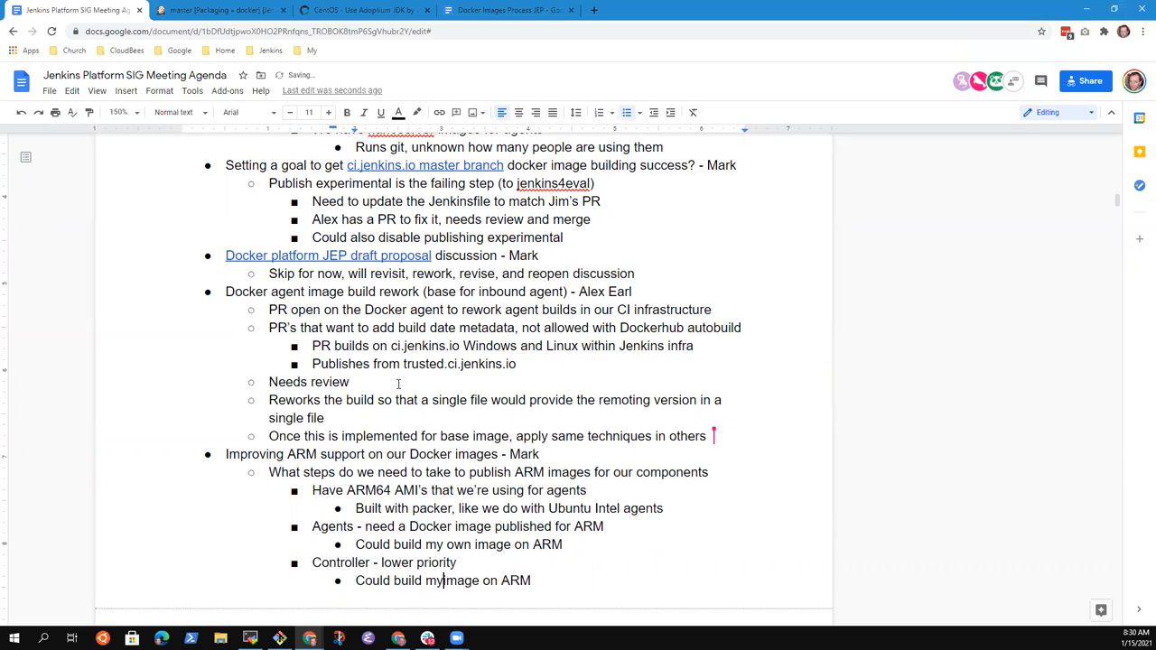
type("own")
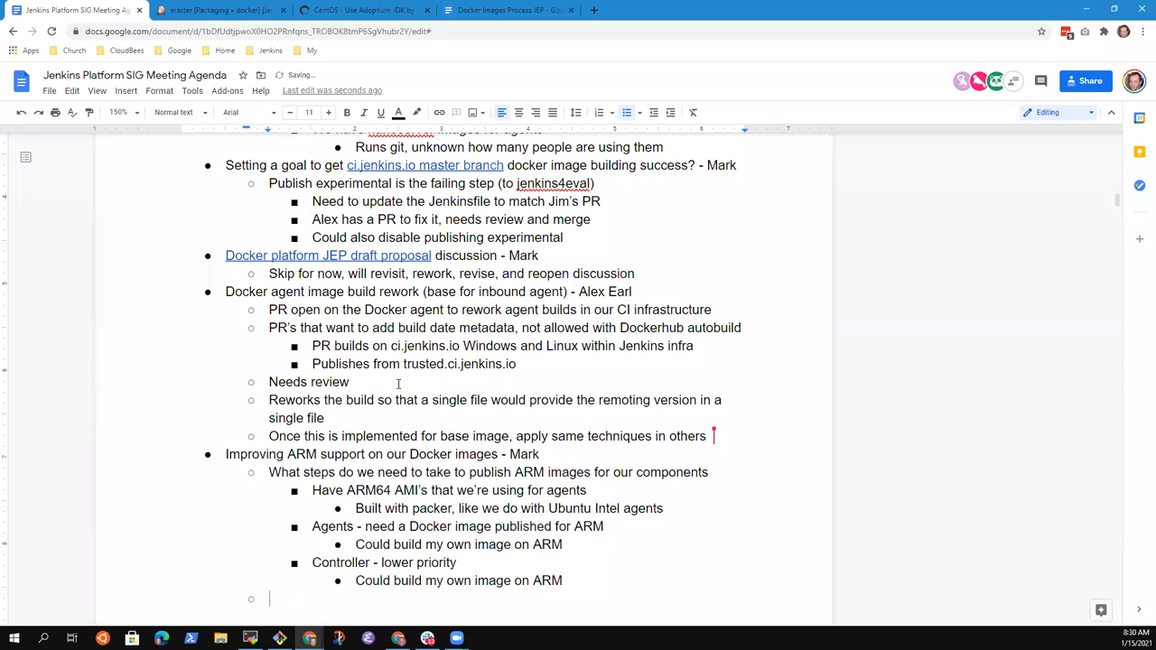
Step: Add the note 'Benefit from Jim's multiarch build' under the ARM topic
type("Benef")
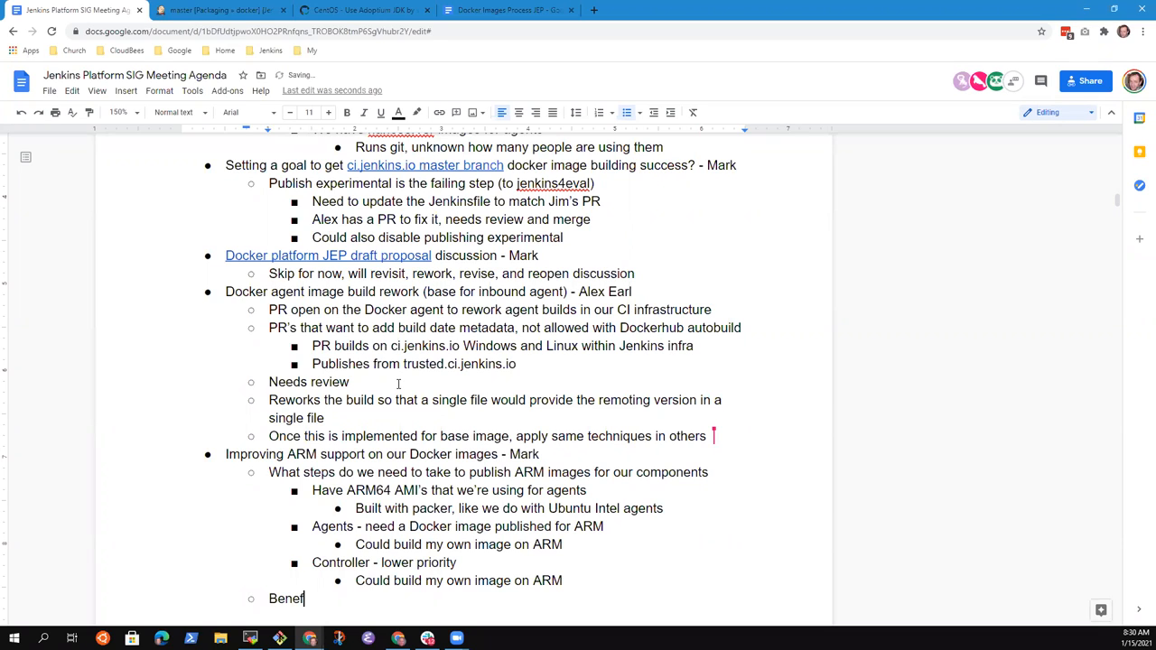
type("it from Jim'")
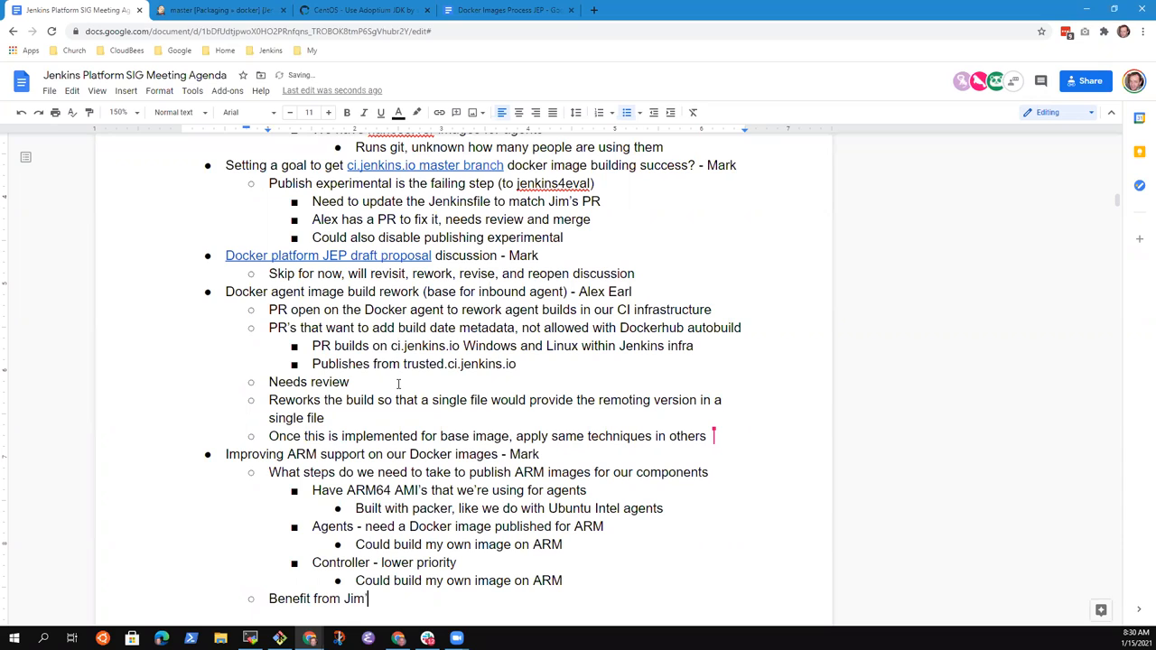
type("s multiarch")
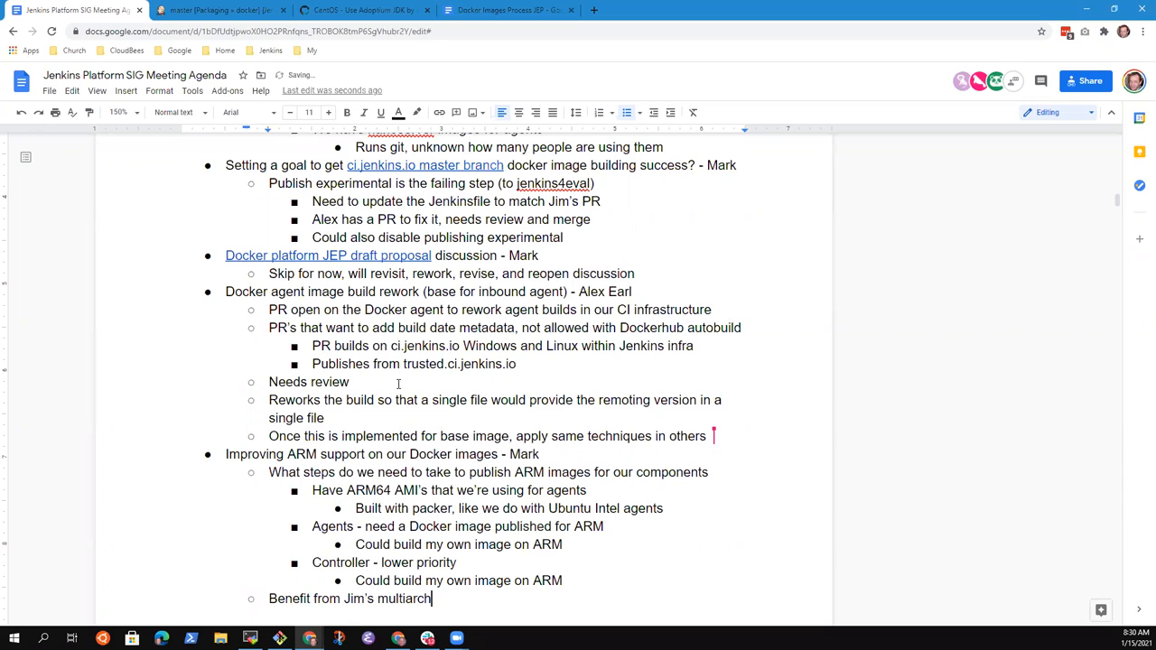
type("build")
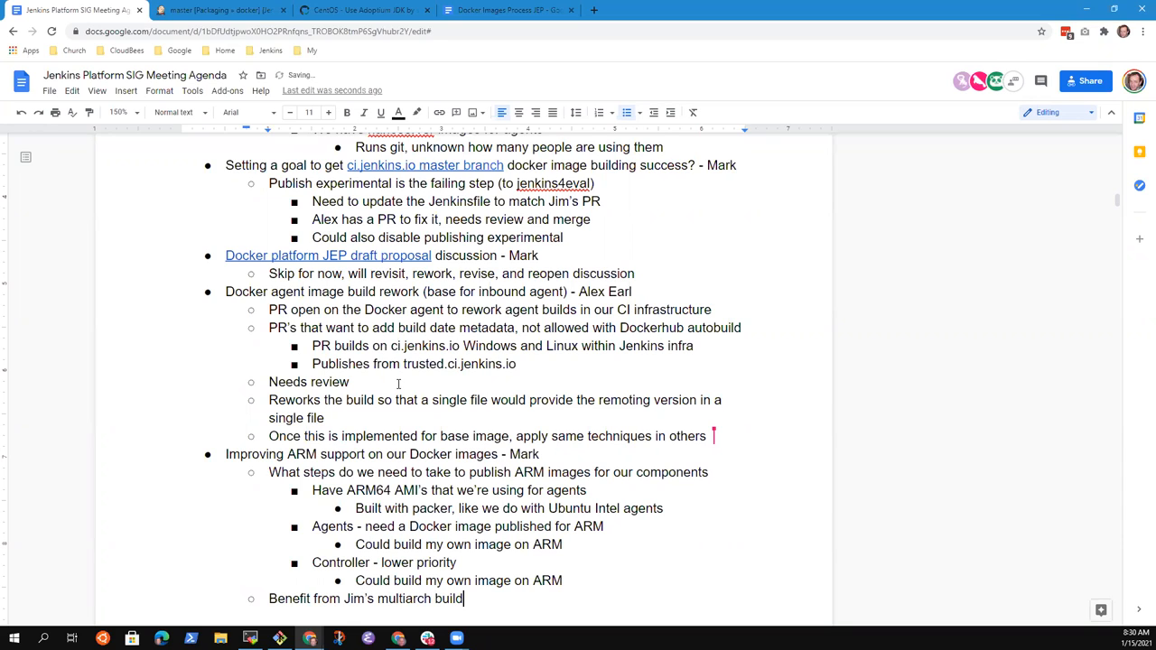
scroll("down", 3)
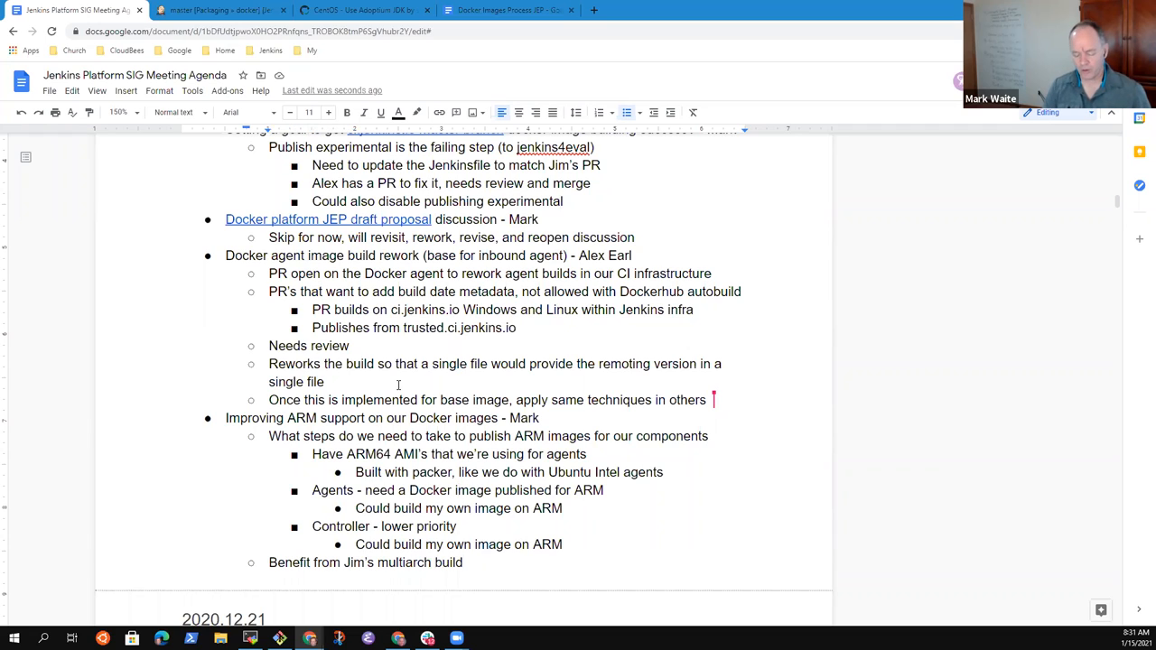
Step: Add 'Contributor summit' with a note that SIGs spend intro time summarizing results and plans
type("COntributor")
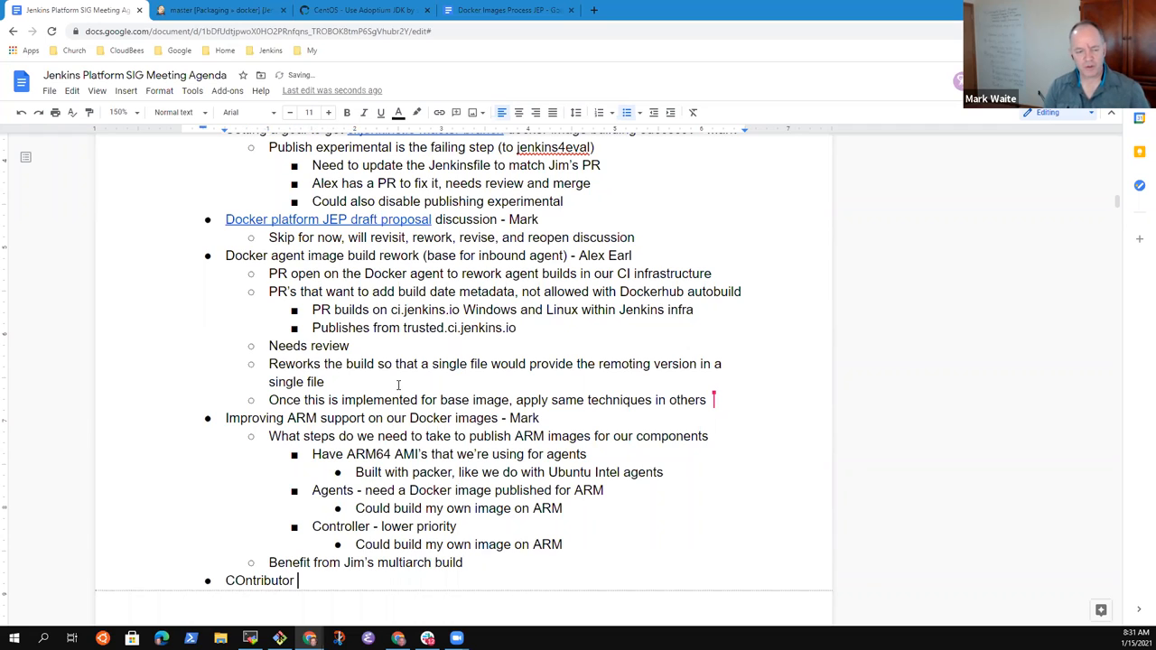
type("Contri")
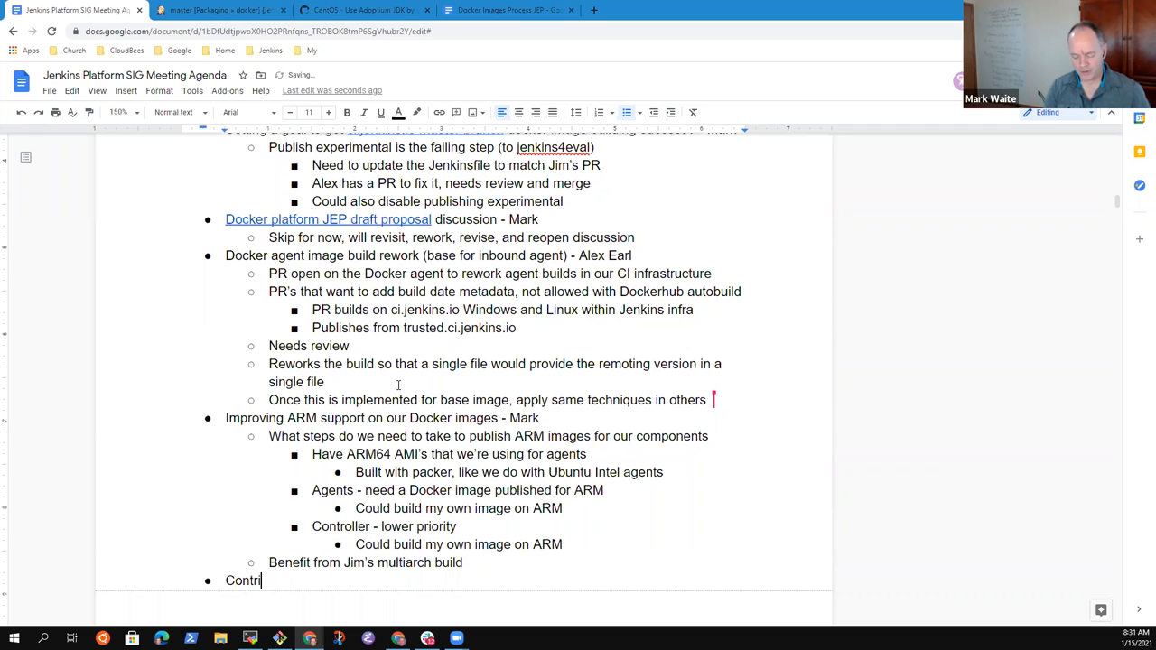
type("butor s")
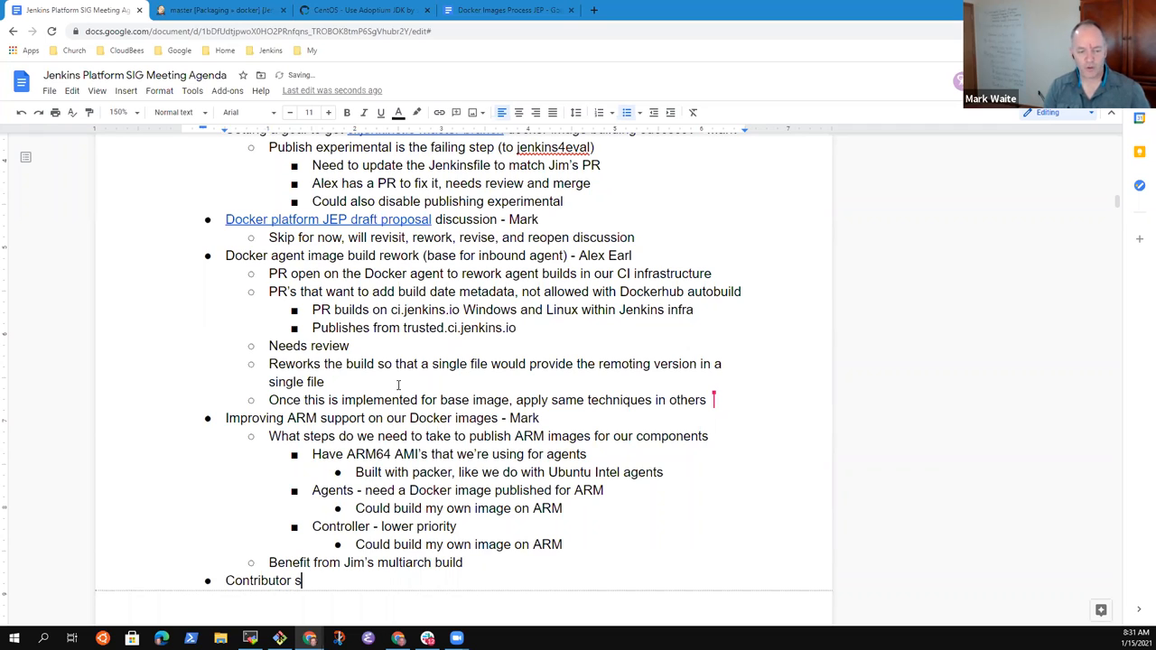
type("ummit")
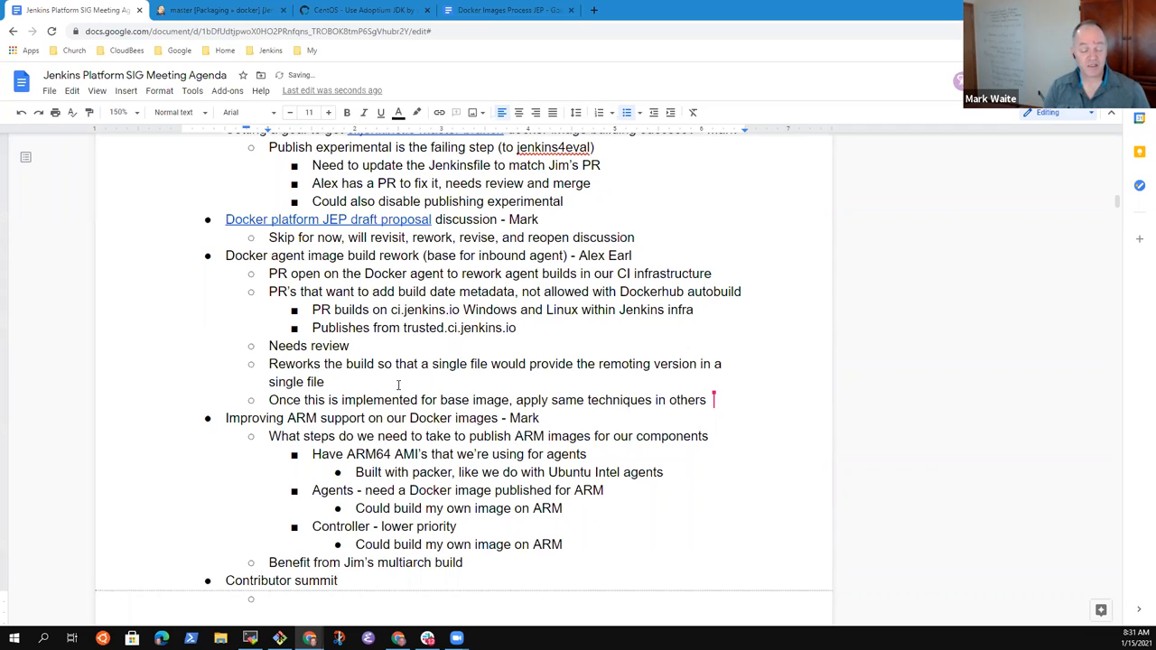
type("SIG's spe")
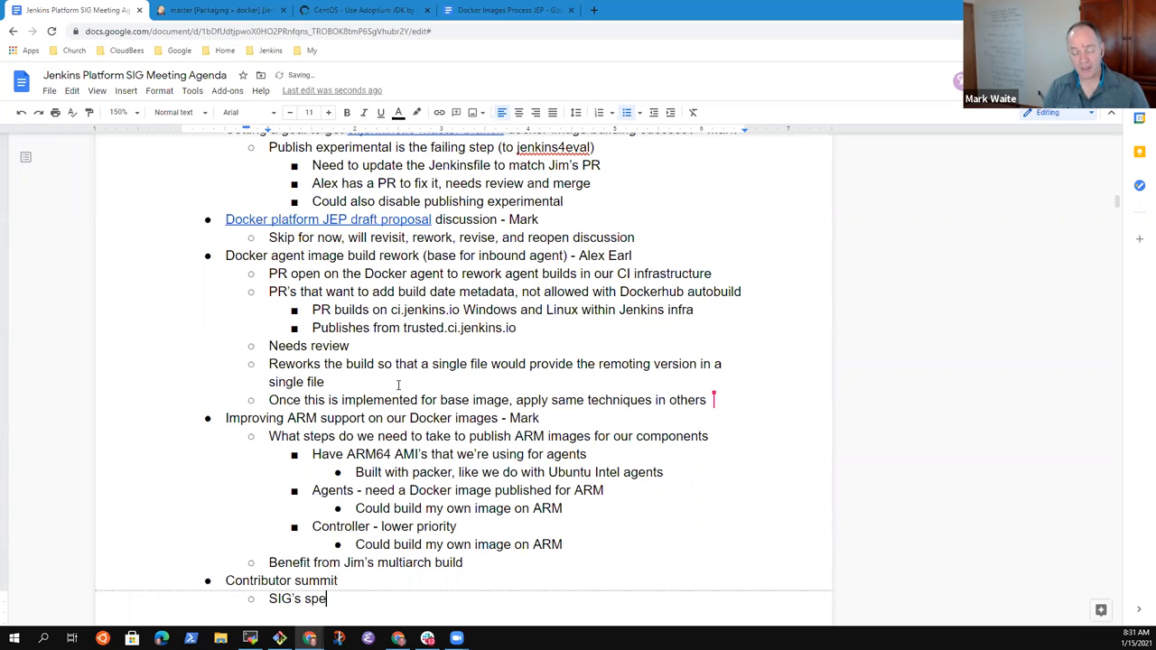
type("nd time in")
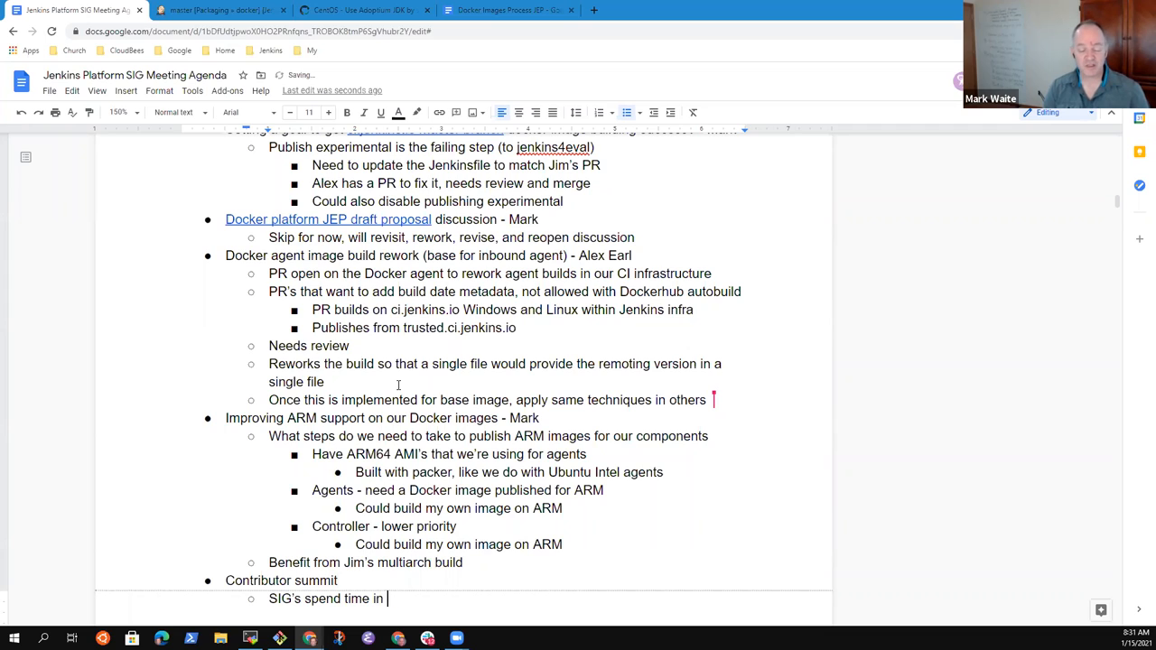
type("intro segmen")
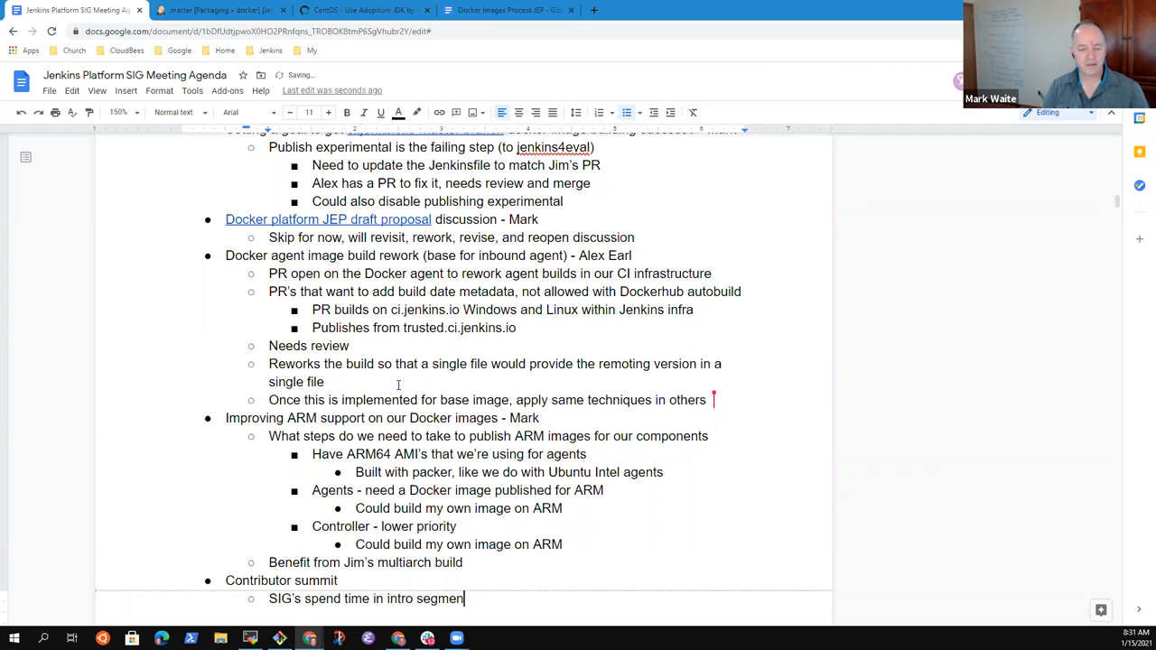
type(", s")
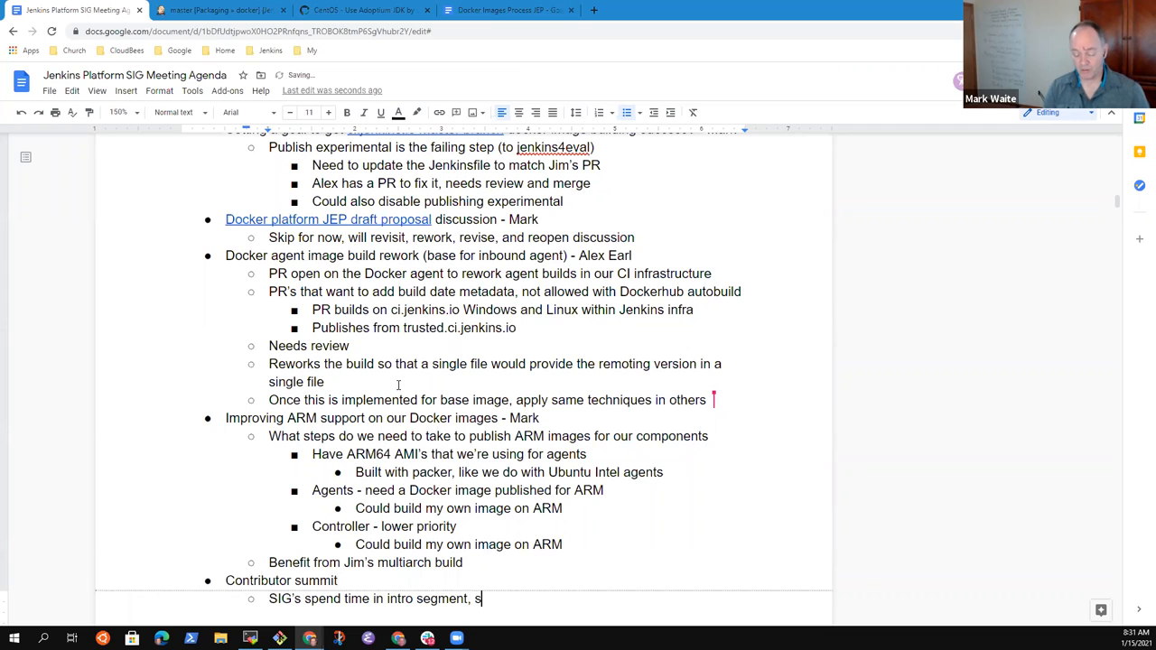
type("ummarizing resu")
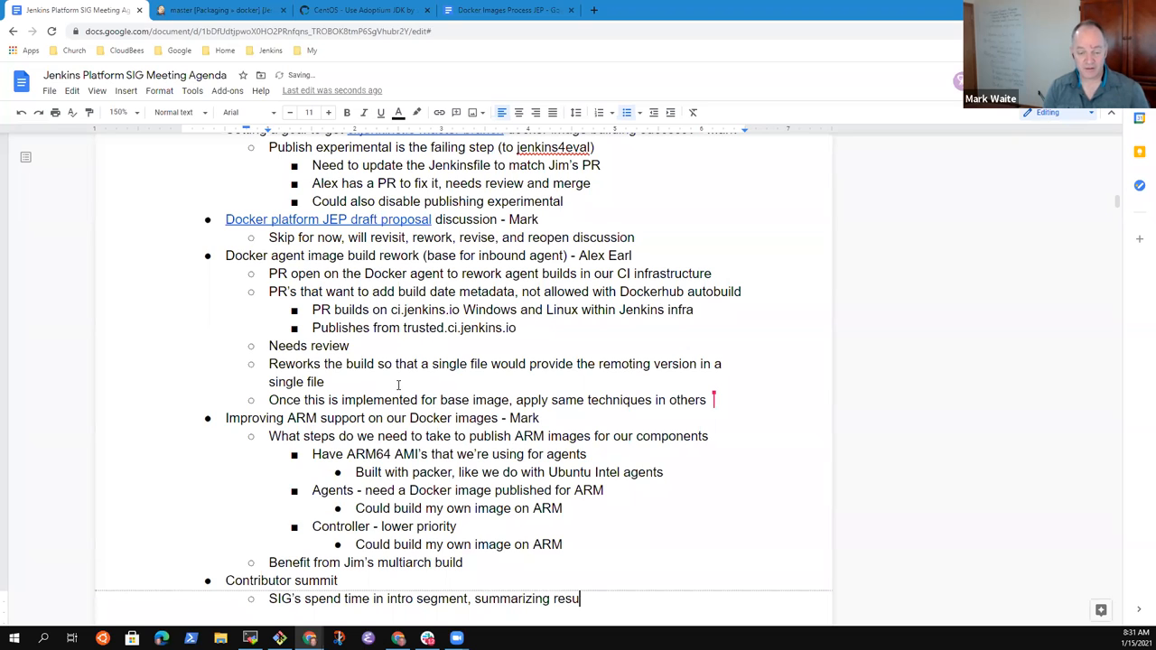
type("lts and plan")
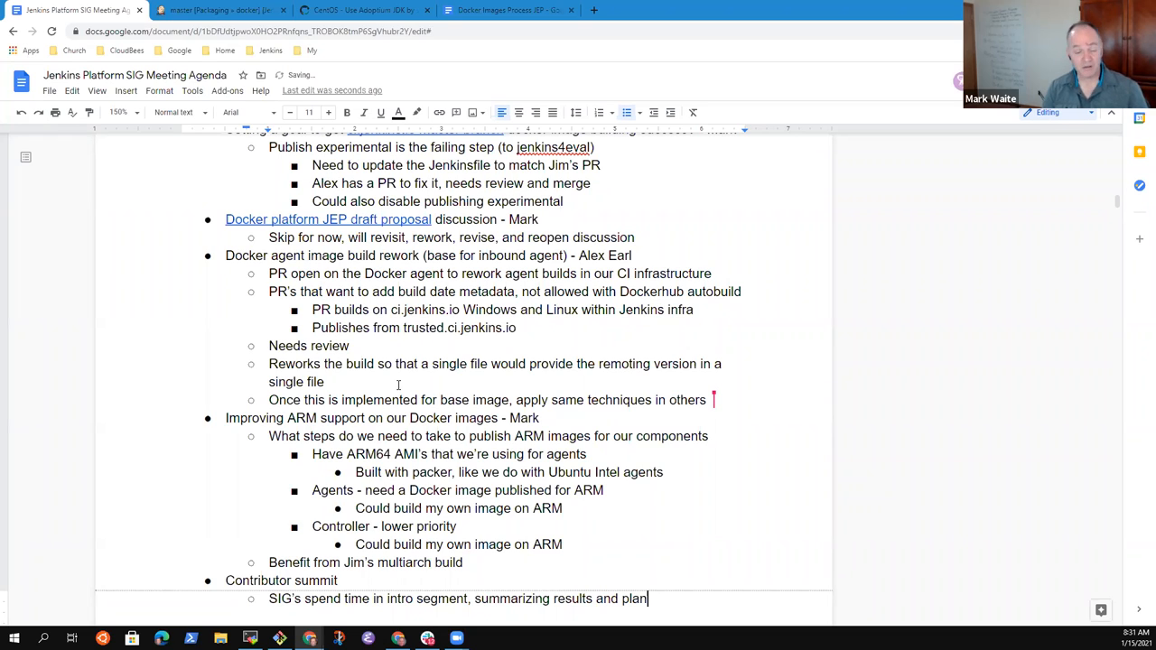
type("s")
type("Mark to")
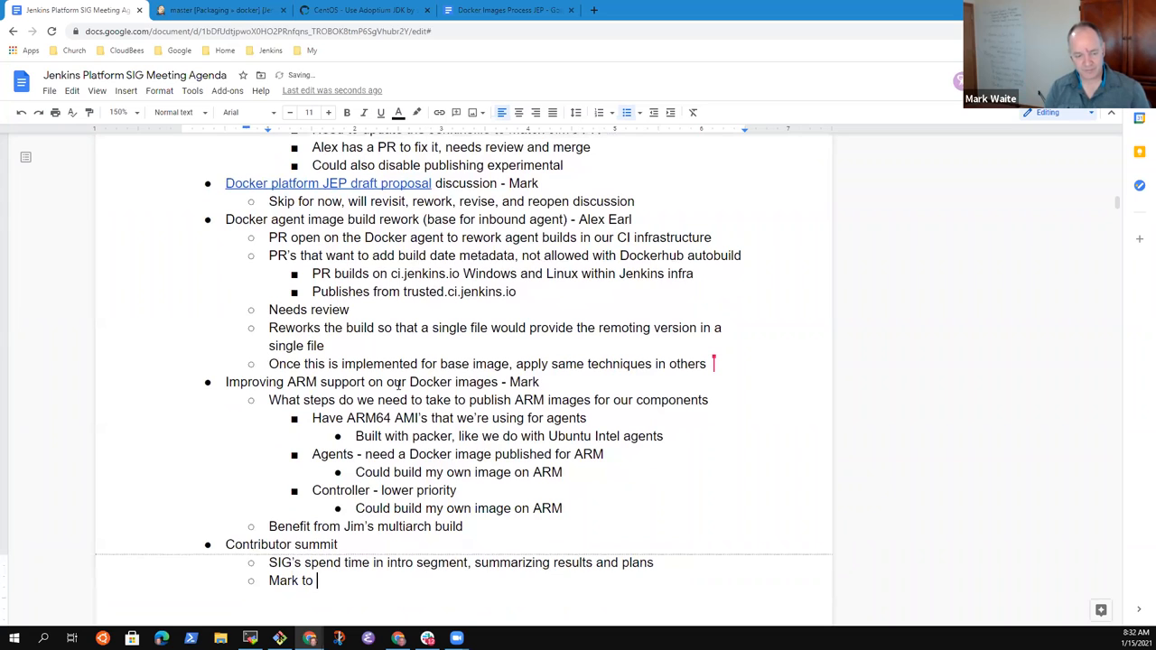
Step: Add the sub-bullet 'send copy to everyone of the proposal'
type("send copy oto")
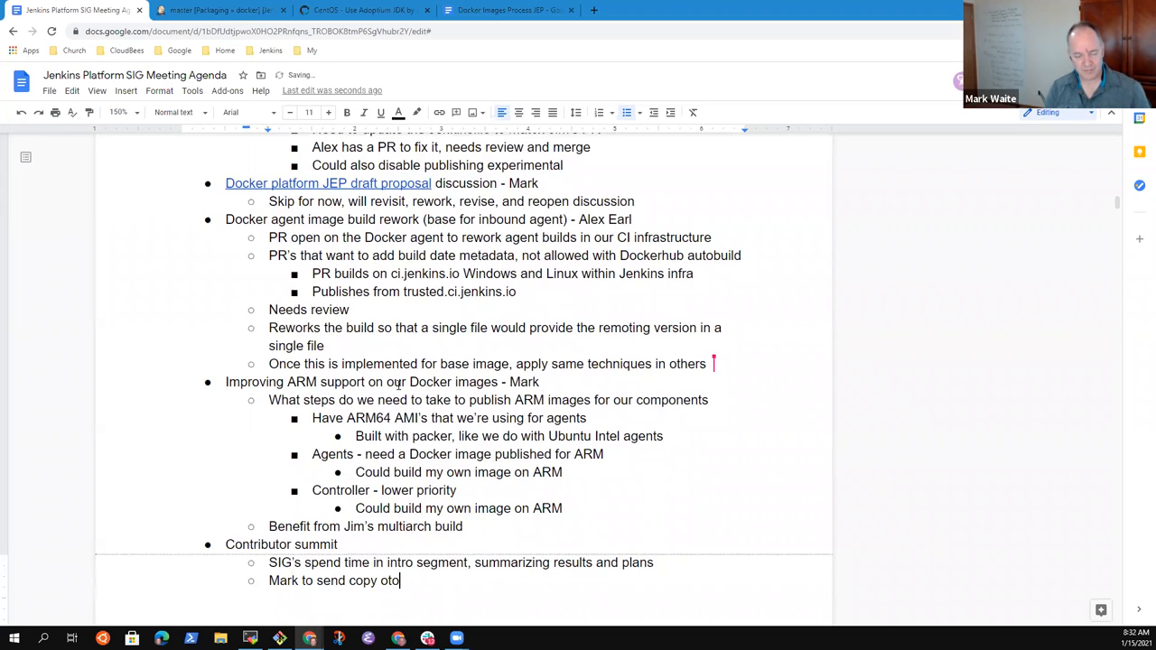
type("e")
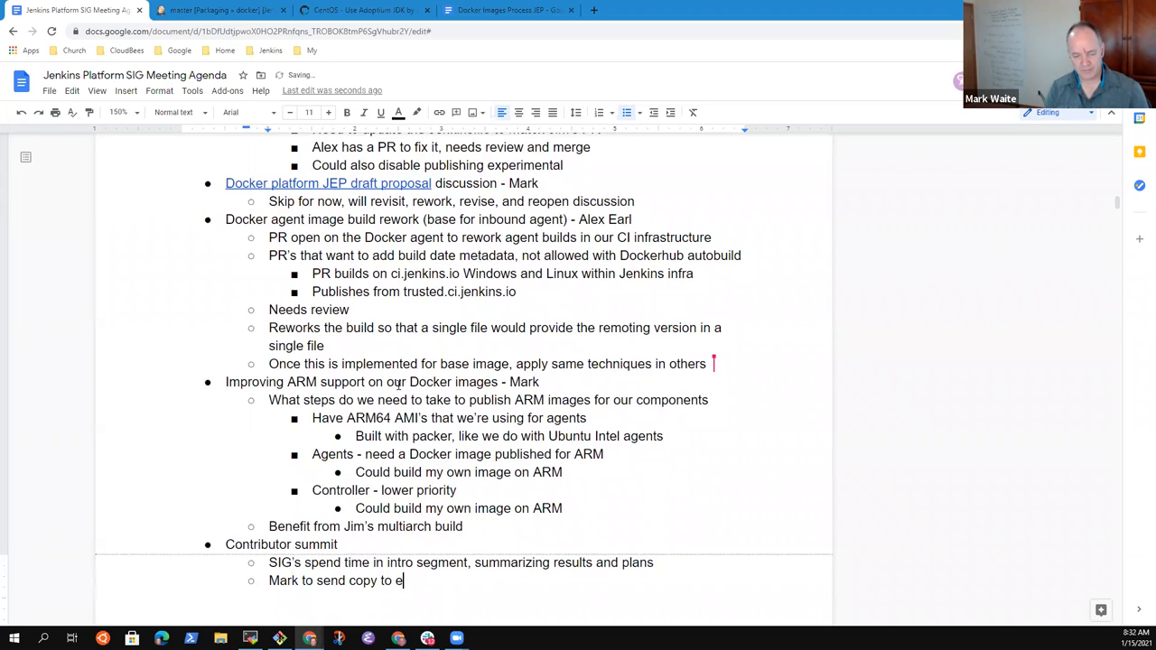
type("veryone")
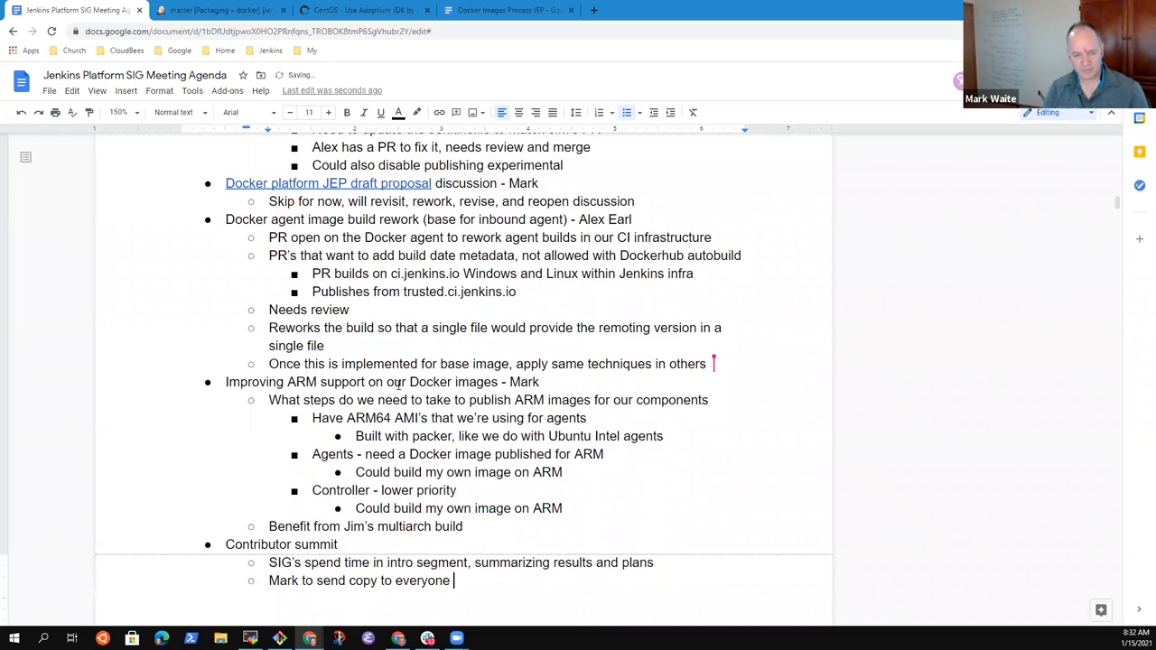
type("of the proposal")
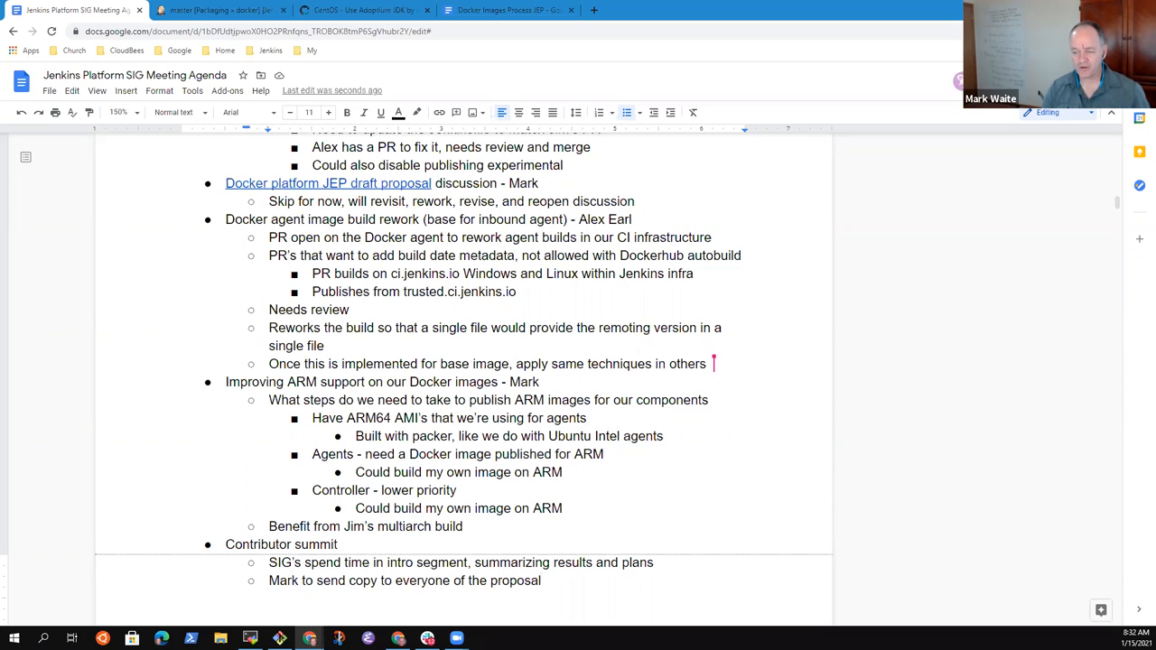
left_click(541, 580)
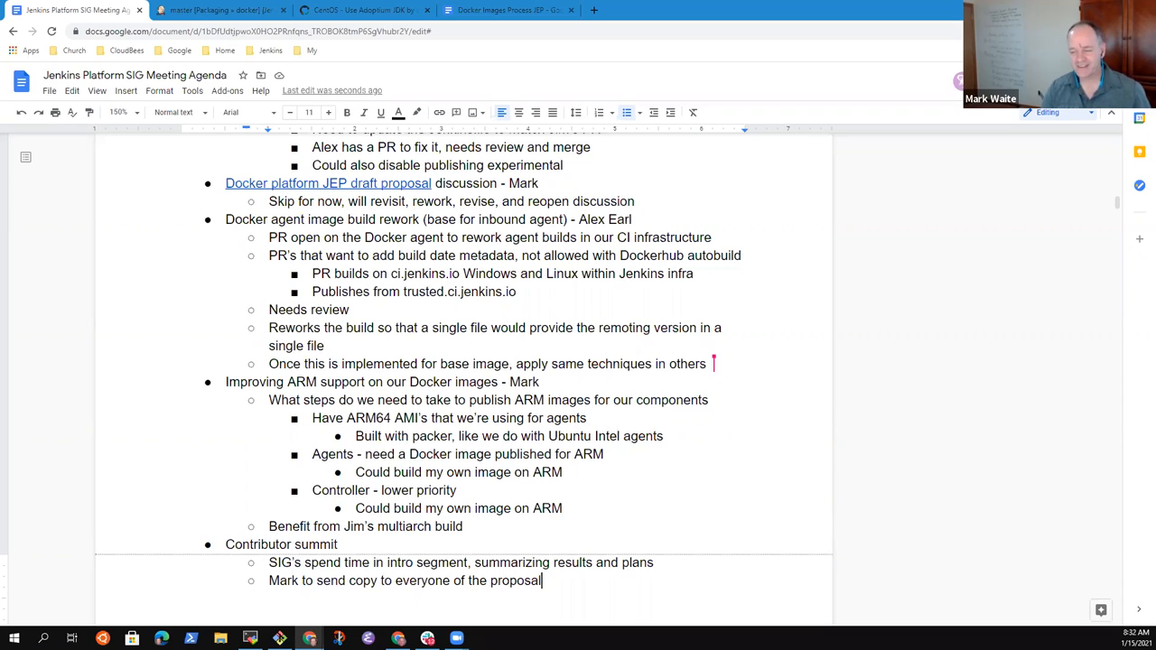